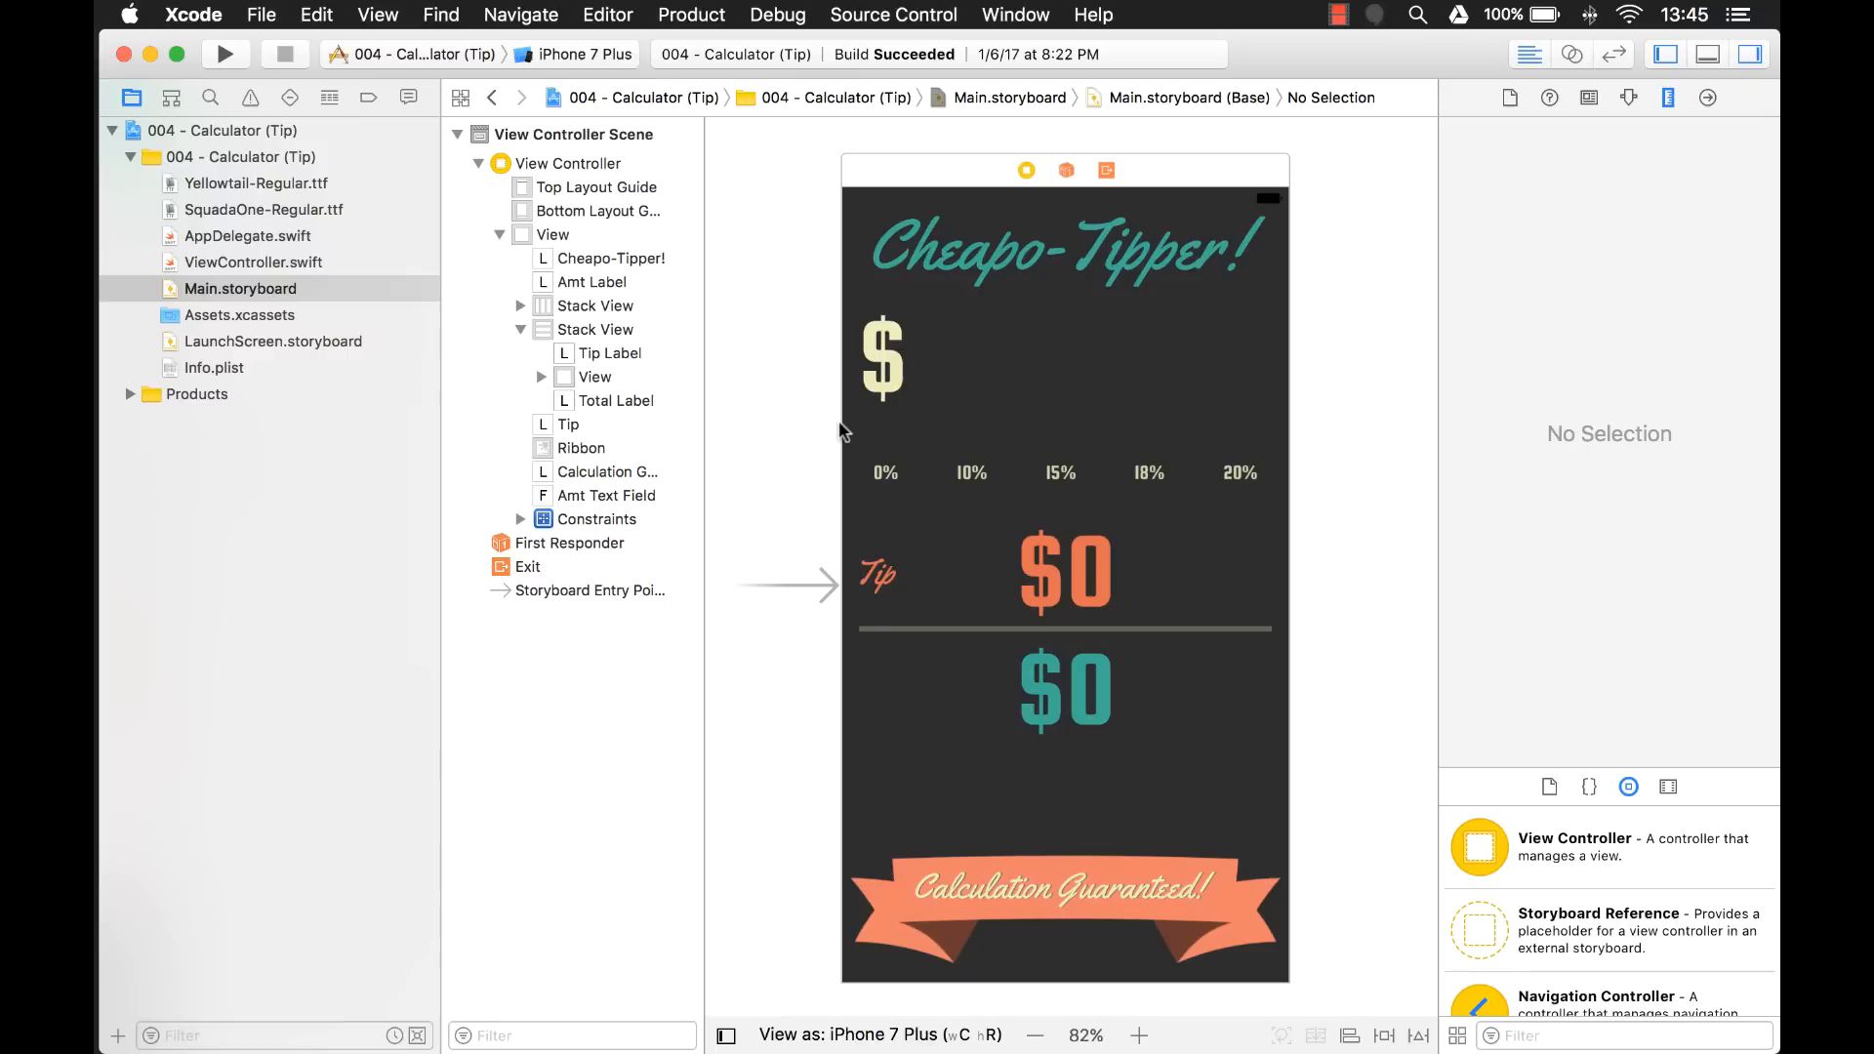
mouse_move(972, 439)
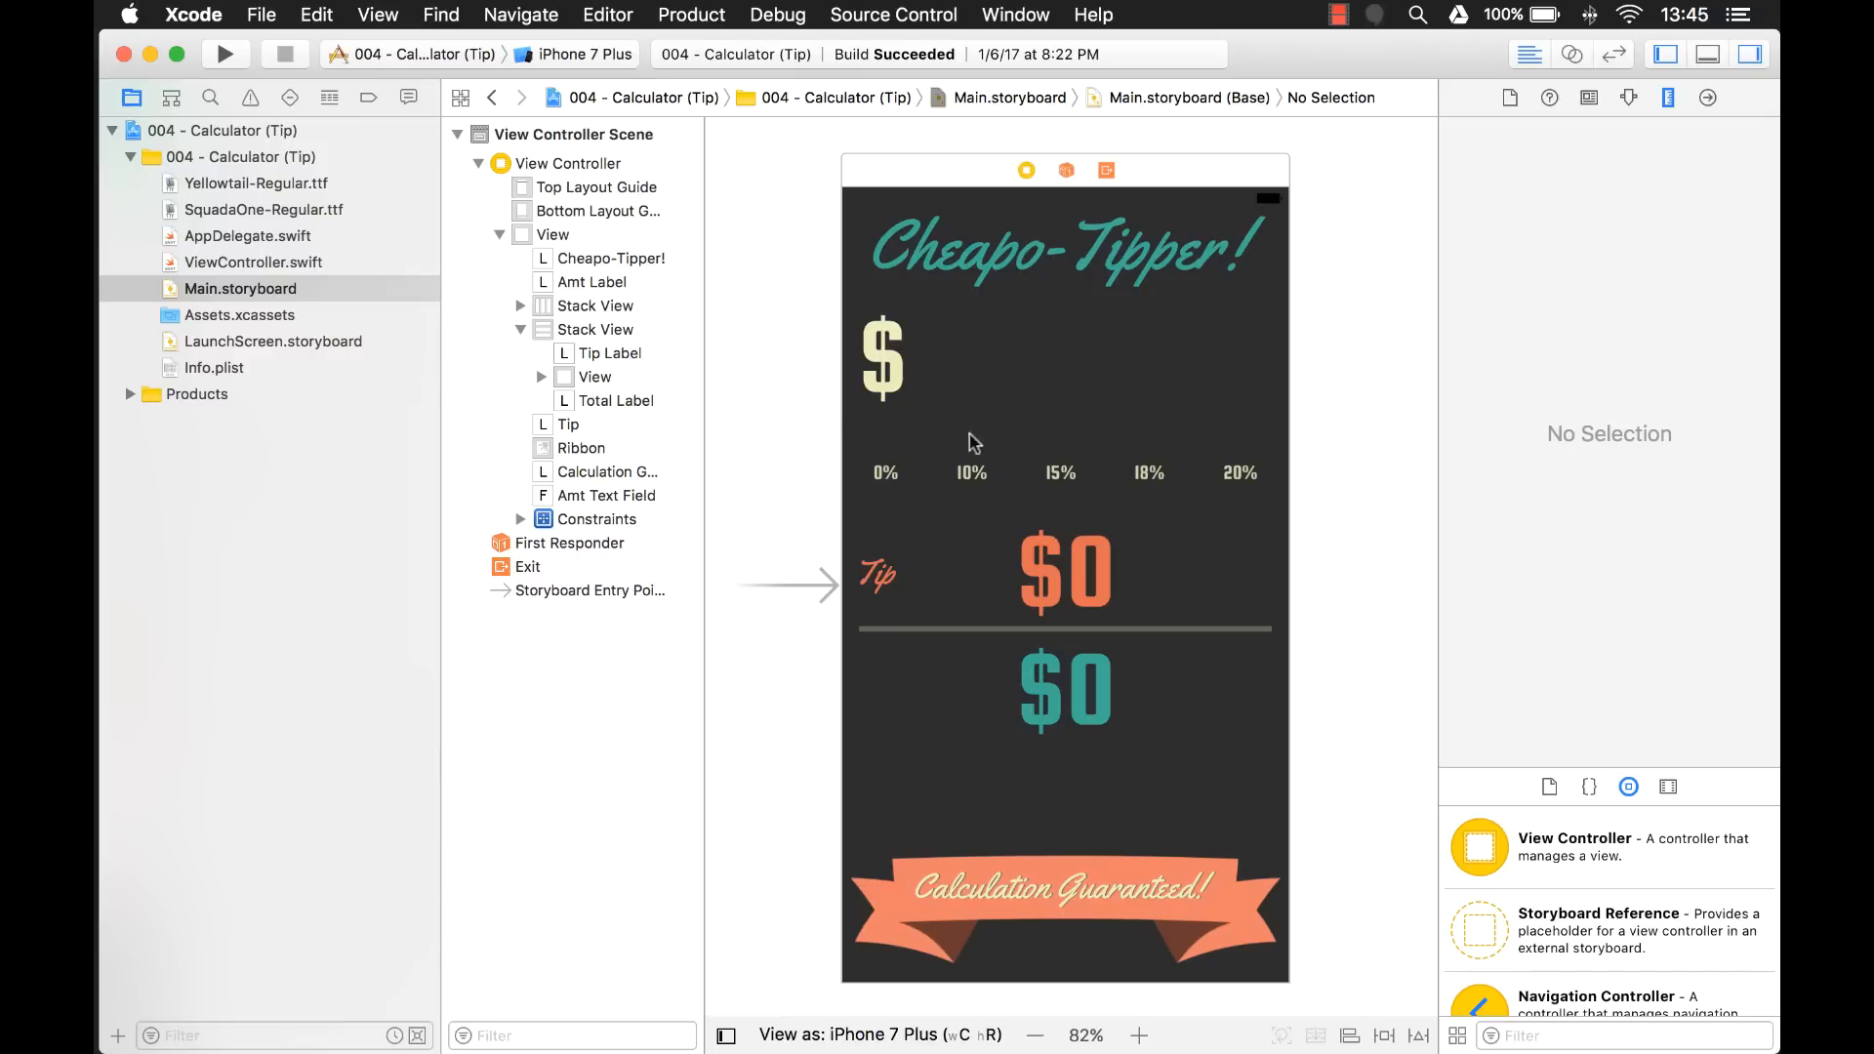
mouse_move(1570, 1031)
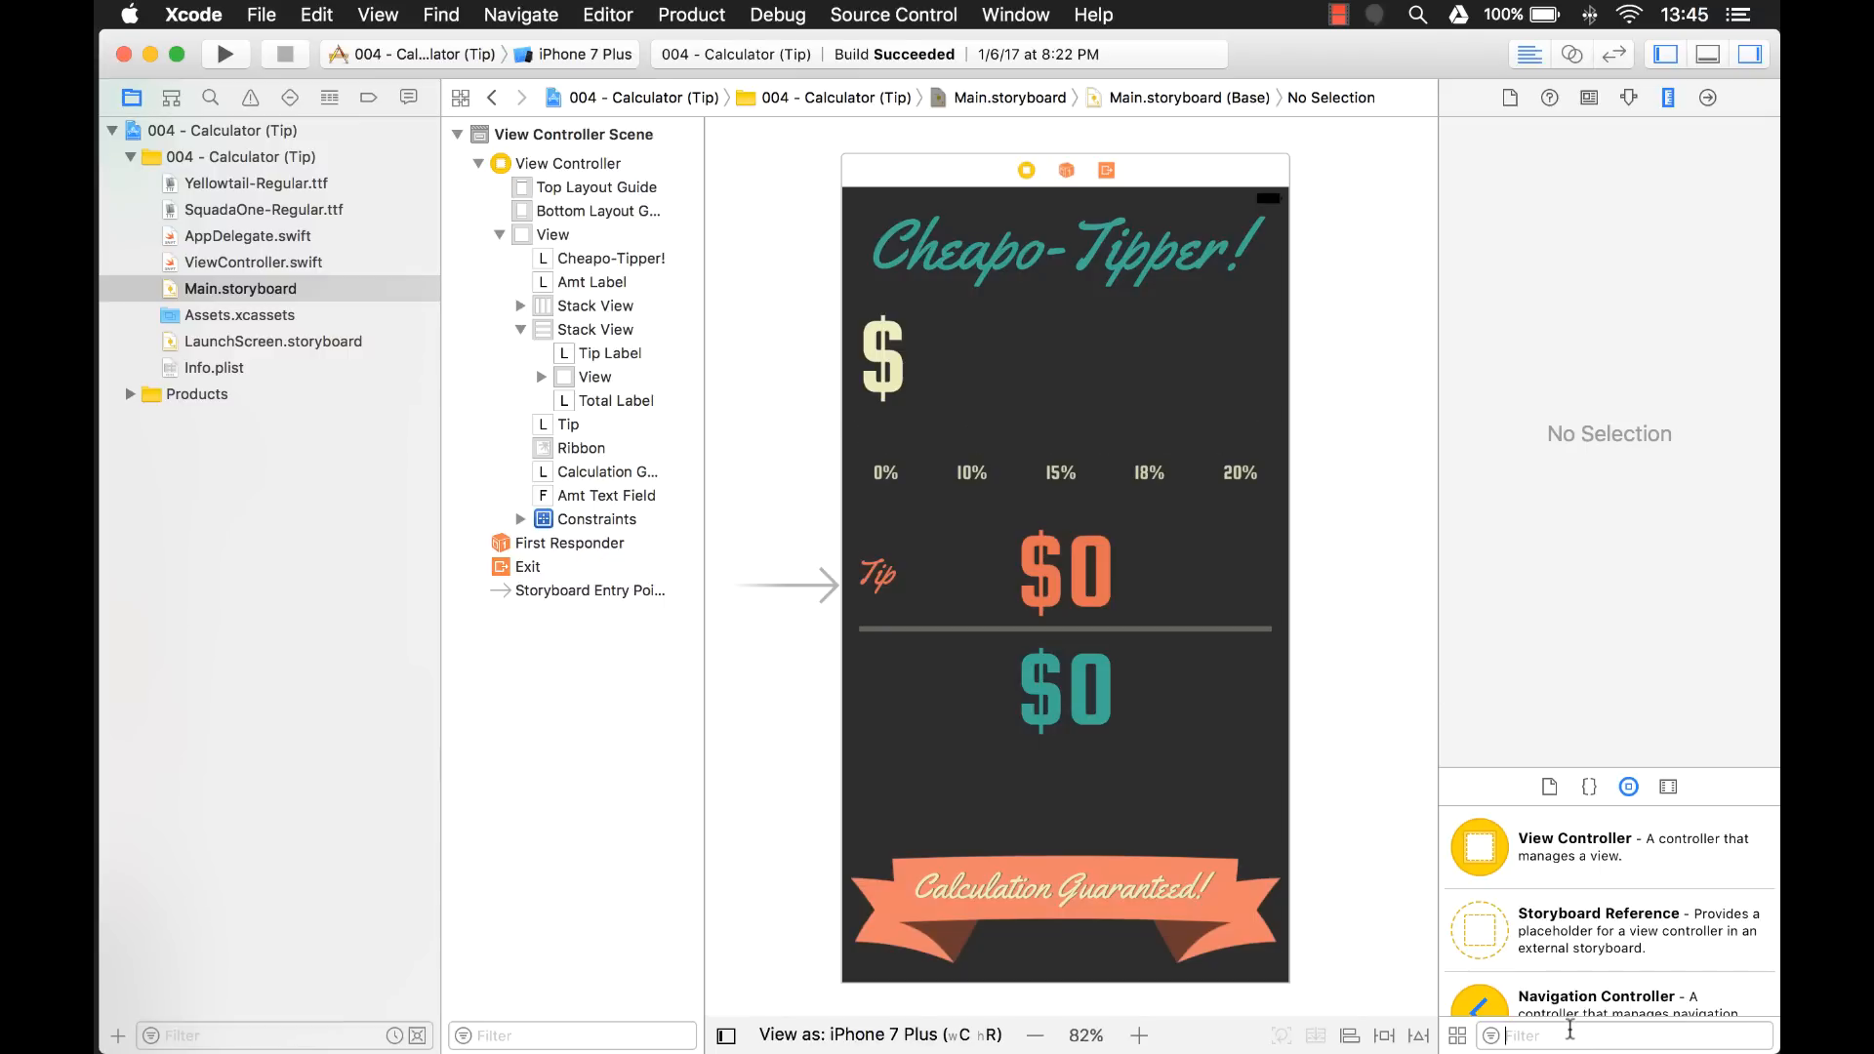
Find the slider in the Object Library and place a horizontal slider above the percentage labels.
text(slider)
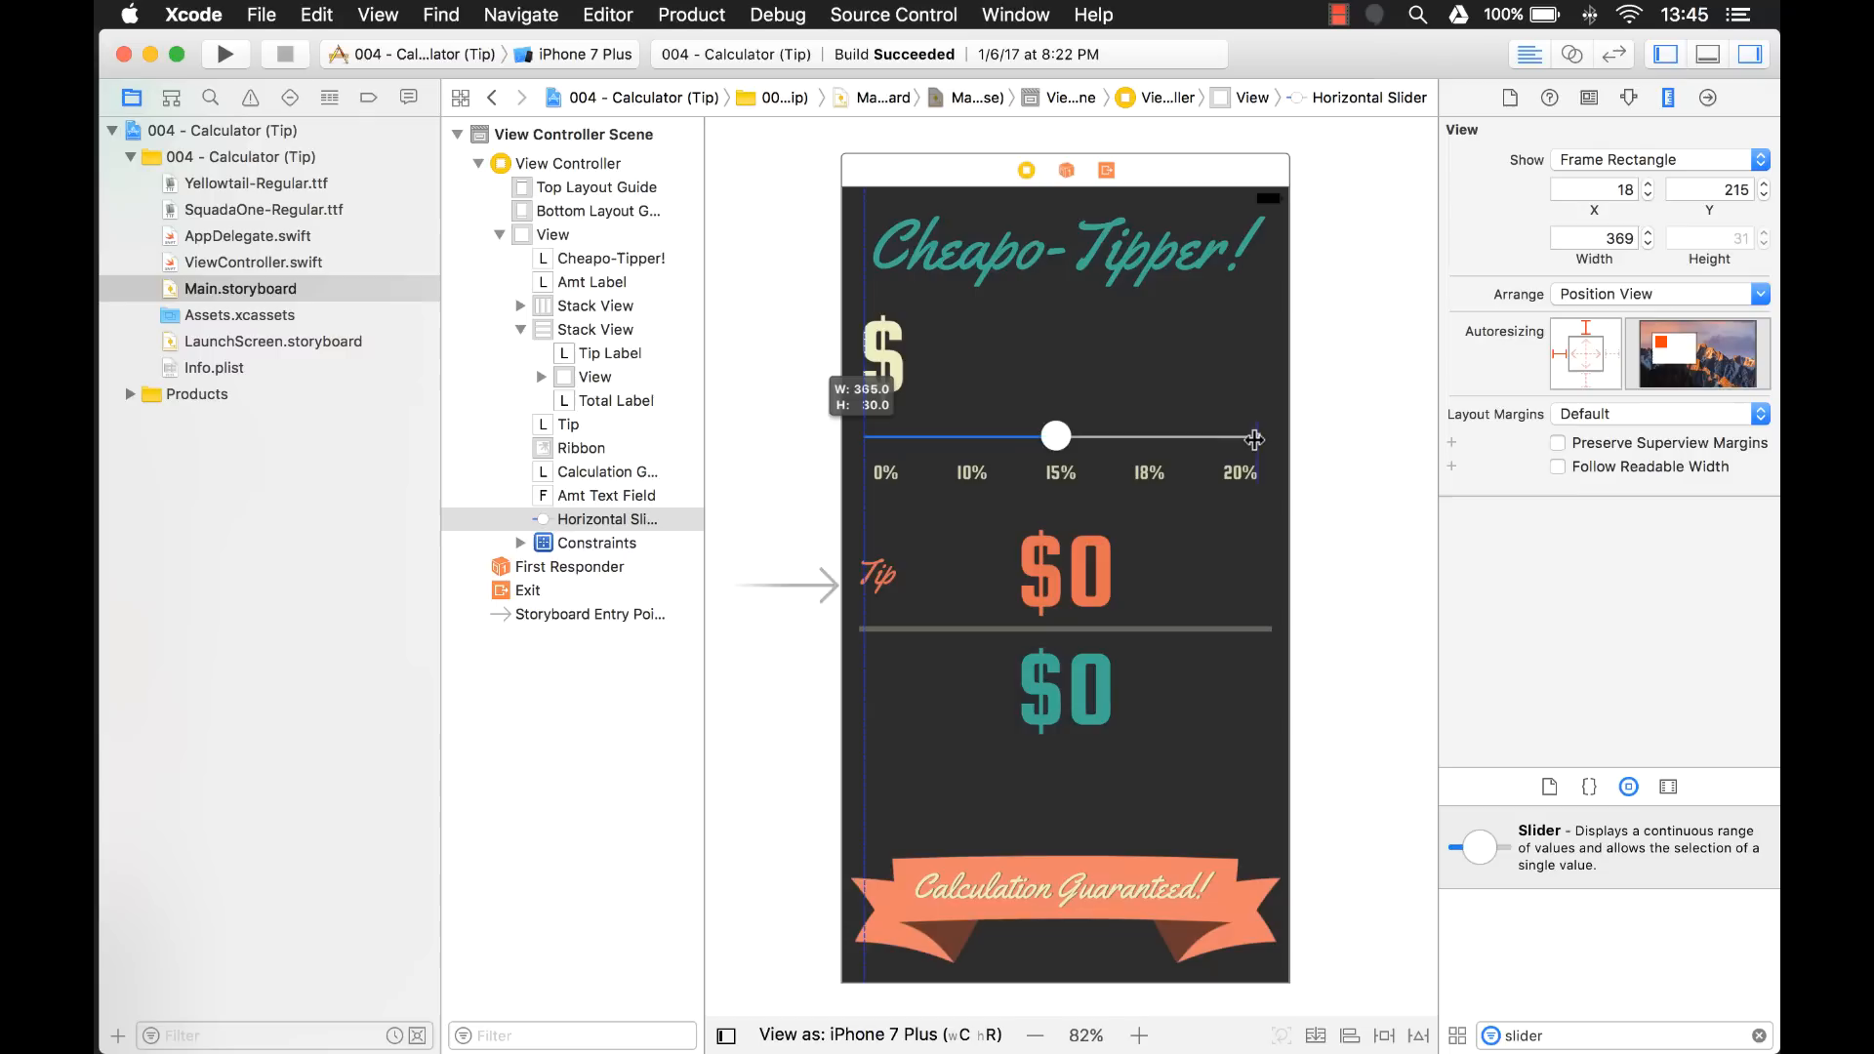
mouse_move(1056, 433)
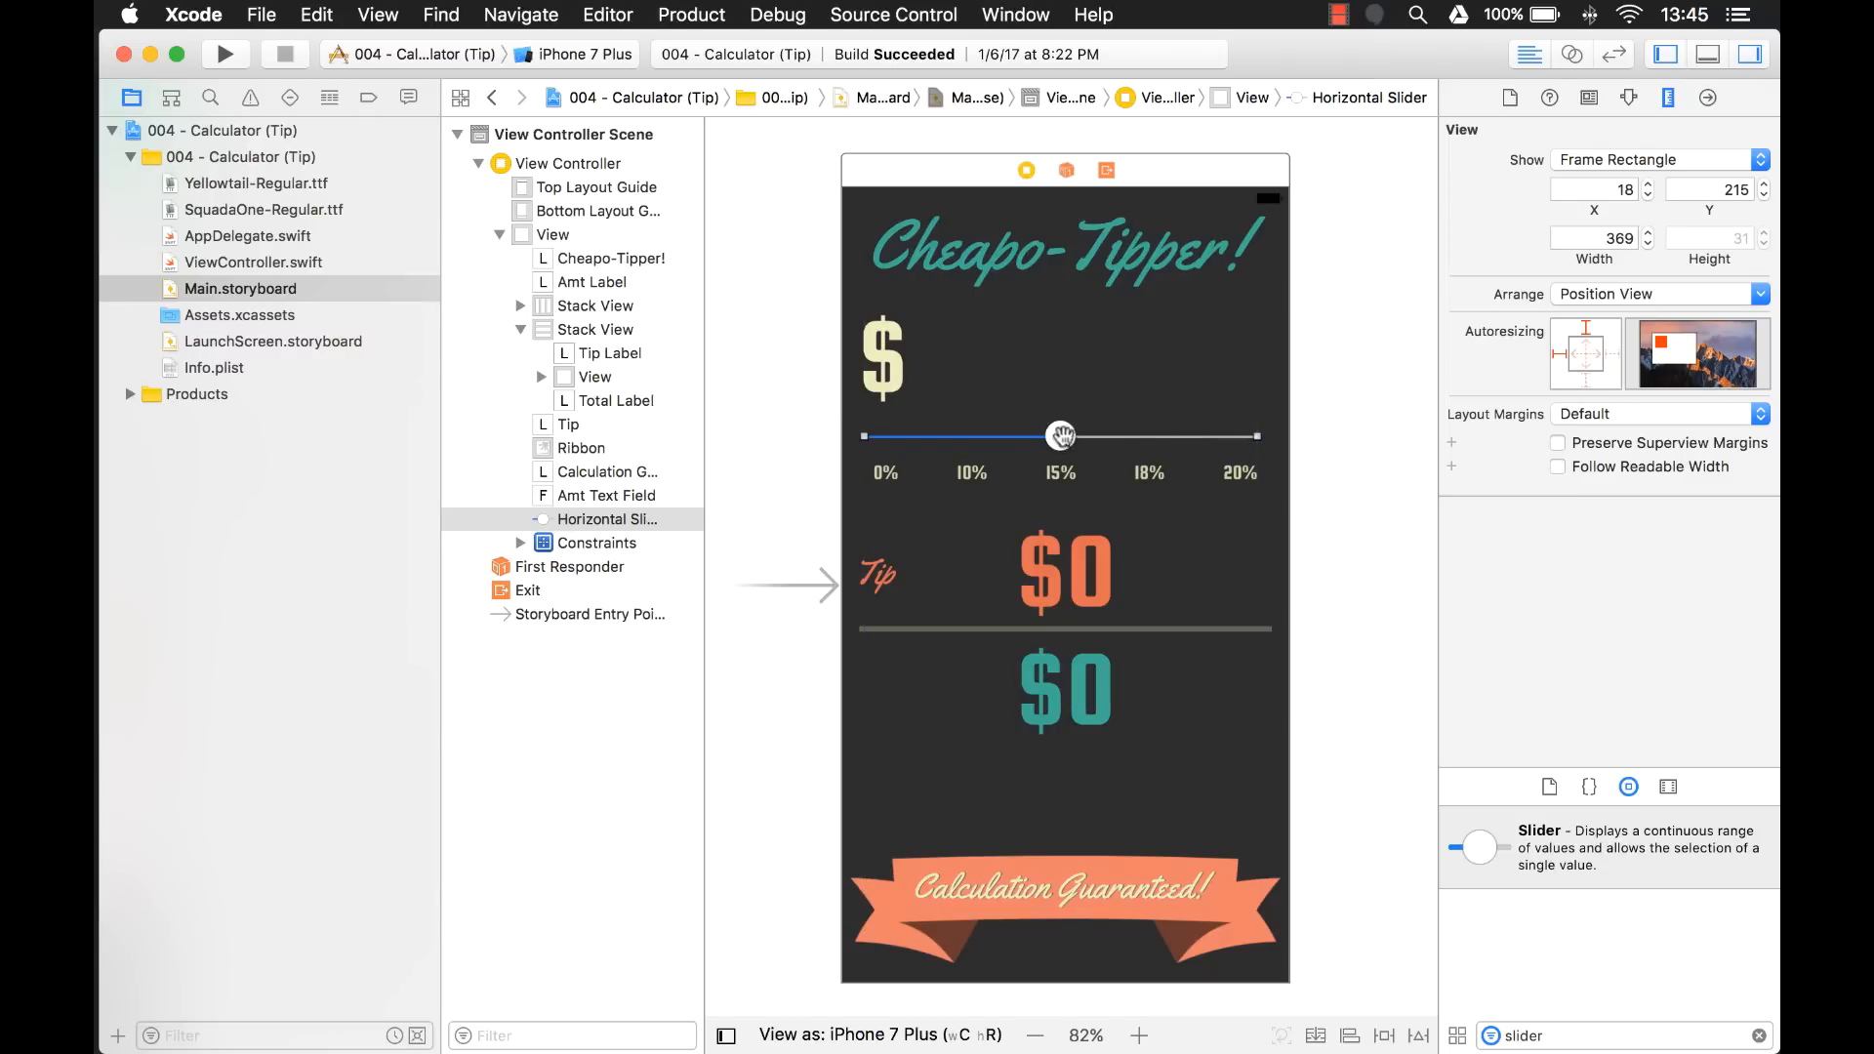
mouse_move(1060, 433)
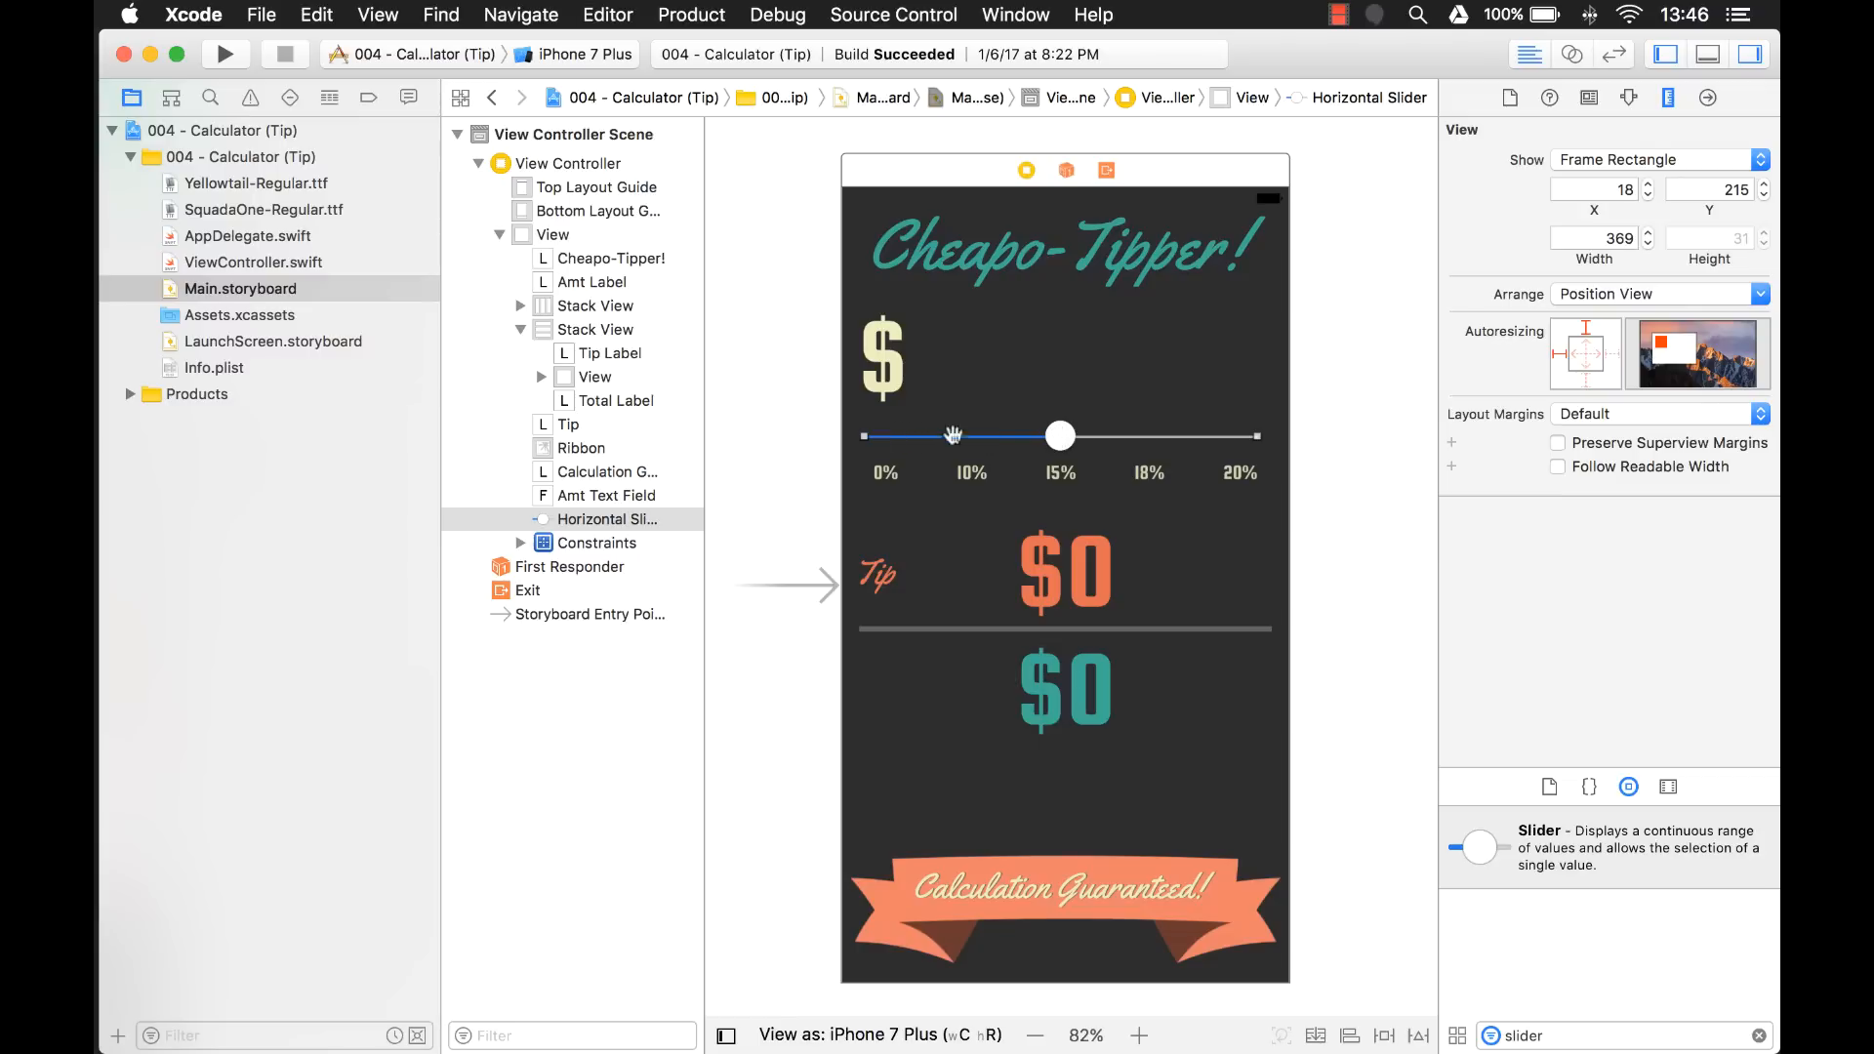
mouse_move(1191, 486)
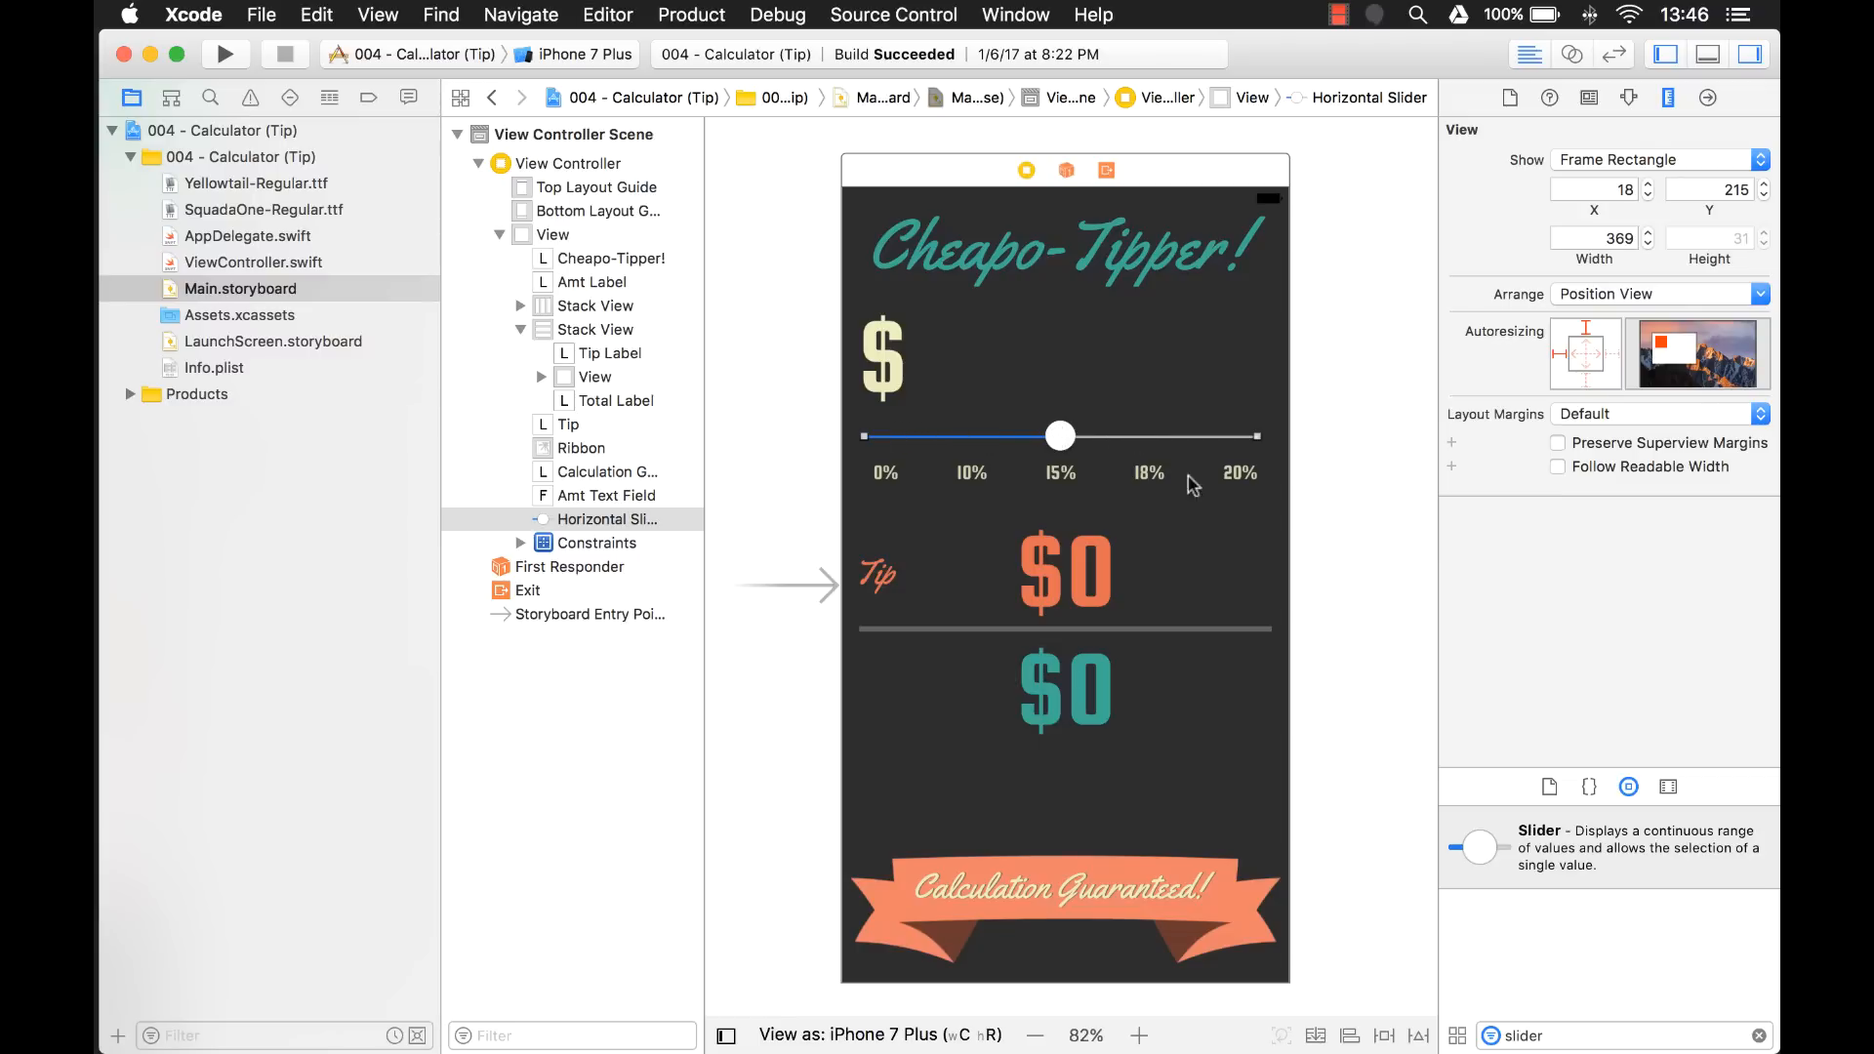
mouse_move(1148, 472)
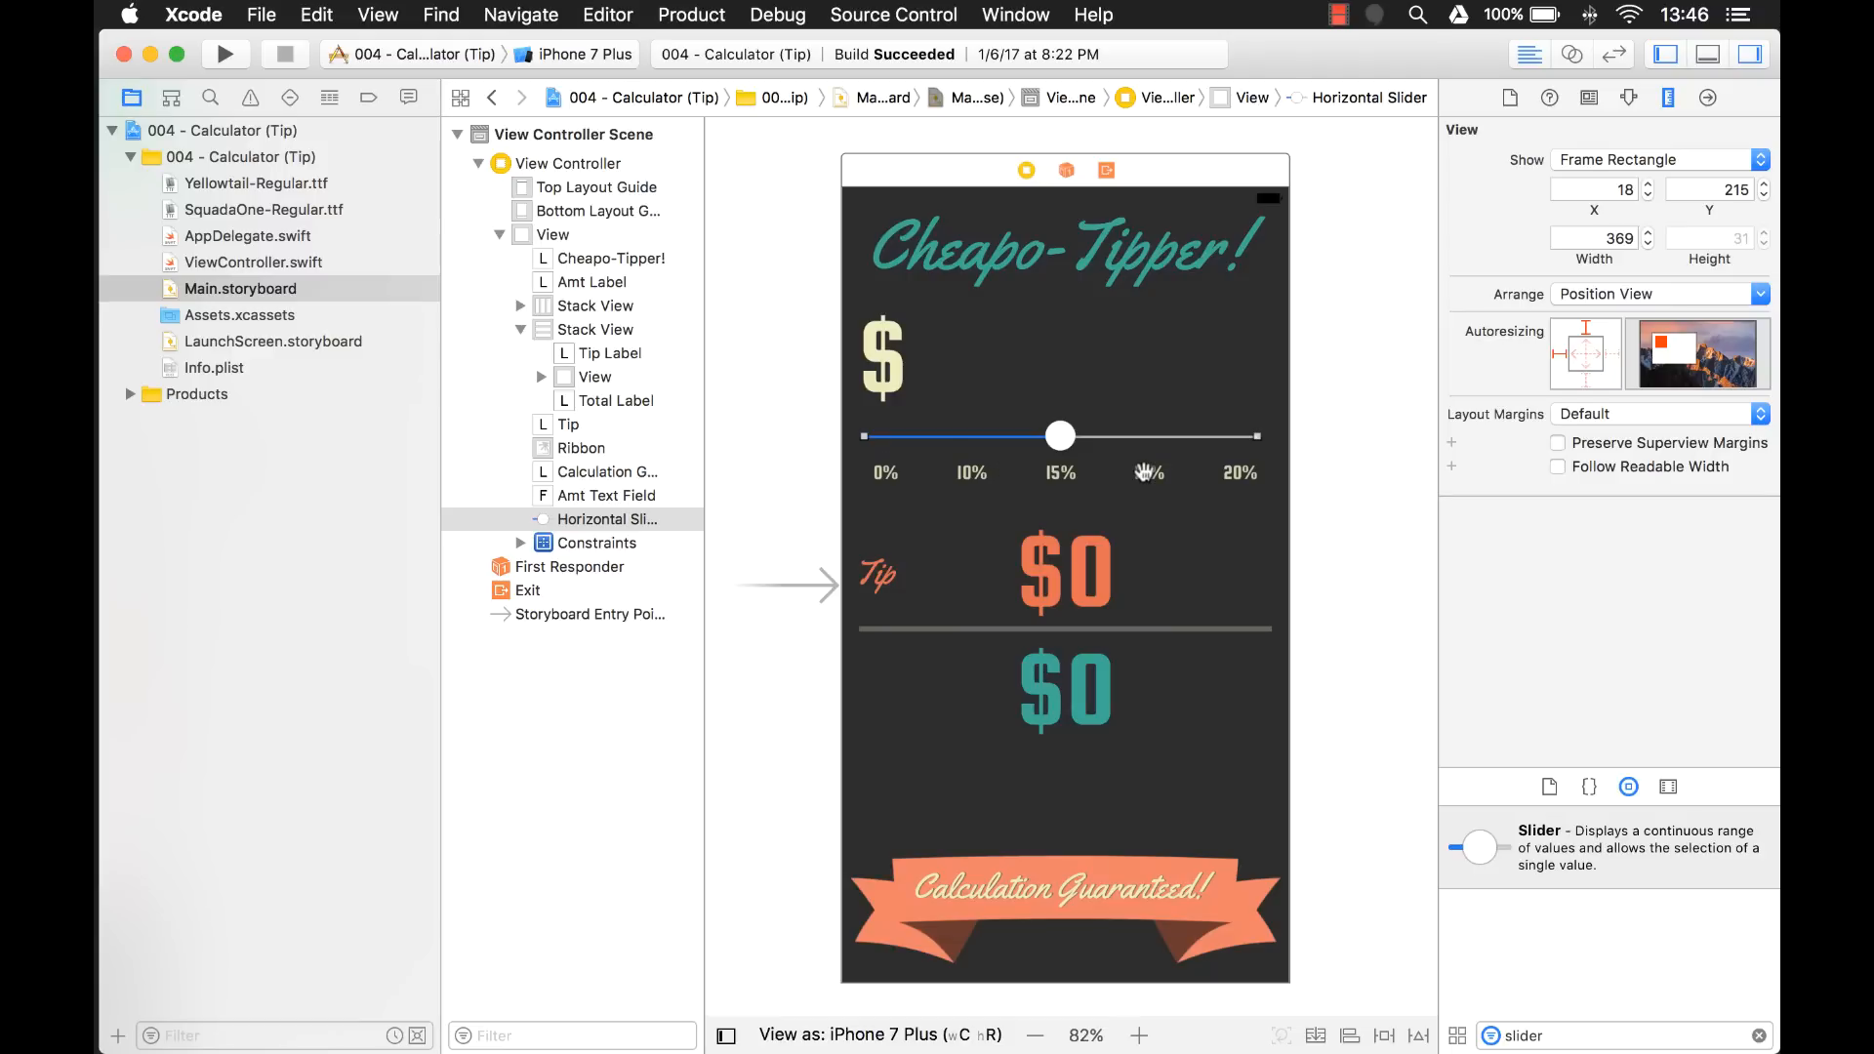
mouse_move(1263, 363)
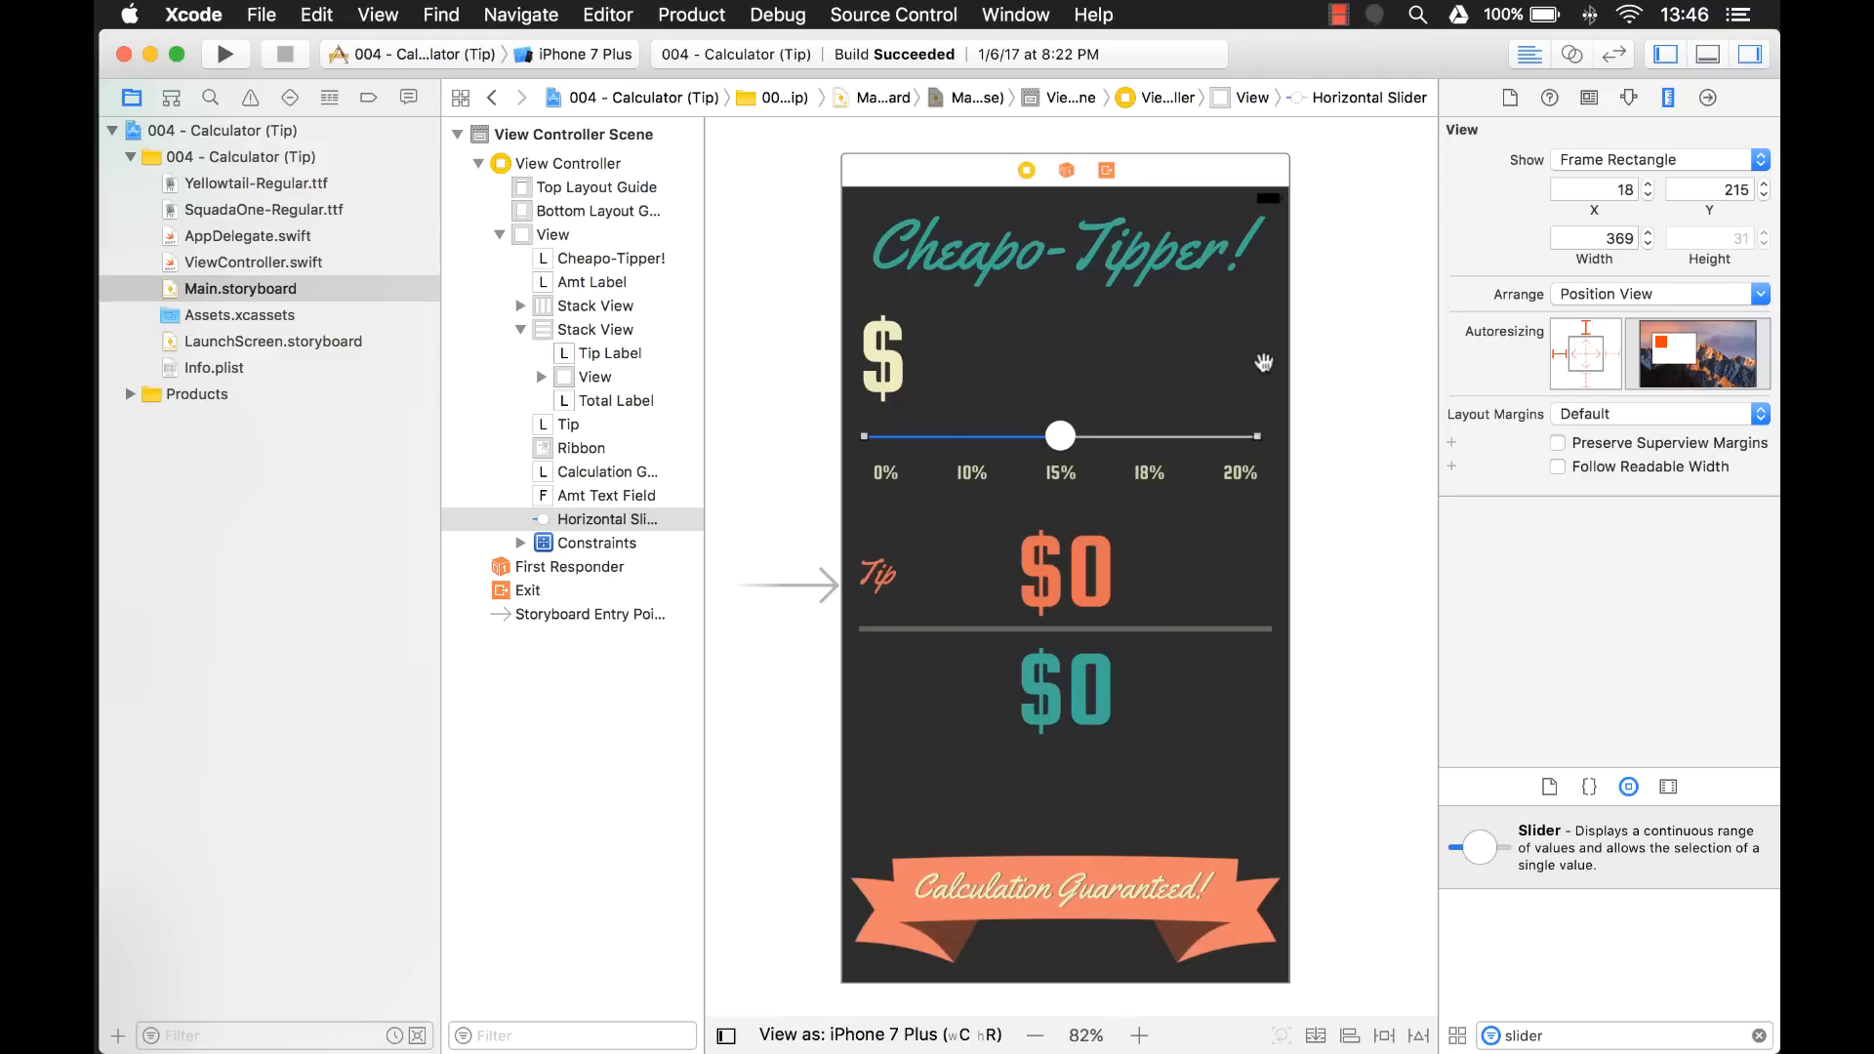
mouse_move(1313, 437)
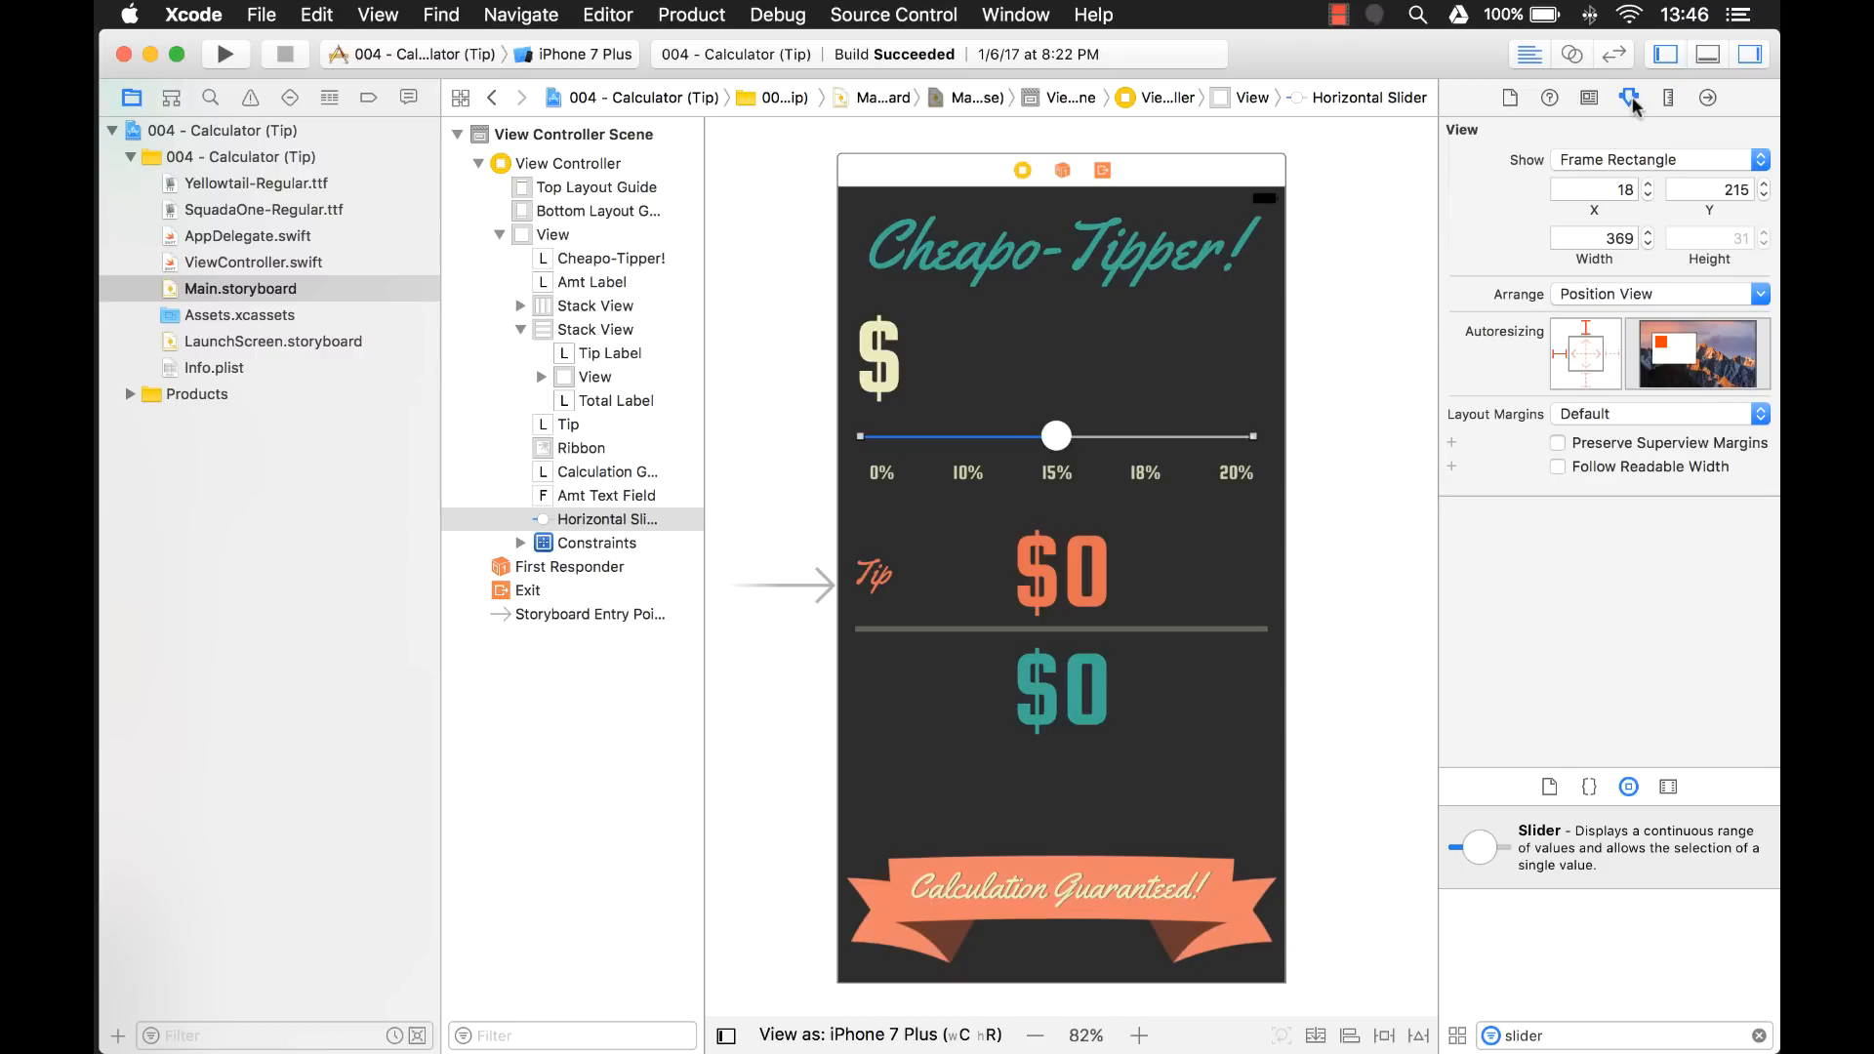
Set the slider's Thumb Tint to pale yellow in the Attributes inspector.
click(1628, 97)
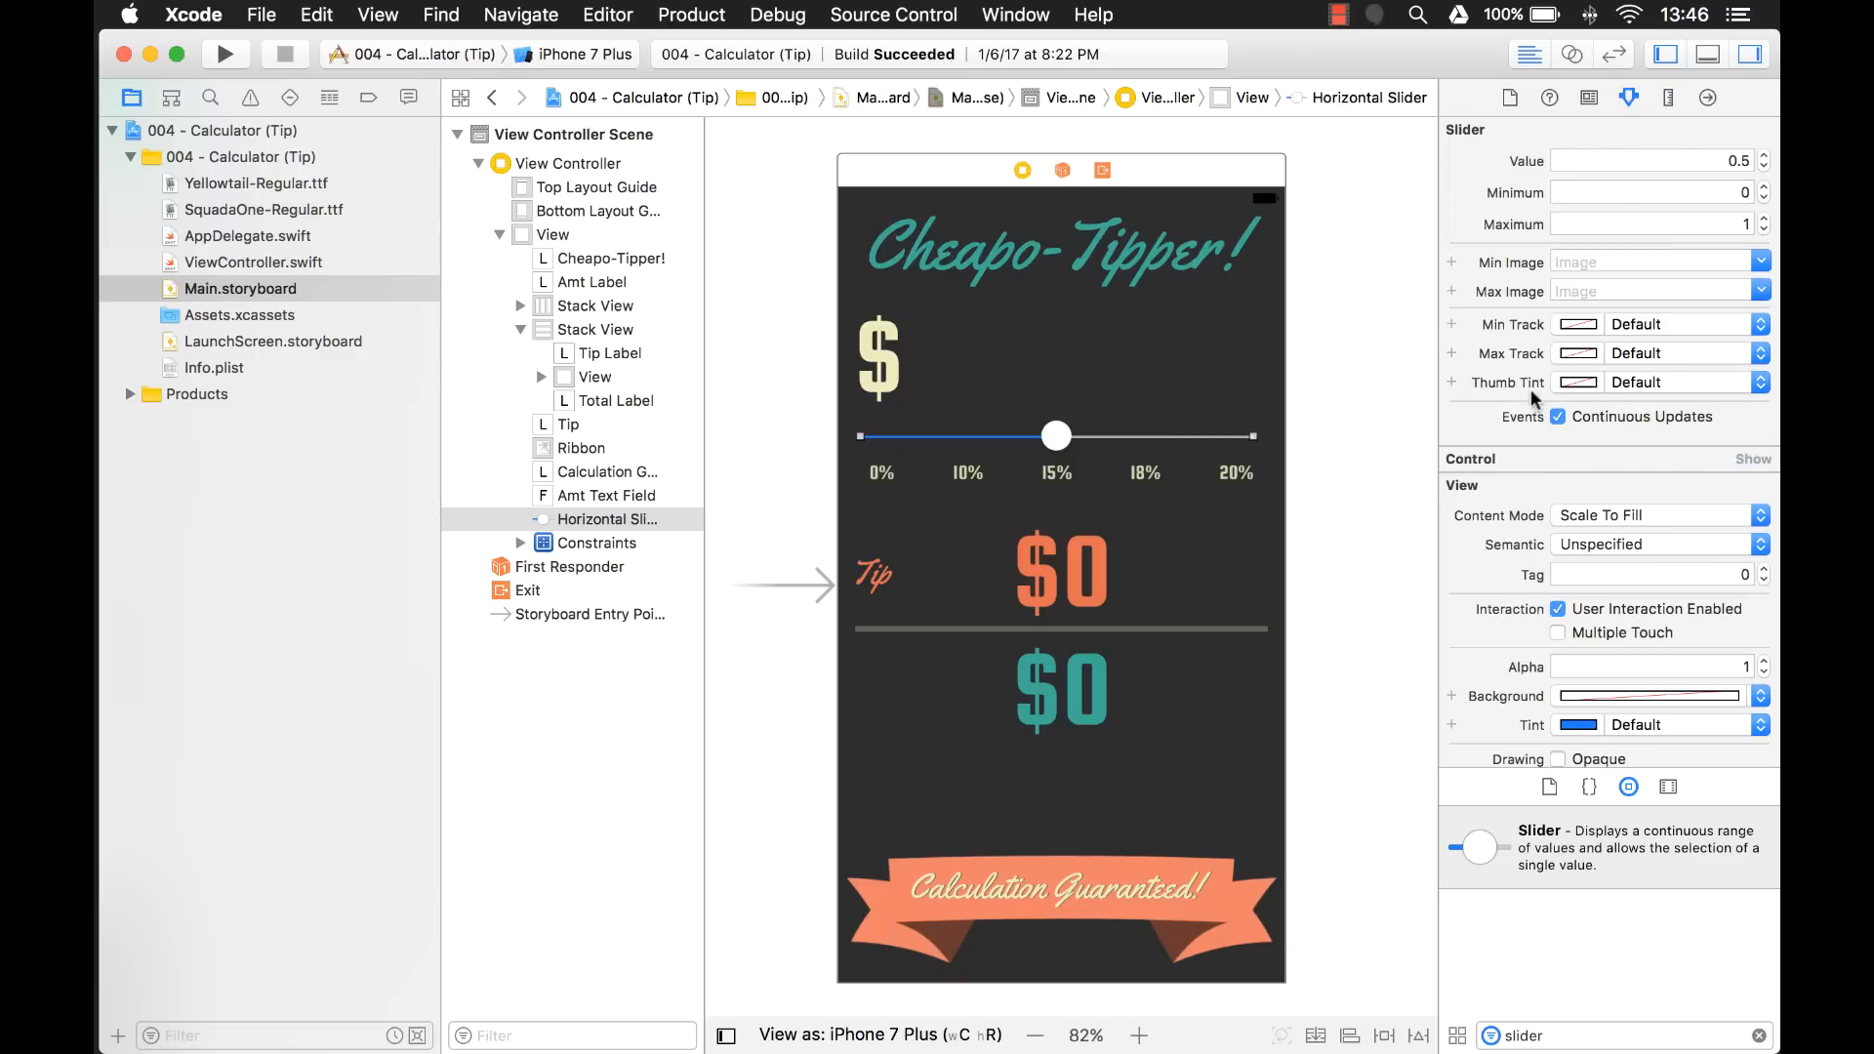
mouse_move(1740, 389)
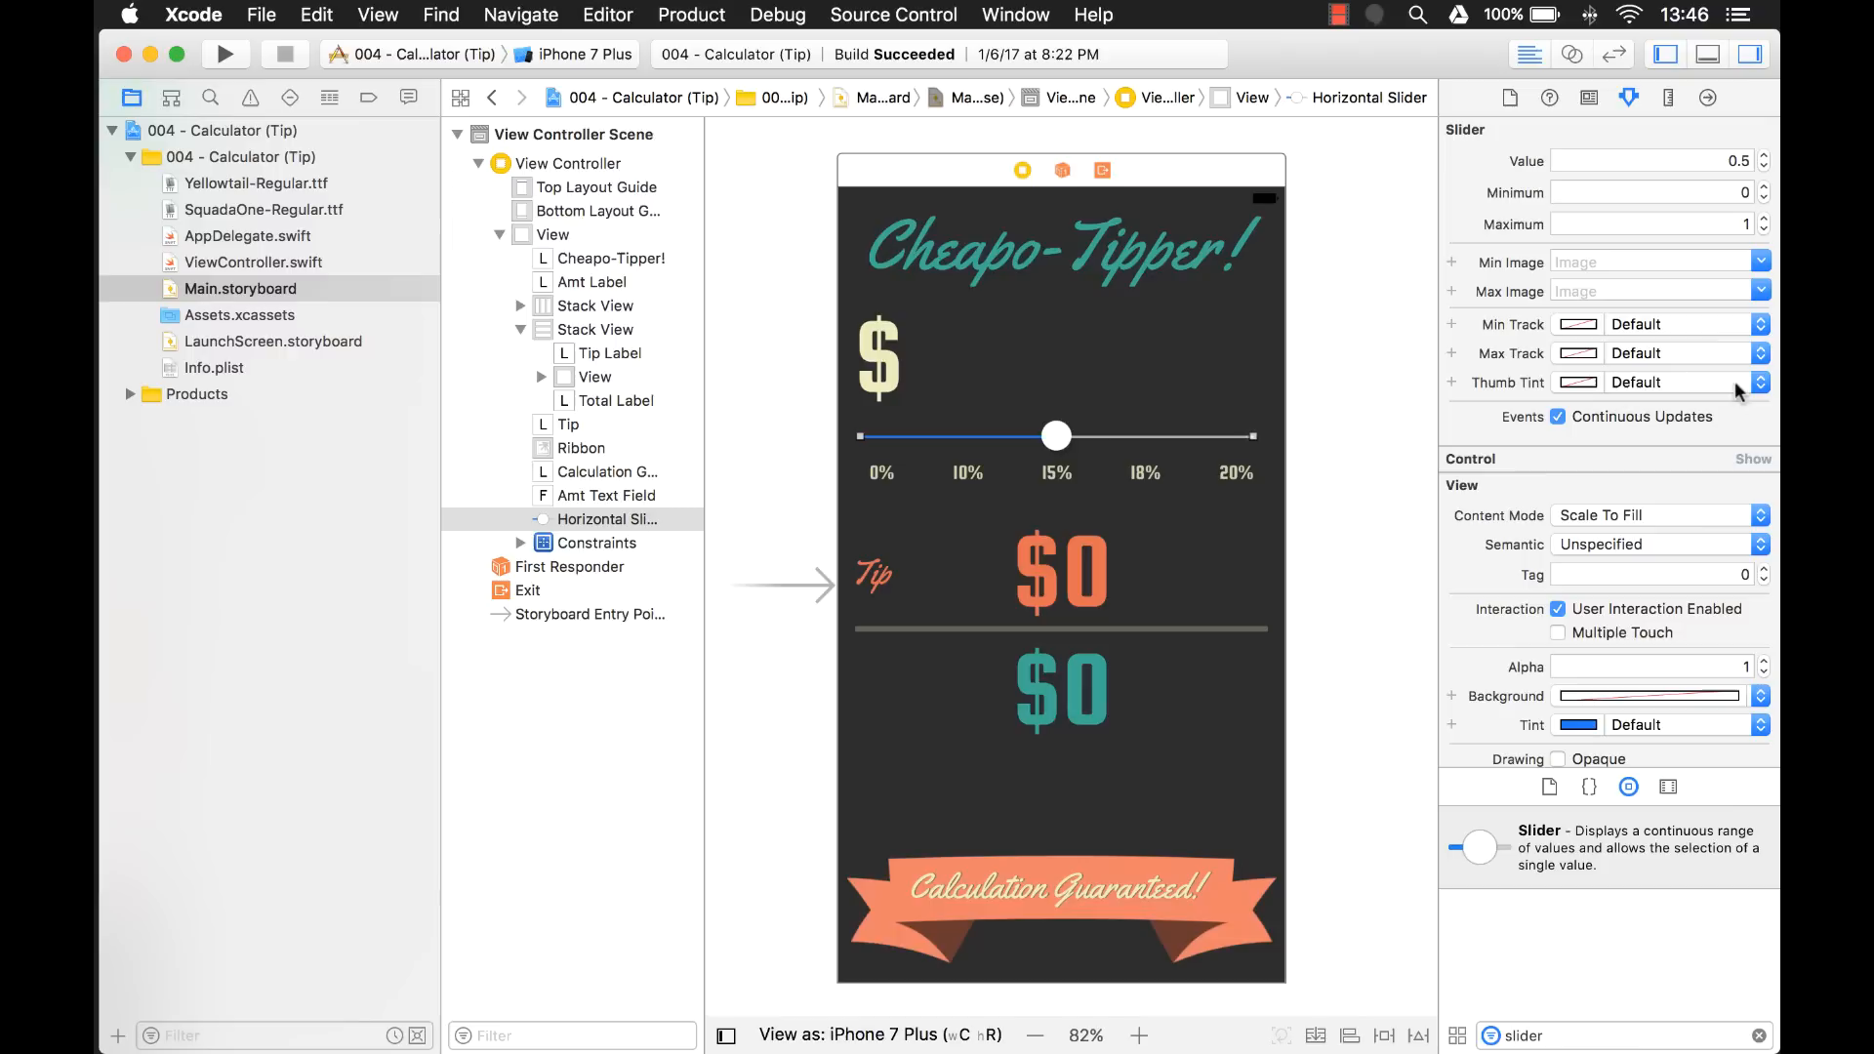
click(1577, 380)
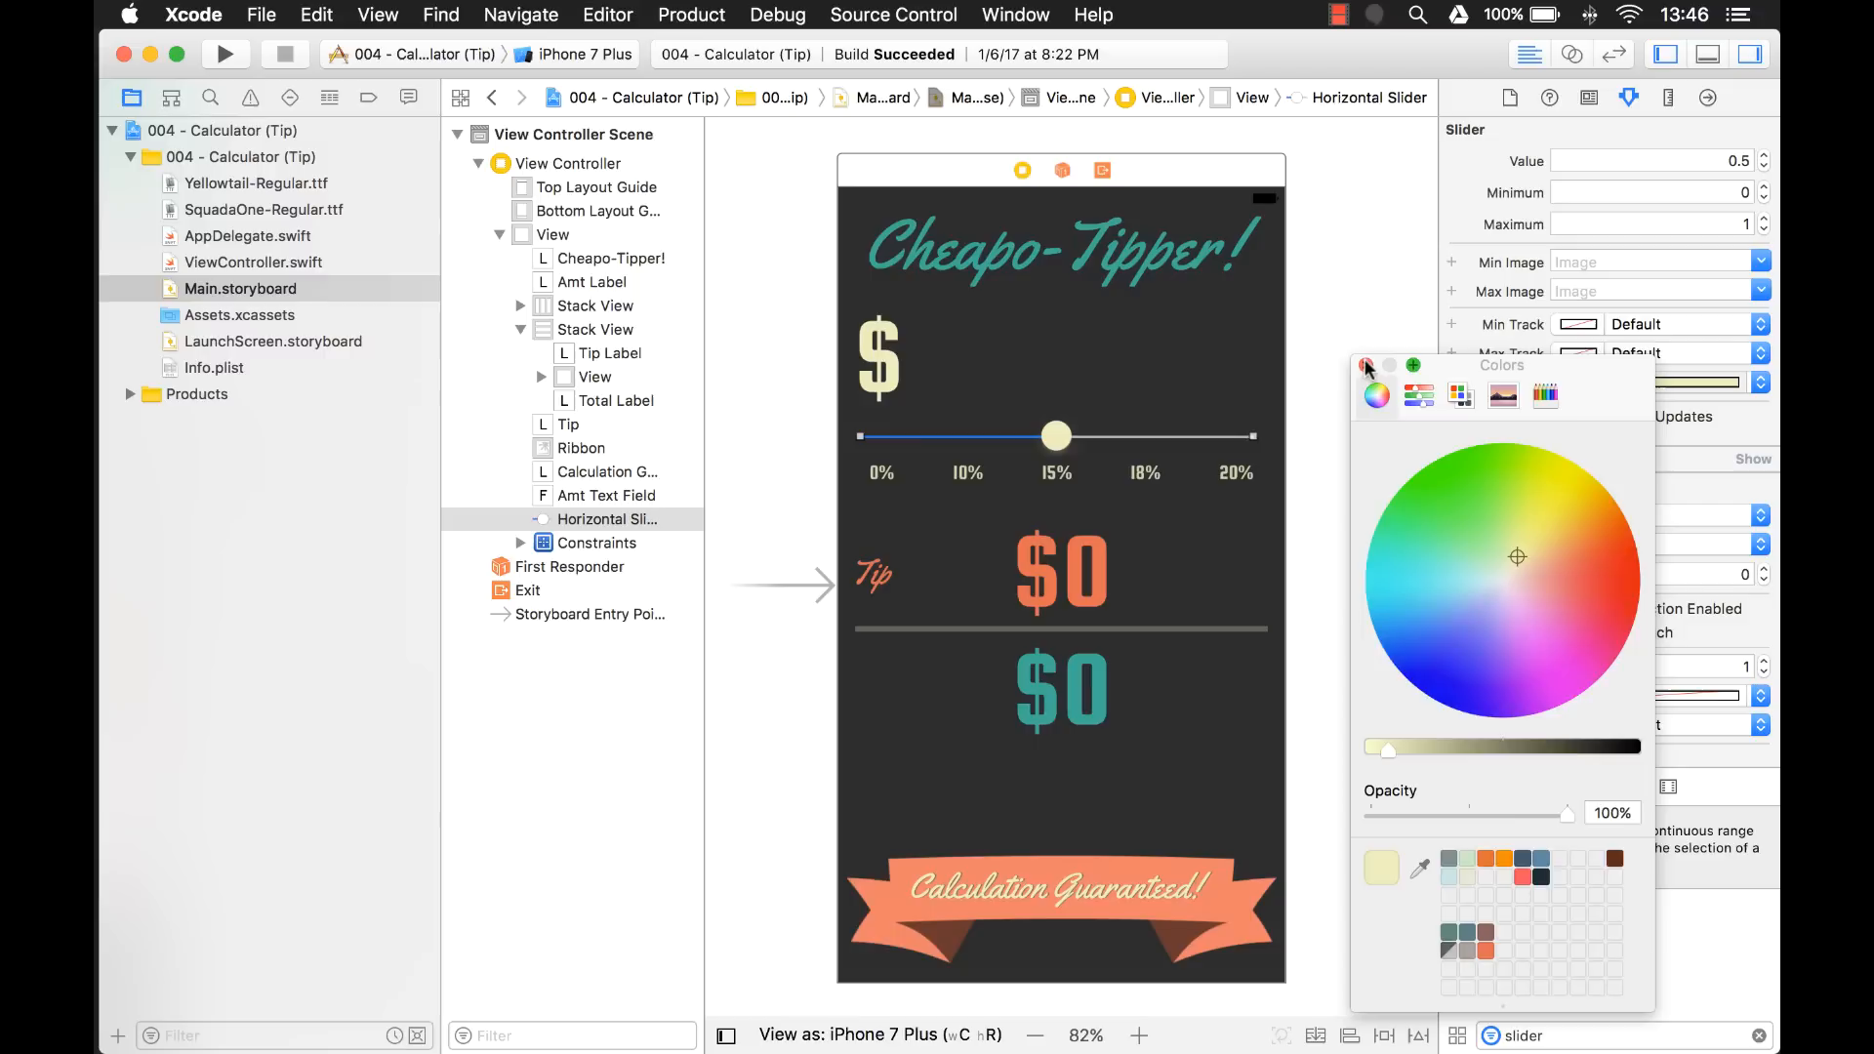
click(1367, 365)
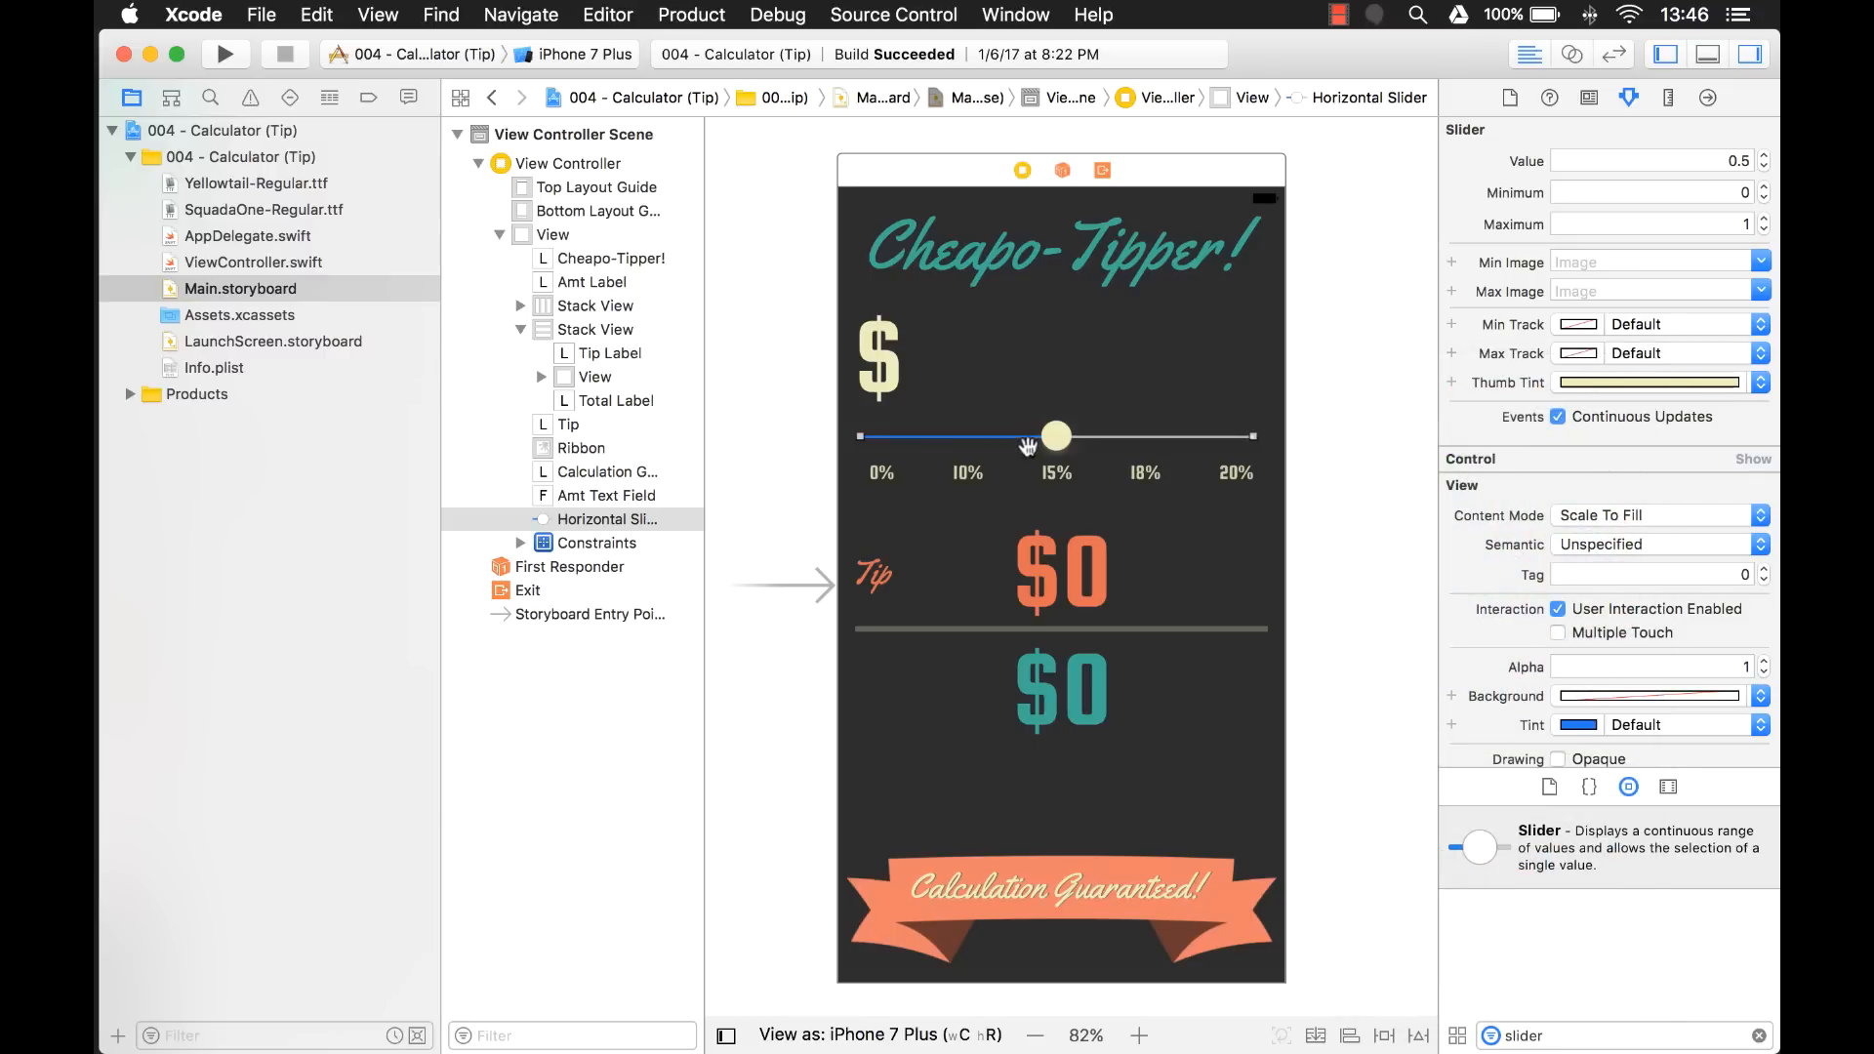
mouse_move(1626, 375)
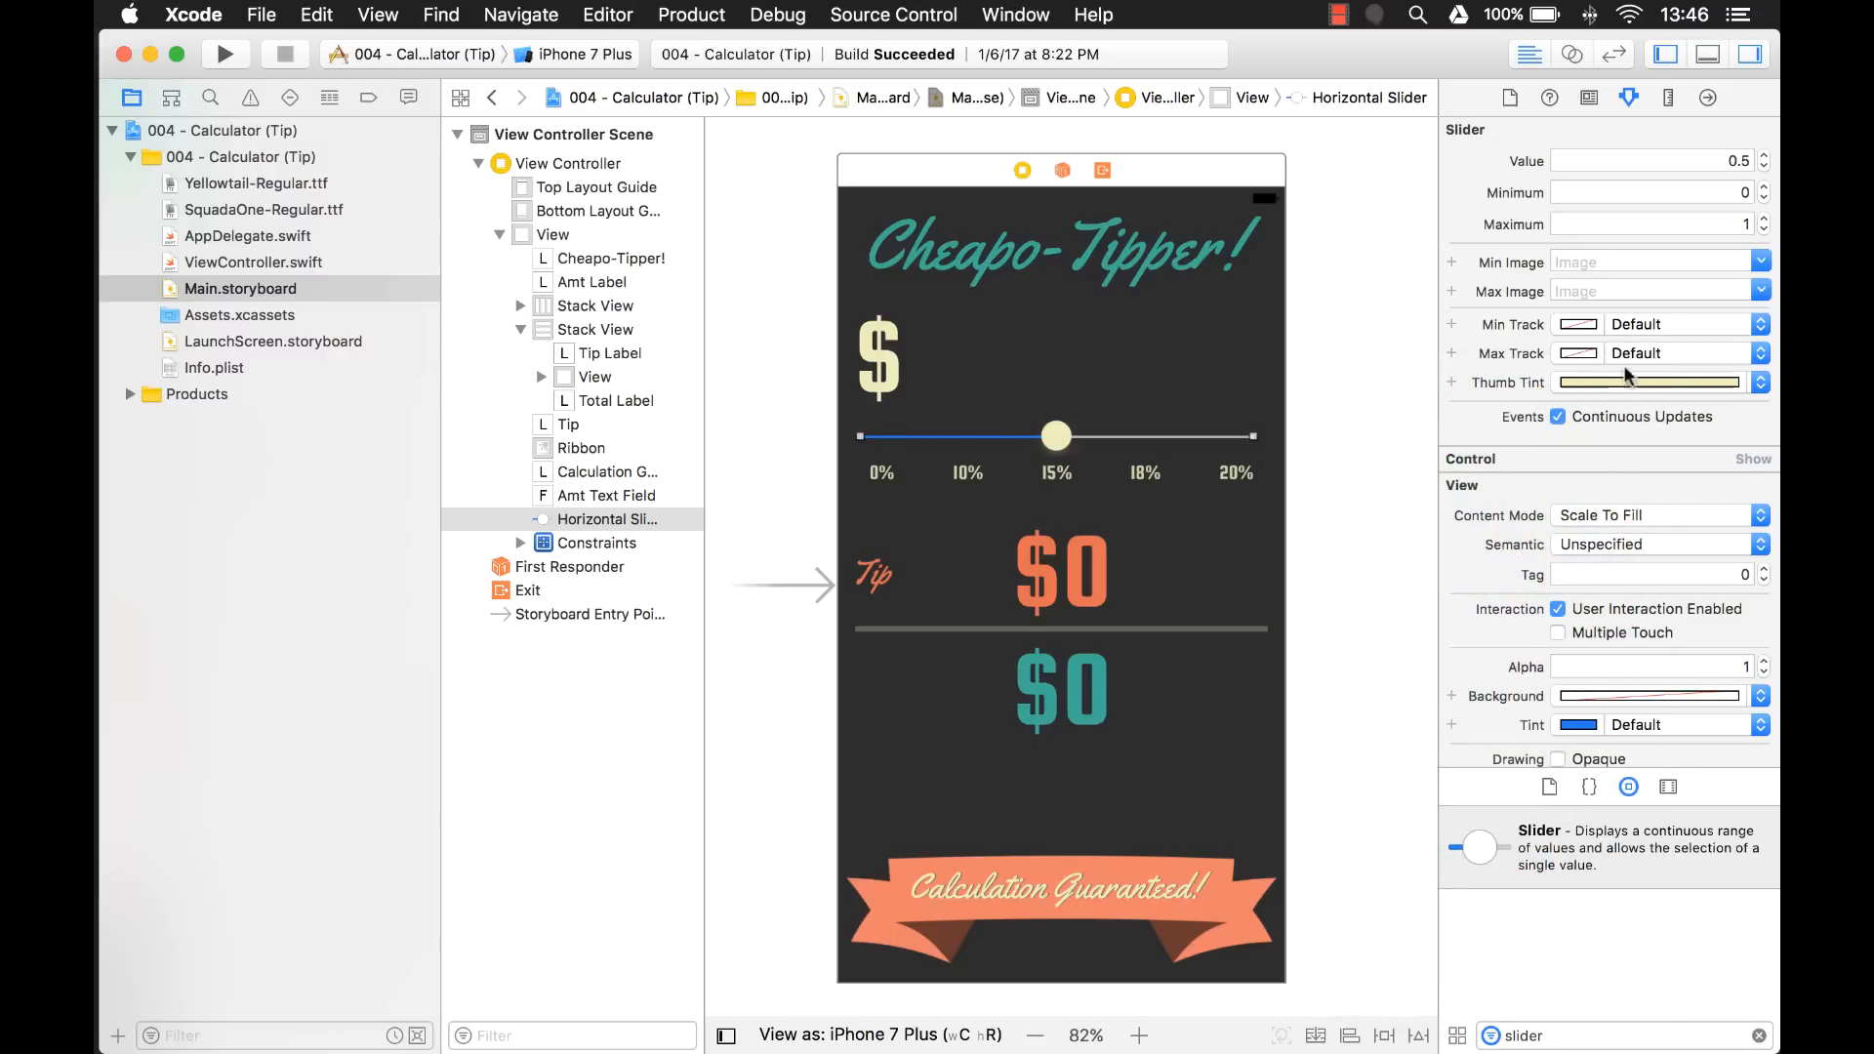
Sample the tip amount's orange for Min Track and give Max Track the pale yellow.
click(1647, 381)
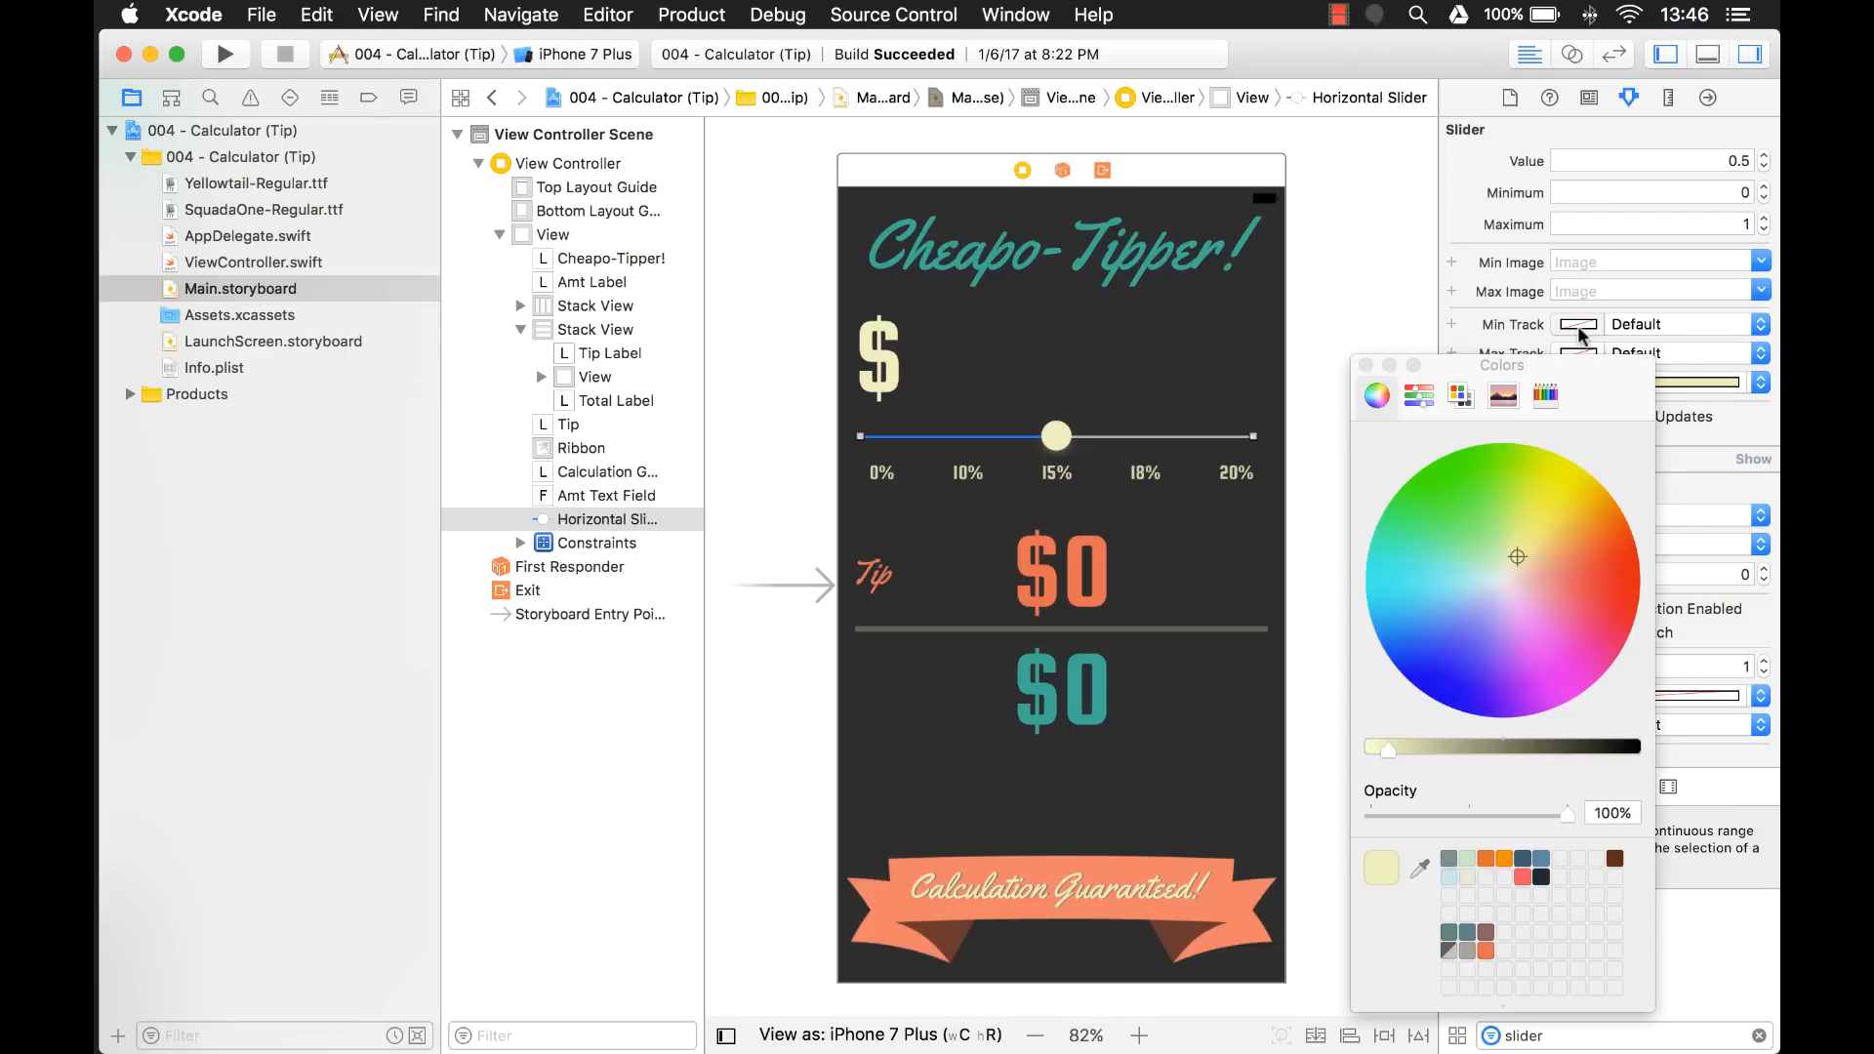
mouse_move(1421, 879)
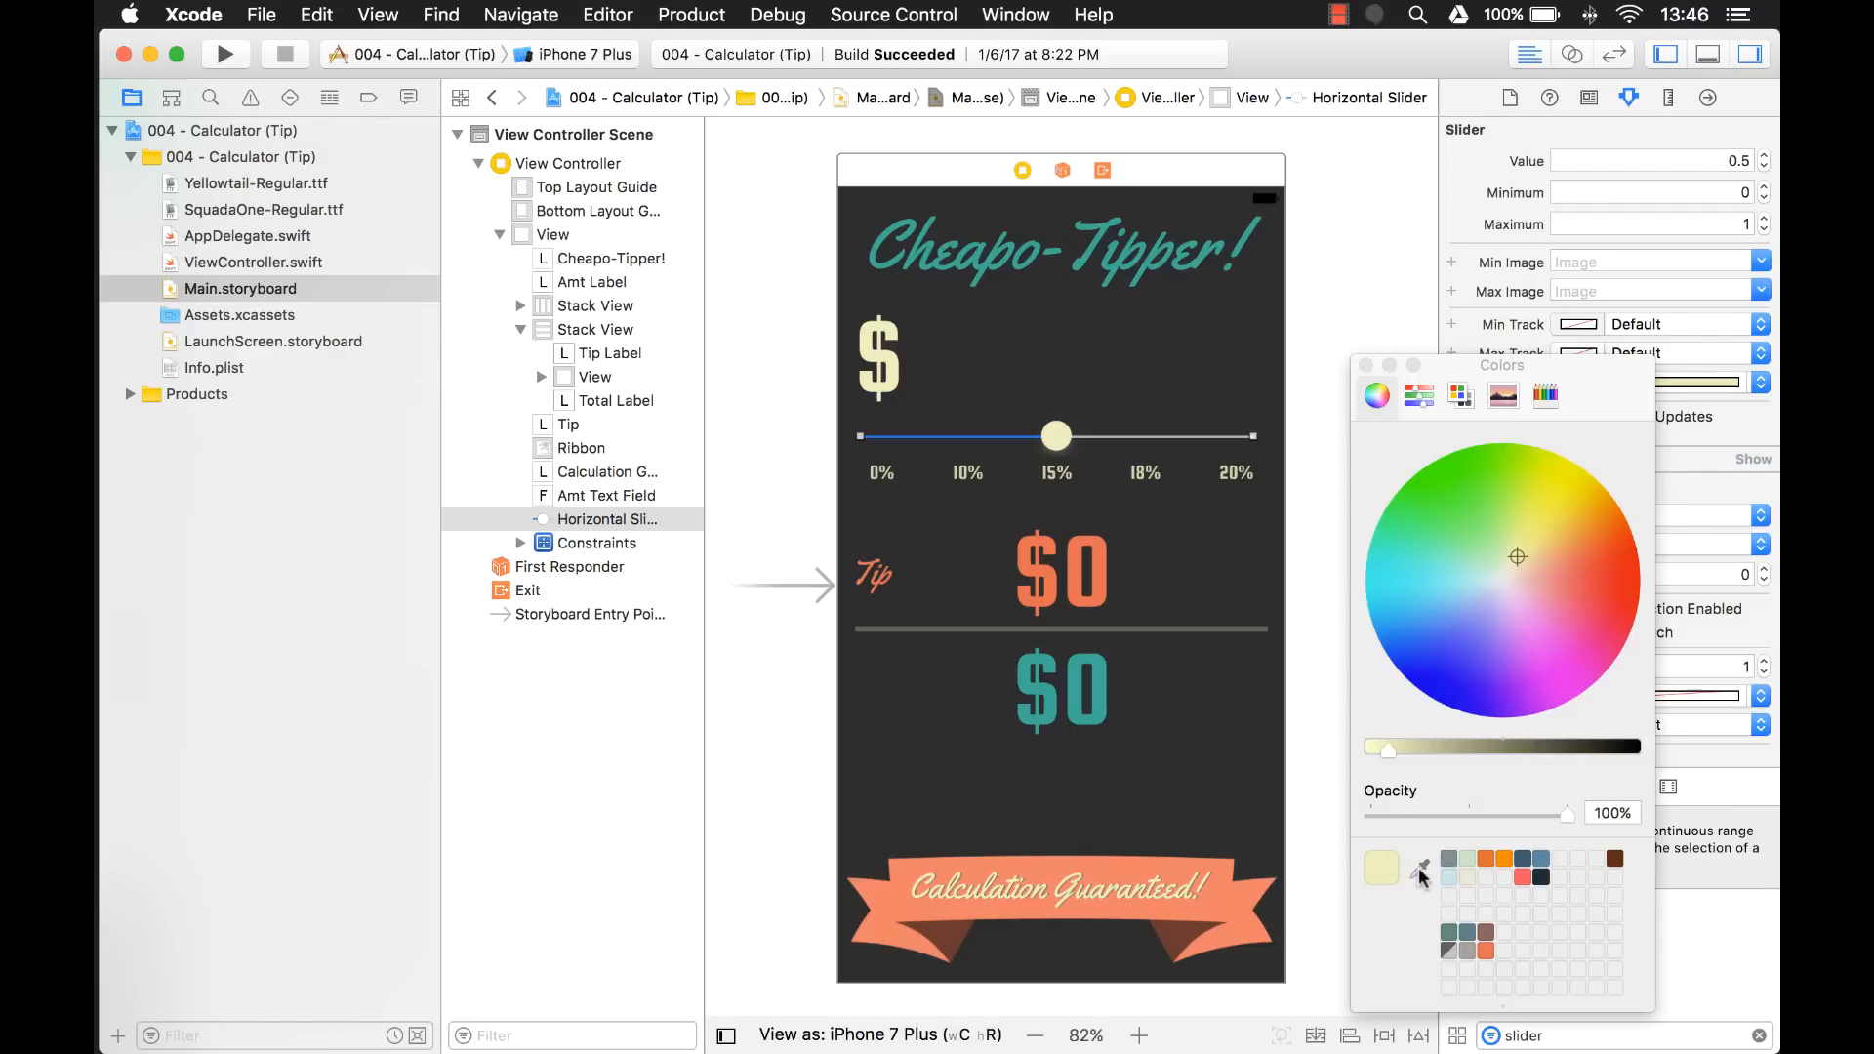
click(1421, 868)
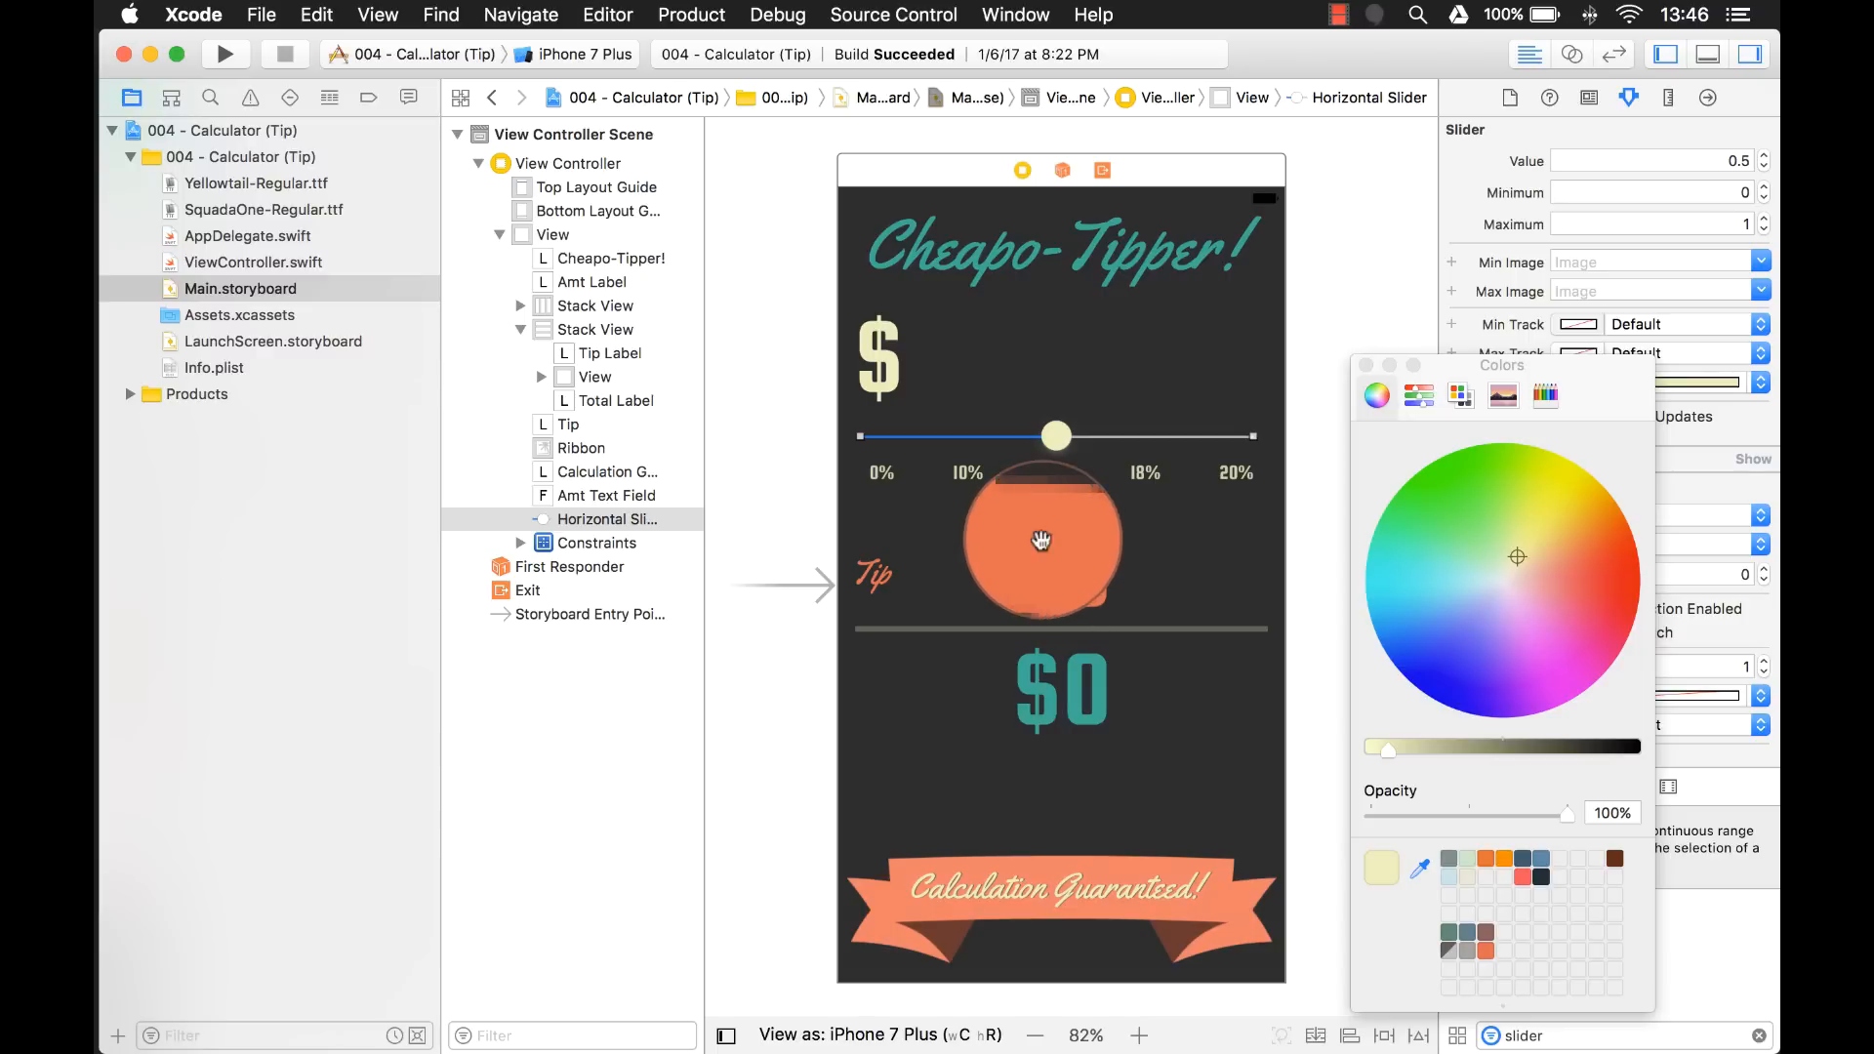
click(1591, 566)
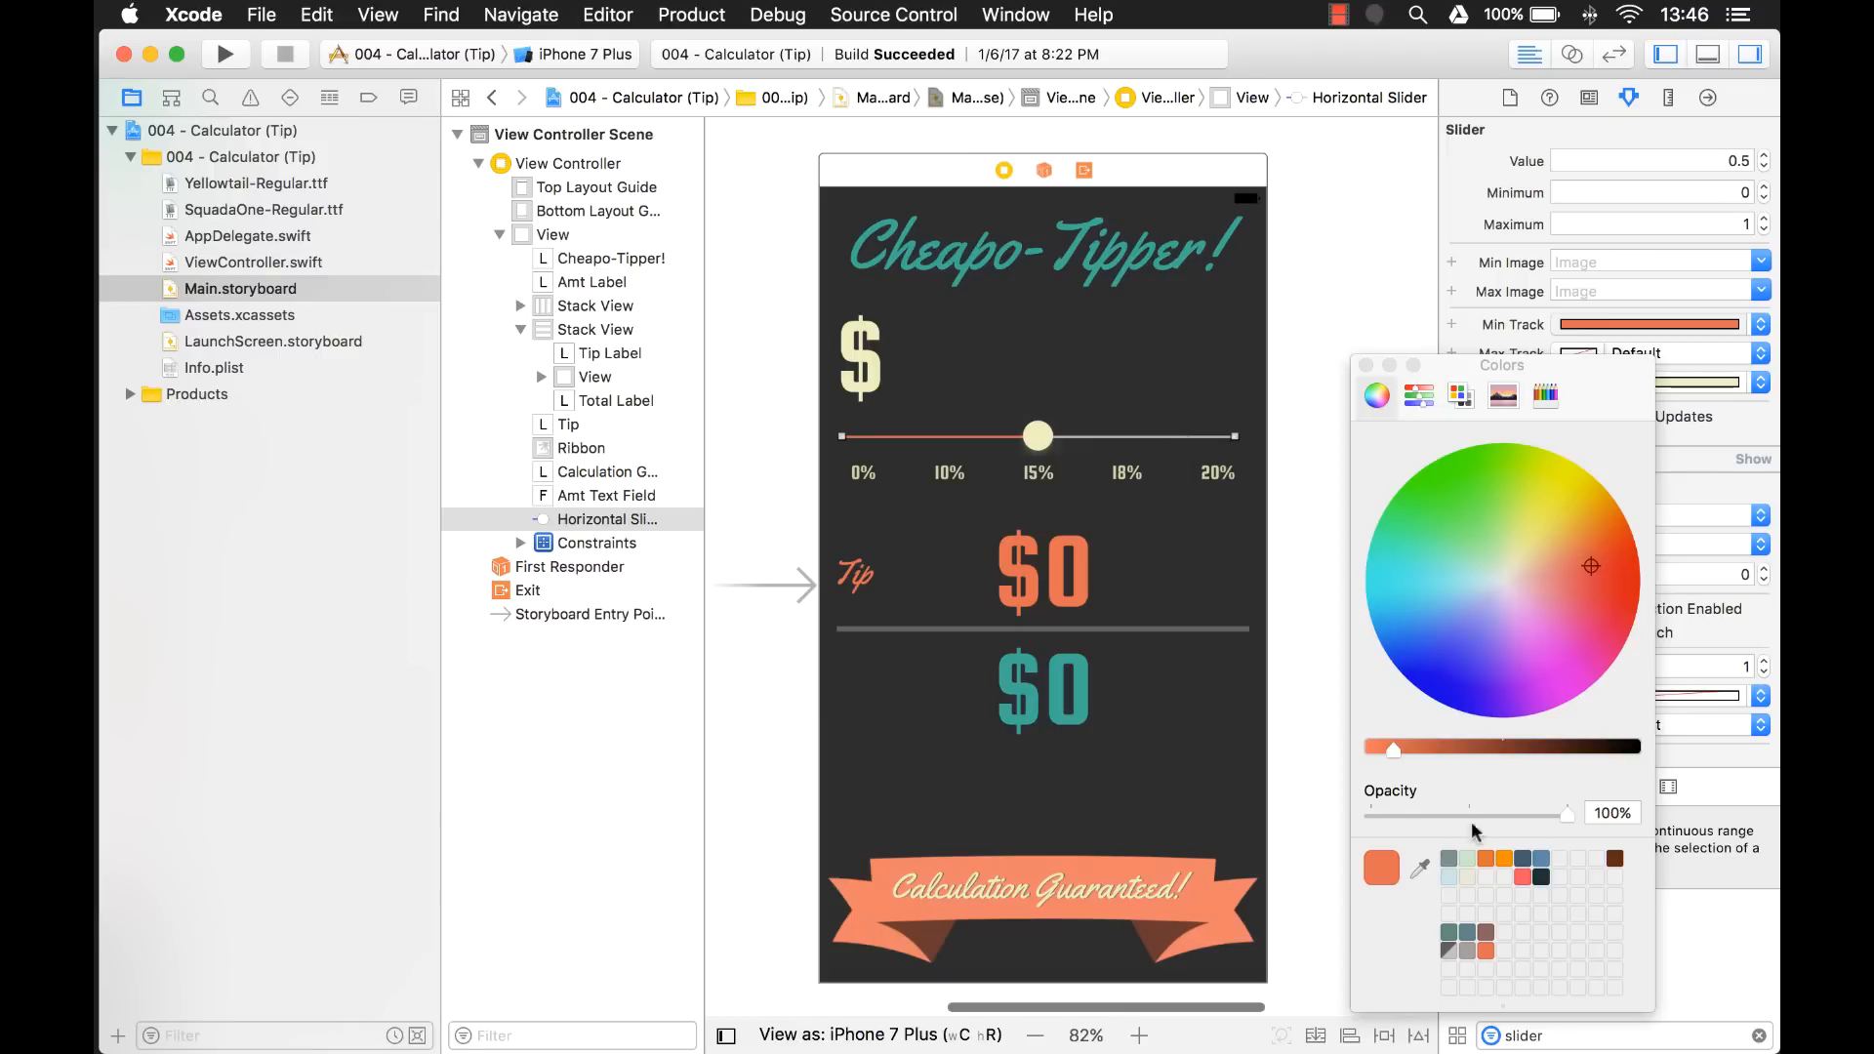
click(1363, 365)
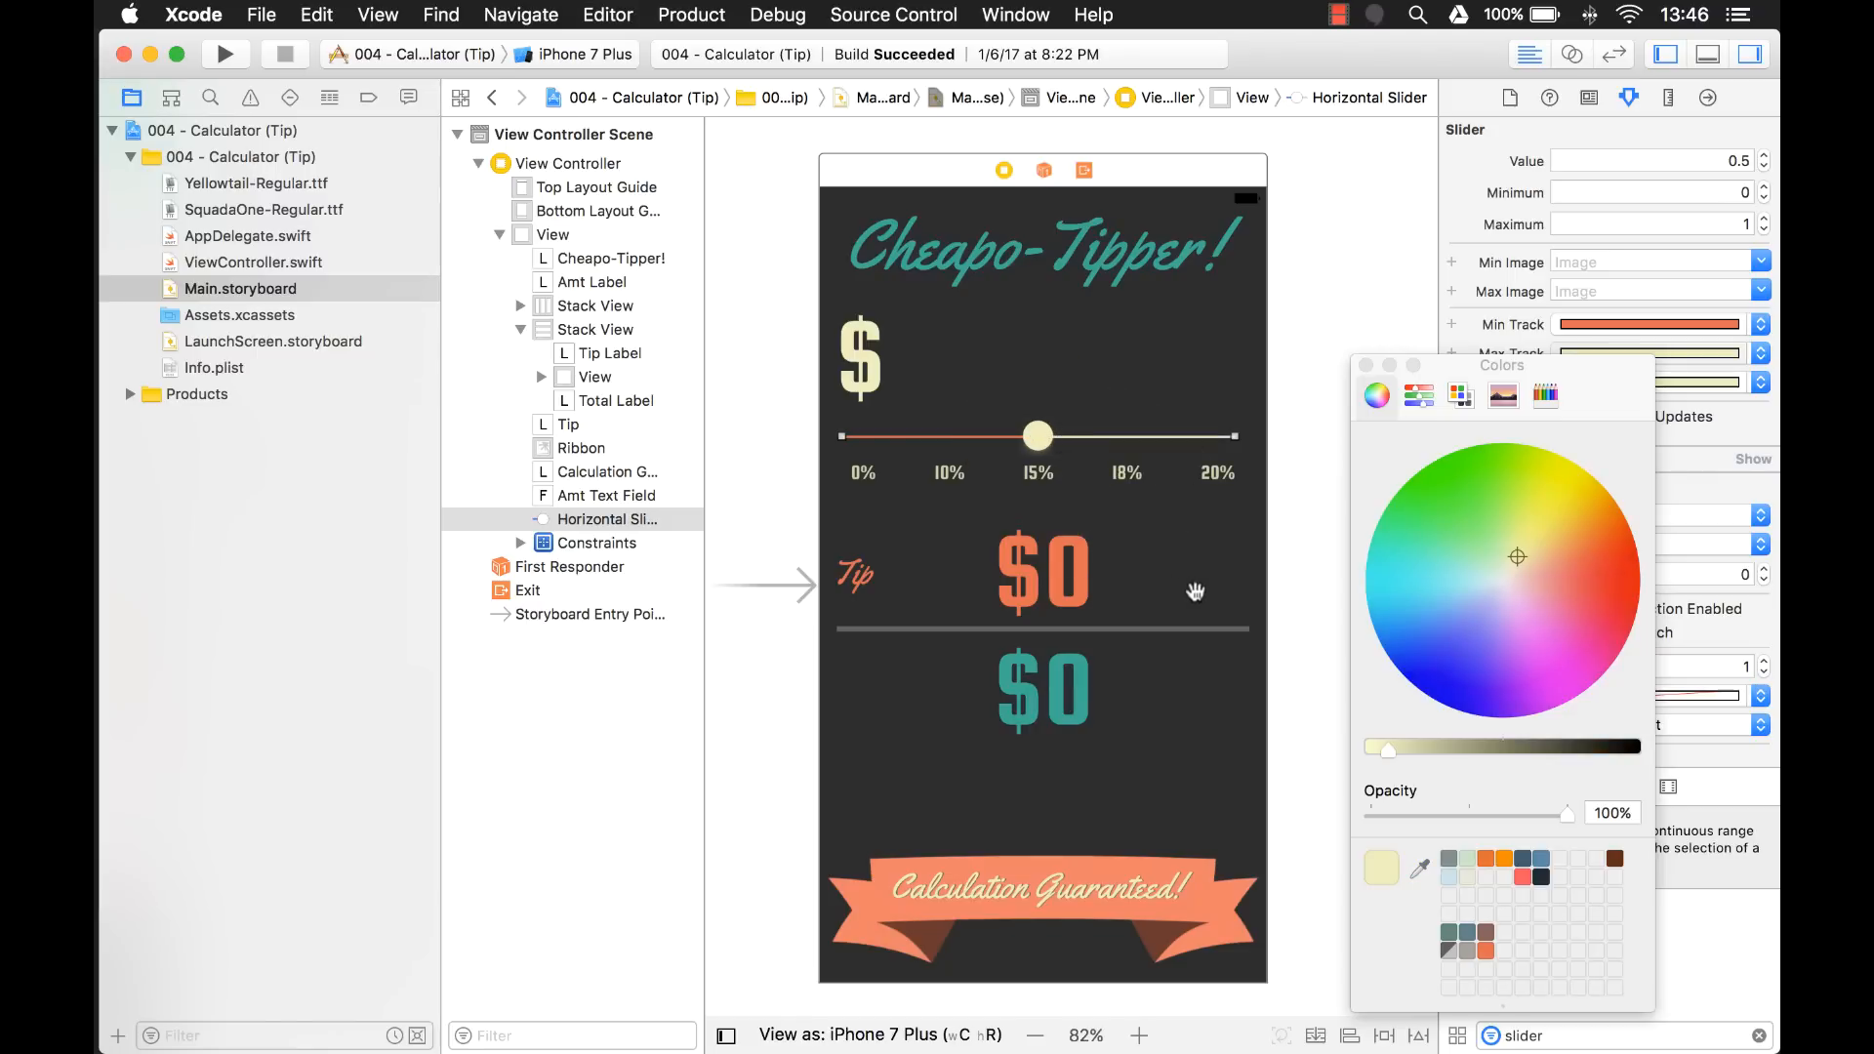
mouse_move(1200, 611)
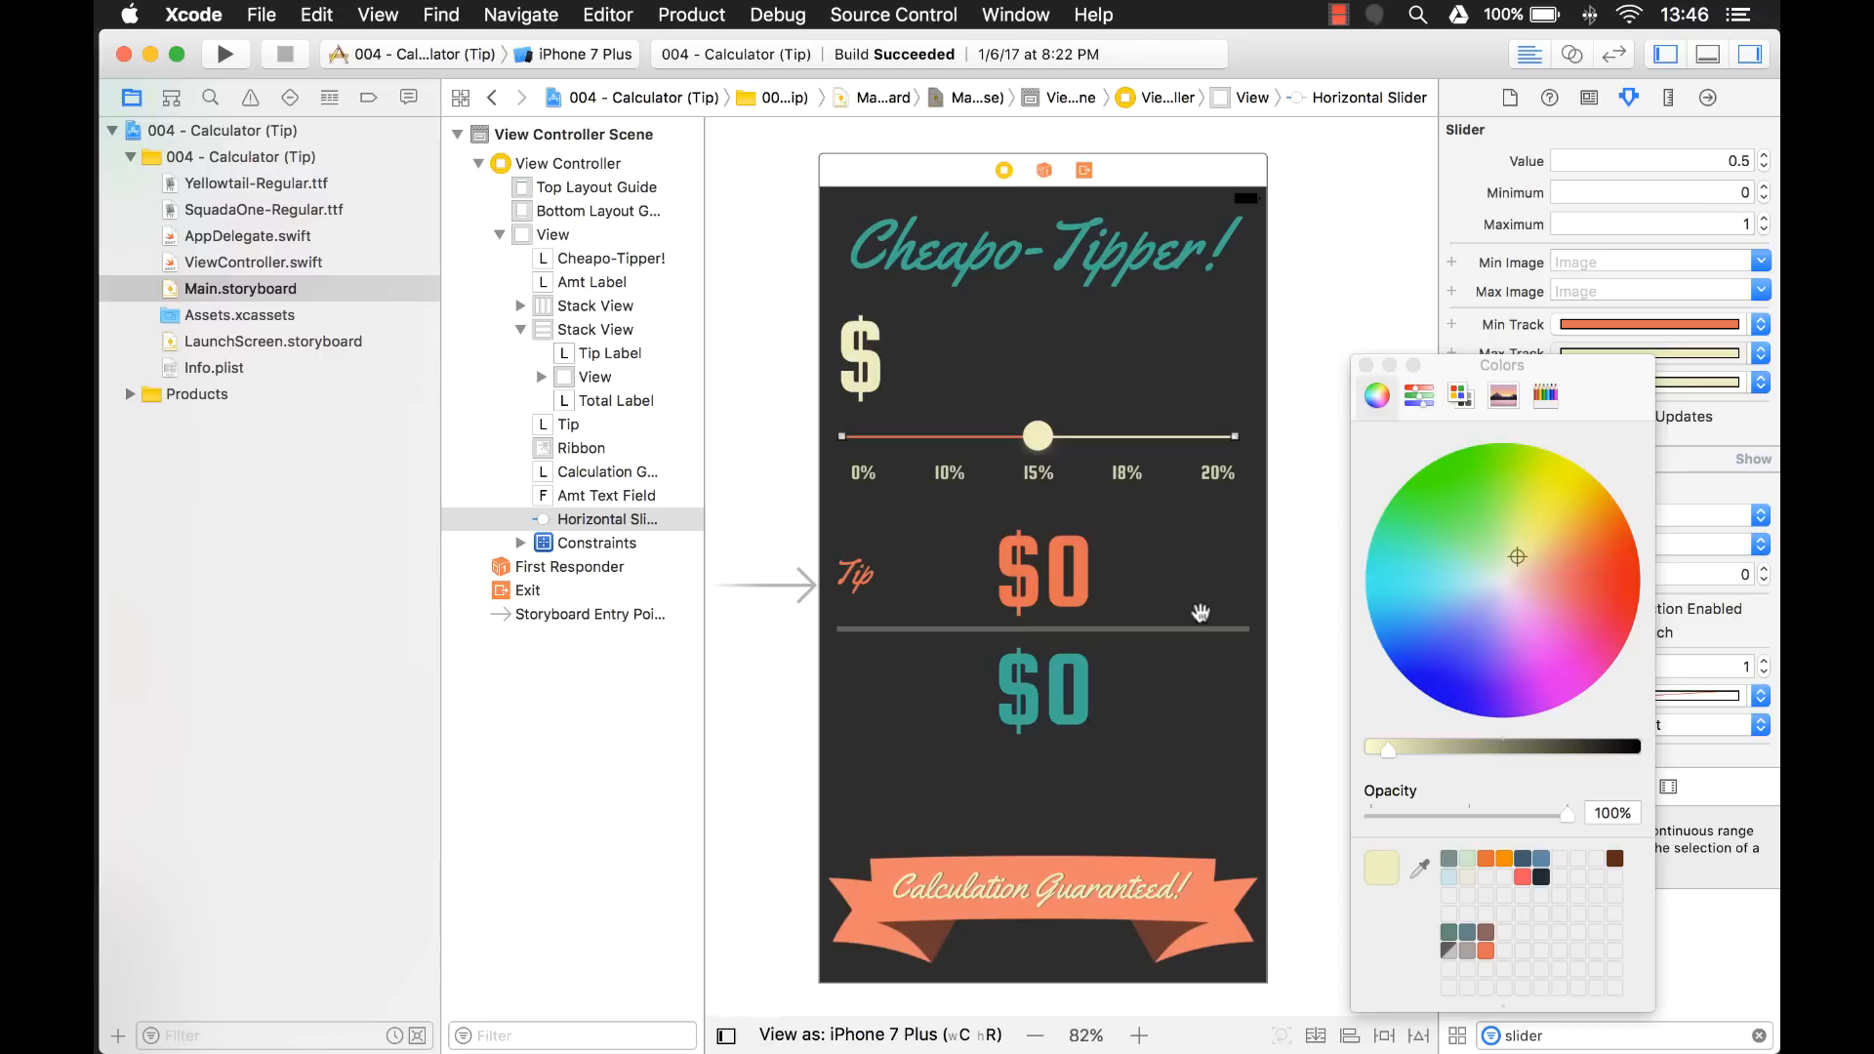
click(1361, 365)
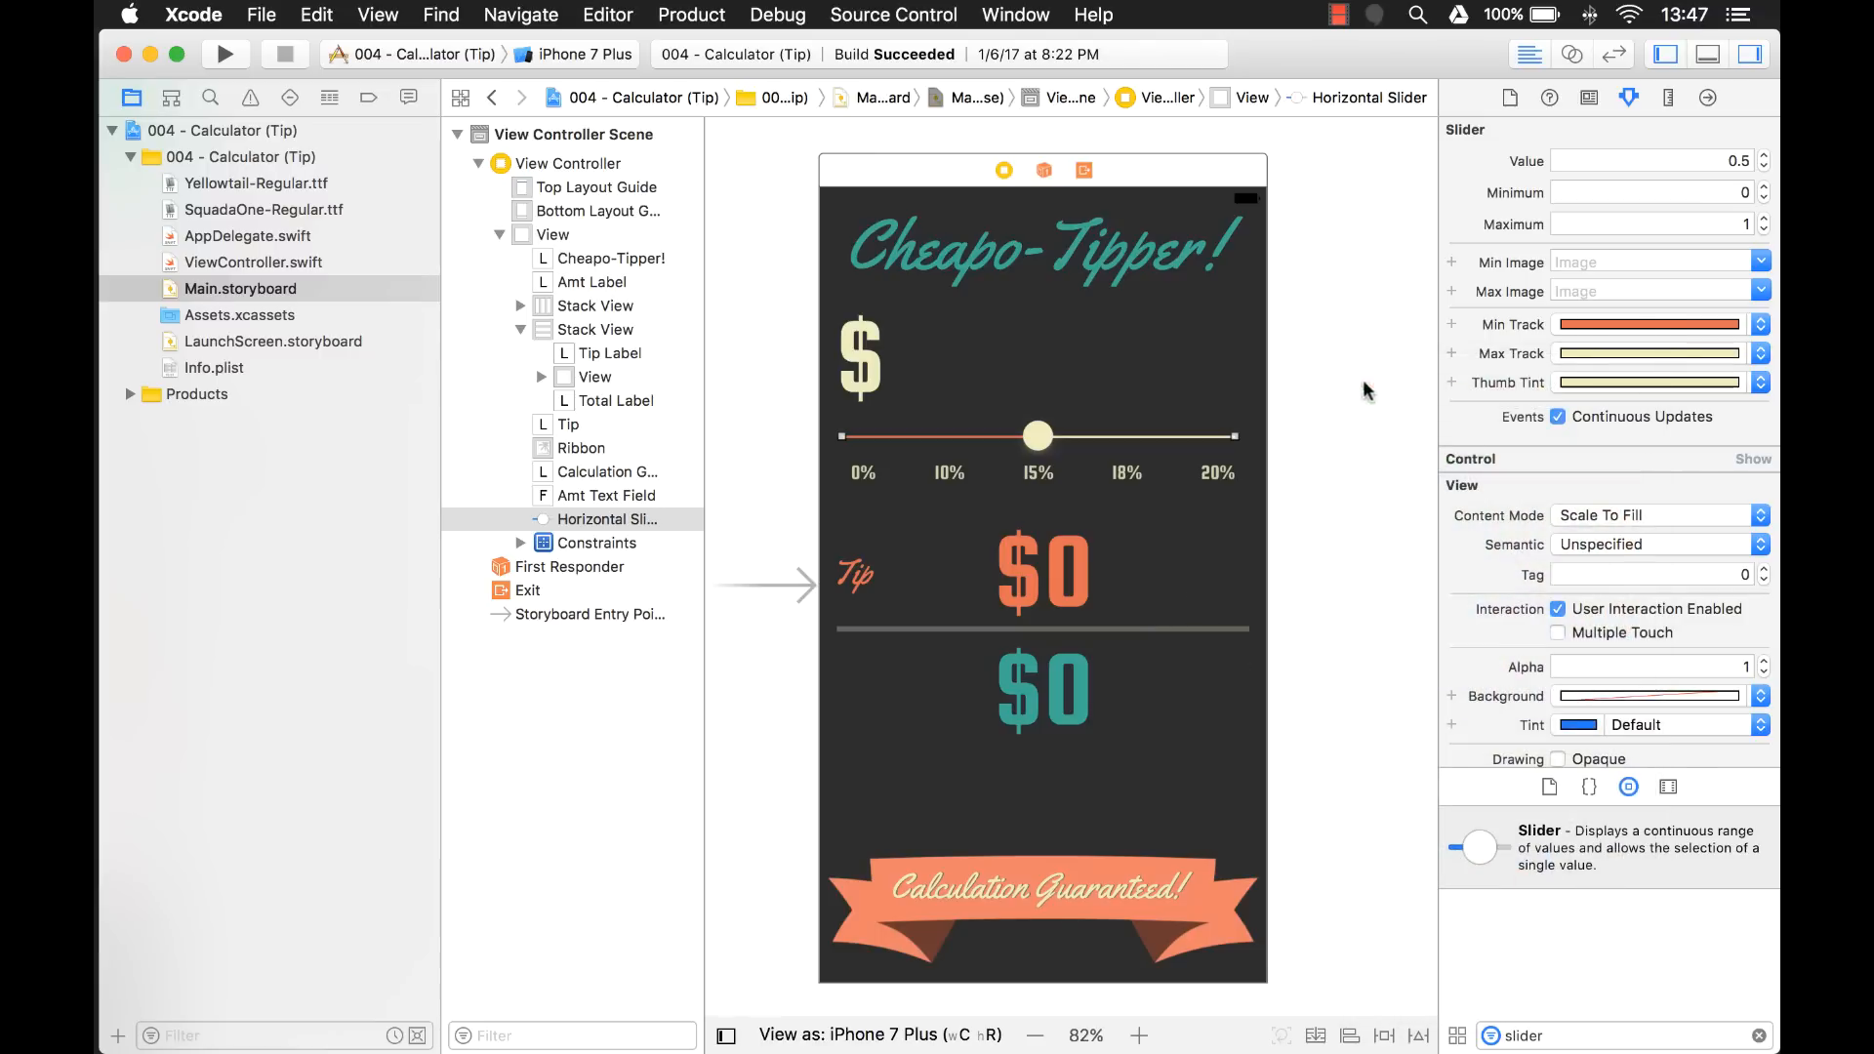
mouse_move(1070, 501)
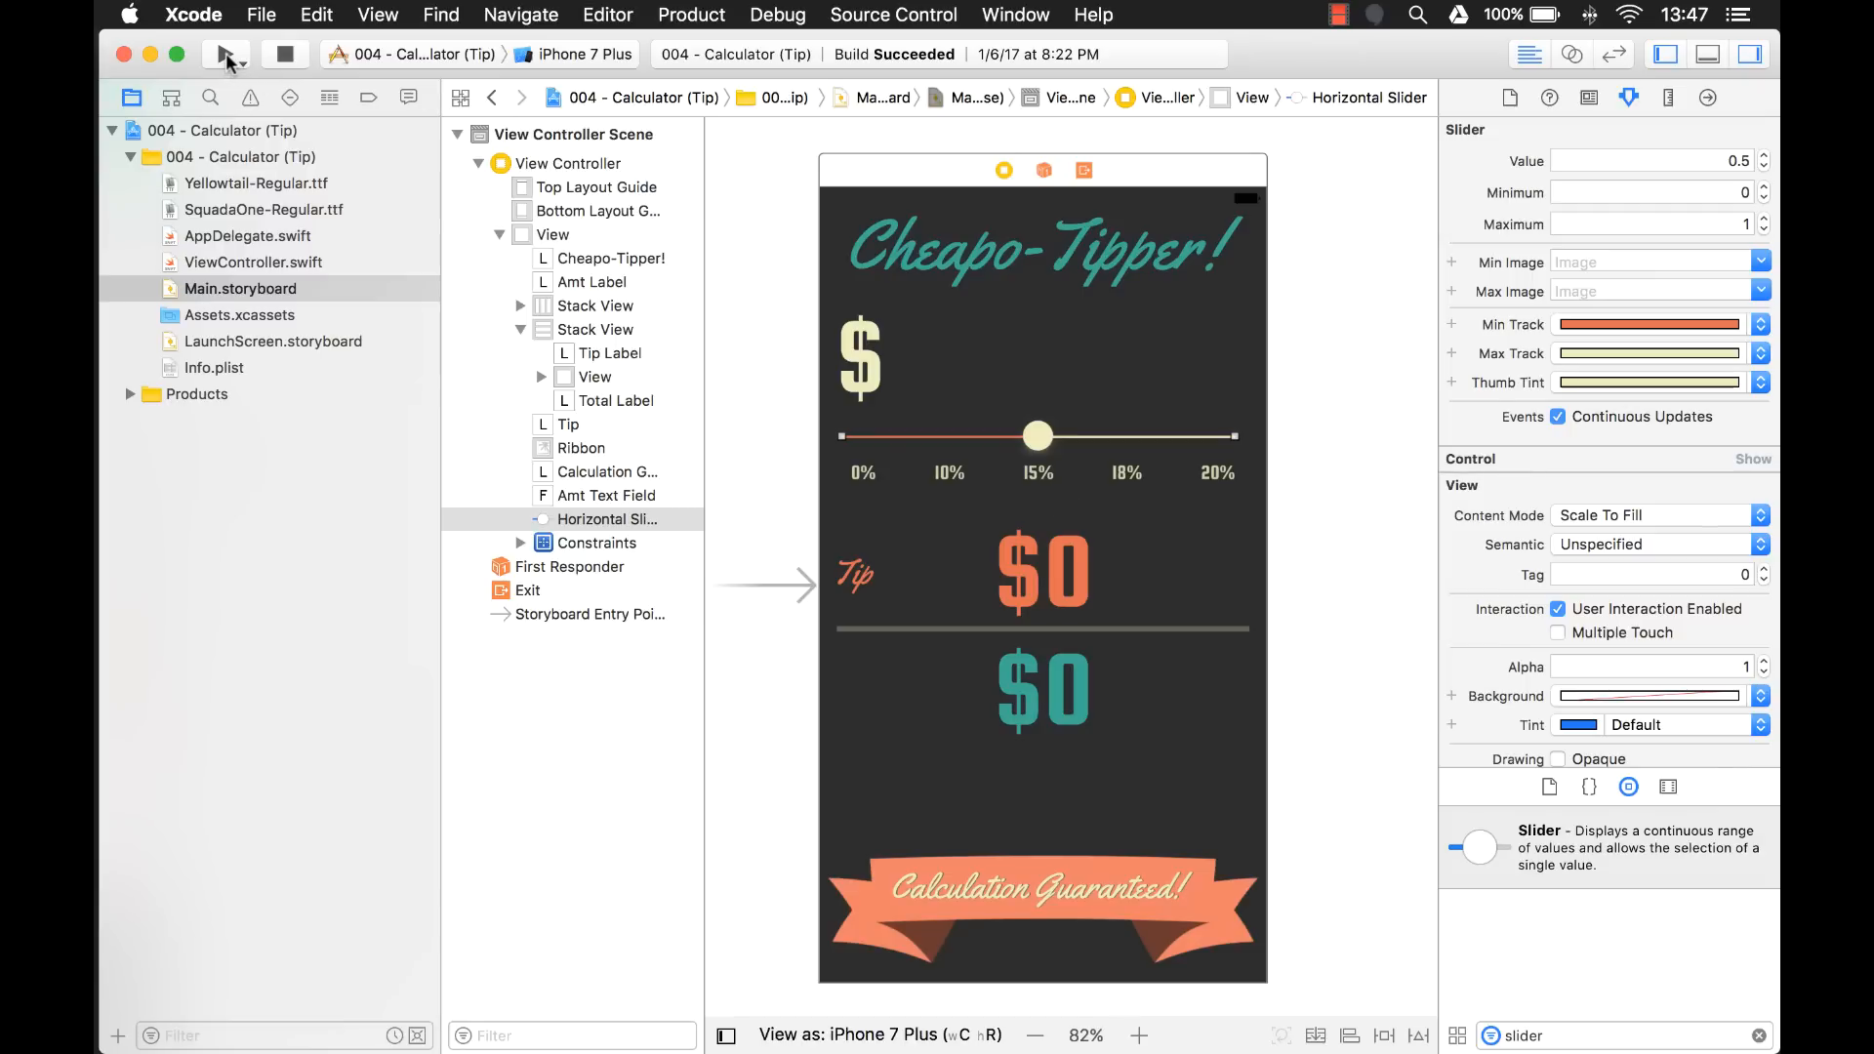
Build and run the tip calculator in the iPhone 7 Plus simulator.
click(225, 55)
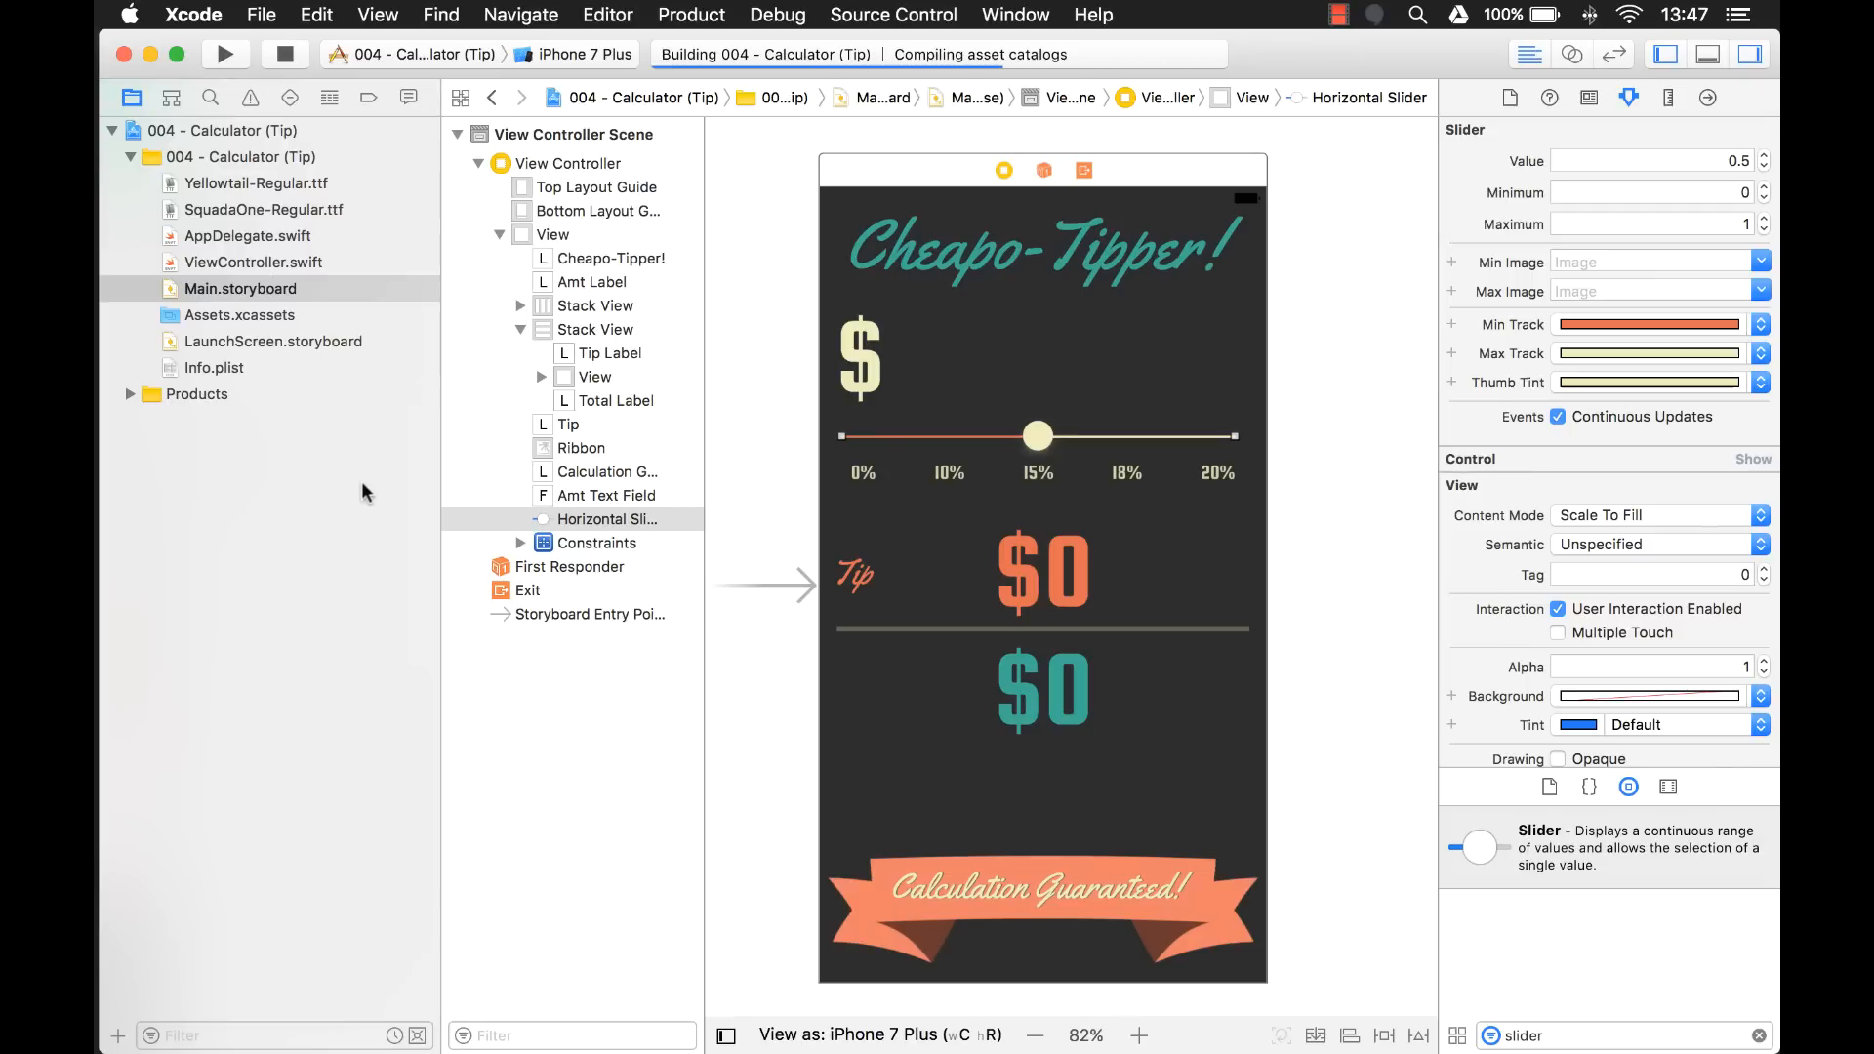
click(224, 55)
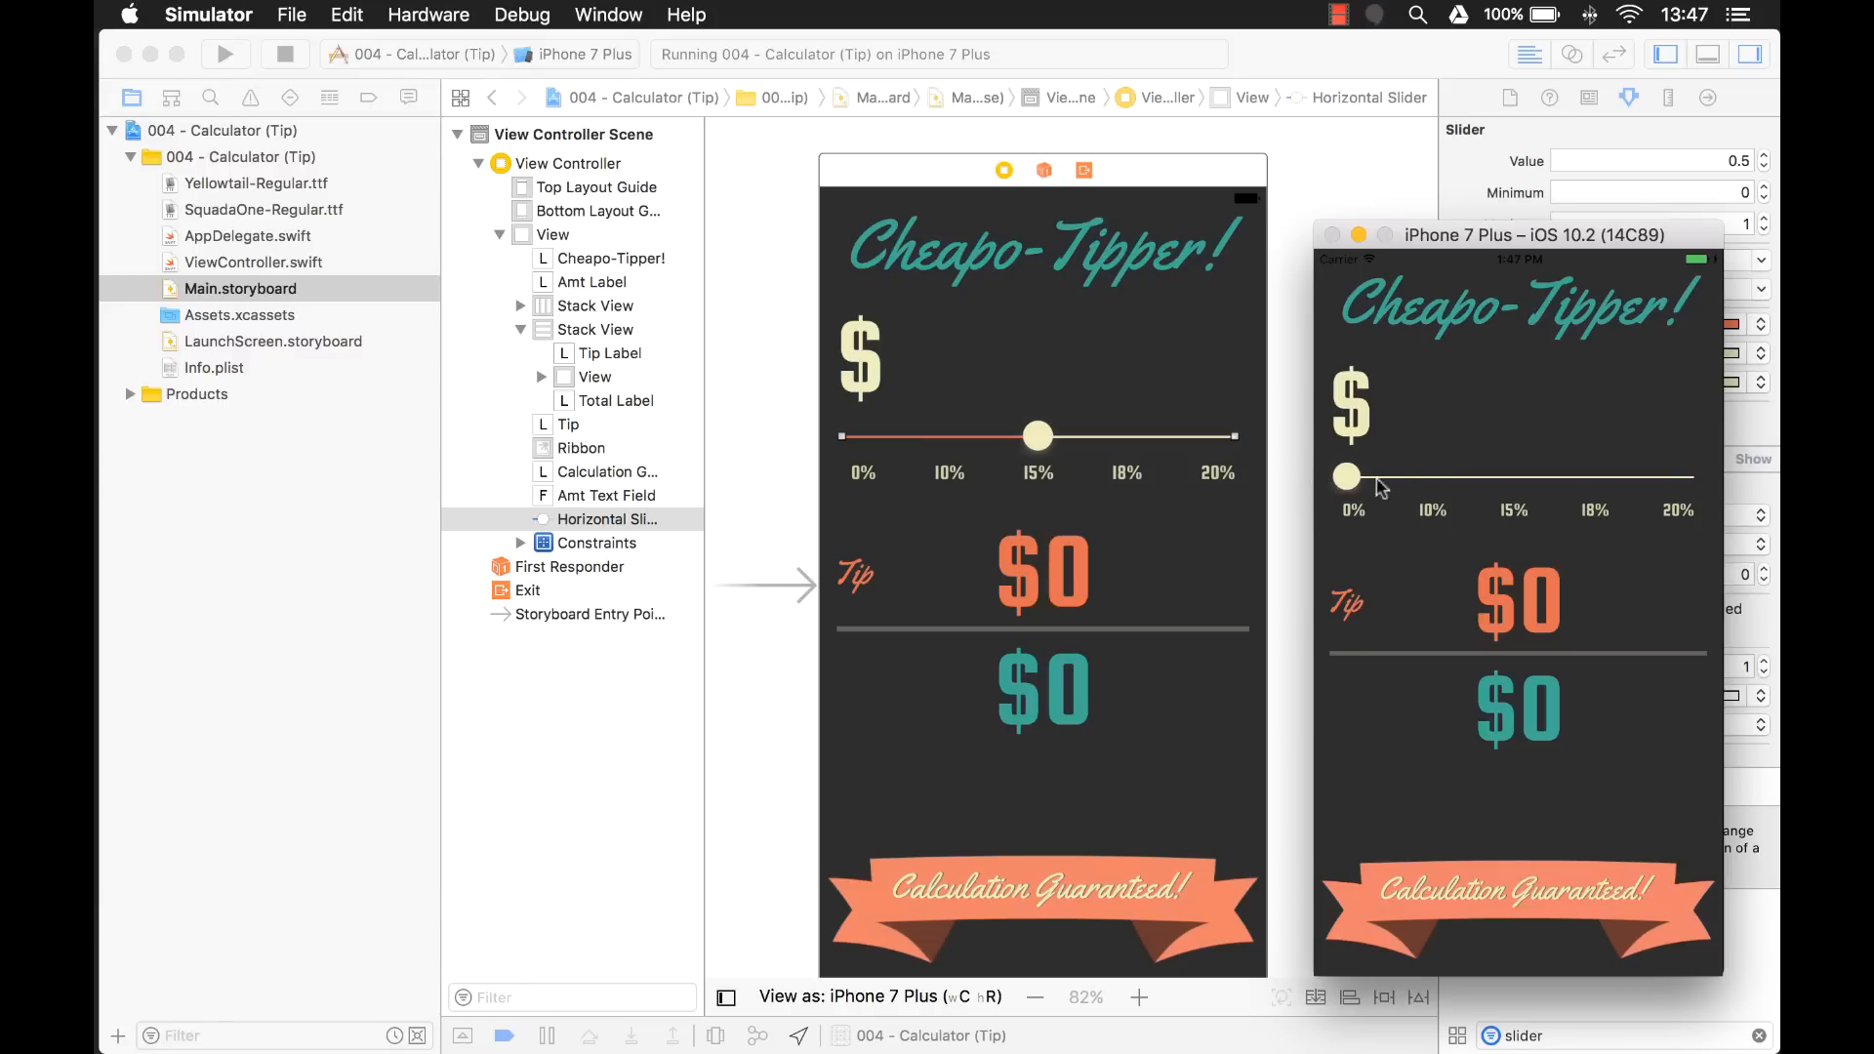
mouse_move(1593, 494)
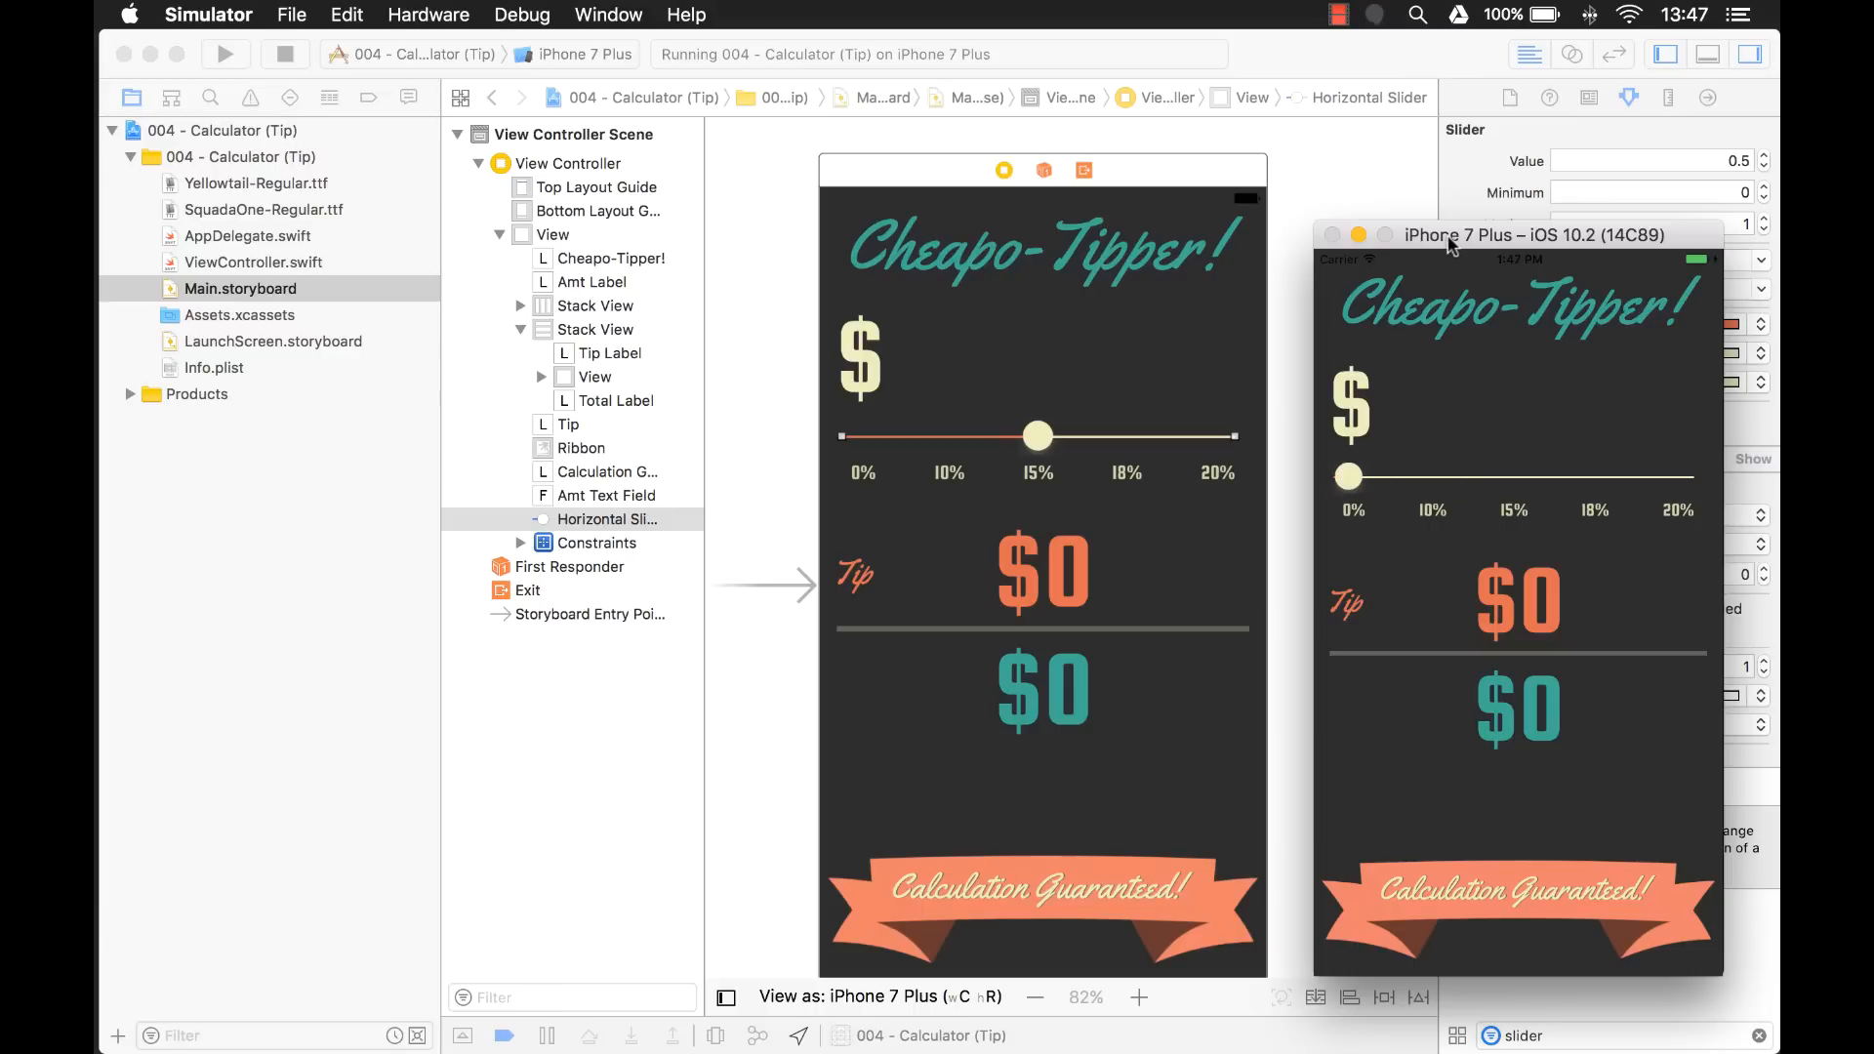
mouse_move(1603, 486)
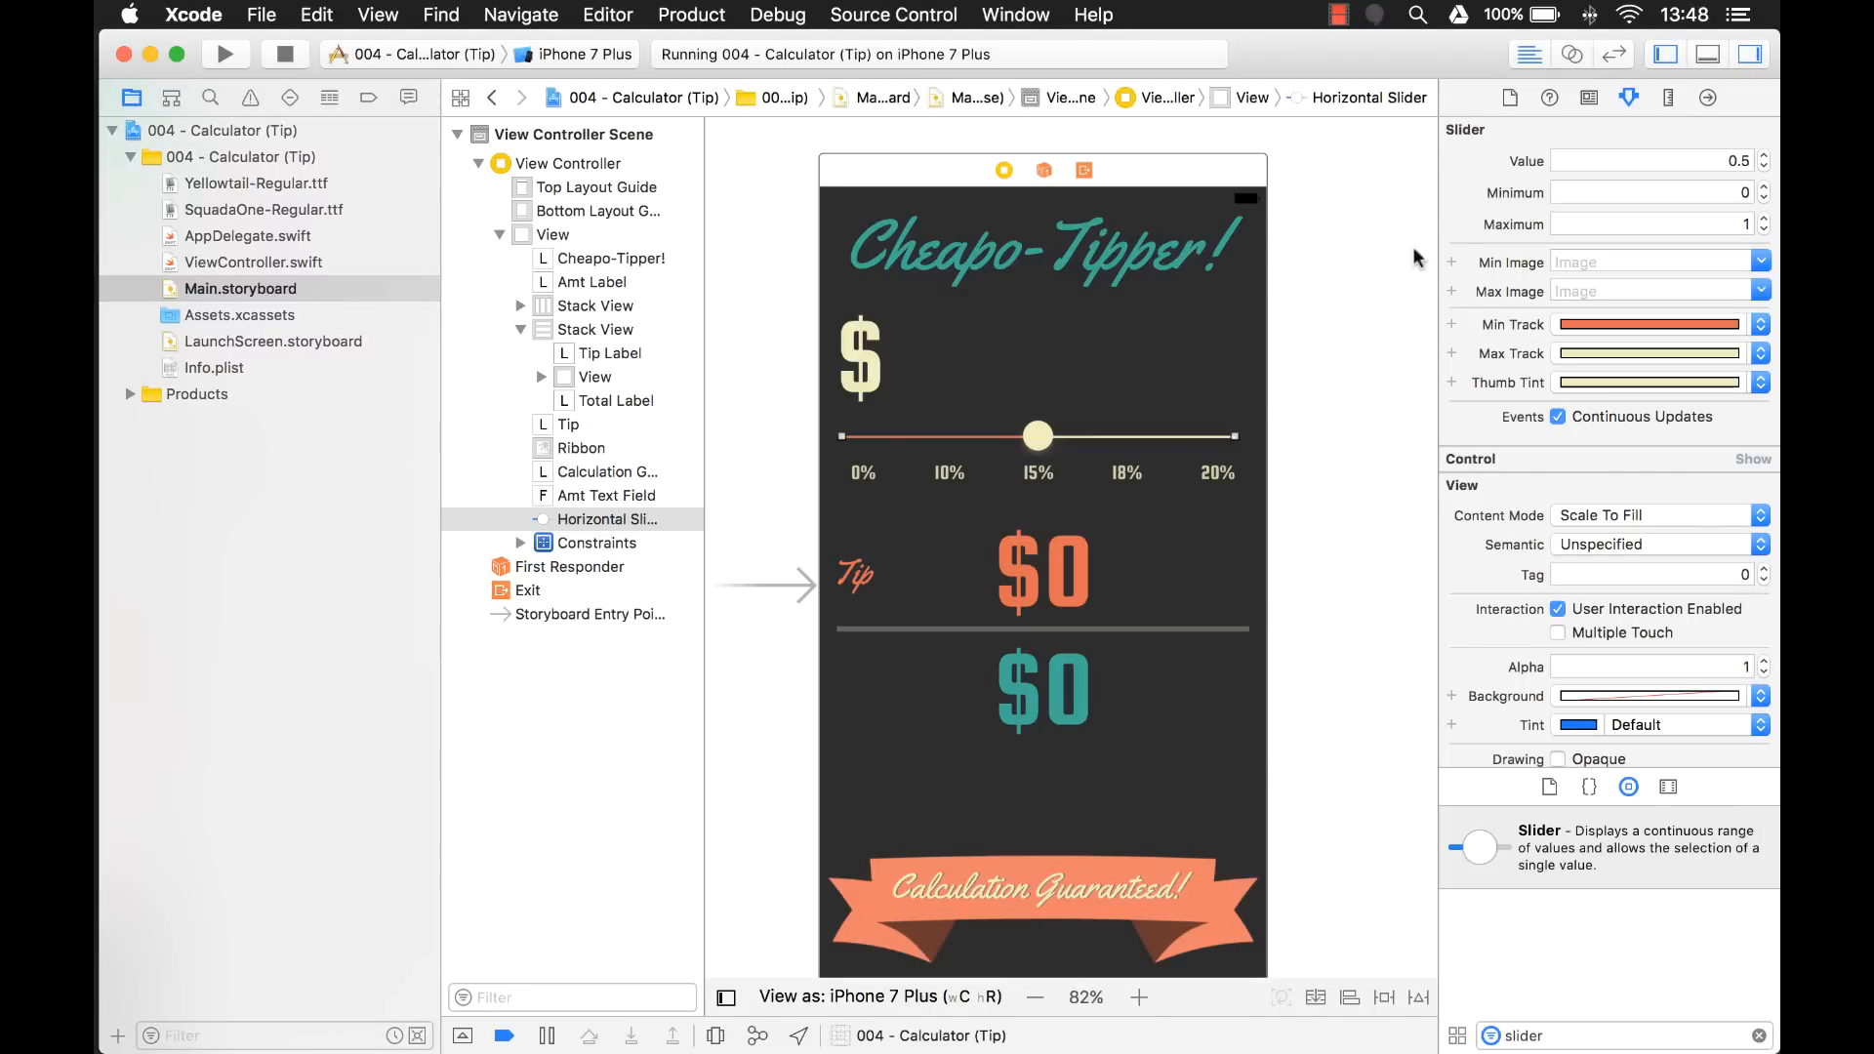
mouse_move(868, 479)
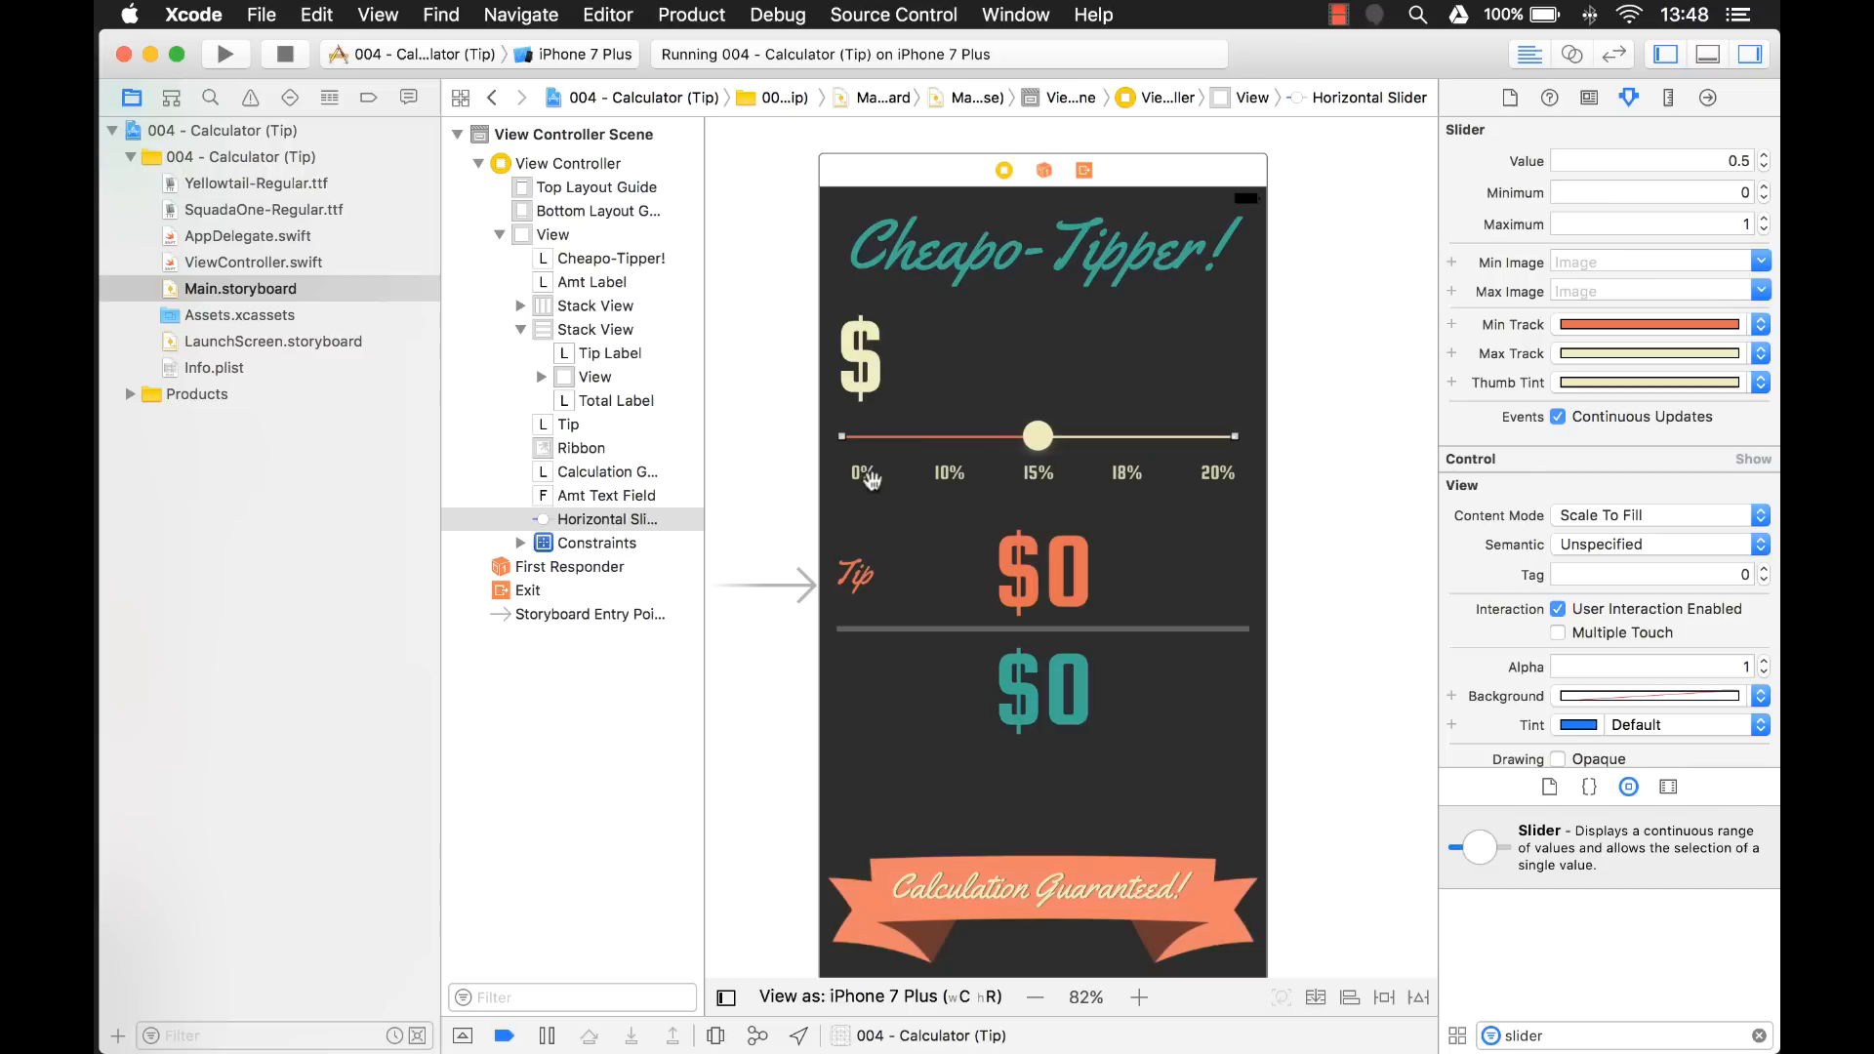
mouse_move(913, 496)
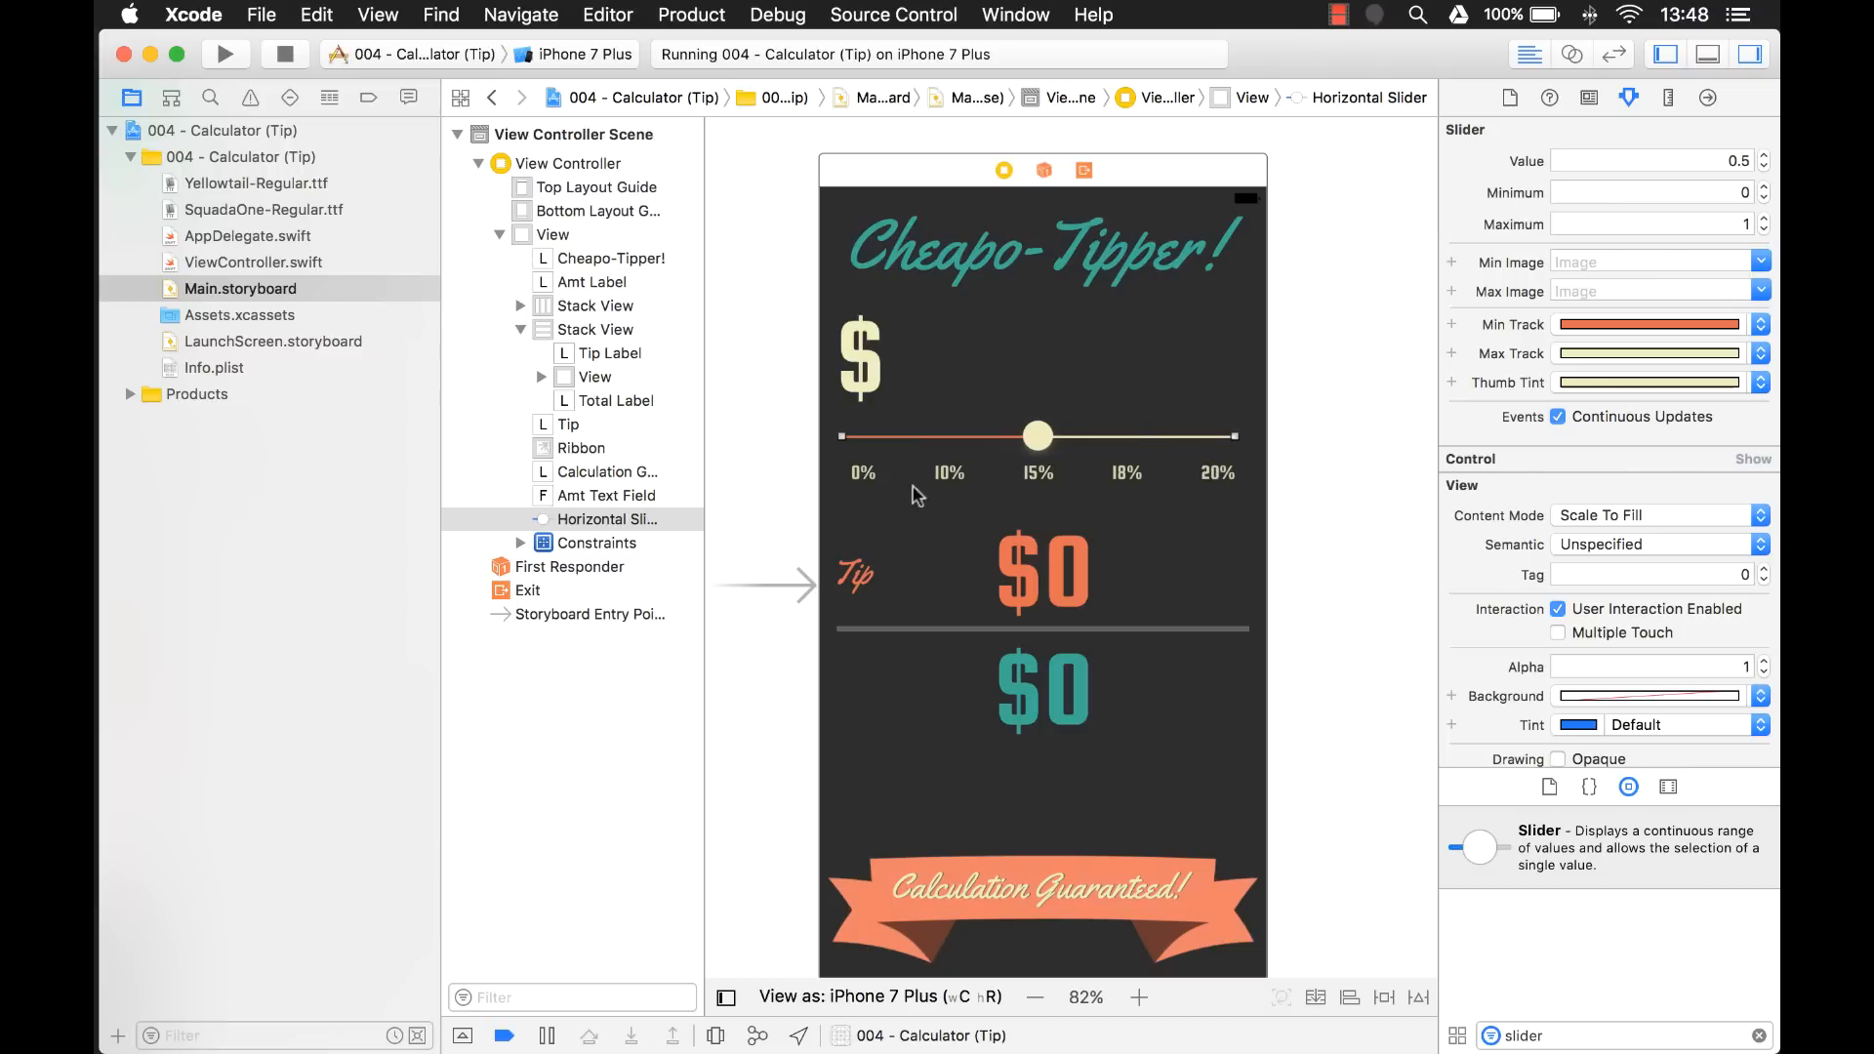
mouse_move(1162, 492)
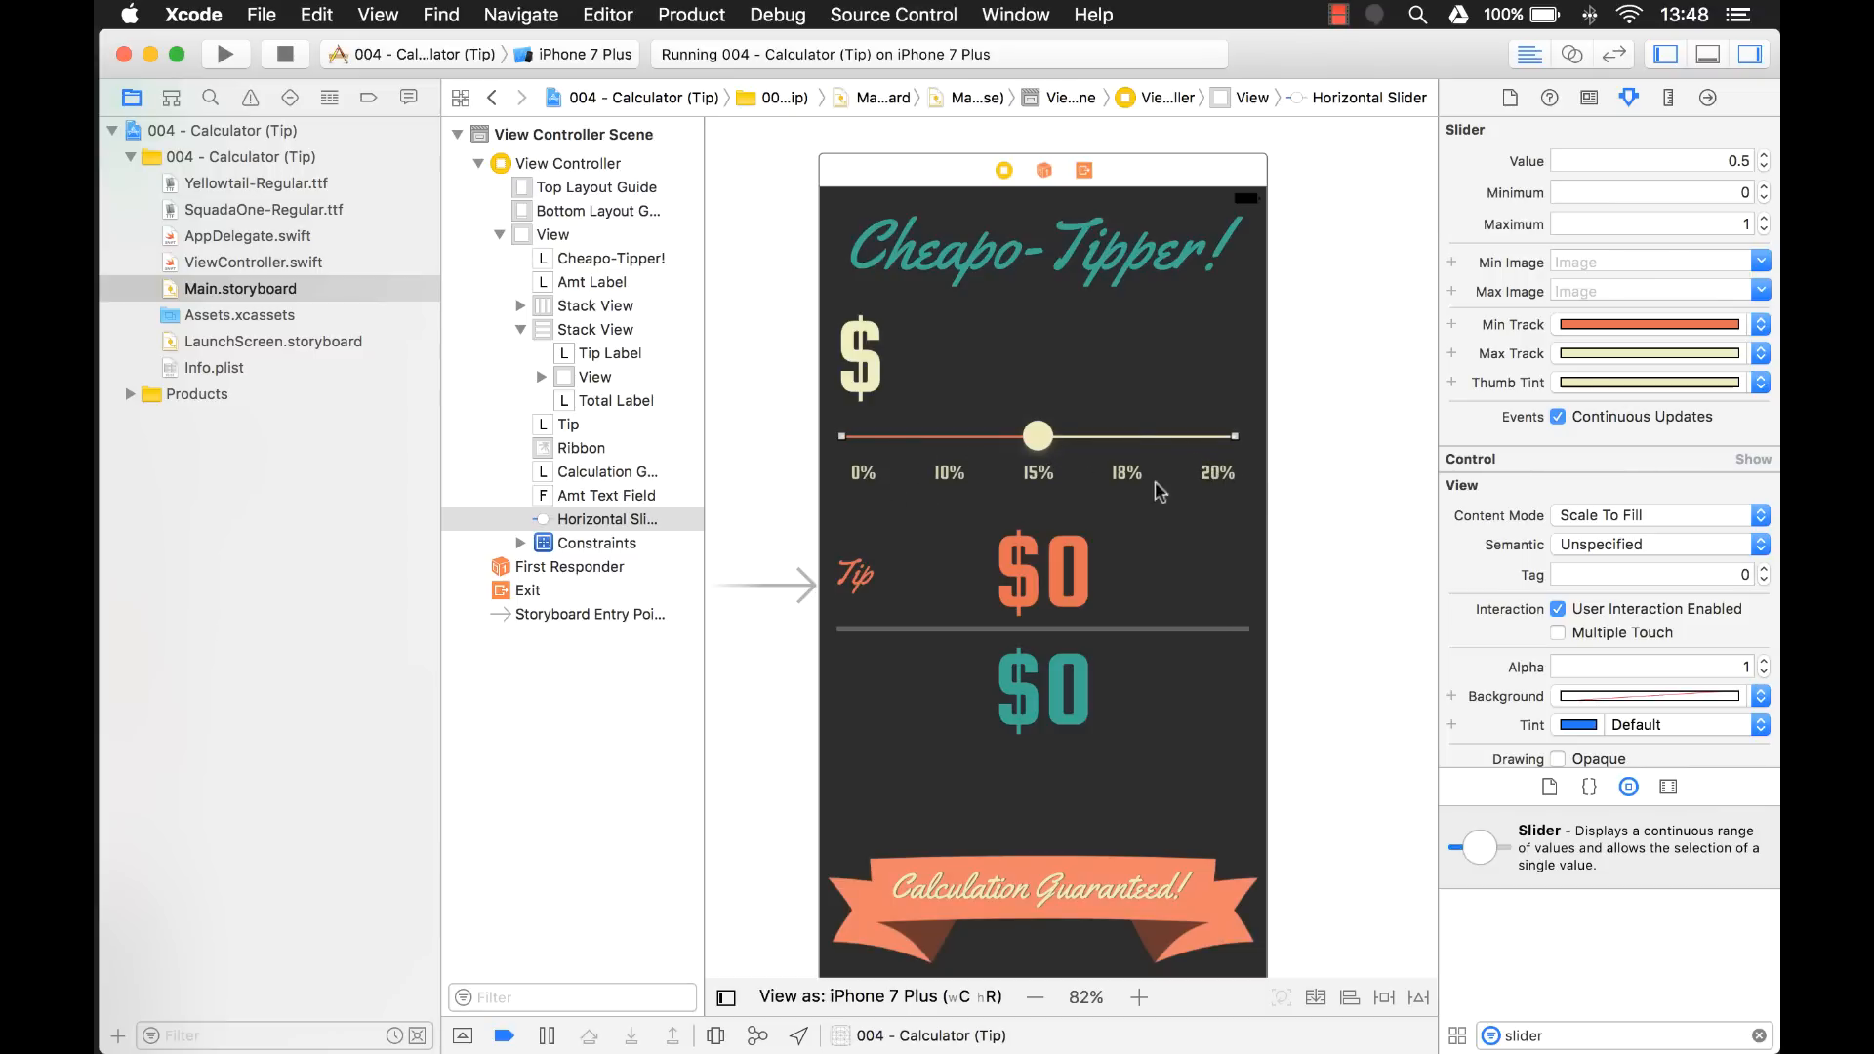
mouse_move(1177, 476)
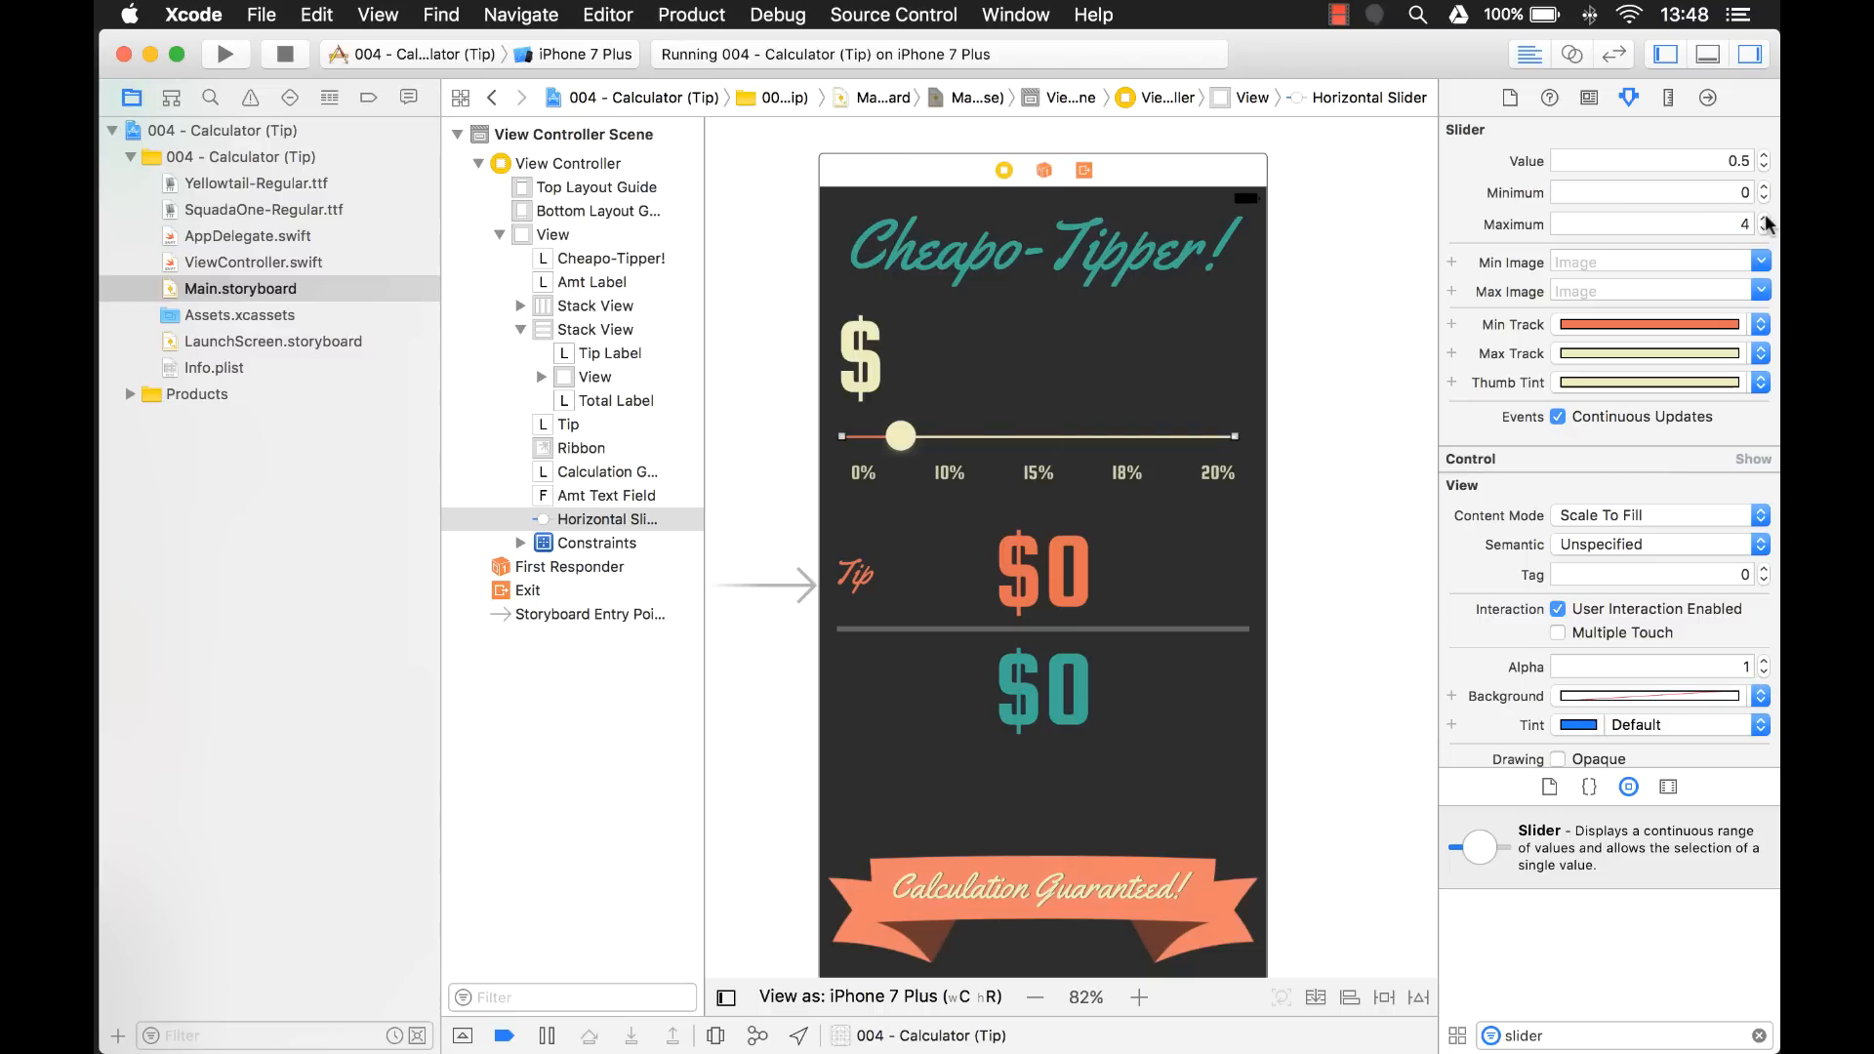
Step the slider's Maximum to 5, Minimum to 1 and Value with the inspector steppers.
click(1762, 218)
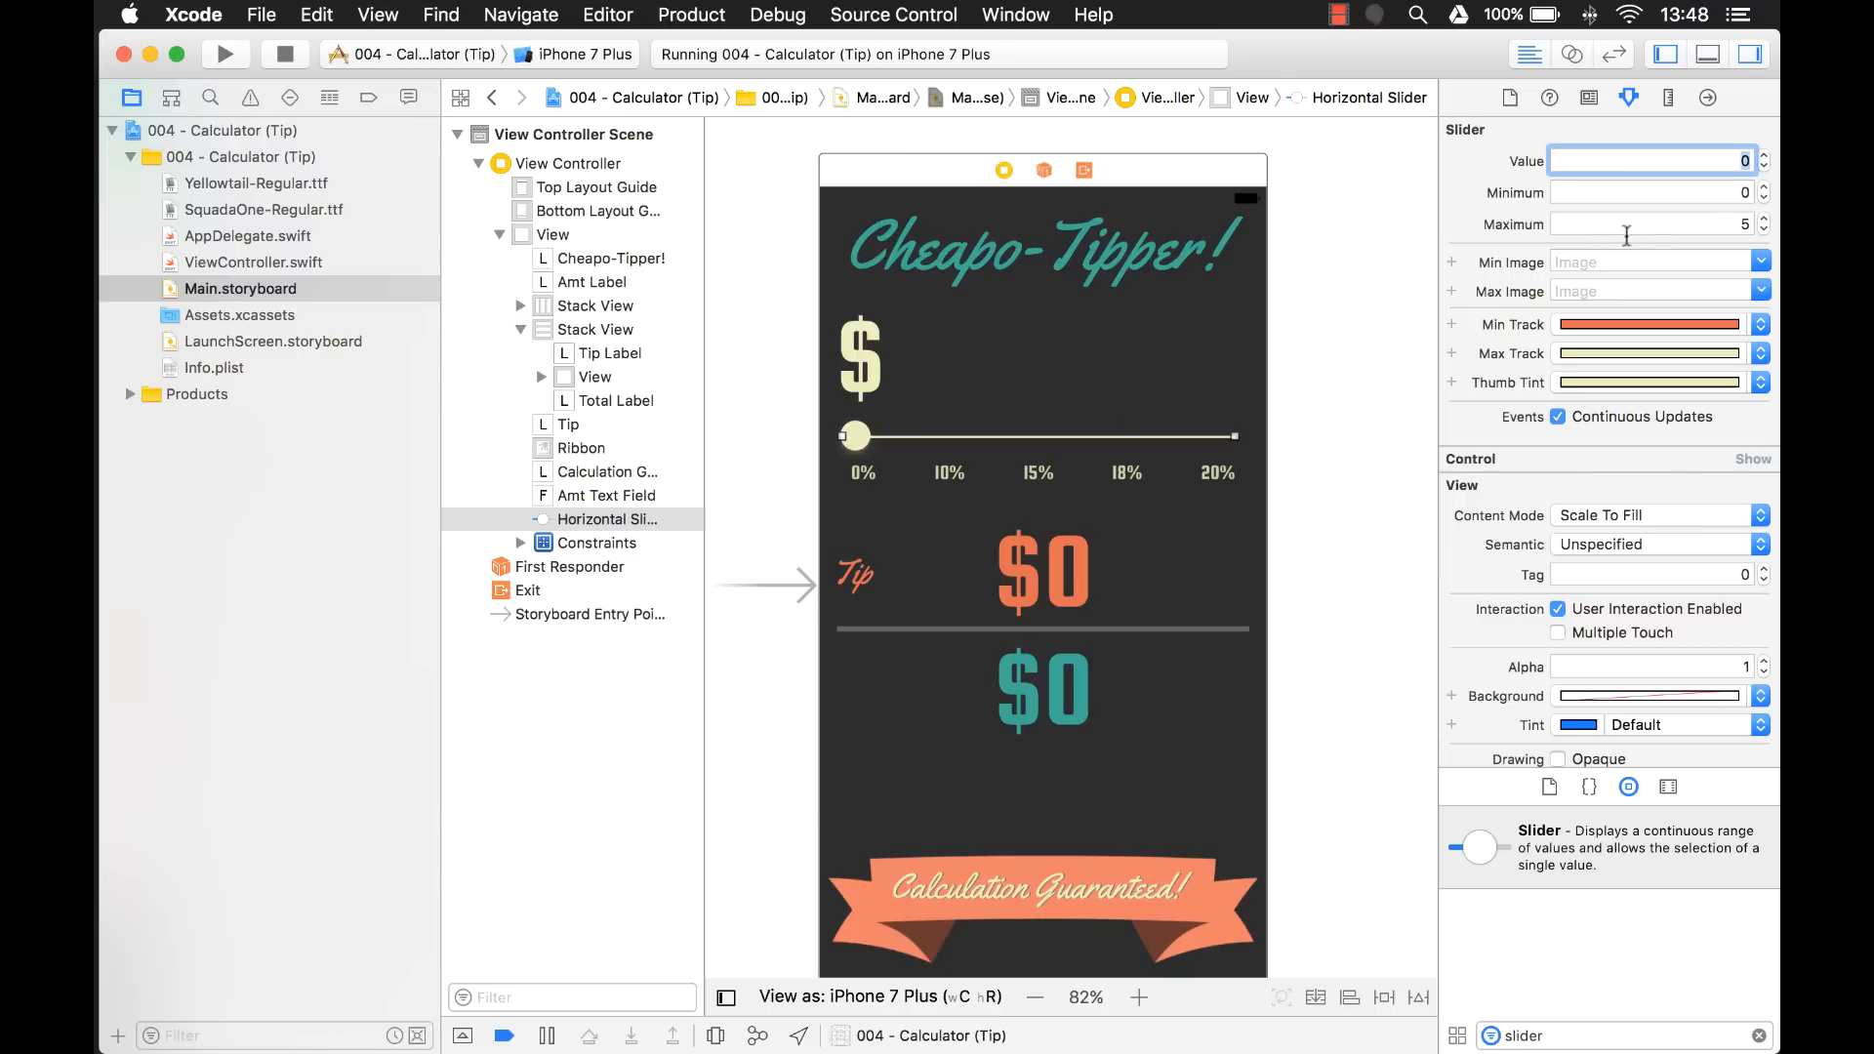
click(1761, 154)
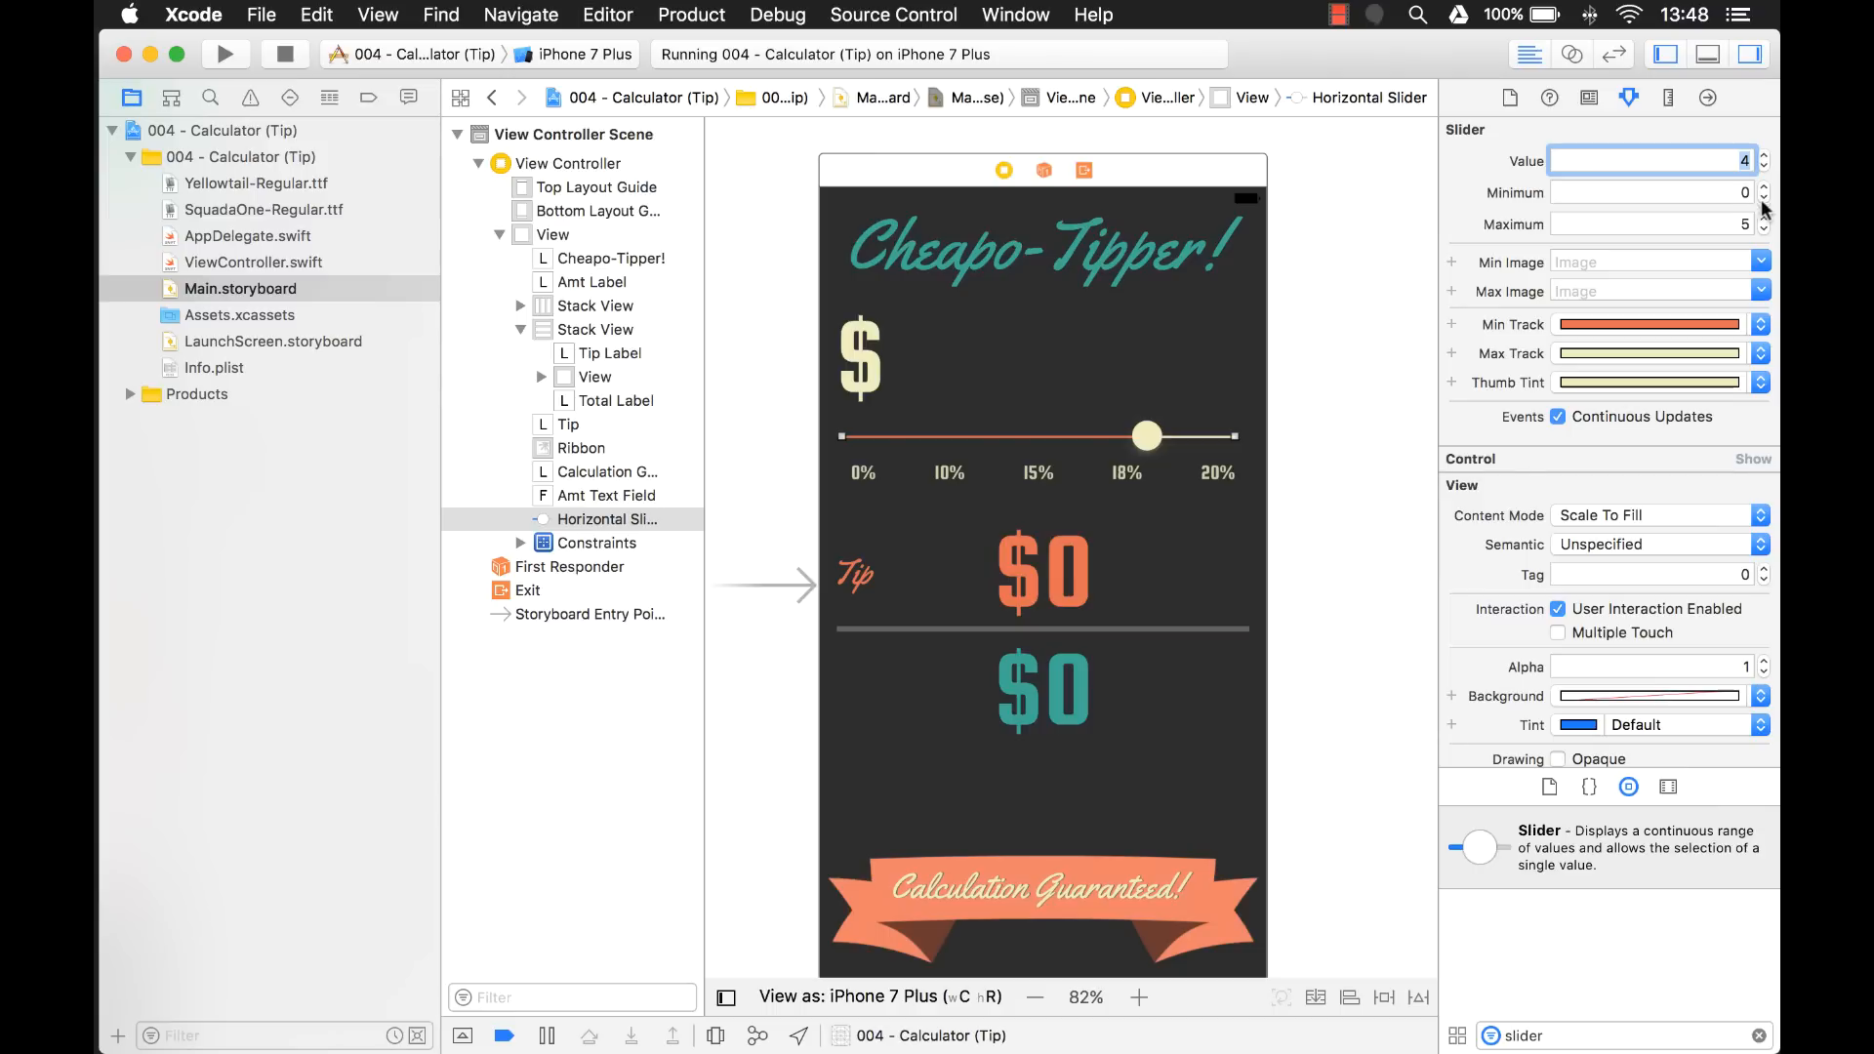
click(1761, 152)
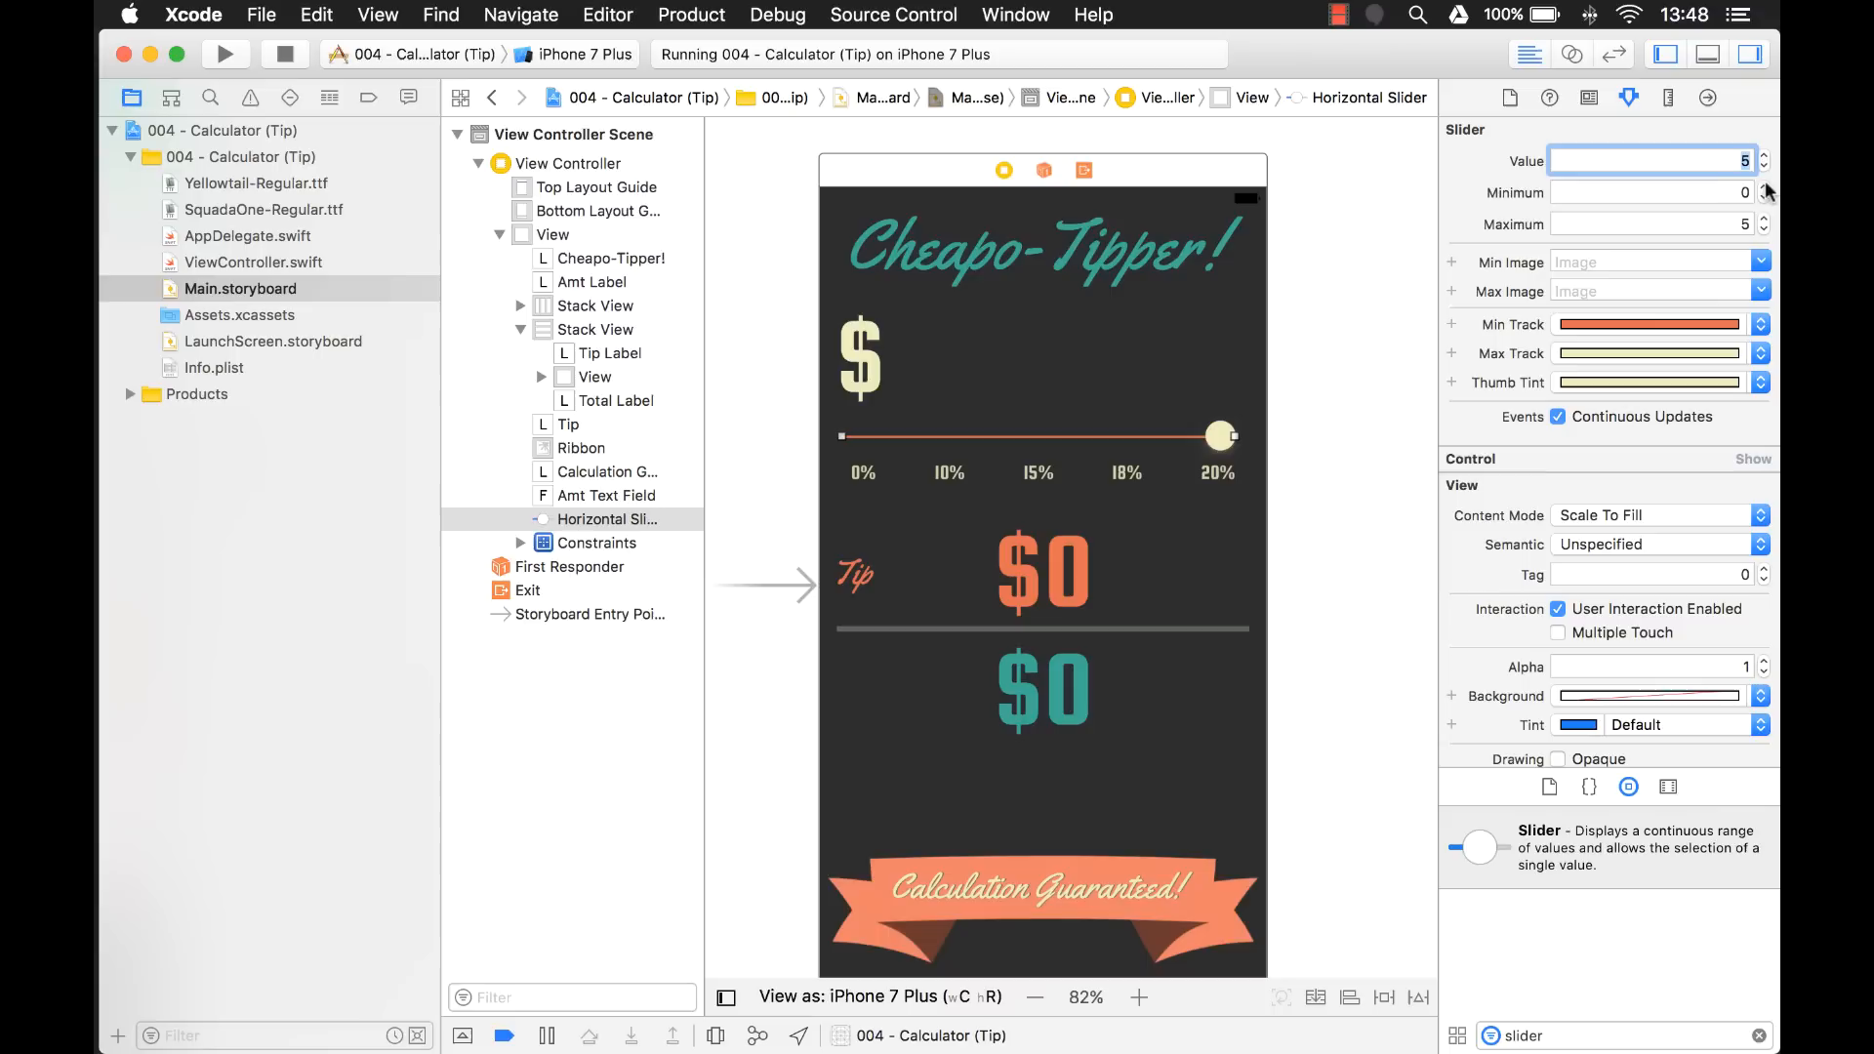
click(1763, 187)
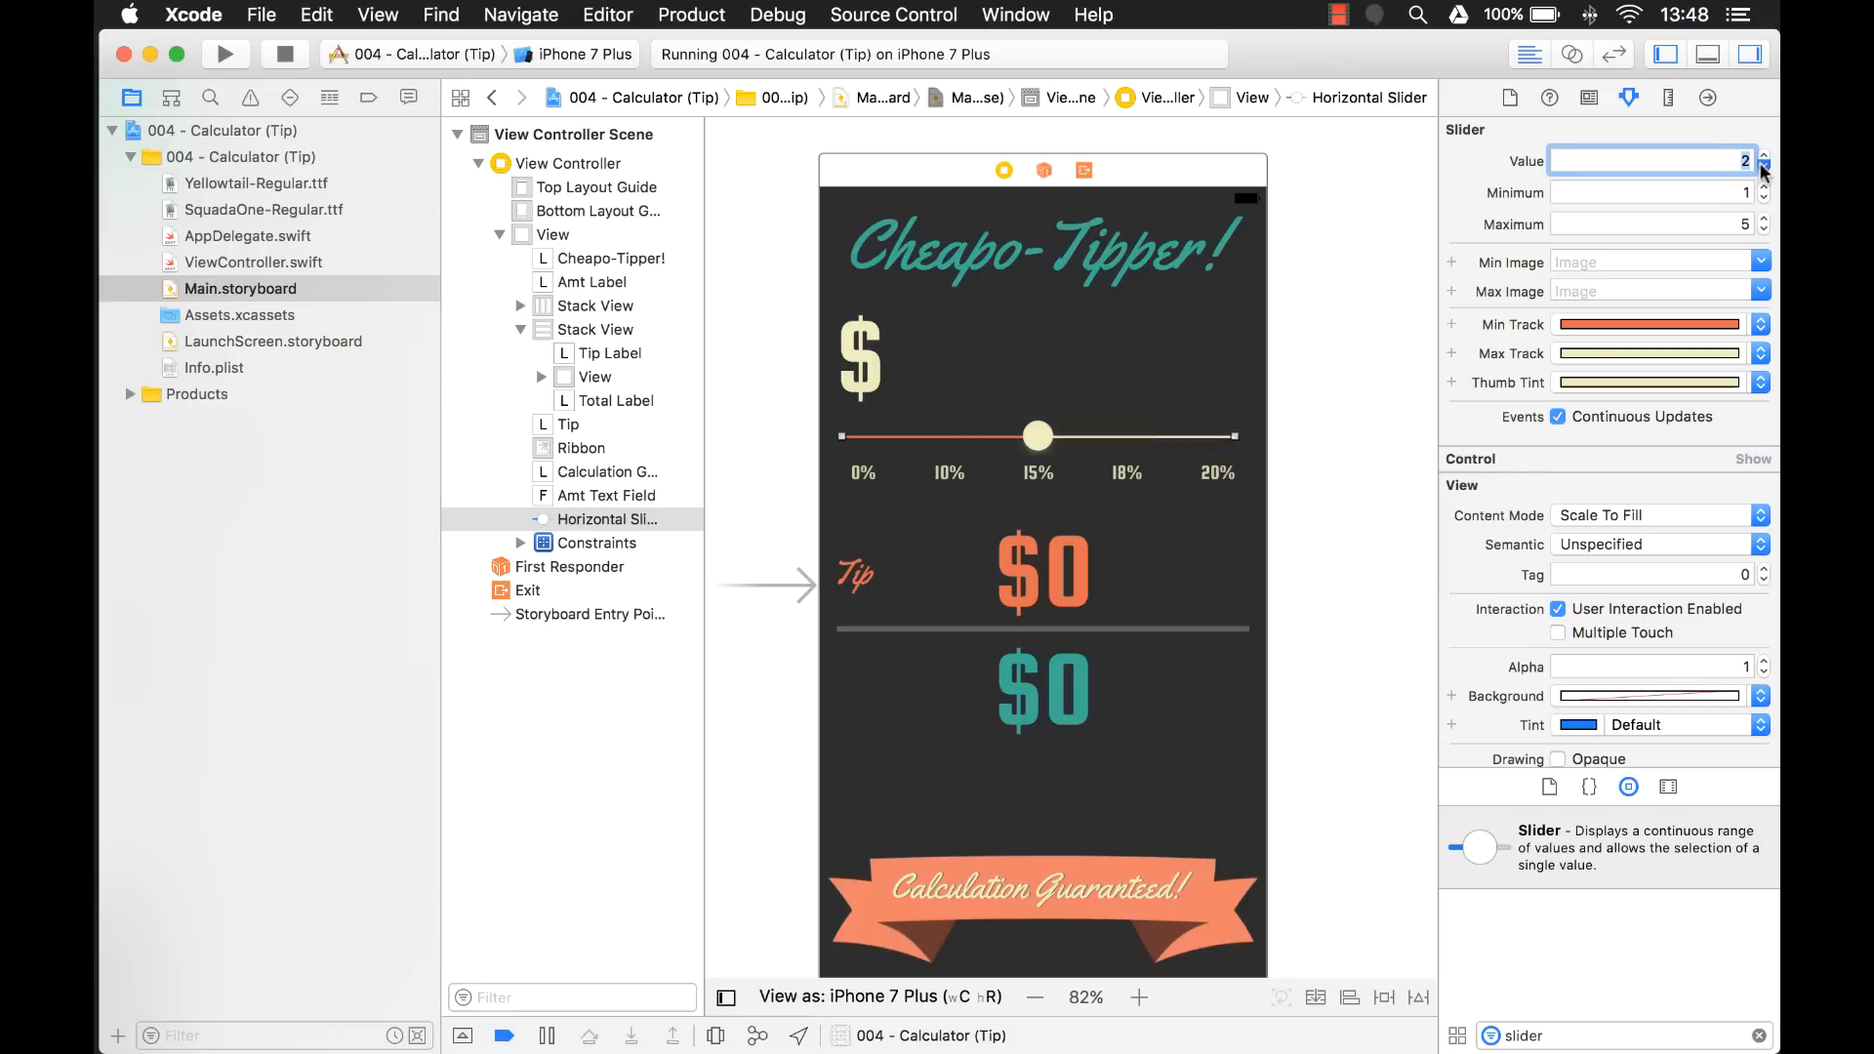
click(1761, 165)
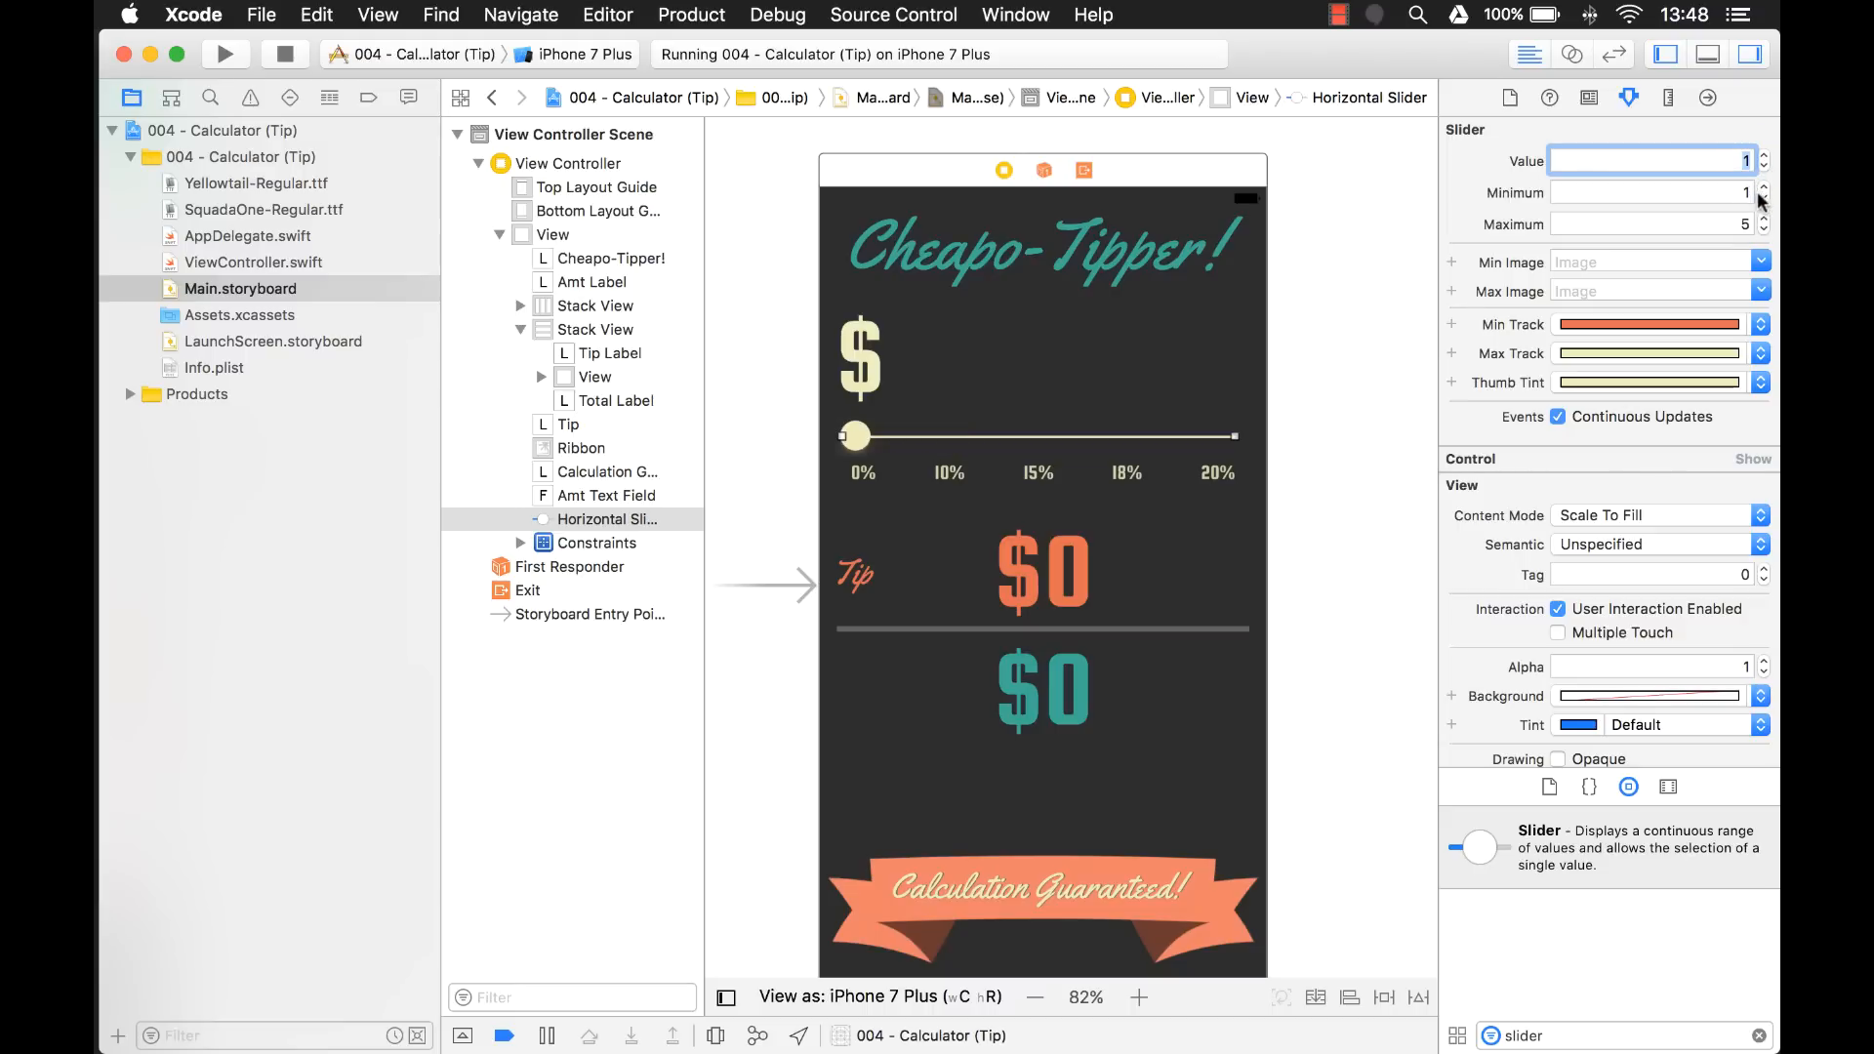
click(1760, 197)
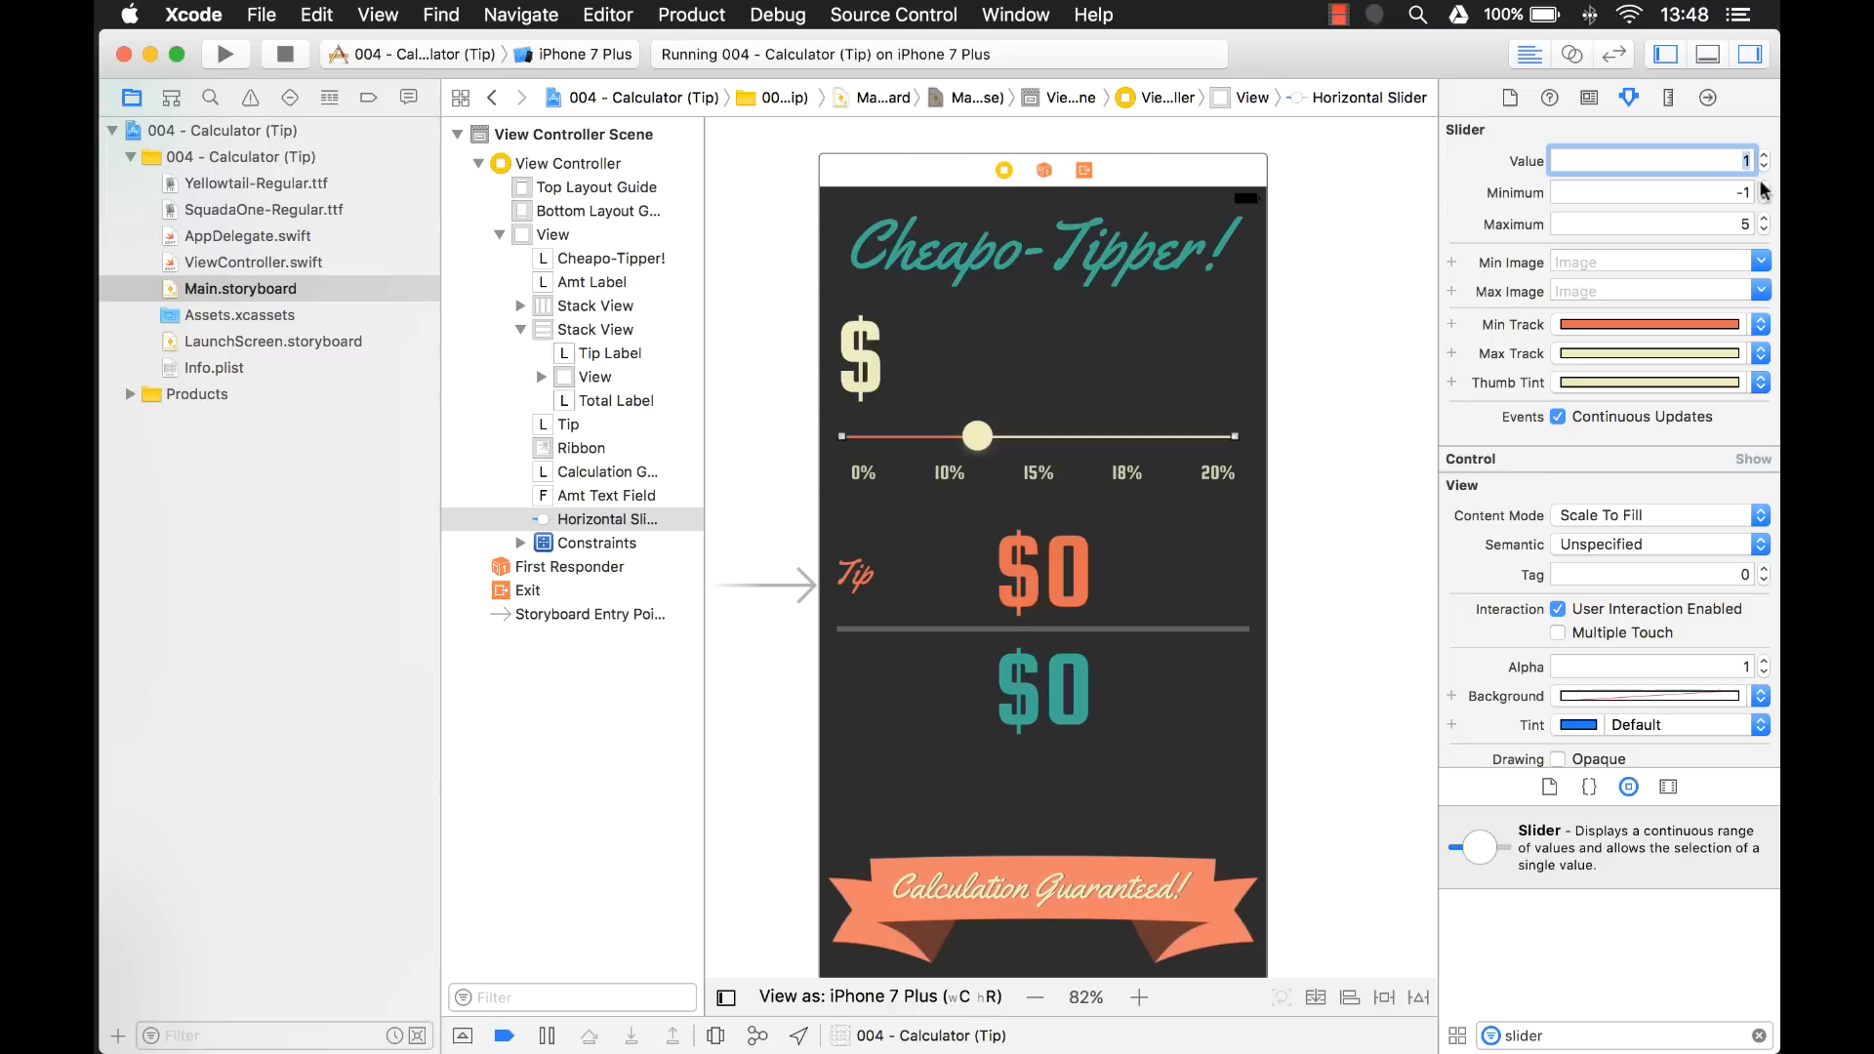
click(1760, 186)
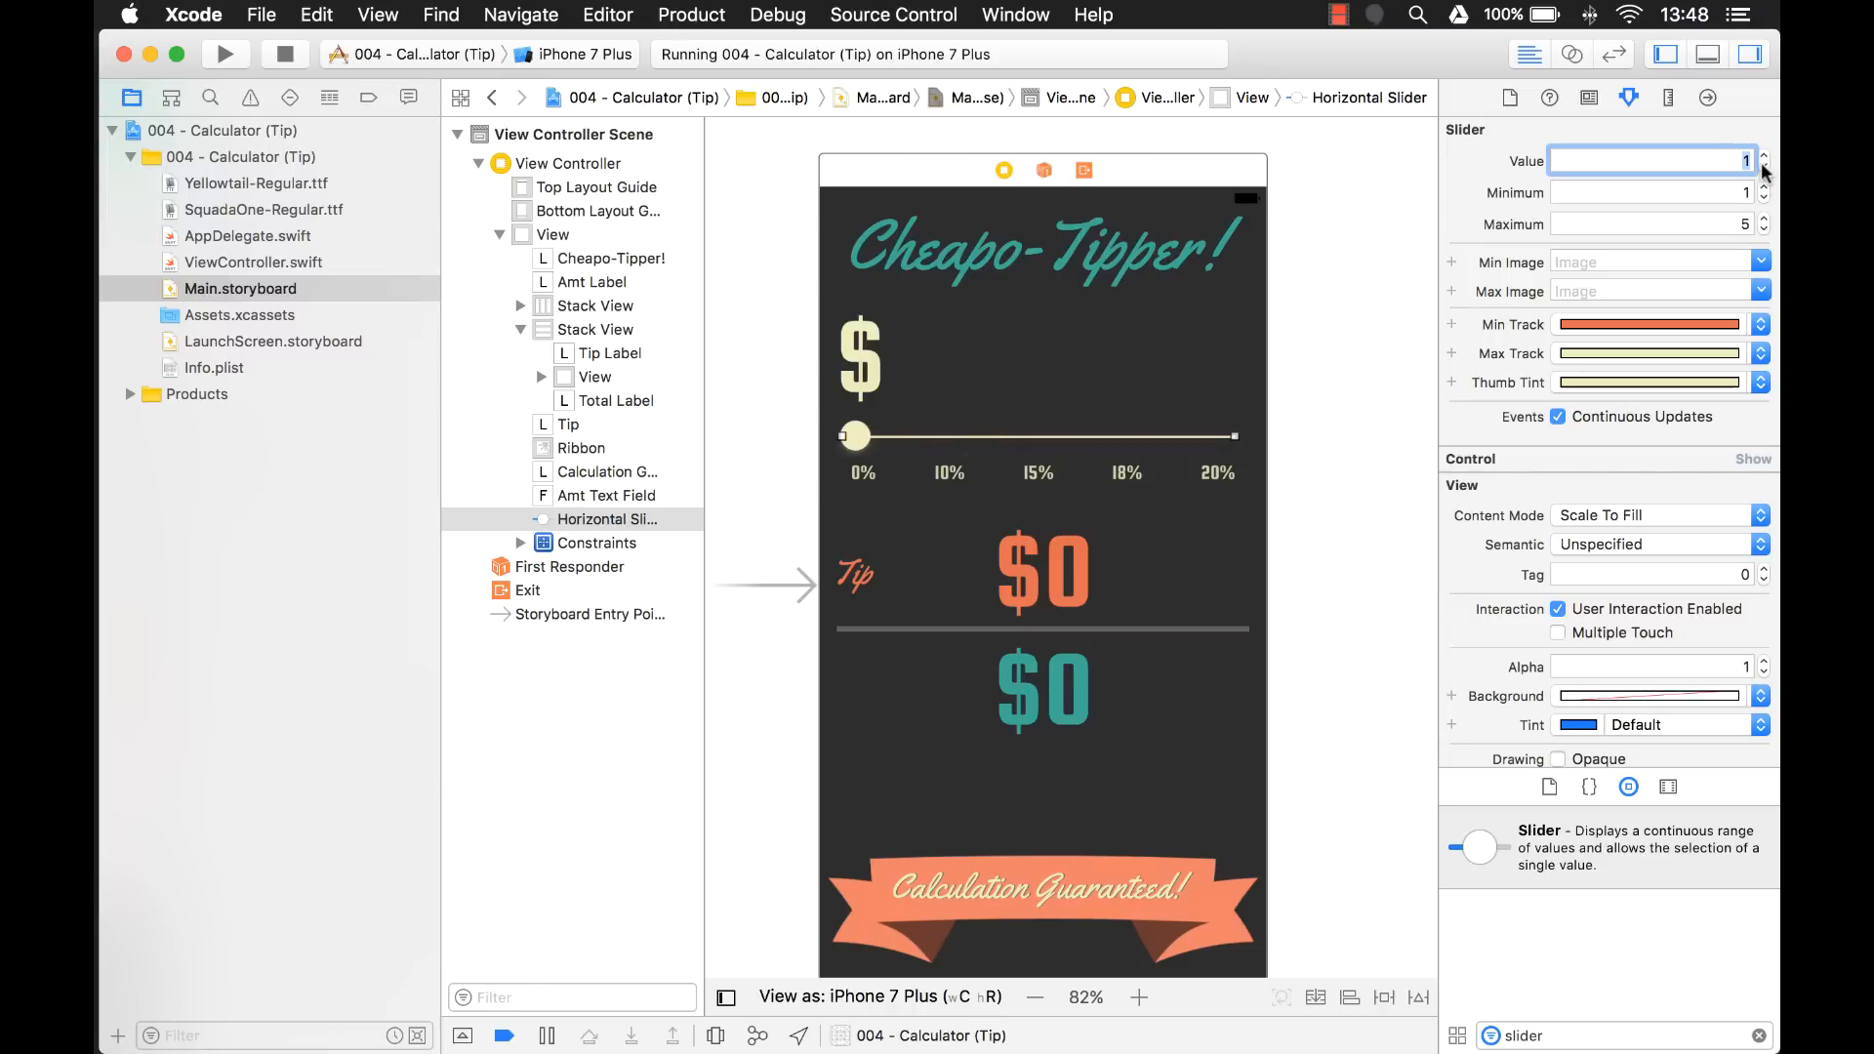
mouse_move(1722, 153)
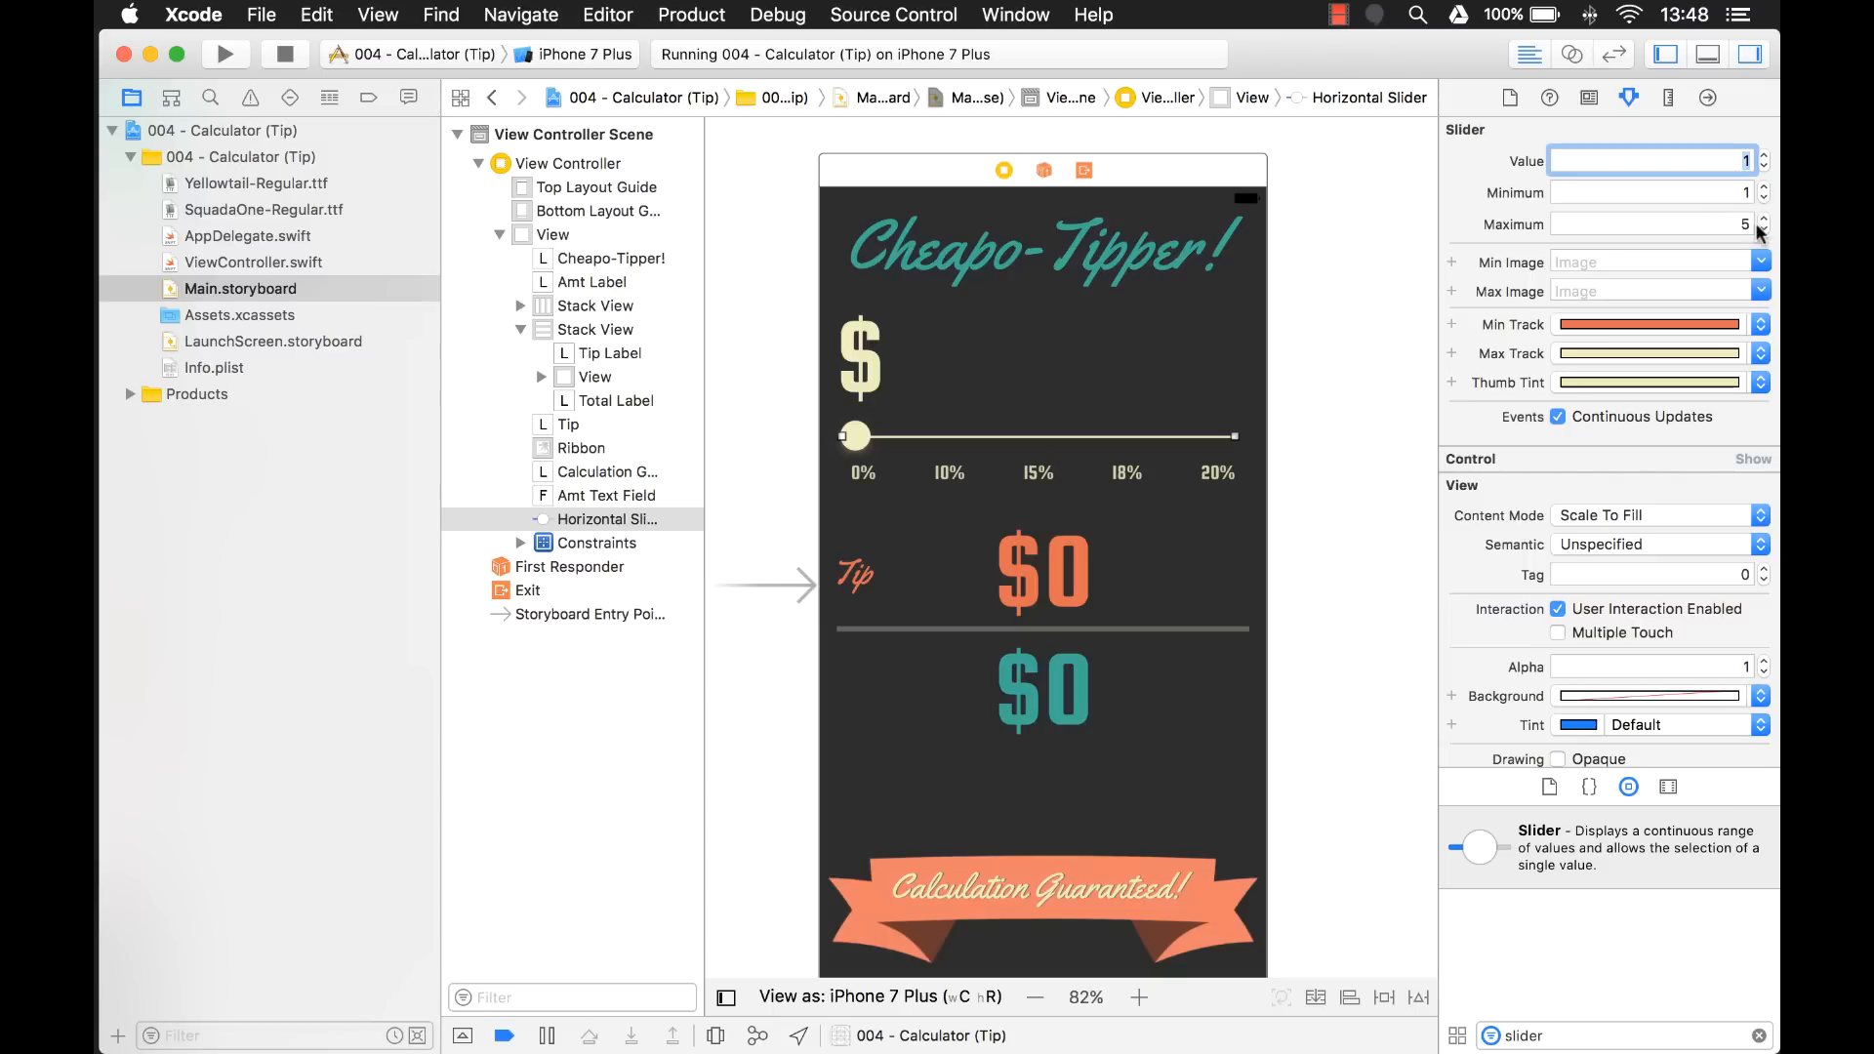
mouse_move(1453, 390)
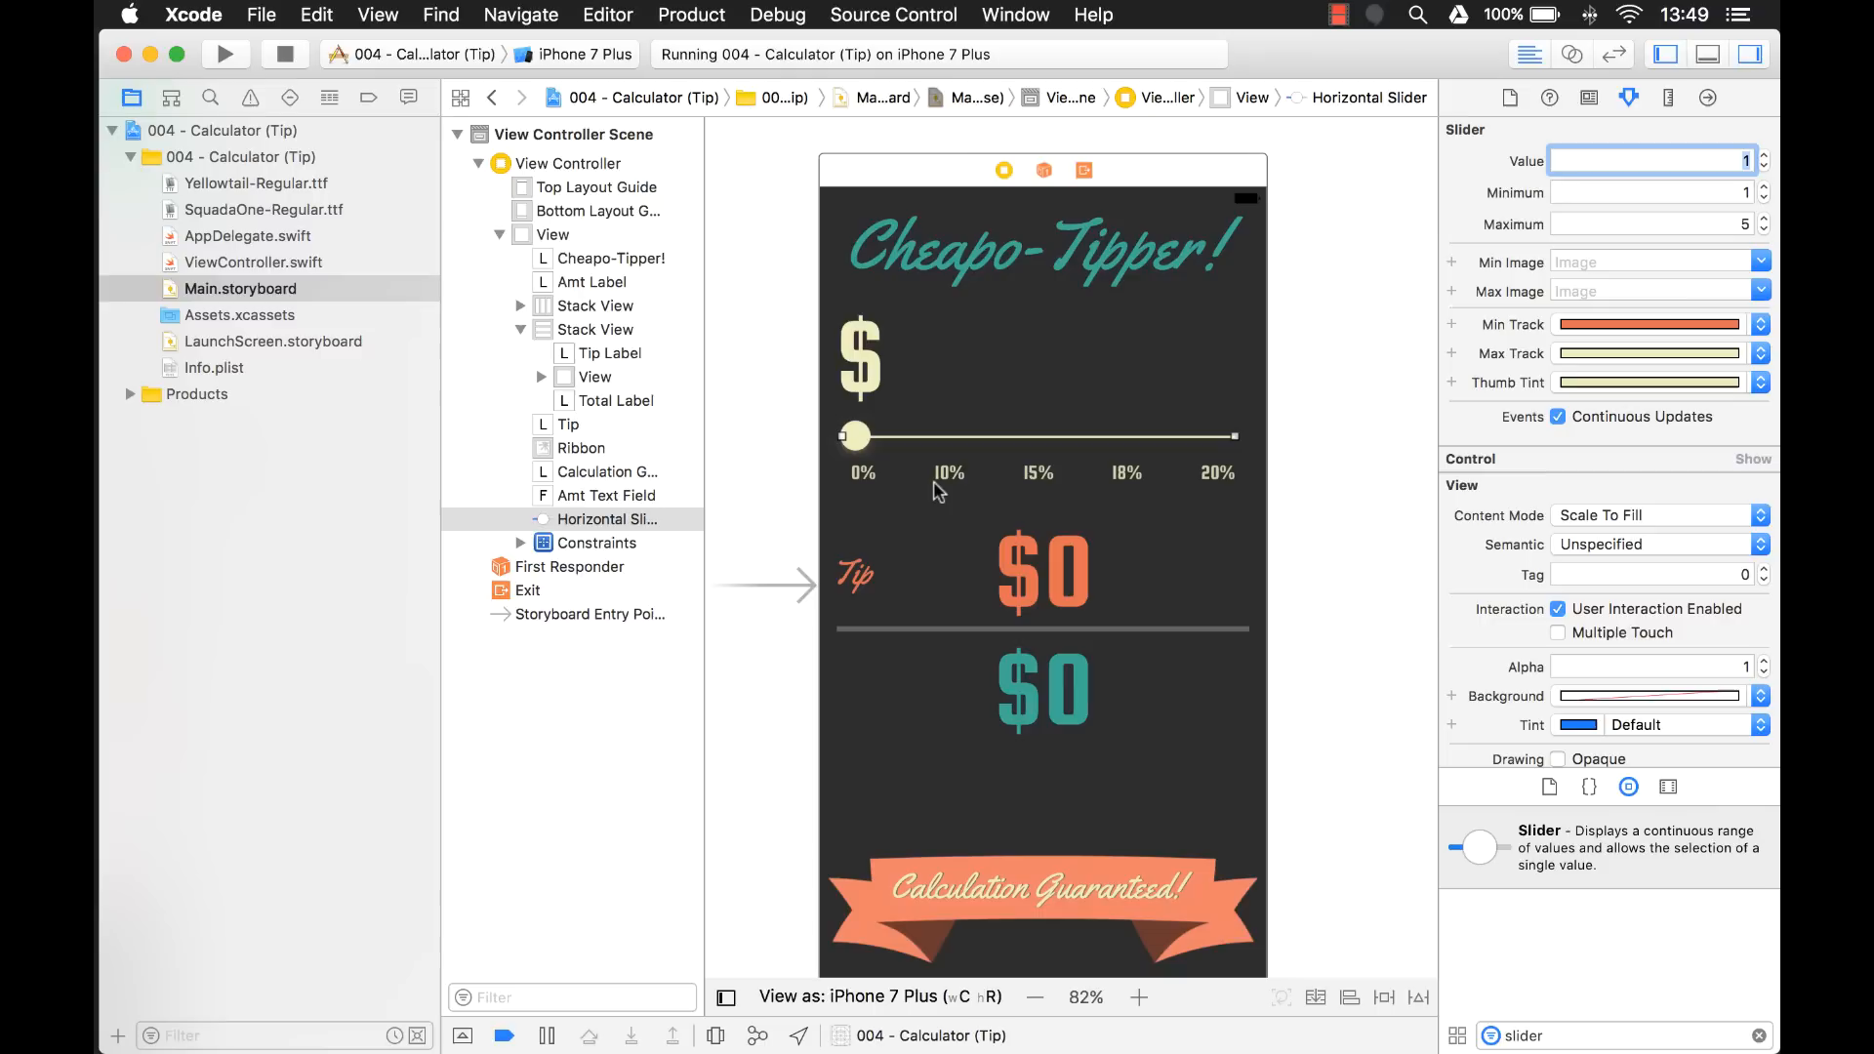
mouse_move(892, 469)
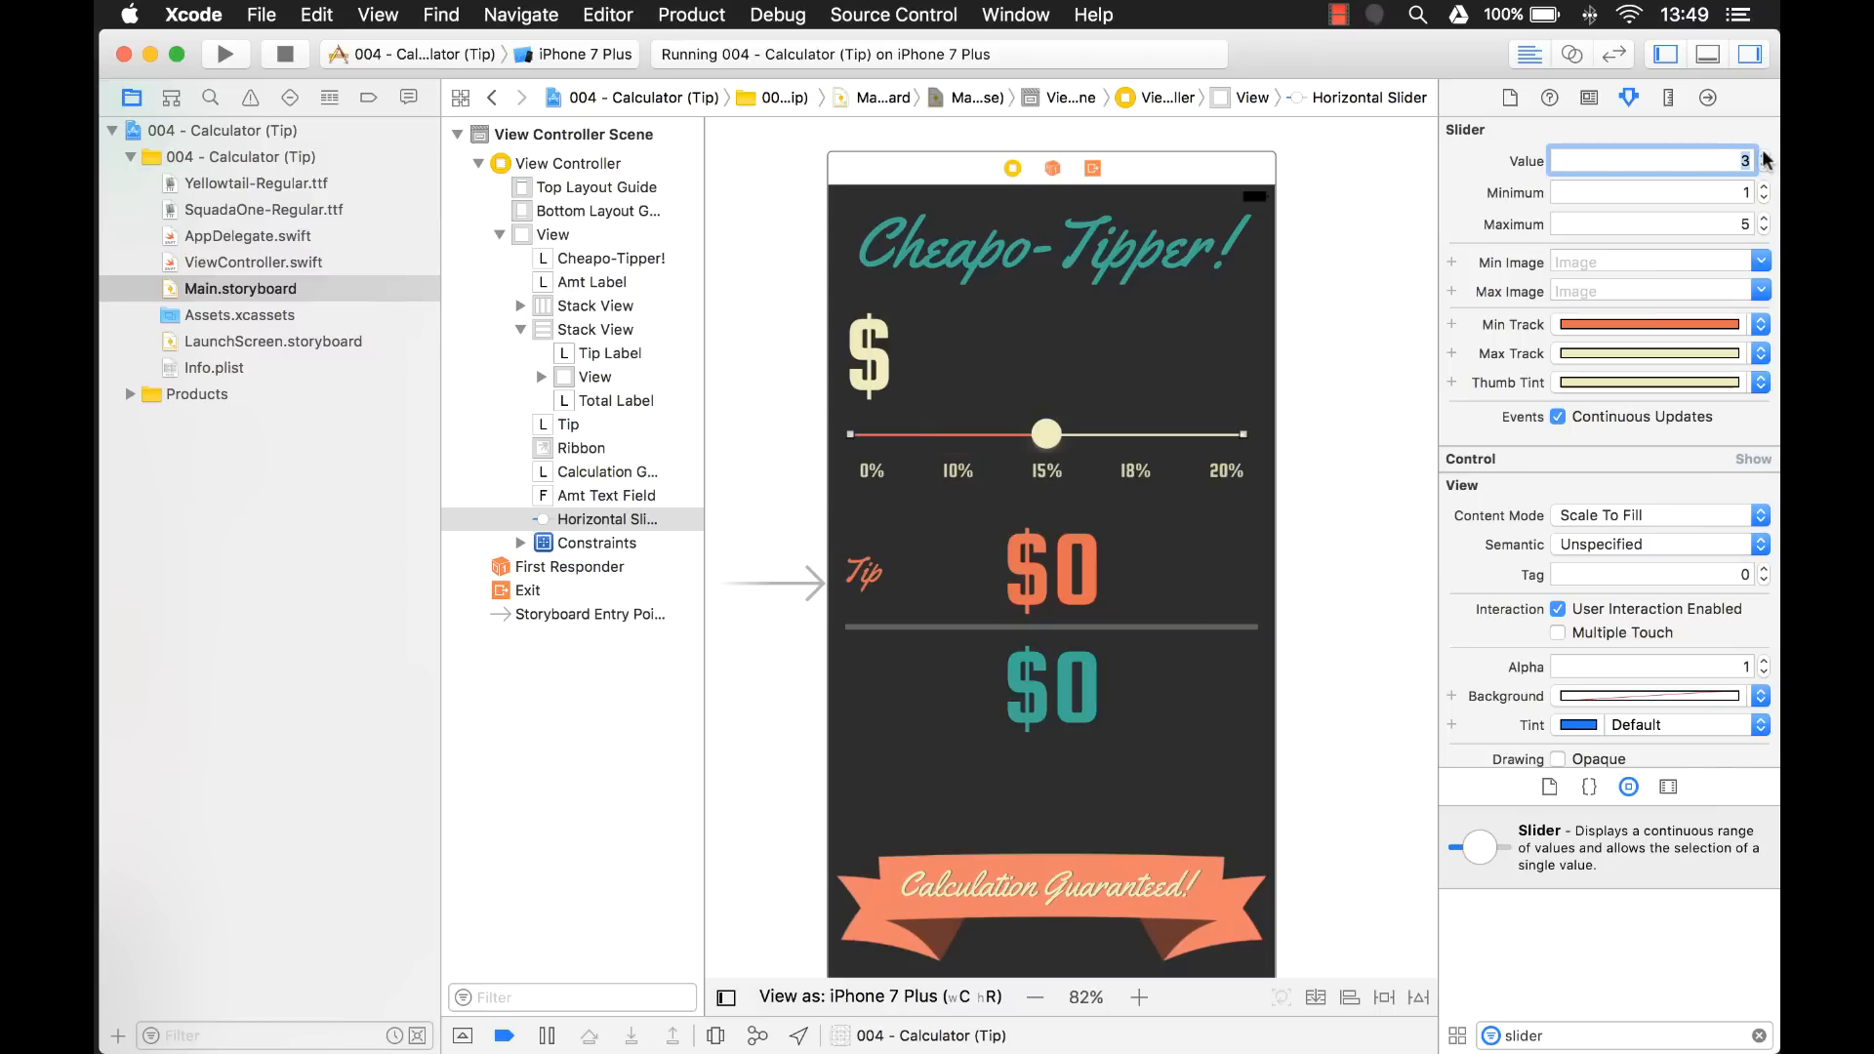
mouse_move(1505, 323)
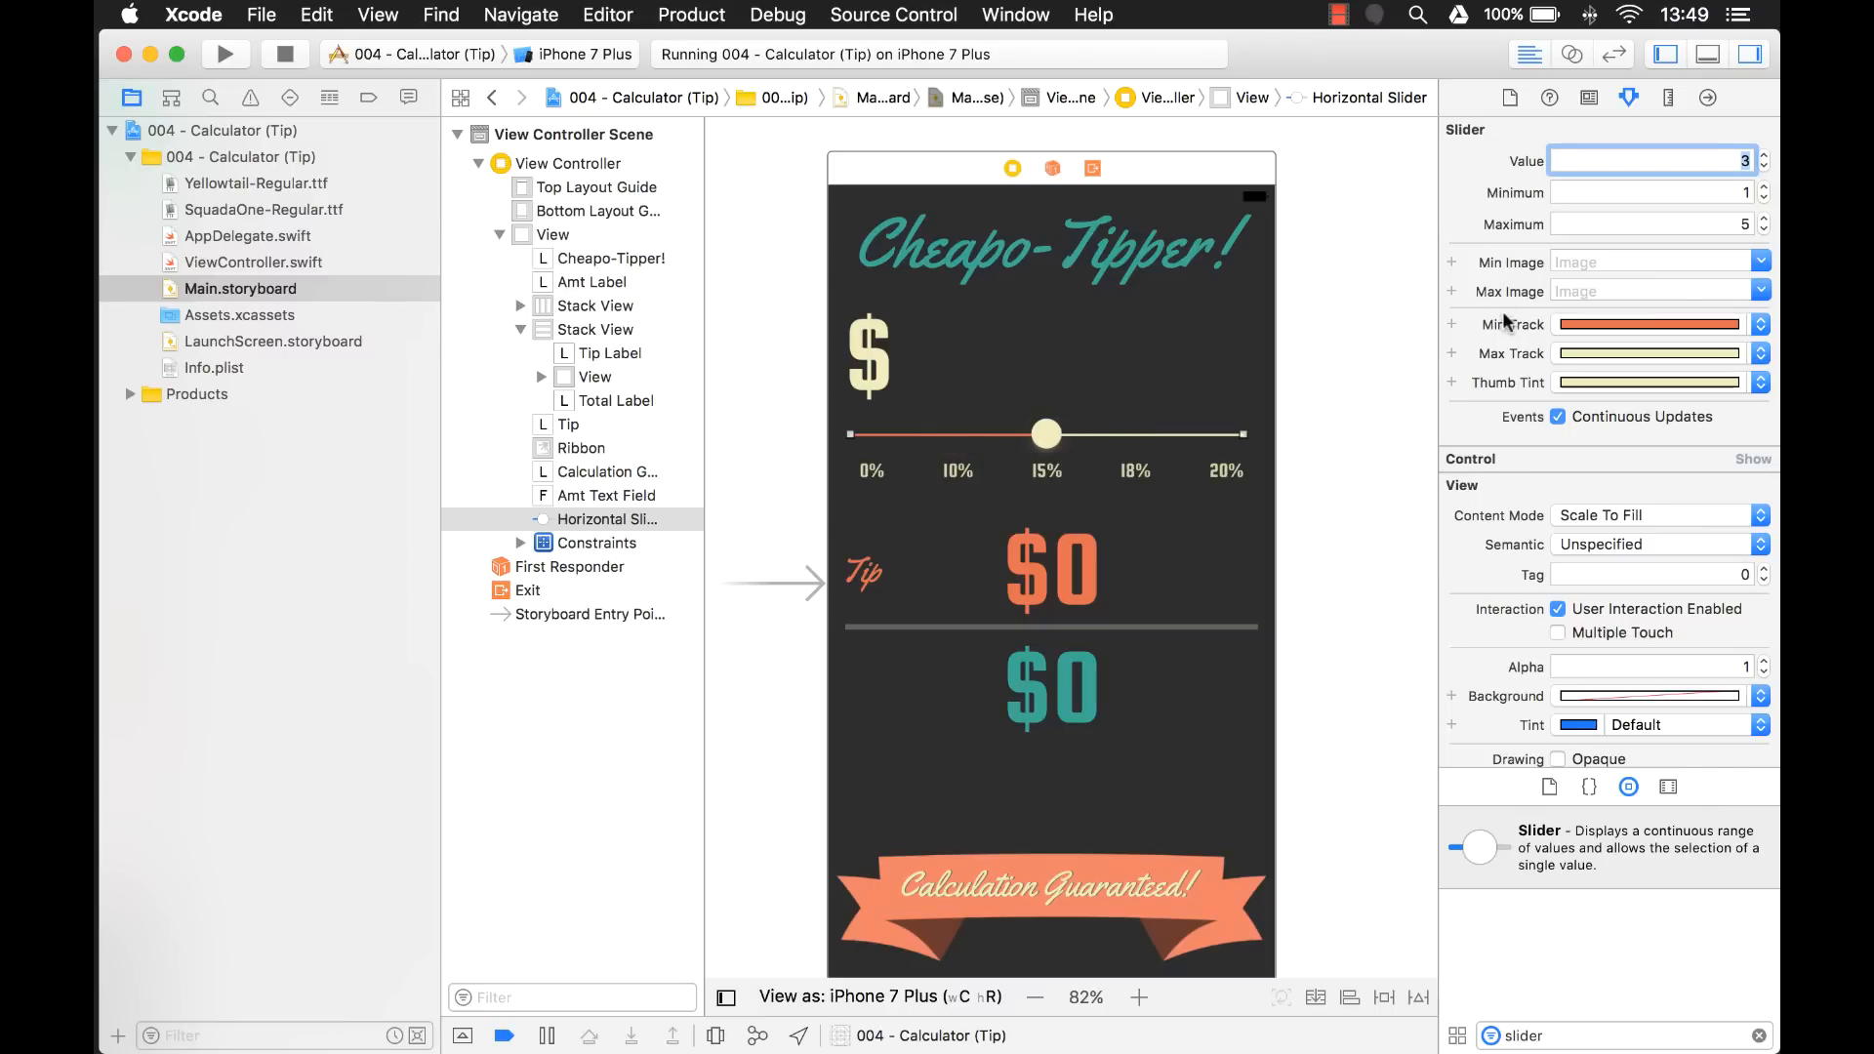
mouse_move(1177, 435)
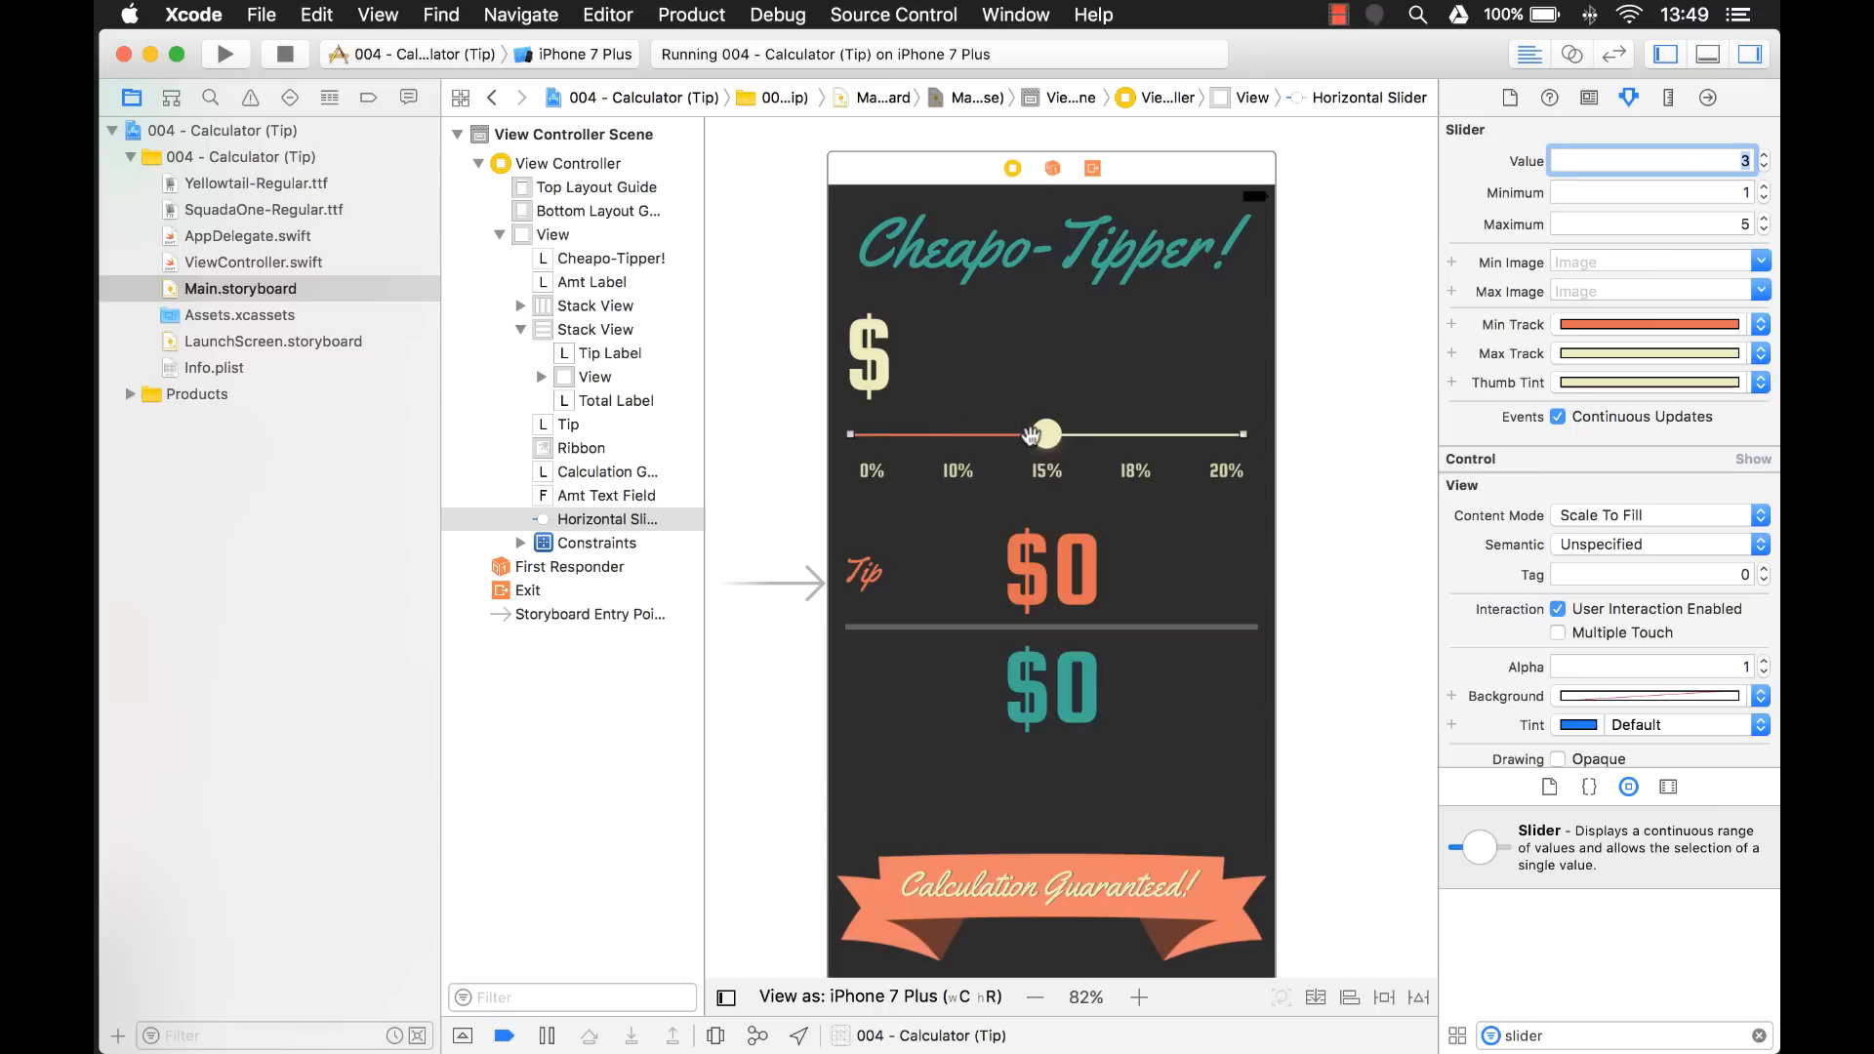
mouse_move(1015, 434)
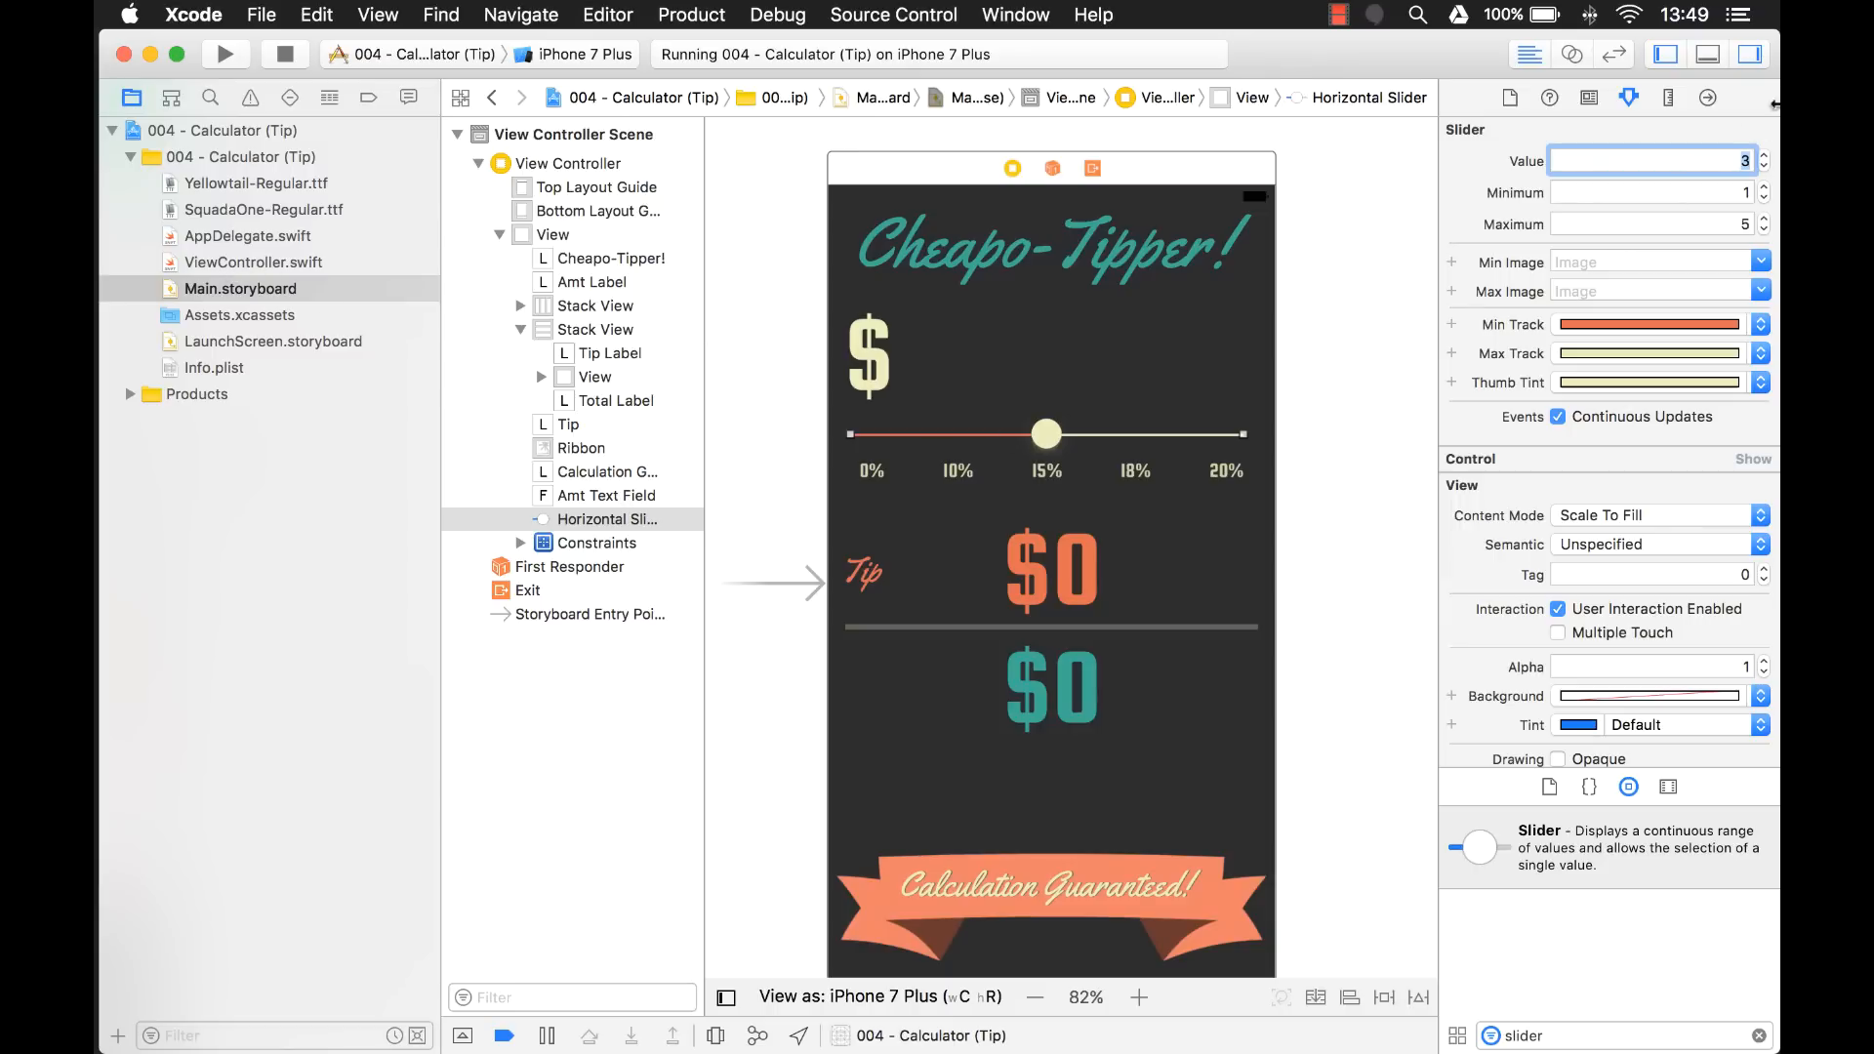
mouse_move(1097, 439)
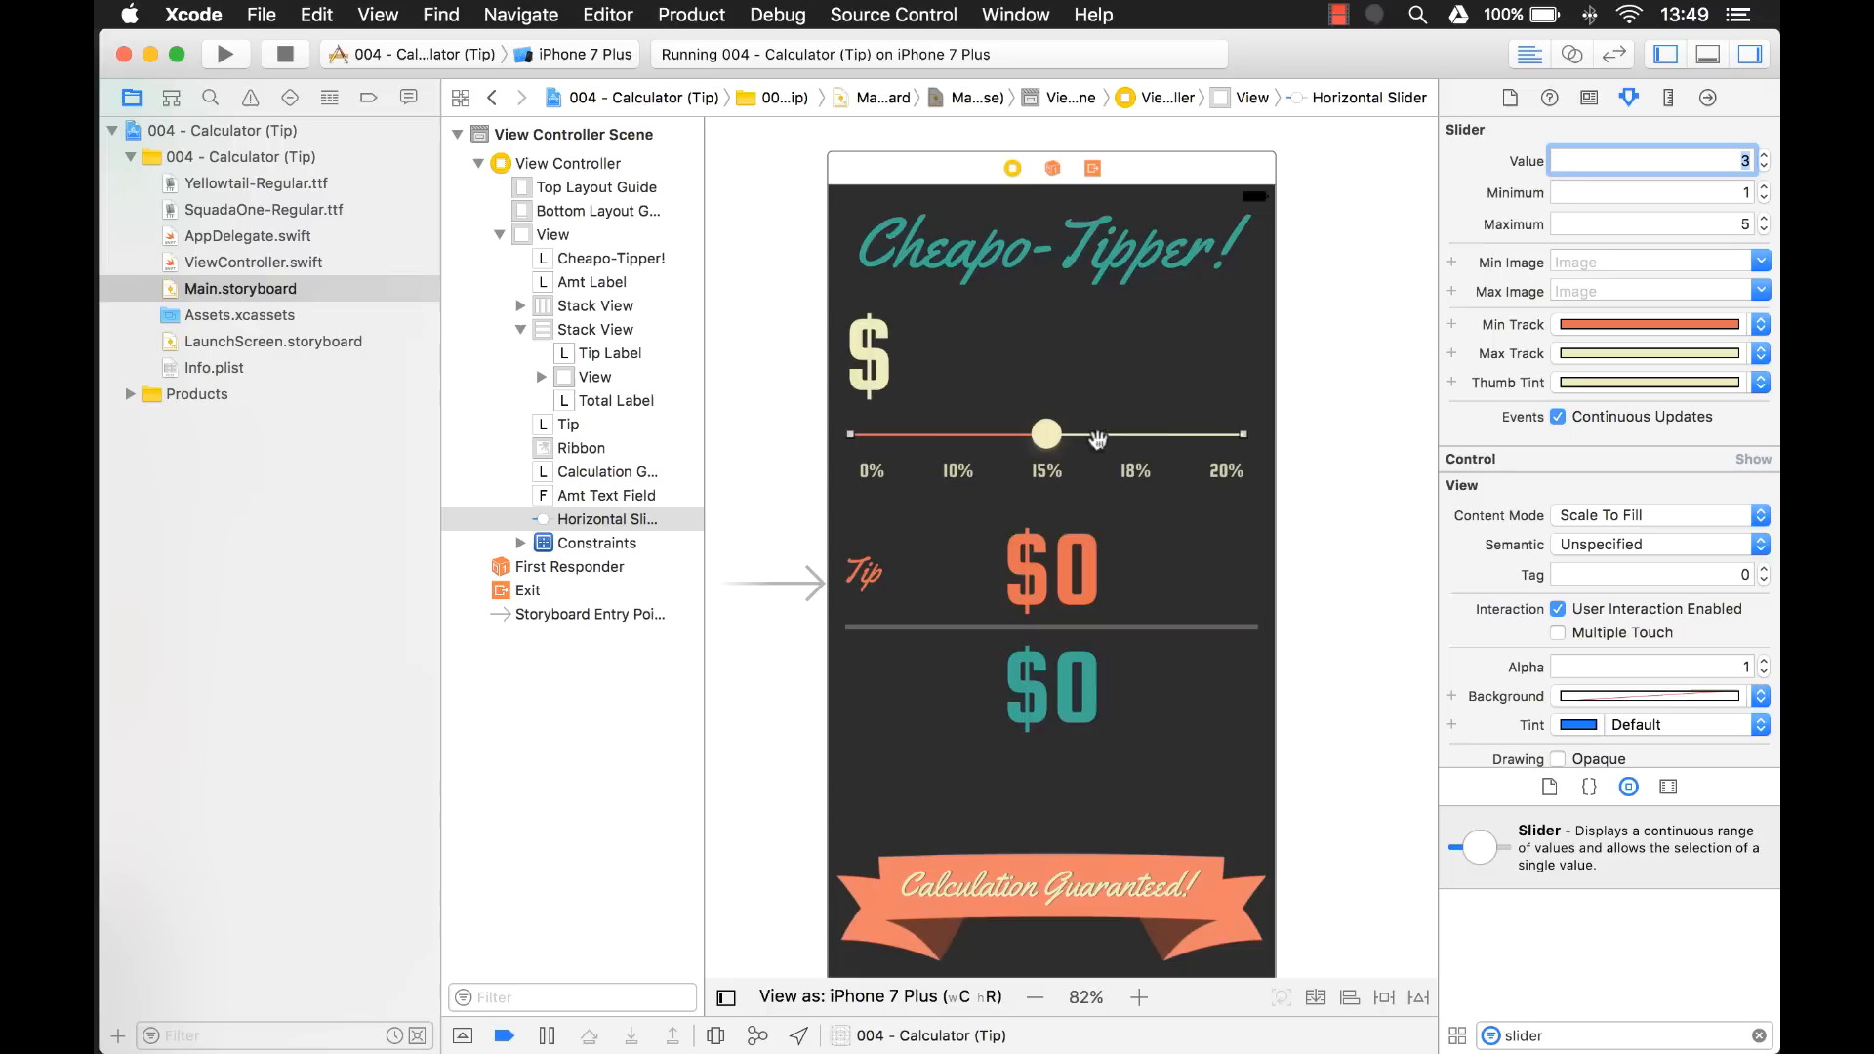
Show ViewController.swift beside the storyboard with both side panels hidden.
click(1571, 55)
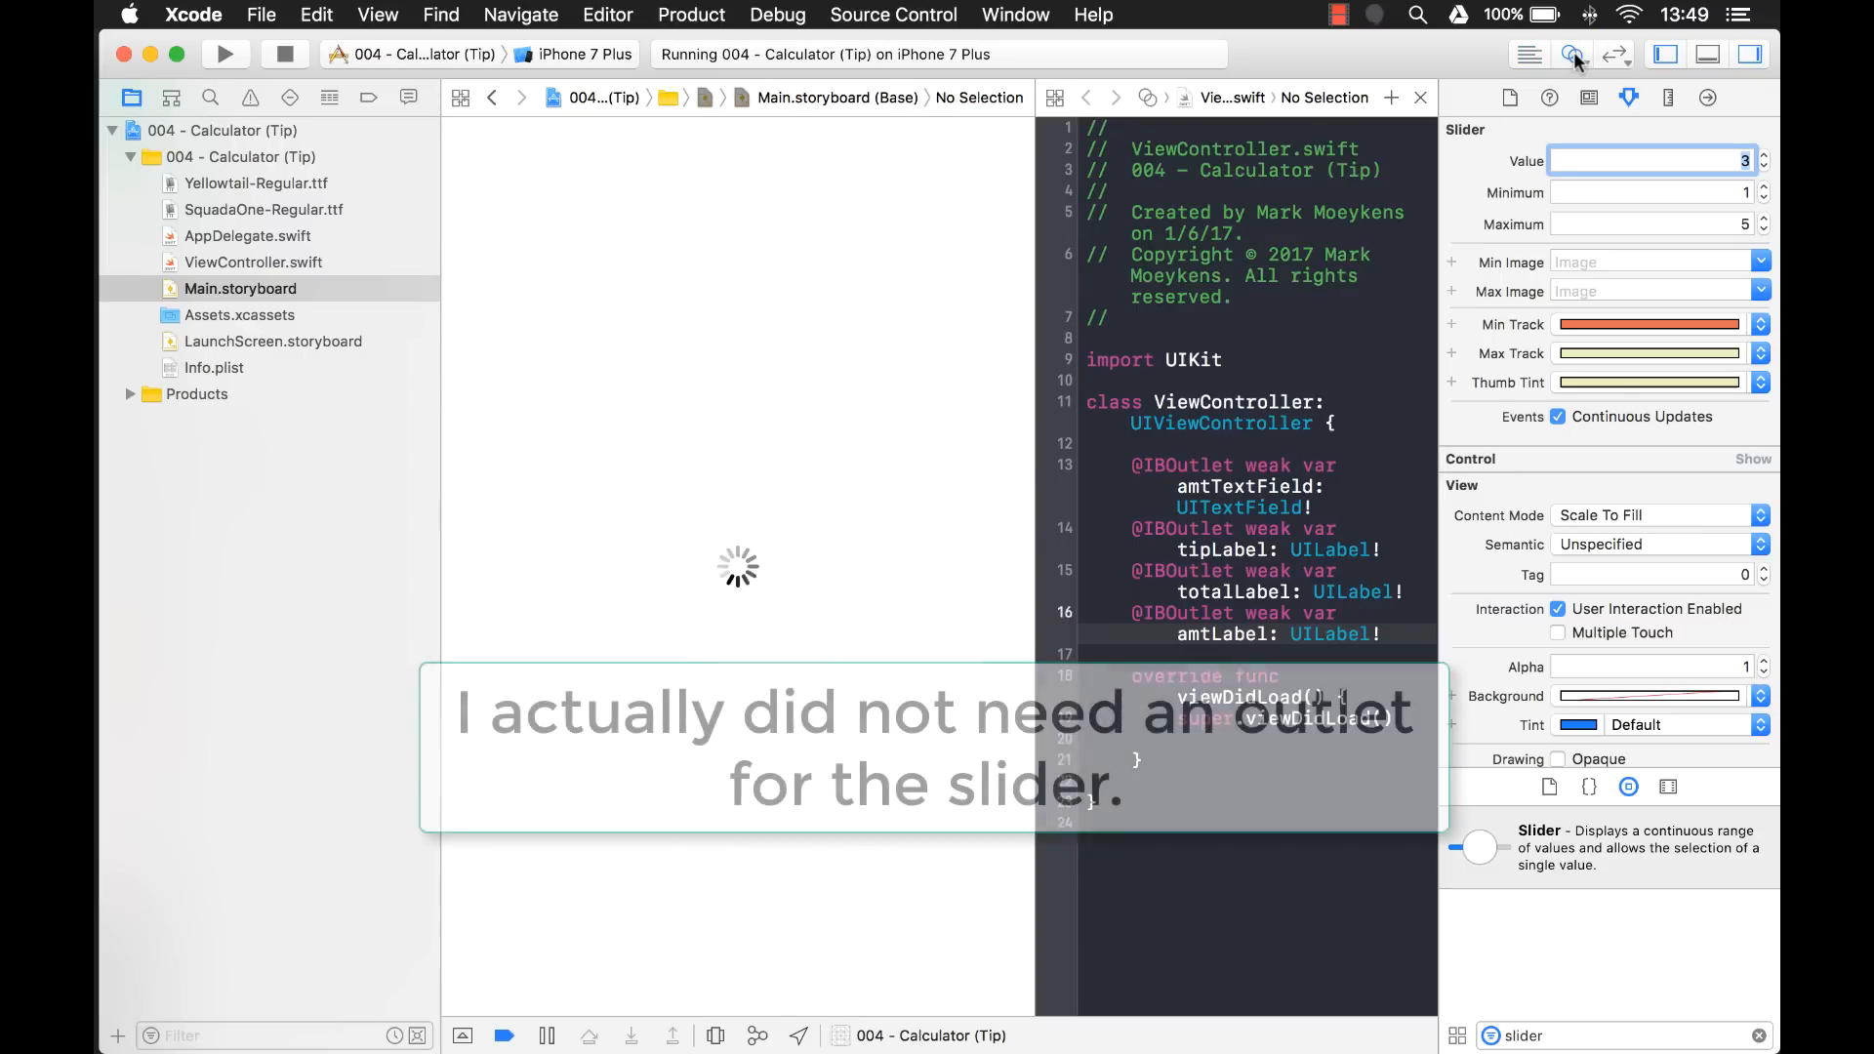
click(1751, 54)
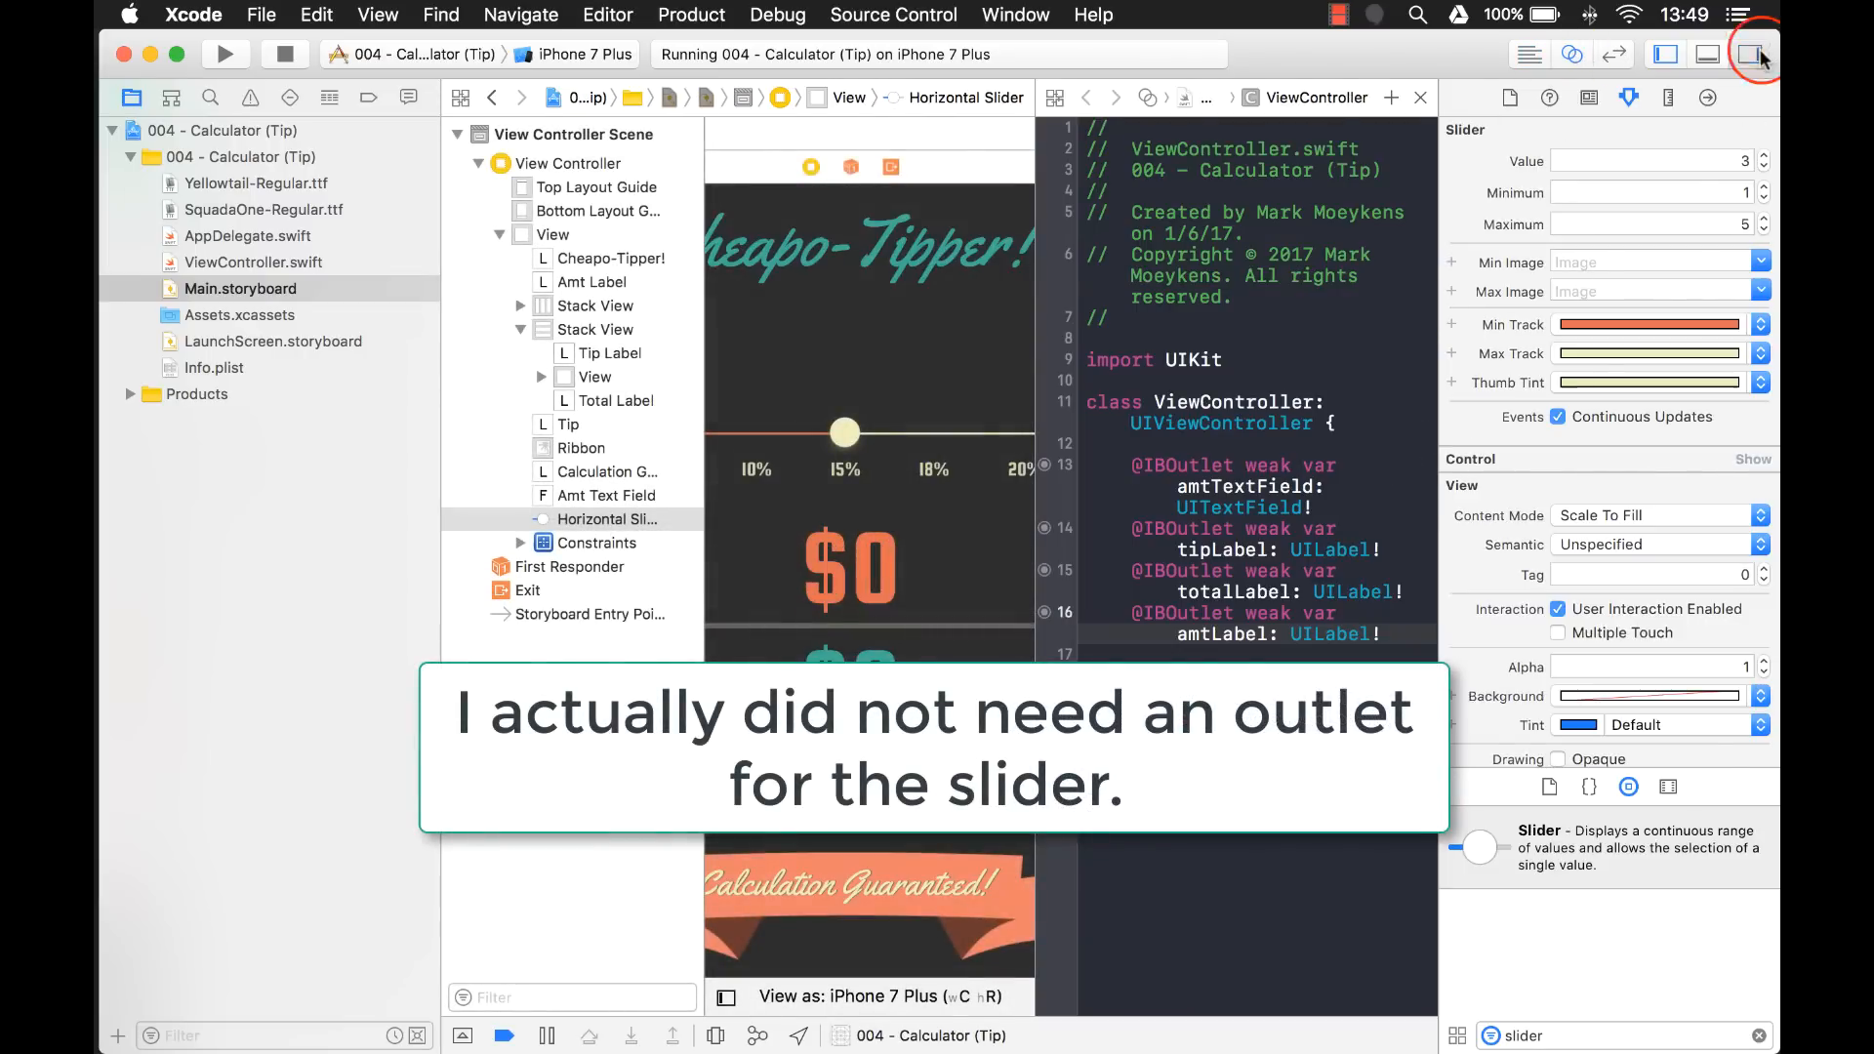
click(1753, 54)
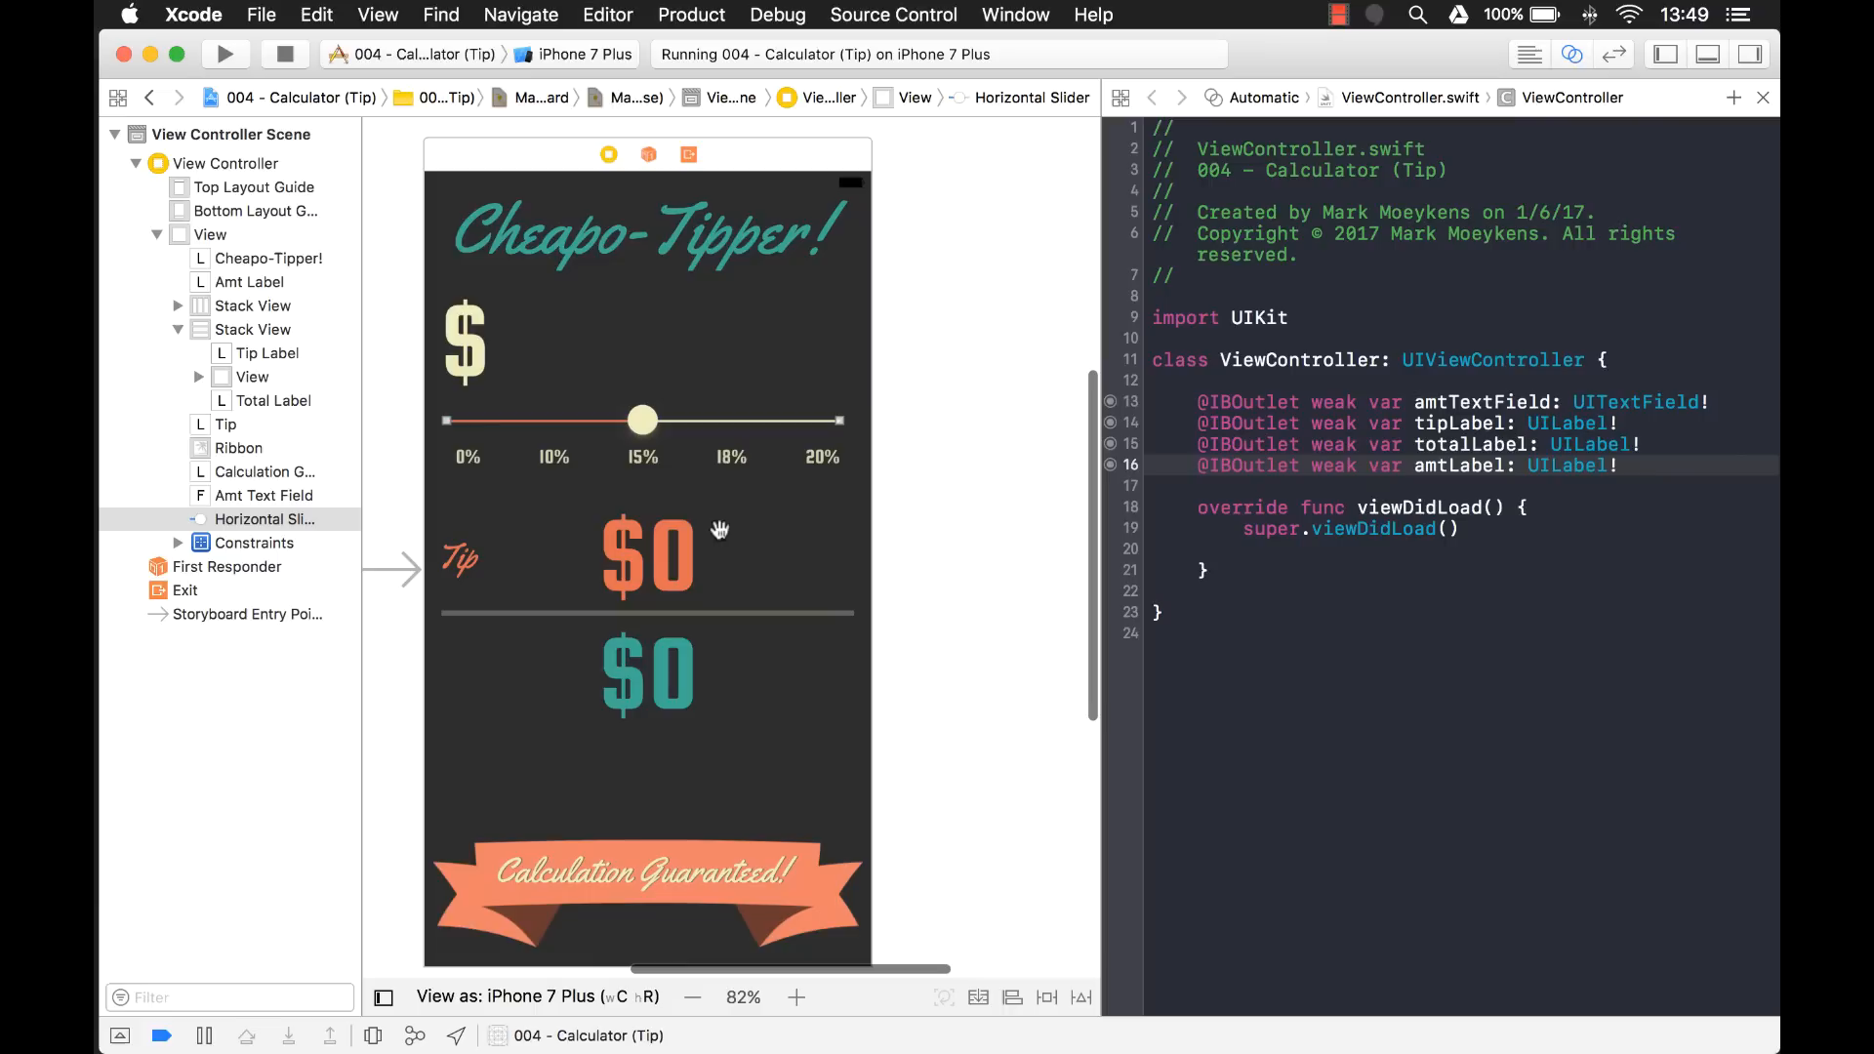
mouse_move(642, 421)
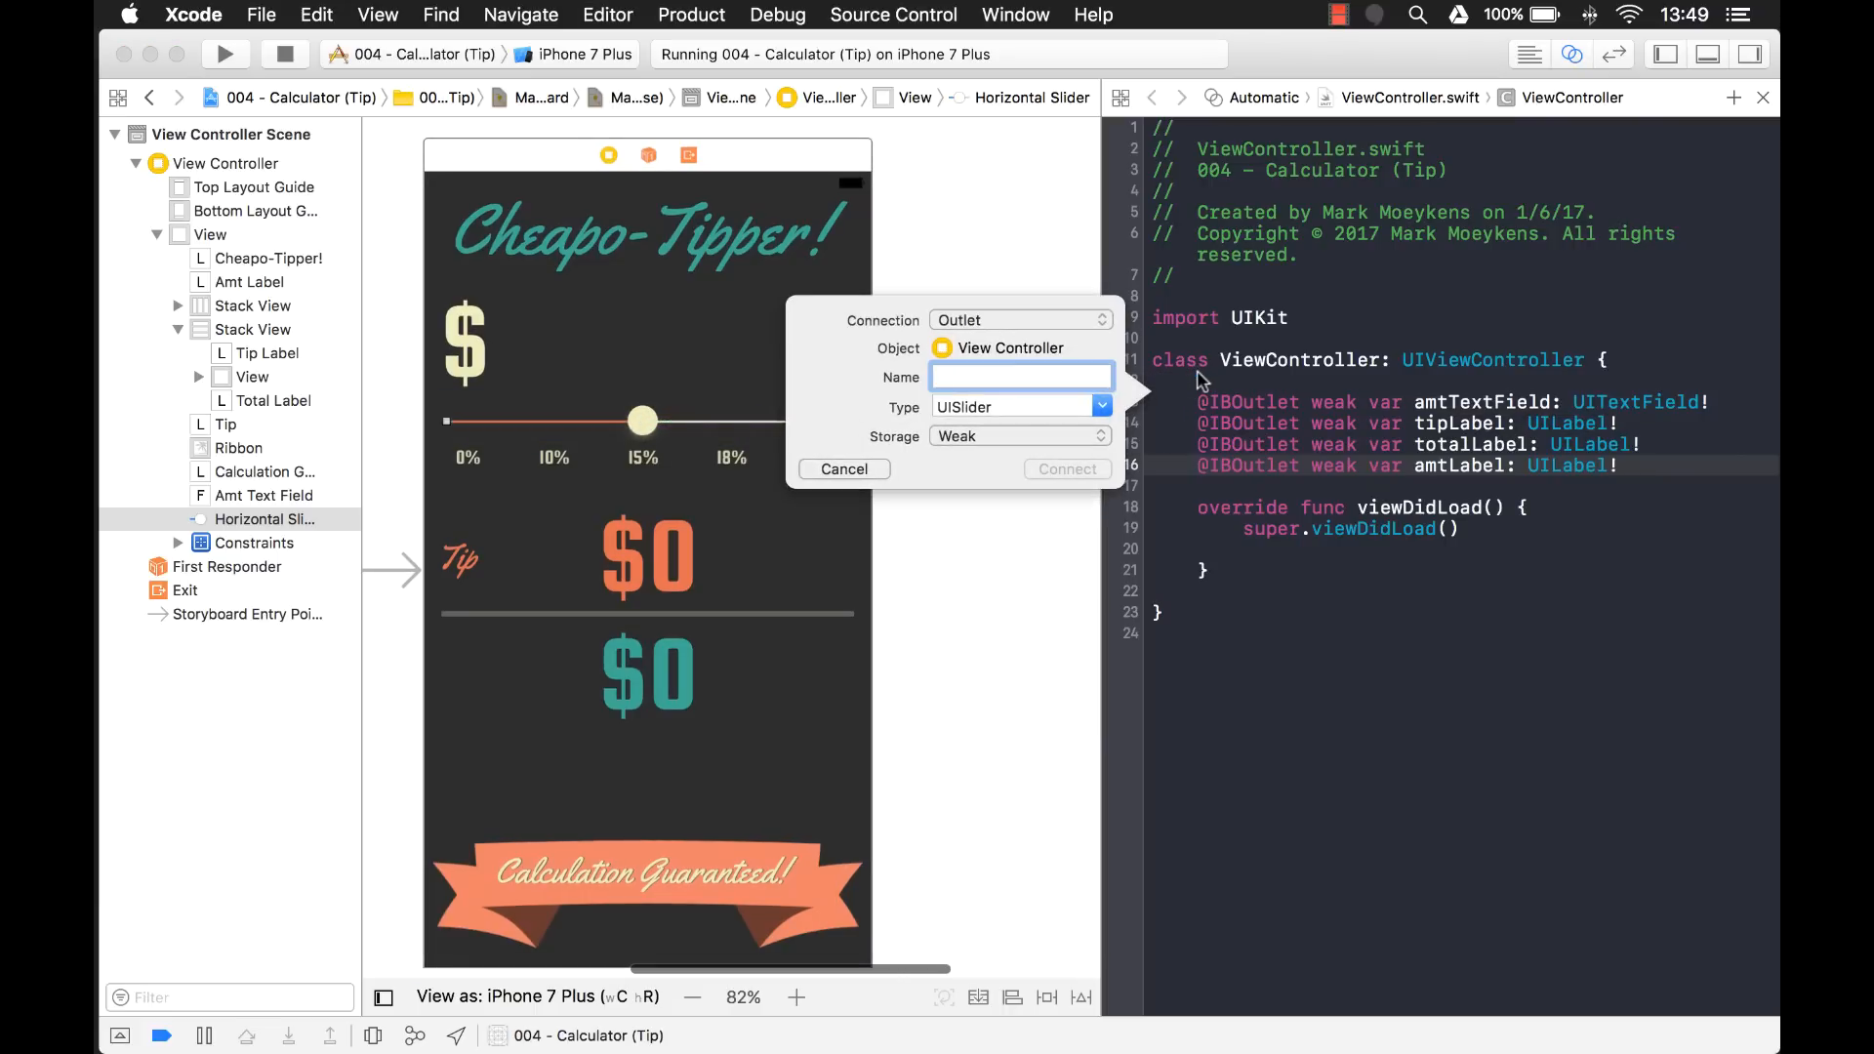
Connect the slider to the view controller as an outlet named slider.
text(slid)
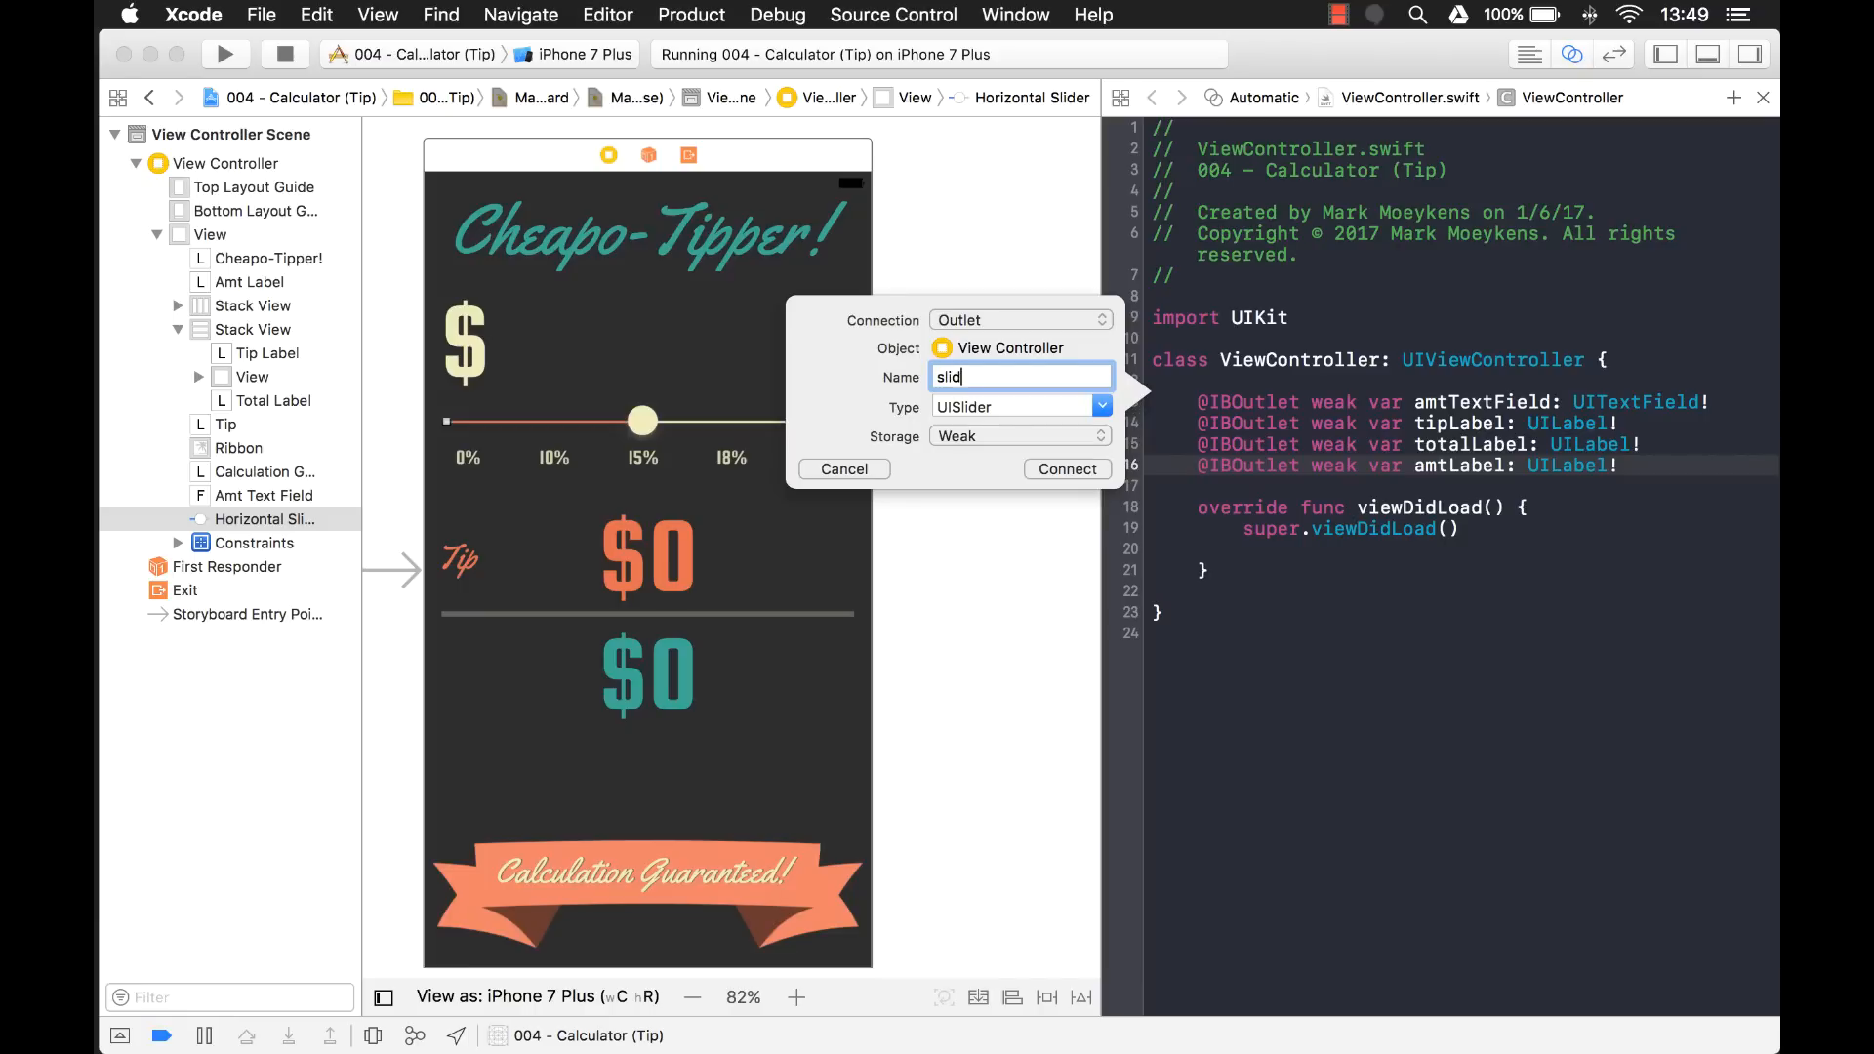
text(er)
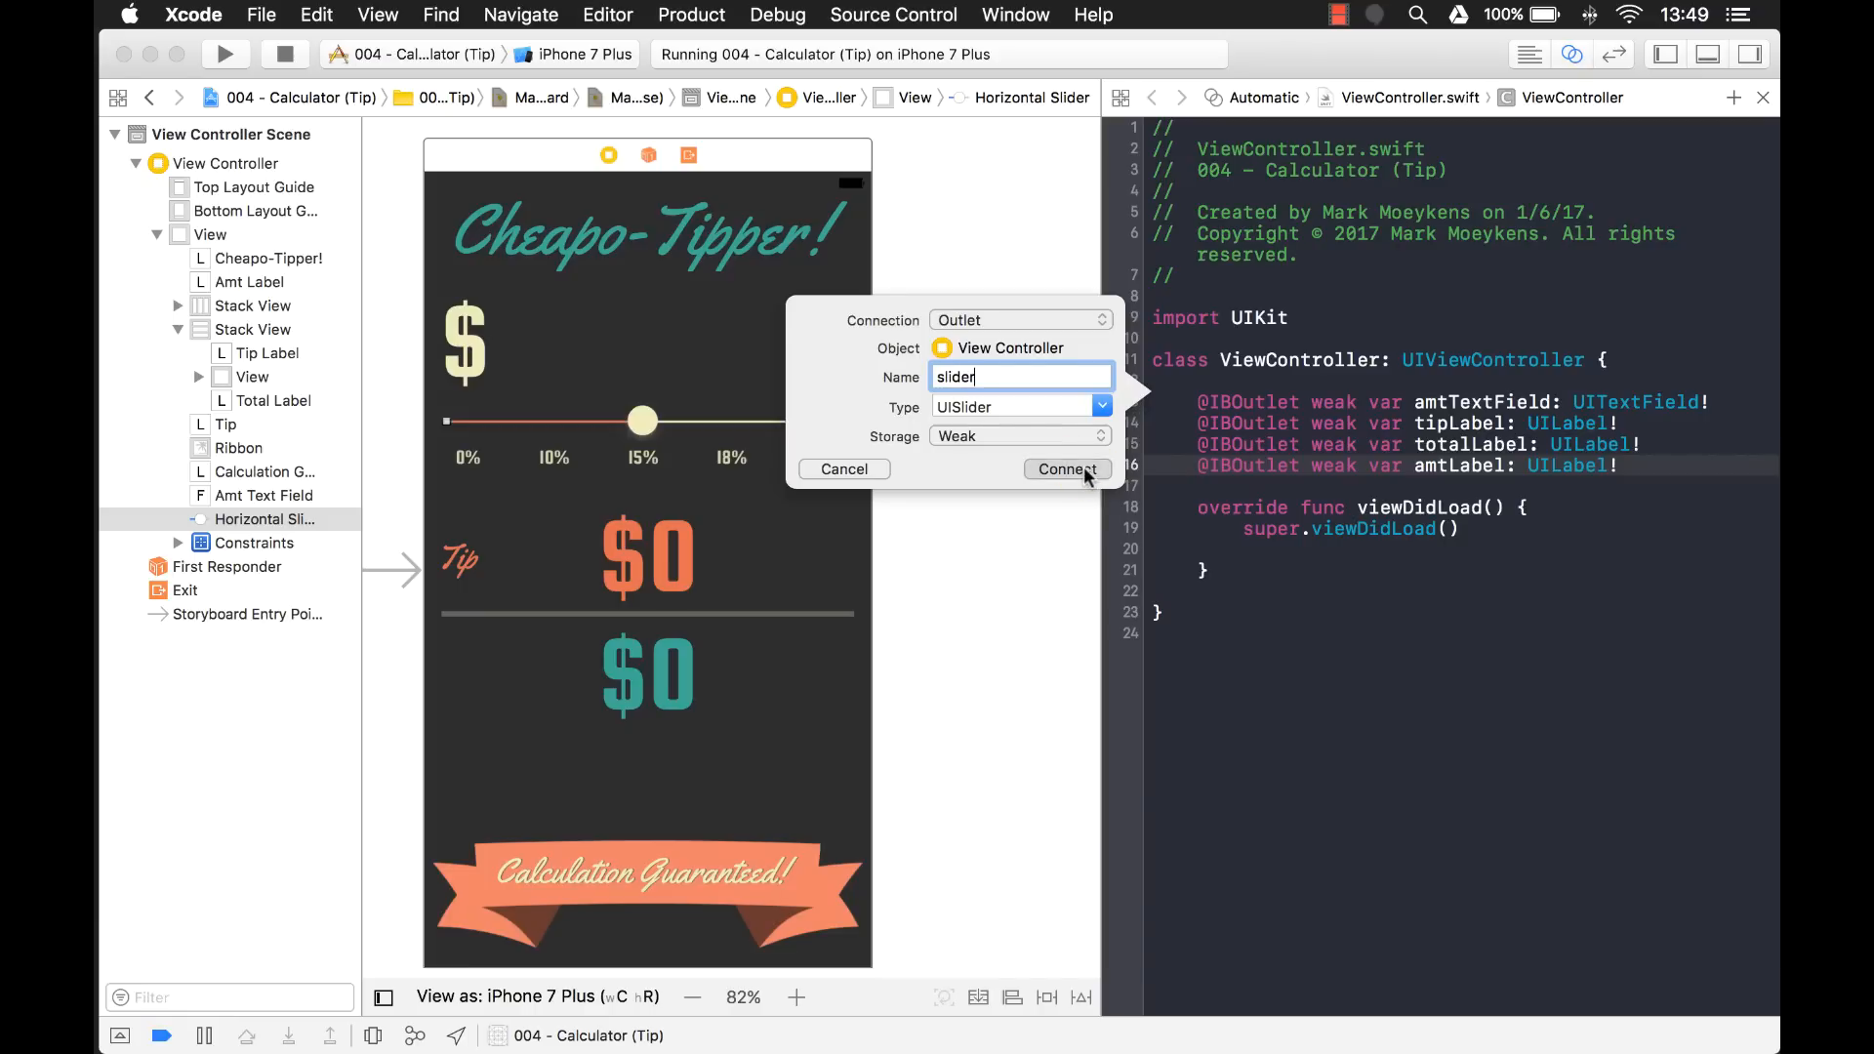
click(1066, 468)
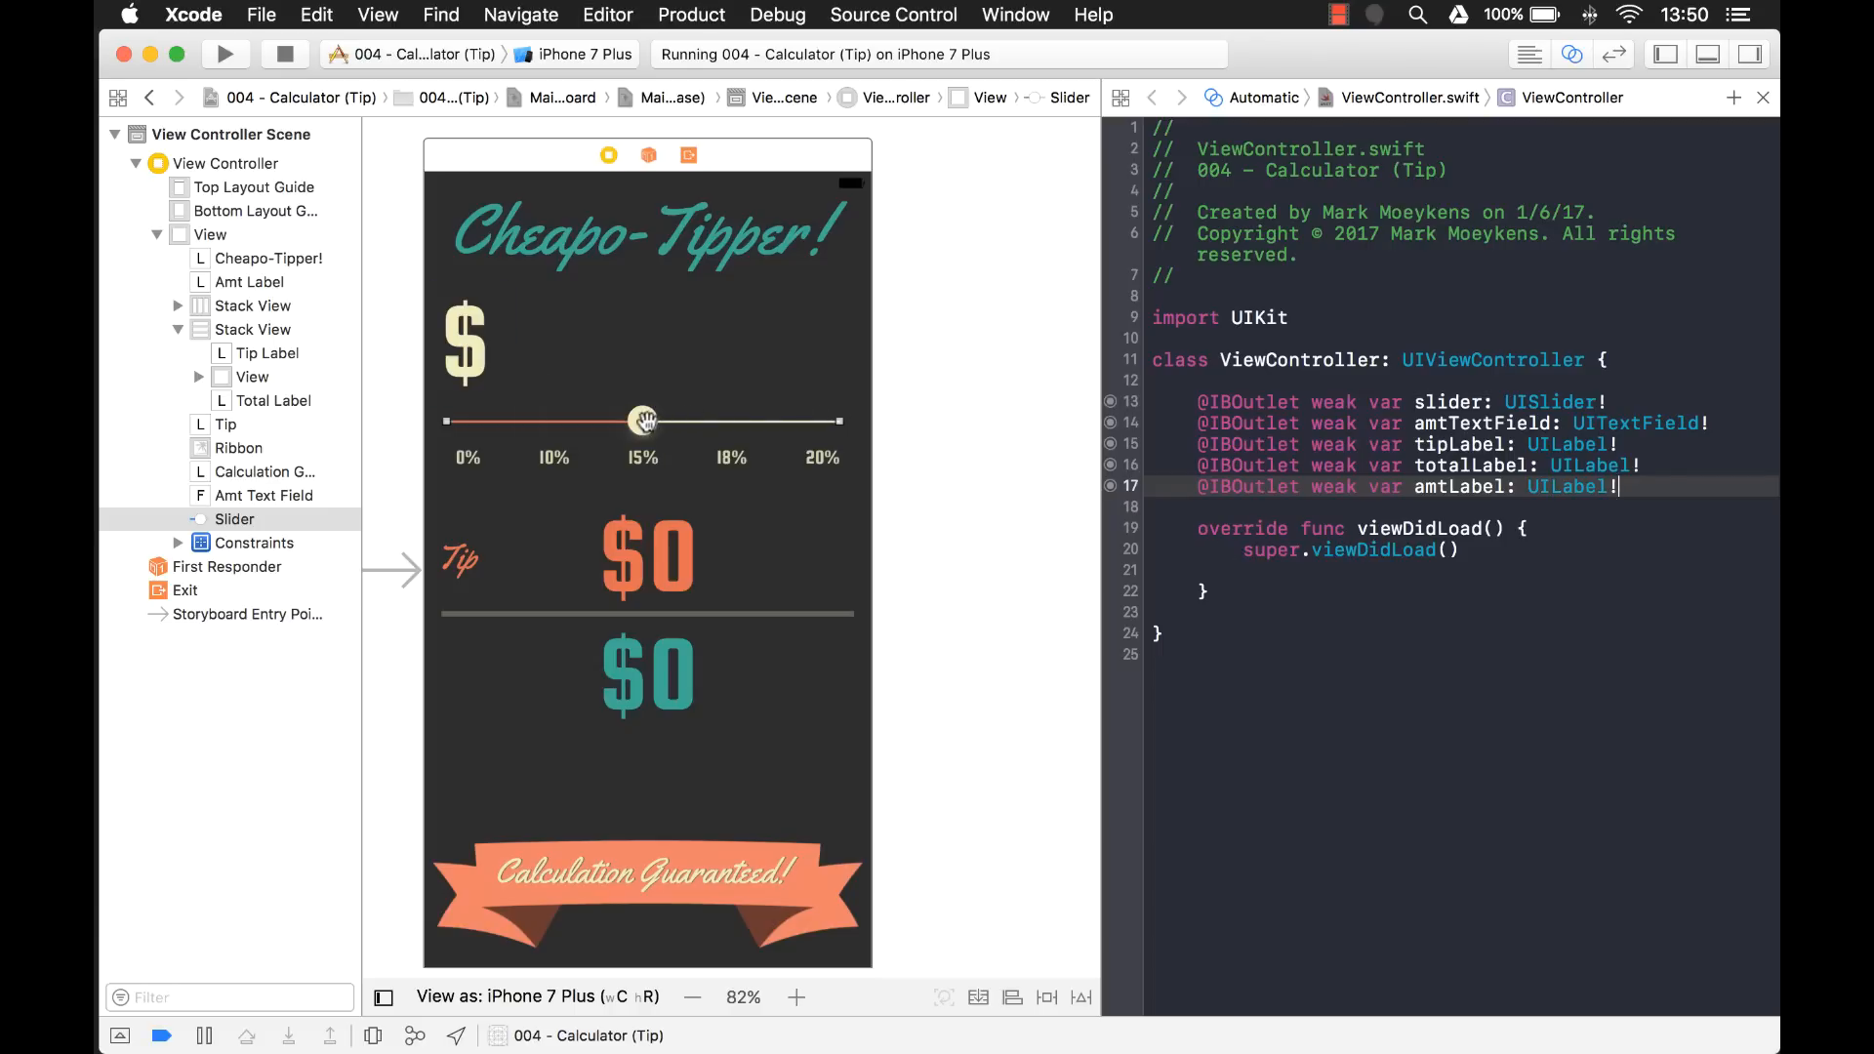
Create a changeTip action with sender type UISlider on Value Changed.
click(643, 419)
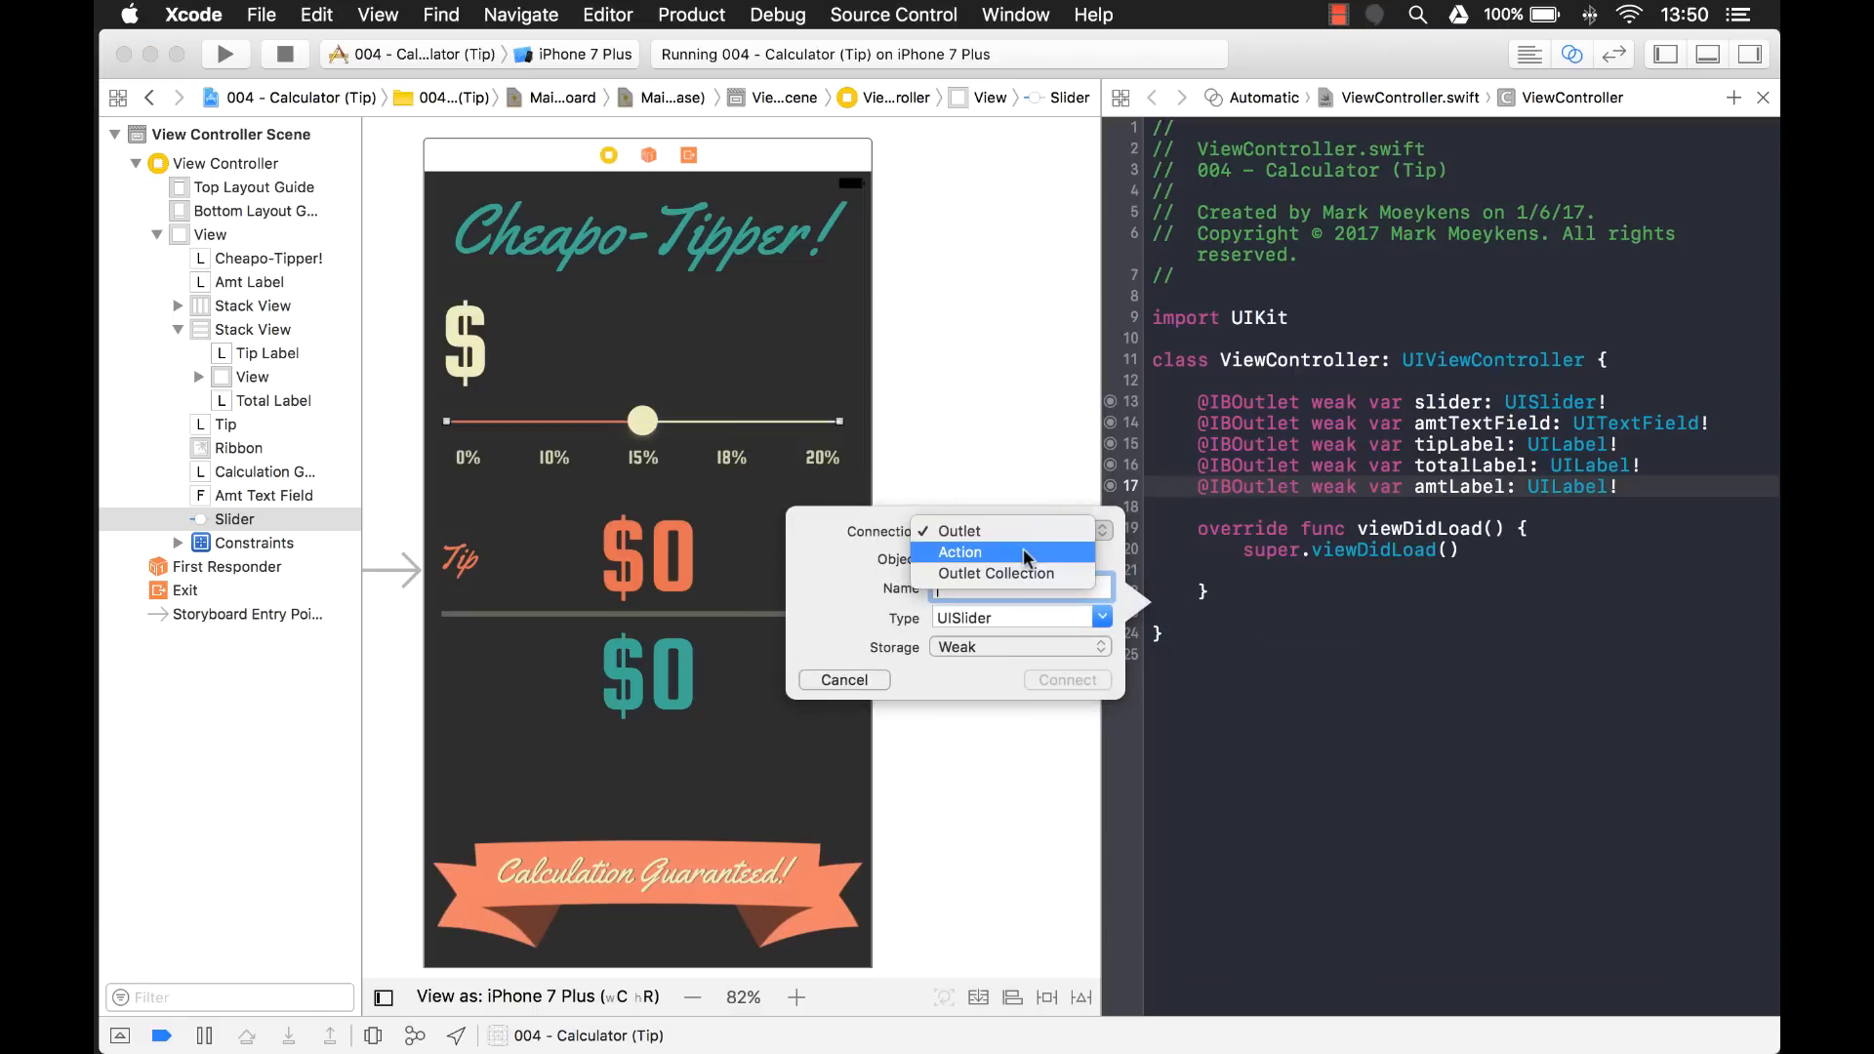
click(961, 550)
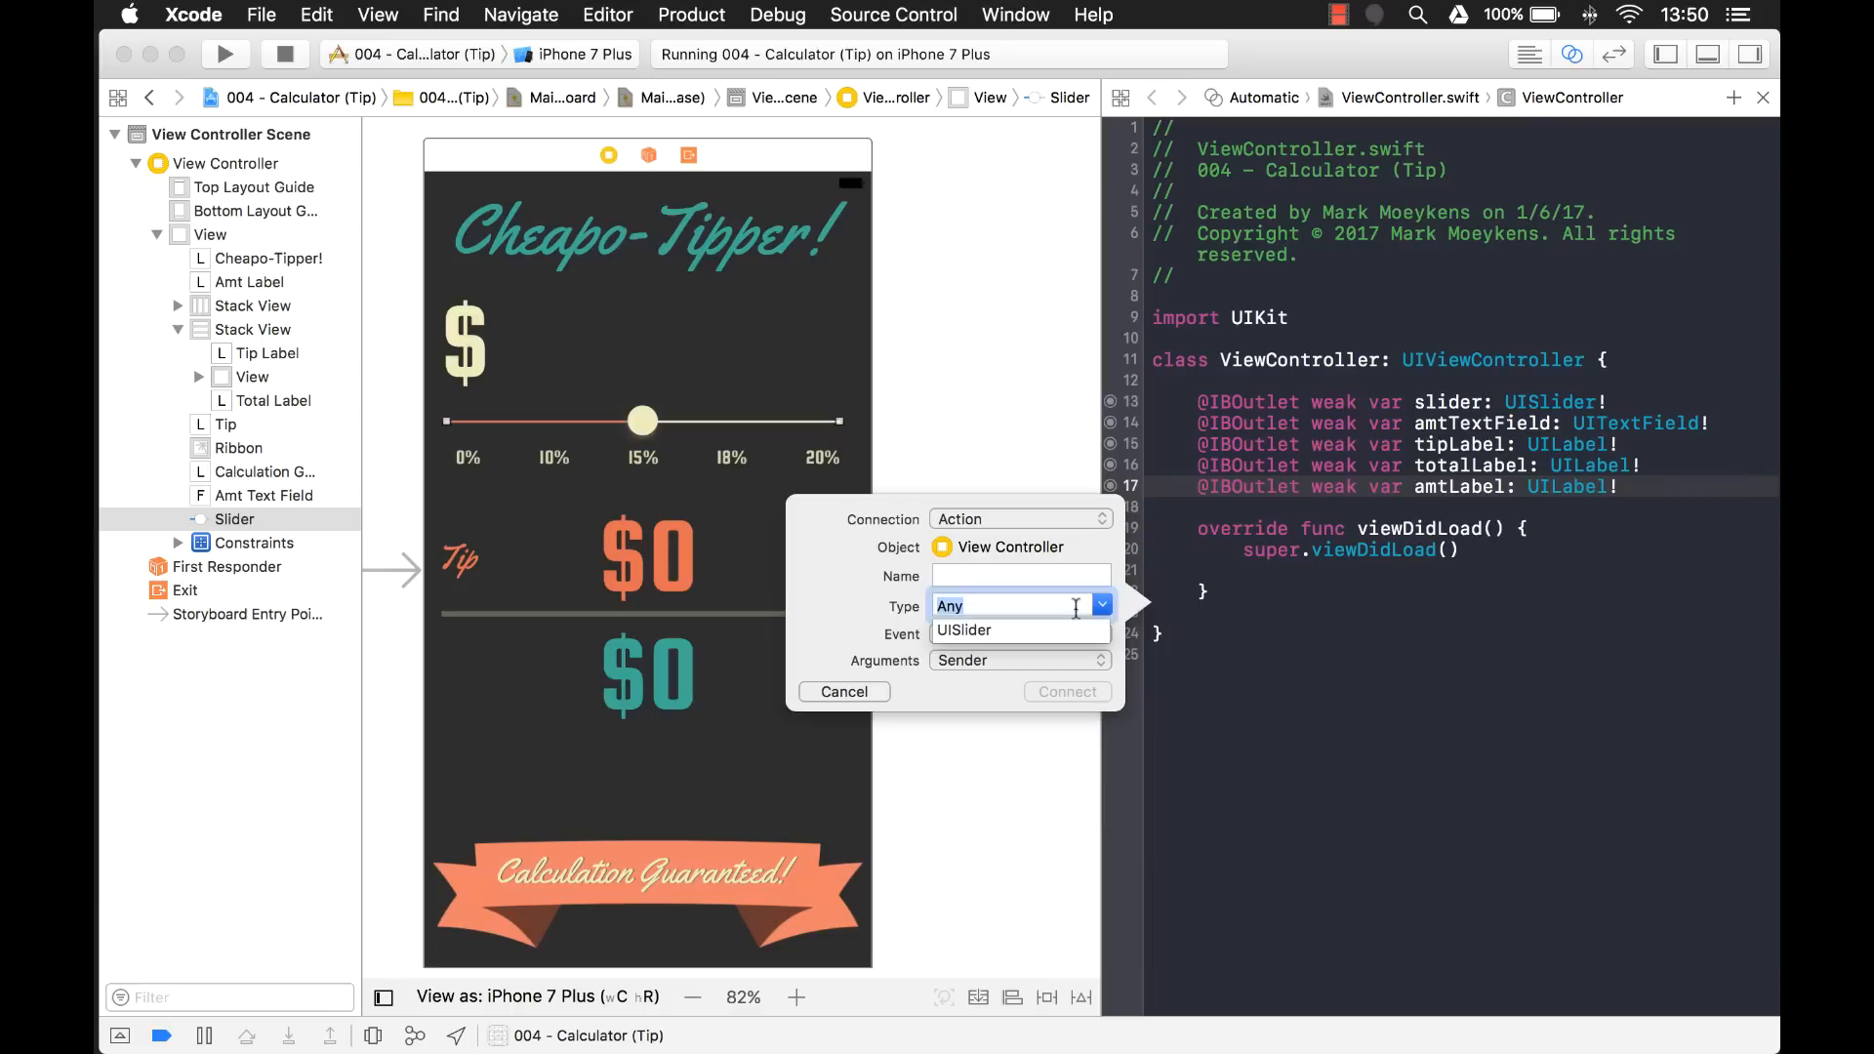
click(962, 630)
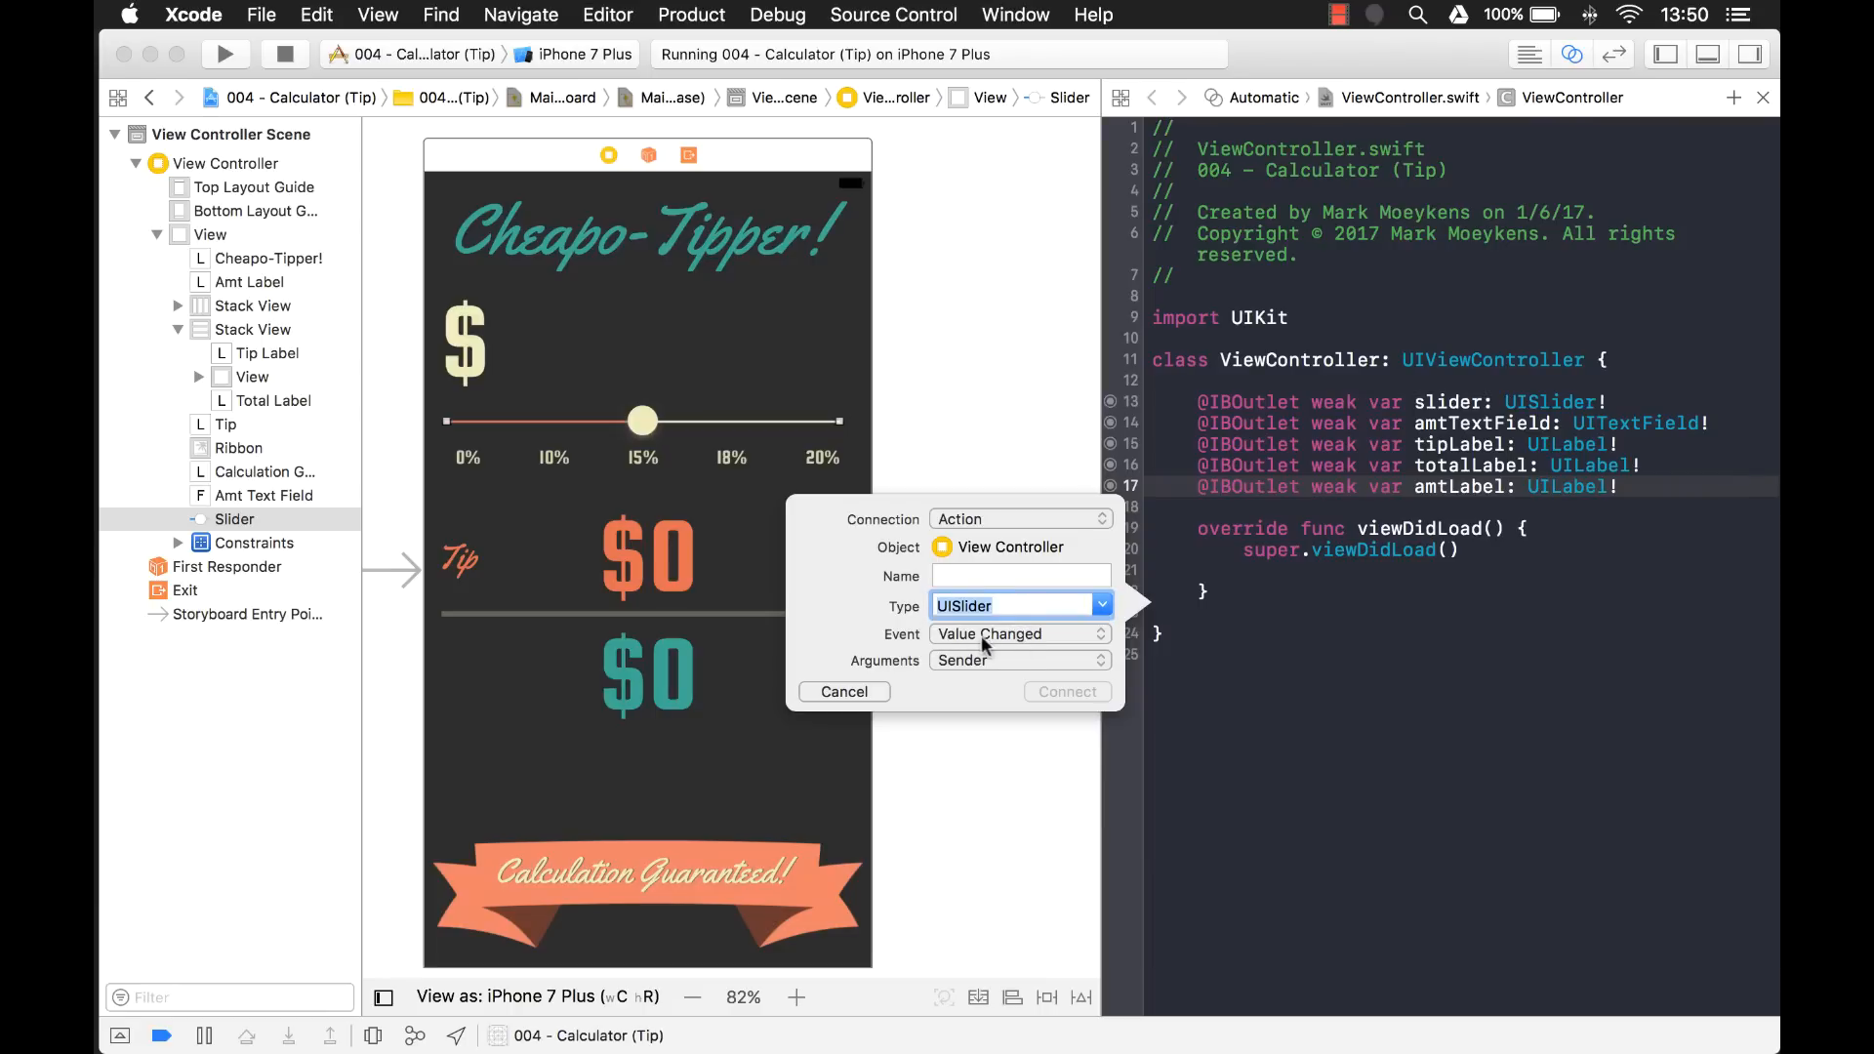
click(1019, 574)
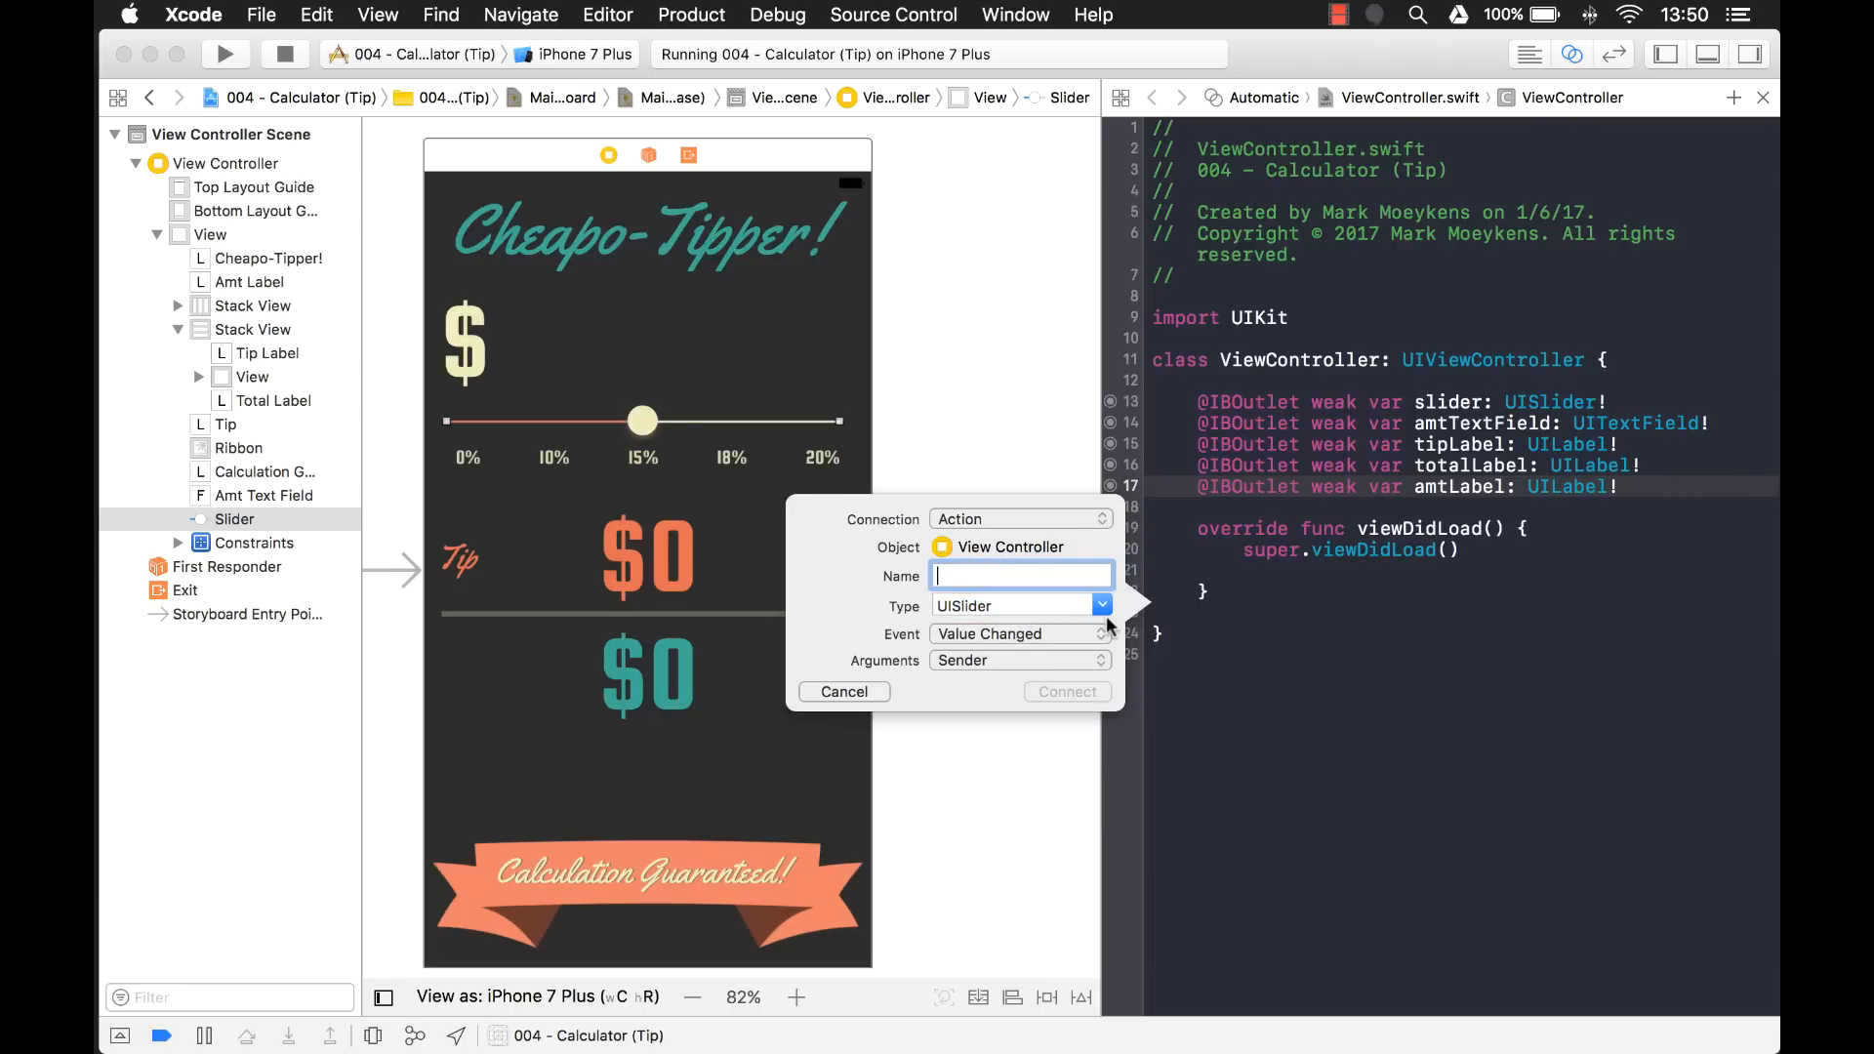
text(chan)
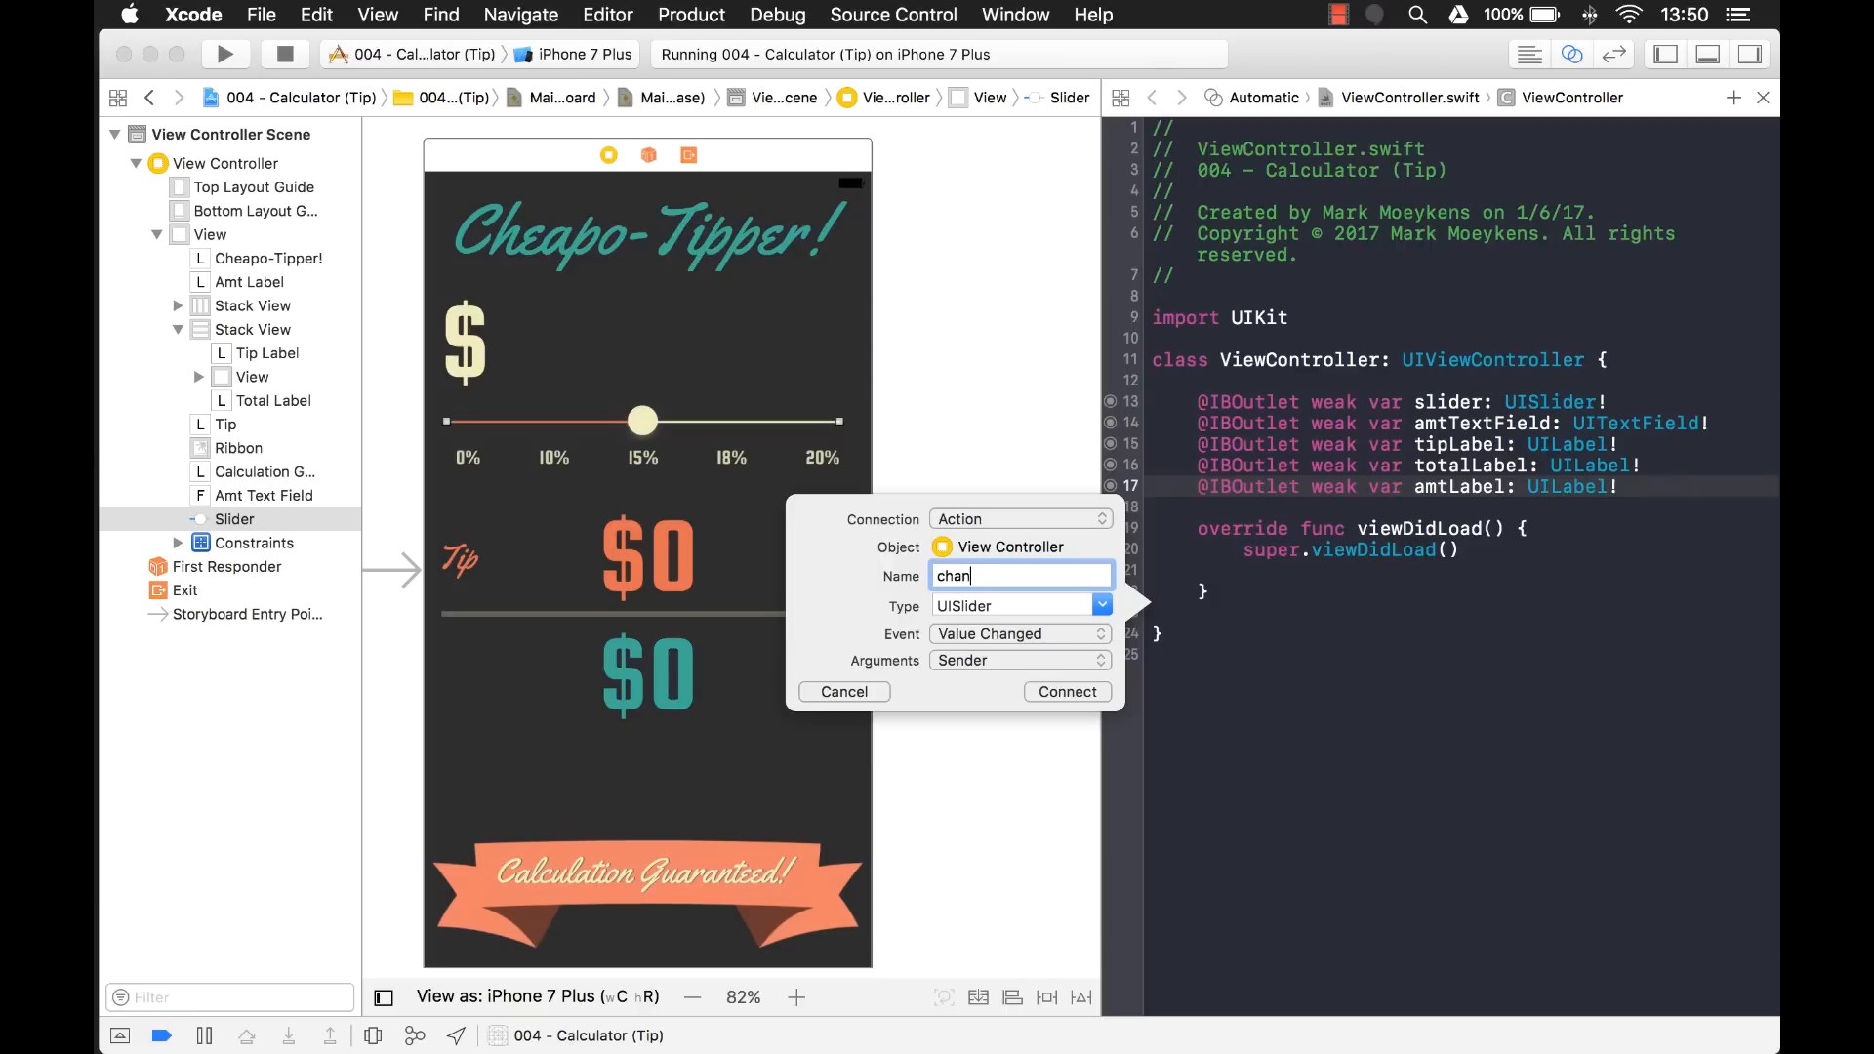
text(geTip)
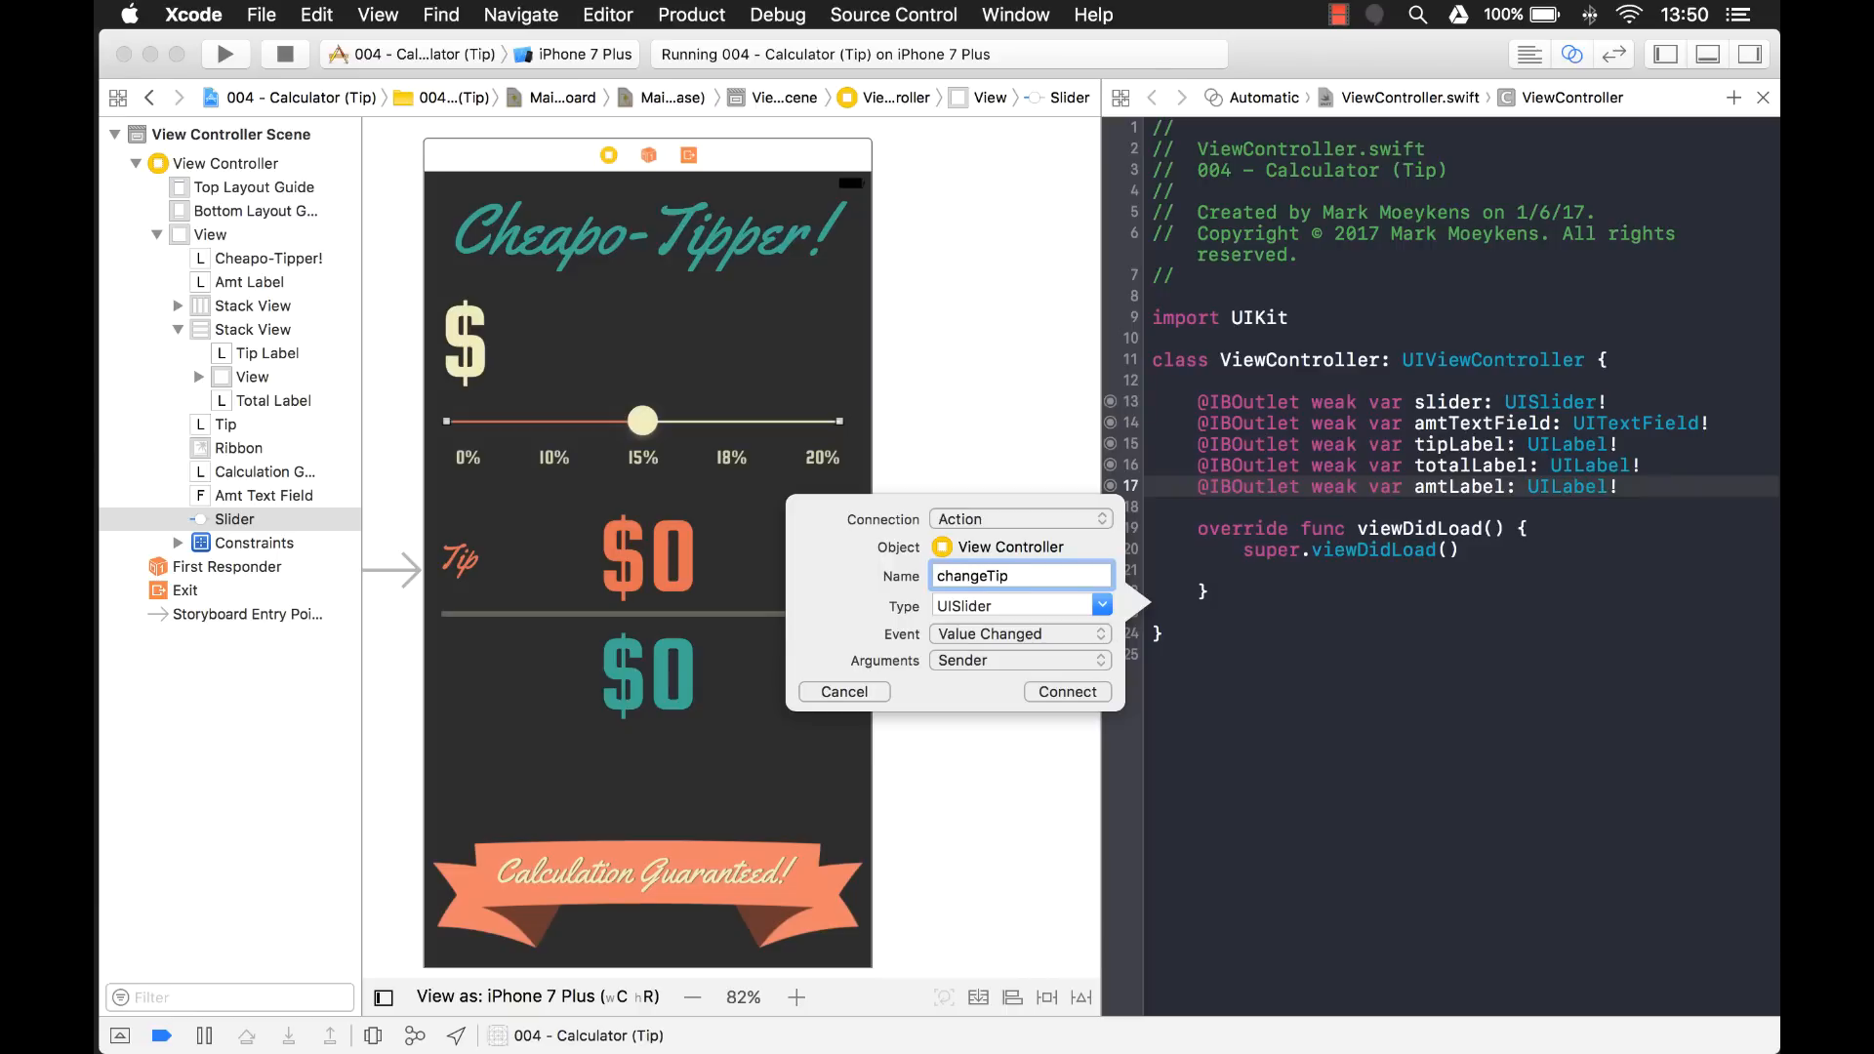
click(1065, 691)
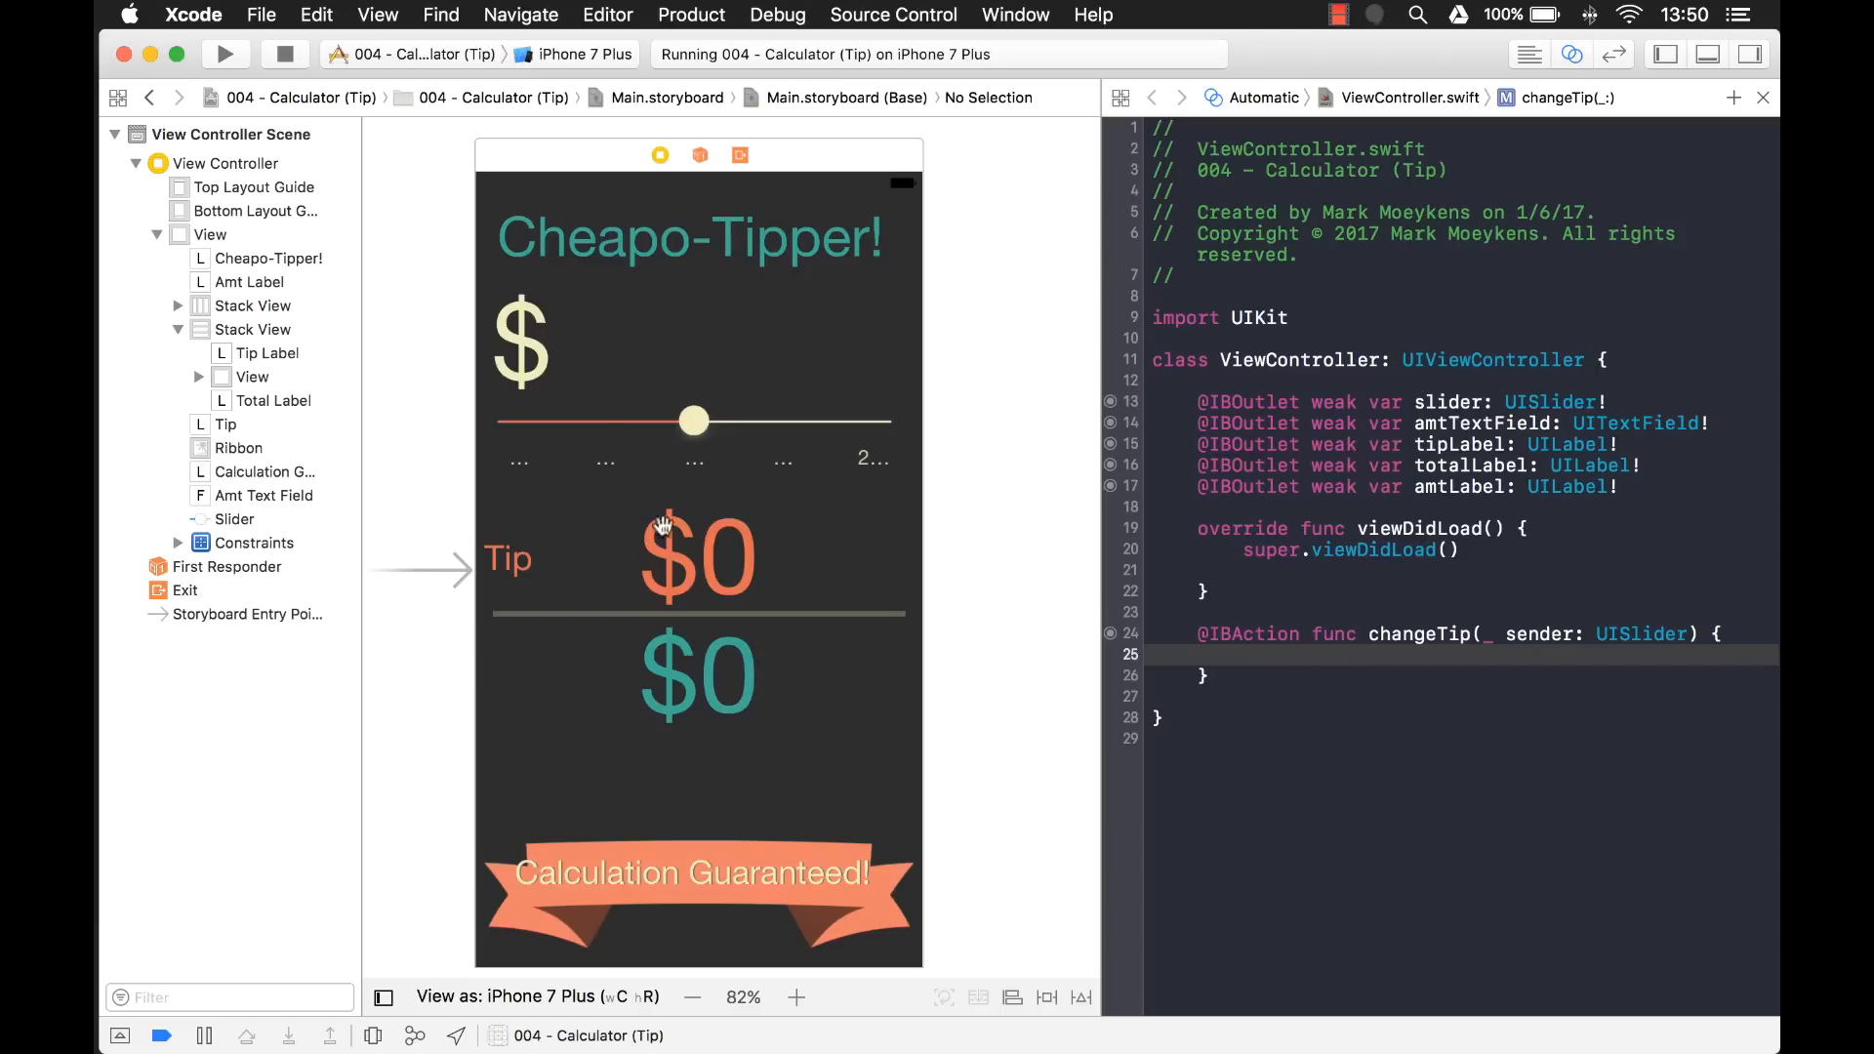
mouse_move(847, 328)
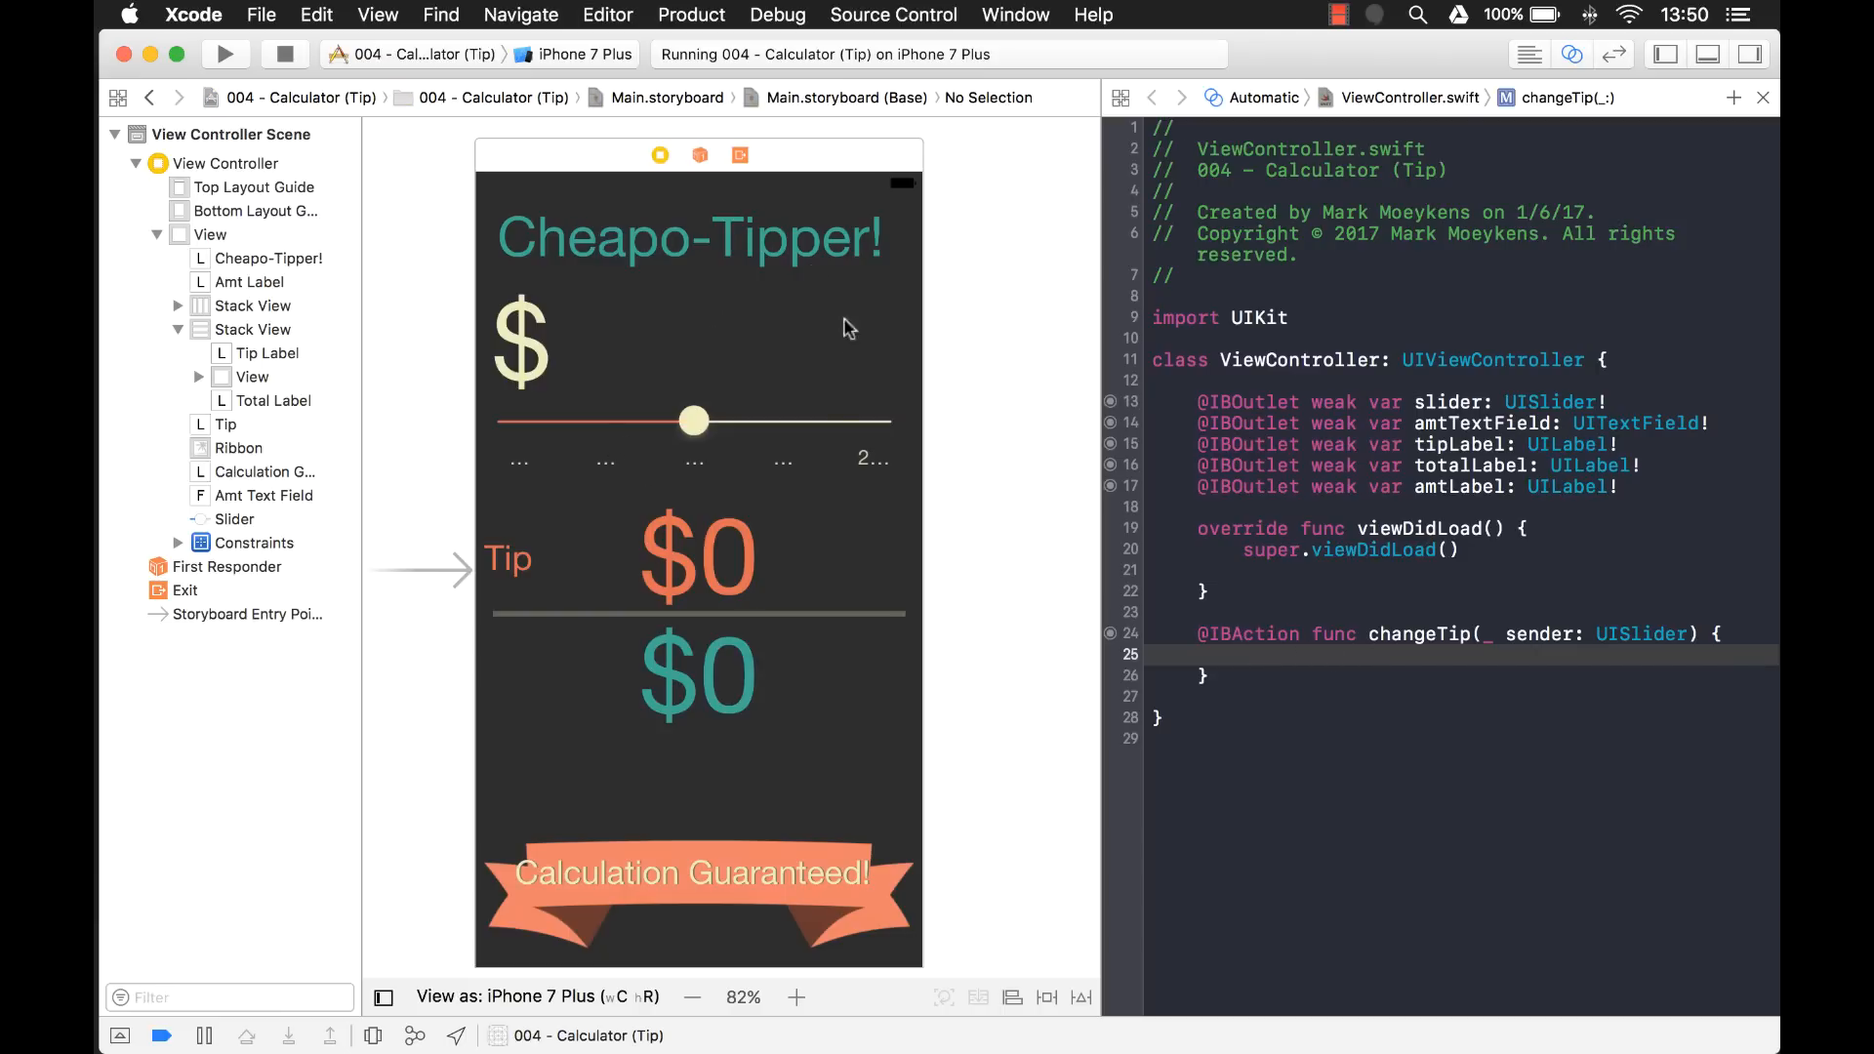
mouse_move(732, 864)
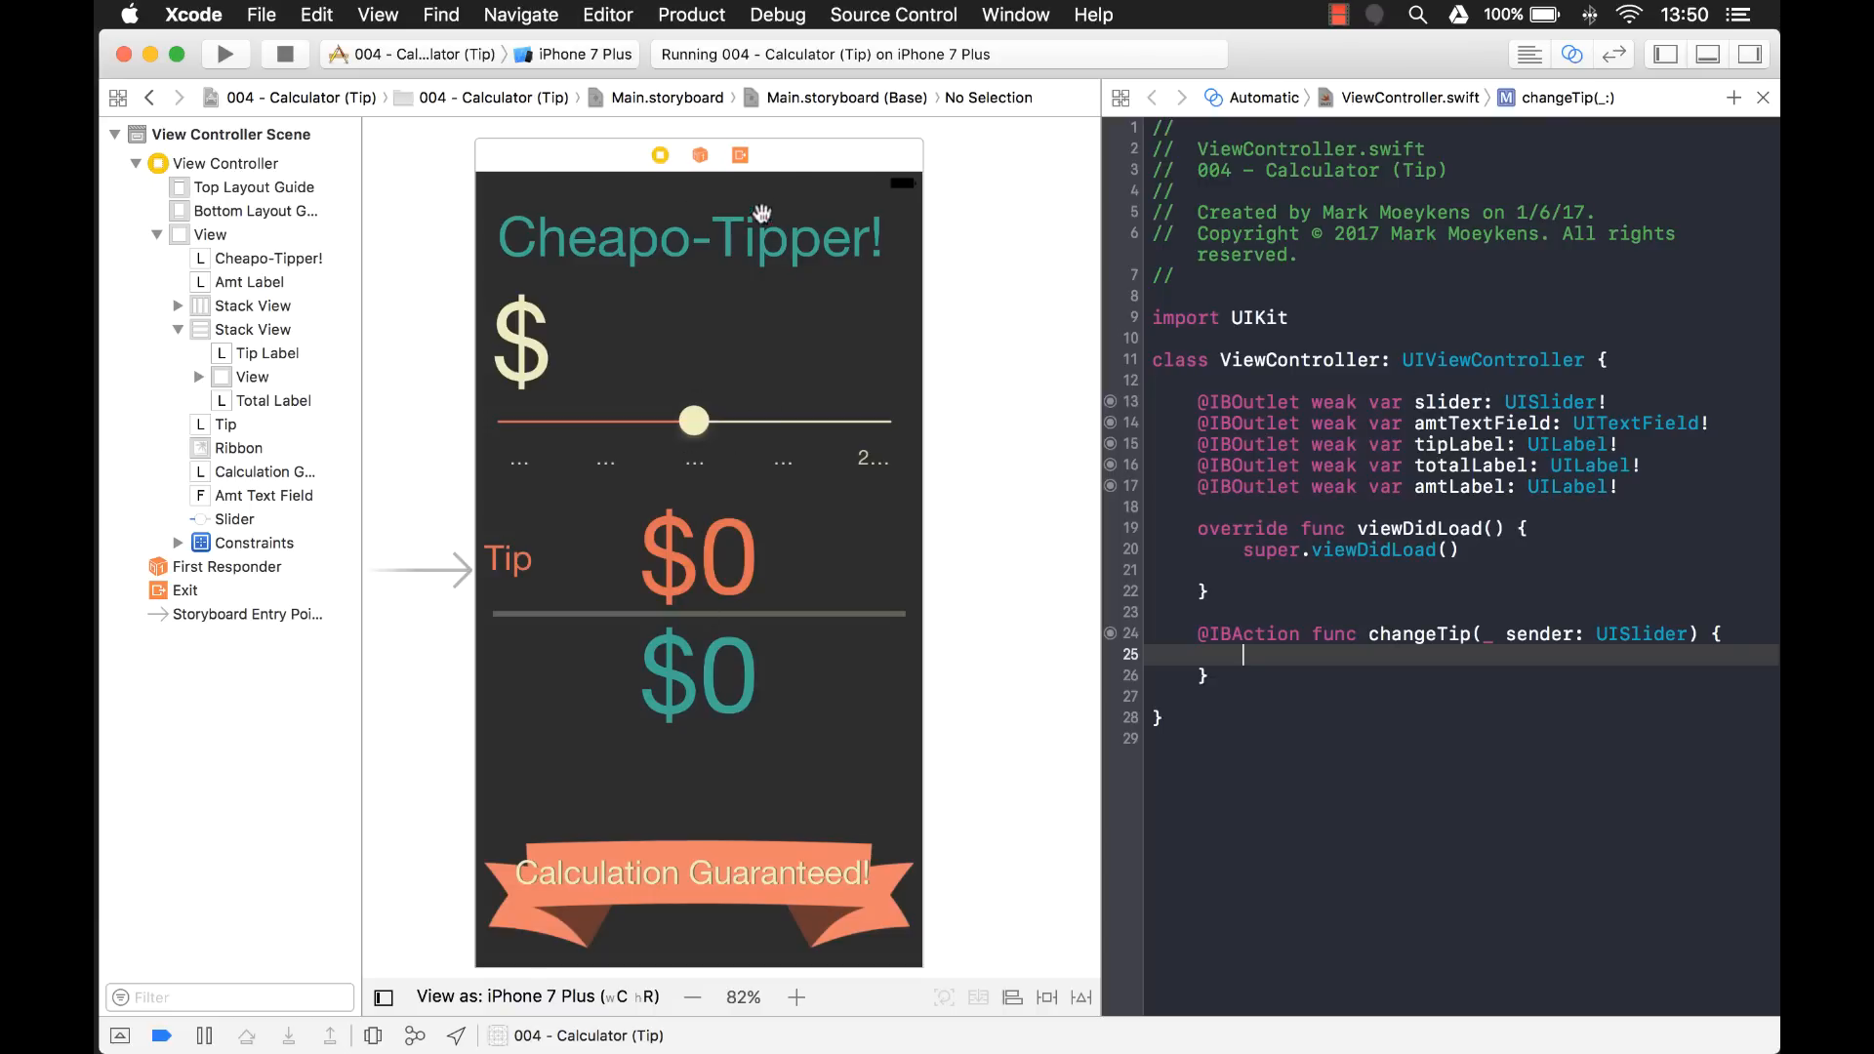
mouse_move(742, 541)
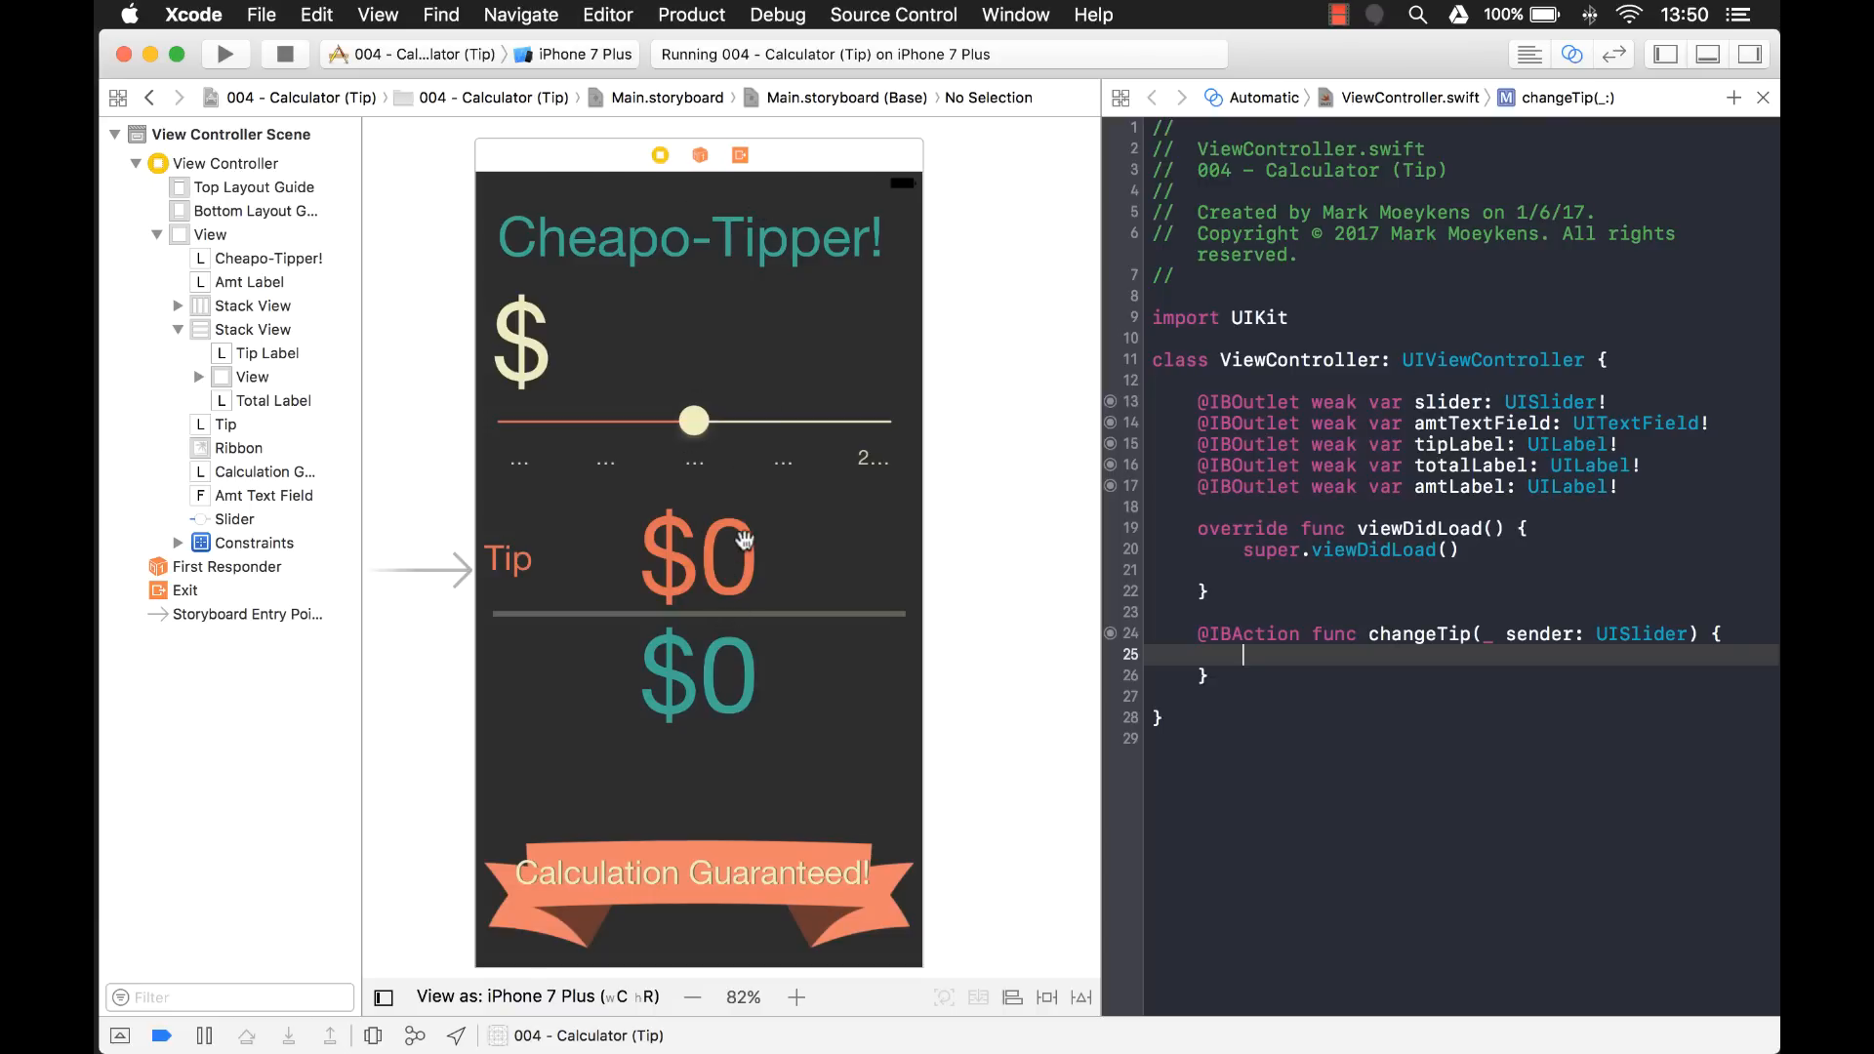
mouse_move(771, 494)
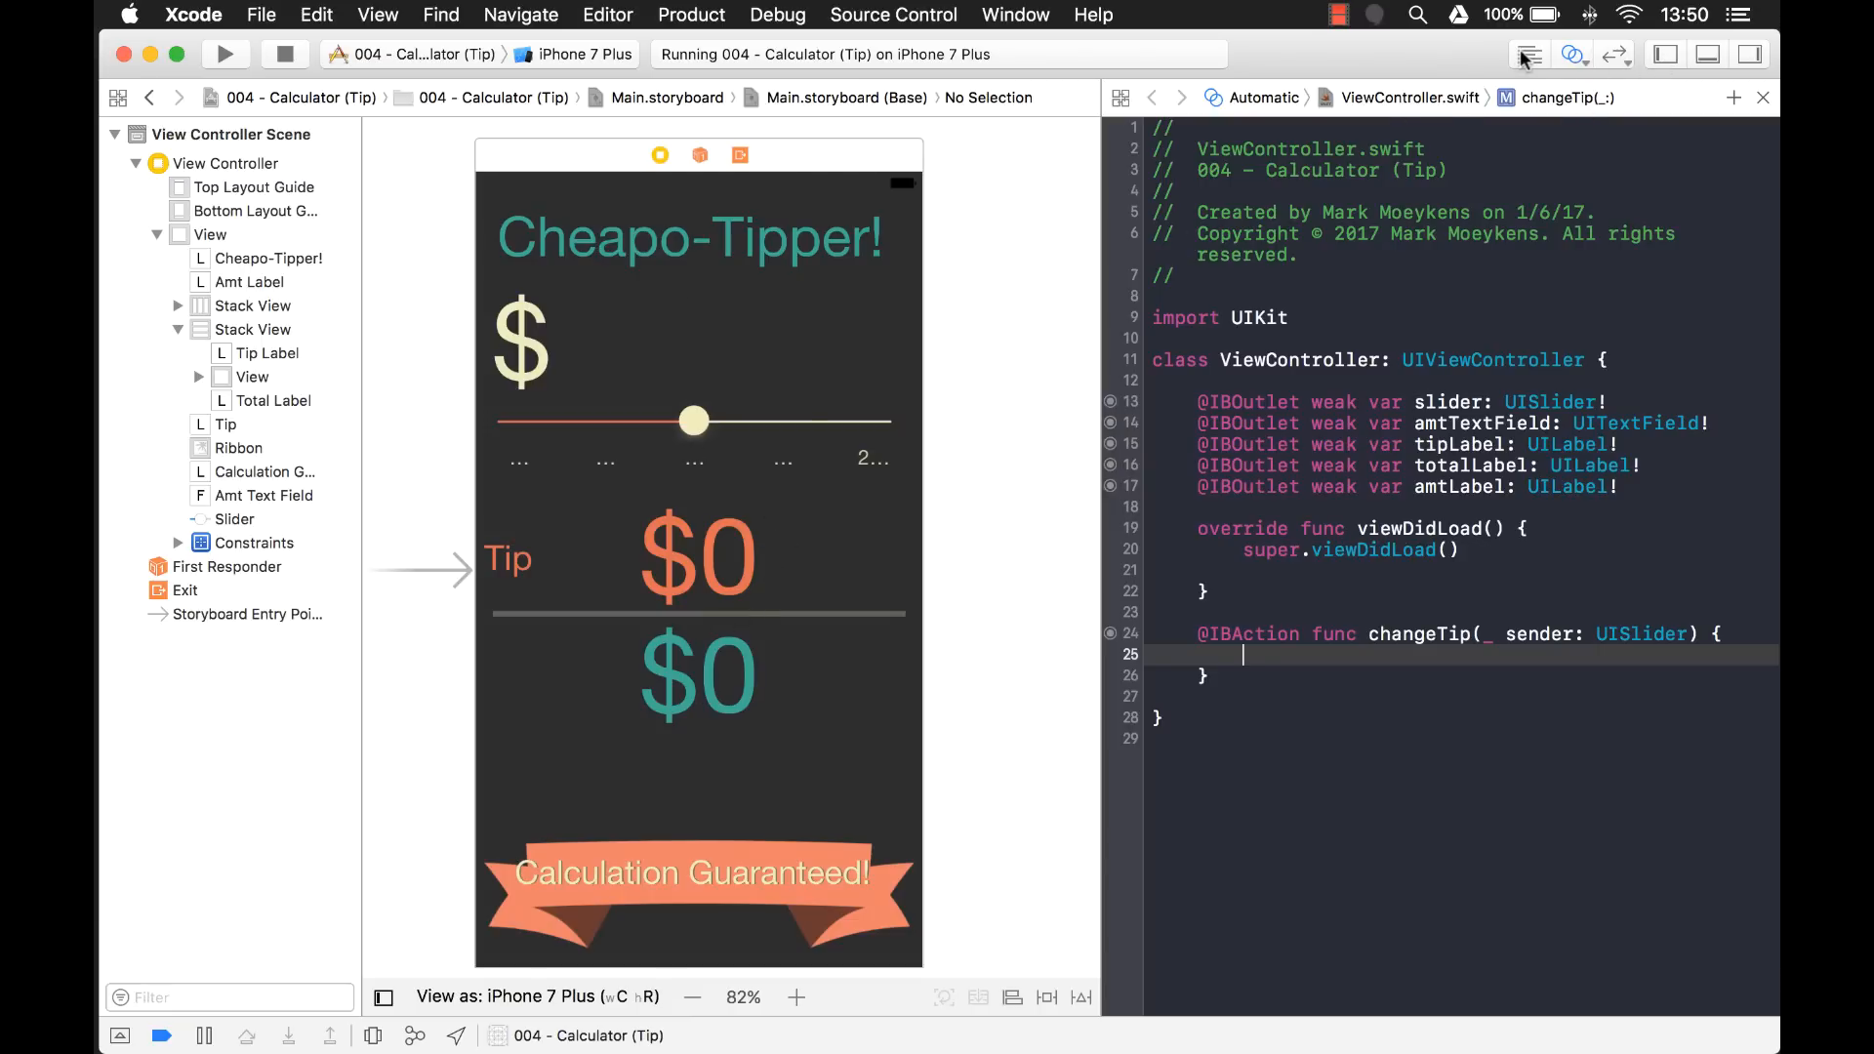
Toggle the editor to refresh the storyboard fonts and place the cursor inside changeTip.
click(1527, 55)
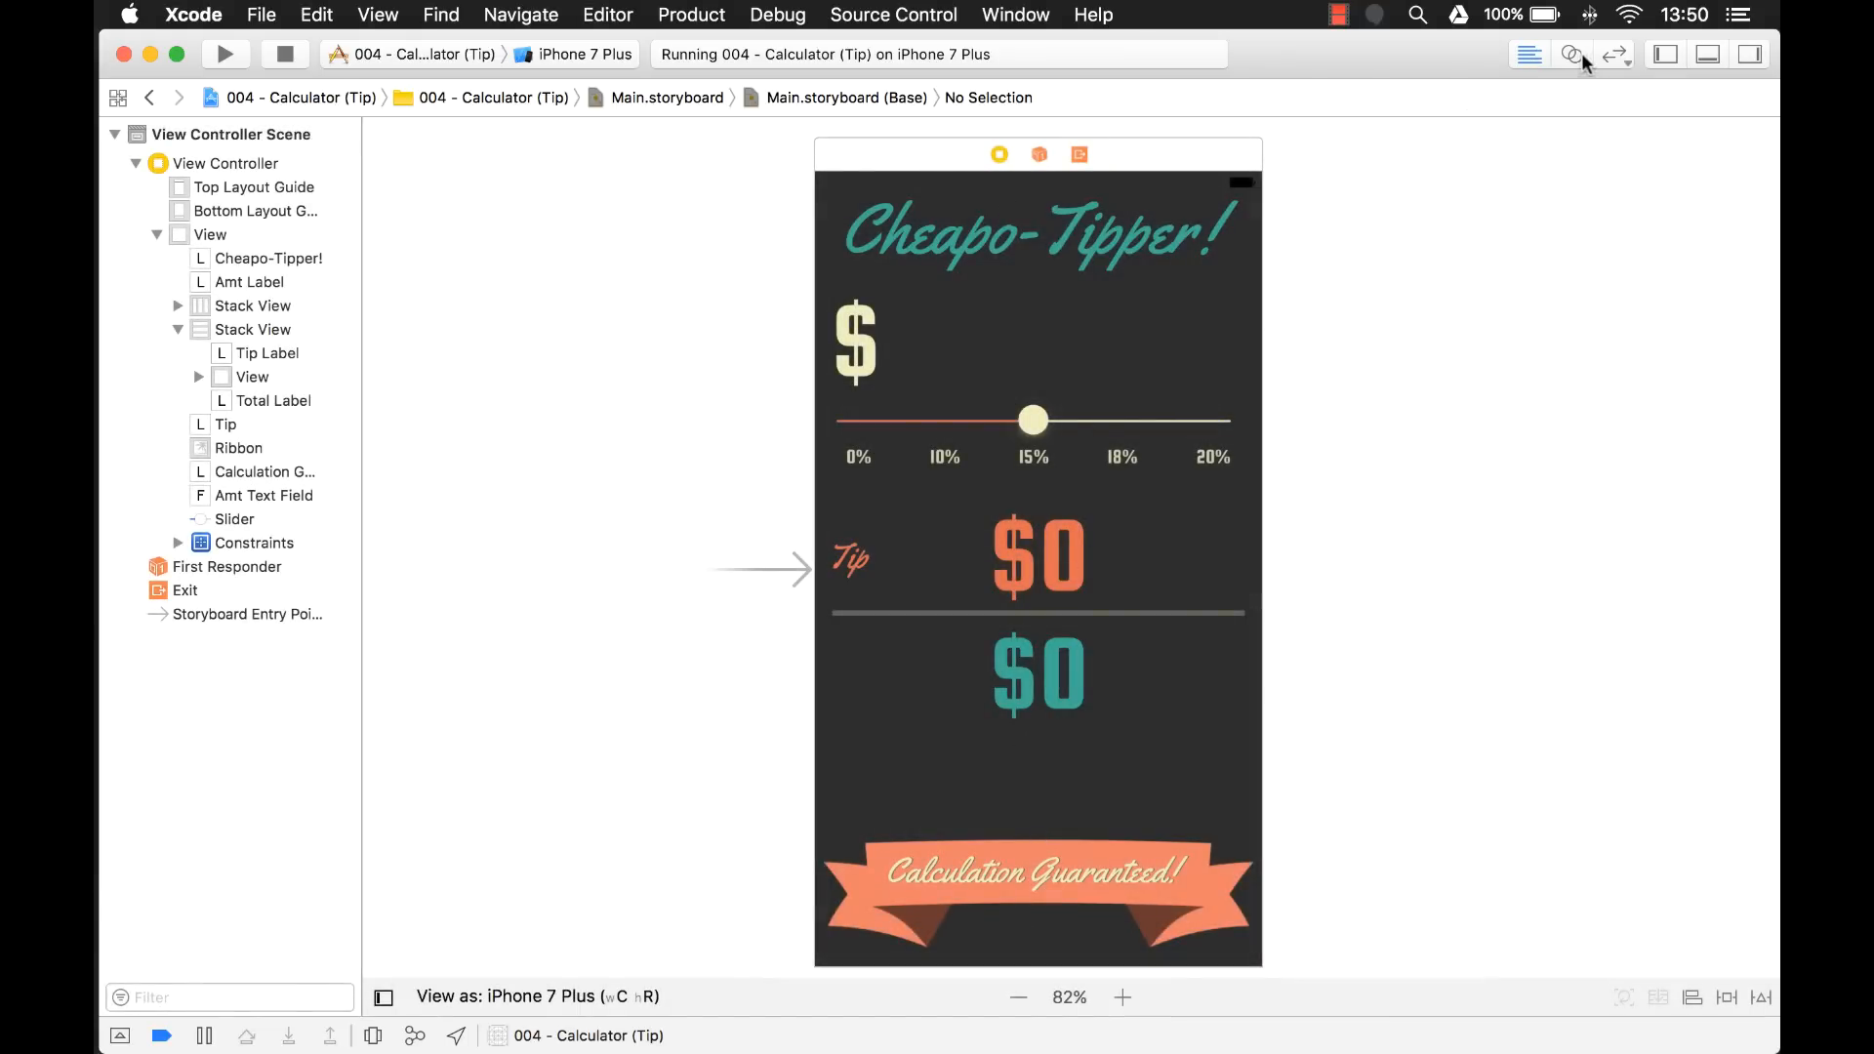
click(1573, 54)
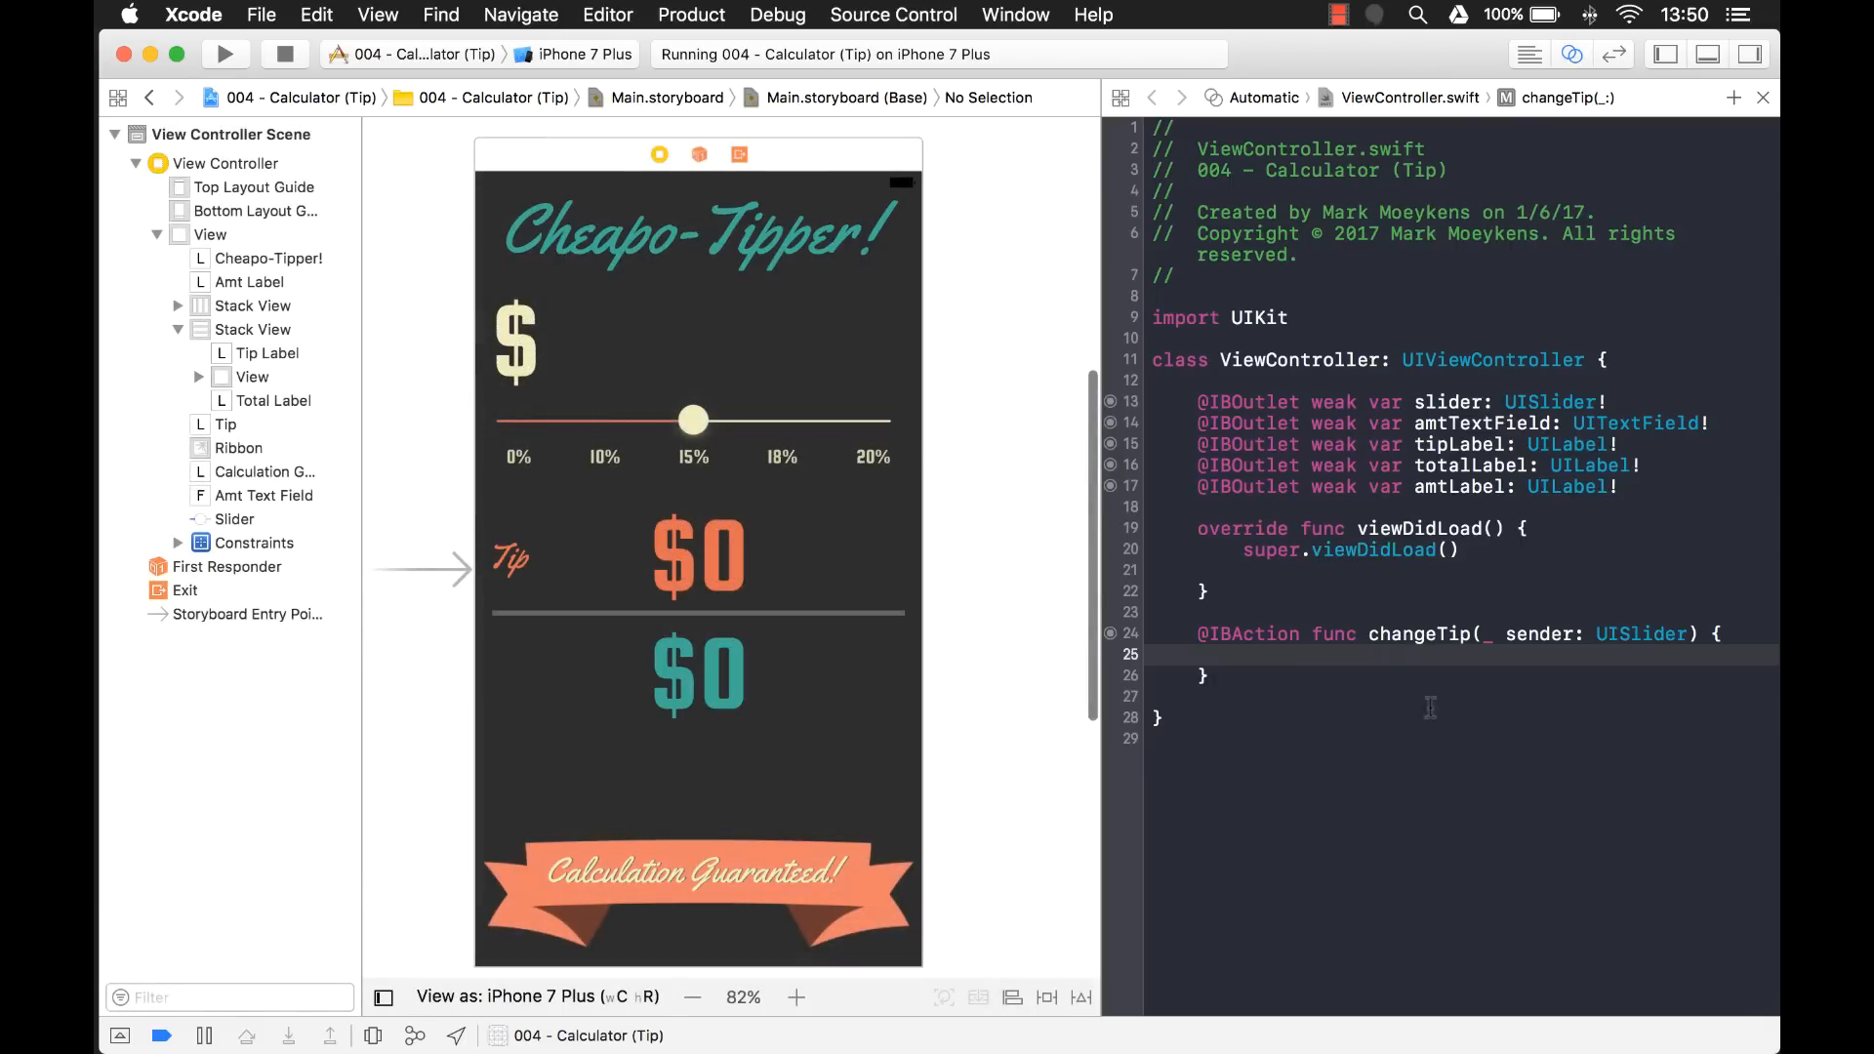
click(1244, 654)
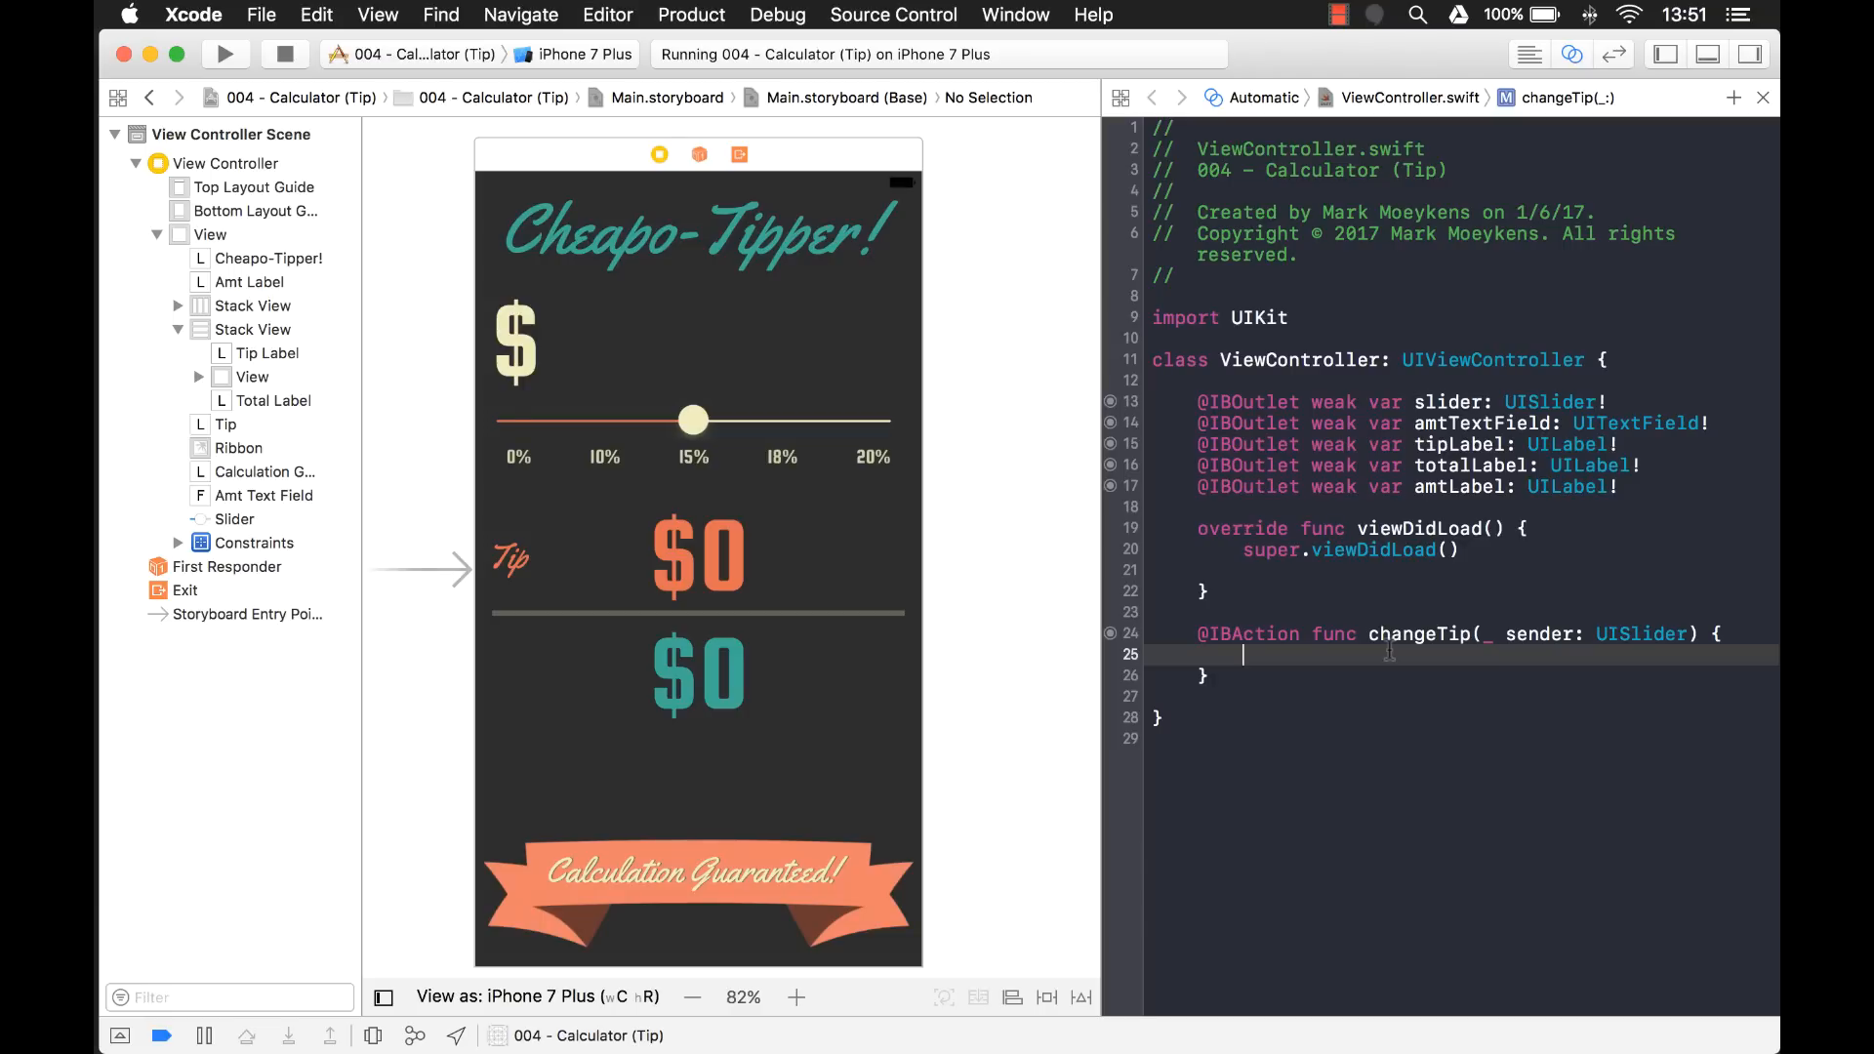
Write slider.value as changeTip's first line, discarding a mistyped 'tip', with the cursor before it.
text(tip)
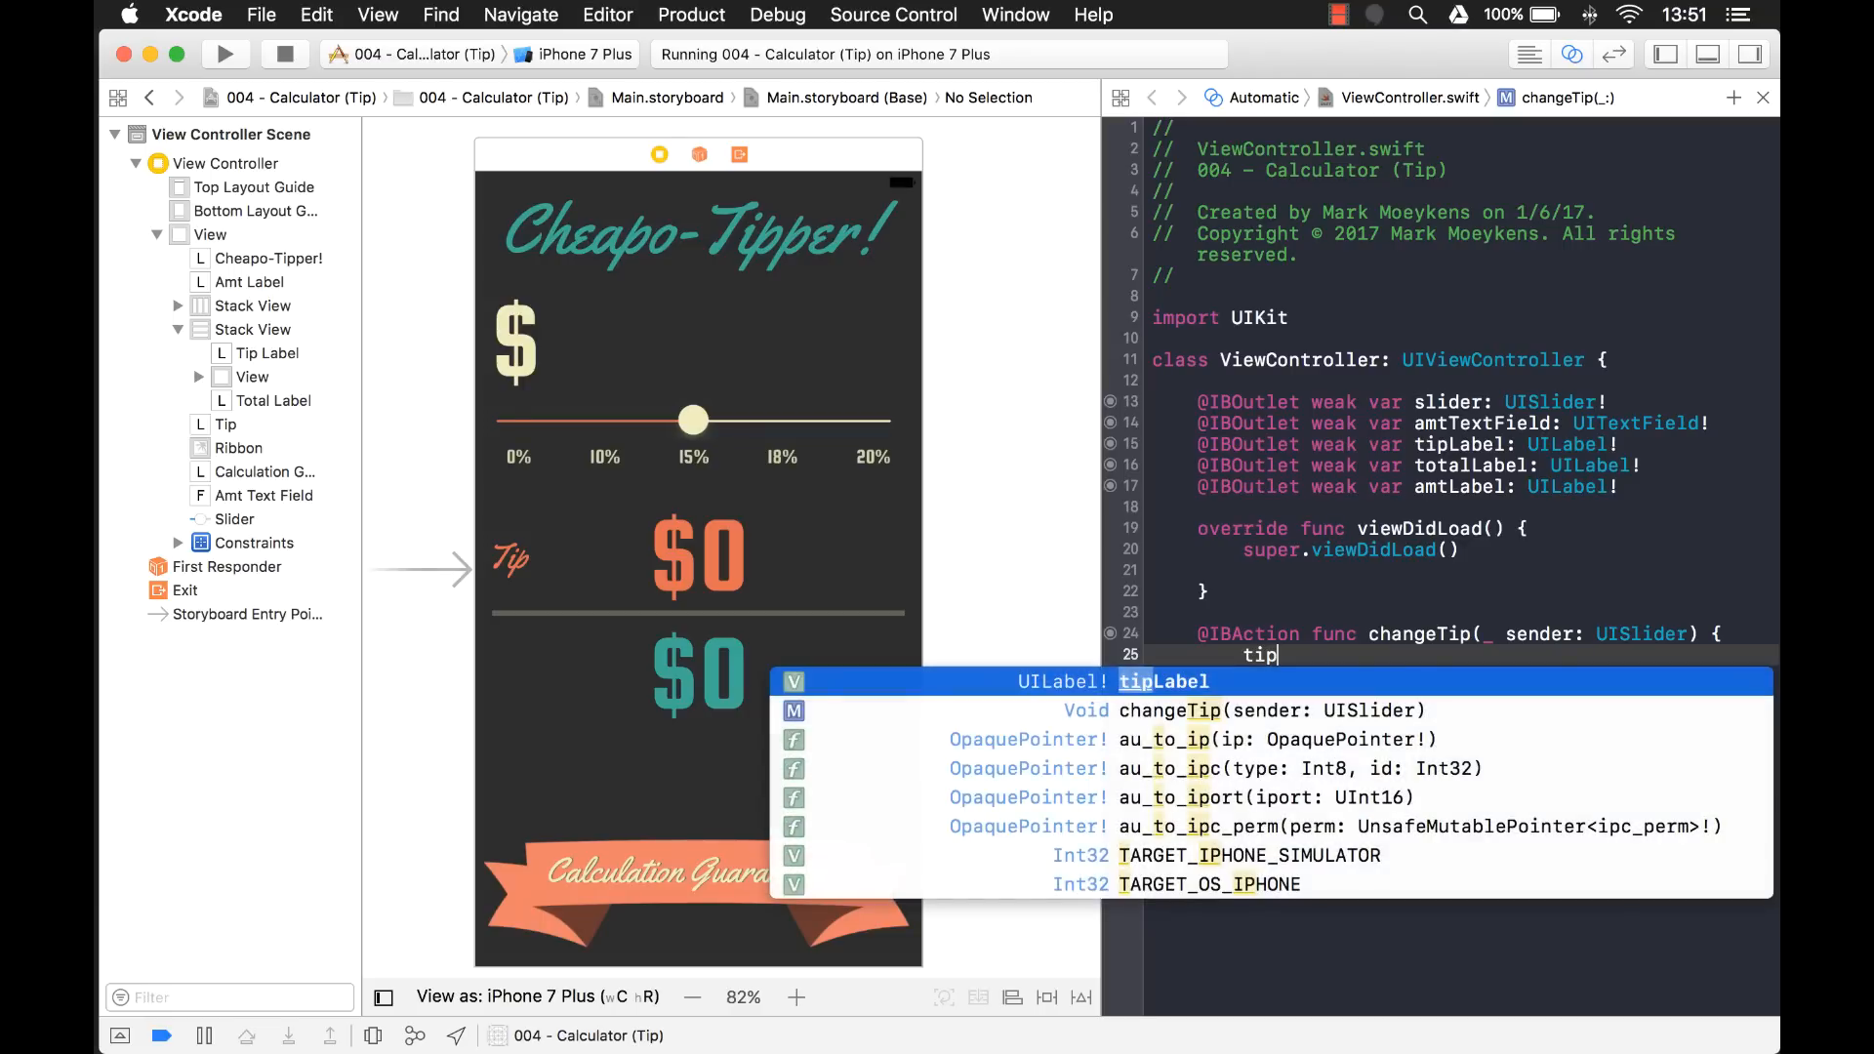
key(Escape)
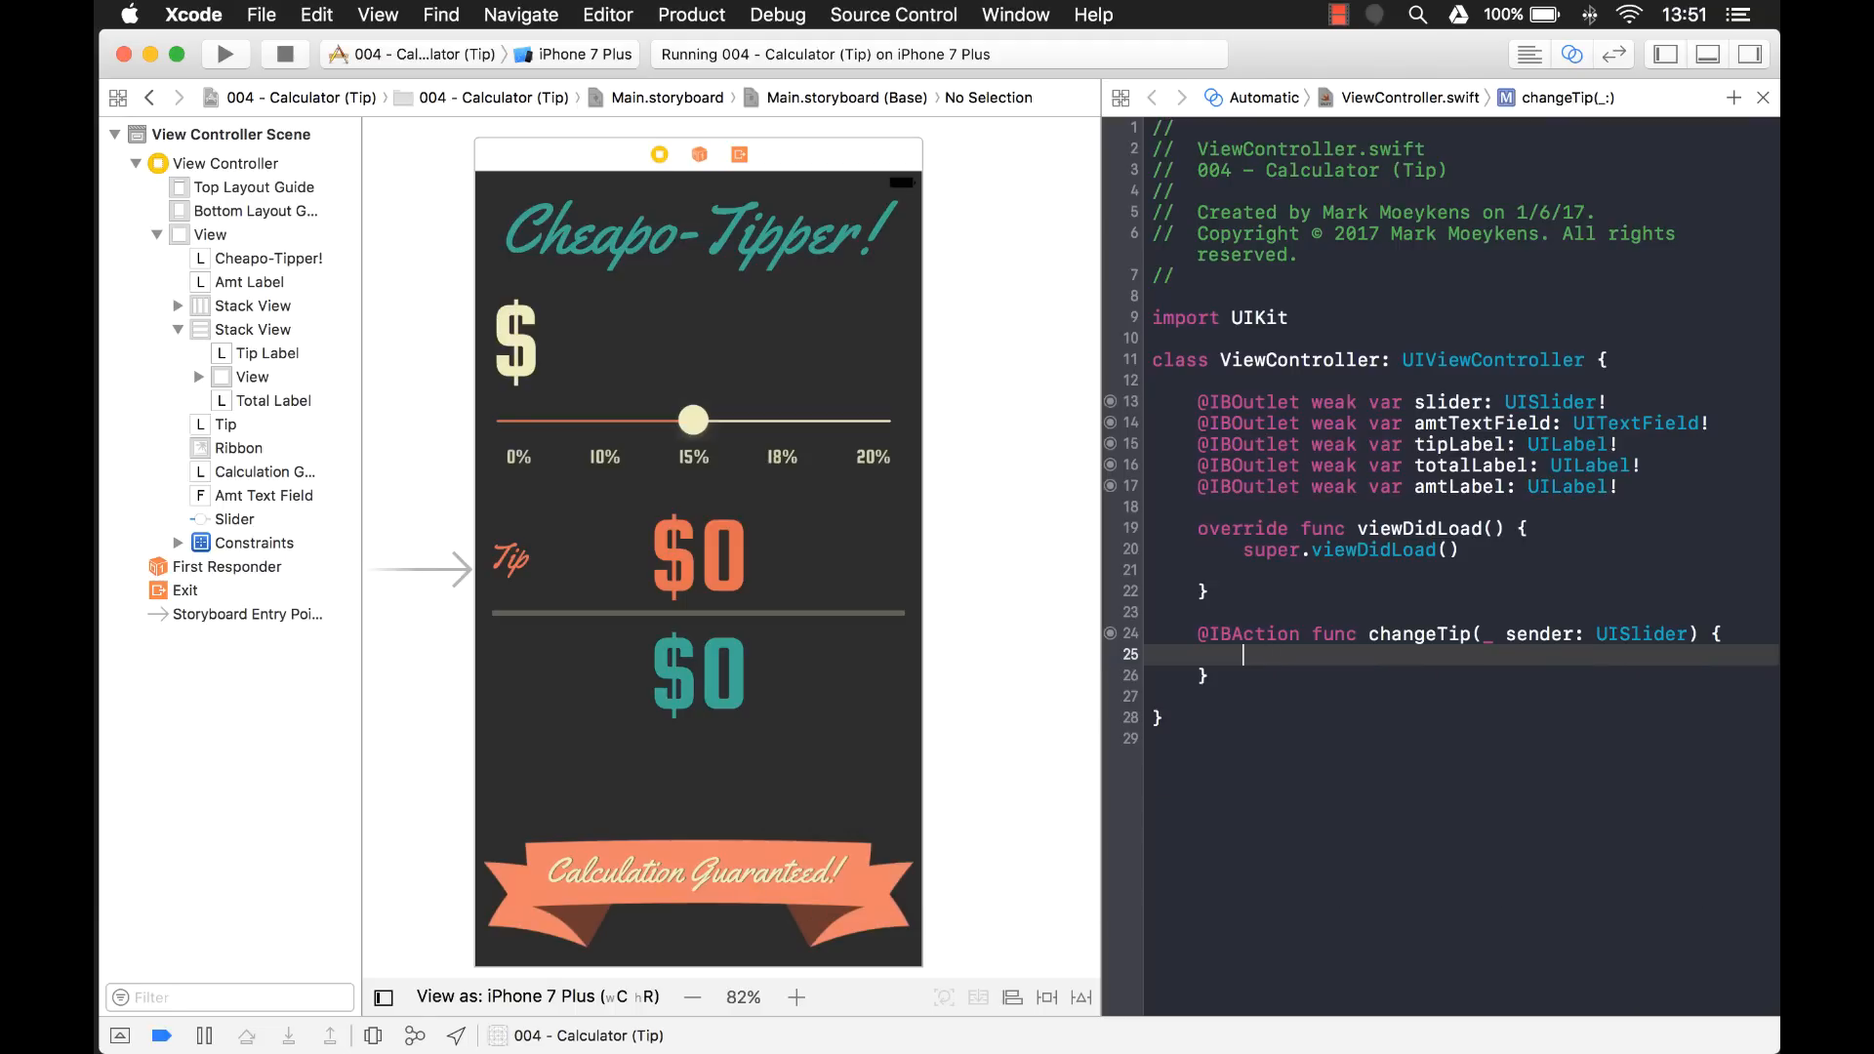
text(slider)
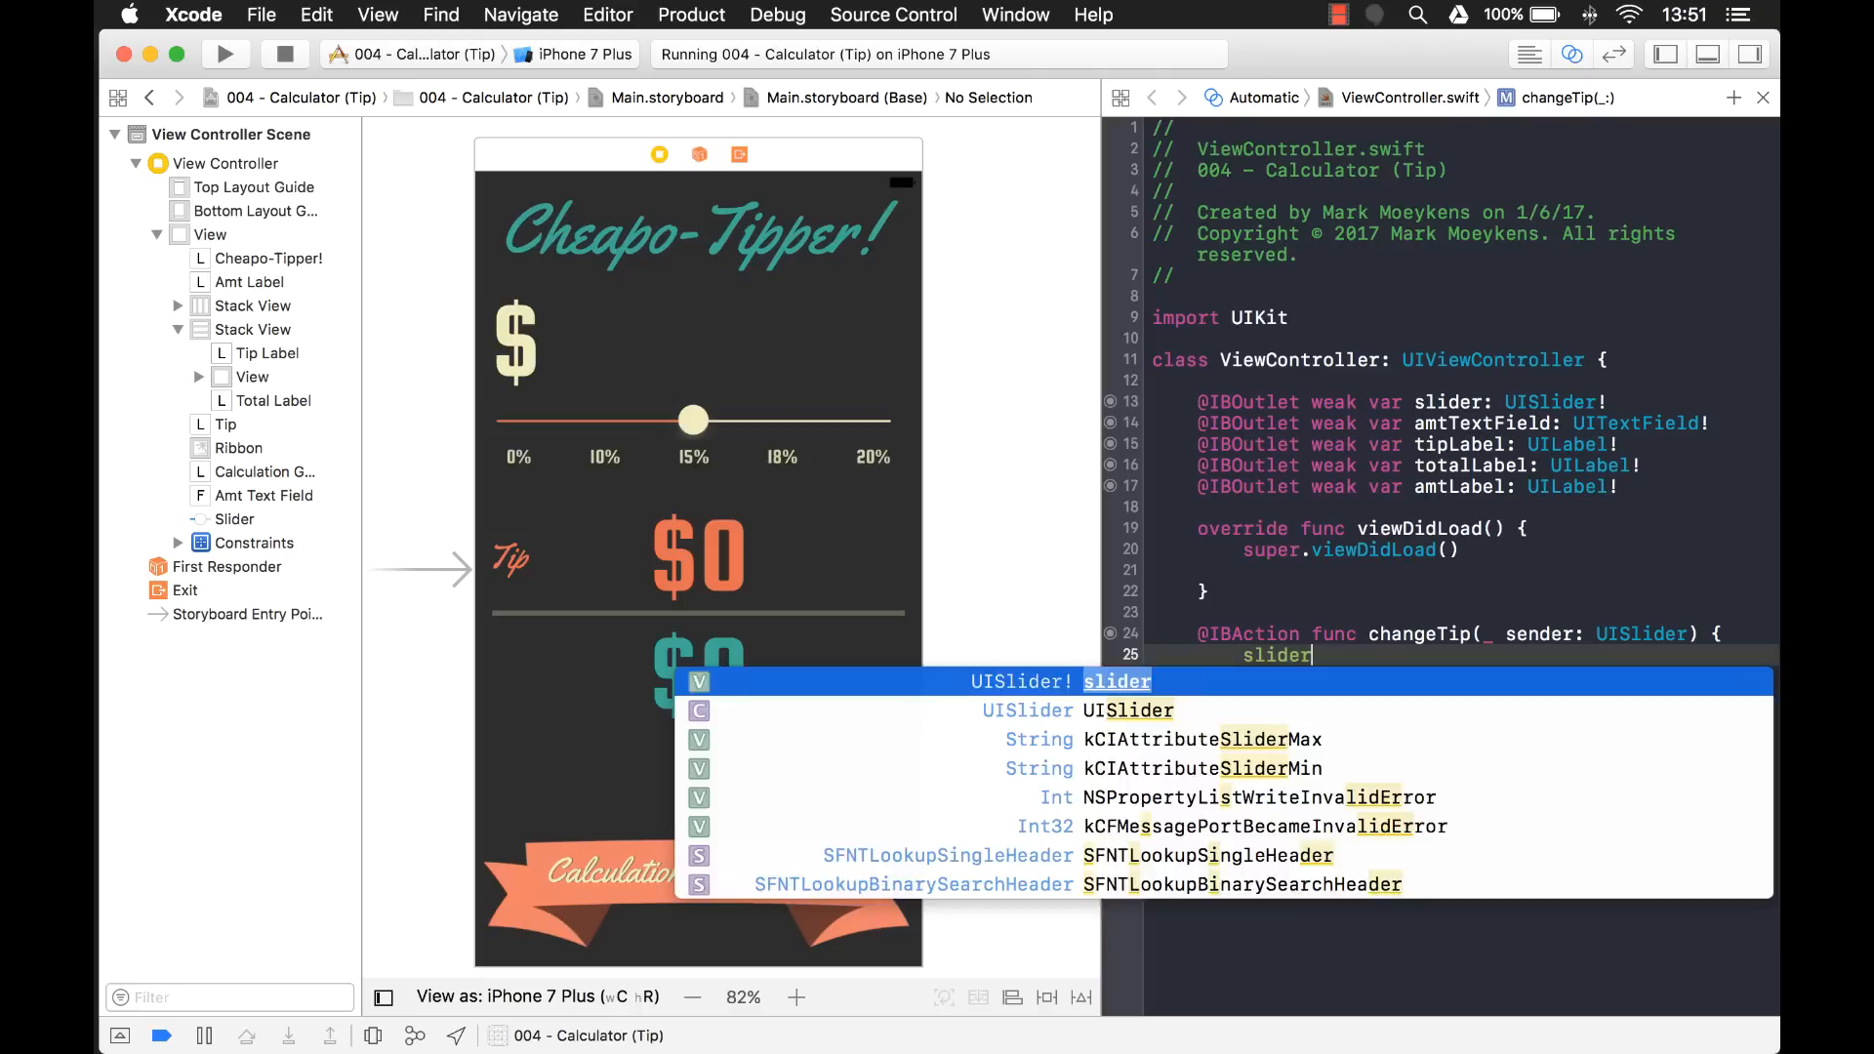
text(.value)
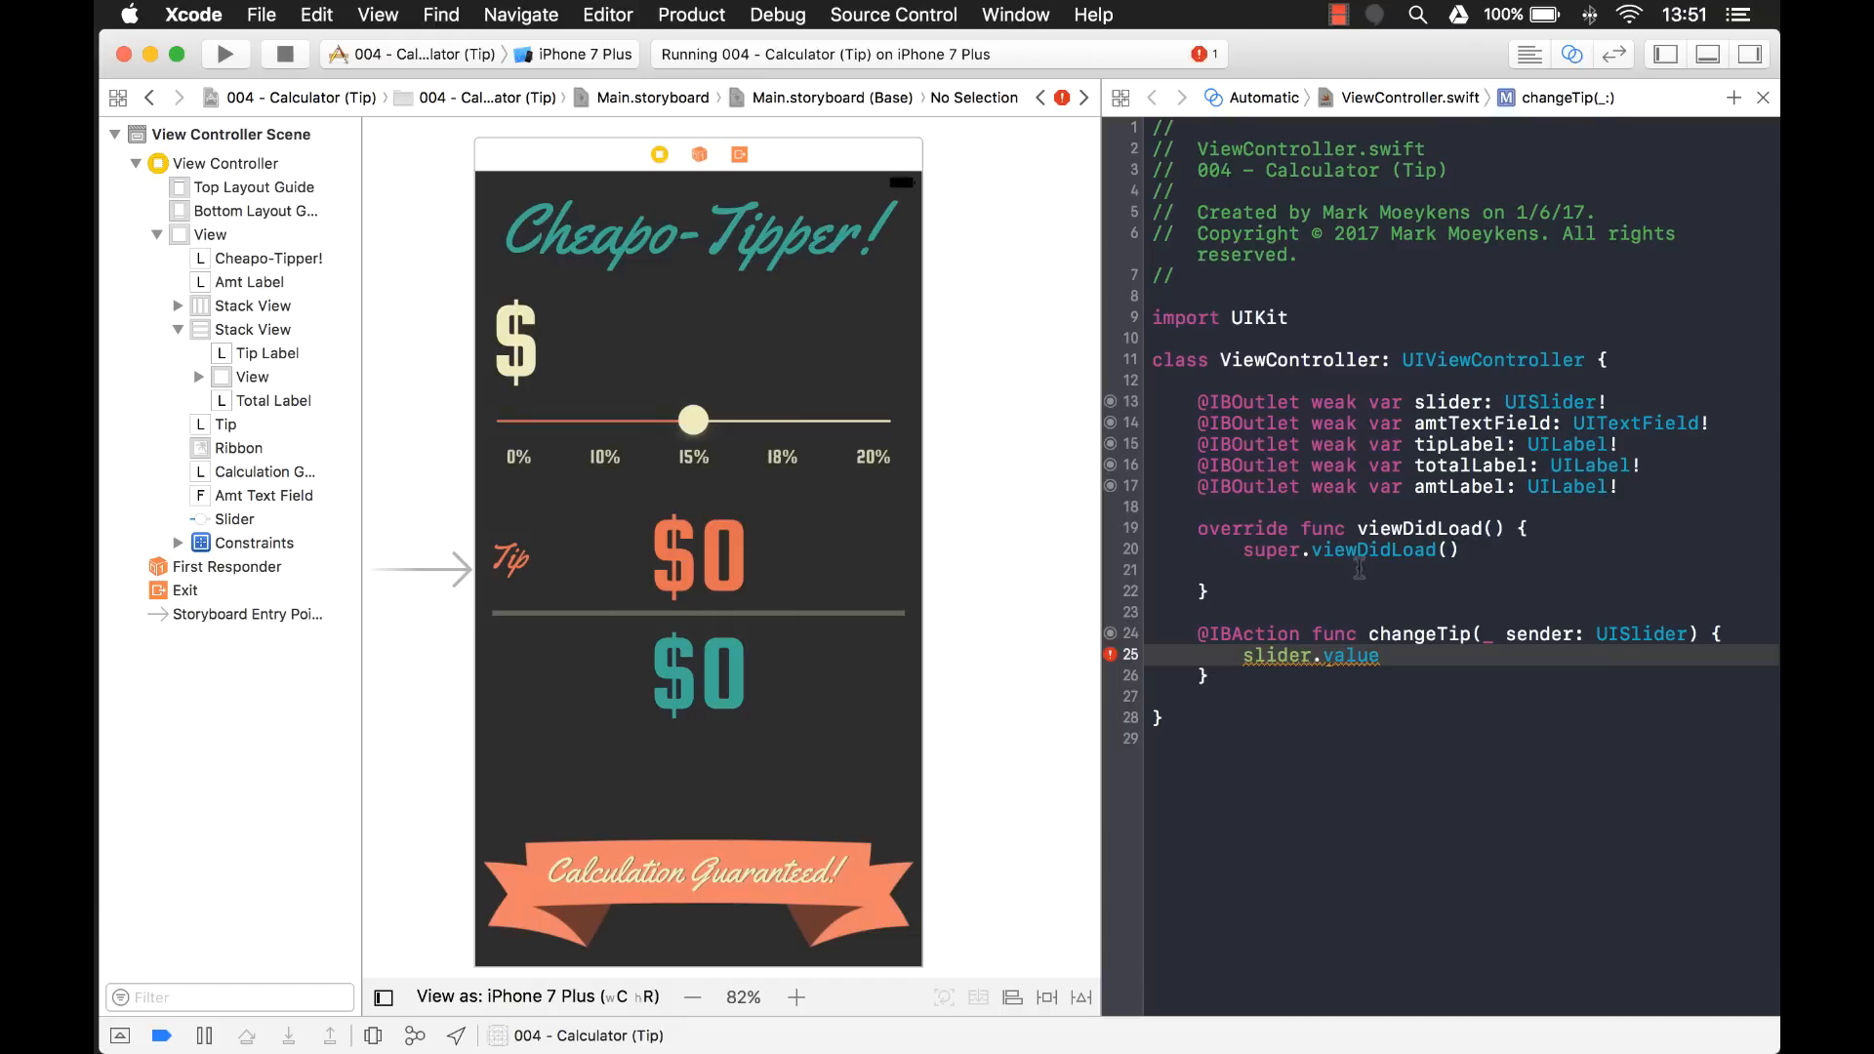
click(1380, 656)
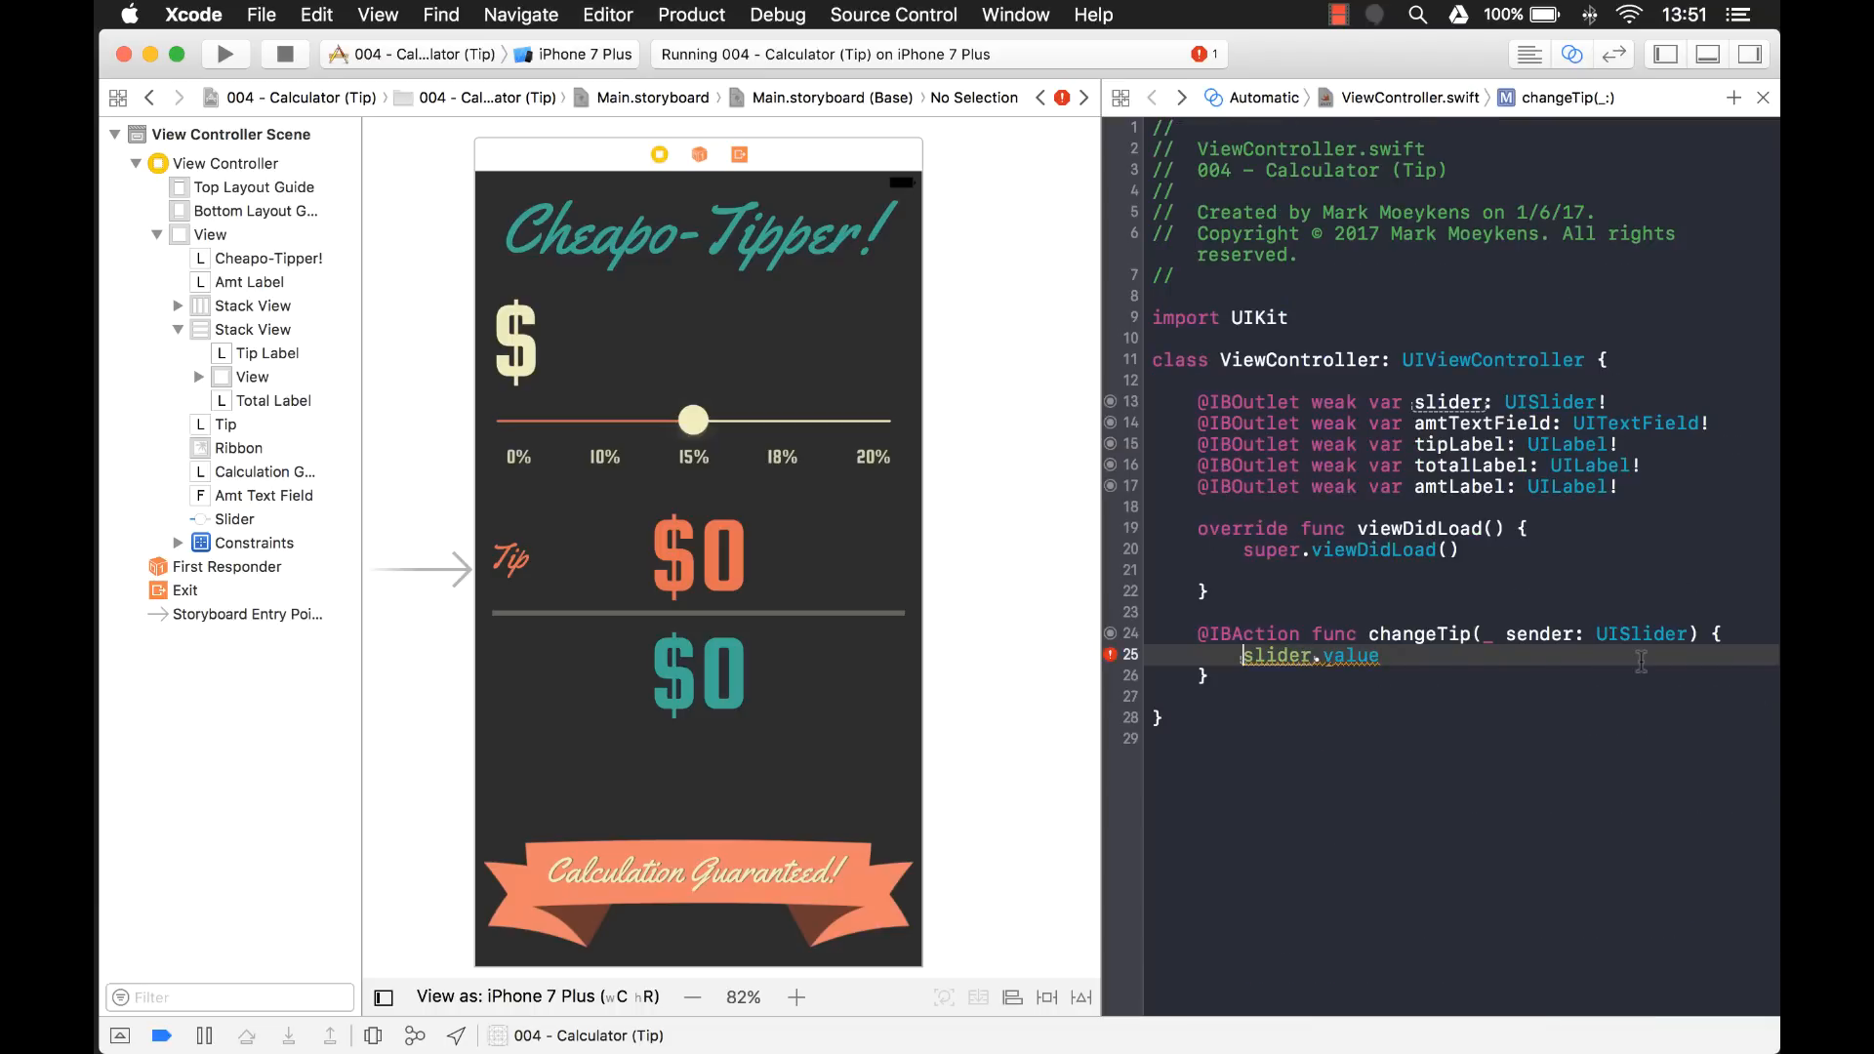
Complete the line as slider.value = roundf(slider.value) so the slider snaps to whole steps.
text(roundf)
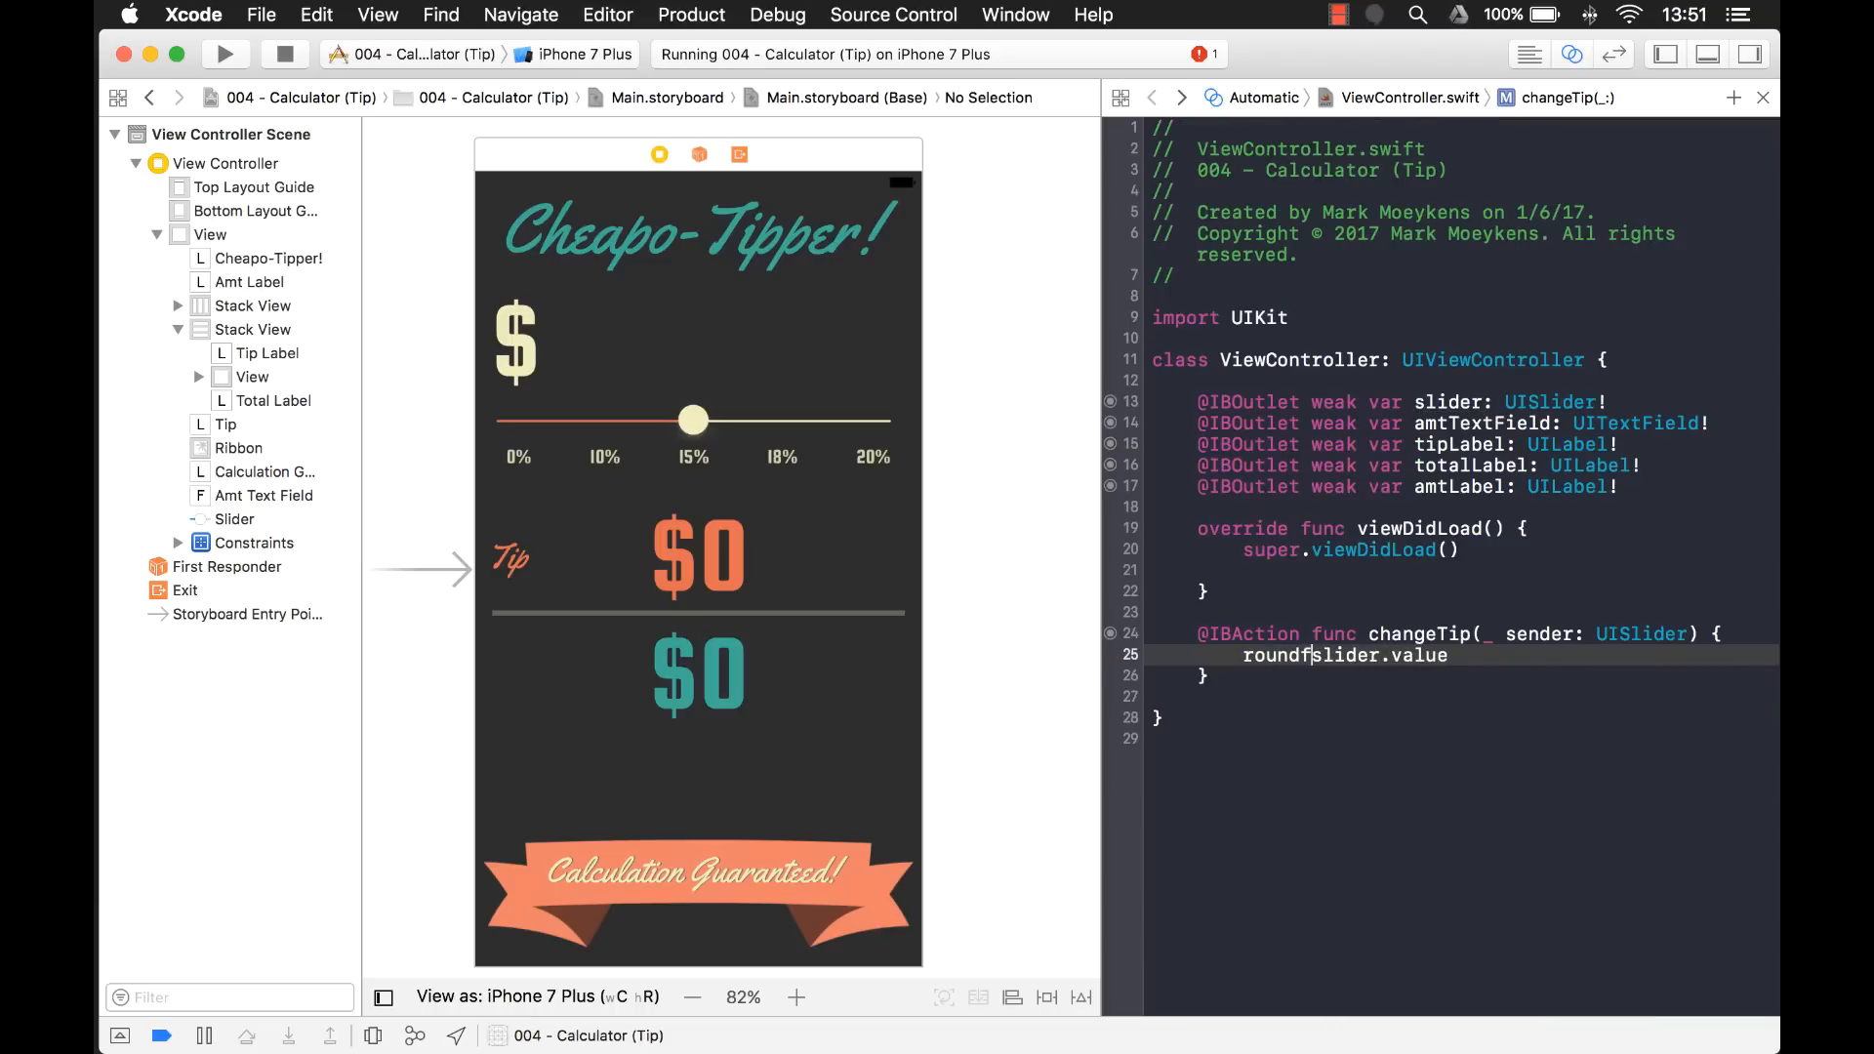
text(()
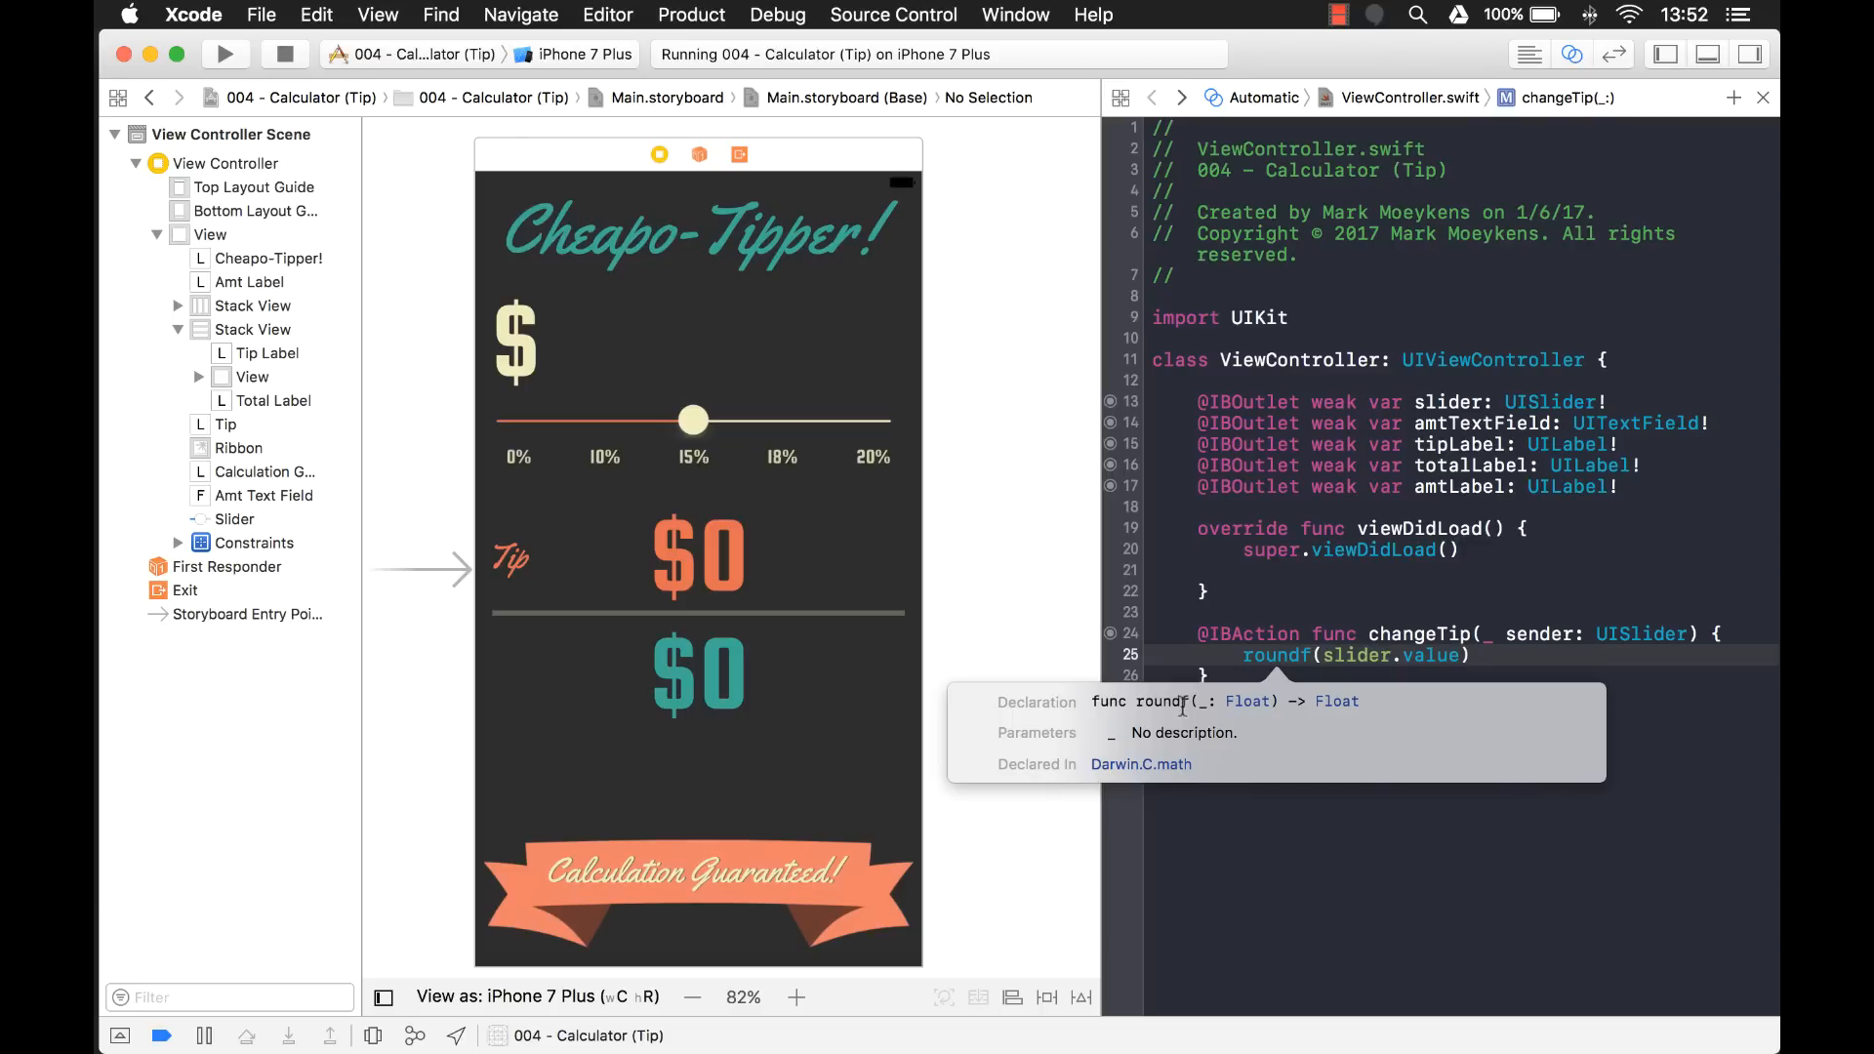
mouse_move(1273, 654)
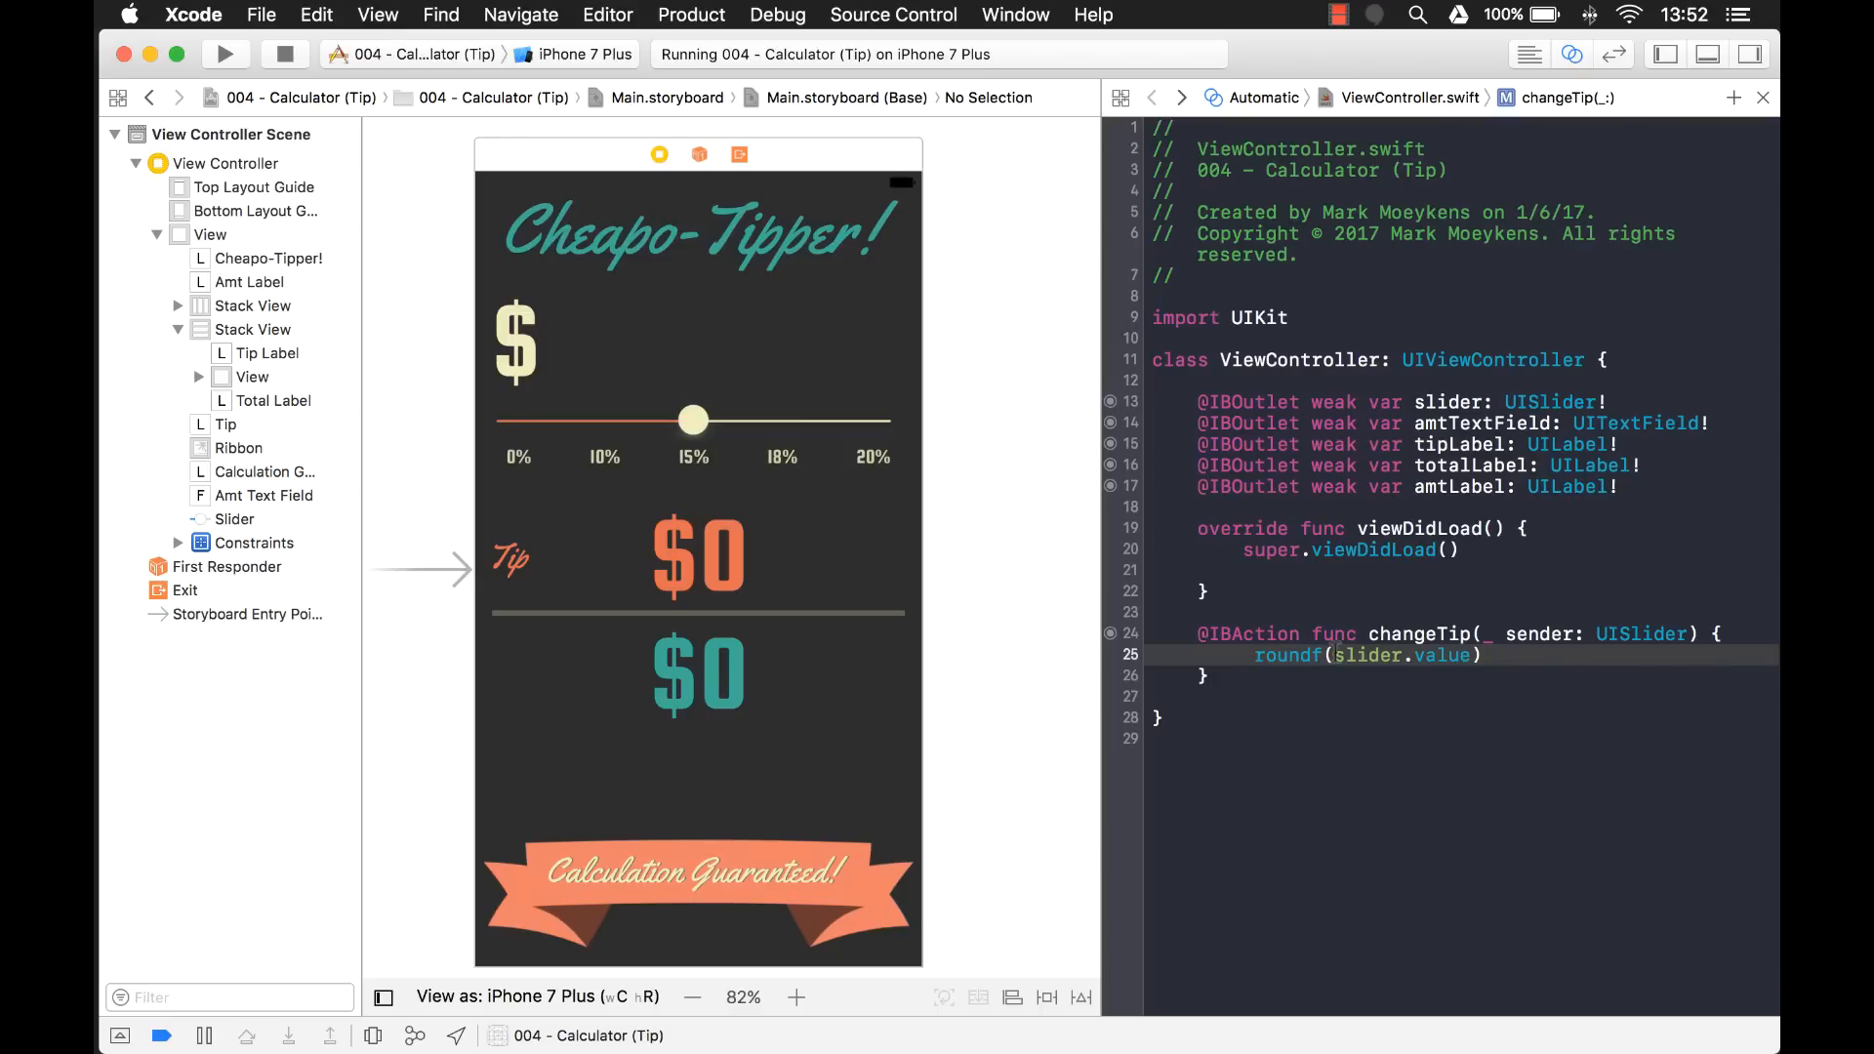
double_click(1407, 655)
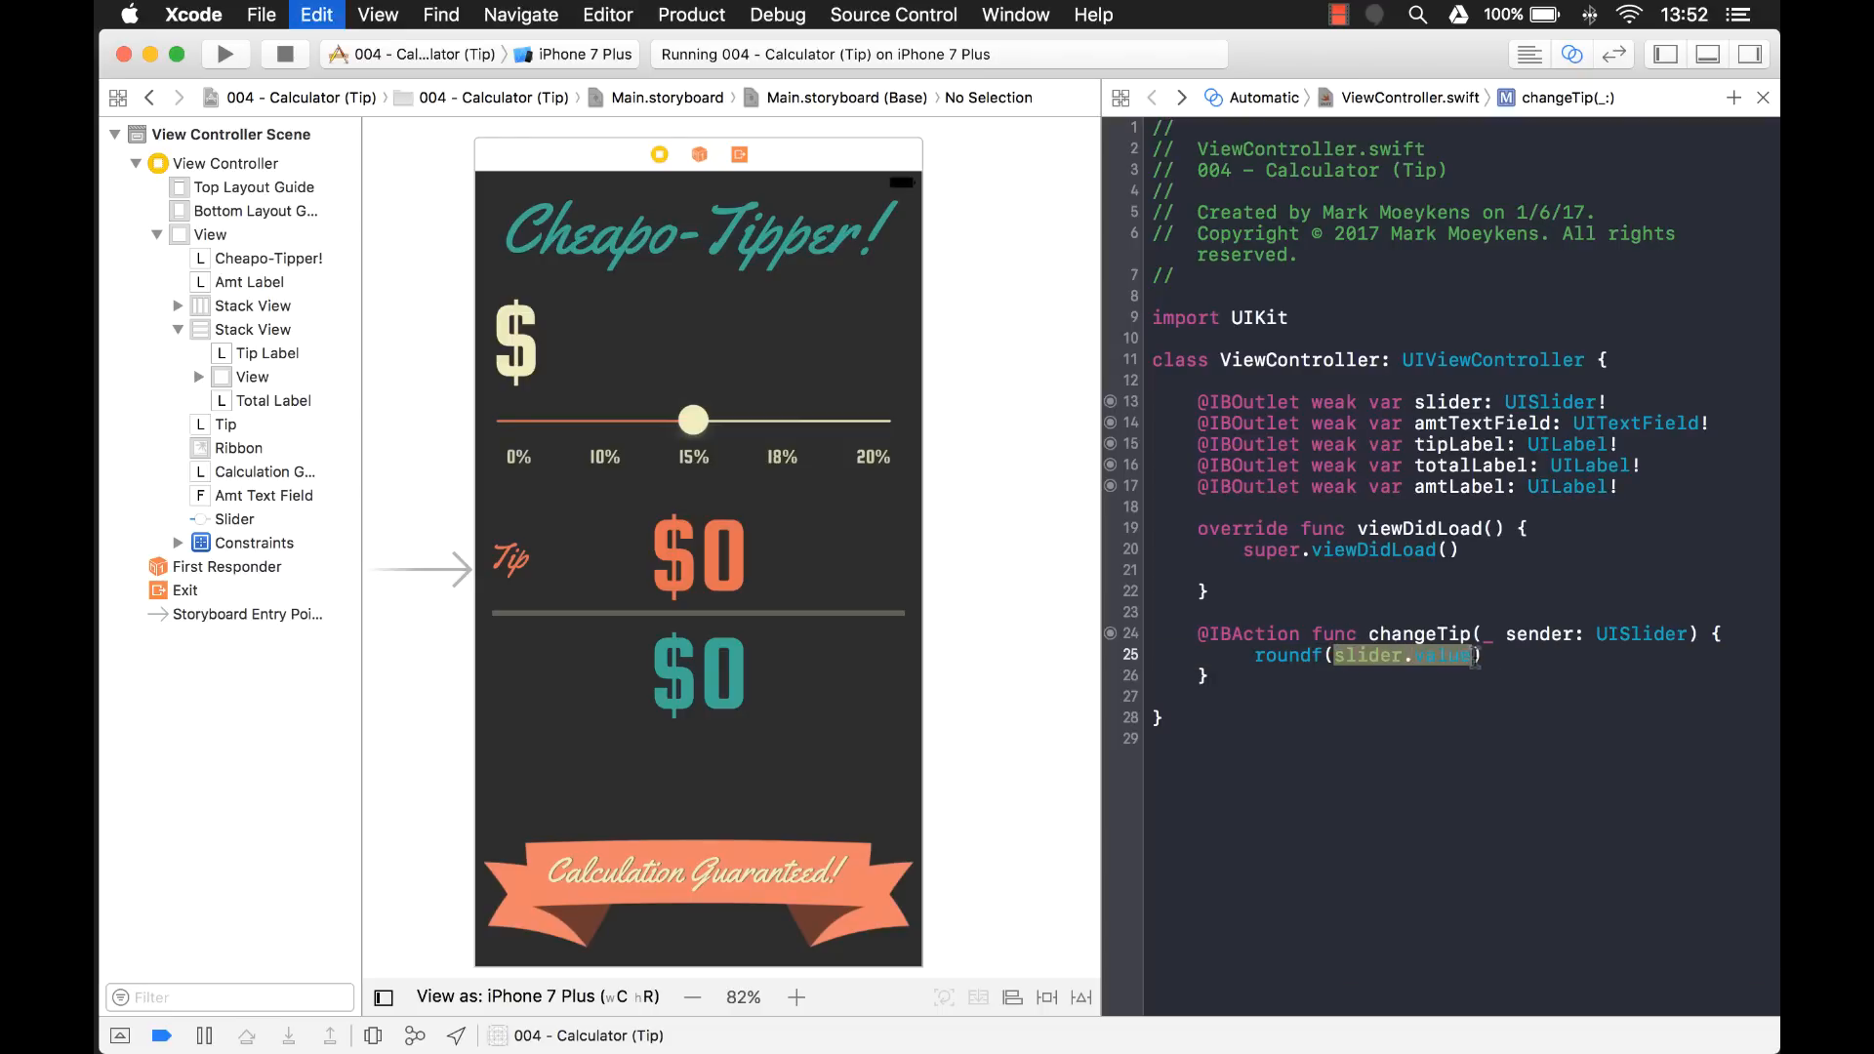
text(slider.value =)
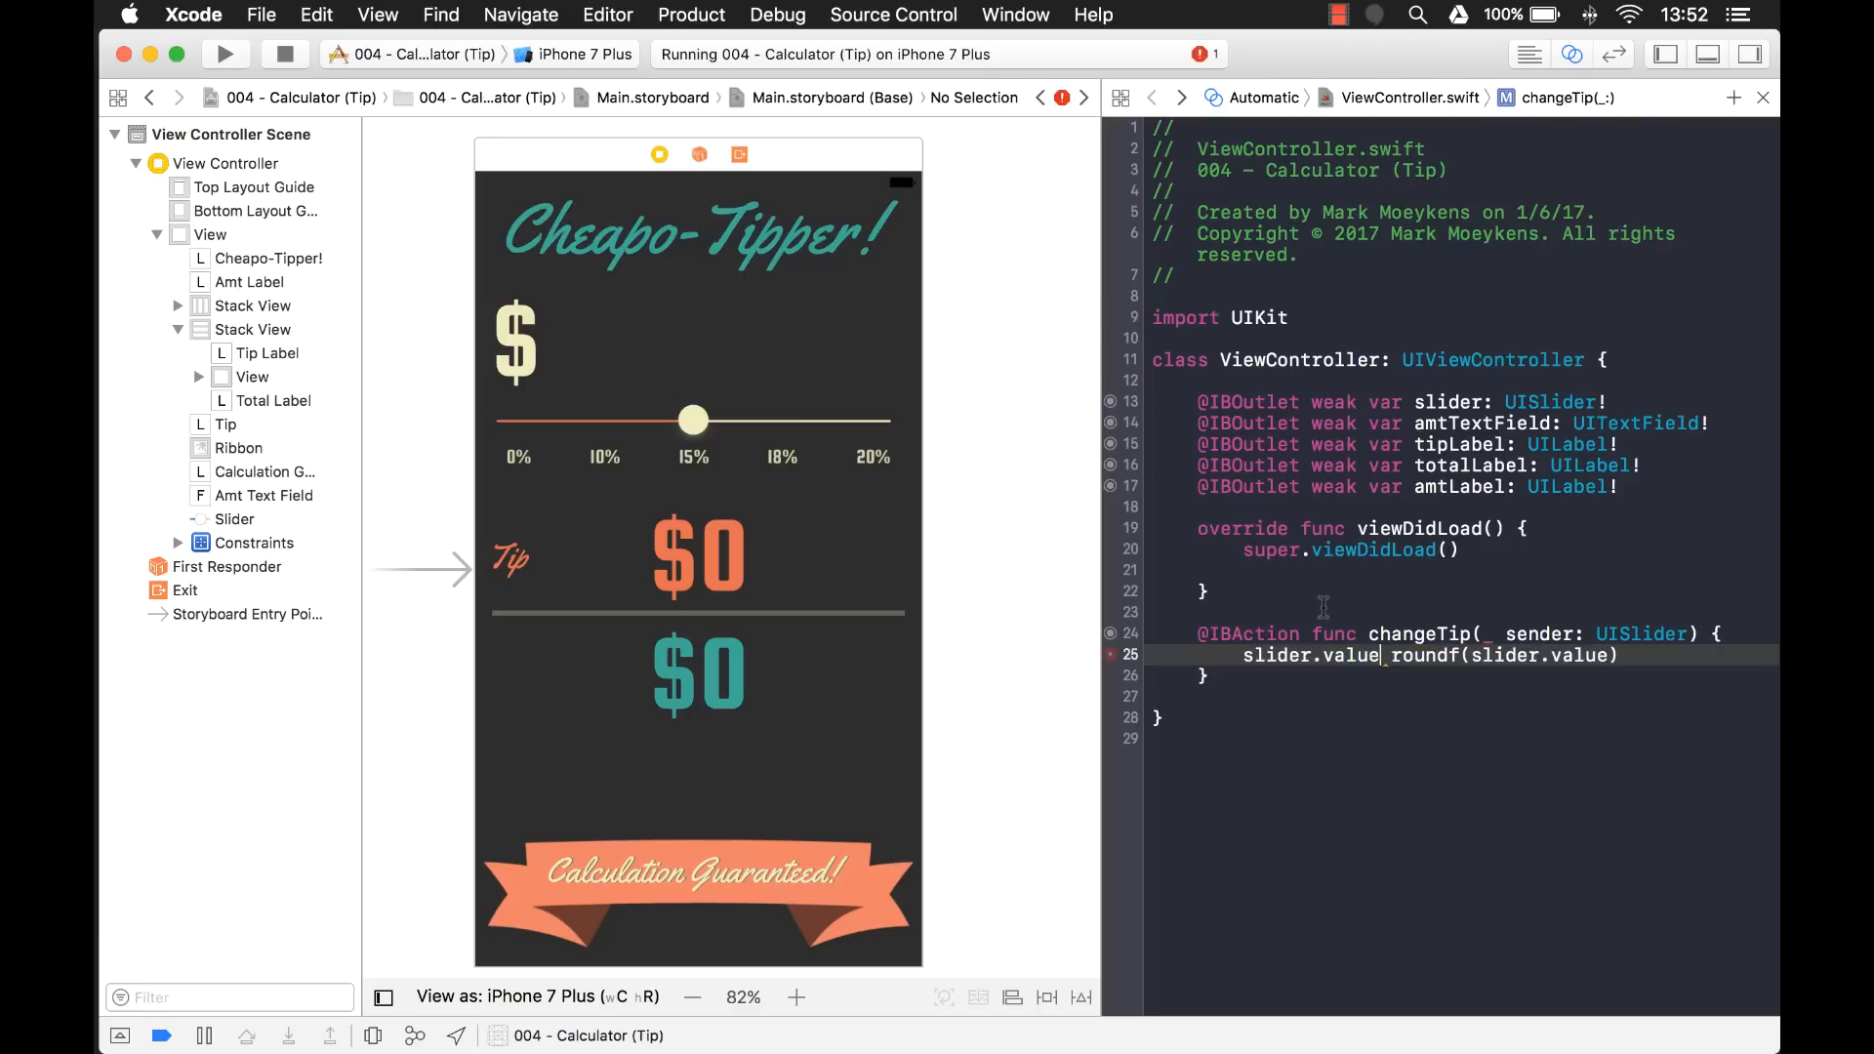
text(=)
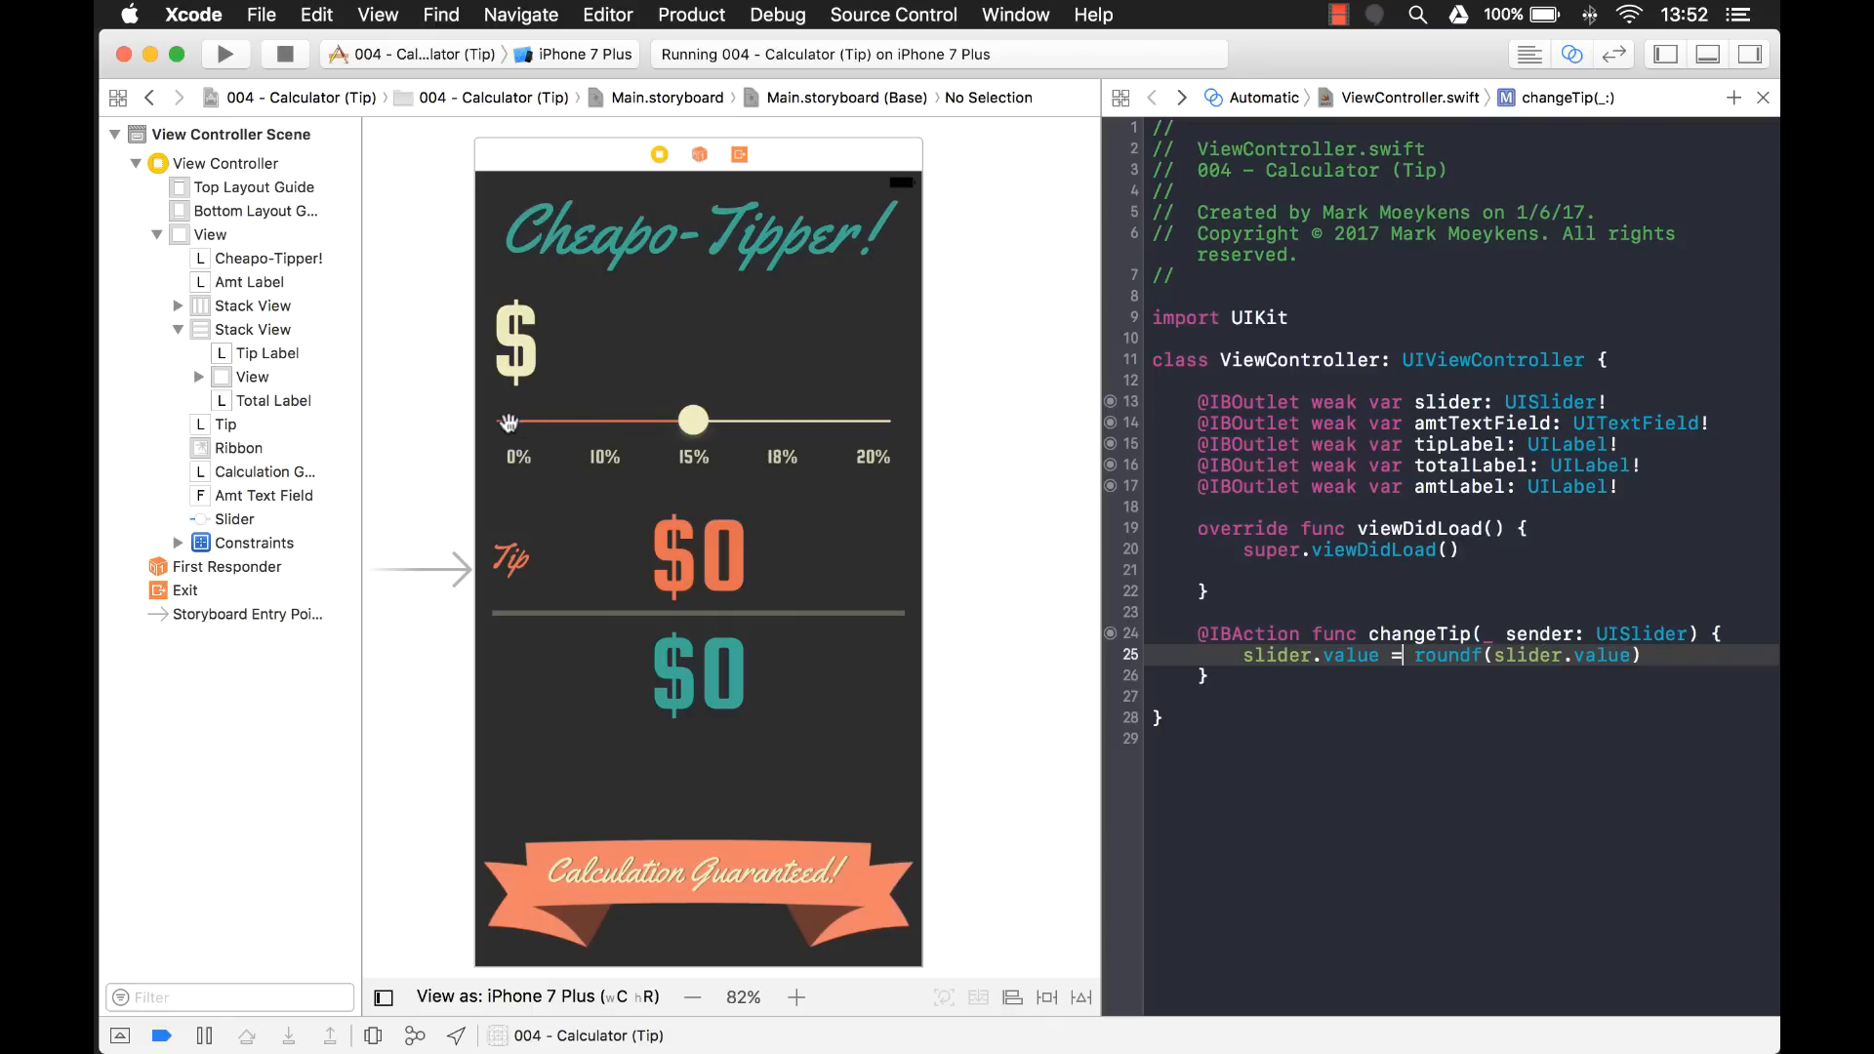
mouse_move(558, 424)
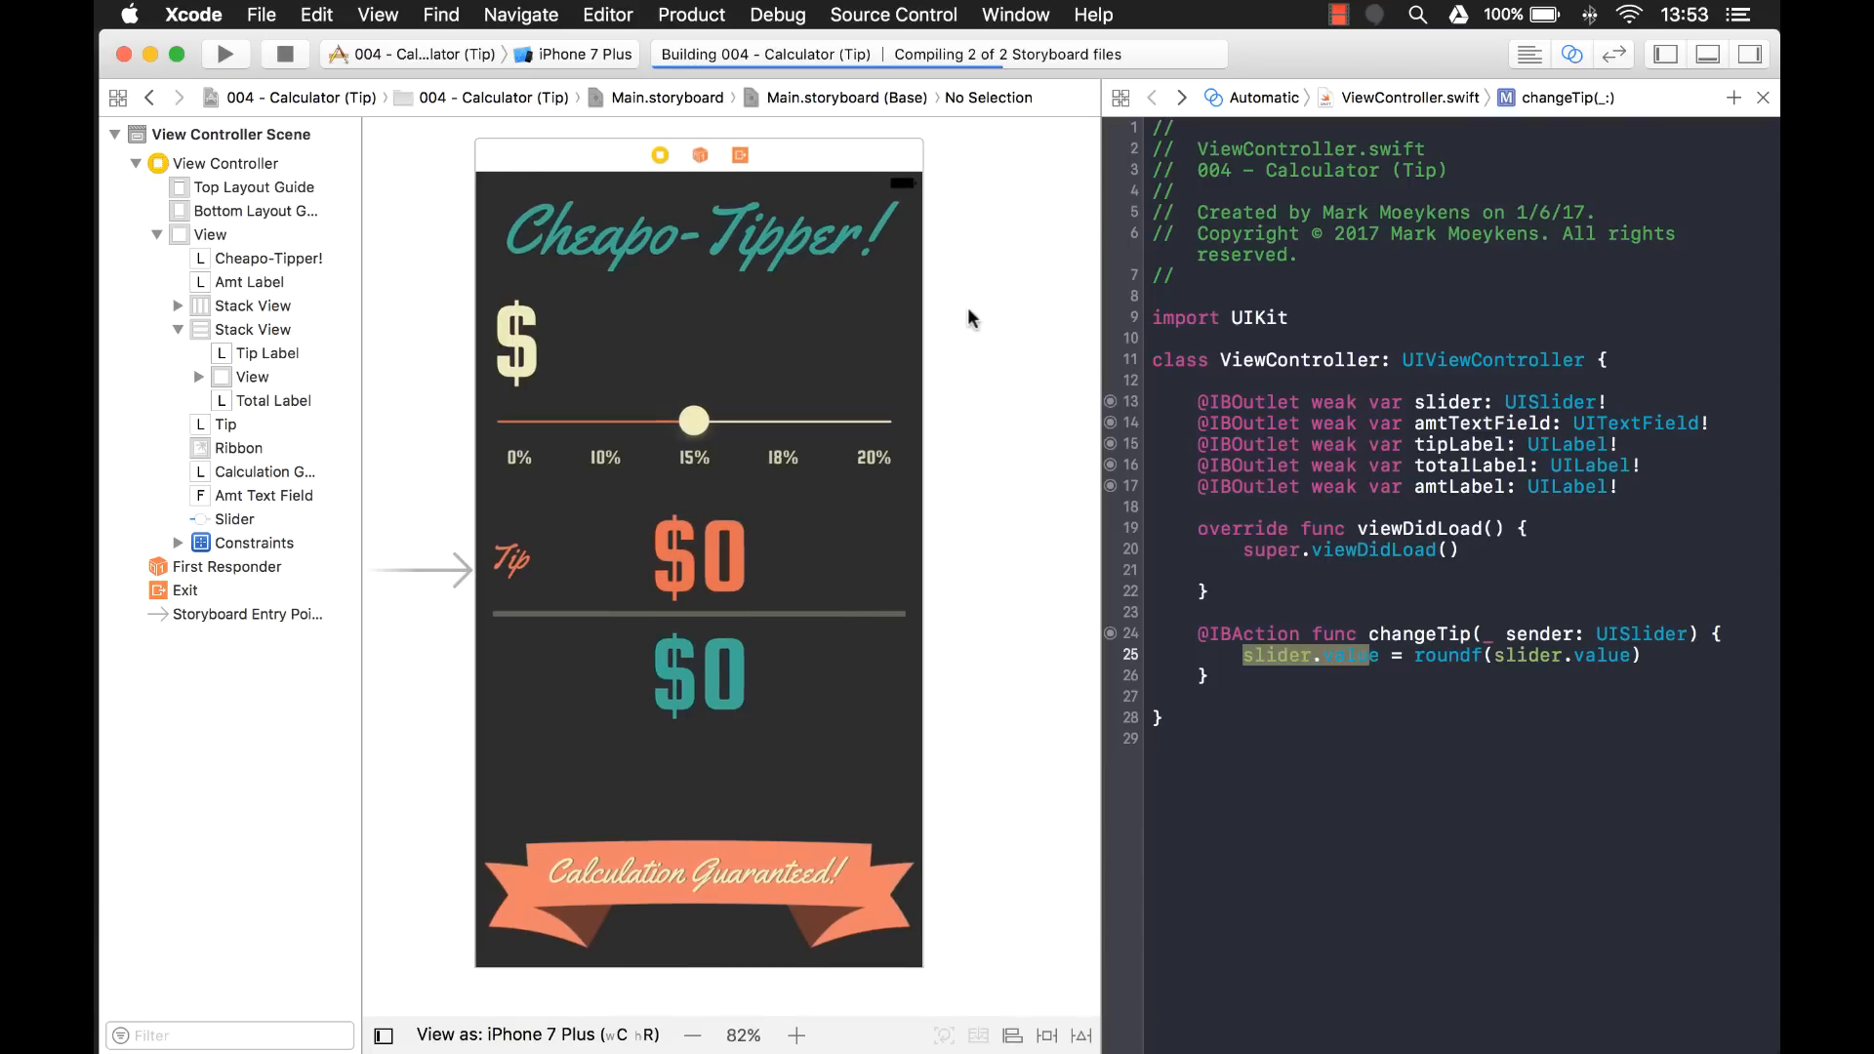
Test the slider's snapping in the running app, then return to Xcode's code view.
click(225, 54)
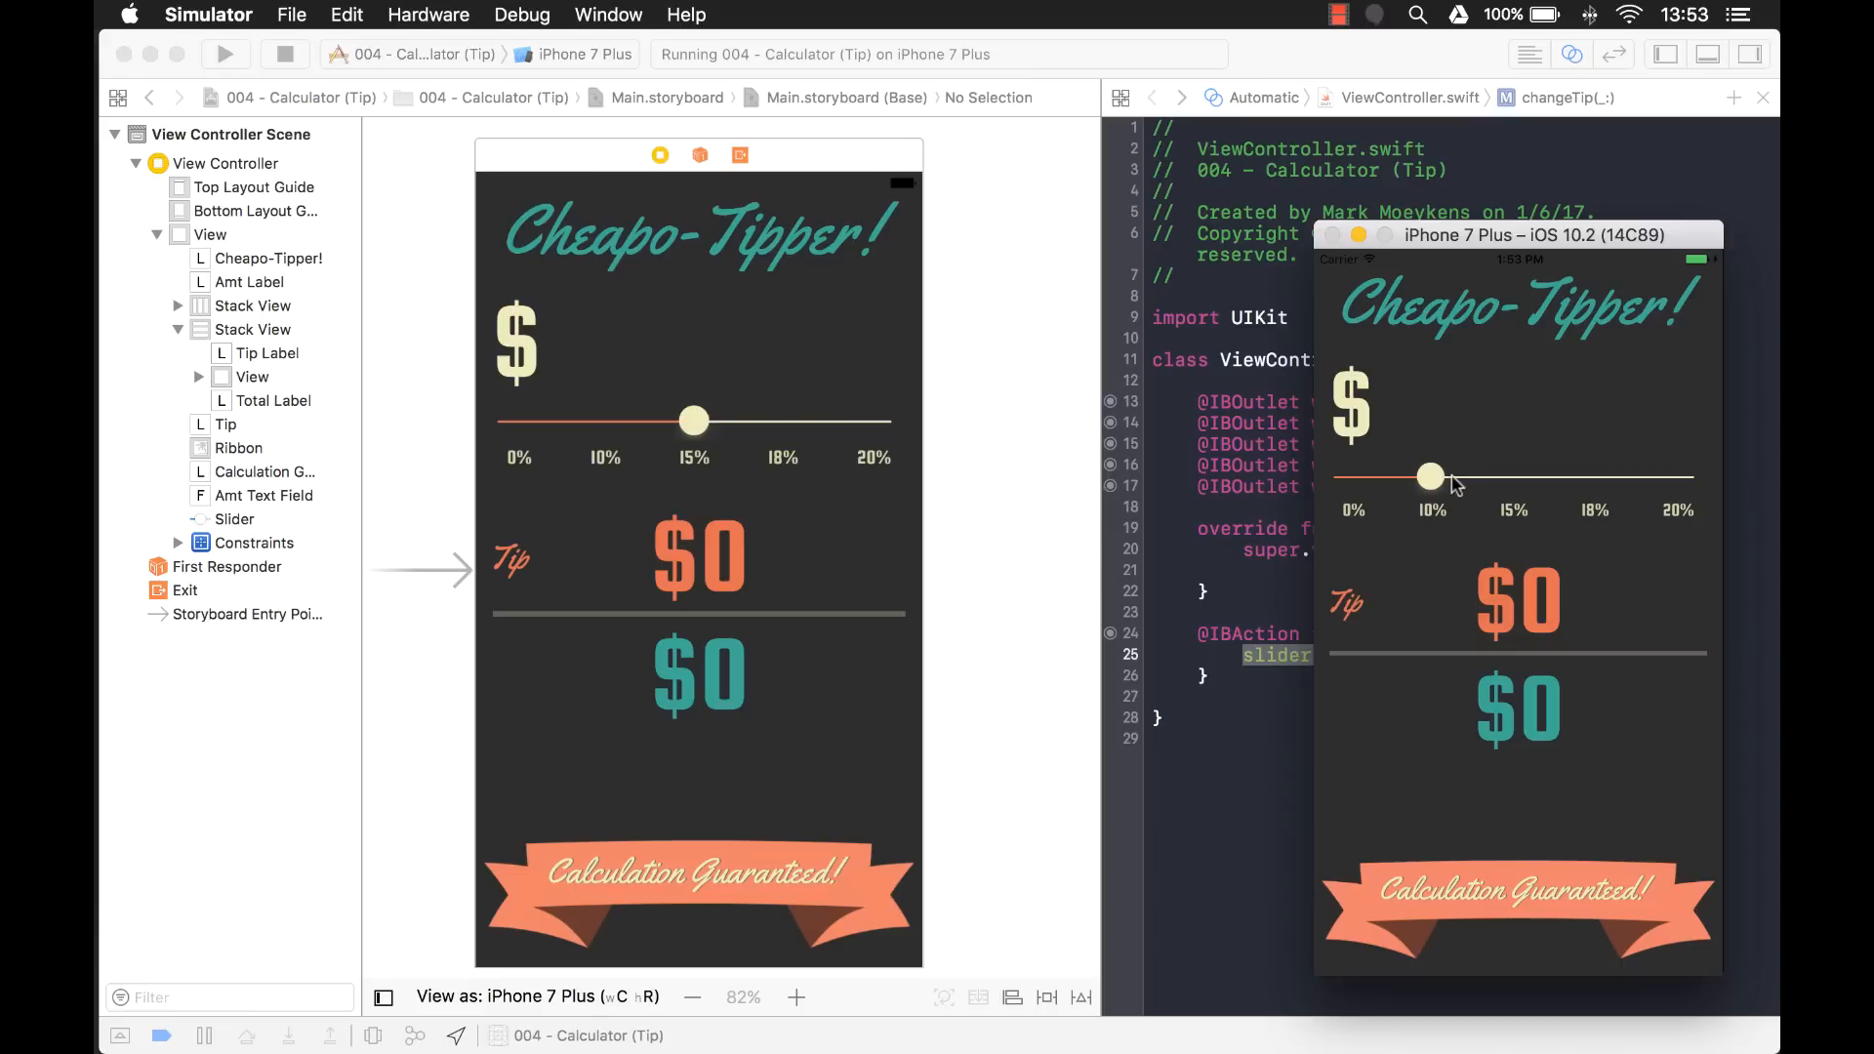
mouse_move(1468, 486)
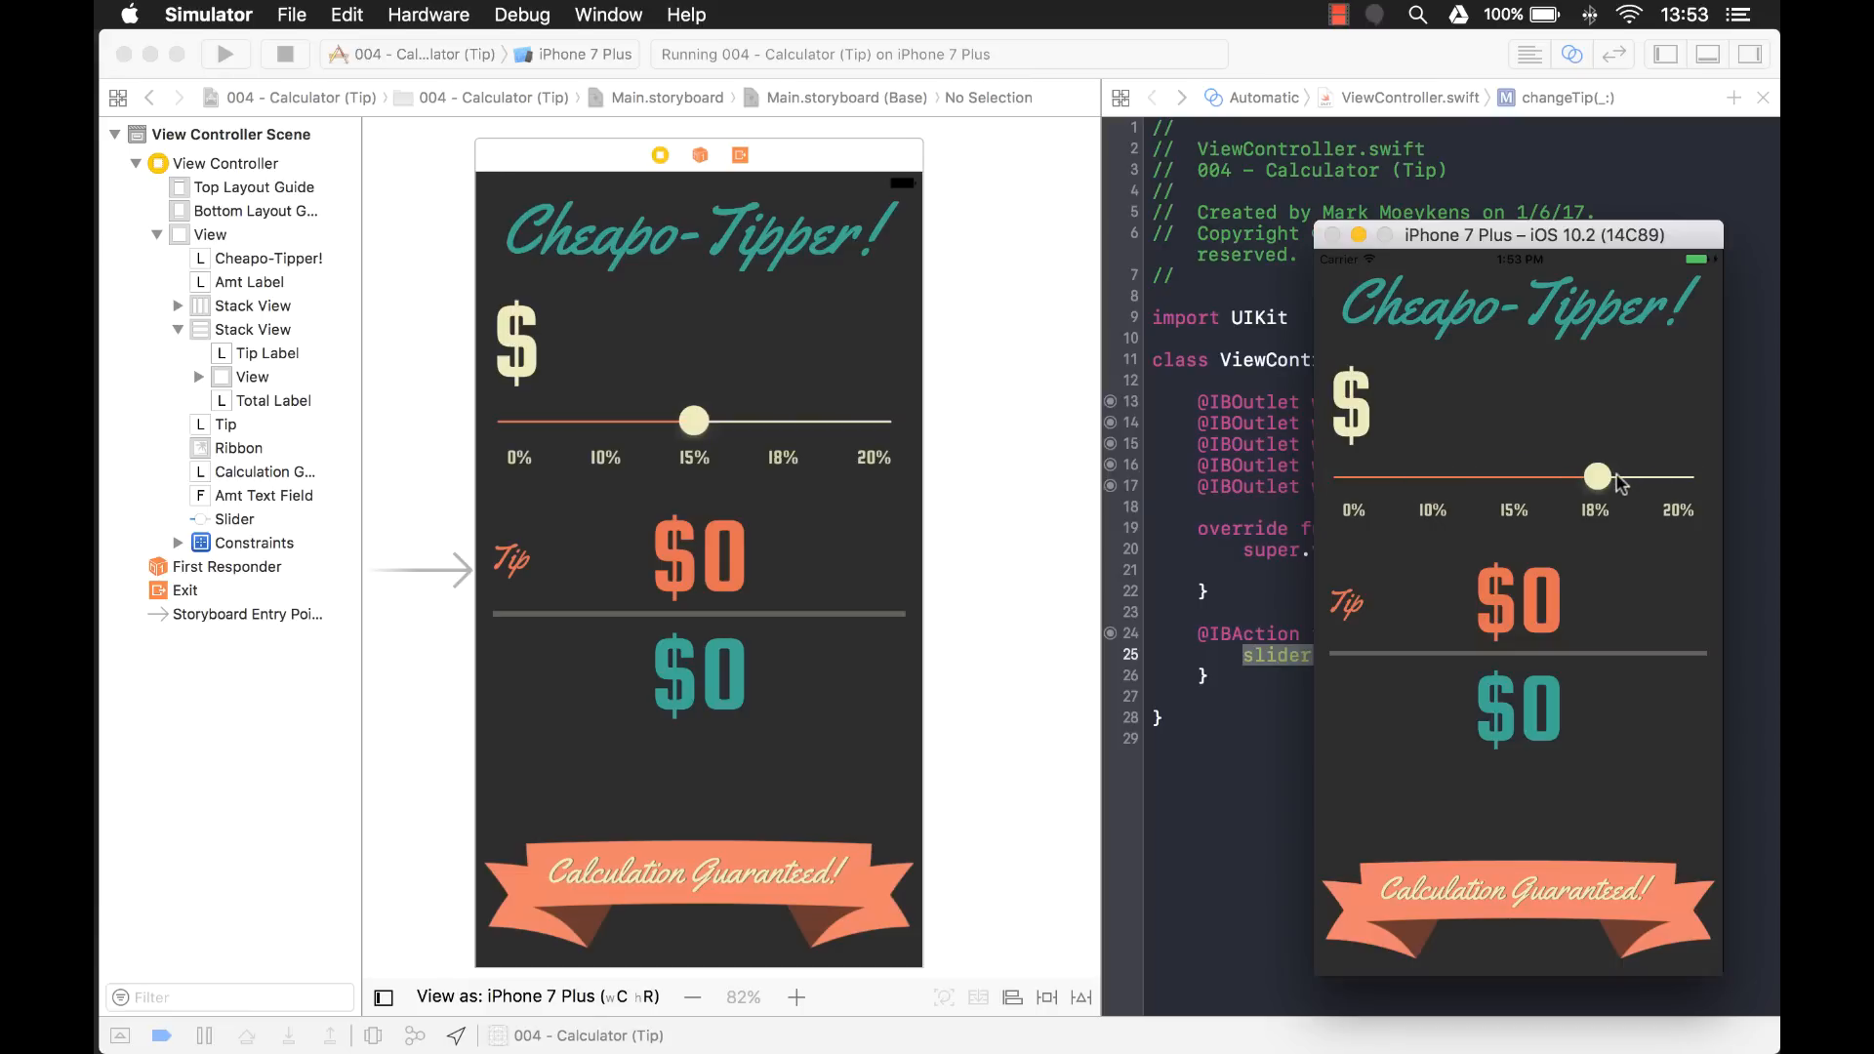
mouse_move(1571, 483)
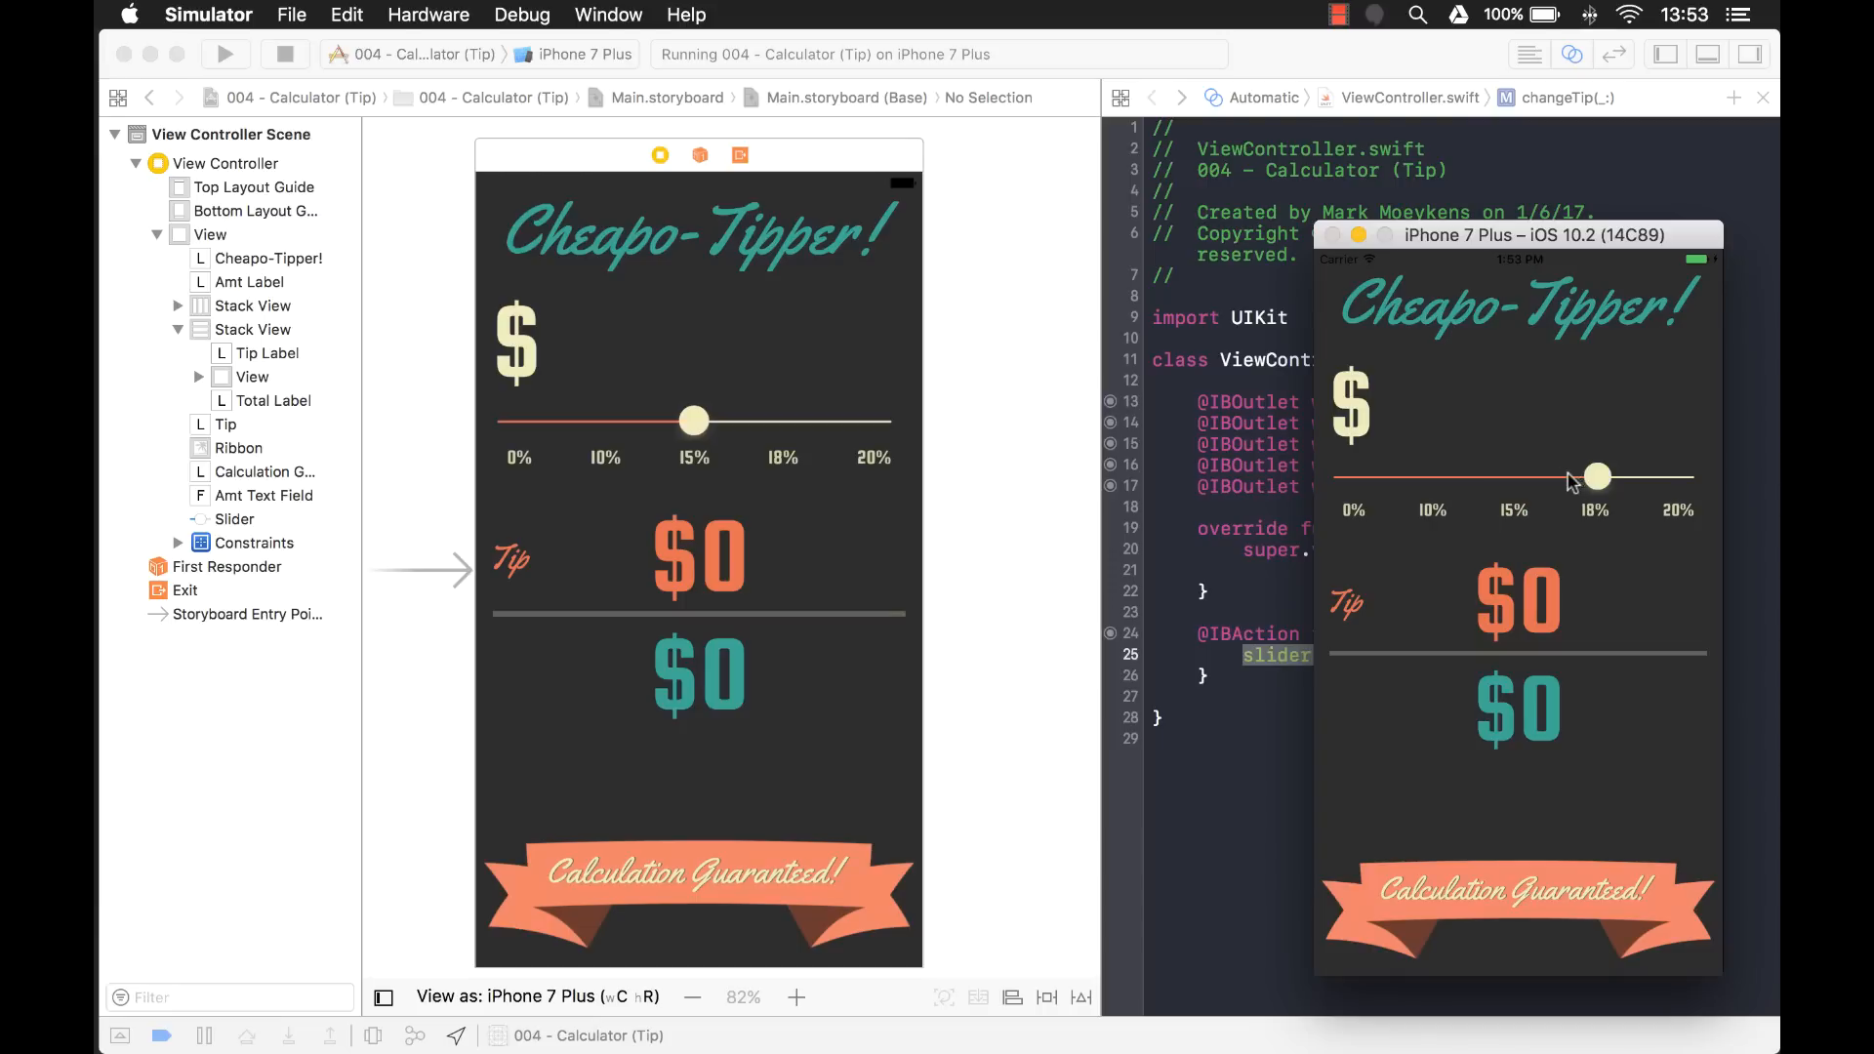
mouse_move(1647, 482)
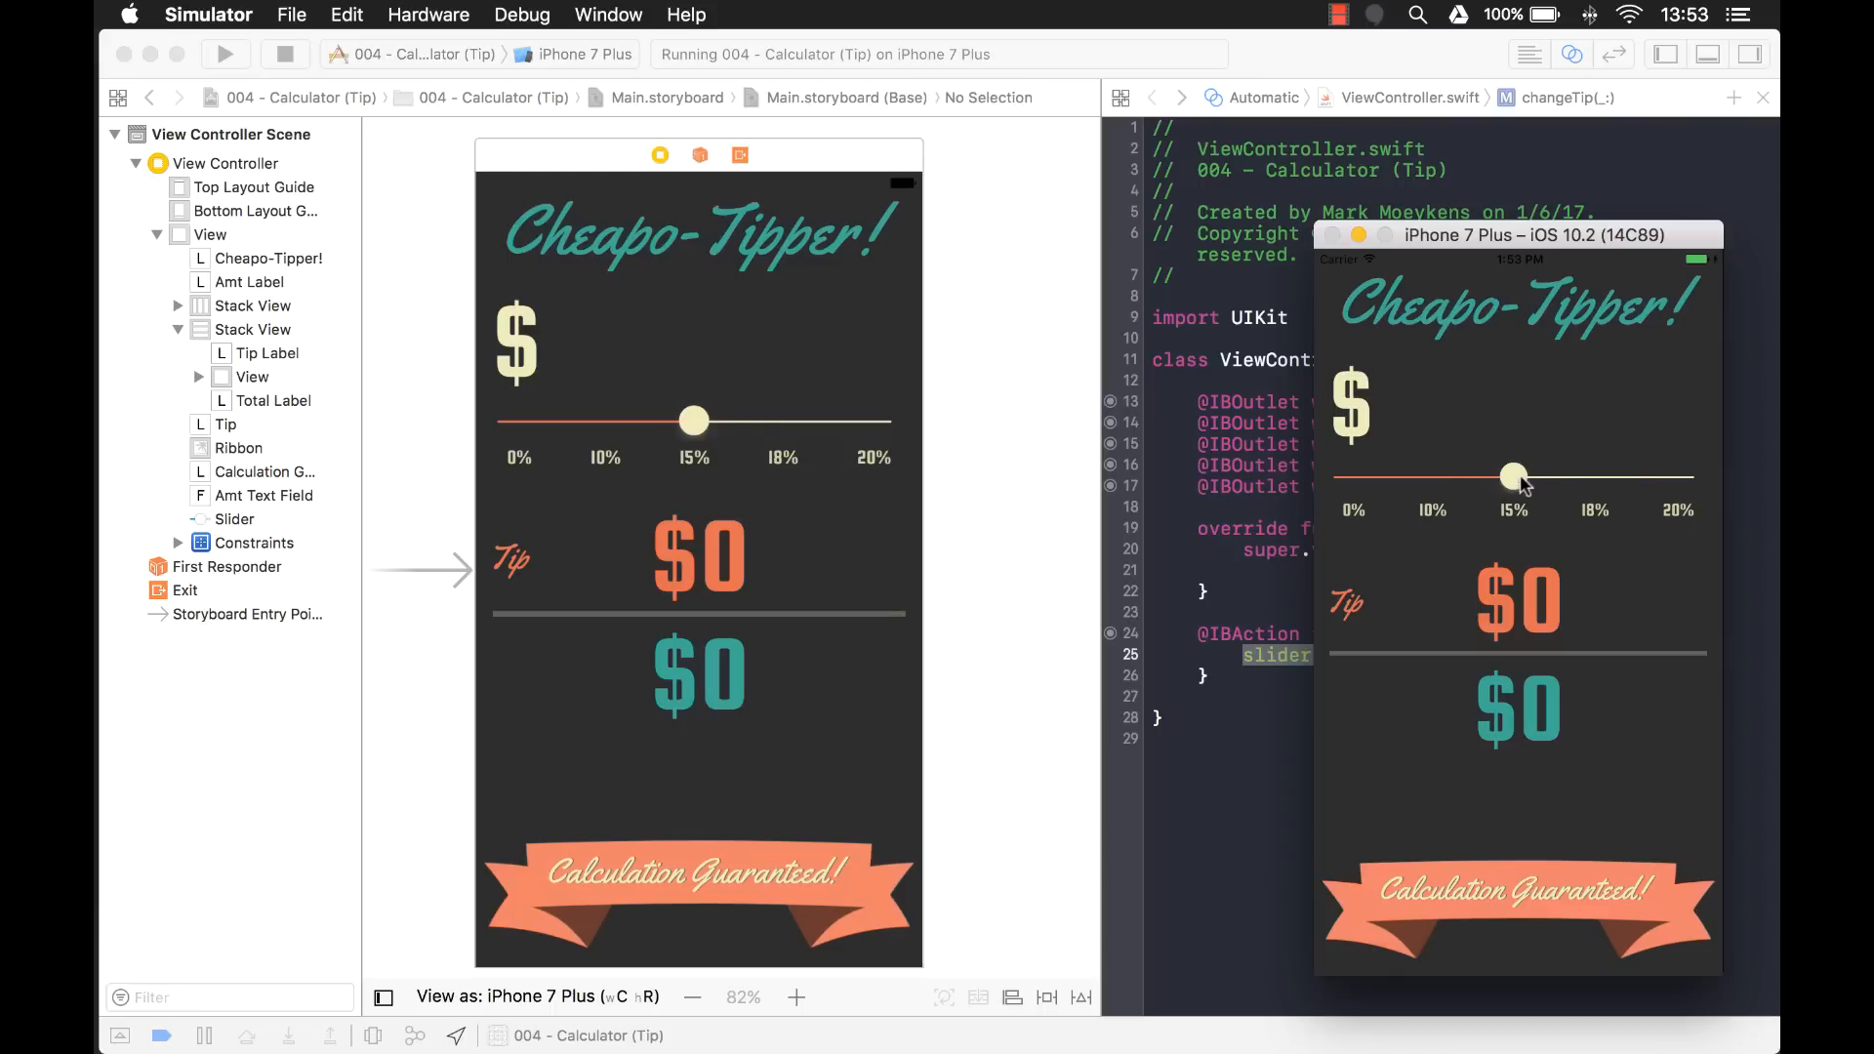
mouse_move(1481, 494)
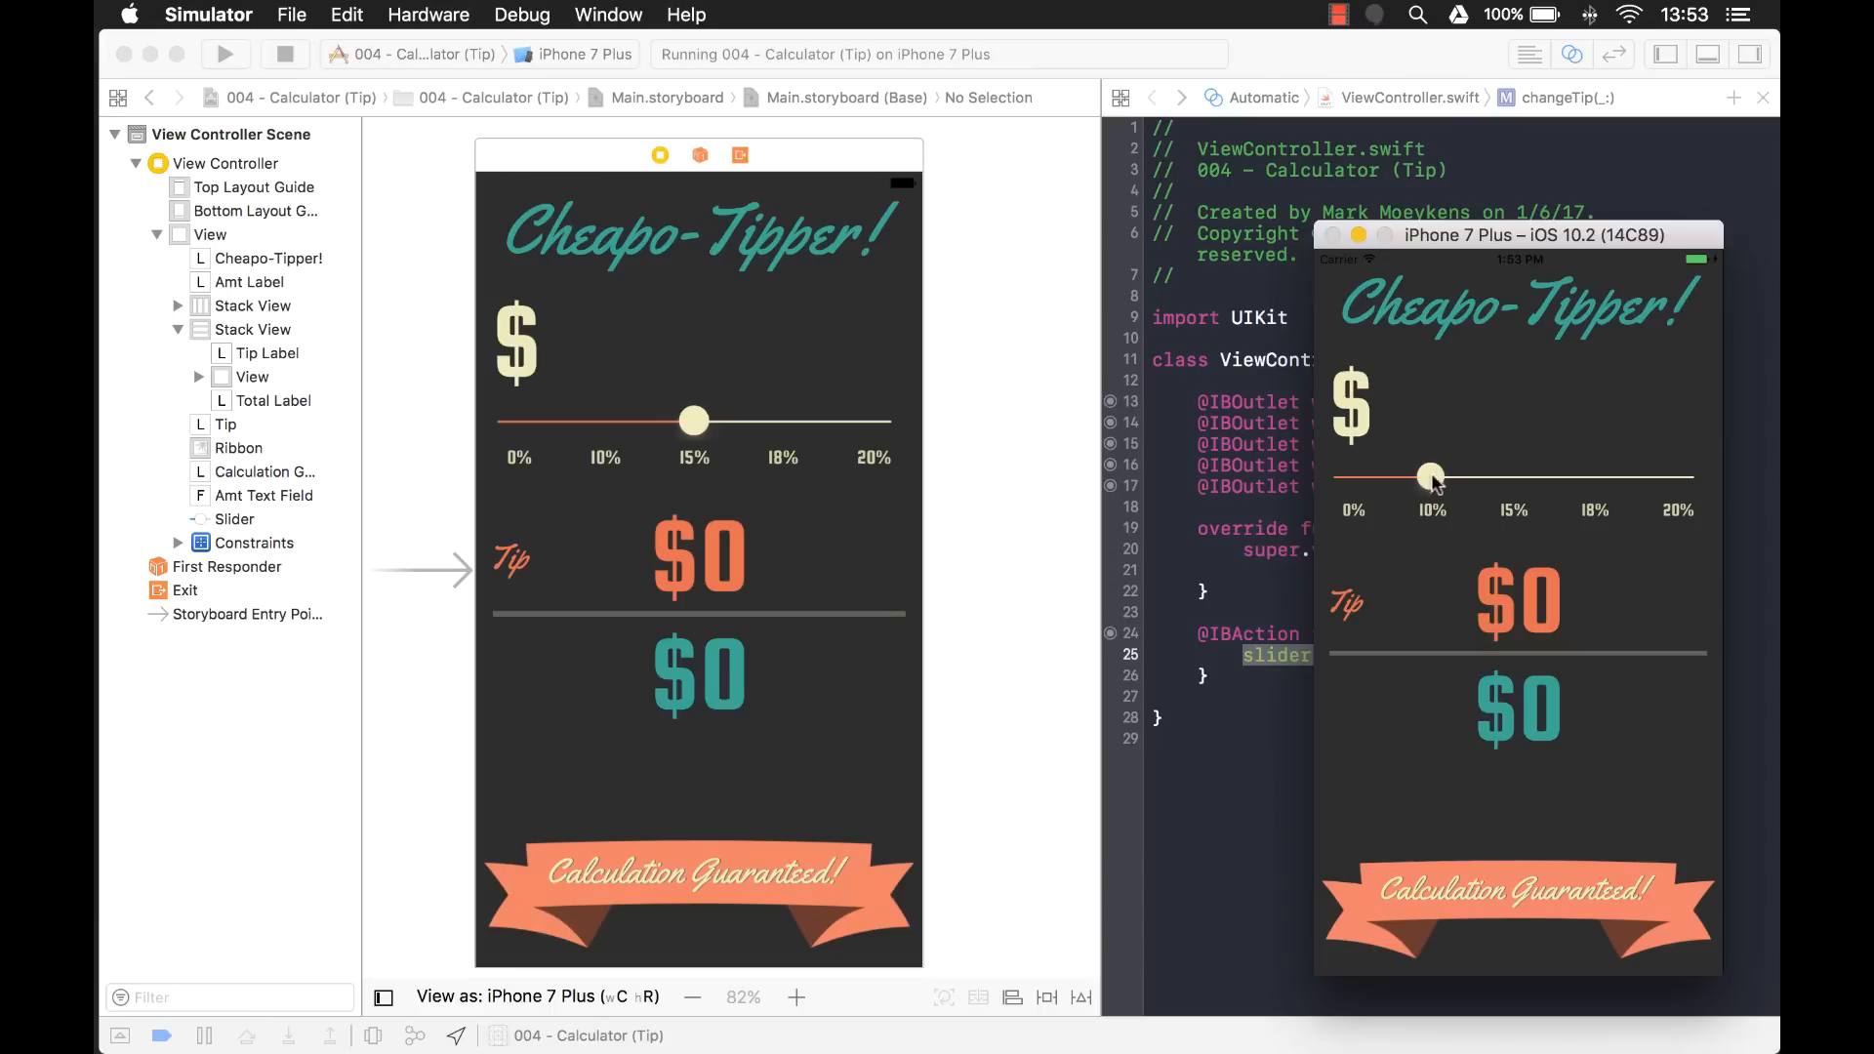
mouse_move(1429, 477)
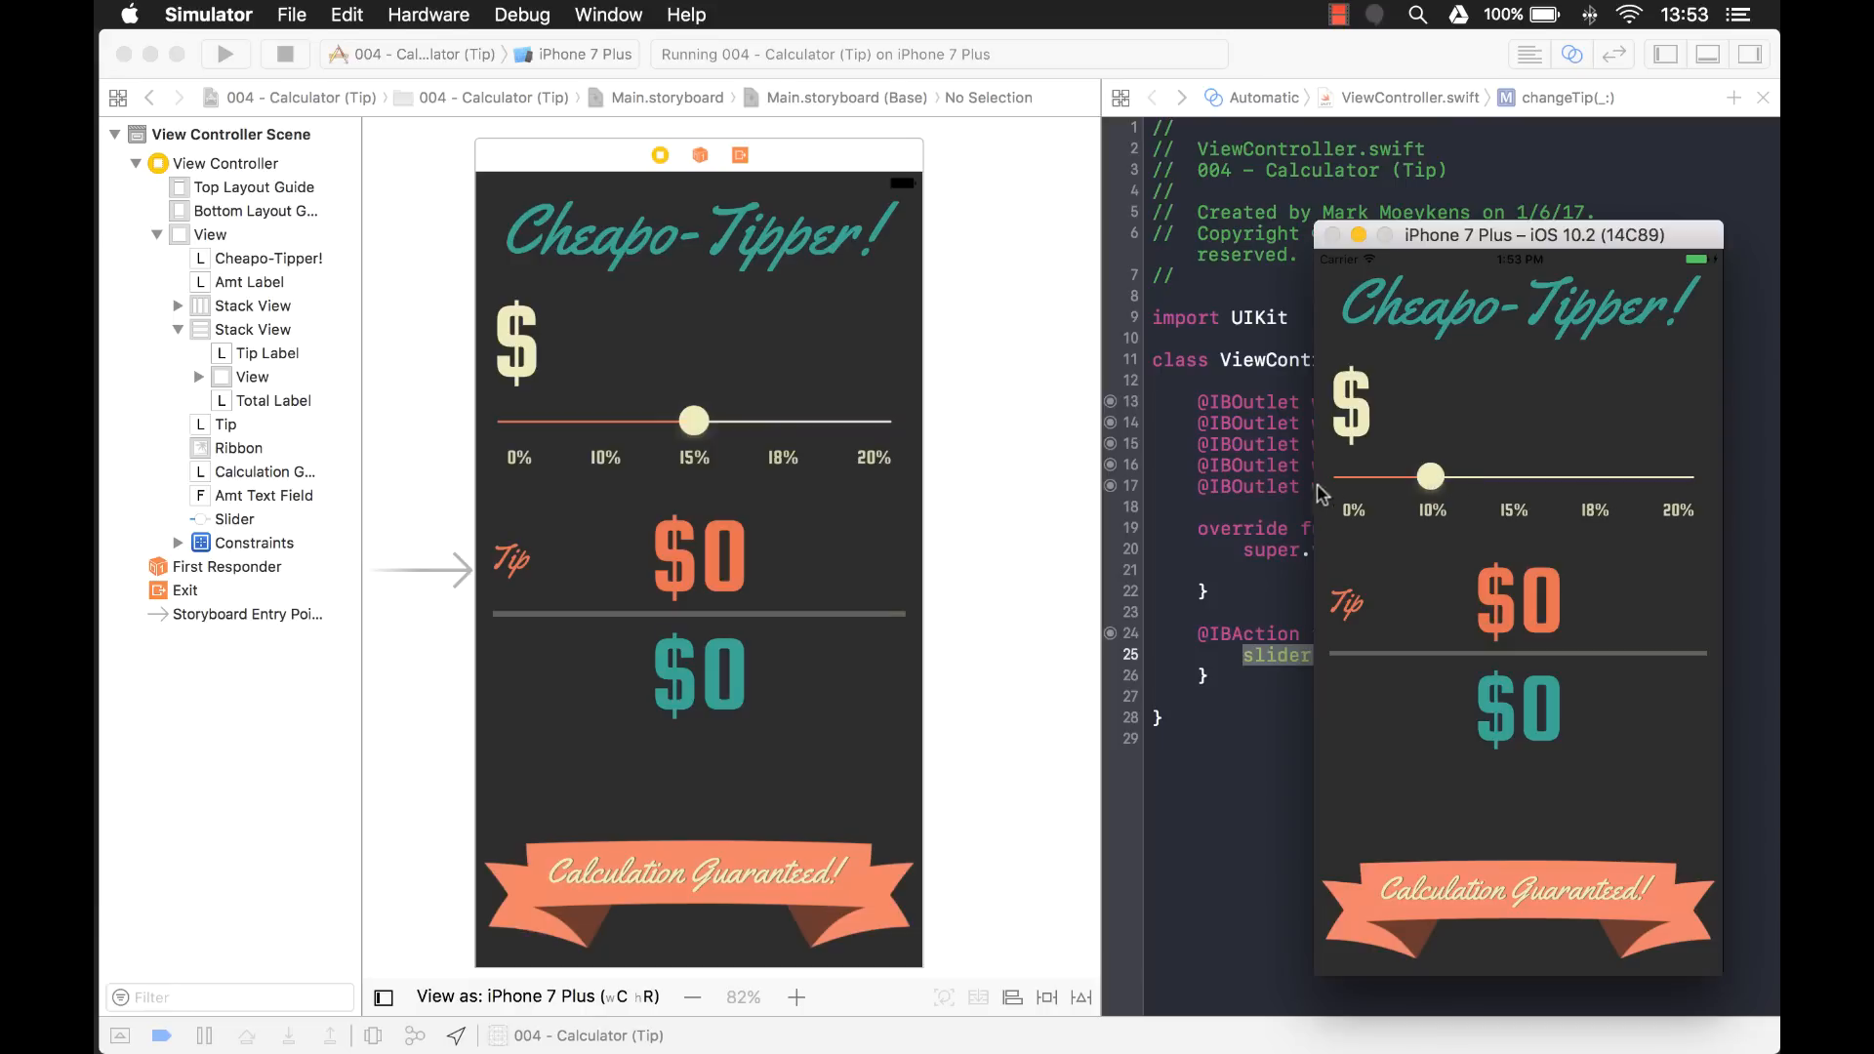
click(1286, 500)
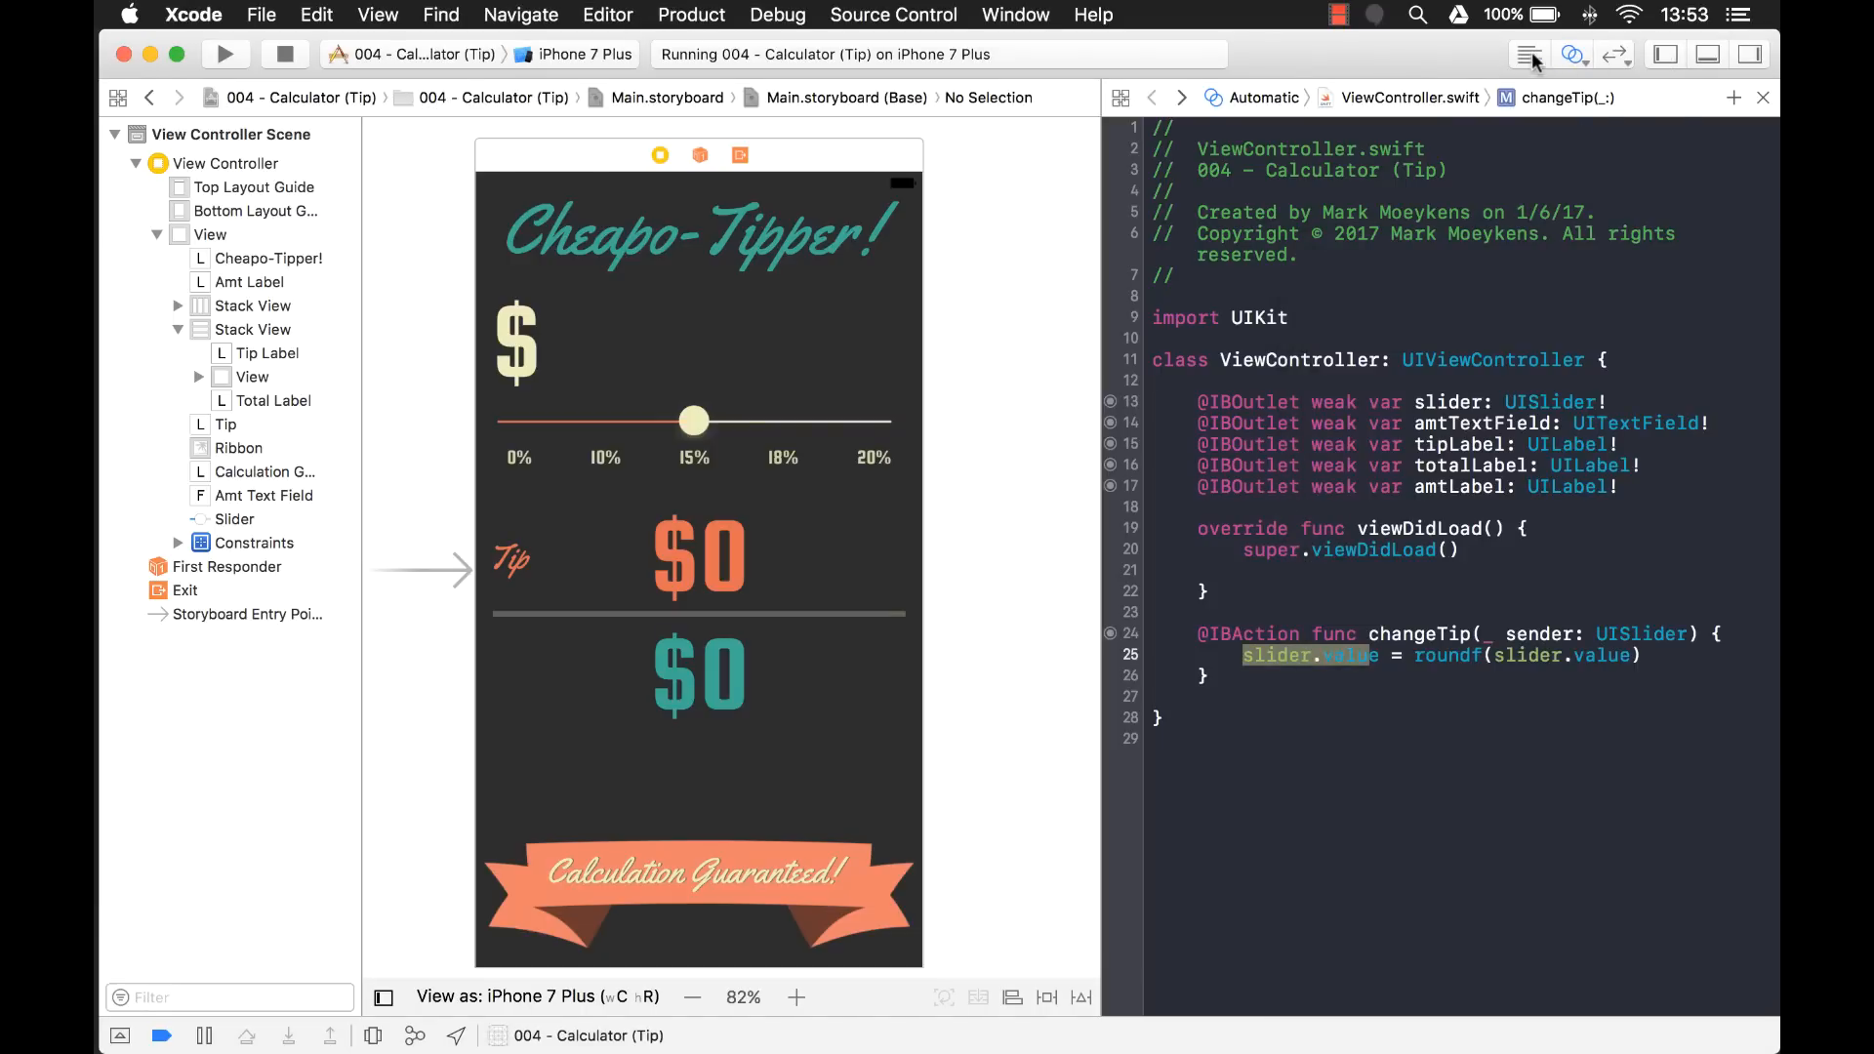
View the orange dollar-coin thumb image set in Assets.xcassets, then return to Main.storyboard.
click(1531, 54)
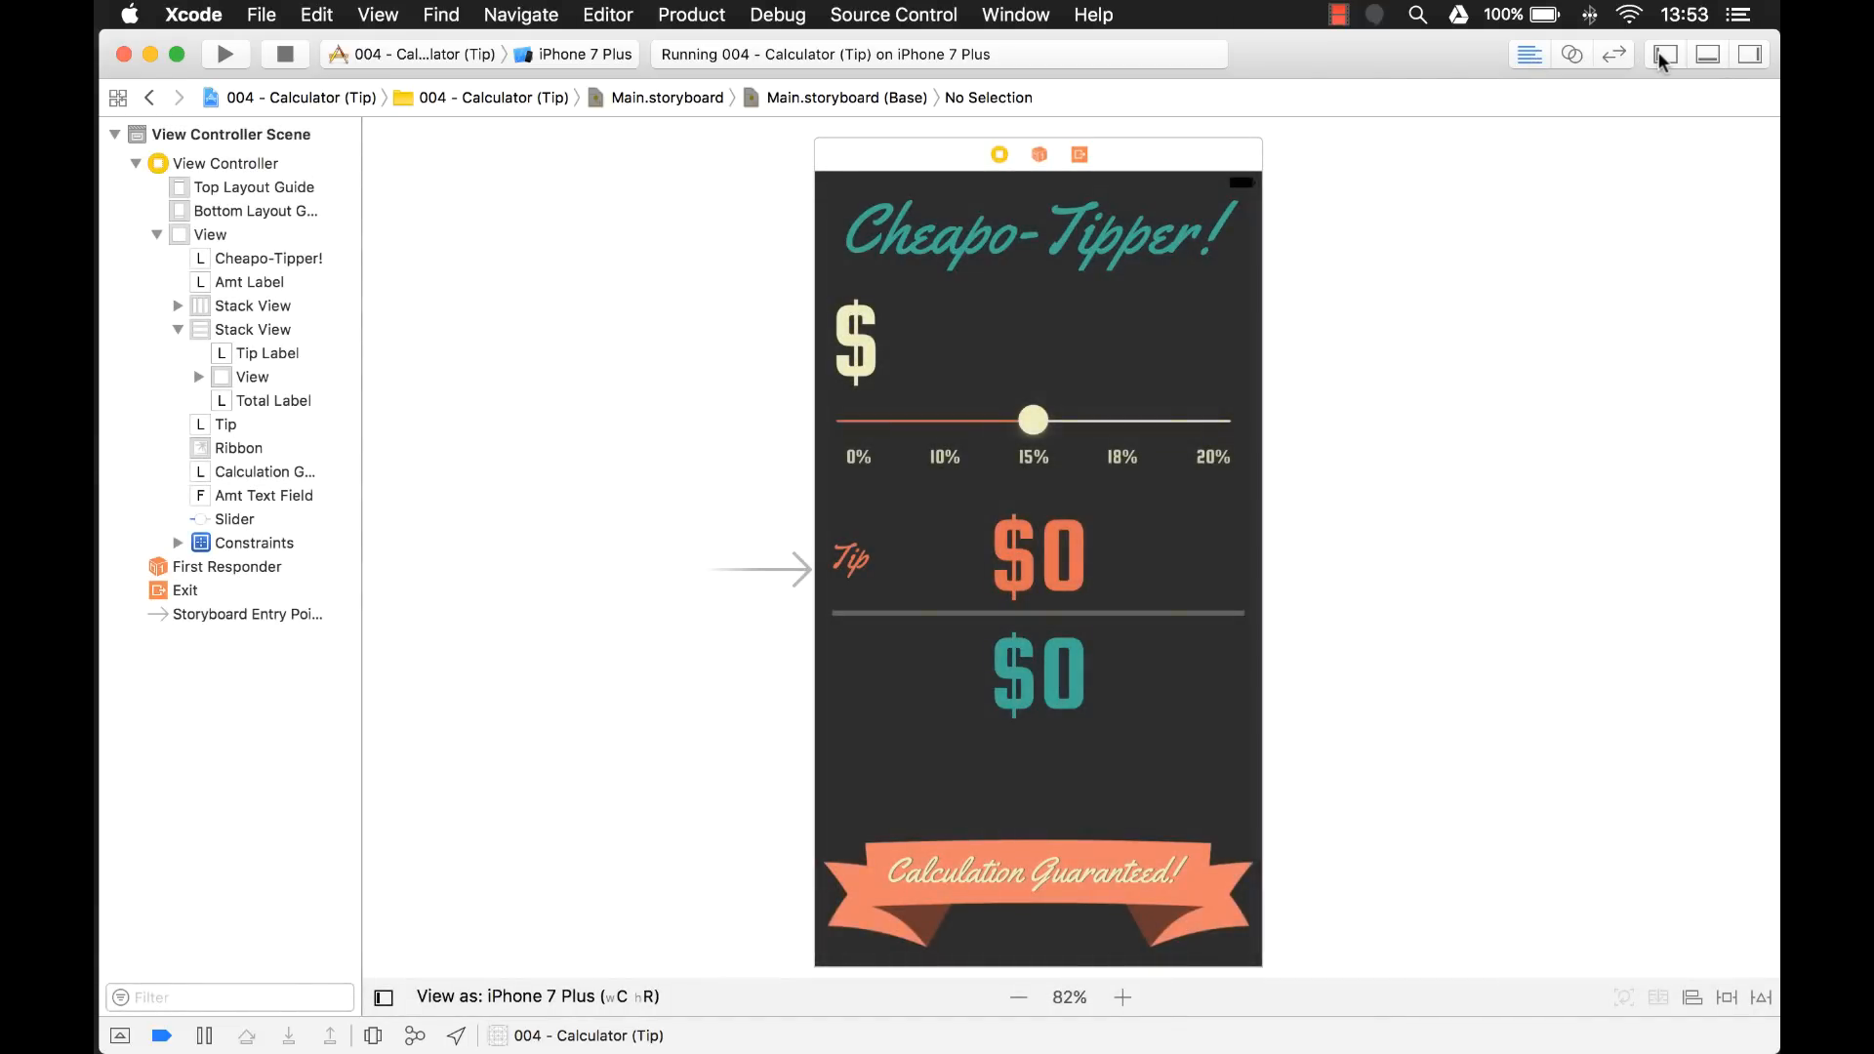
click(1665, 55)
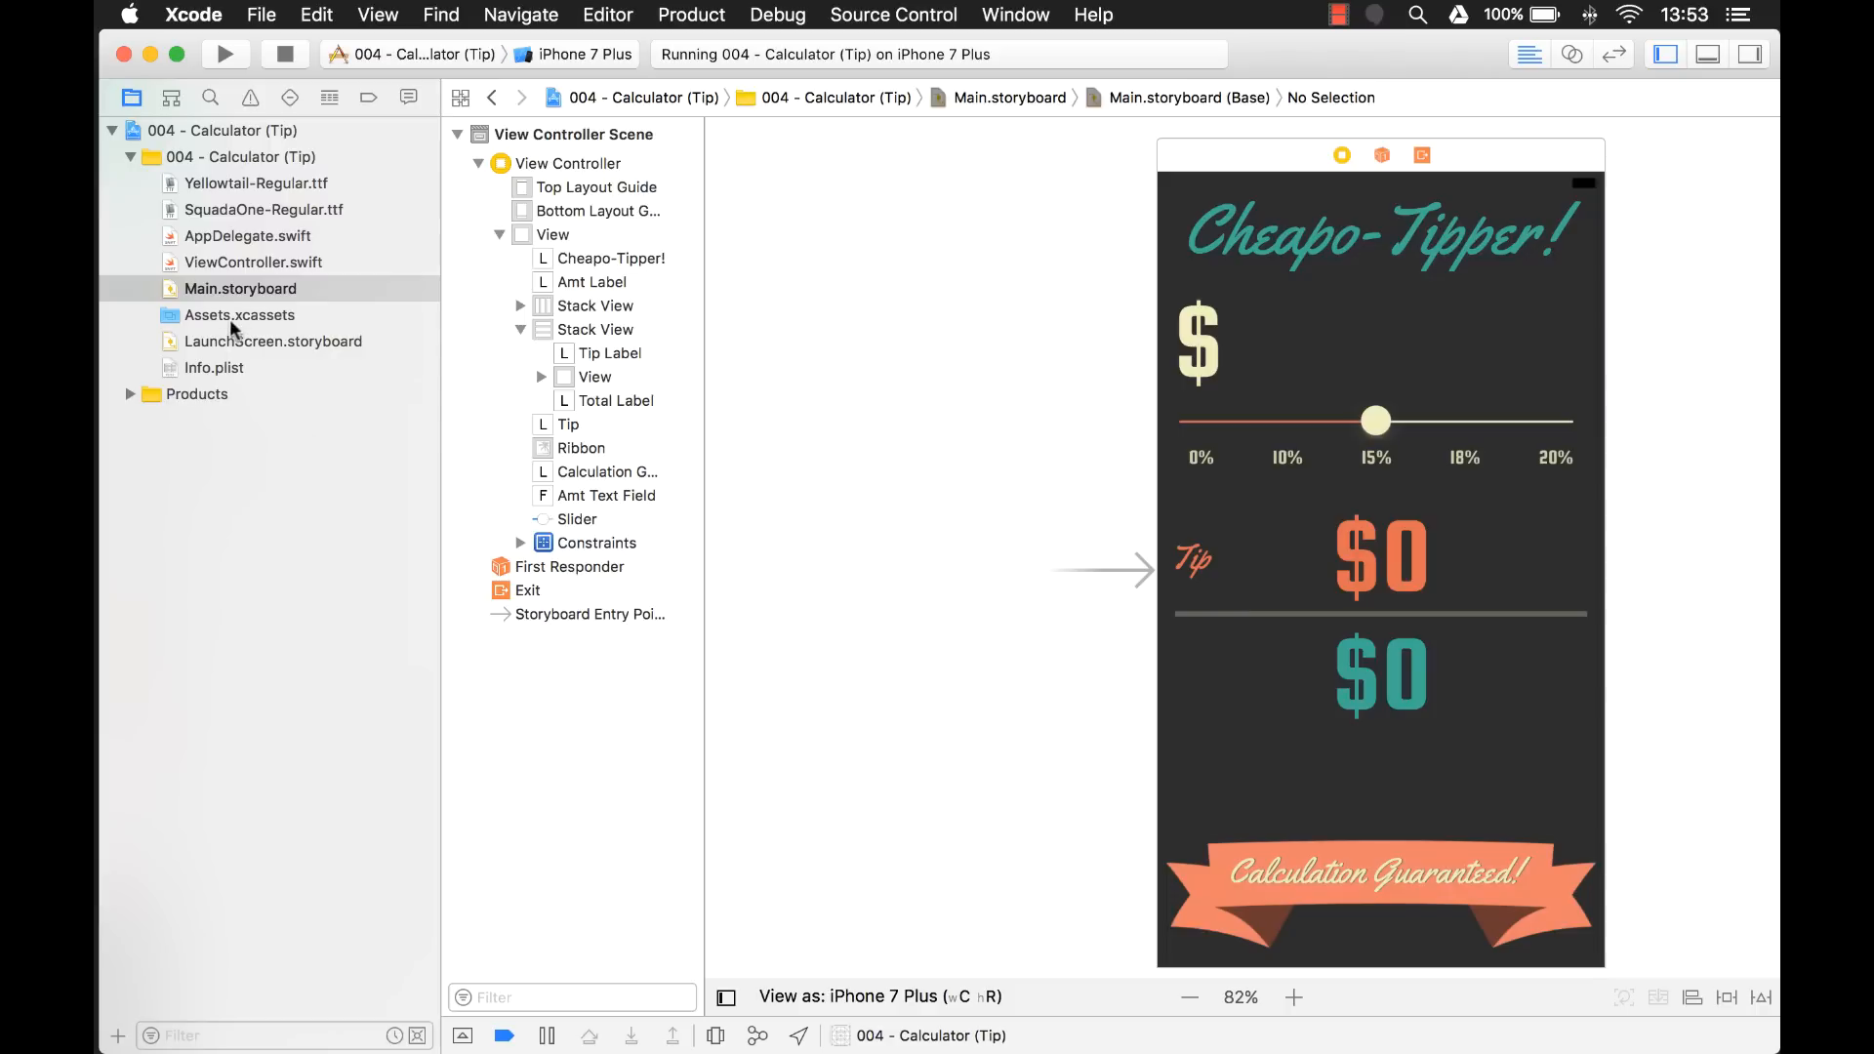
click(238, 314)
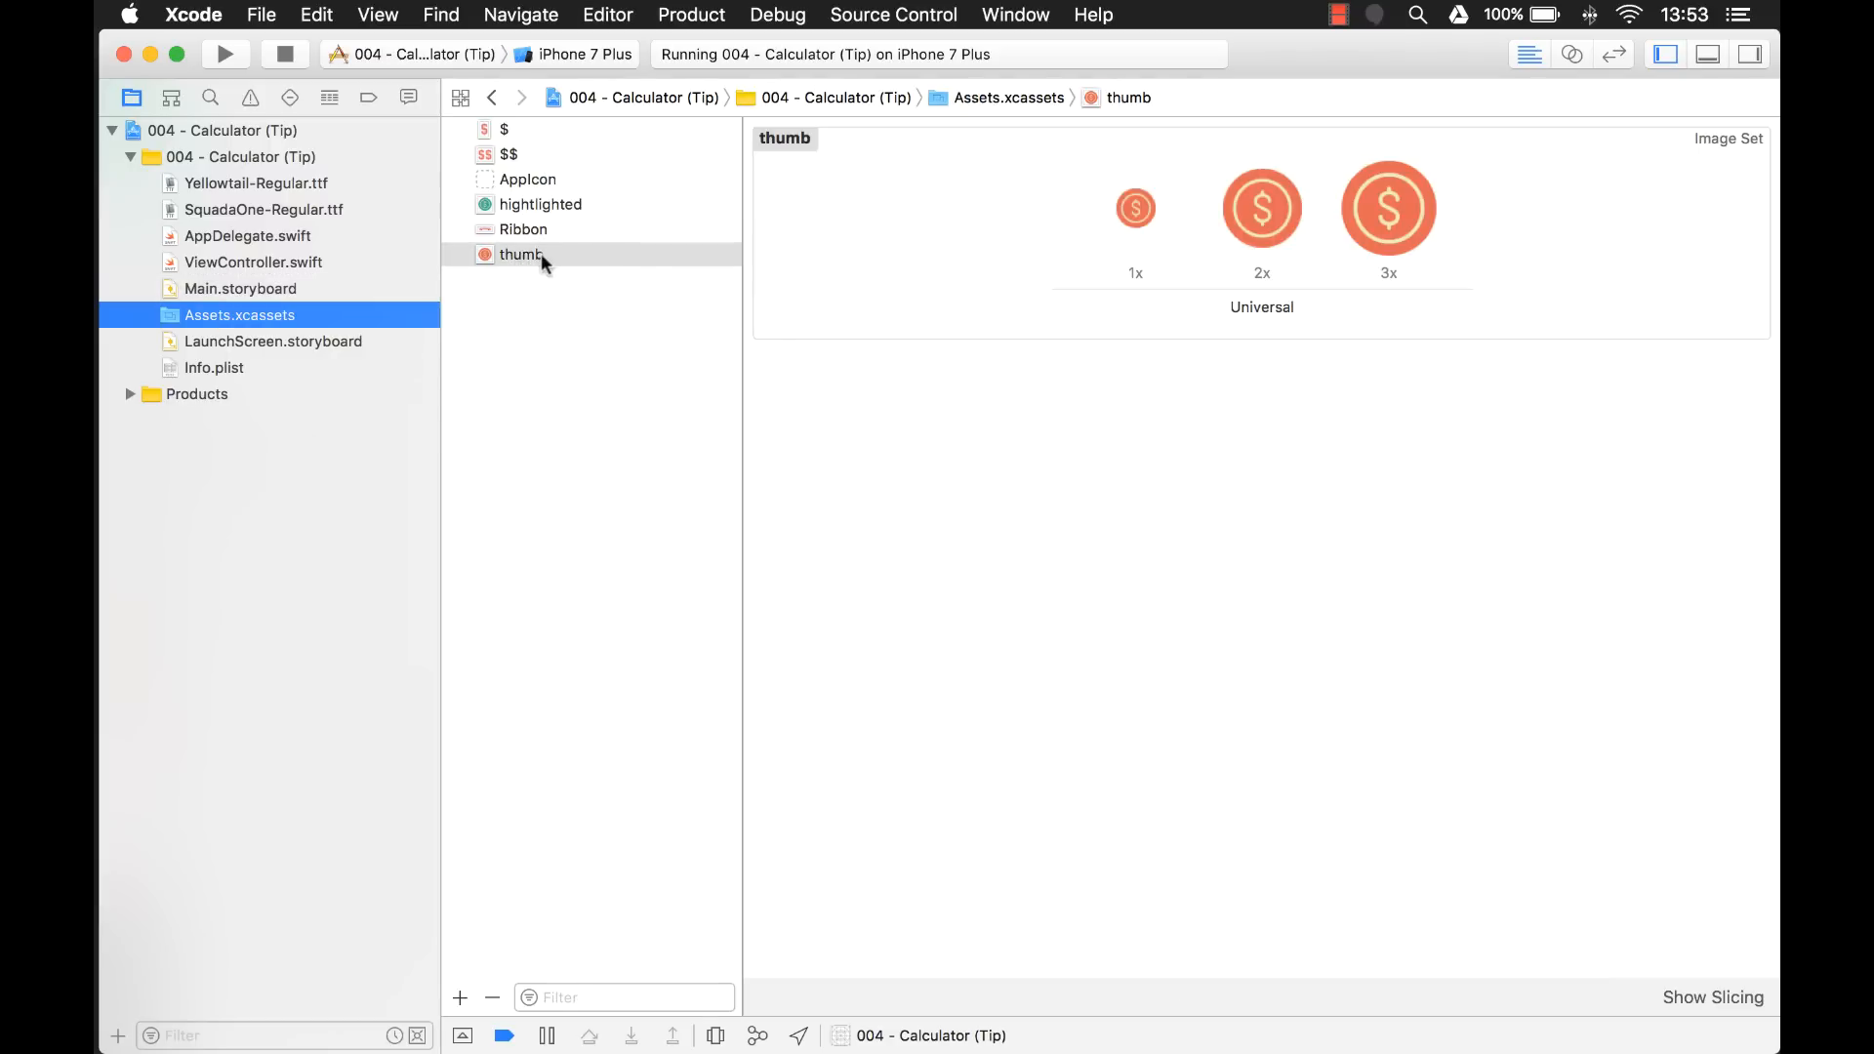
mouse_move(1161, 230)
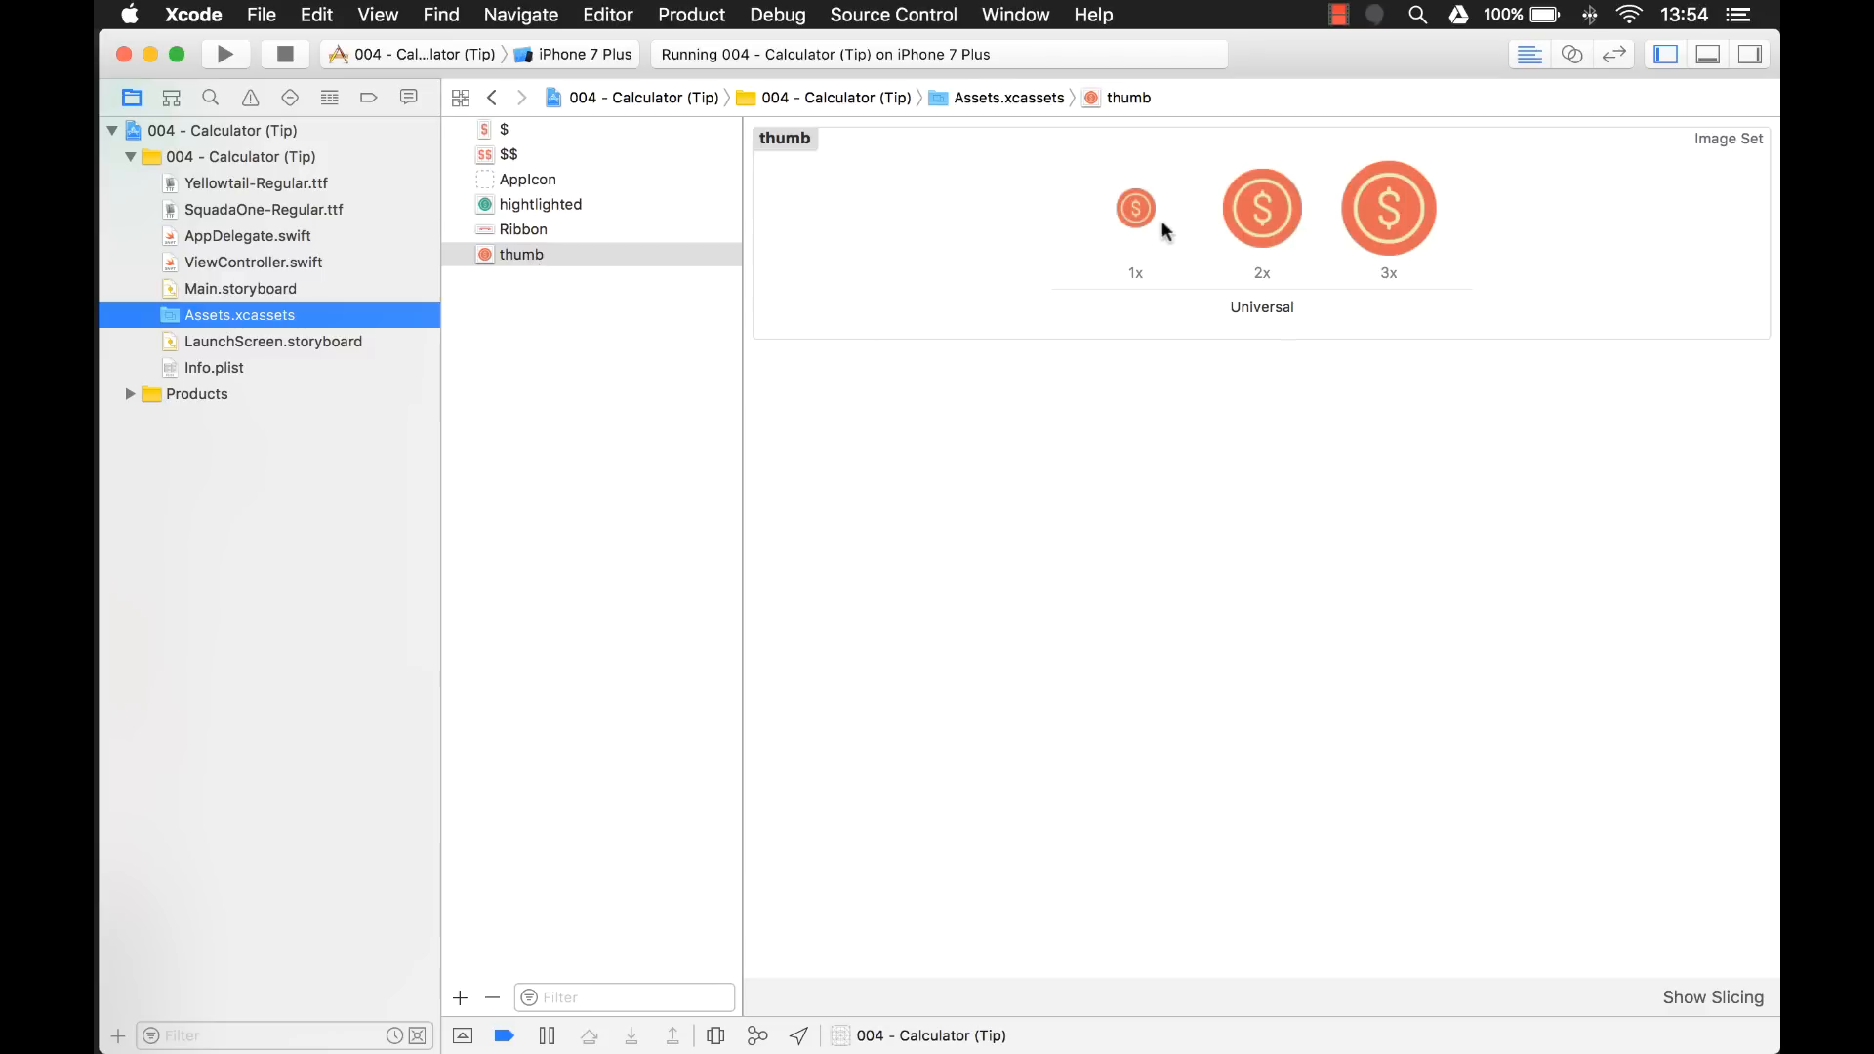
mouse_move(1168, 266)
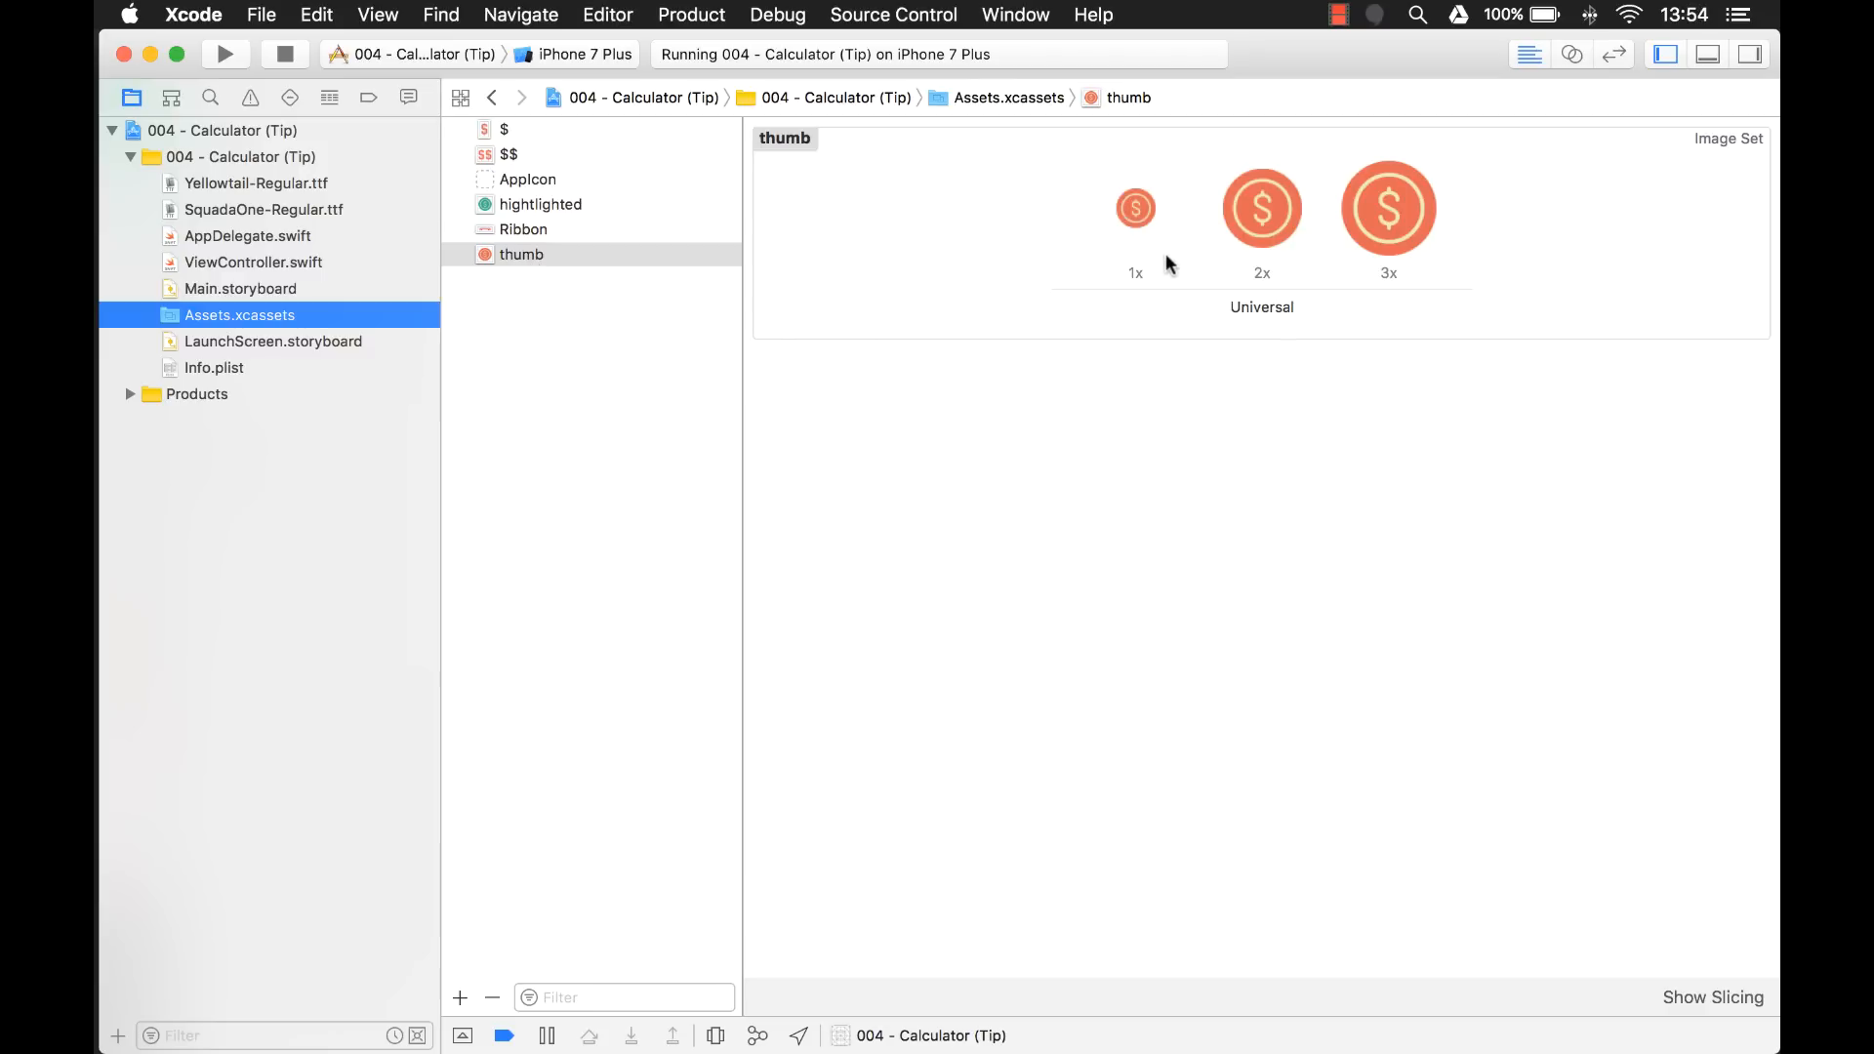
mouse_move(1166, 277)
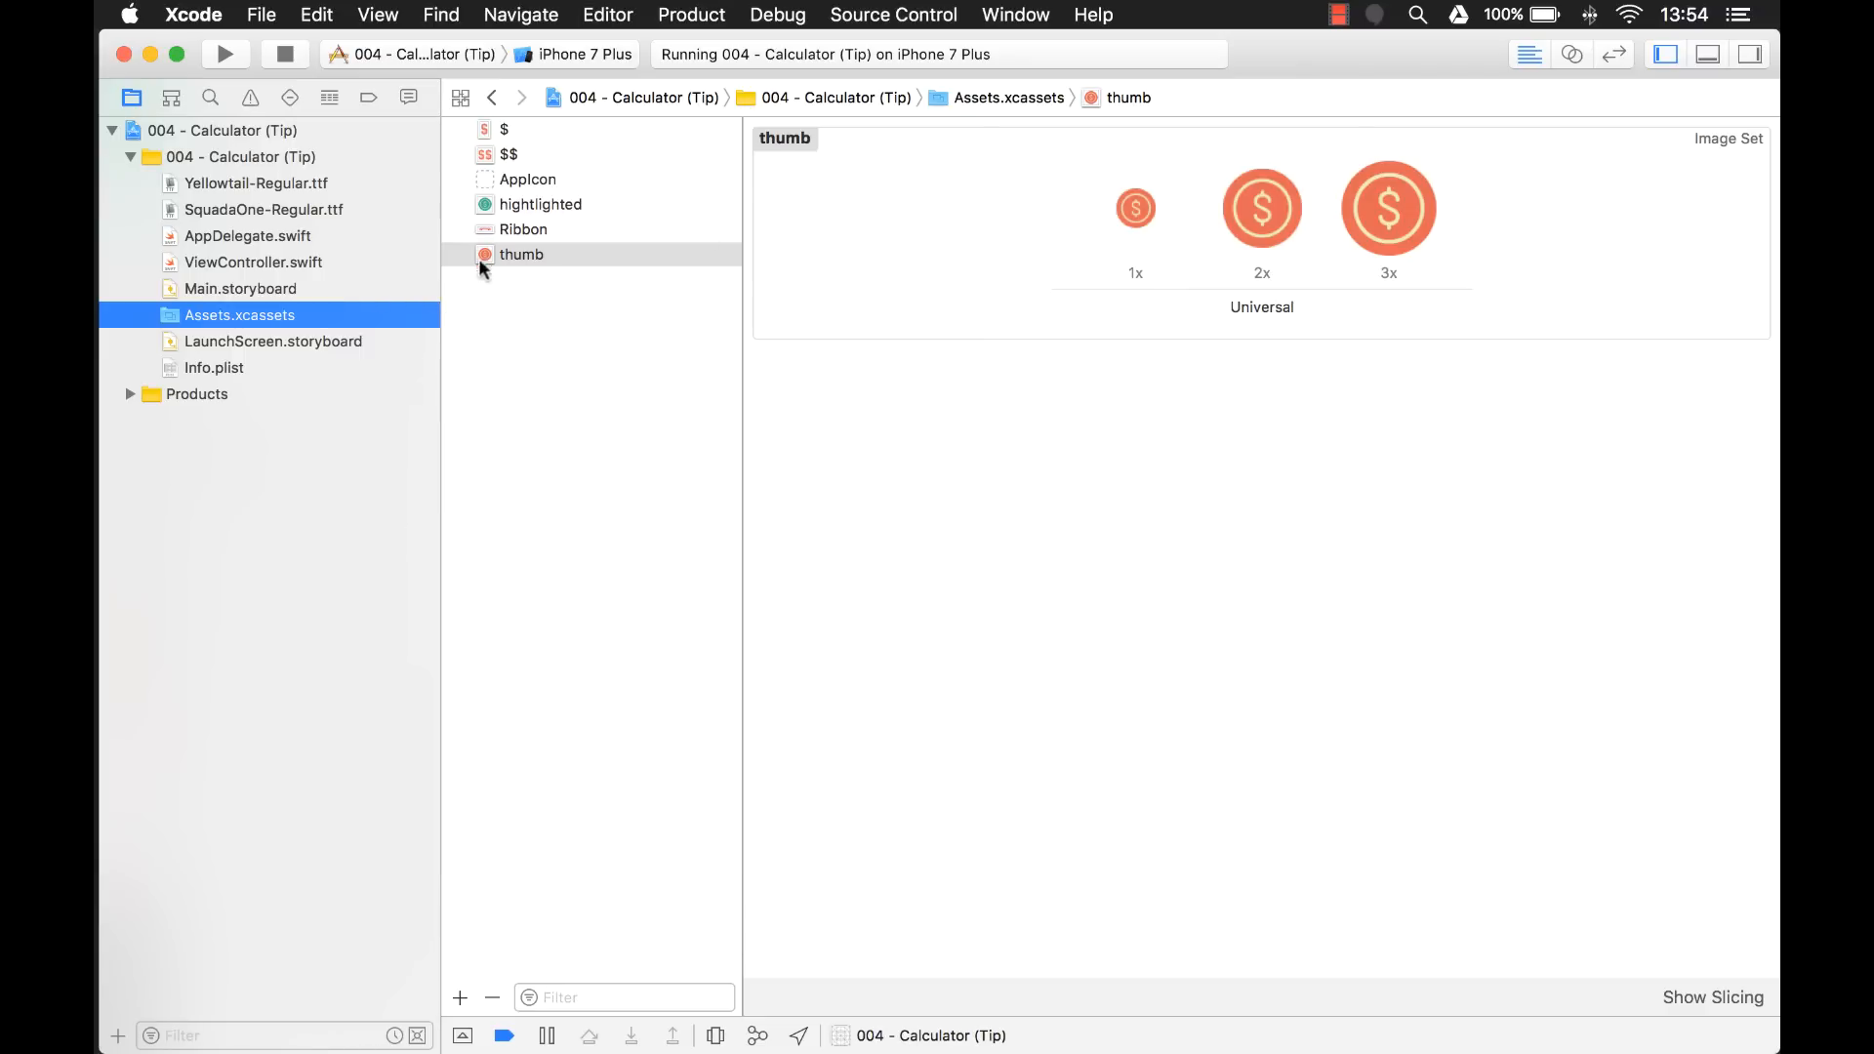
mouse_move(242, 265)
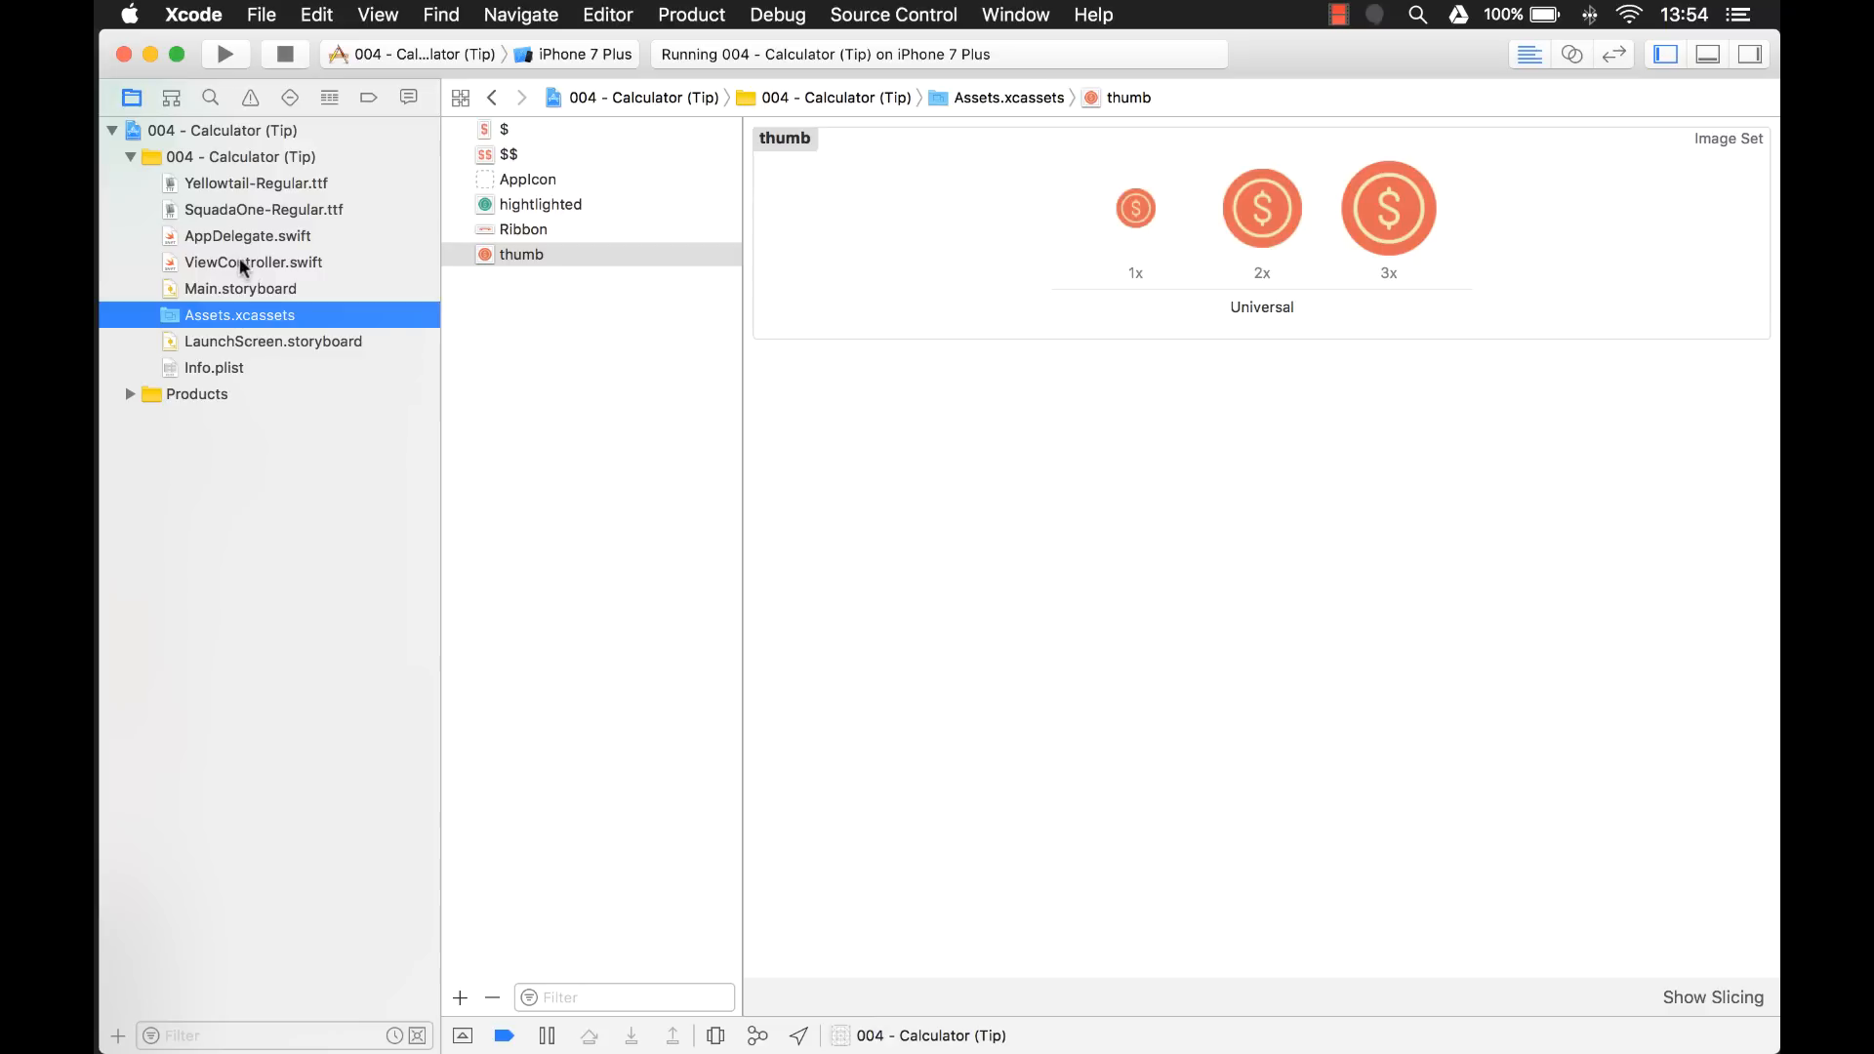
click(238, 289)
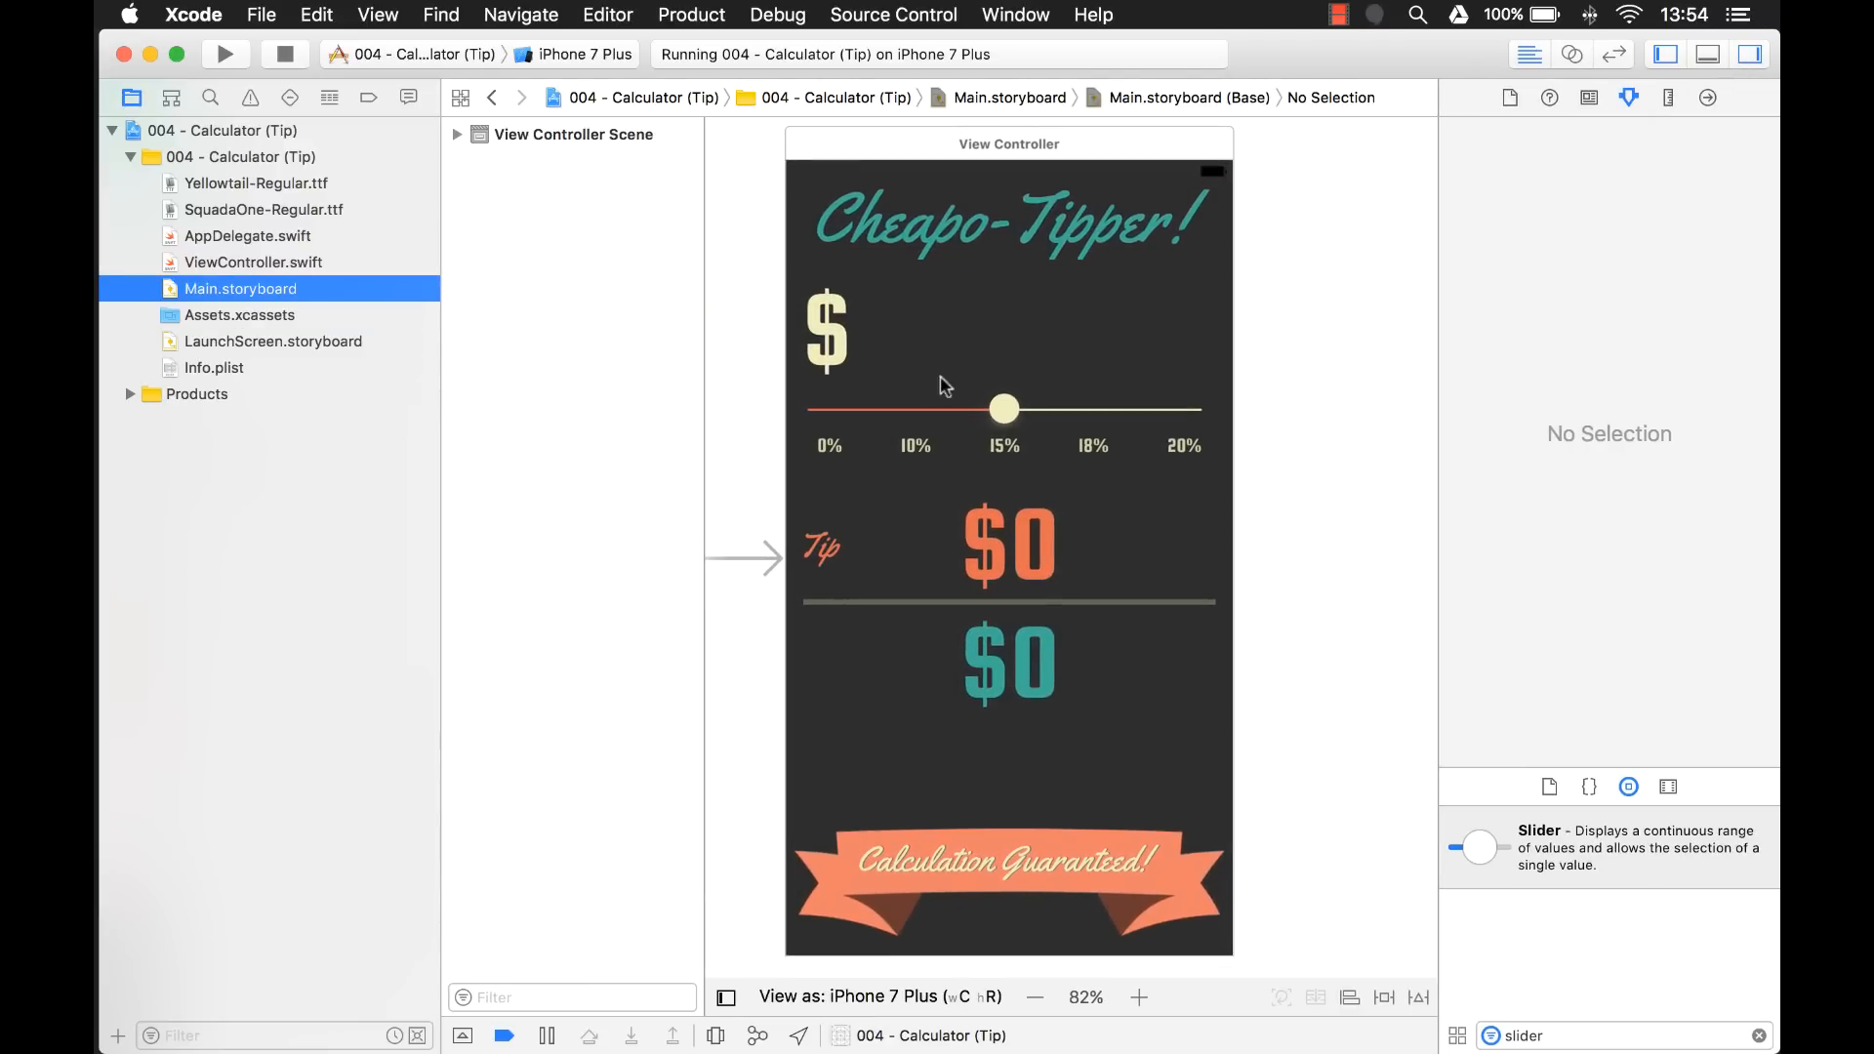
click(1001, 408)
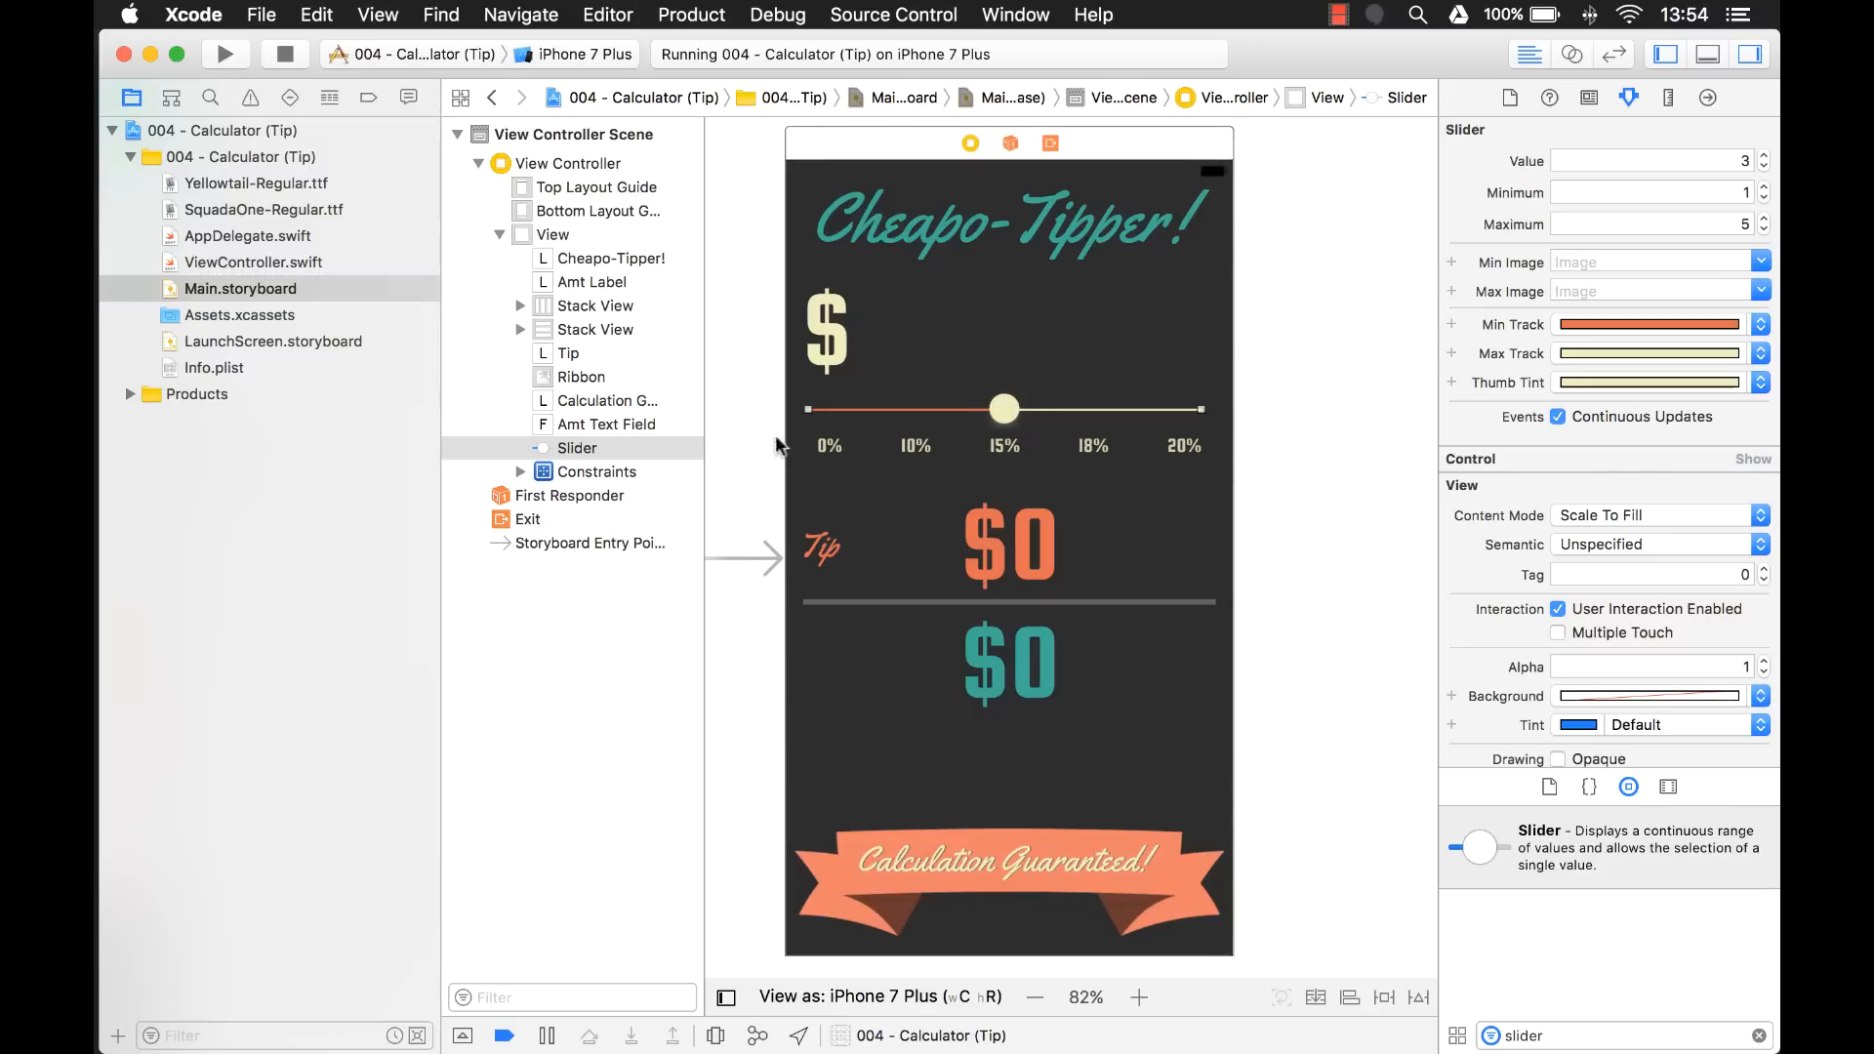
mouse_move(1282, 617)
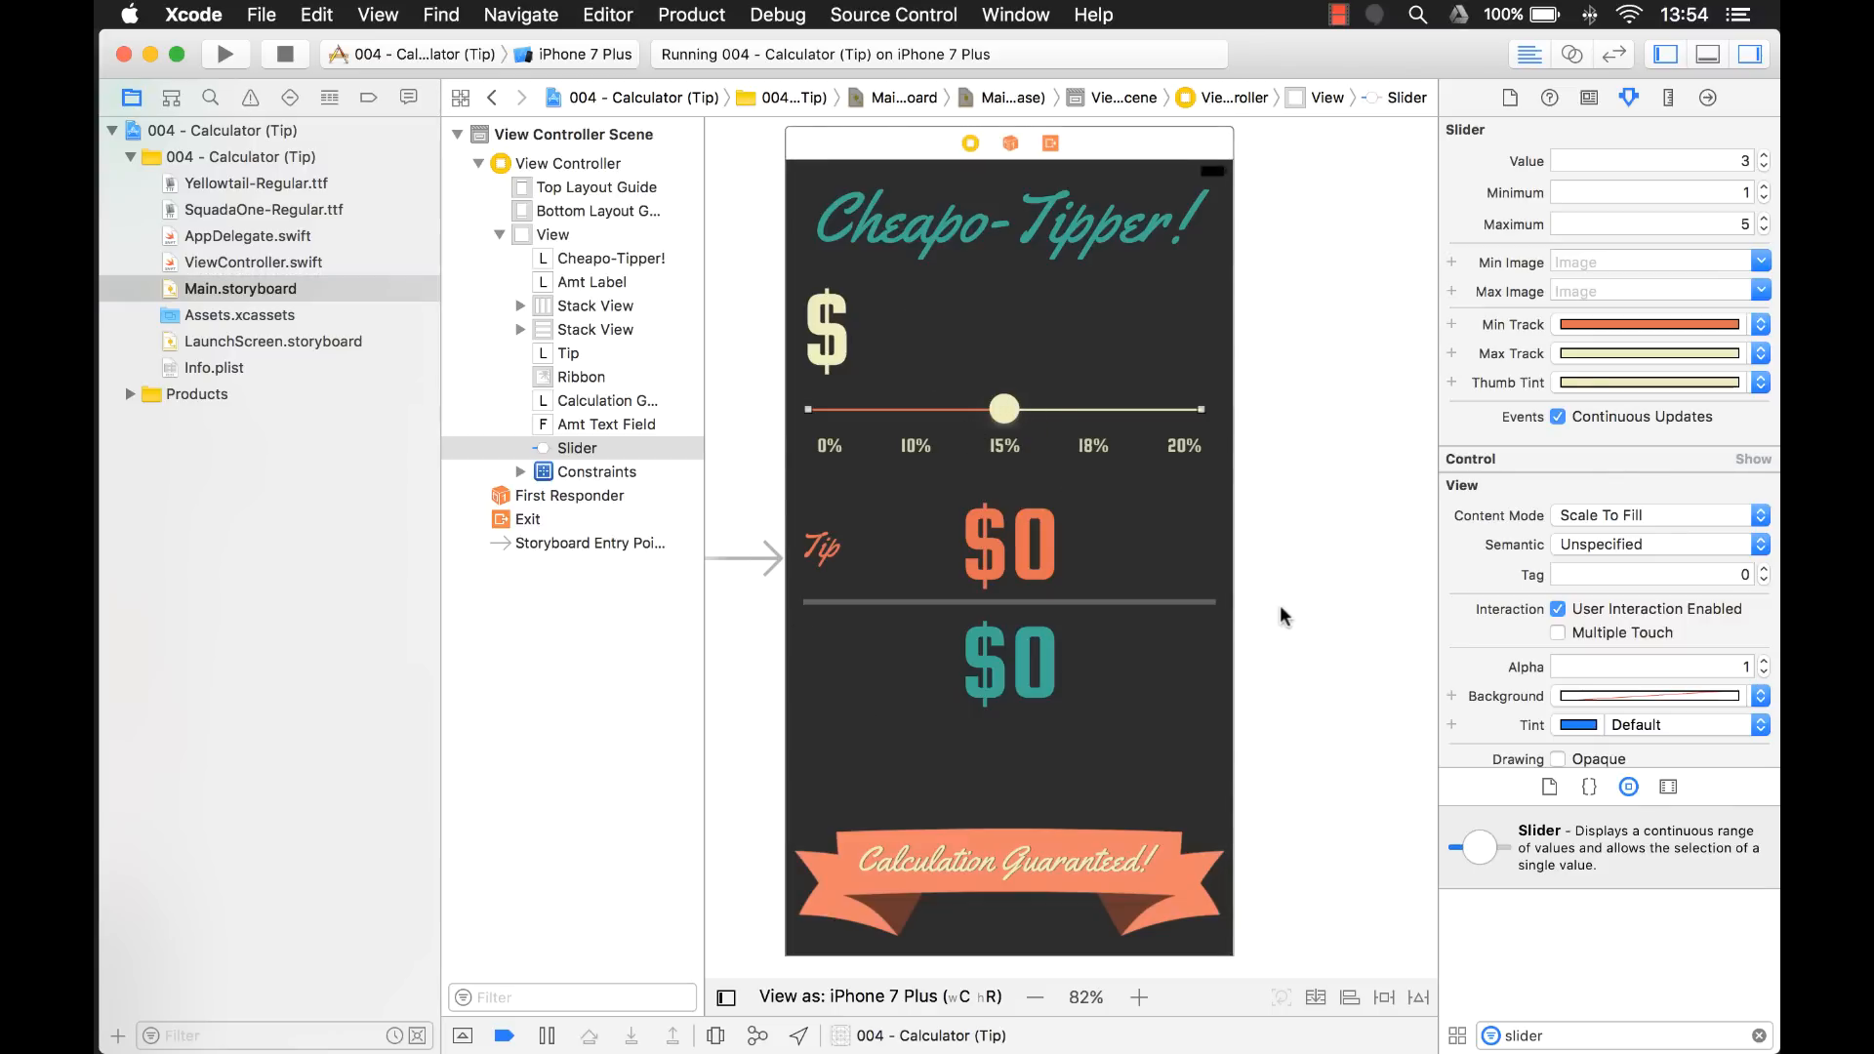
mouse_move(1292, 615)
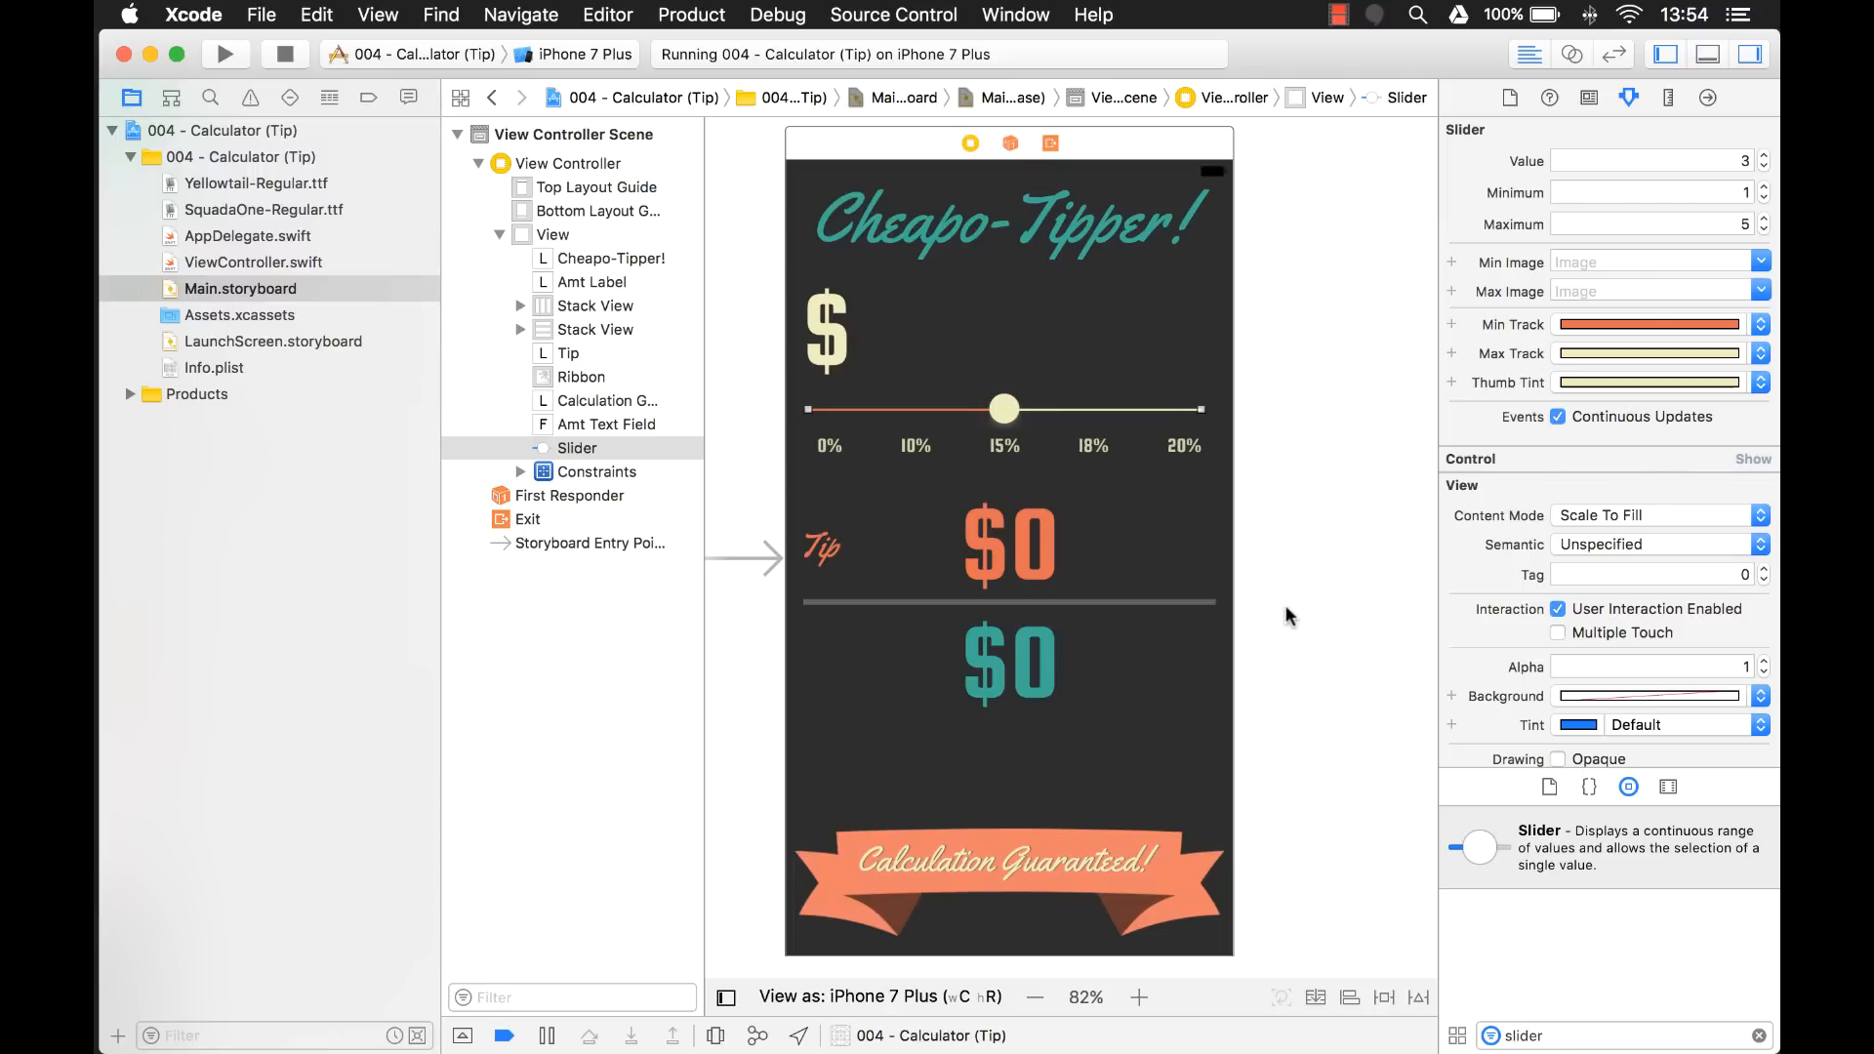
mouse_move(892, 549)
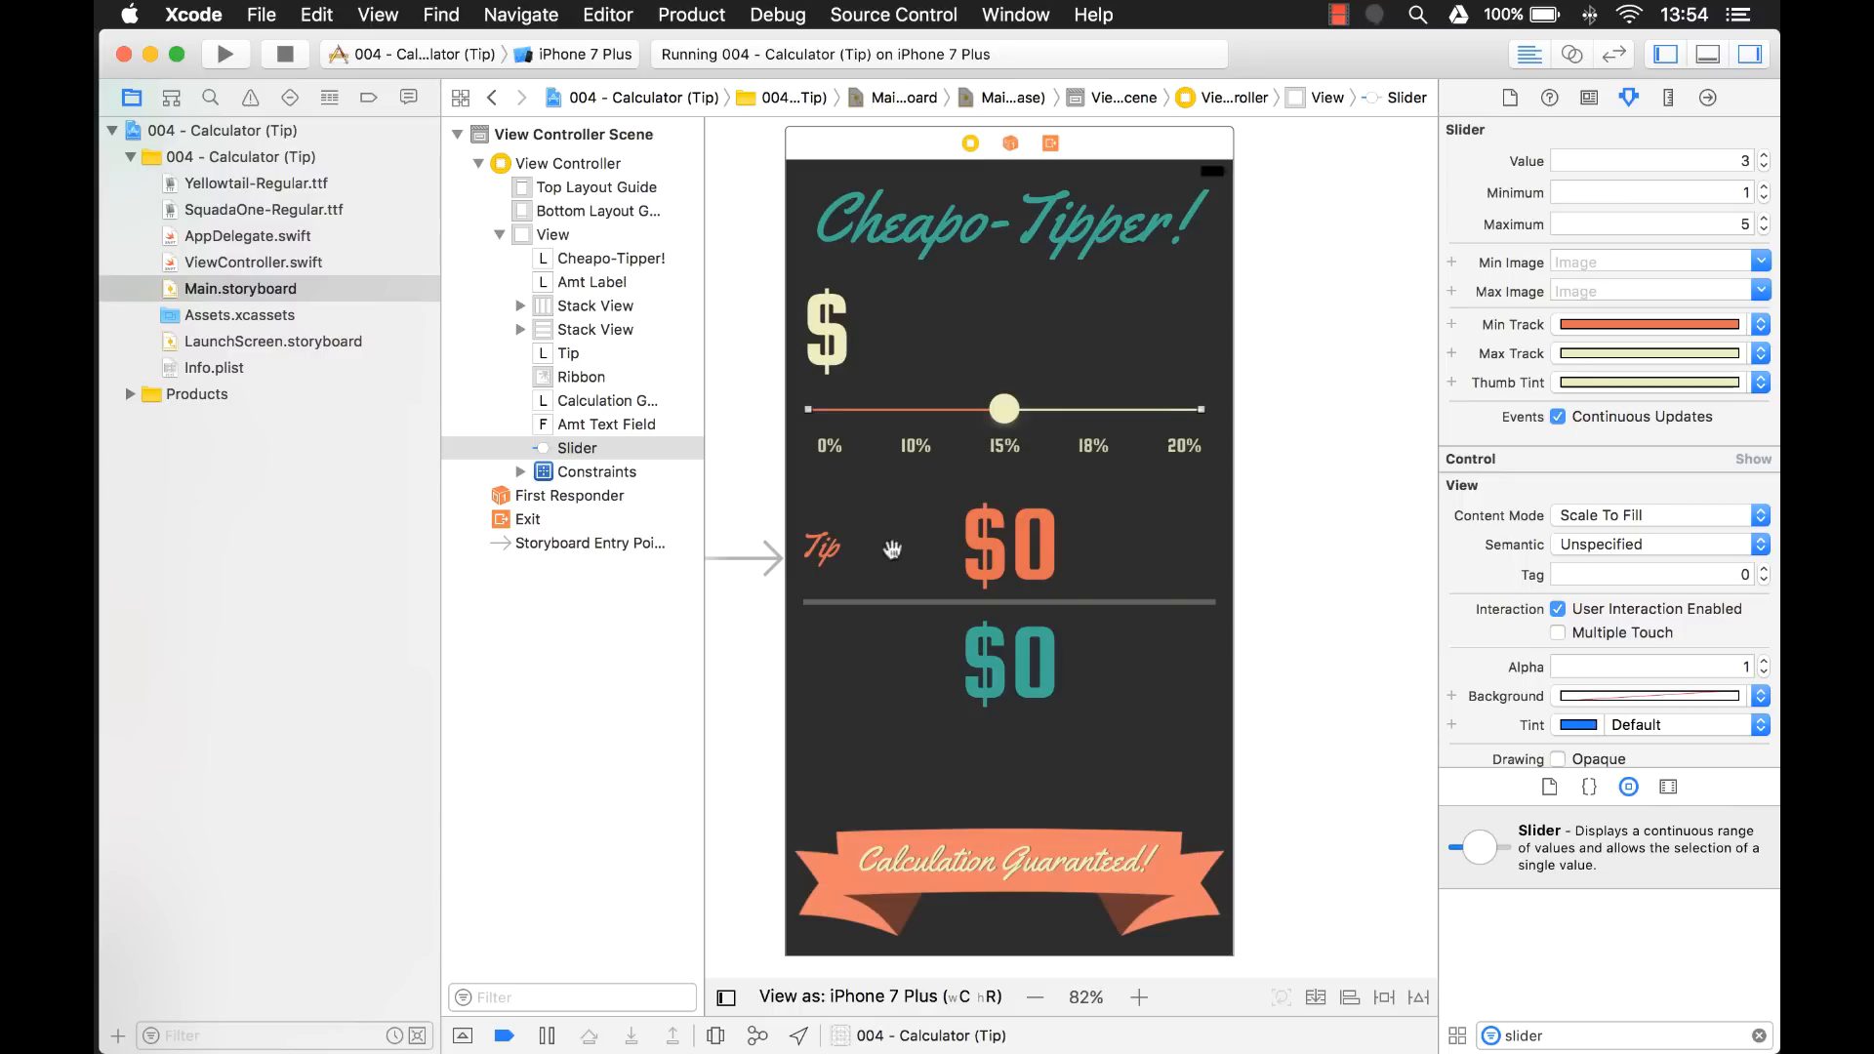
click(240, 157)
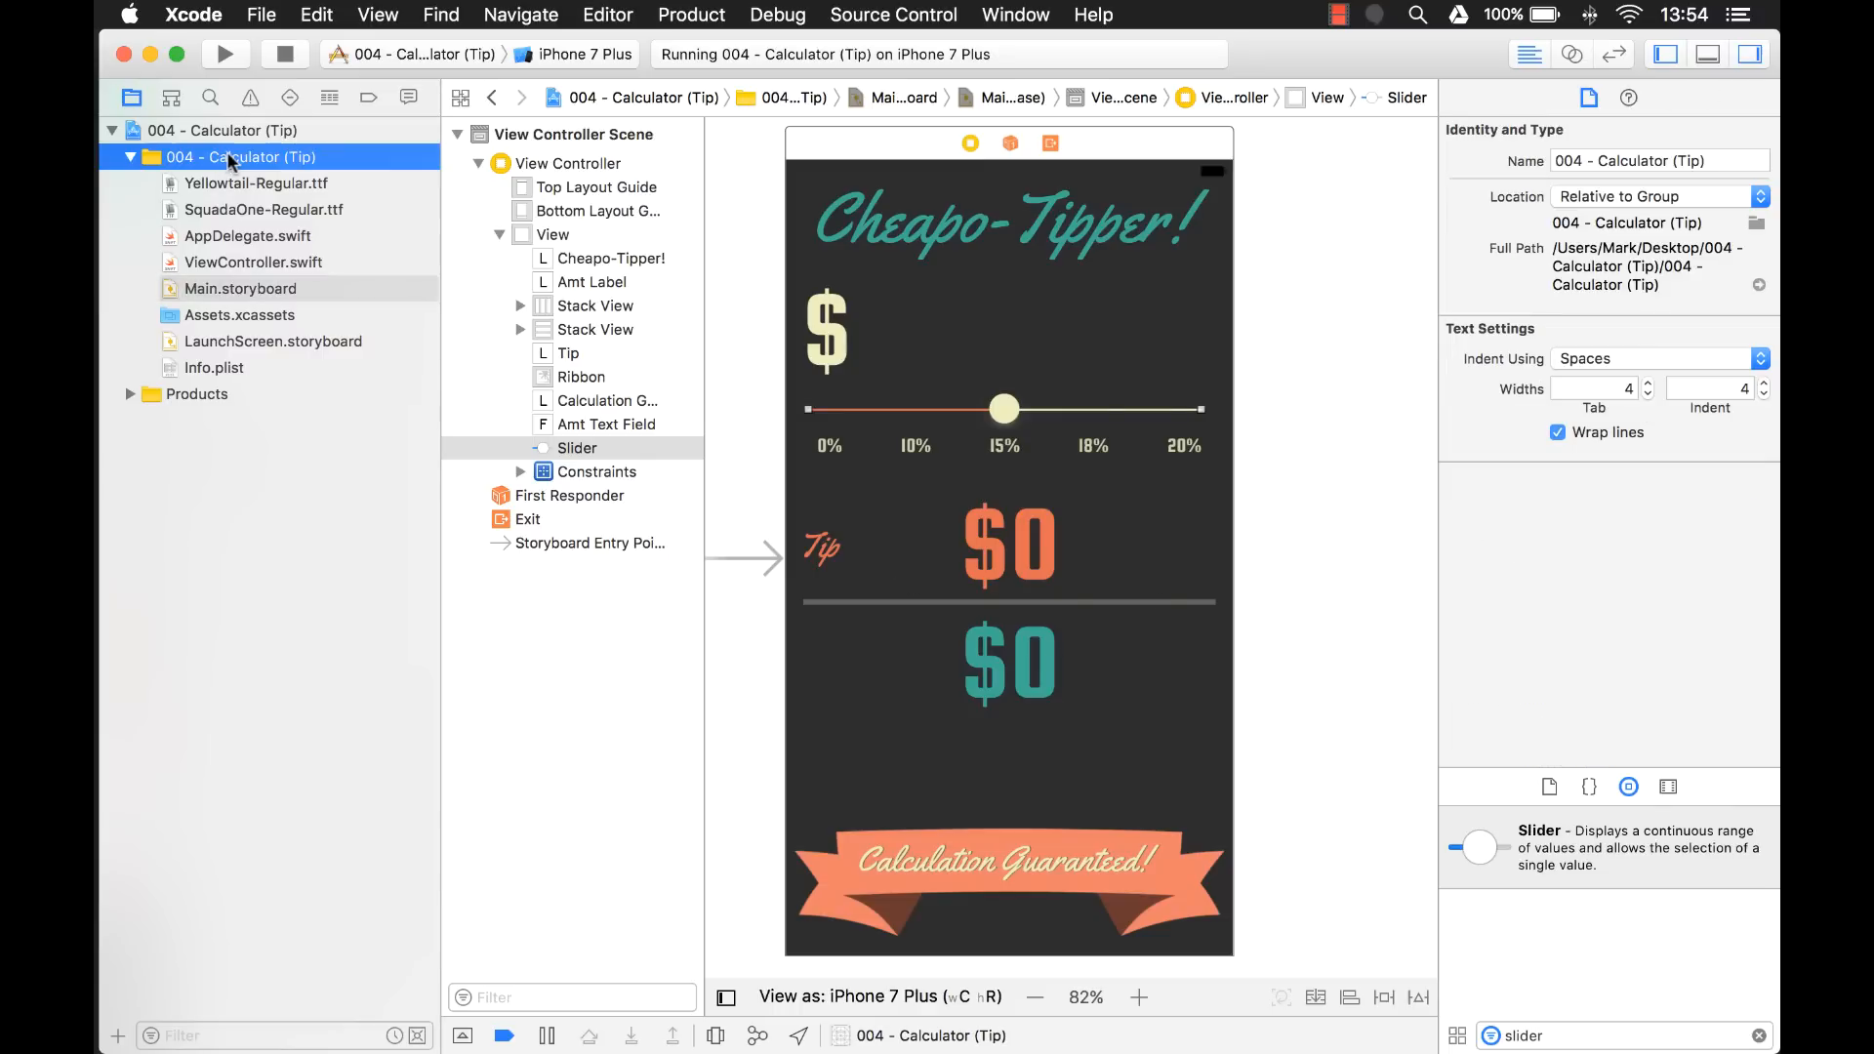
Start a new Cocoa Touch Class in the project group with UISlider as its superclass.
right_click(238, 156)
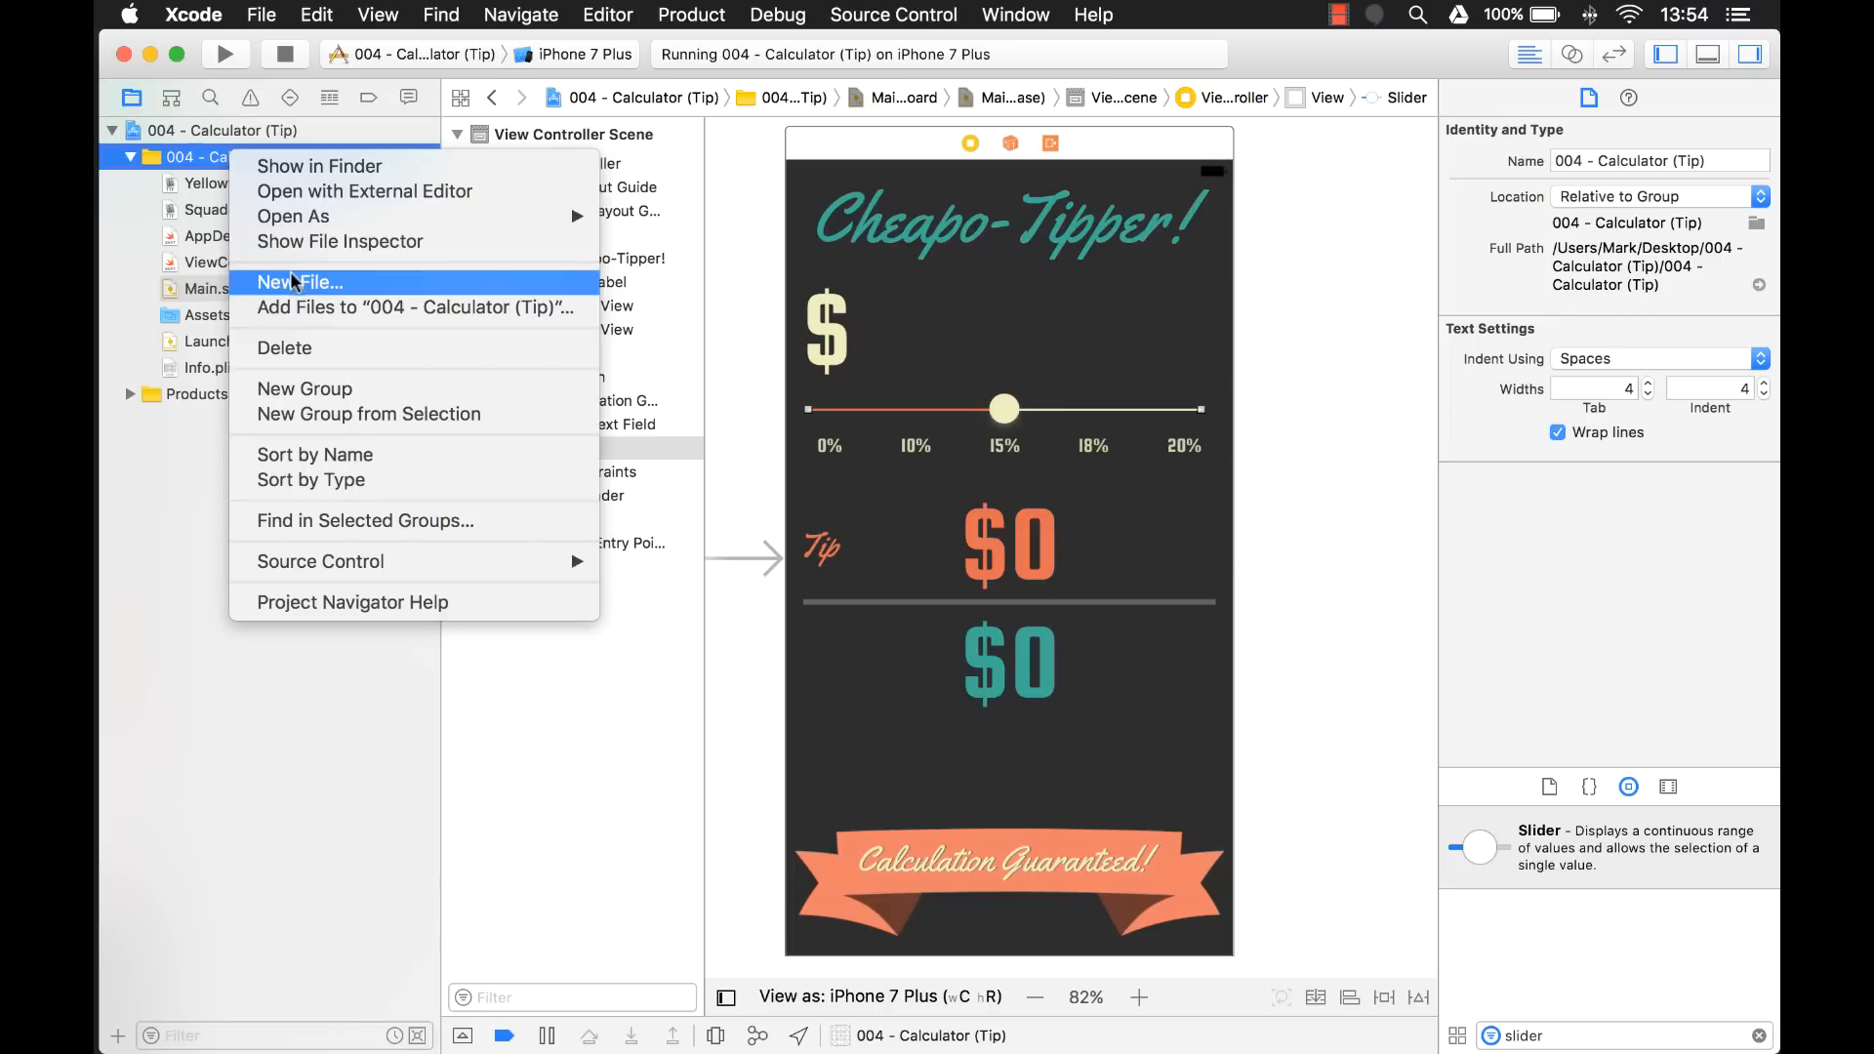
click(300, 281)
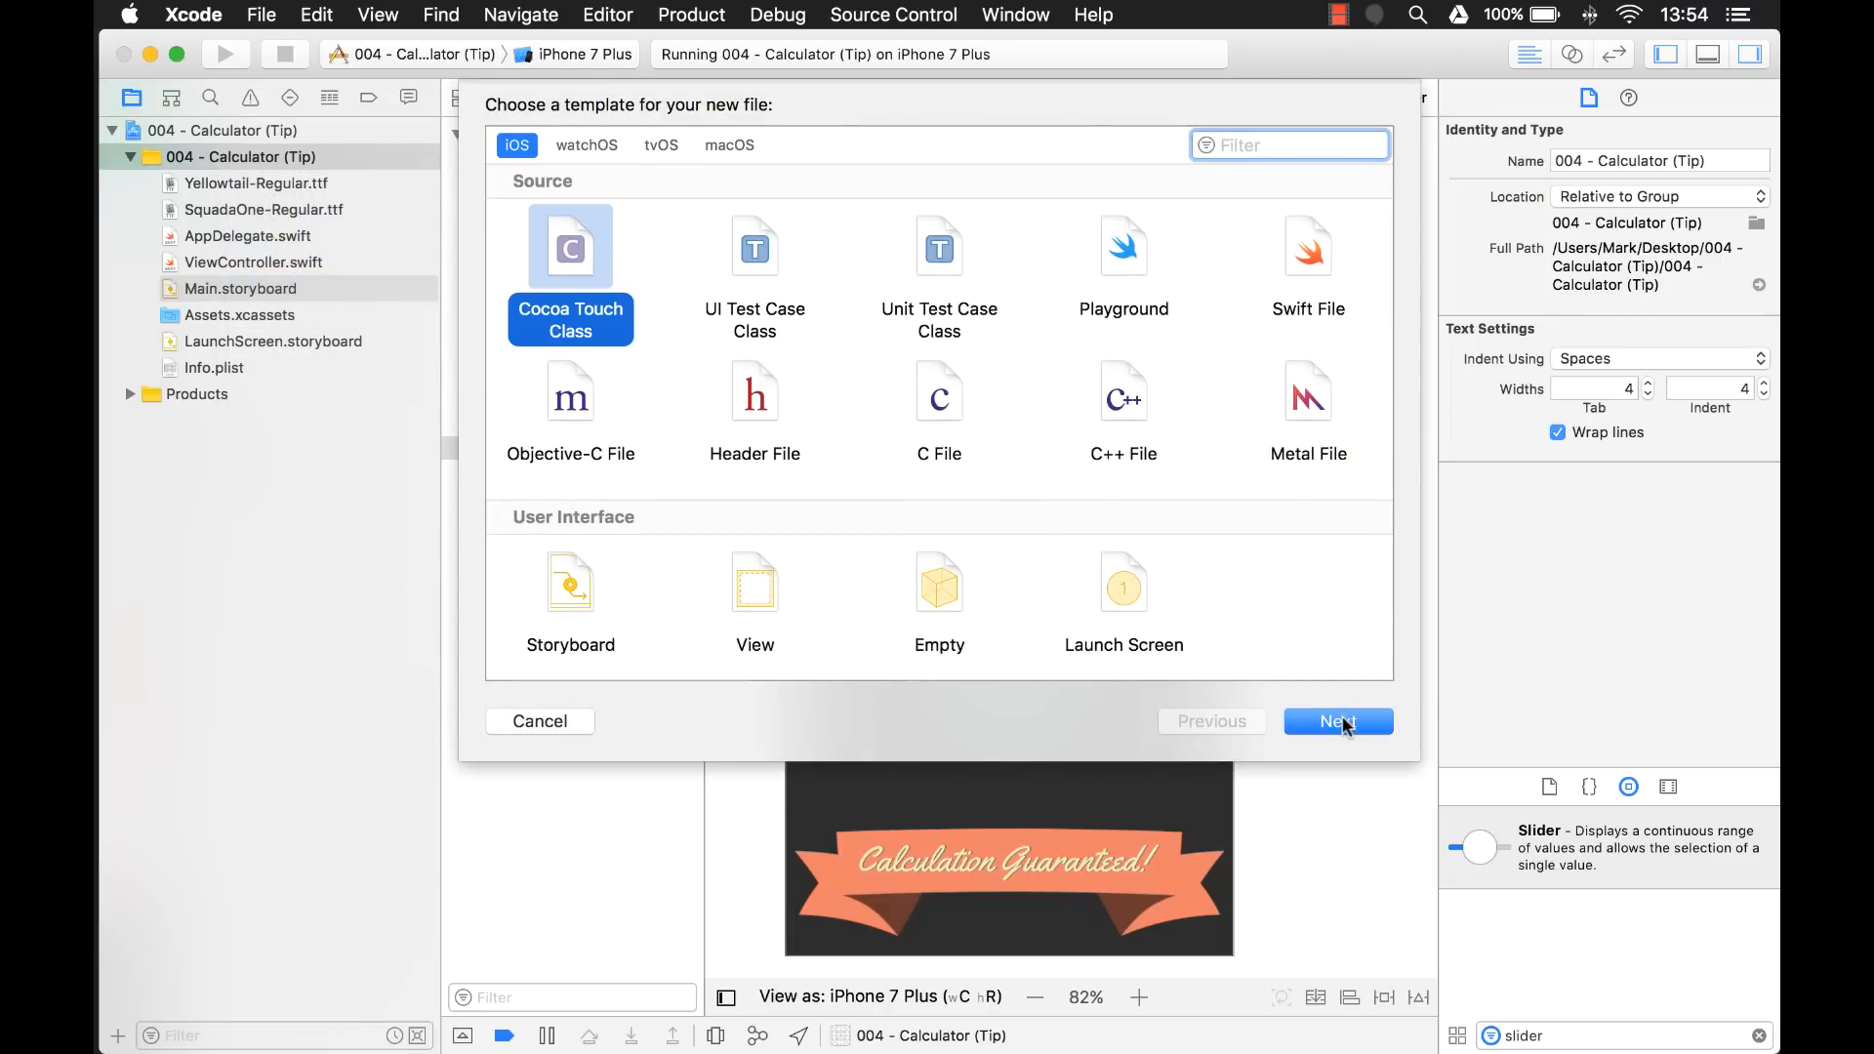
click(1337, 720)
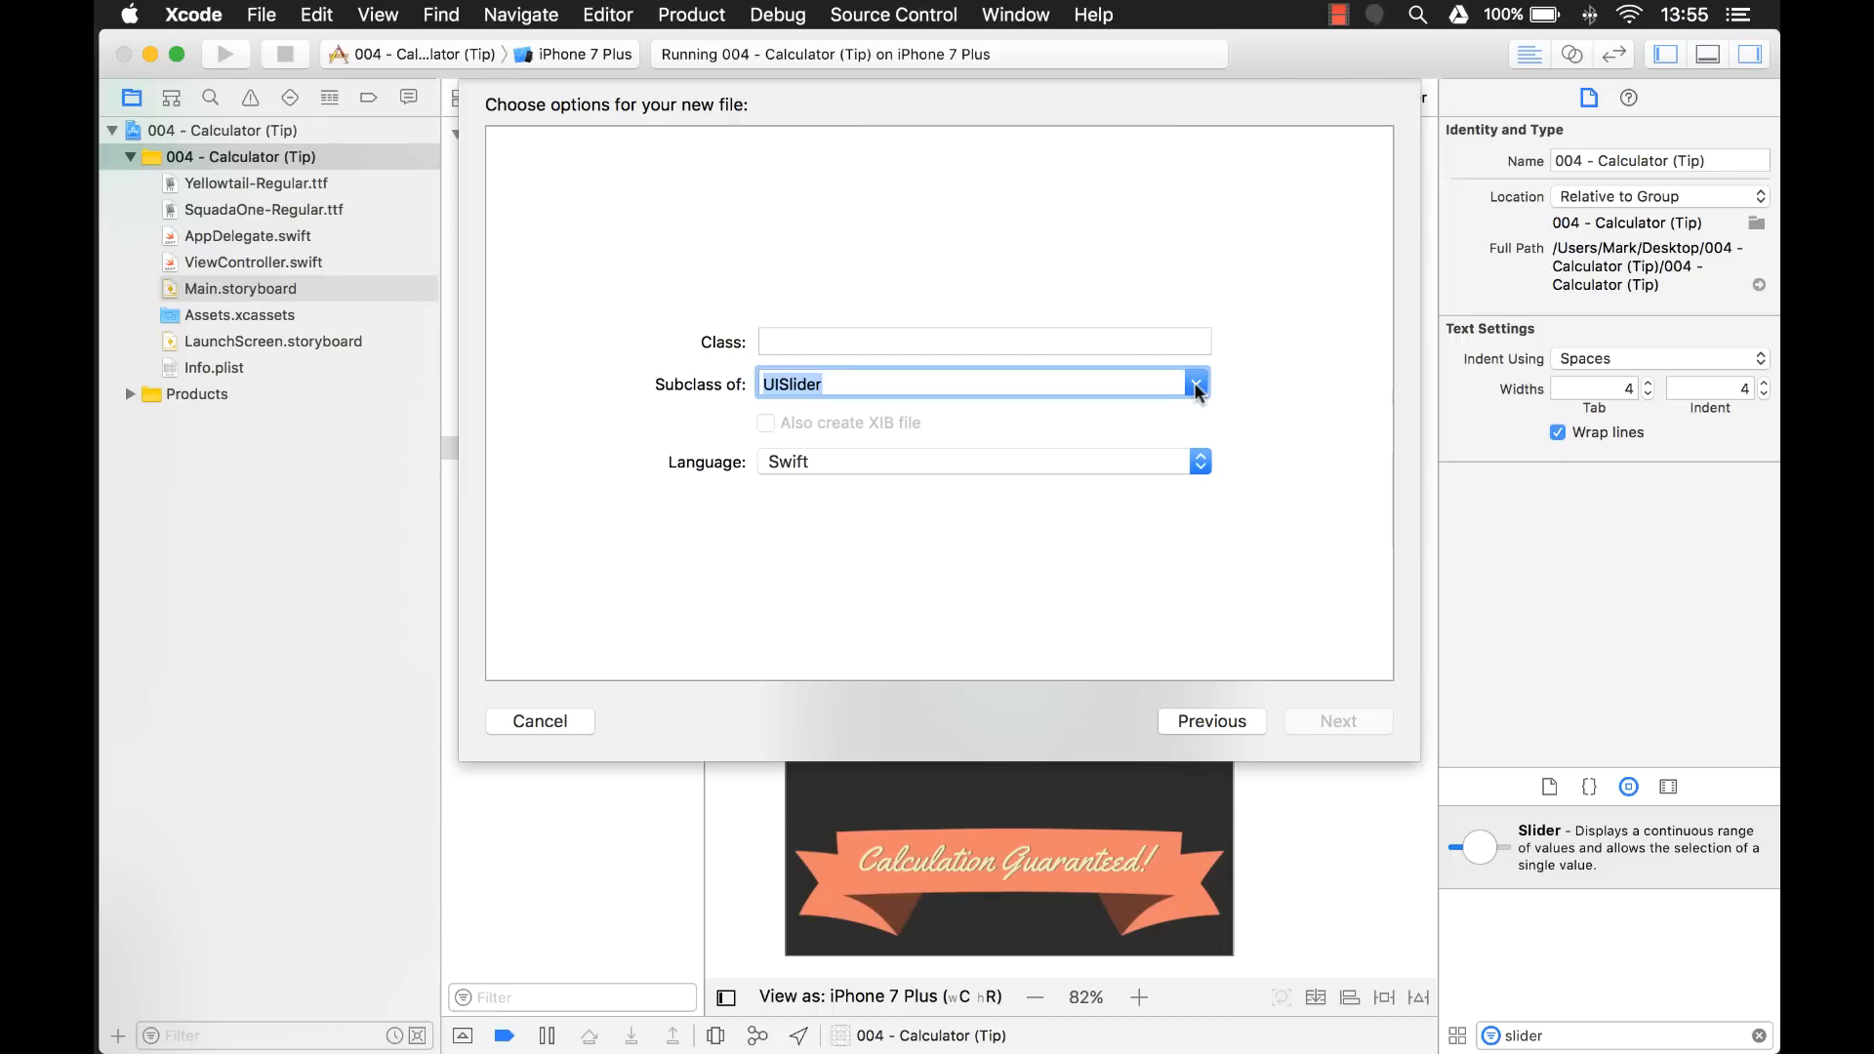
click(1195, 382)
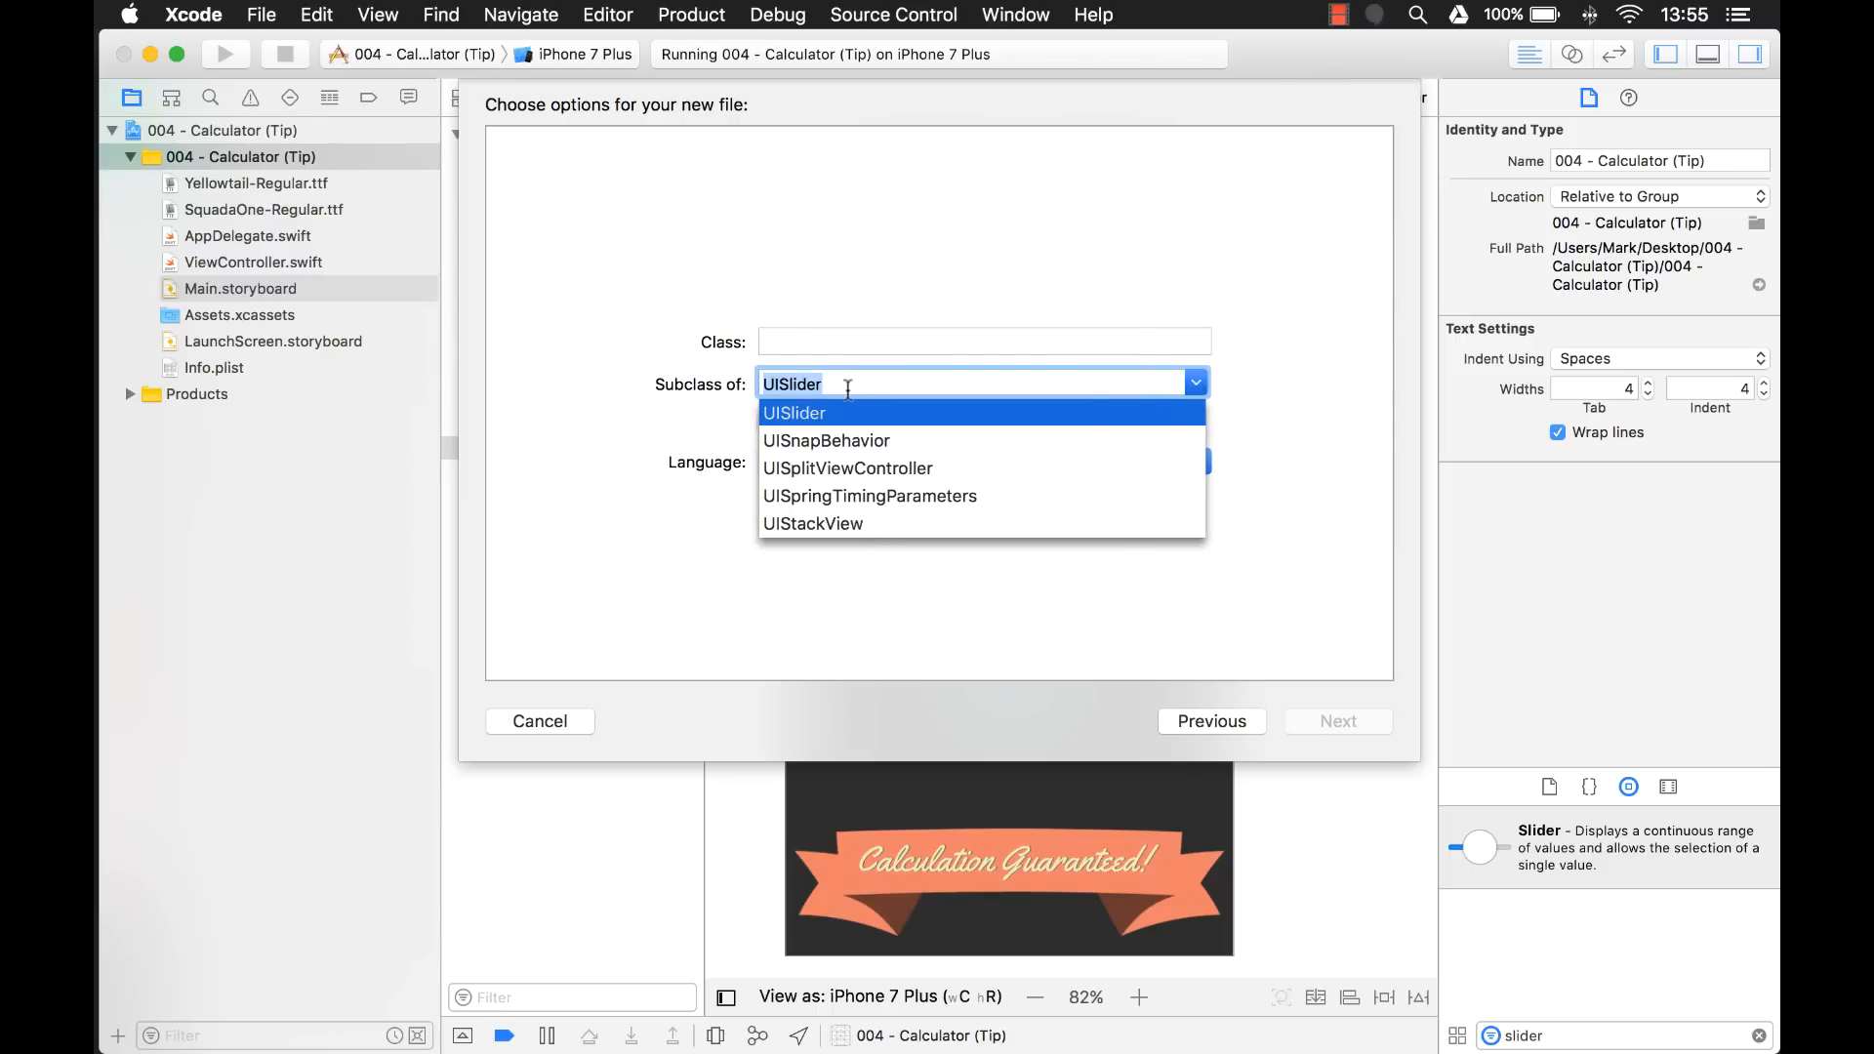
click(794, 412)
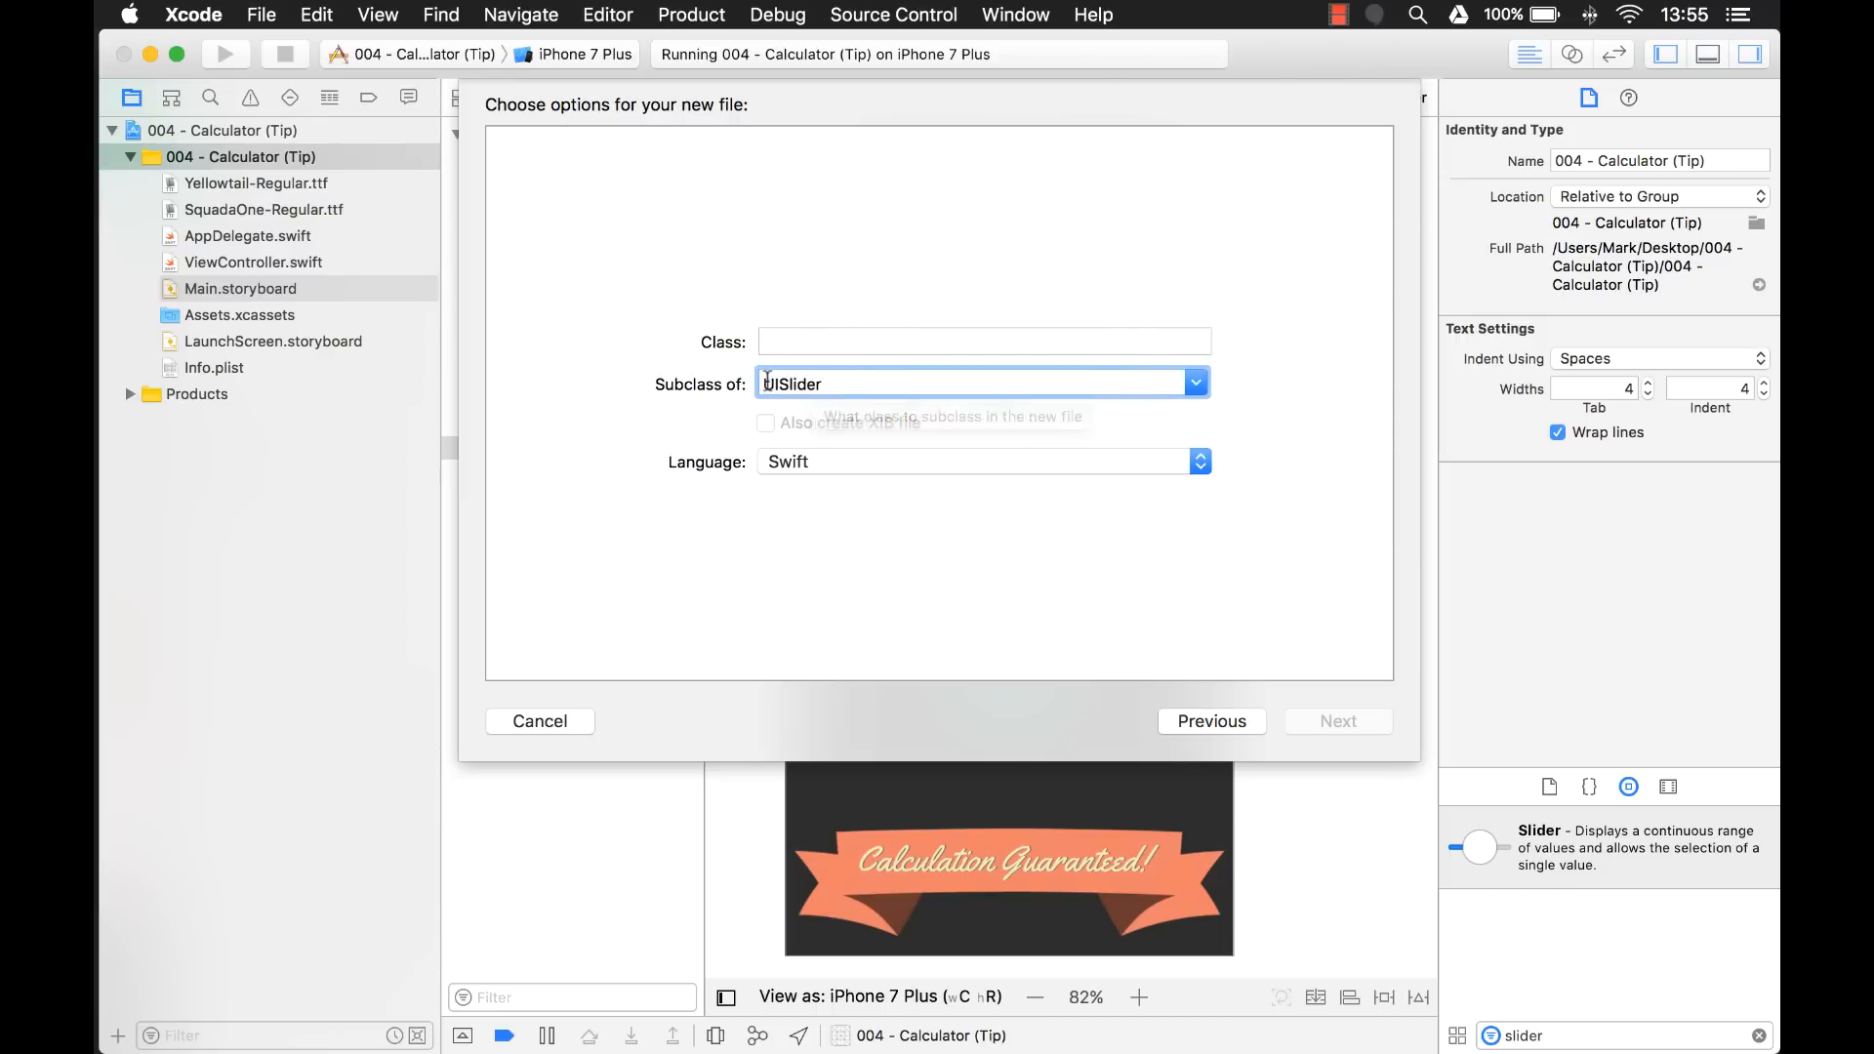
Name the class DesignableSlider and create the new Swift file in the project.
click(981, 342)
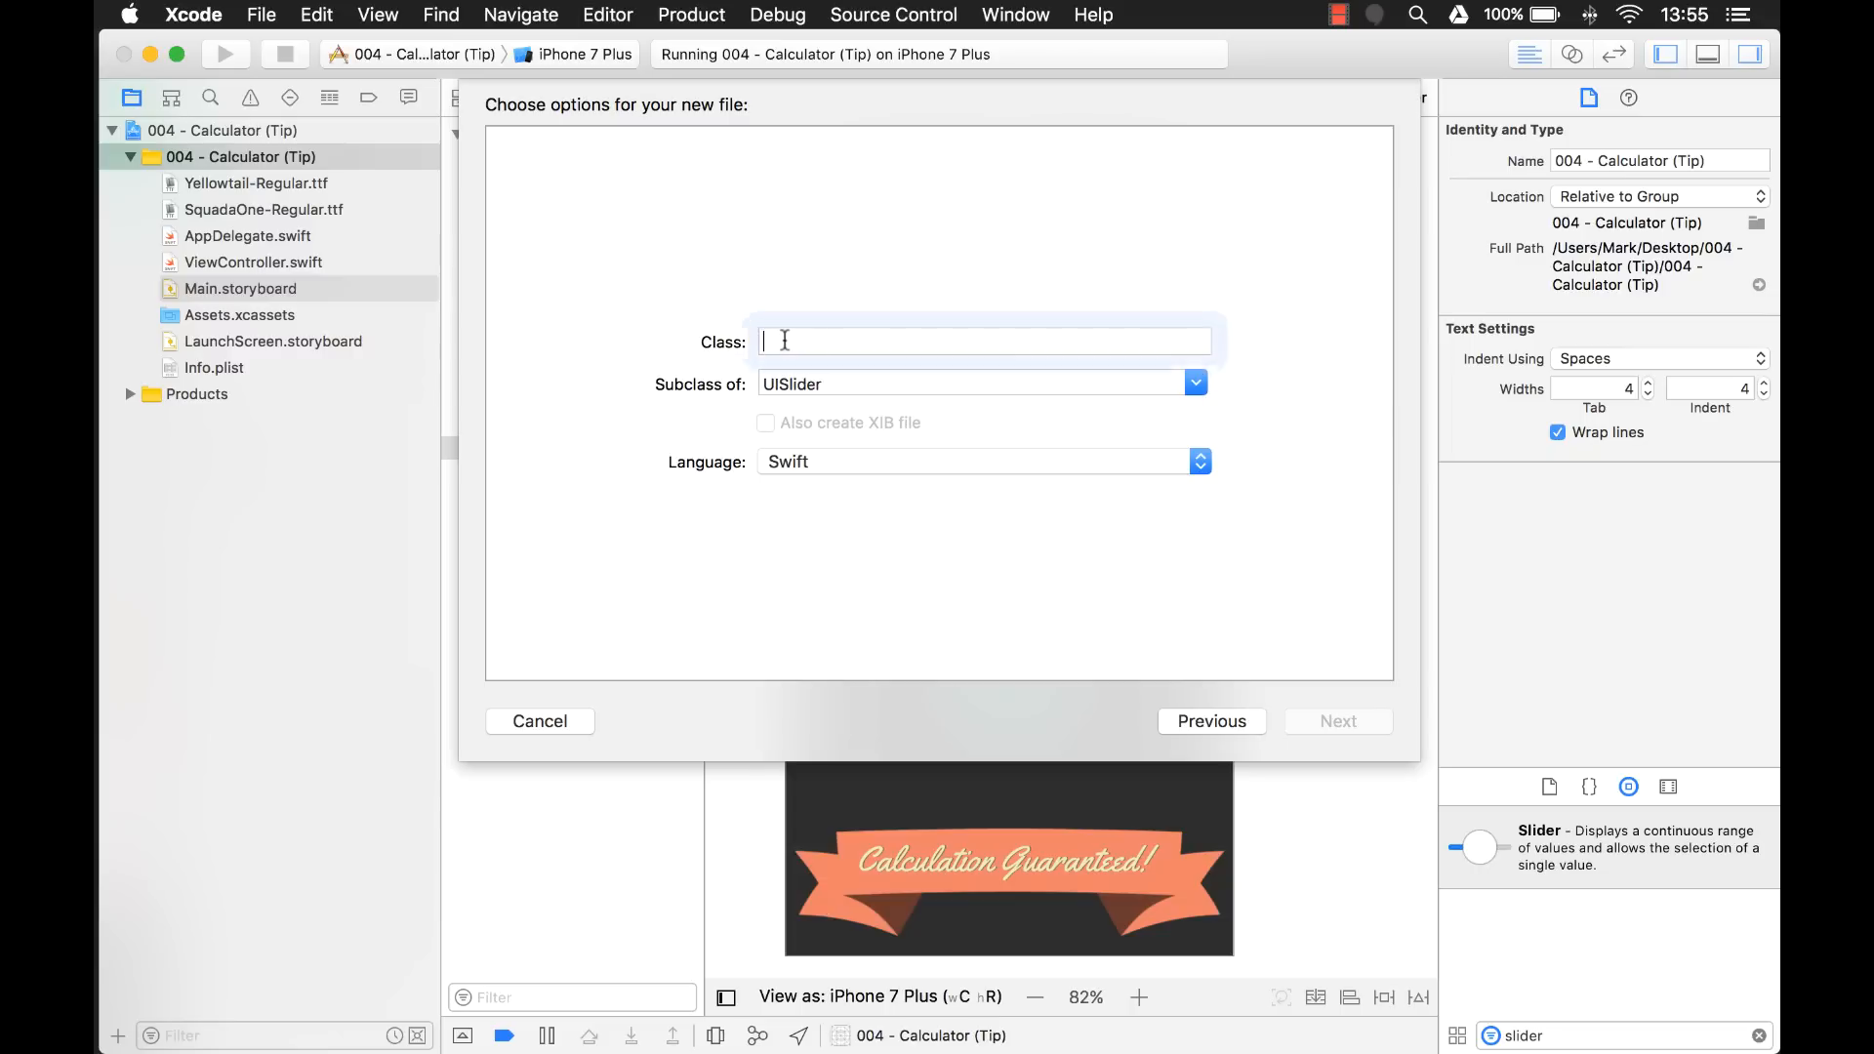
click(982, 340)
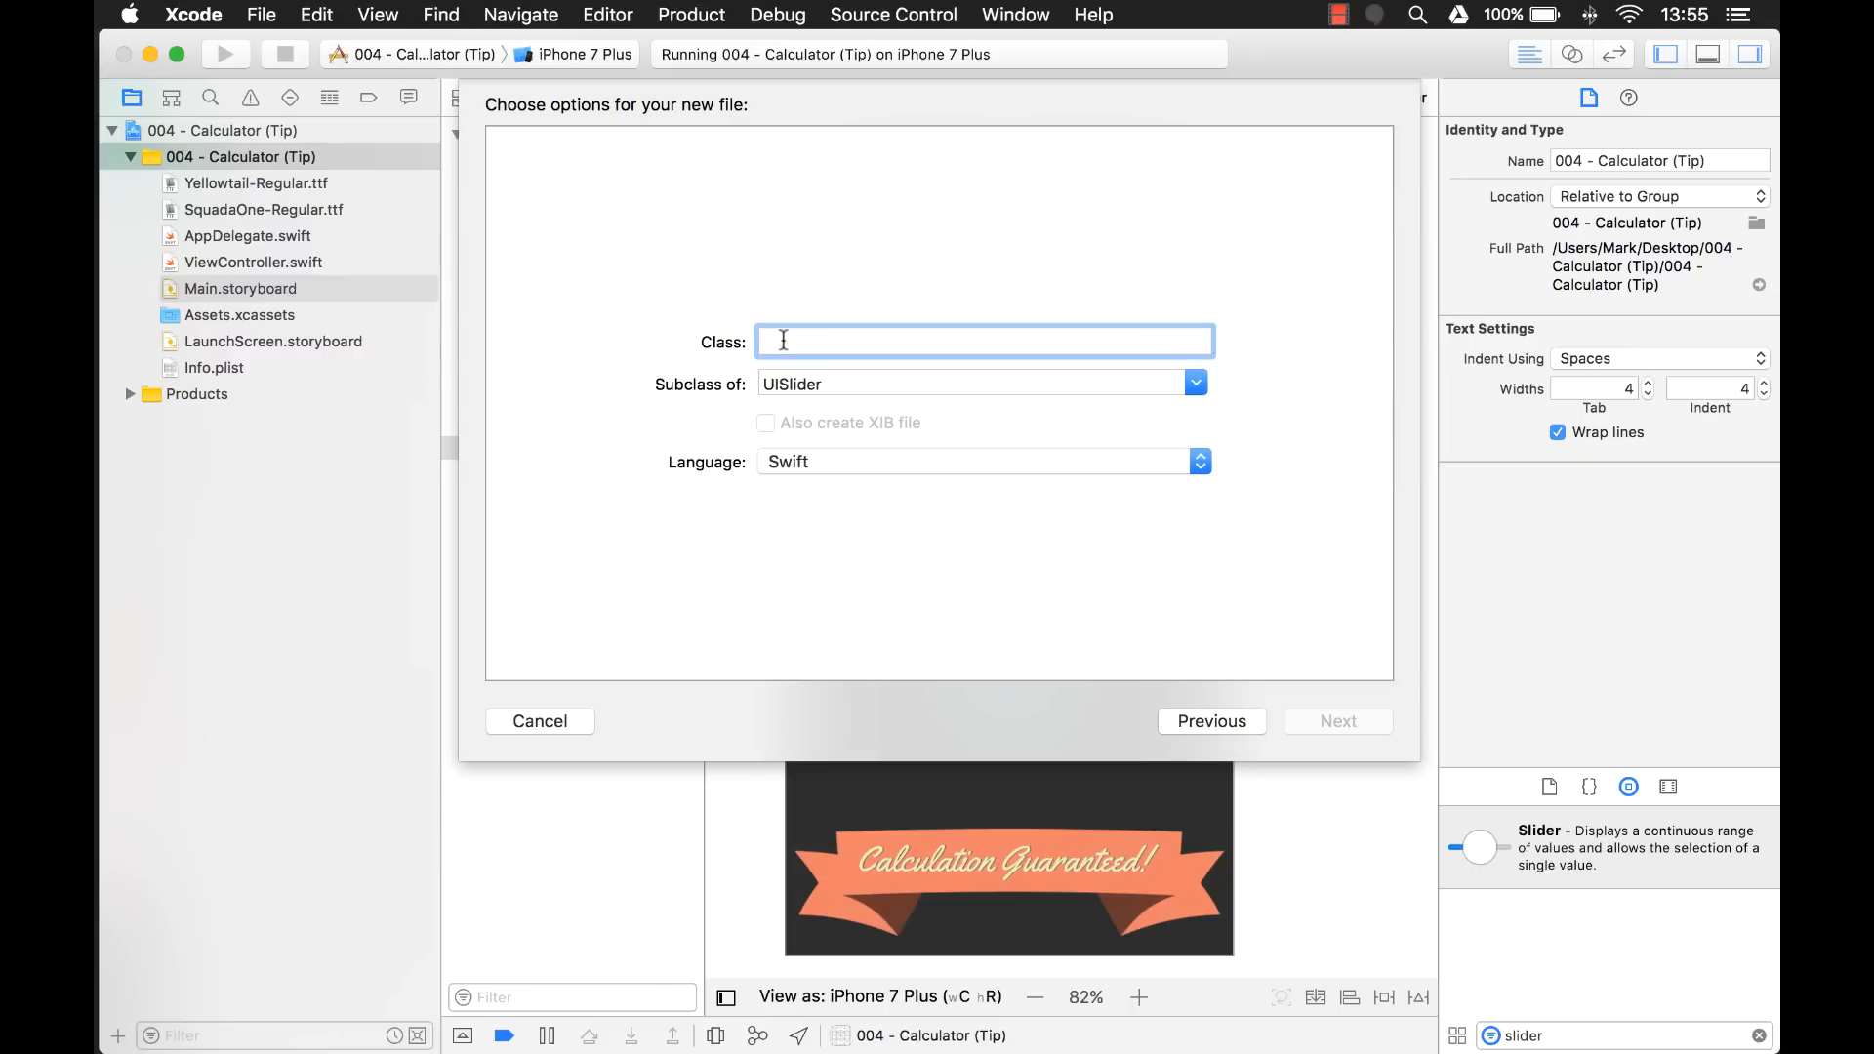
text(DesignableSli)
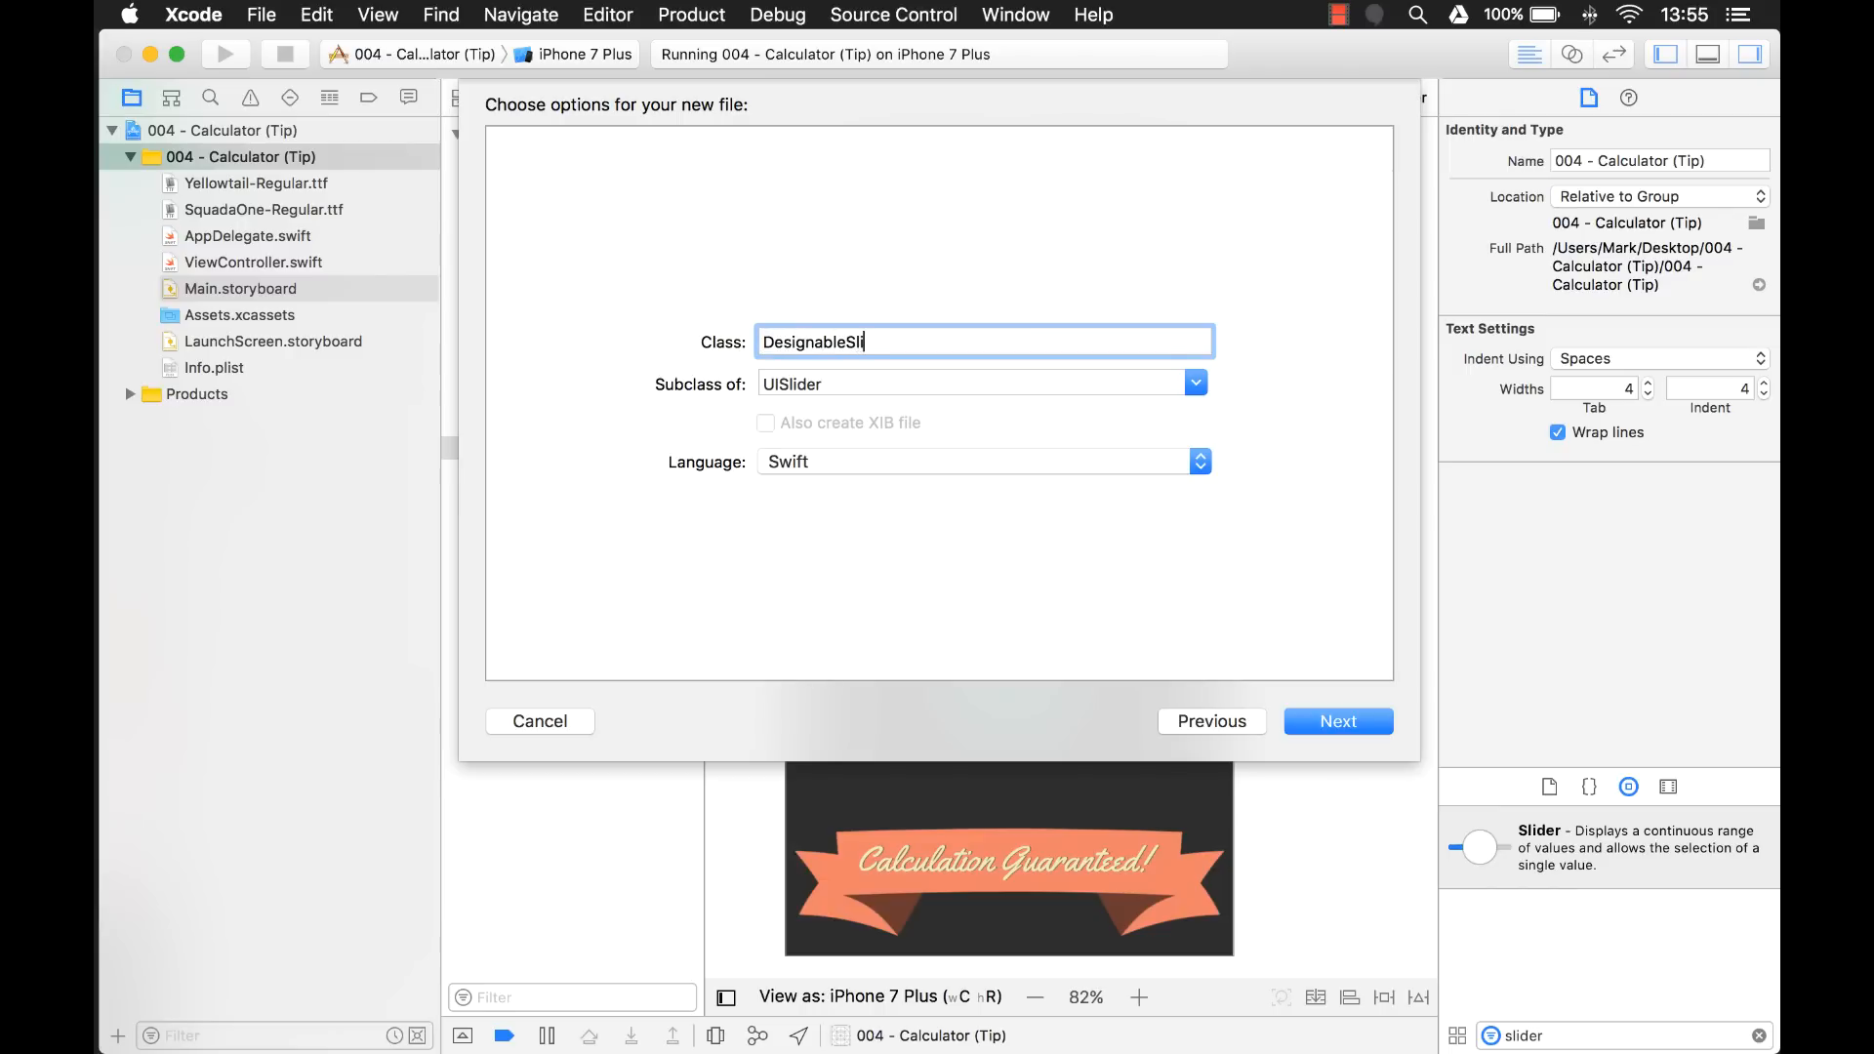
click(1337, 721)
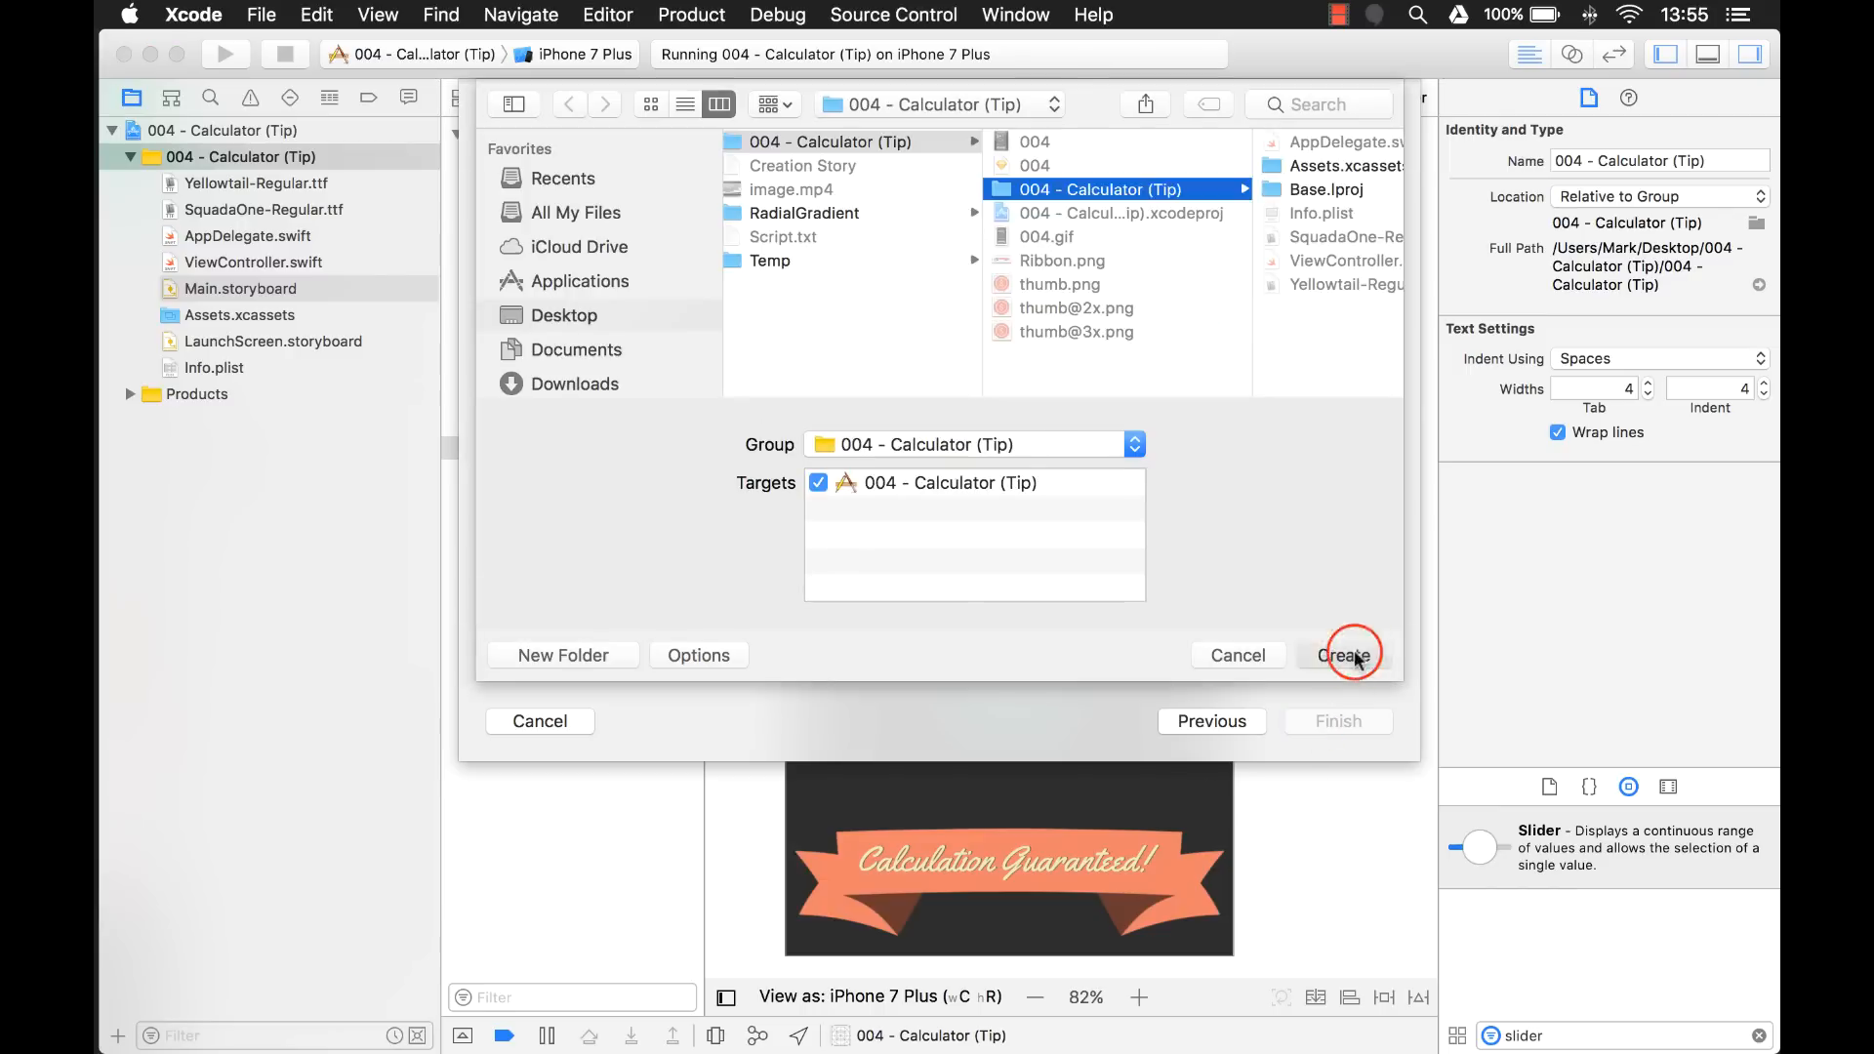
click(1343, 656)
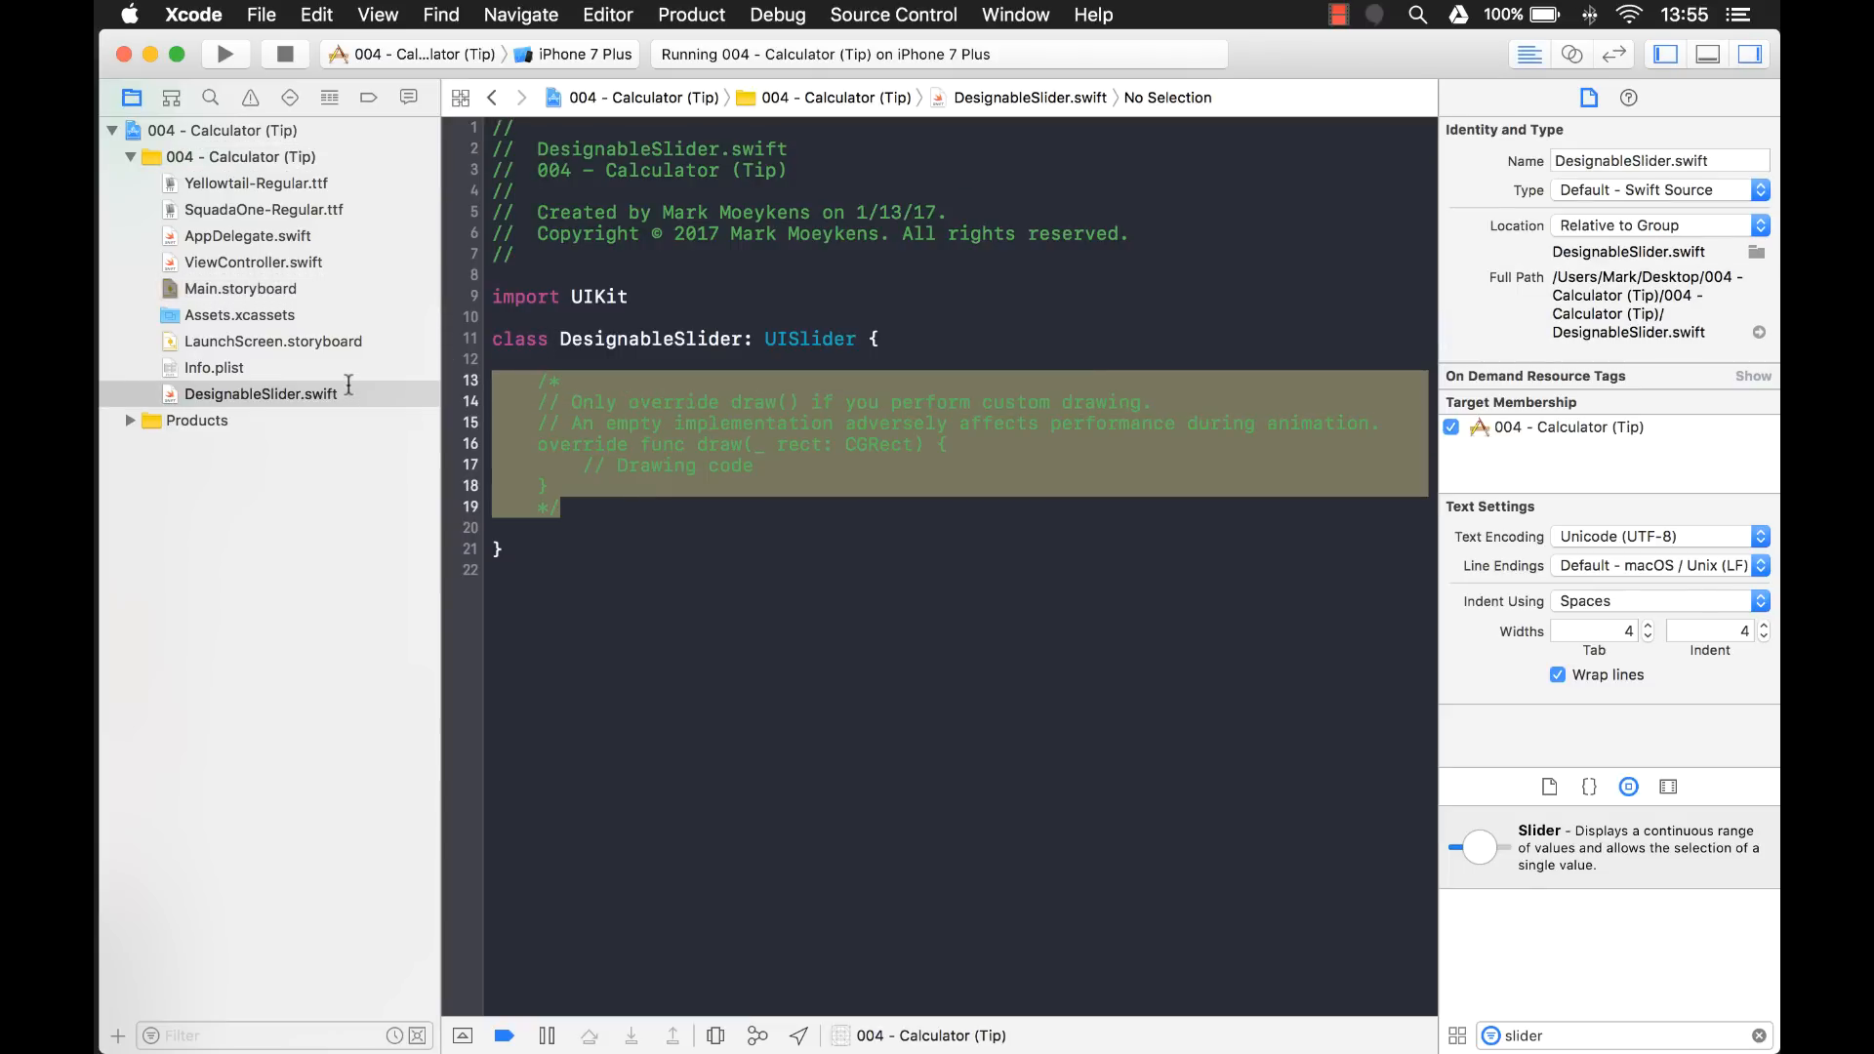
key(delete)
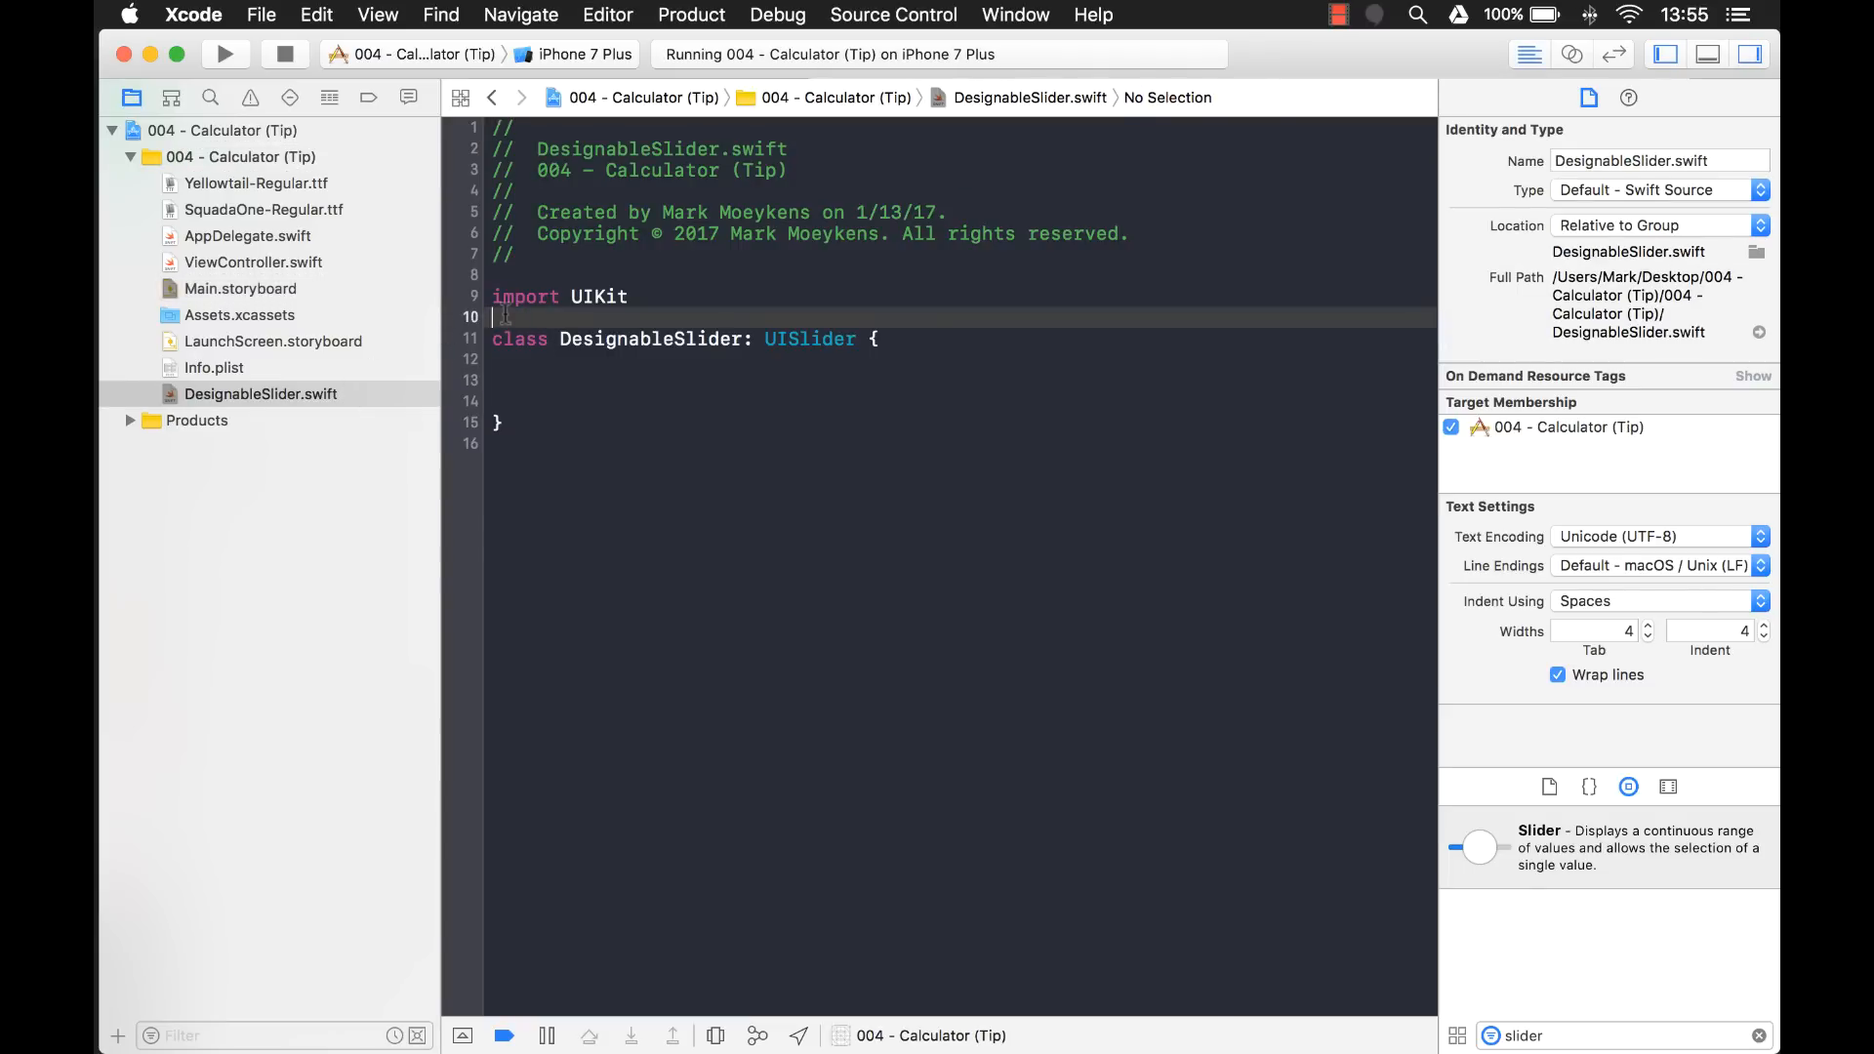
key(return)
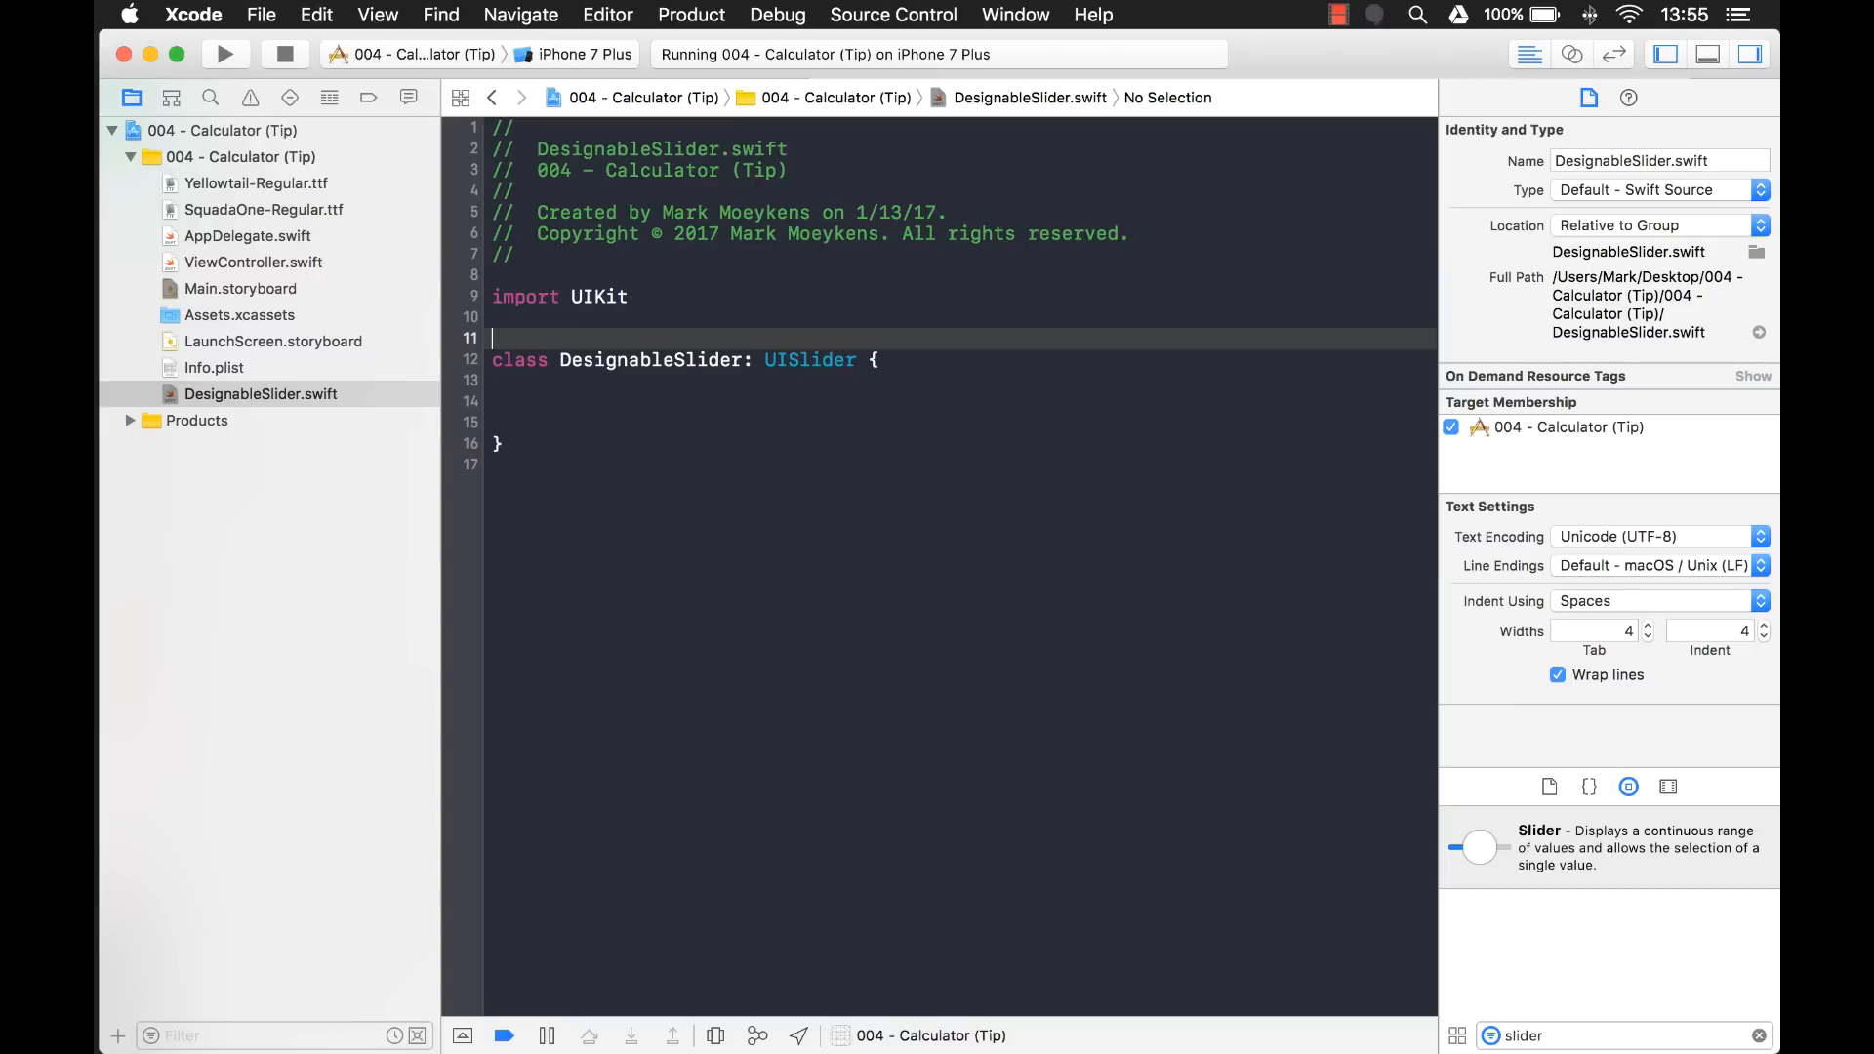
text(@)
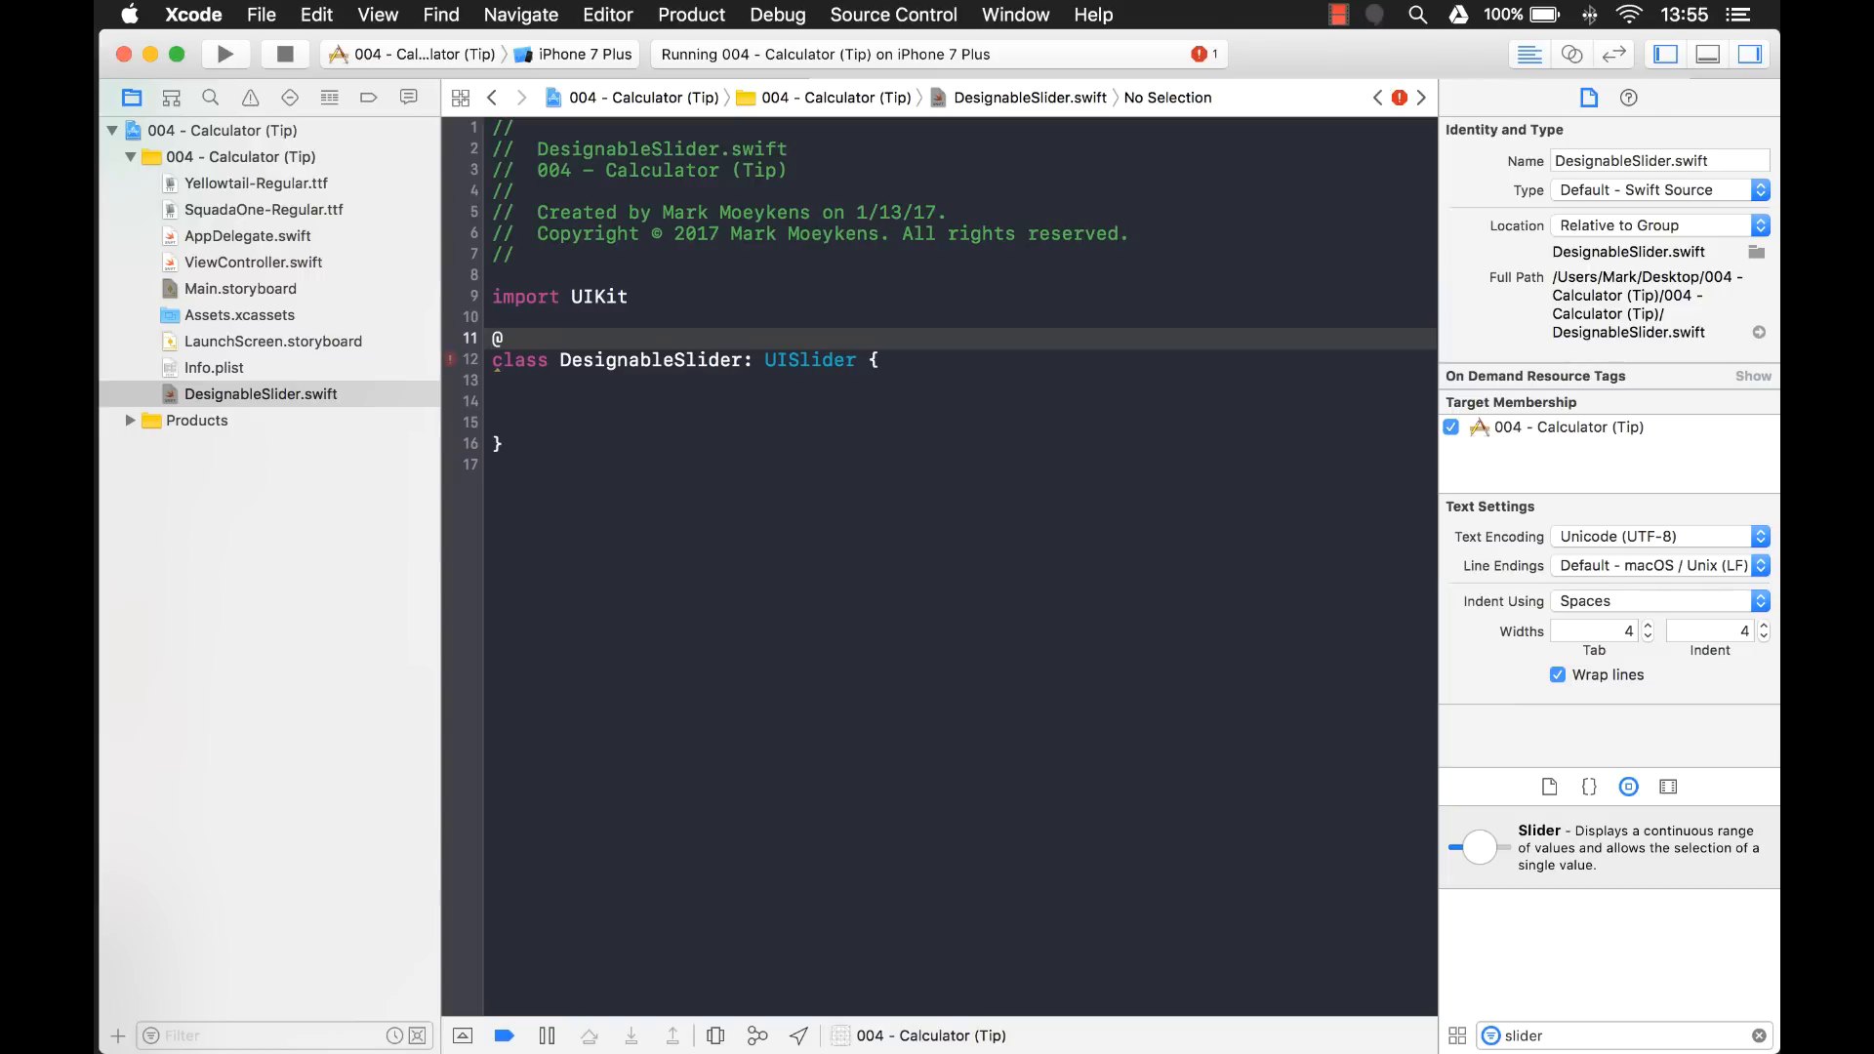
text(IBDesignable)
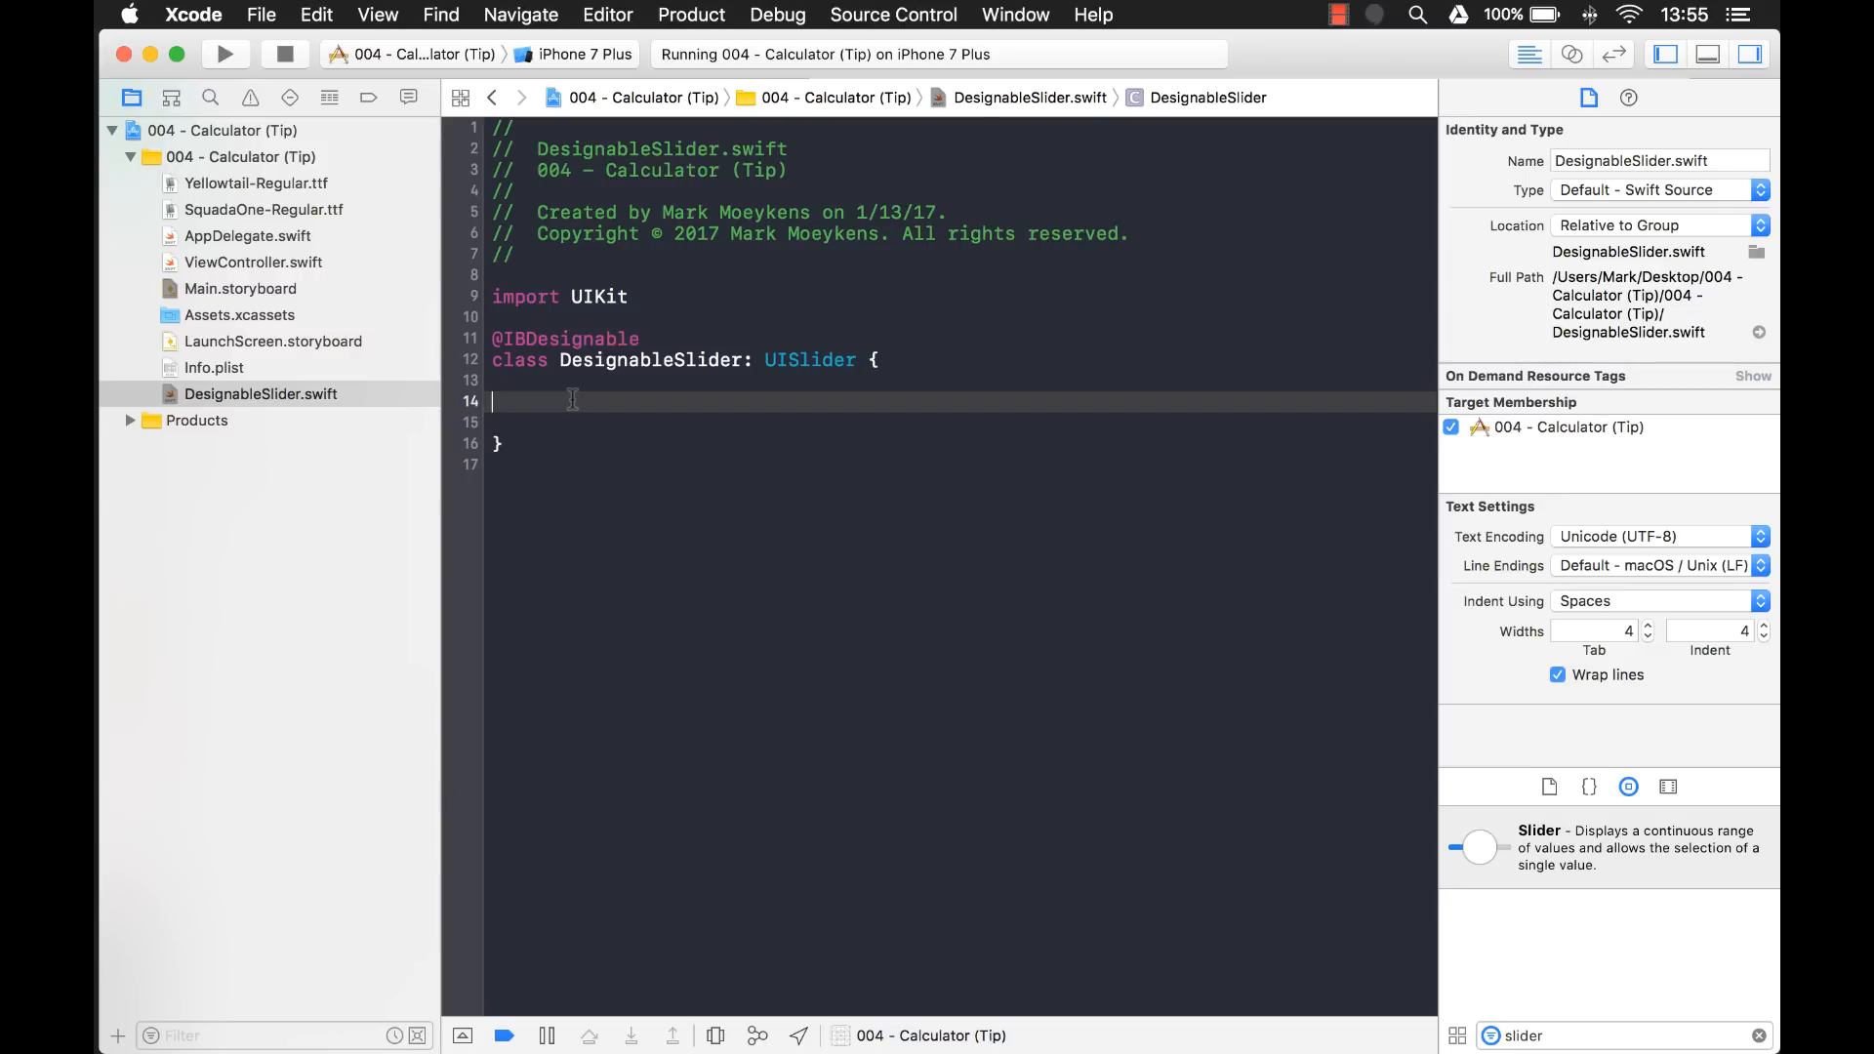
text(@)
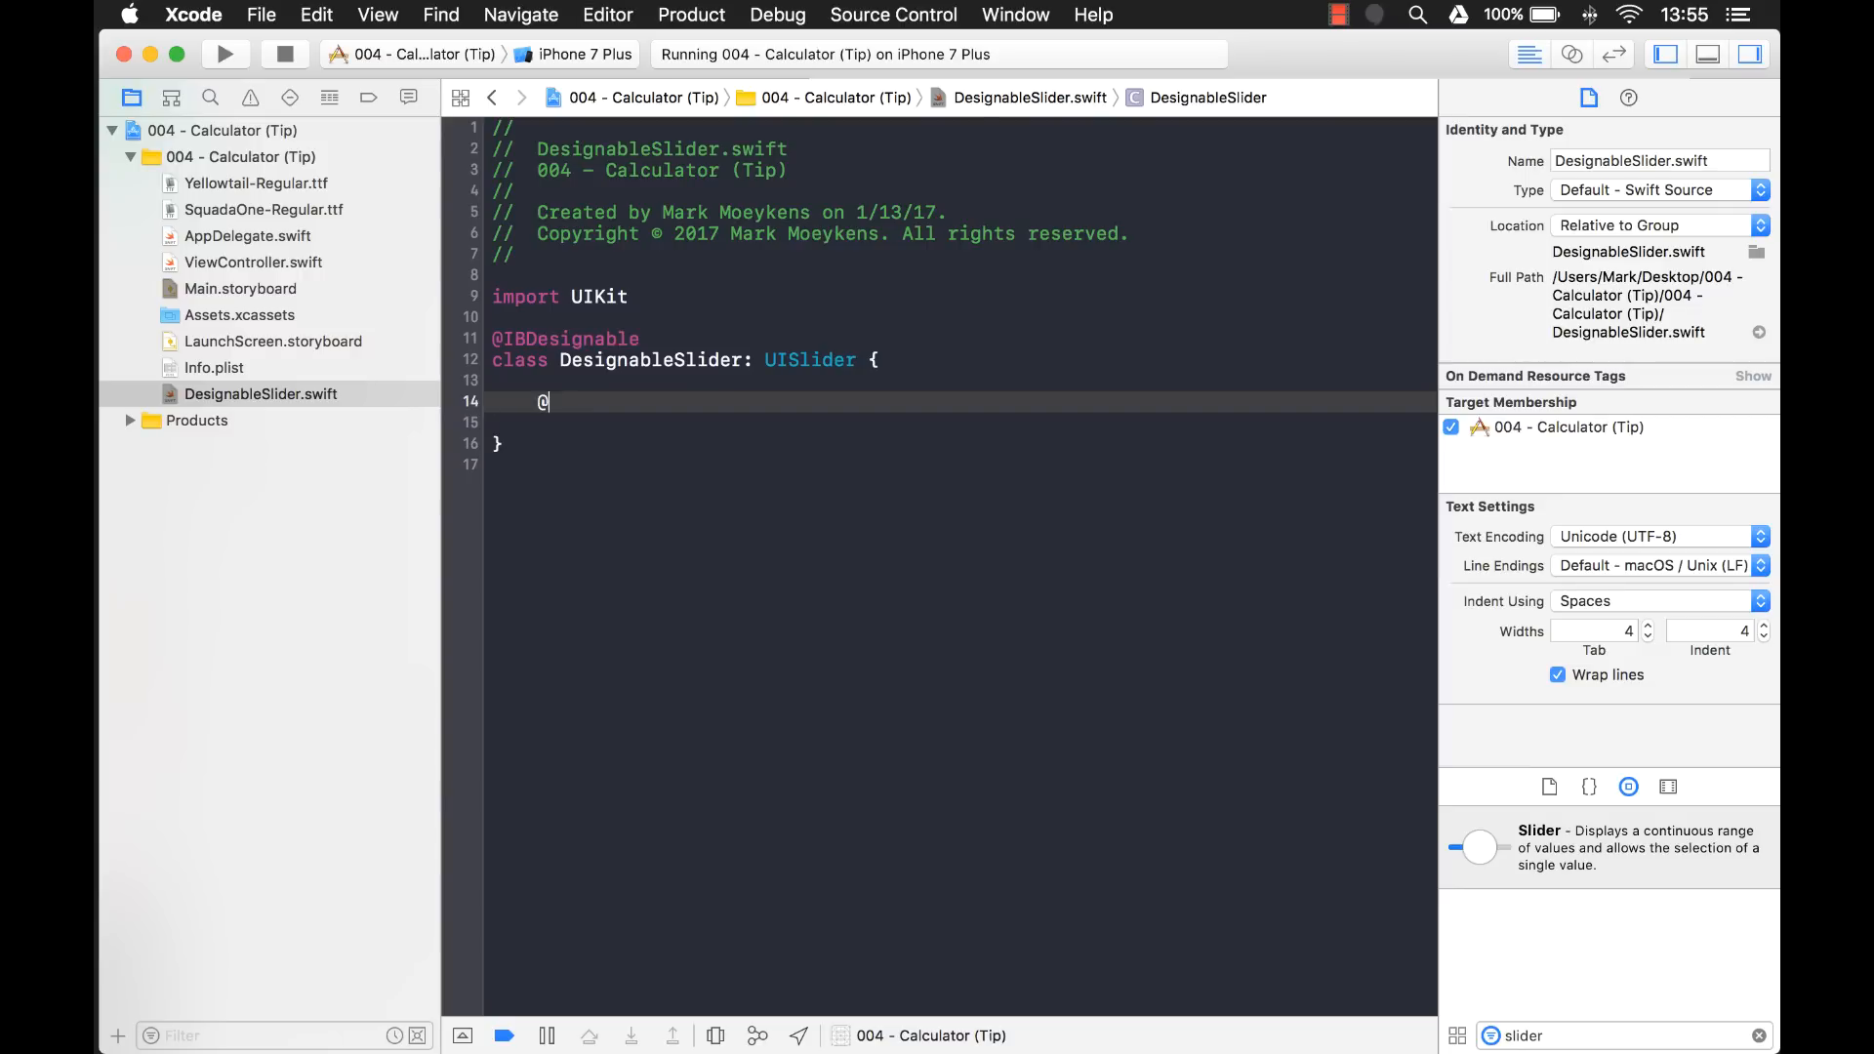
text(IBInspectable)
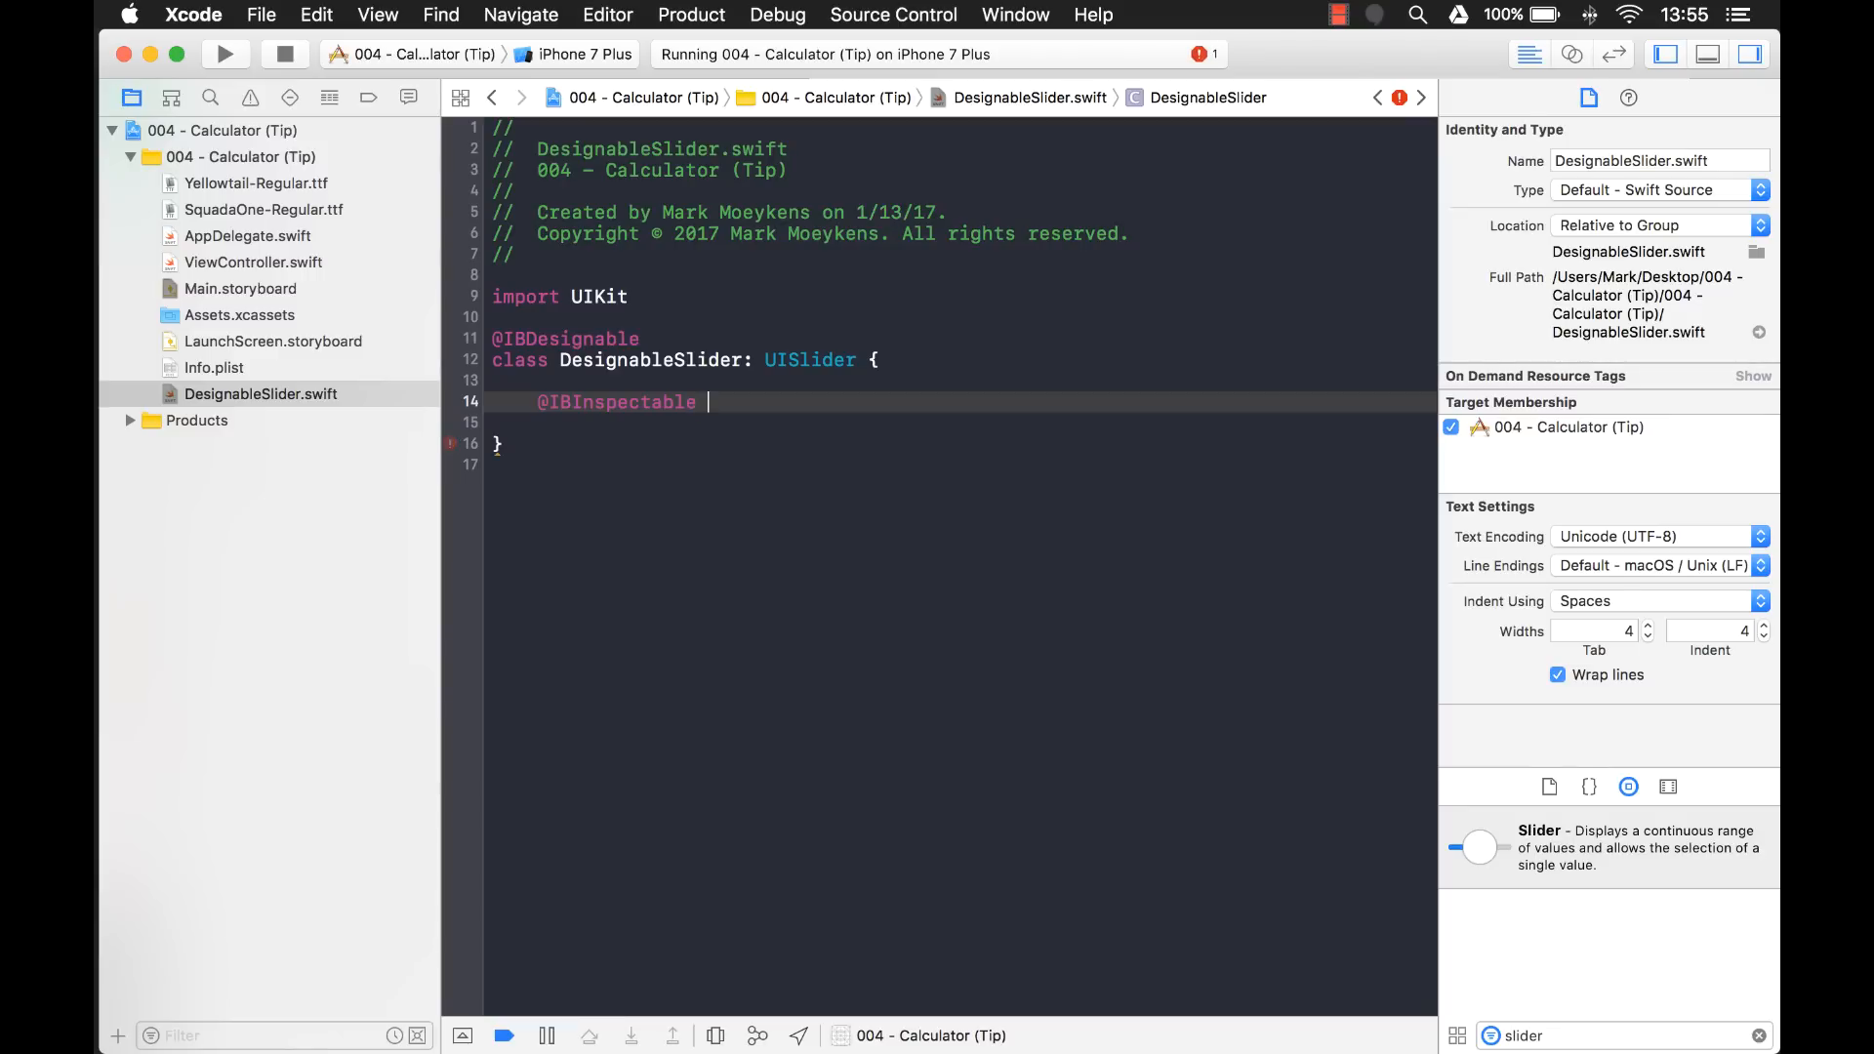
text(var thumbI)
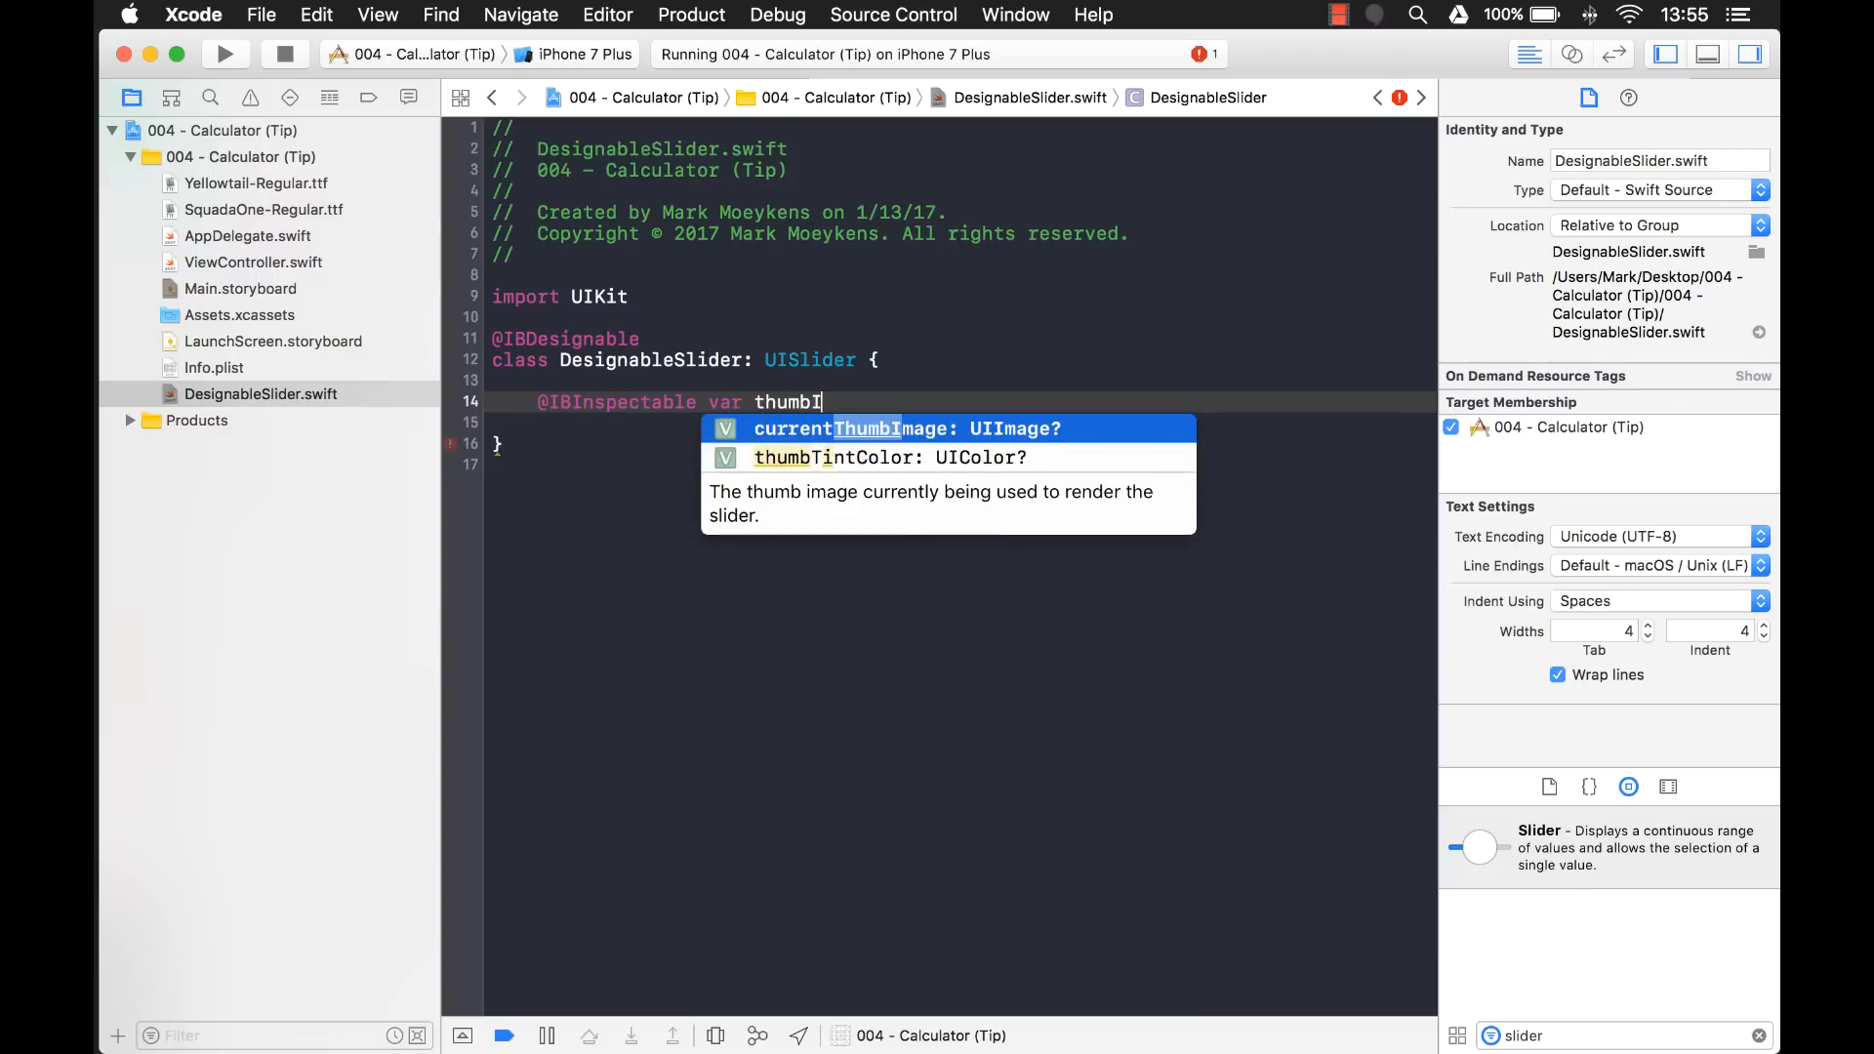
text(mage)
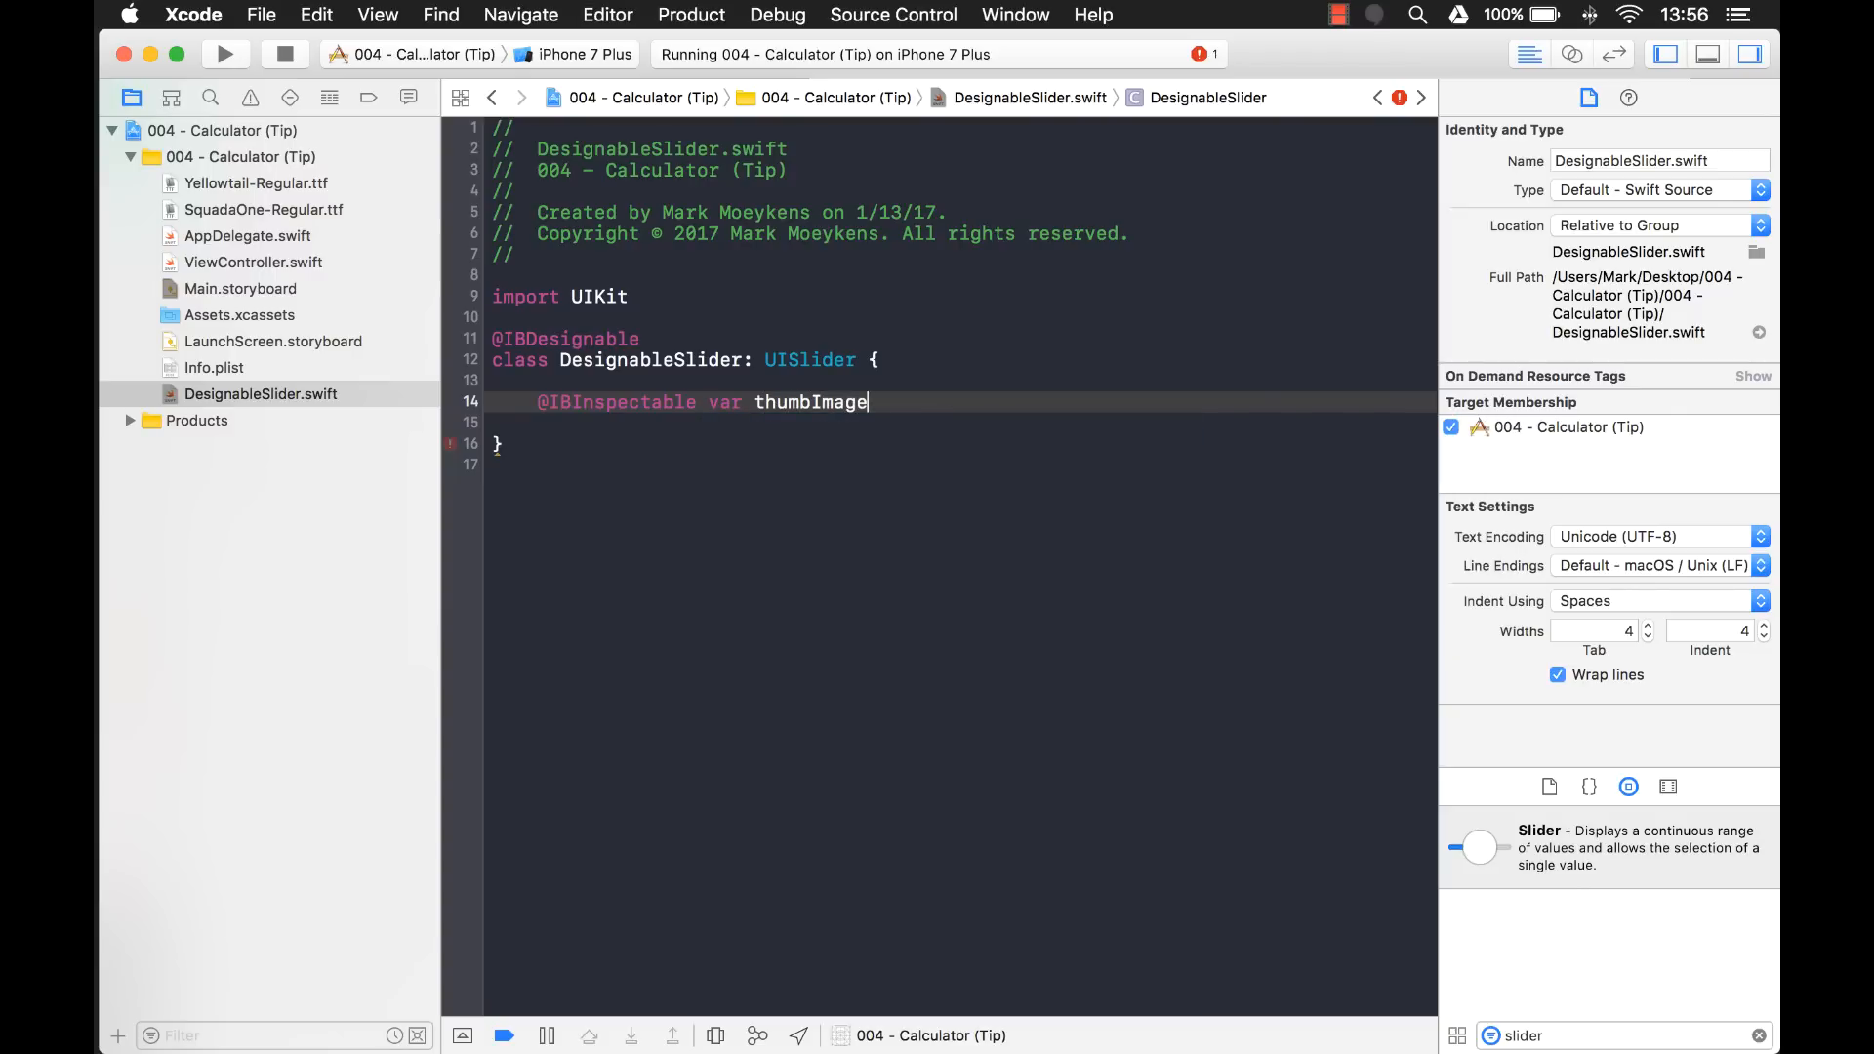
text(: UIImage)
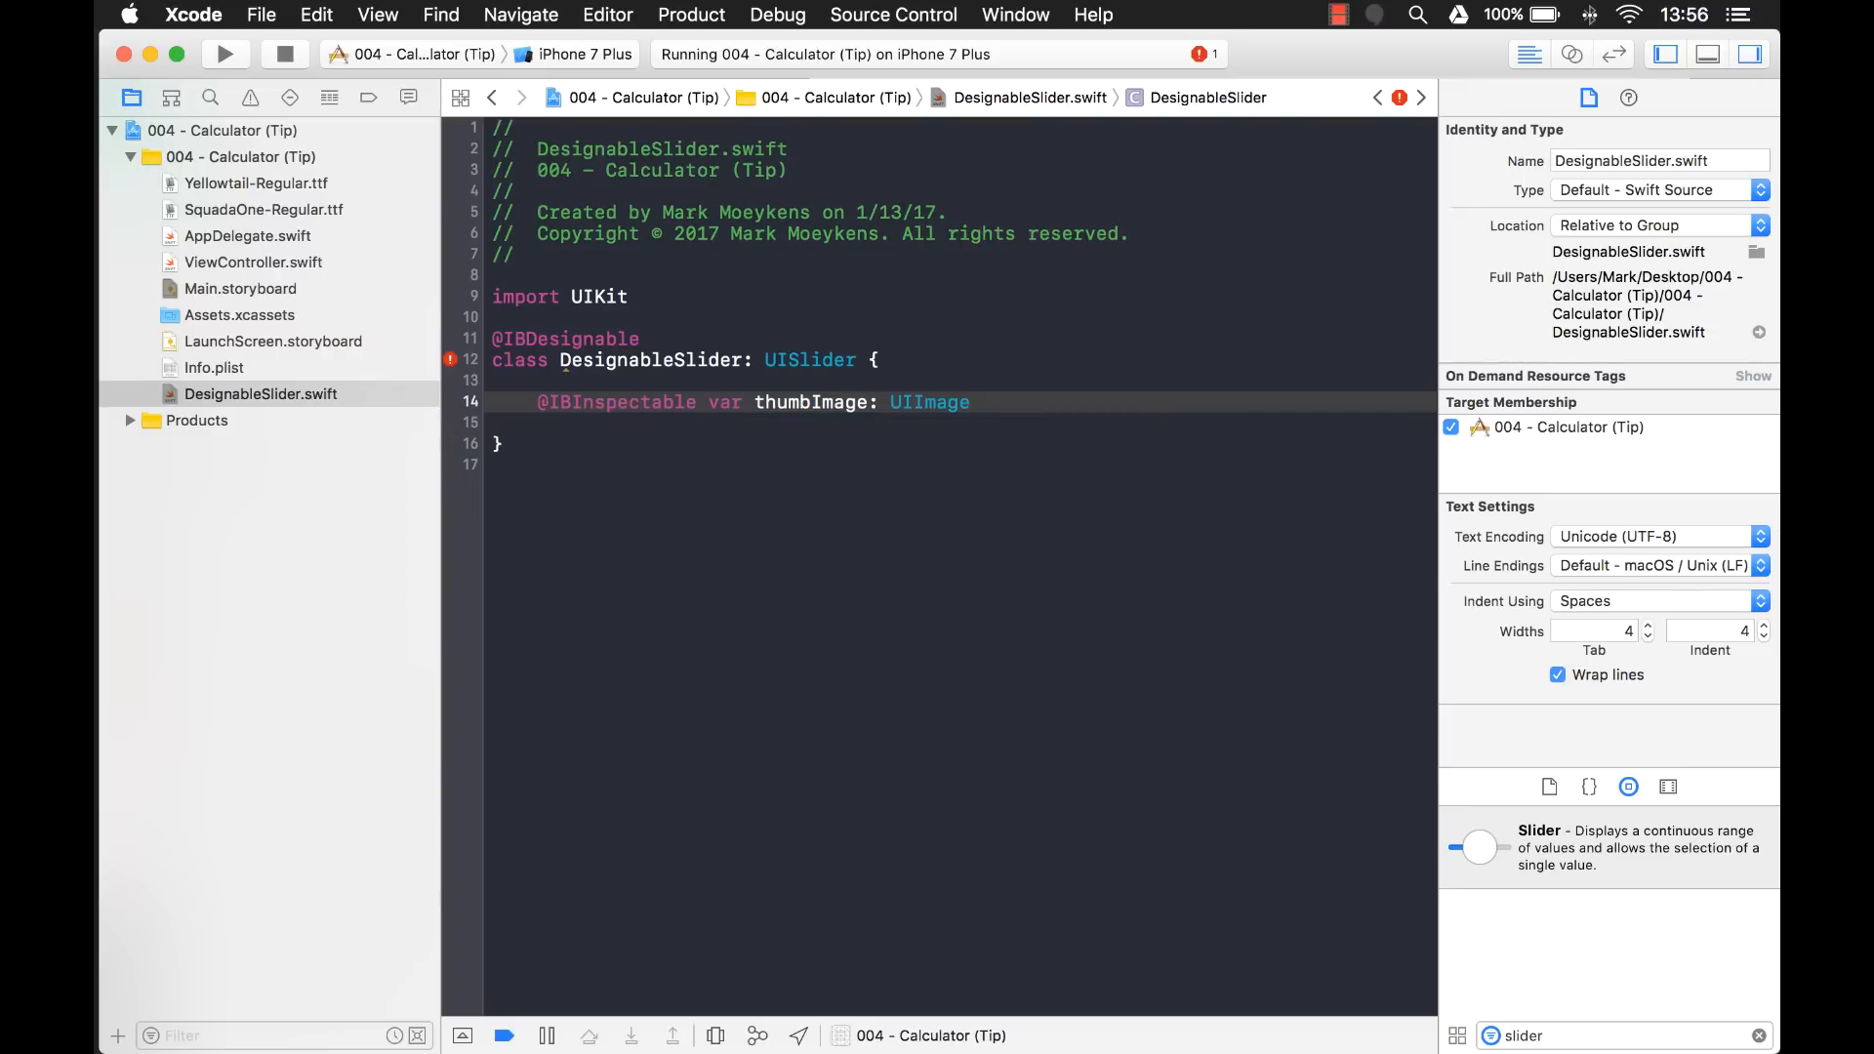
text(? {)
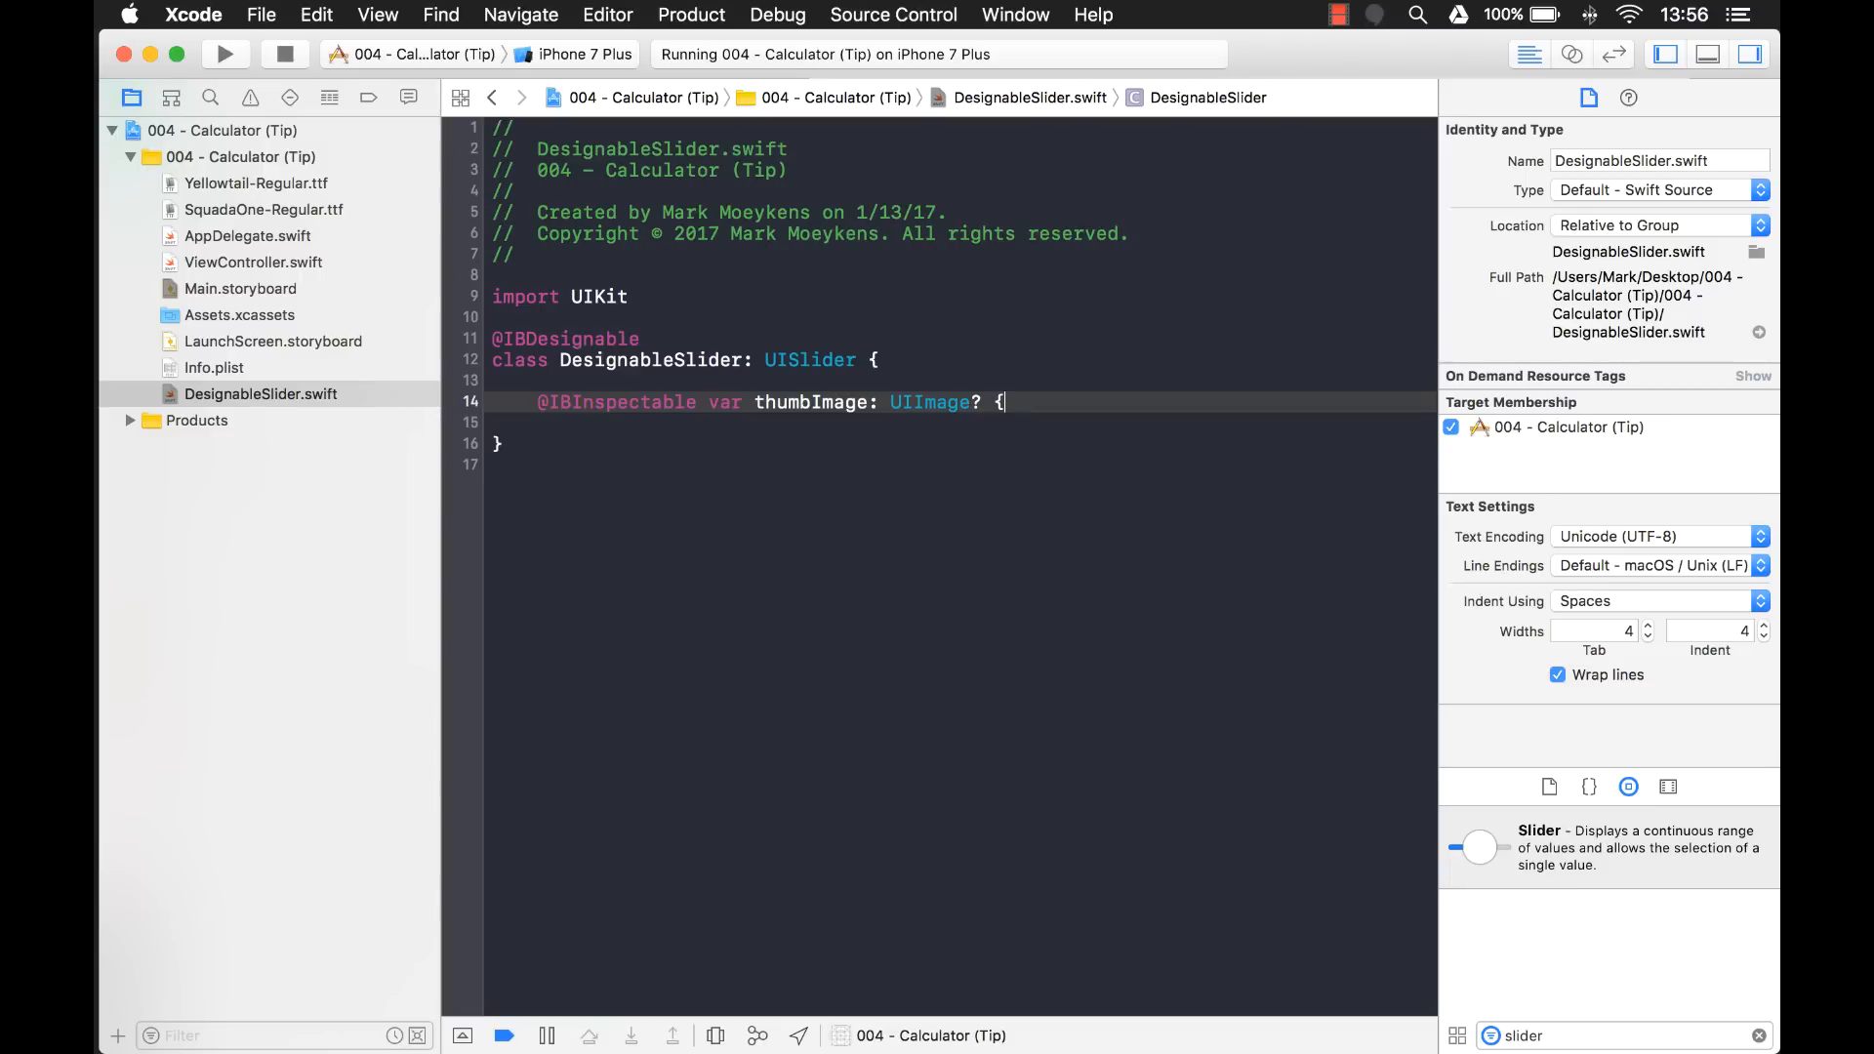
Add an empty didSet observer to the thumbImage property.
text(s)
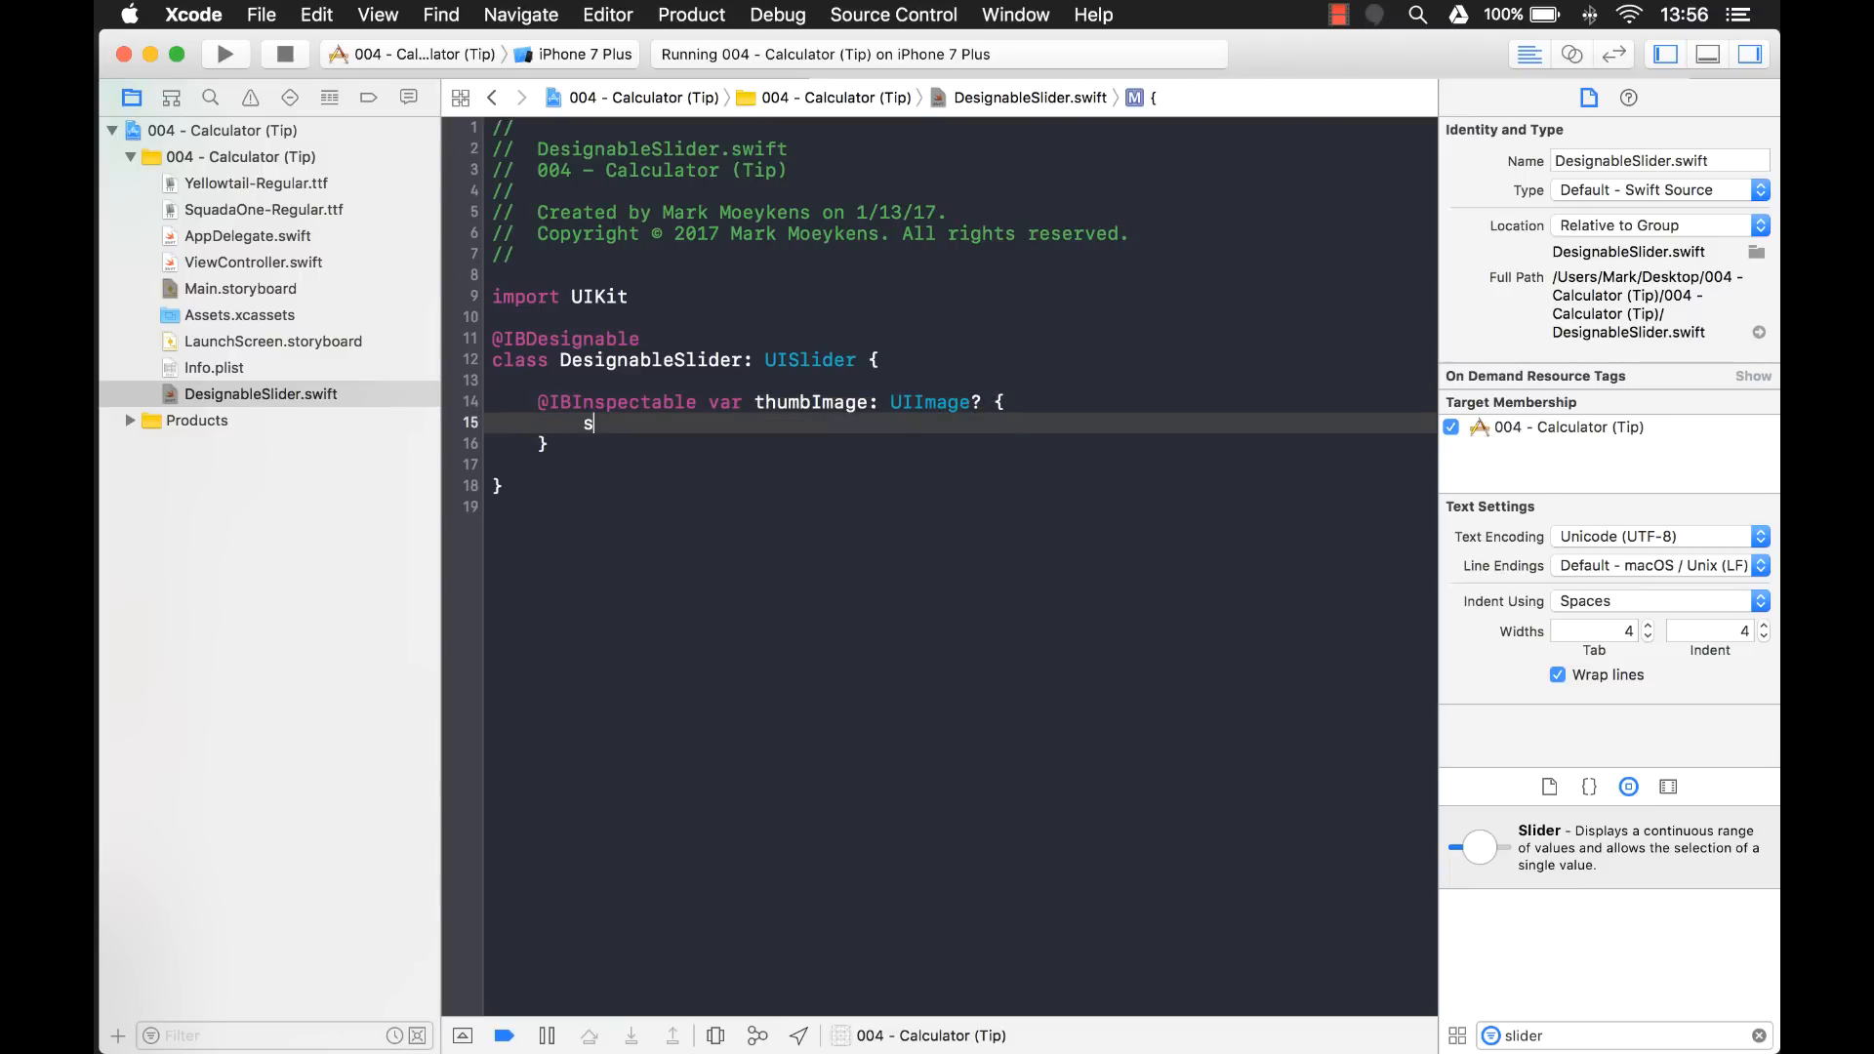
text(id)
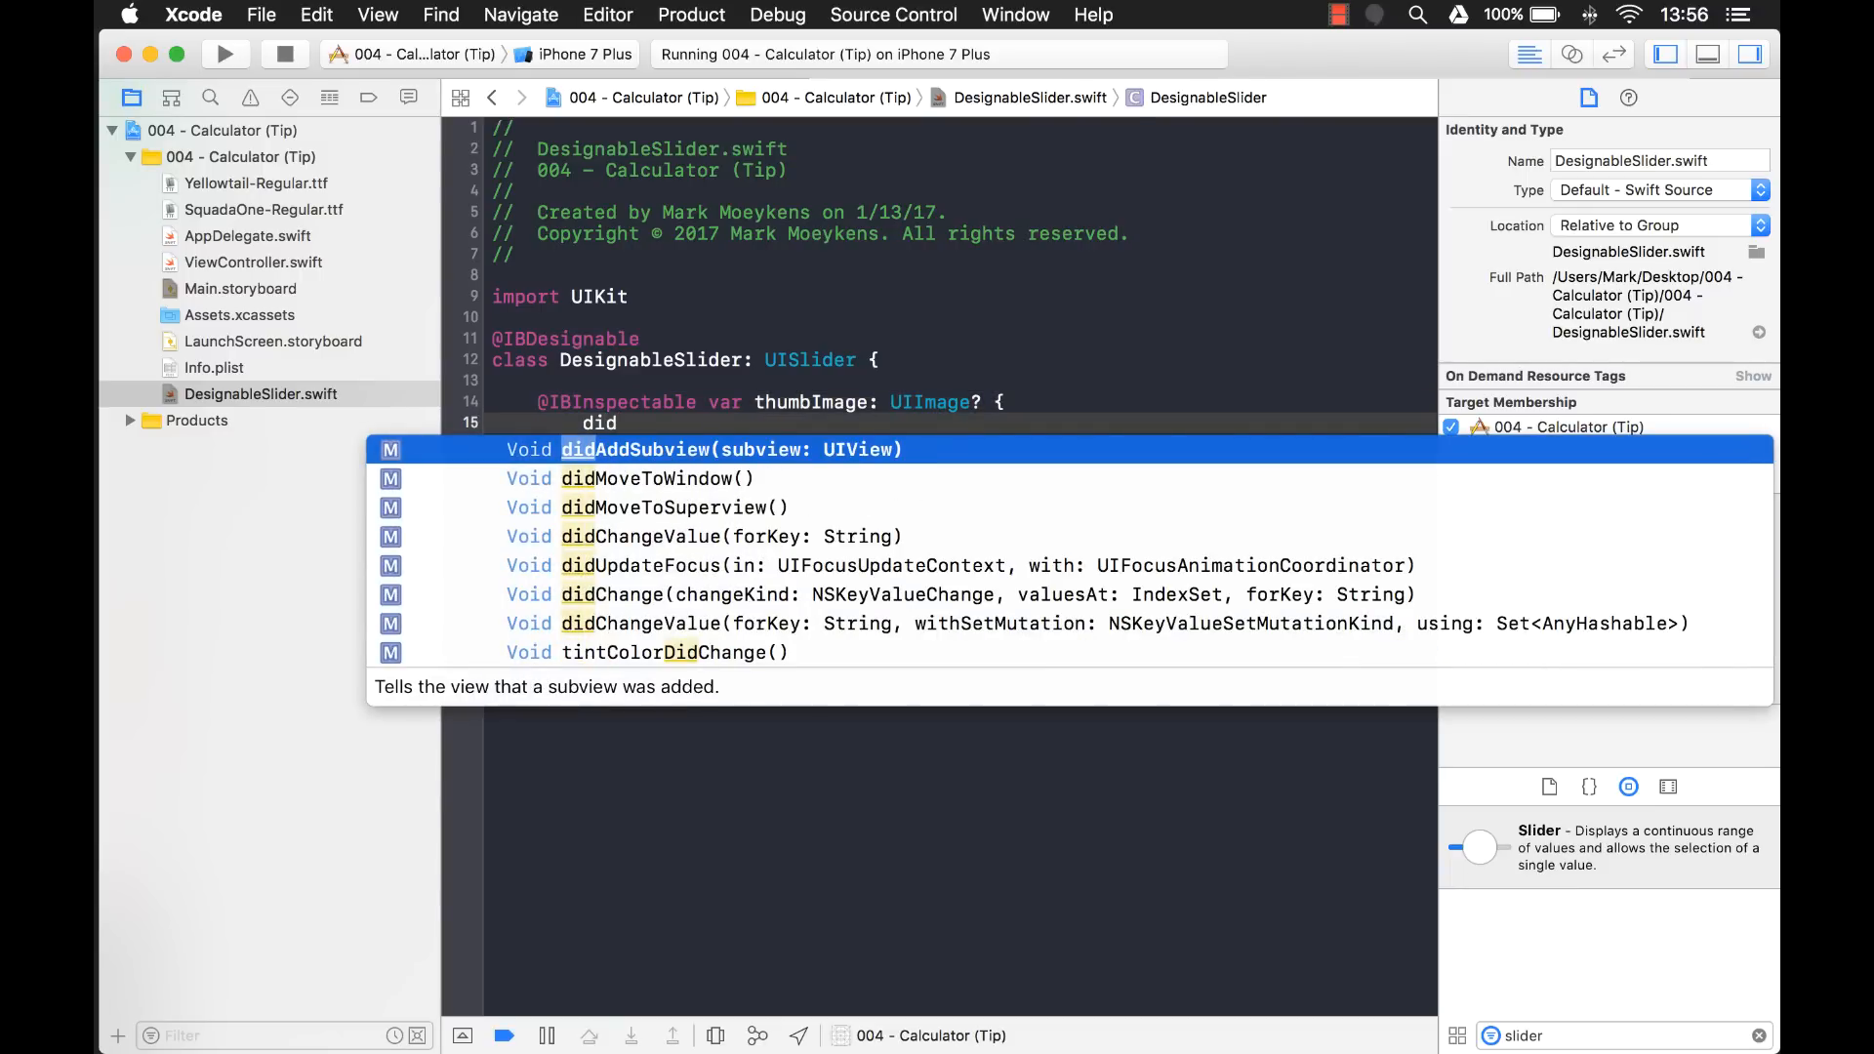
text(Change)
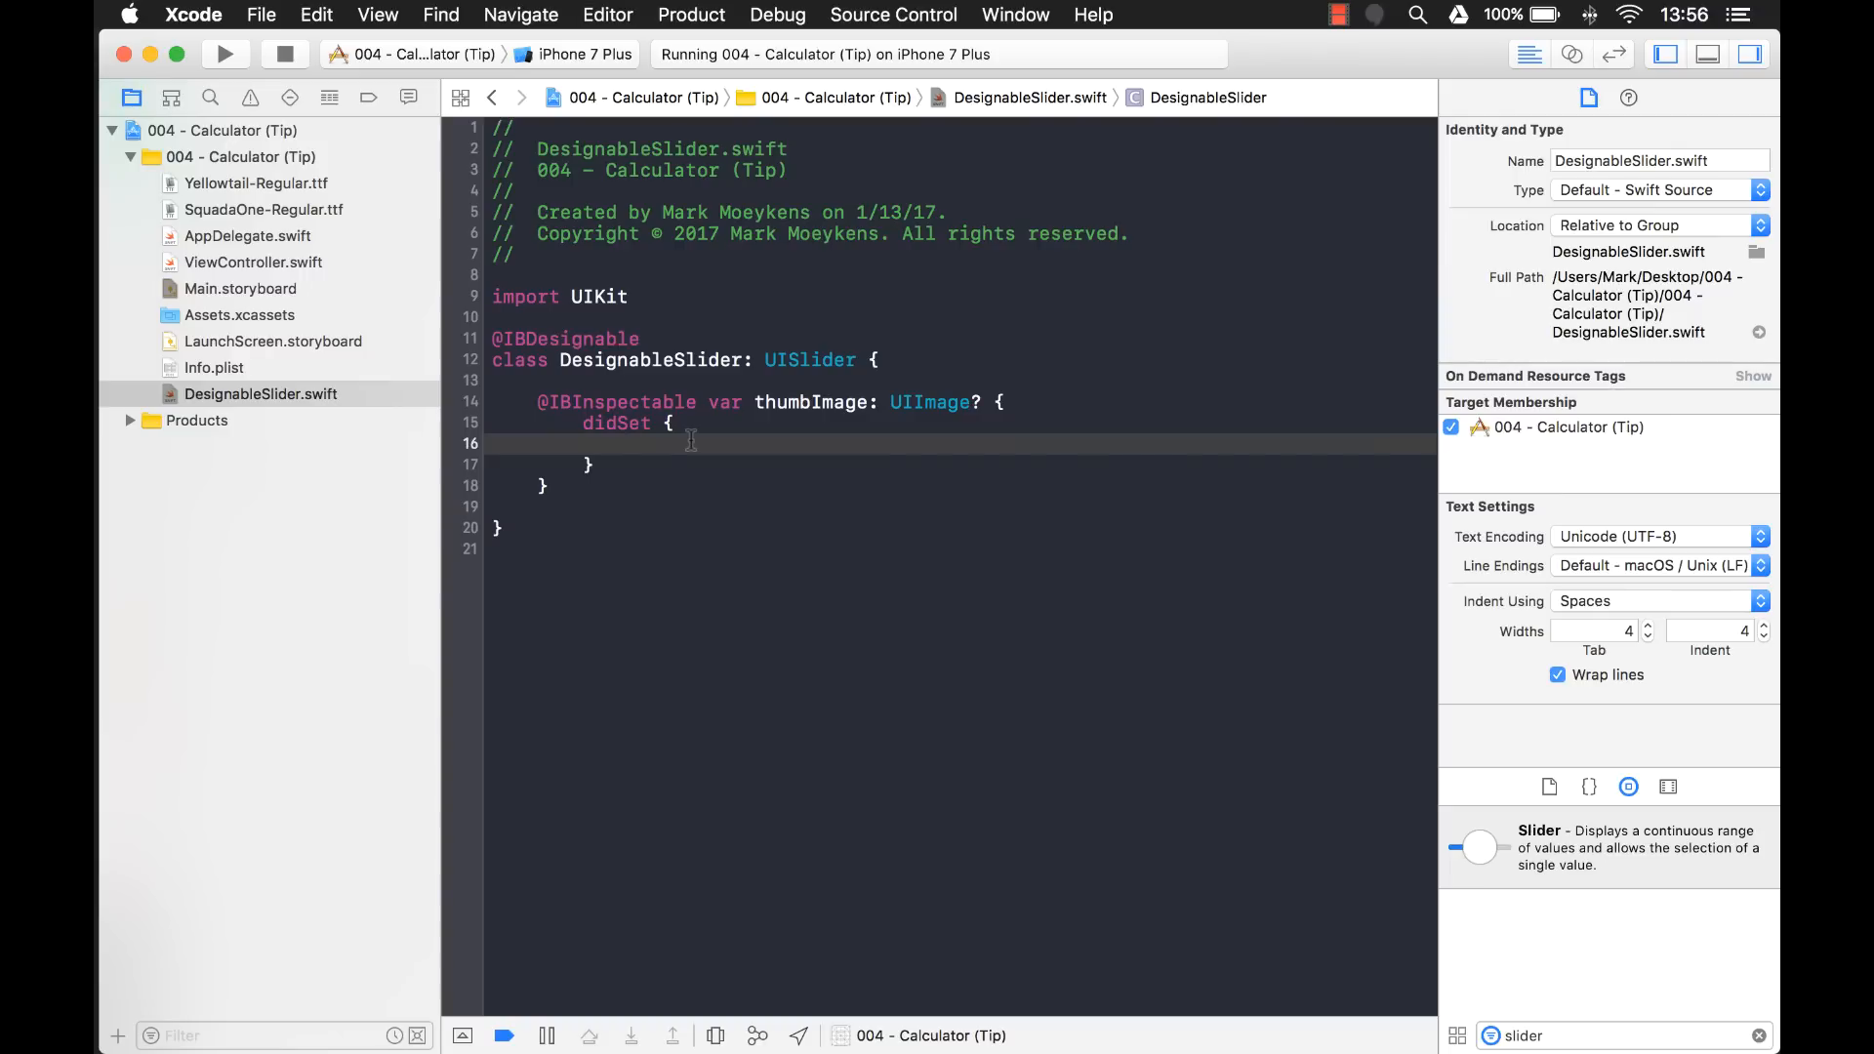
Call setThumbImage(thumbImage, for: .normal) in didSet, then return to Main.storyboard.
text(se)
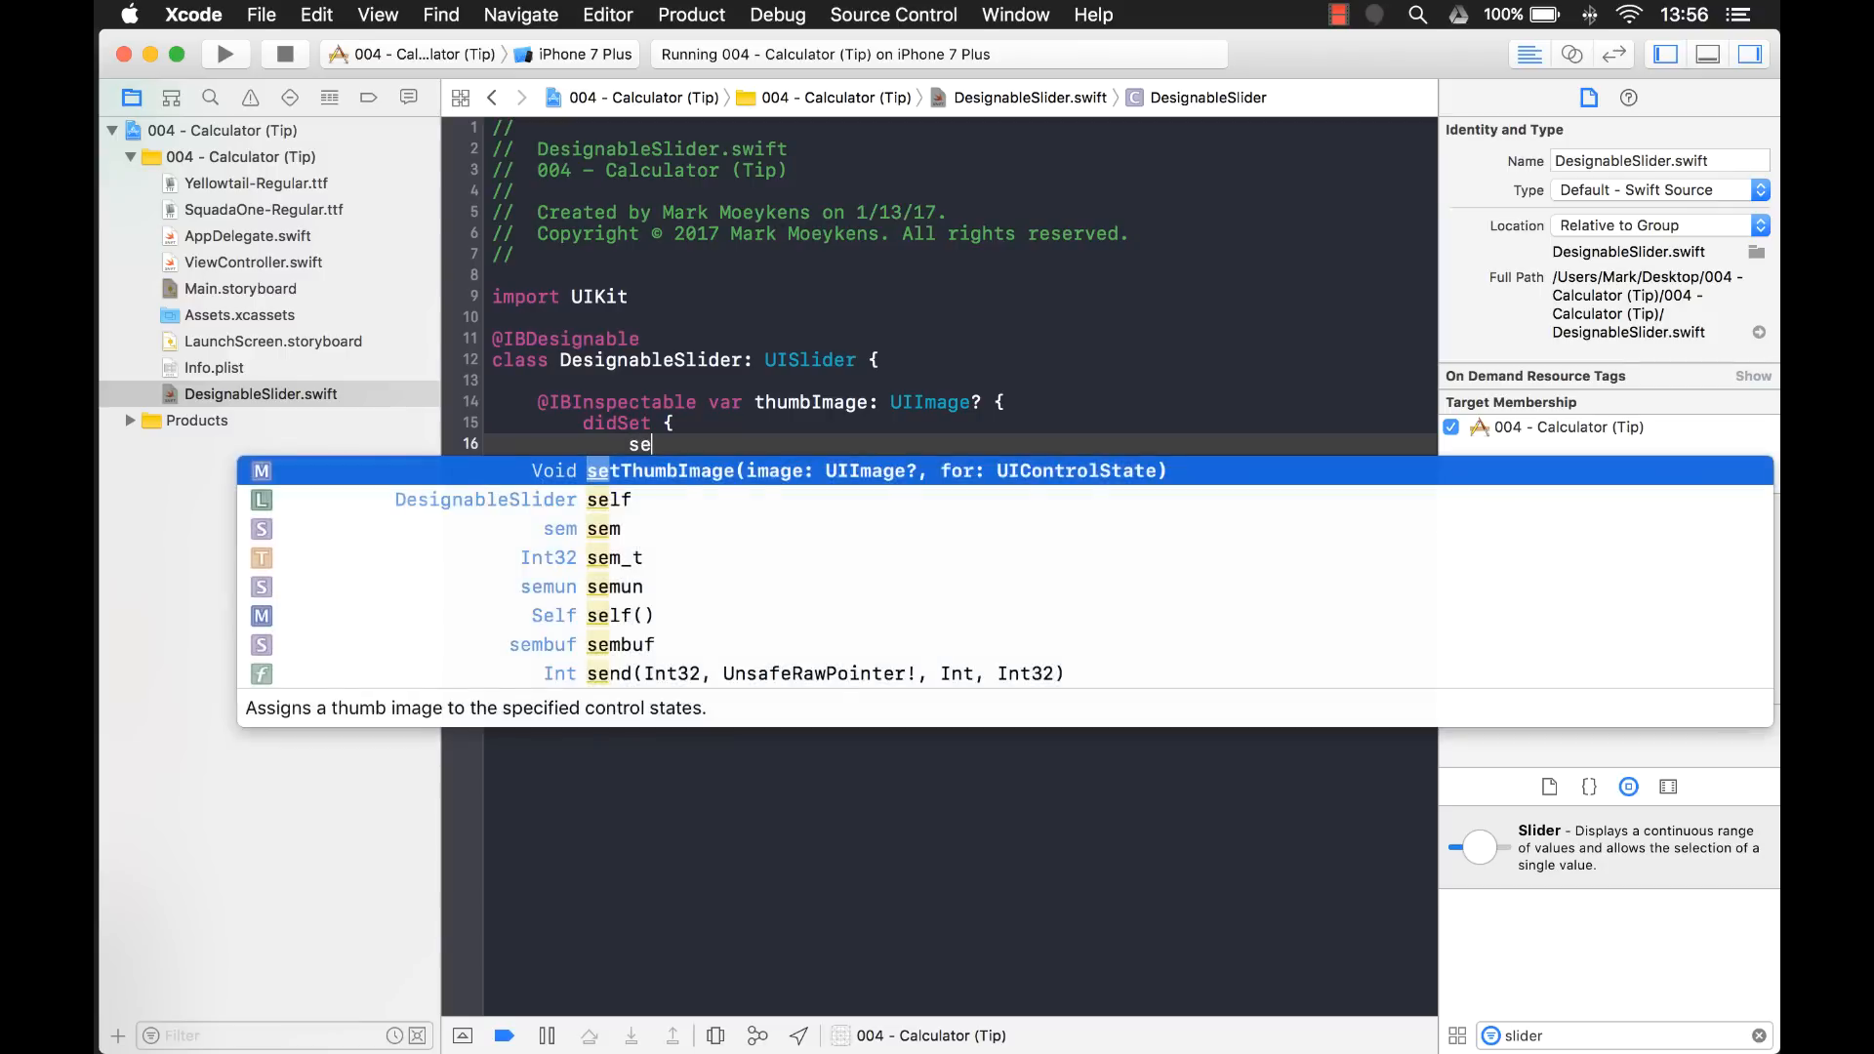
text(t)
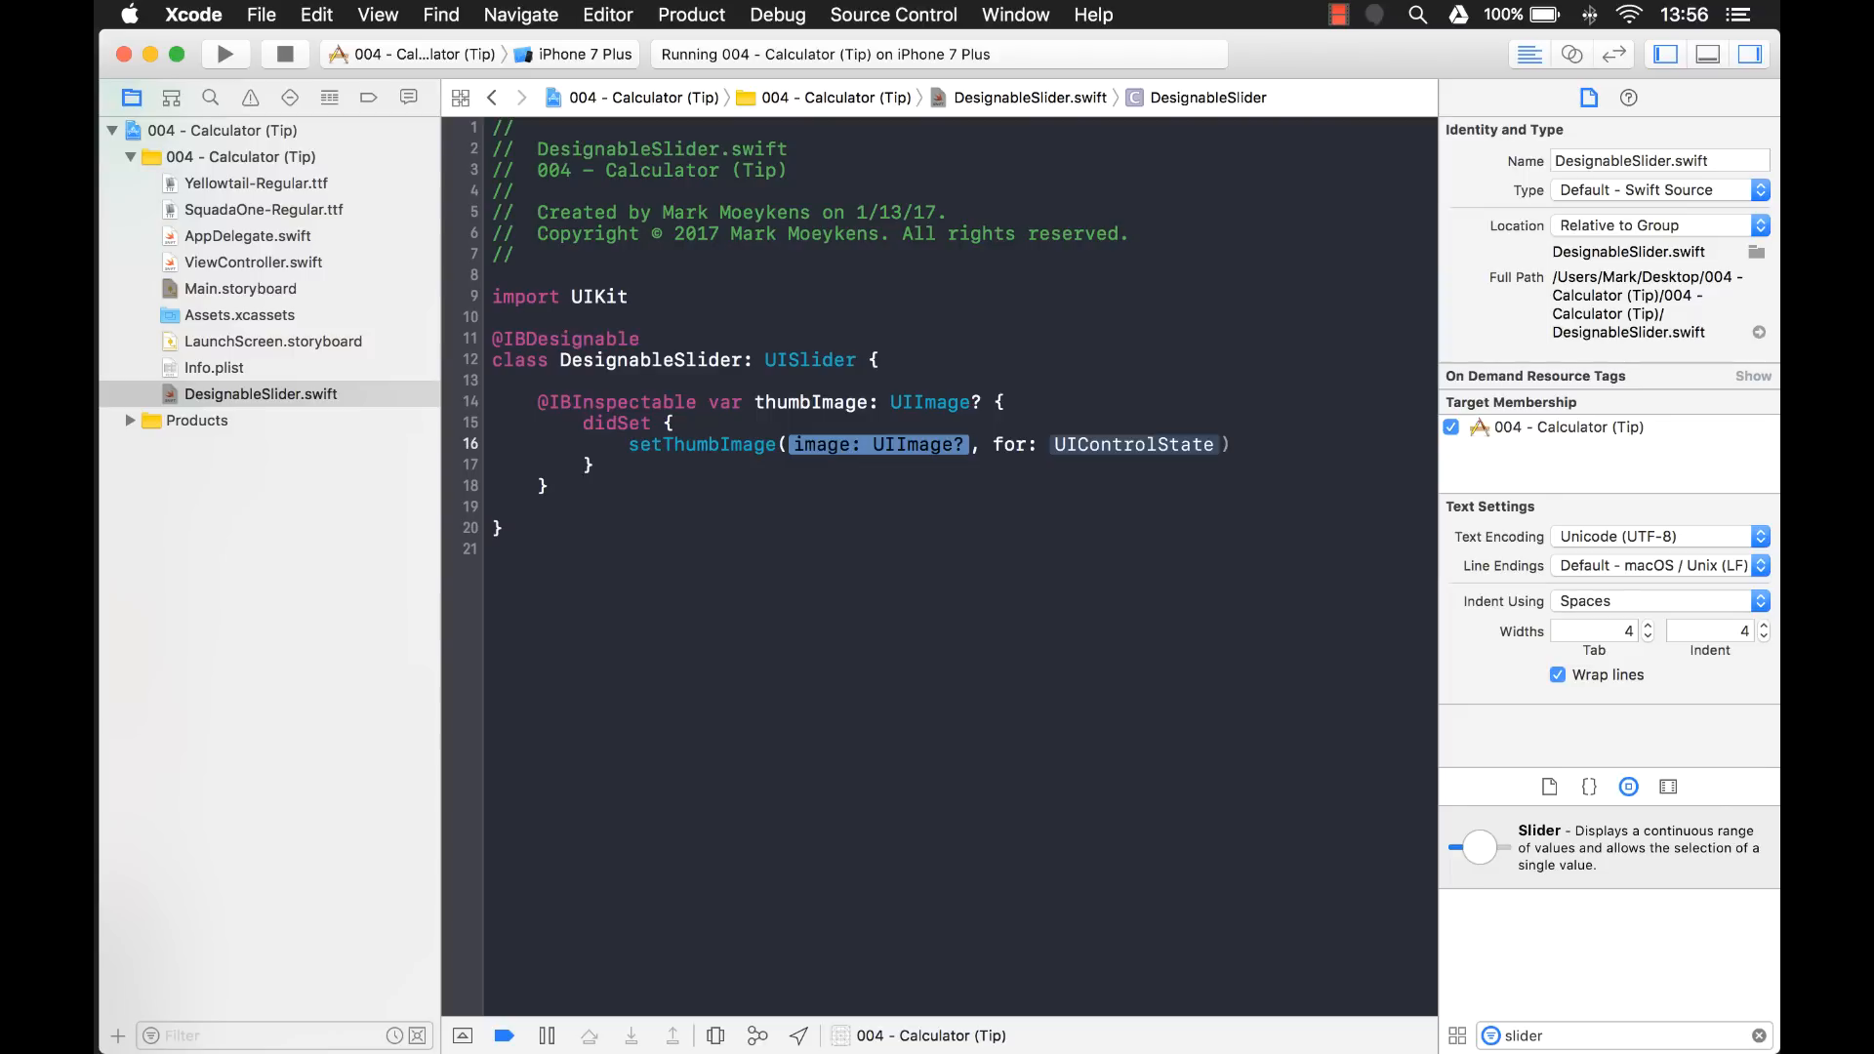
text(thumbImage)
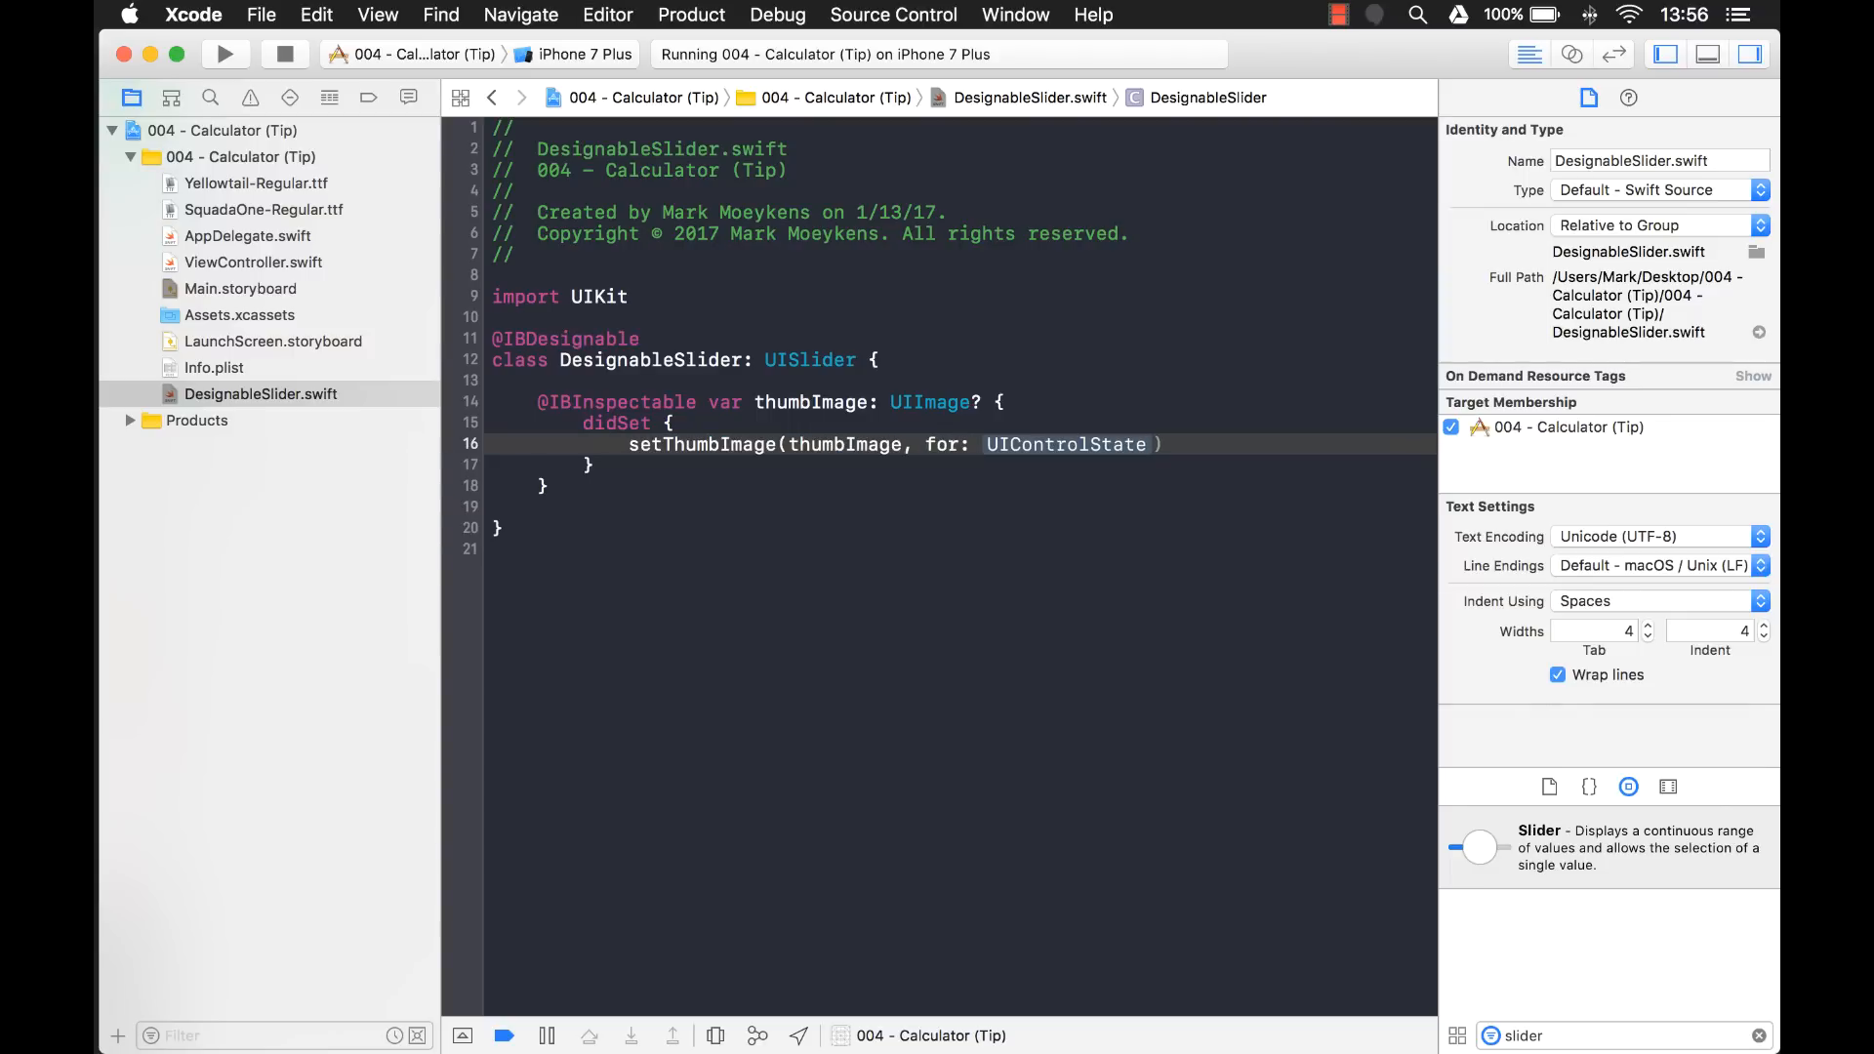
double_click(1066, 443)
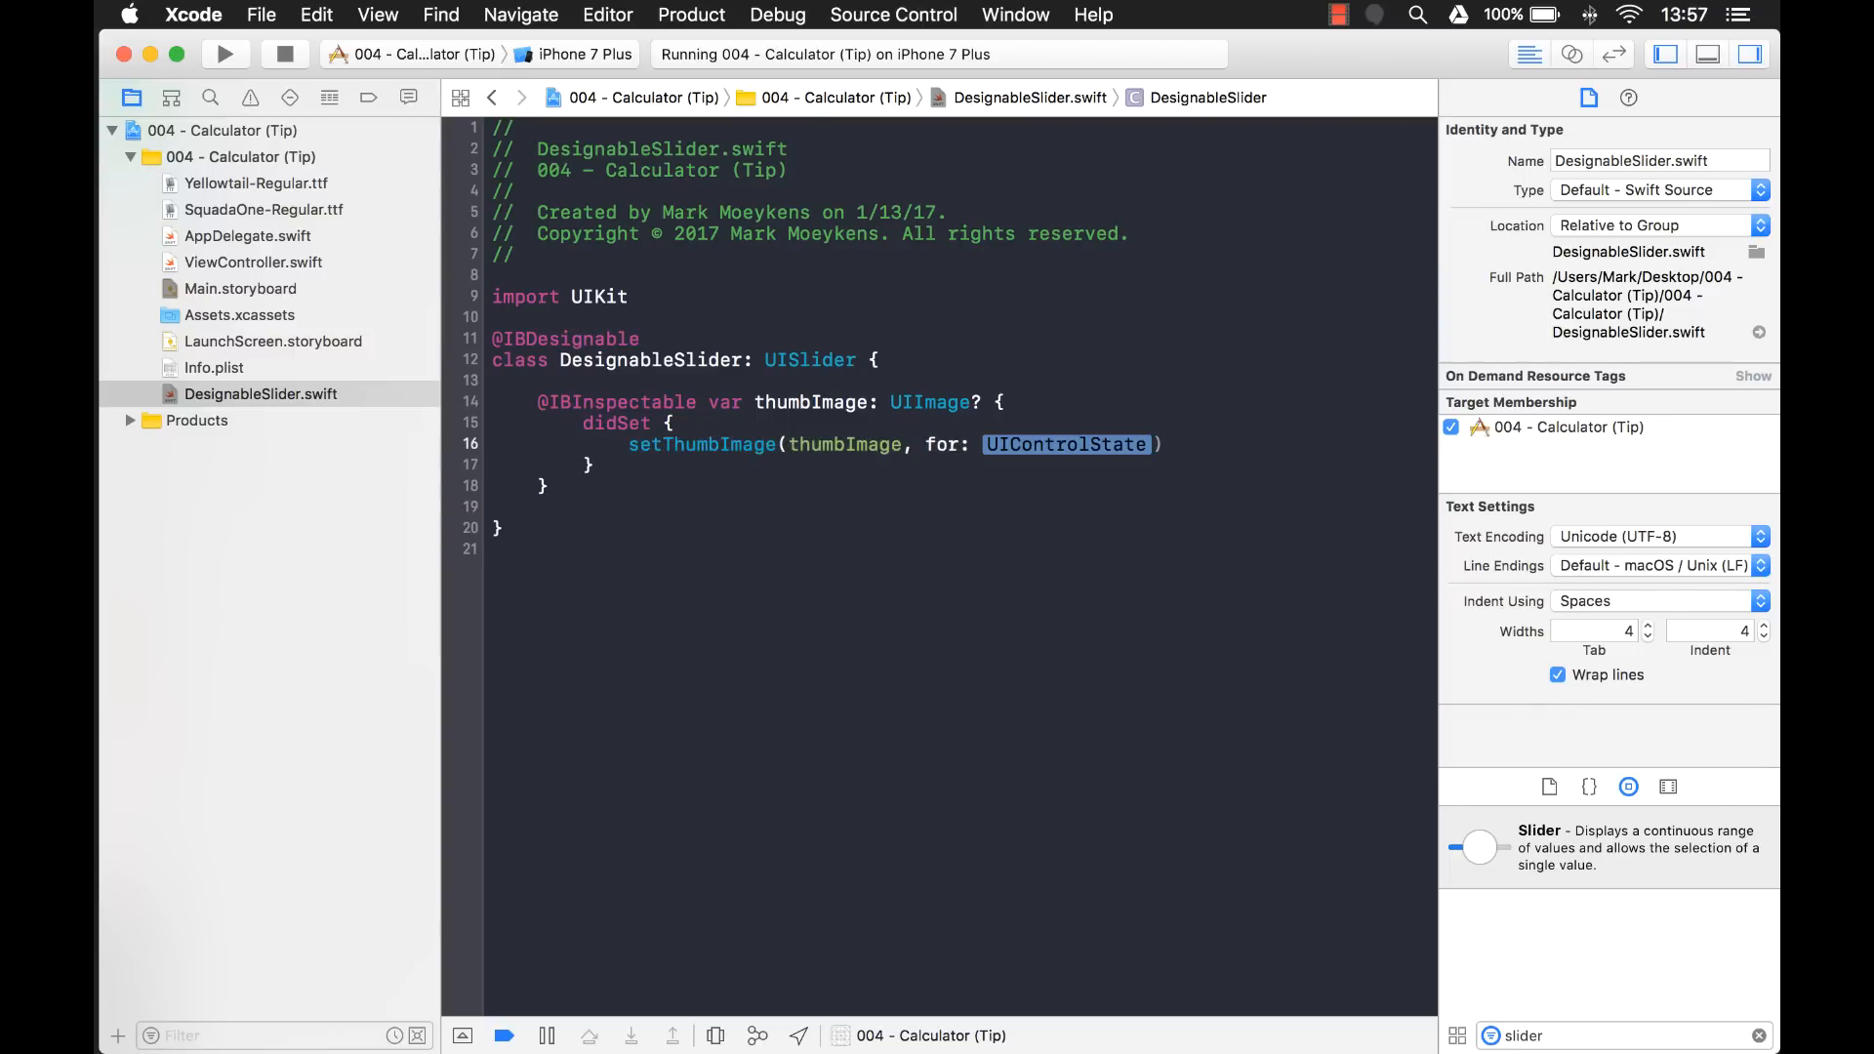
text(.)
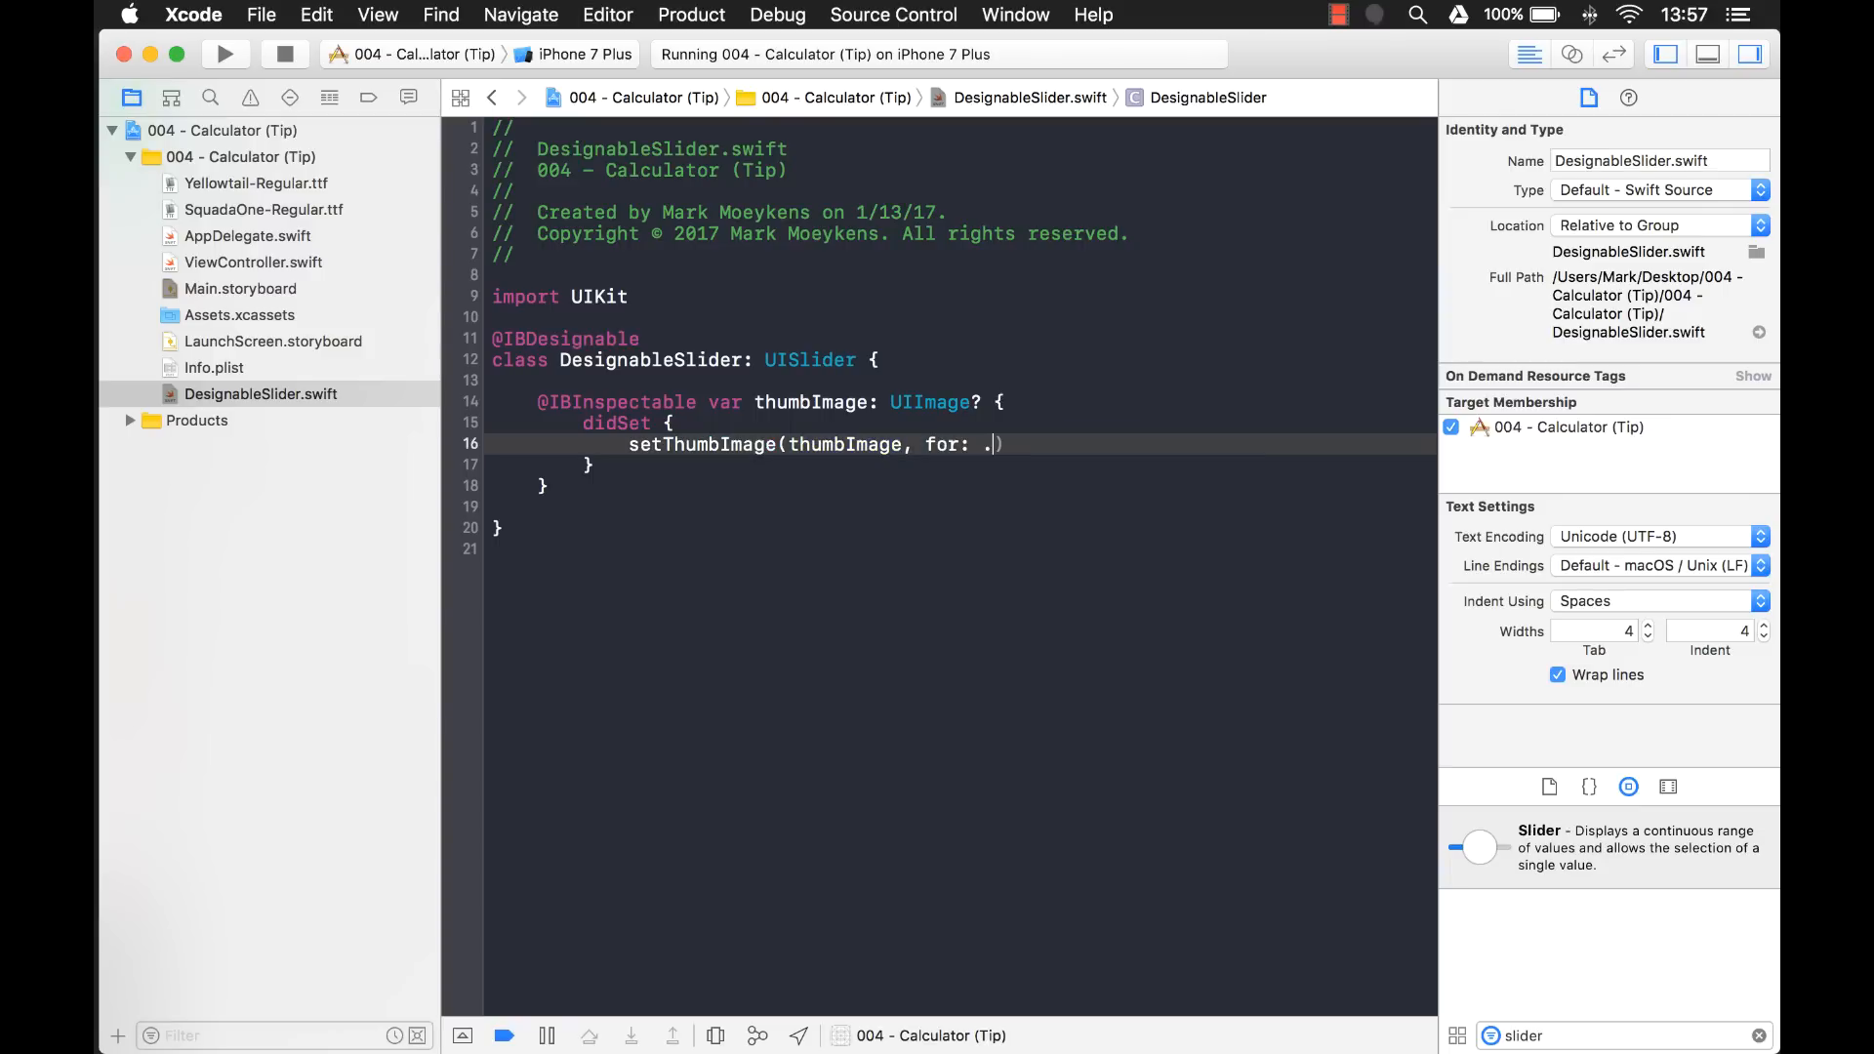
text(.)
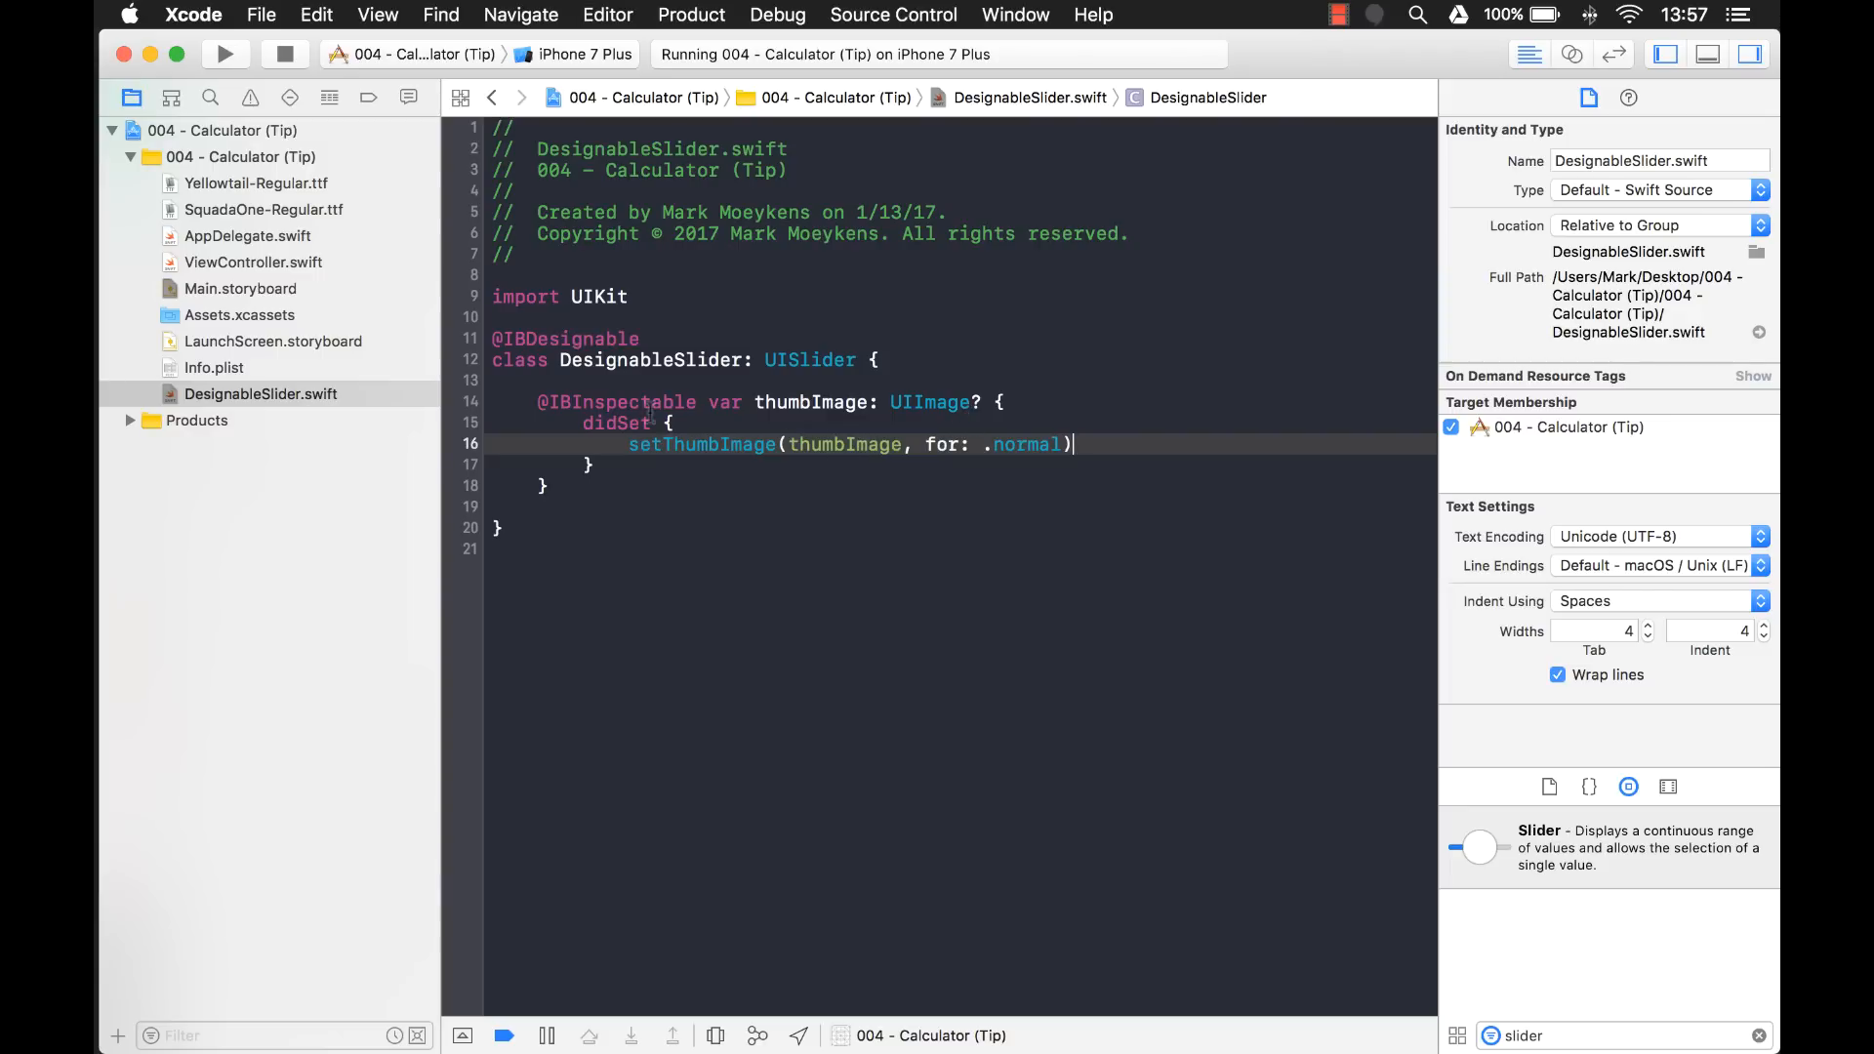
click(240, 289)
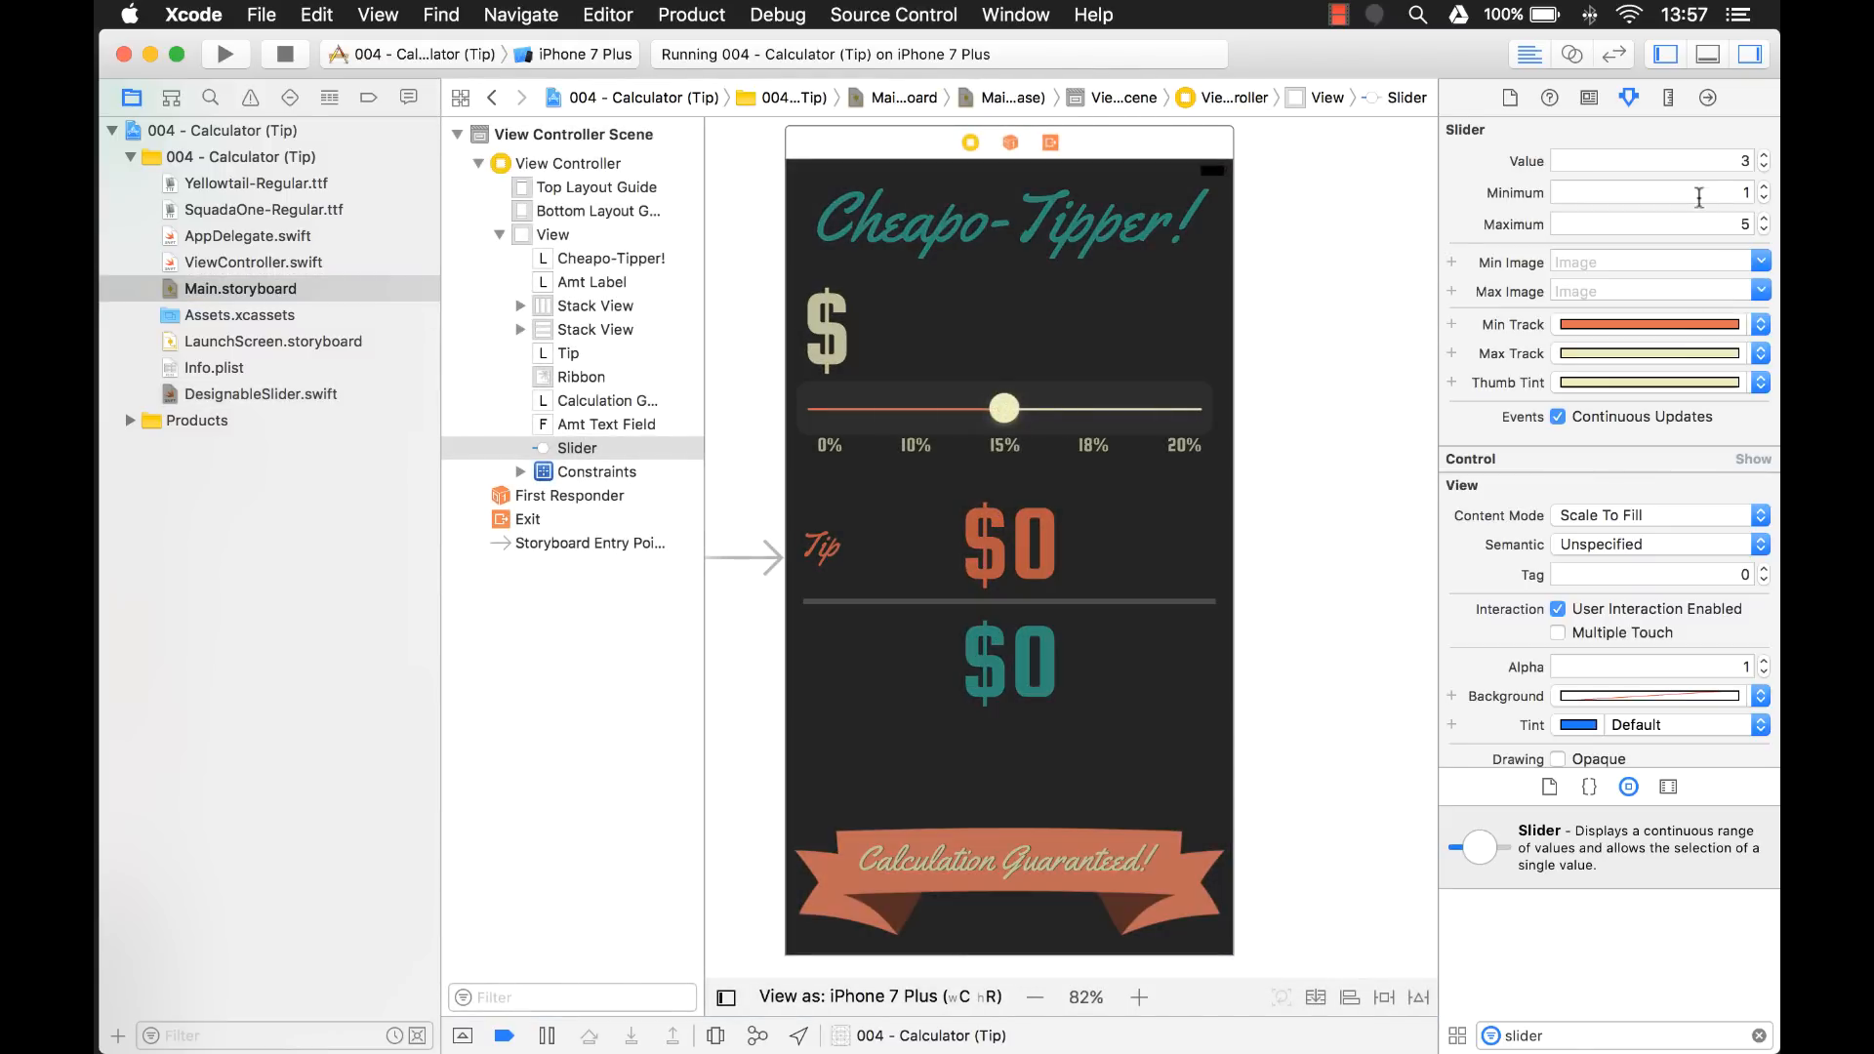
Set the tip slider's custom class to DesignableSlider and view its attributes with Thumb Image.
click(1589, 97)
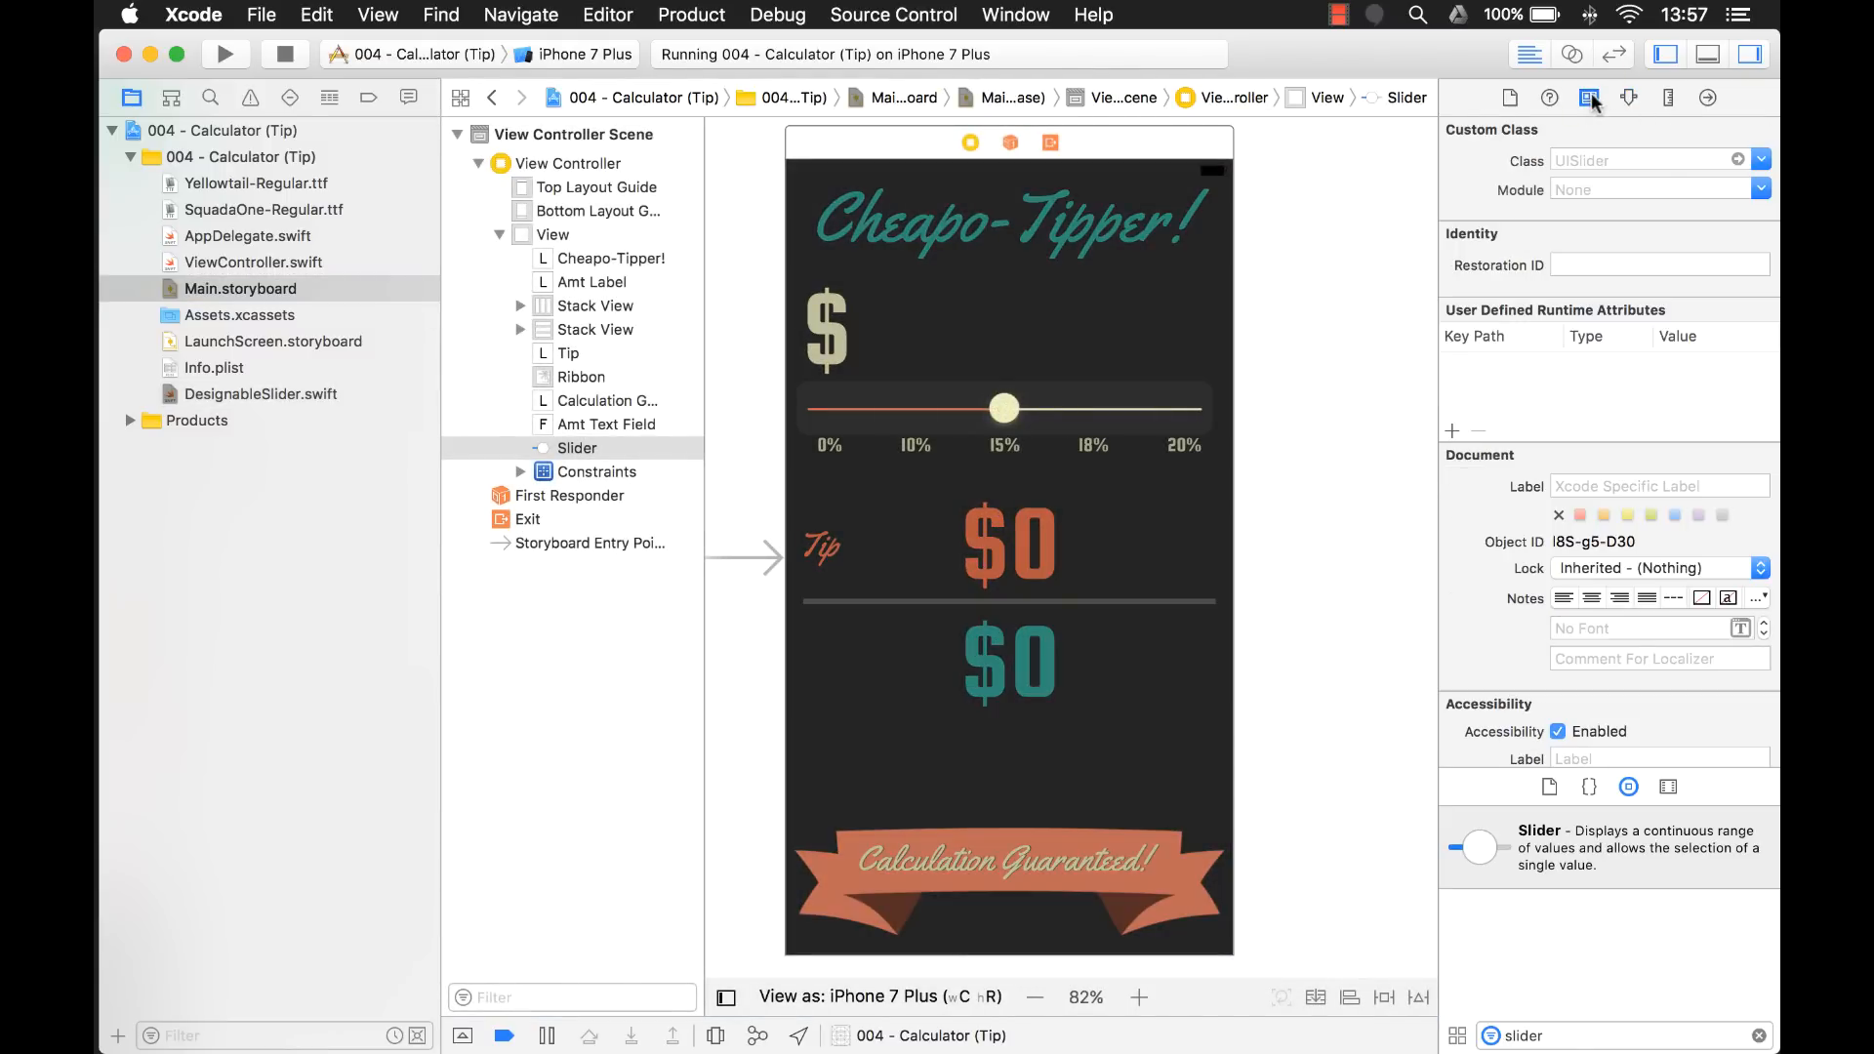
mouse_move(1542, 185)
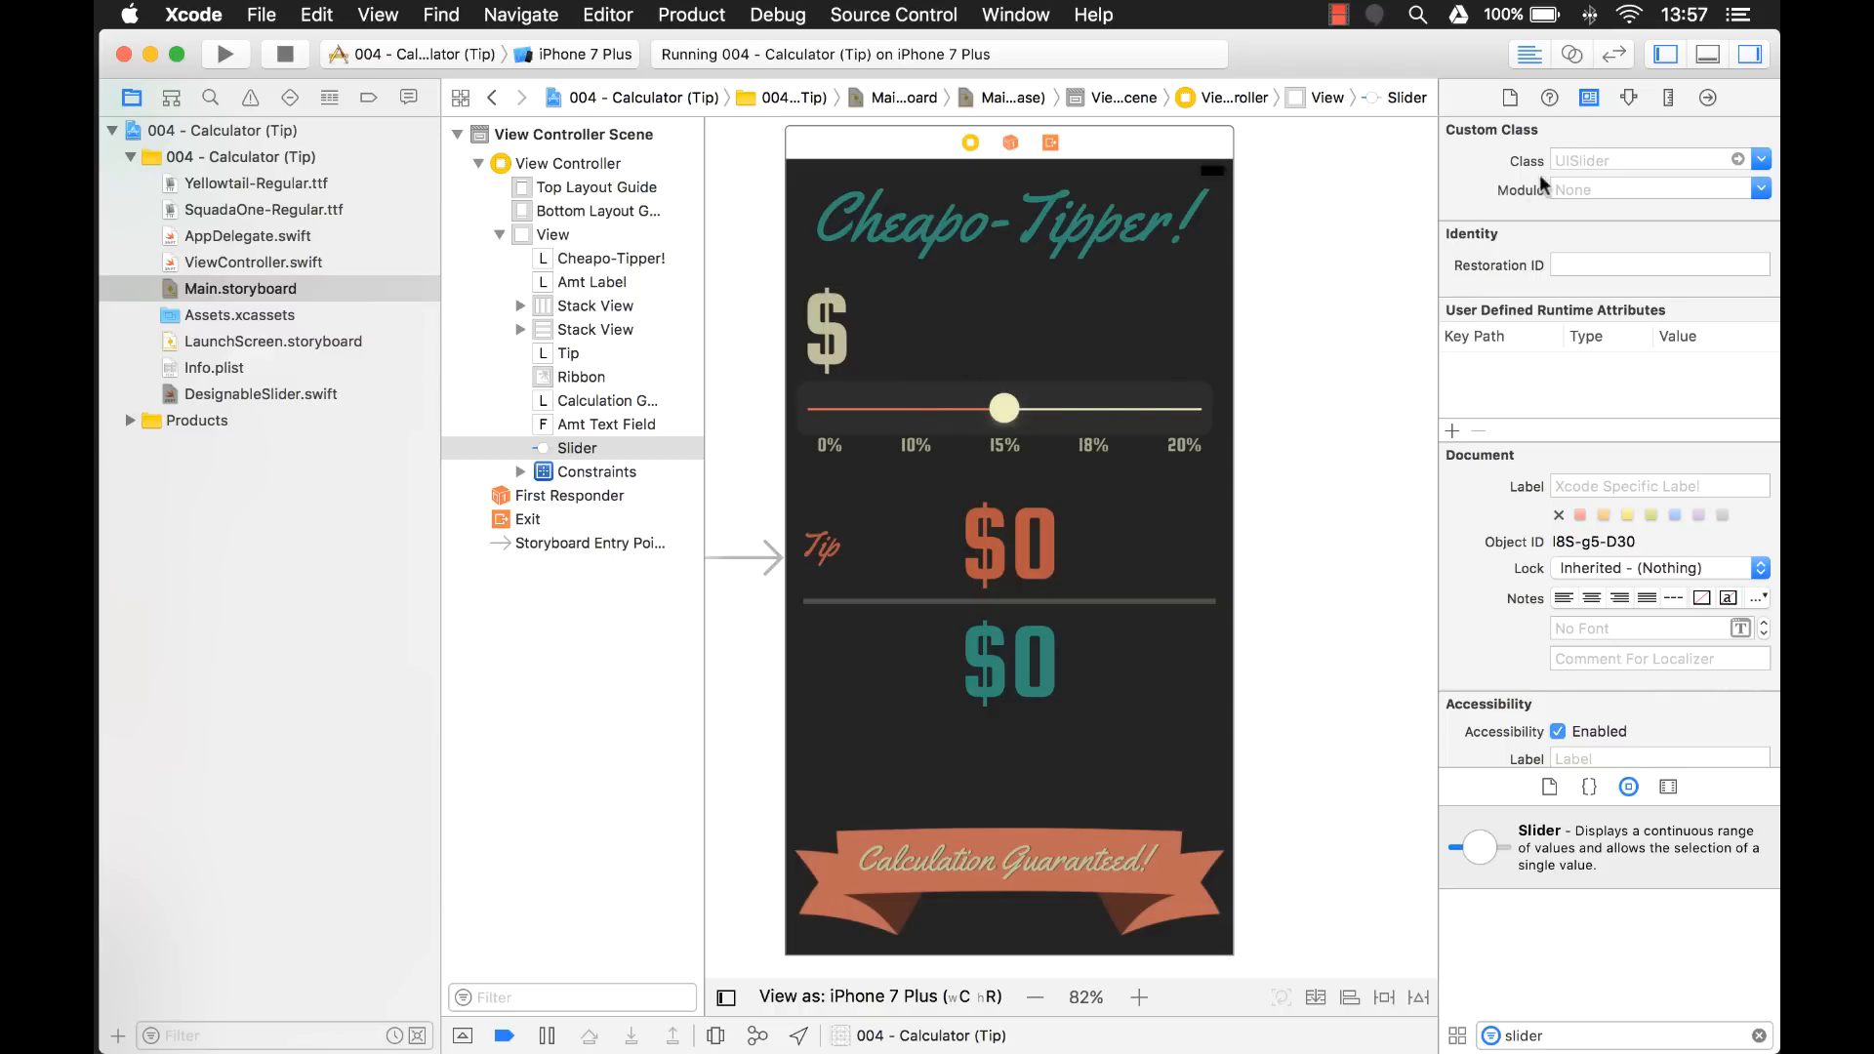
click(1758, 158)
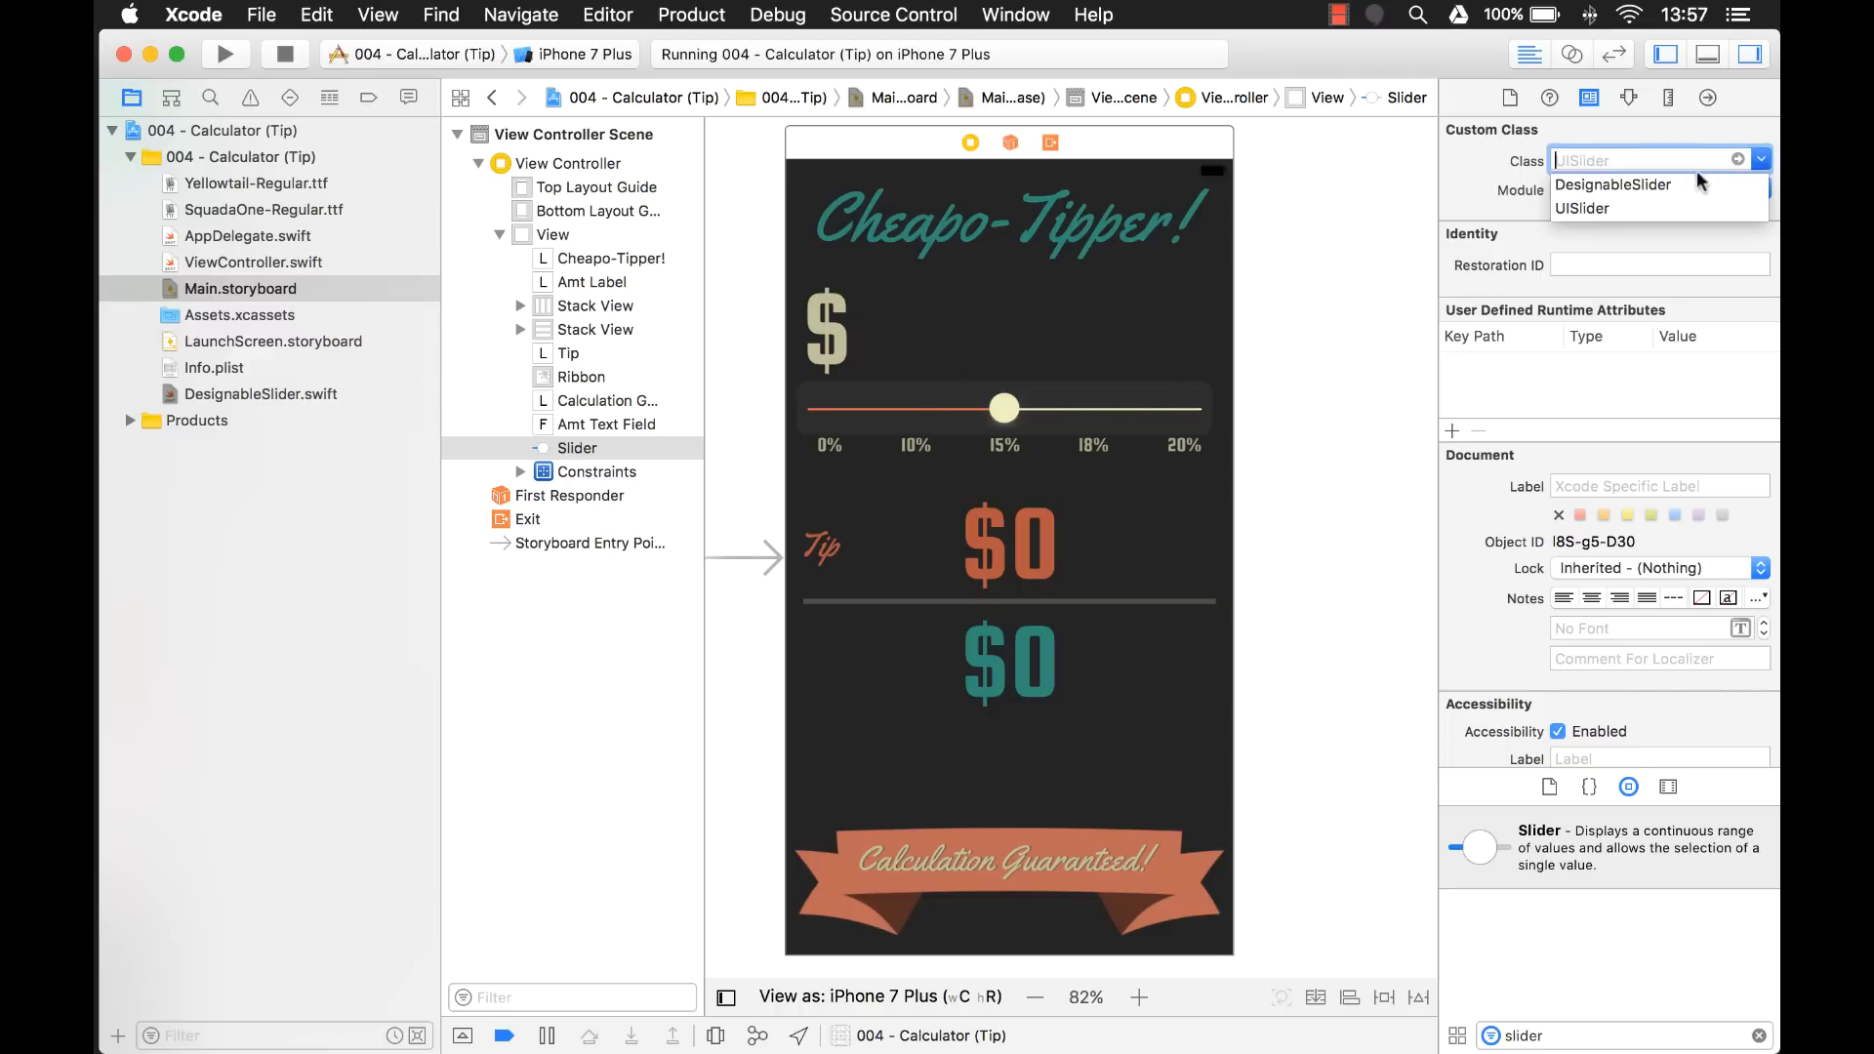
click(1612, 184)
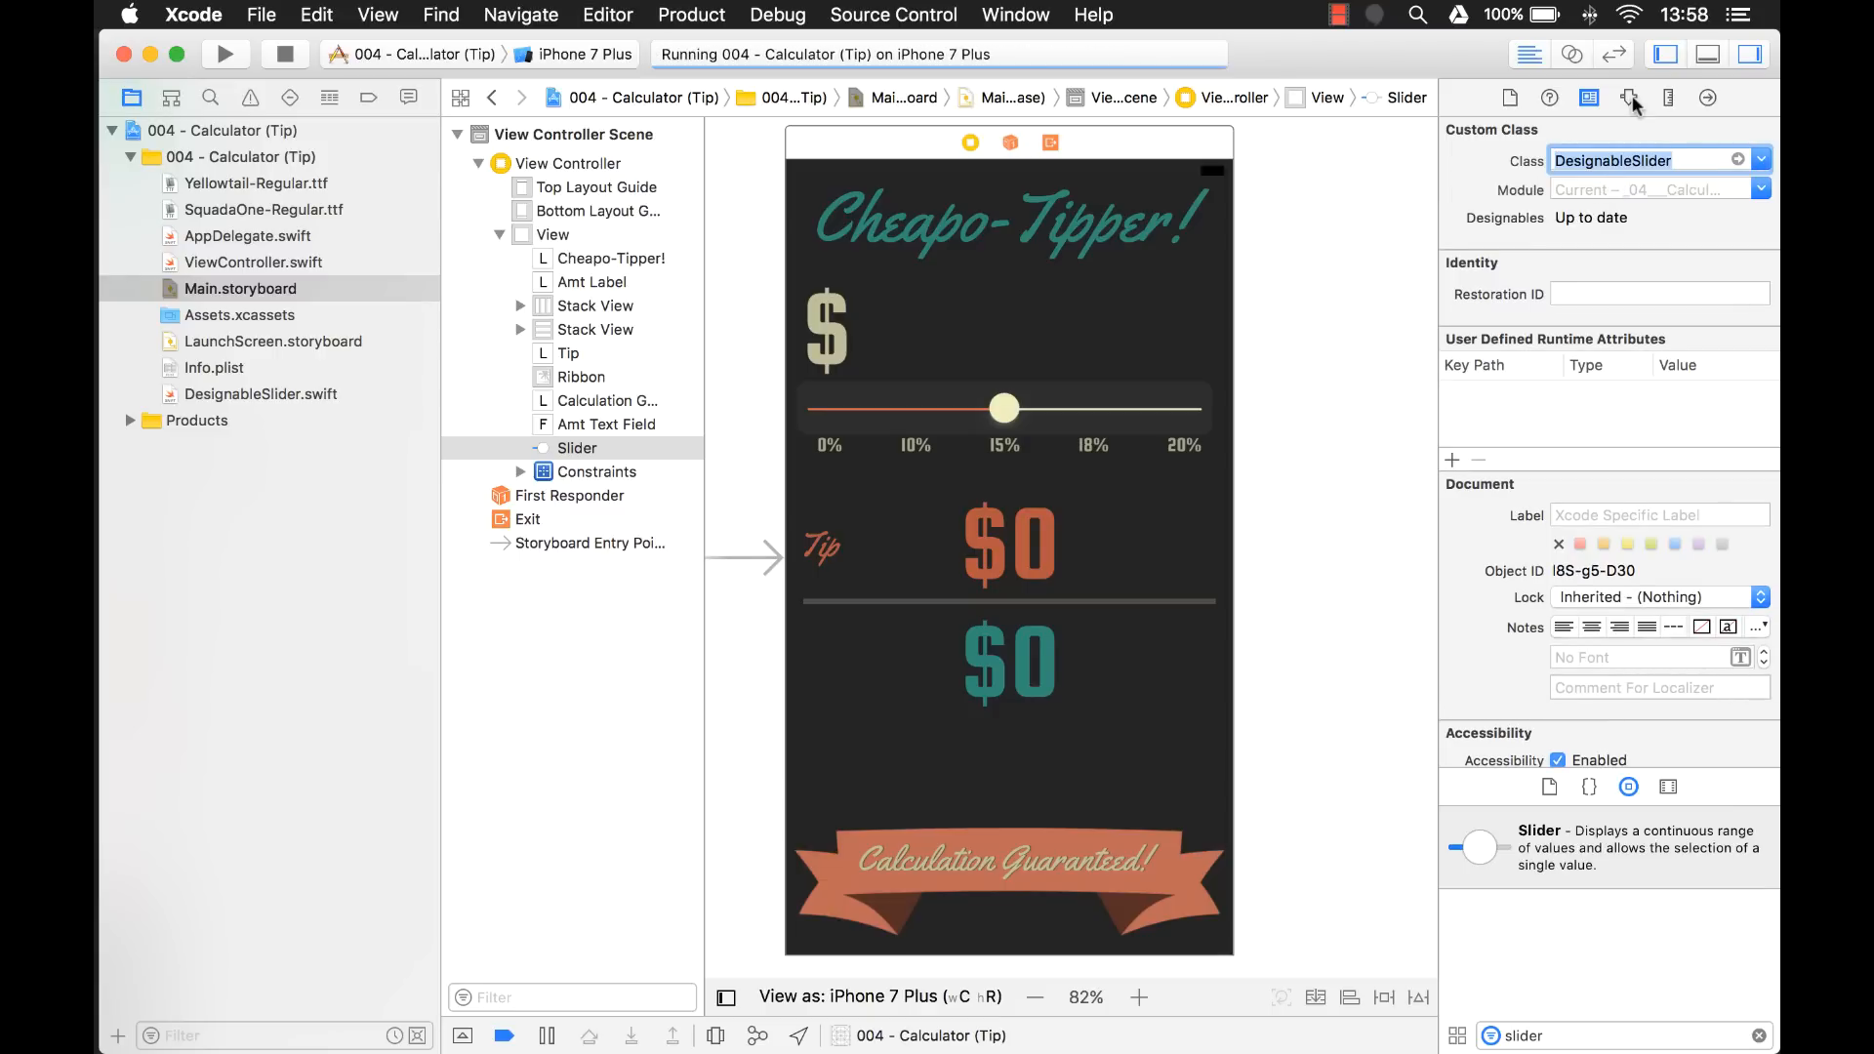
click(1628, 98)
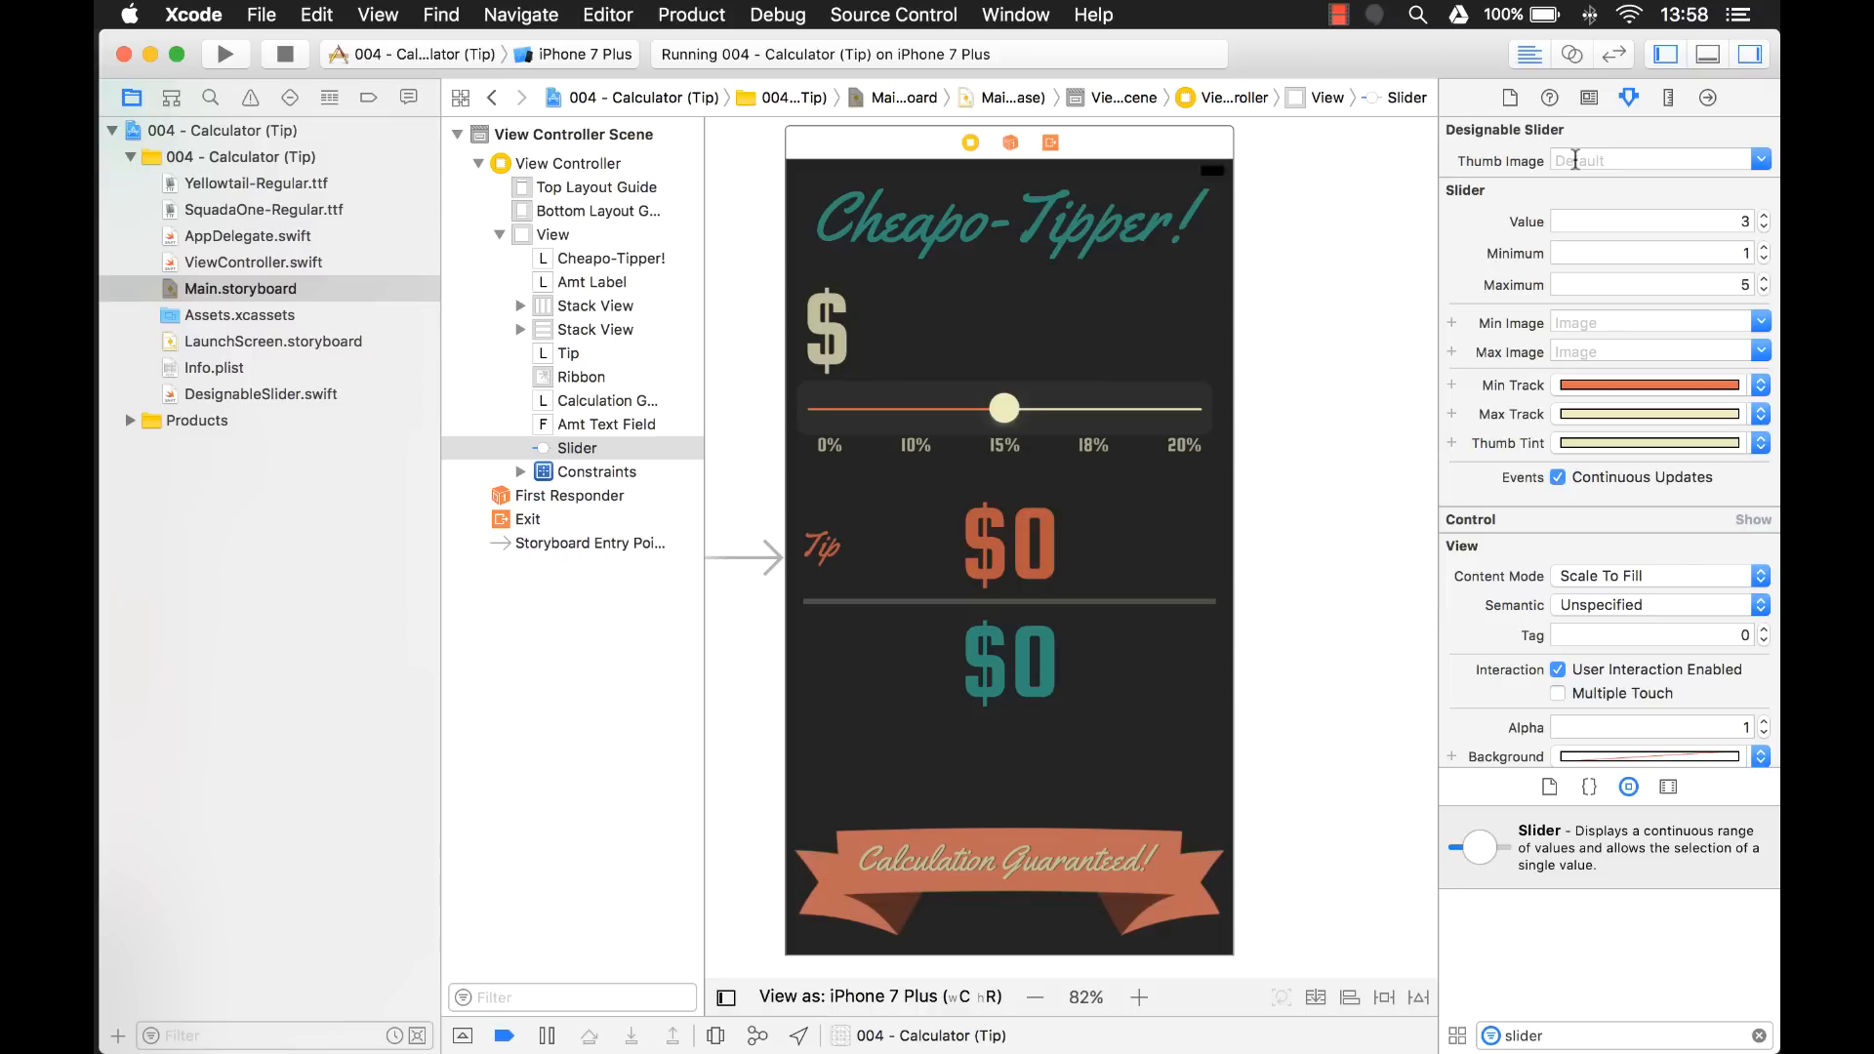
mouse_move(1771, 168)
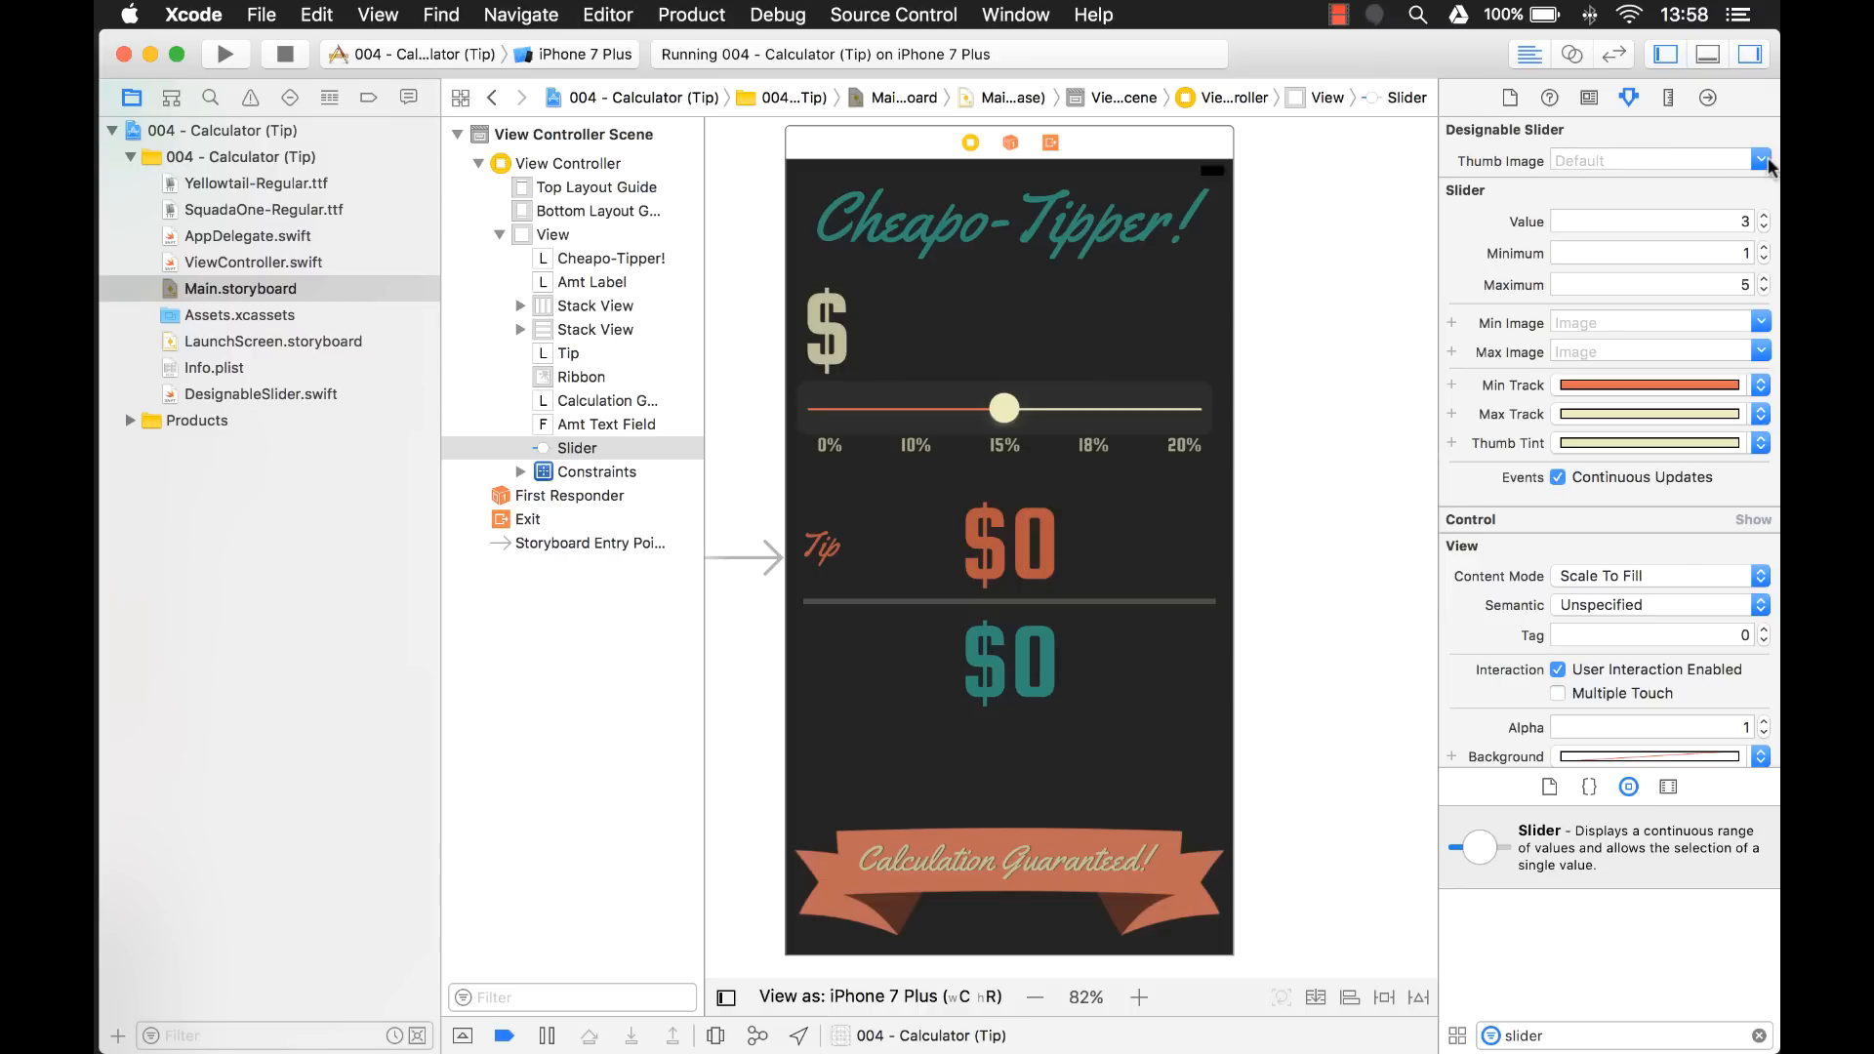
Set the slider's Thumb Image to the thumb asset, showing the orange coin thumb.
click(1759, 160)
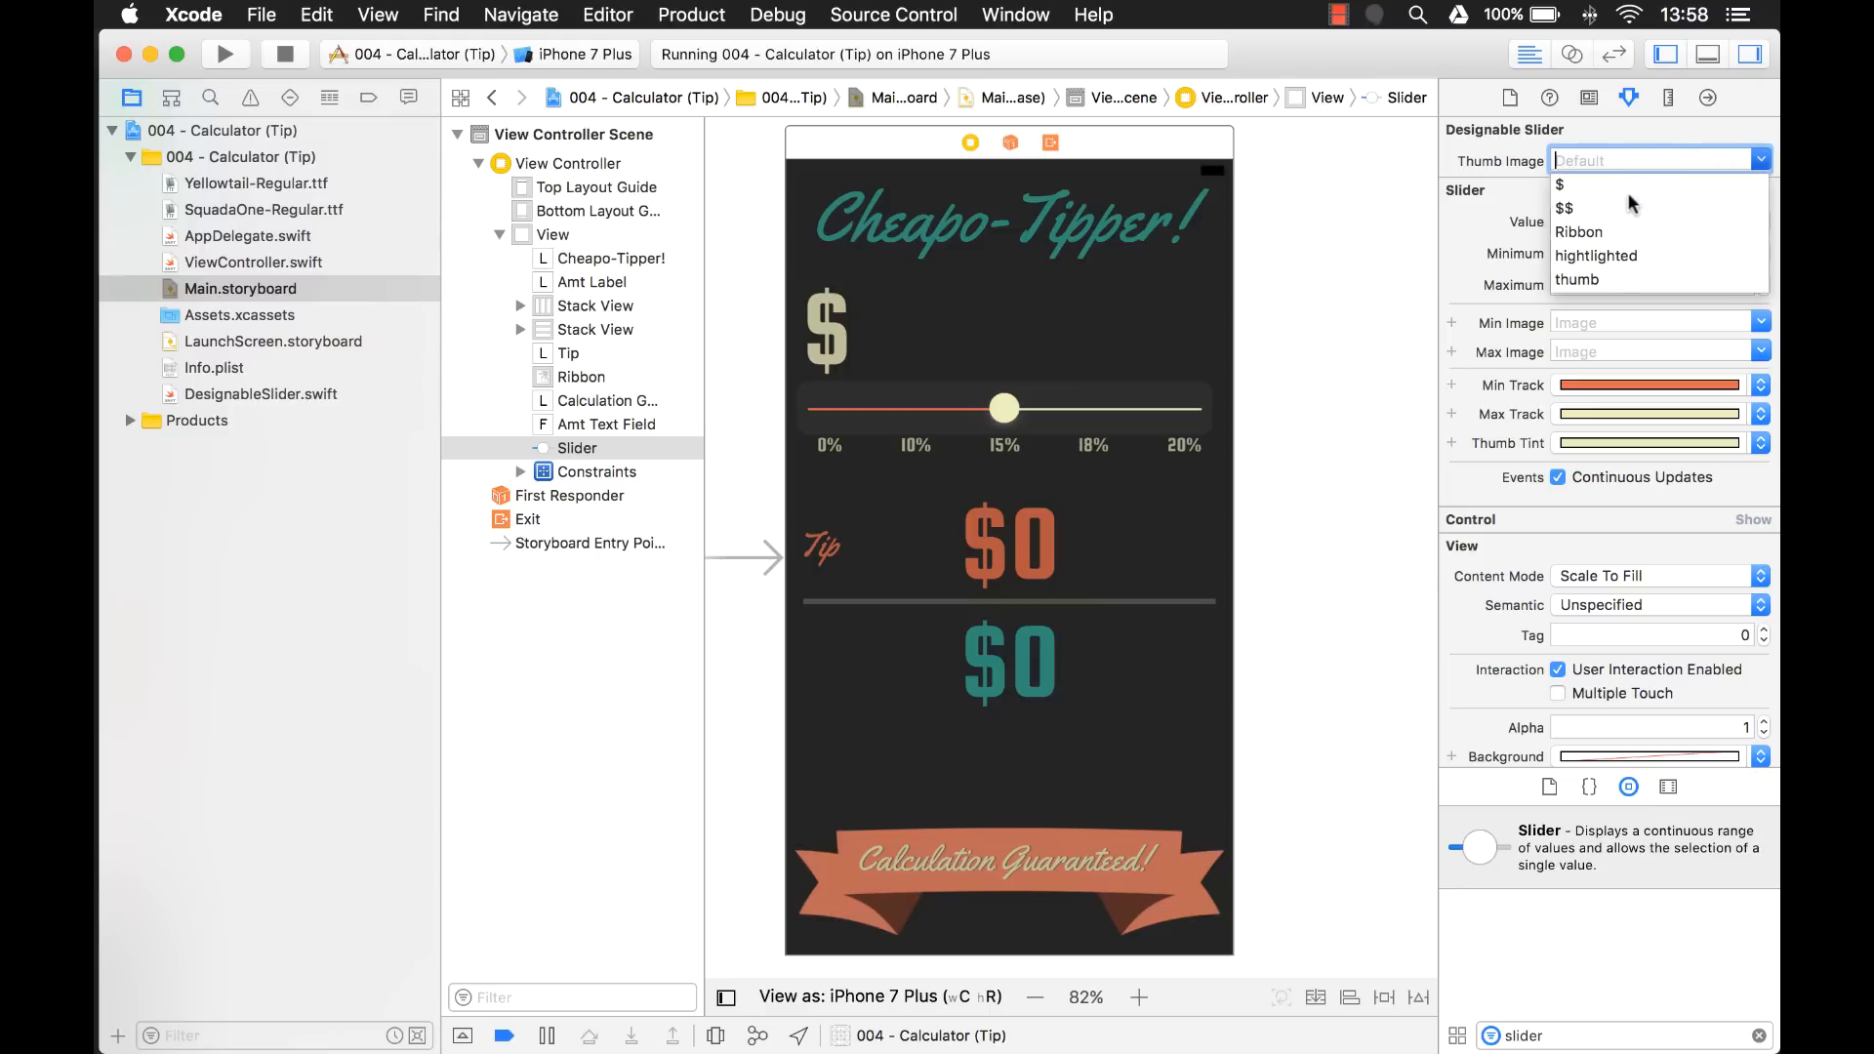
click(1578, 279)
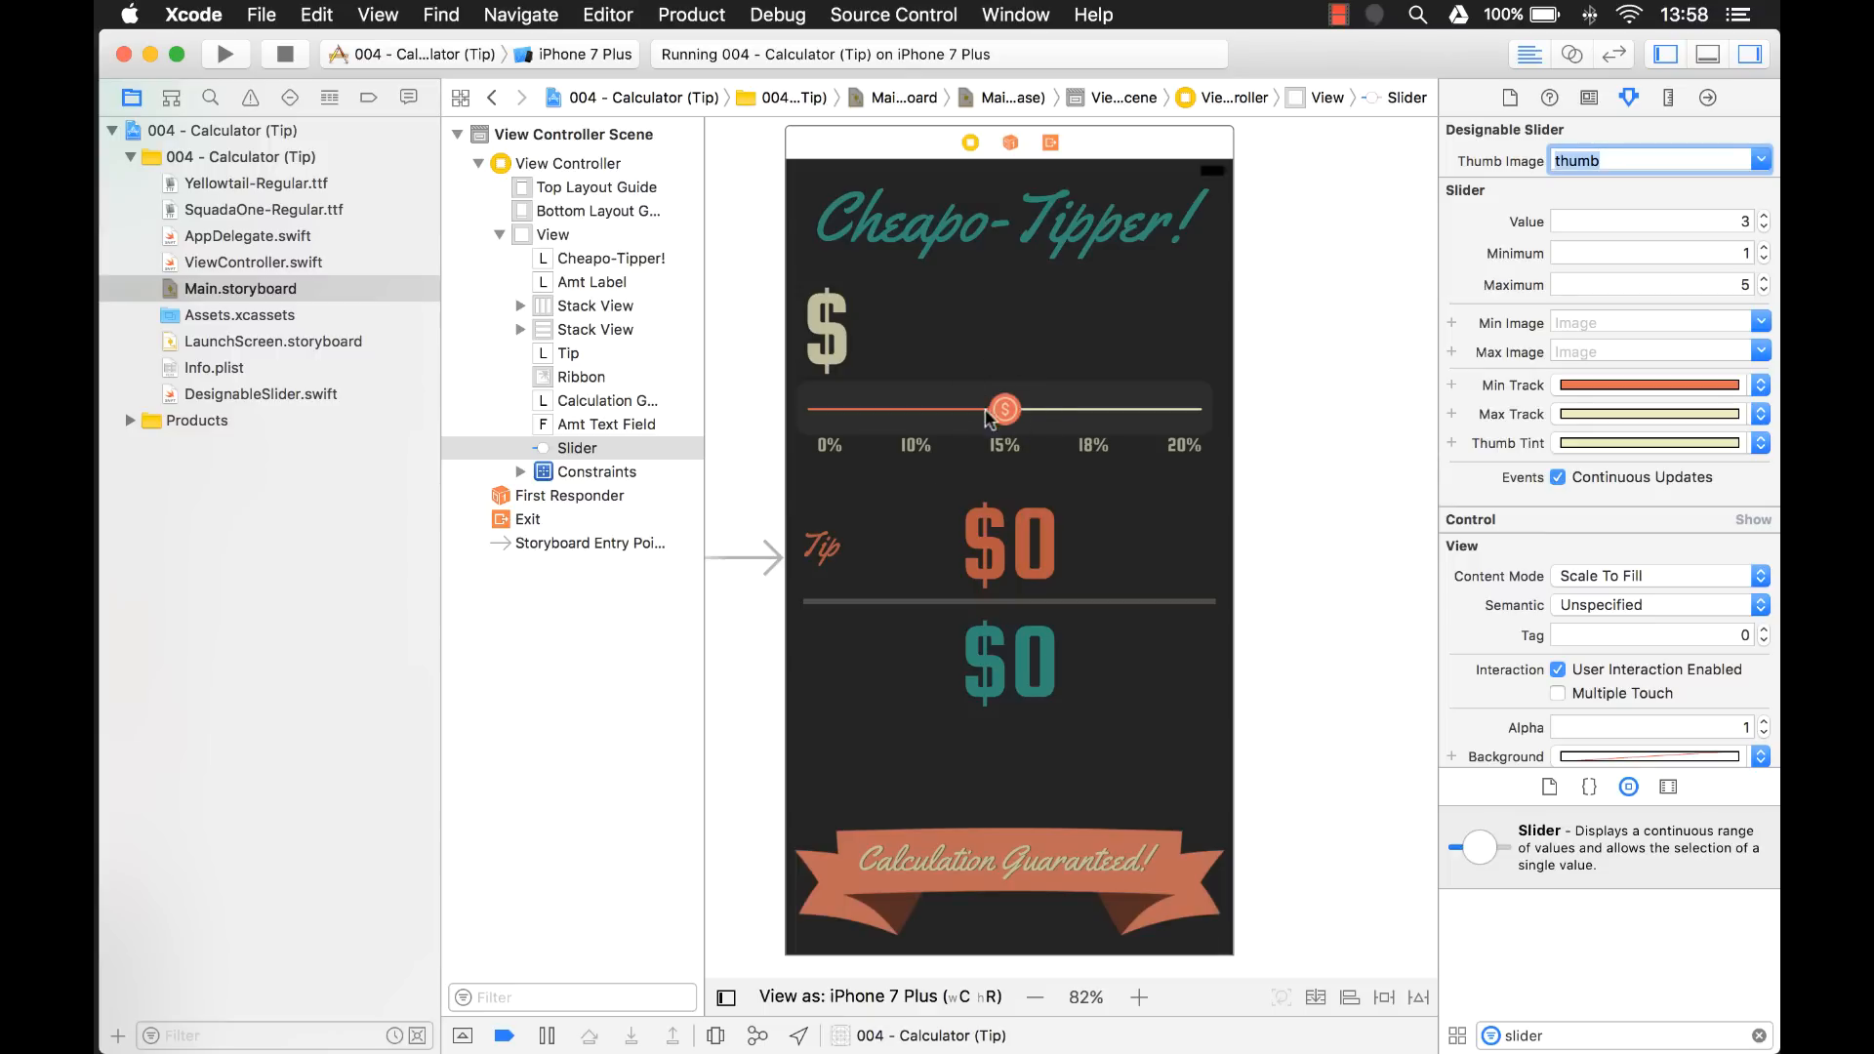
mouse_move(1040, 386)
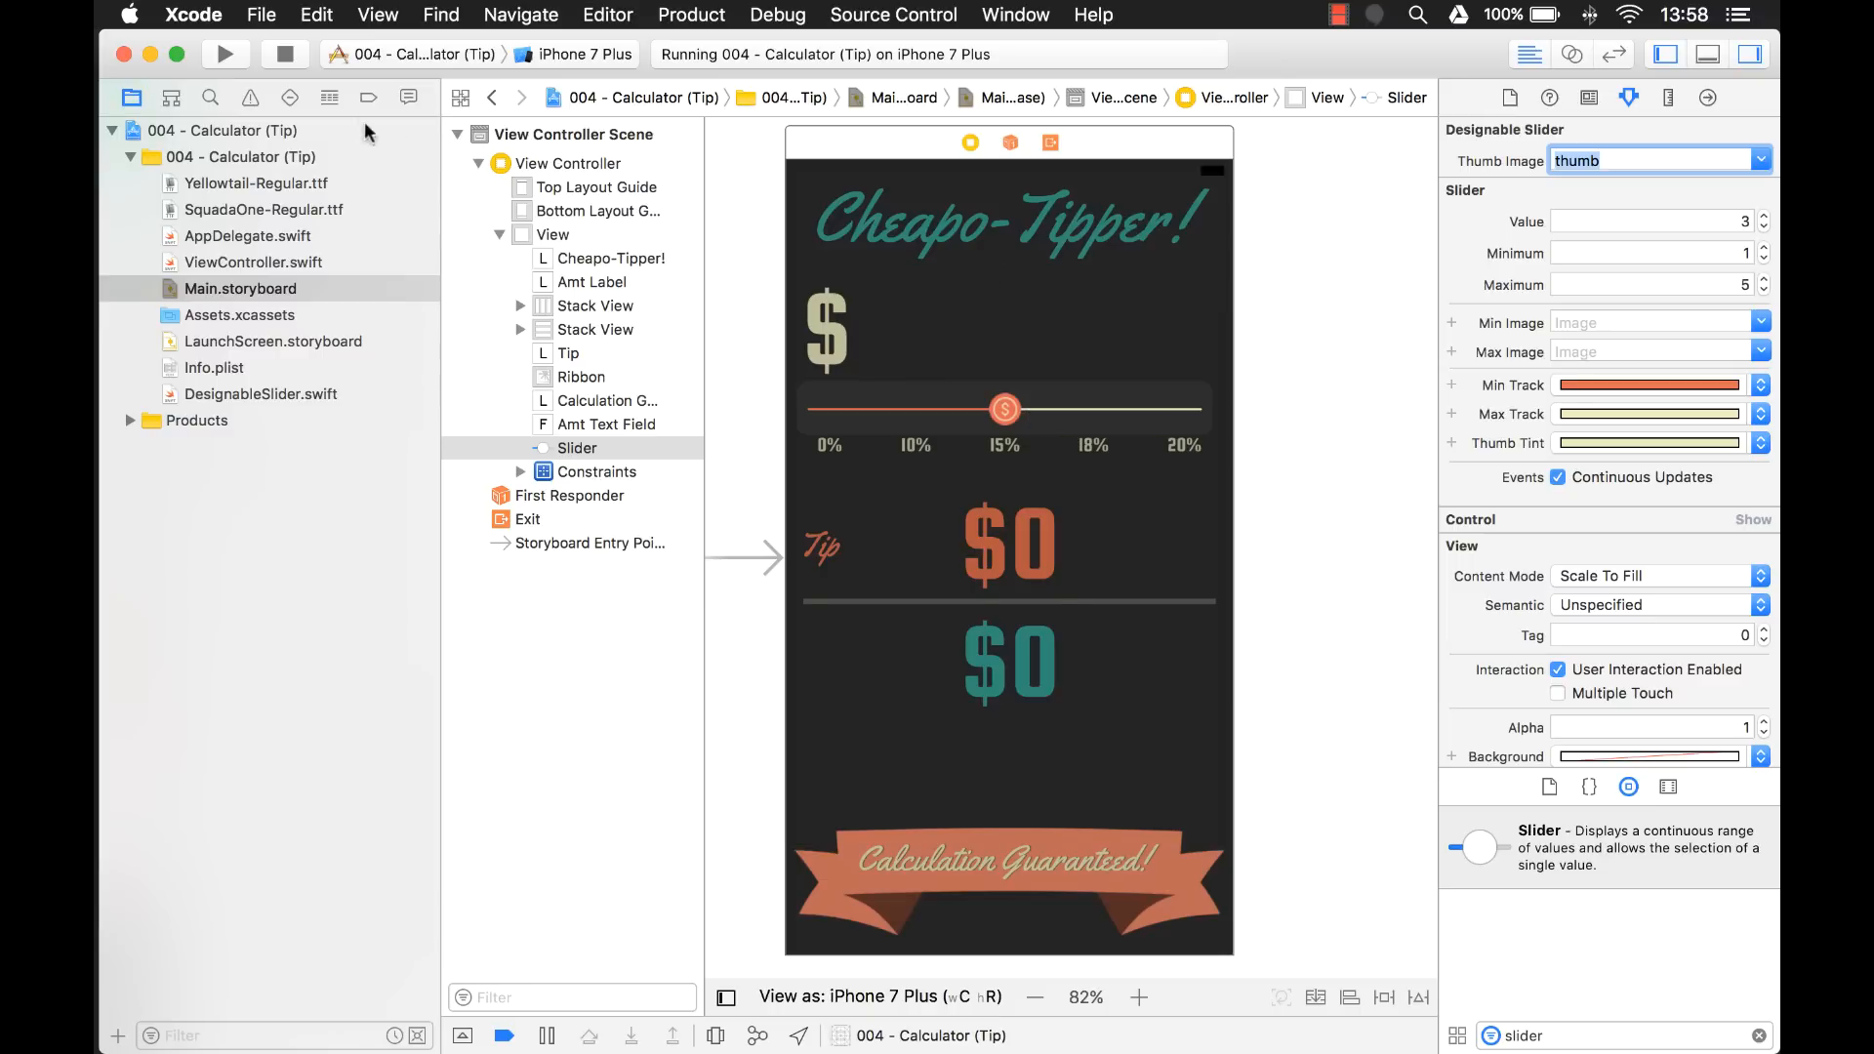
Run the tipper app in Simulator and drag the slider to test the custom thumb.
click(224, 54)
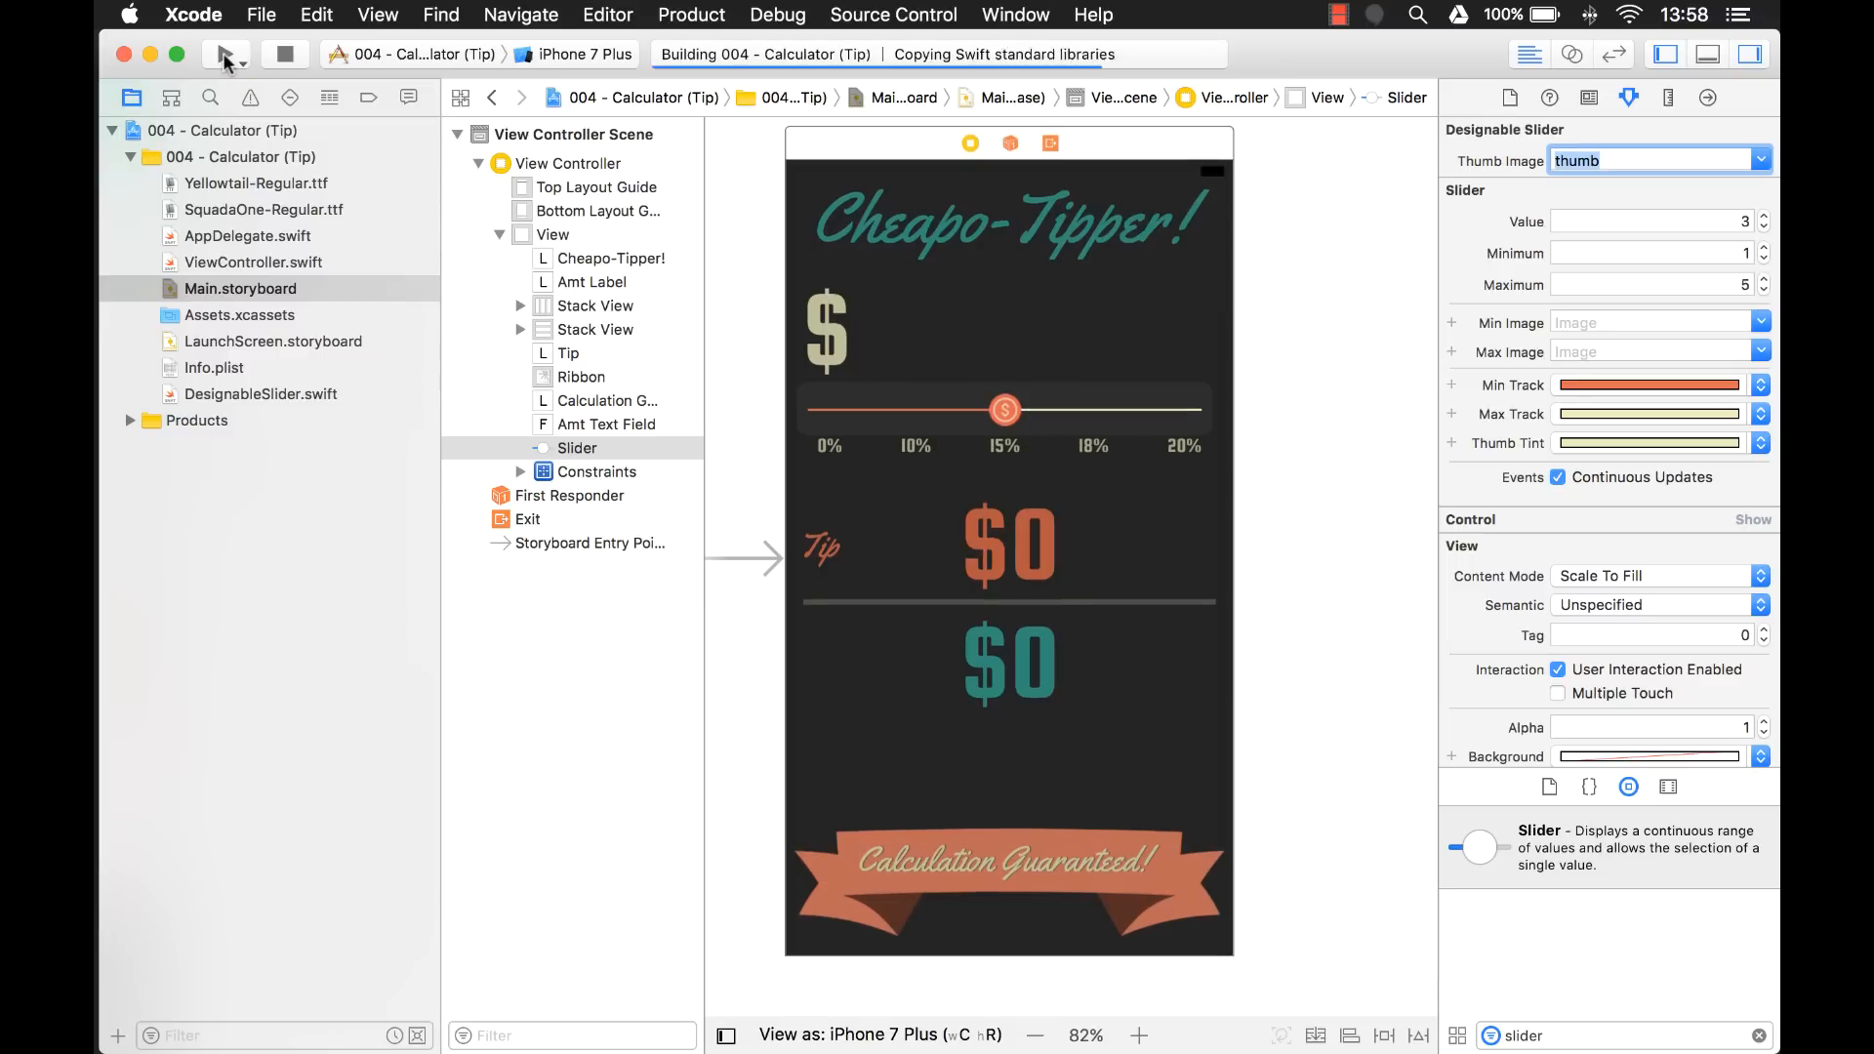
click(226, 55)
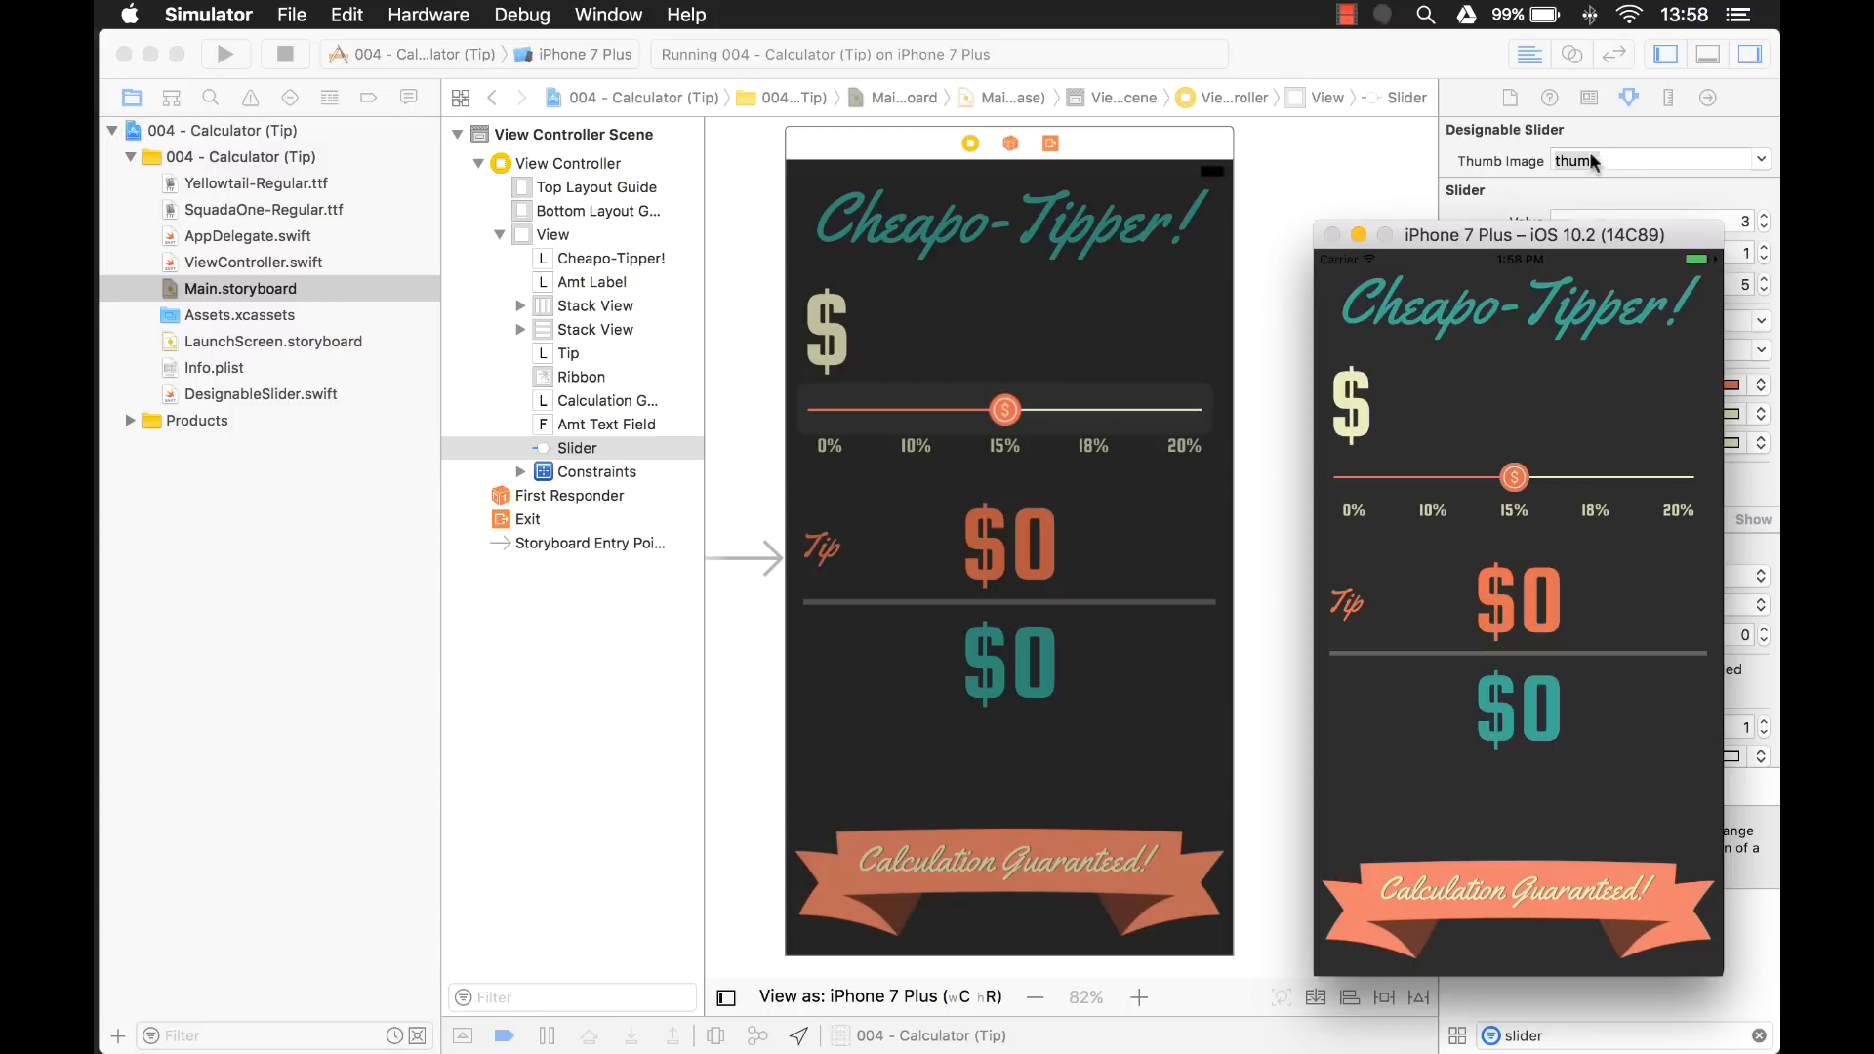
mouse_move(1514, 488)
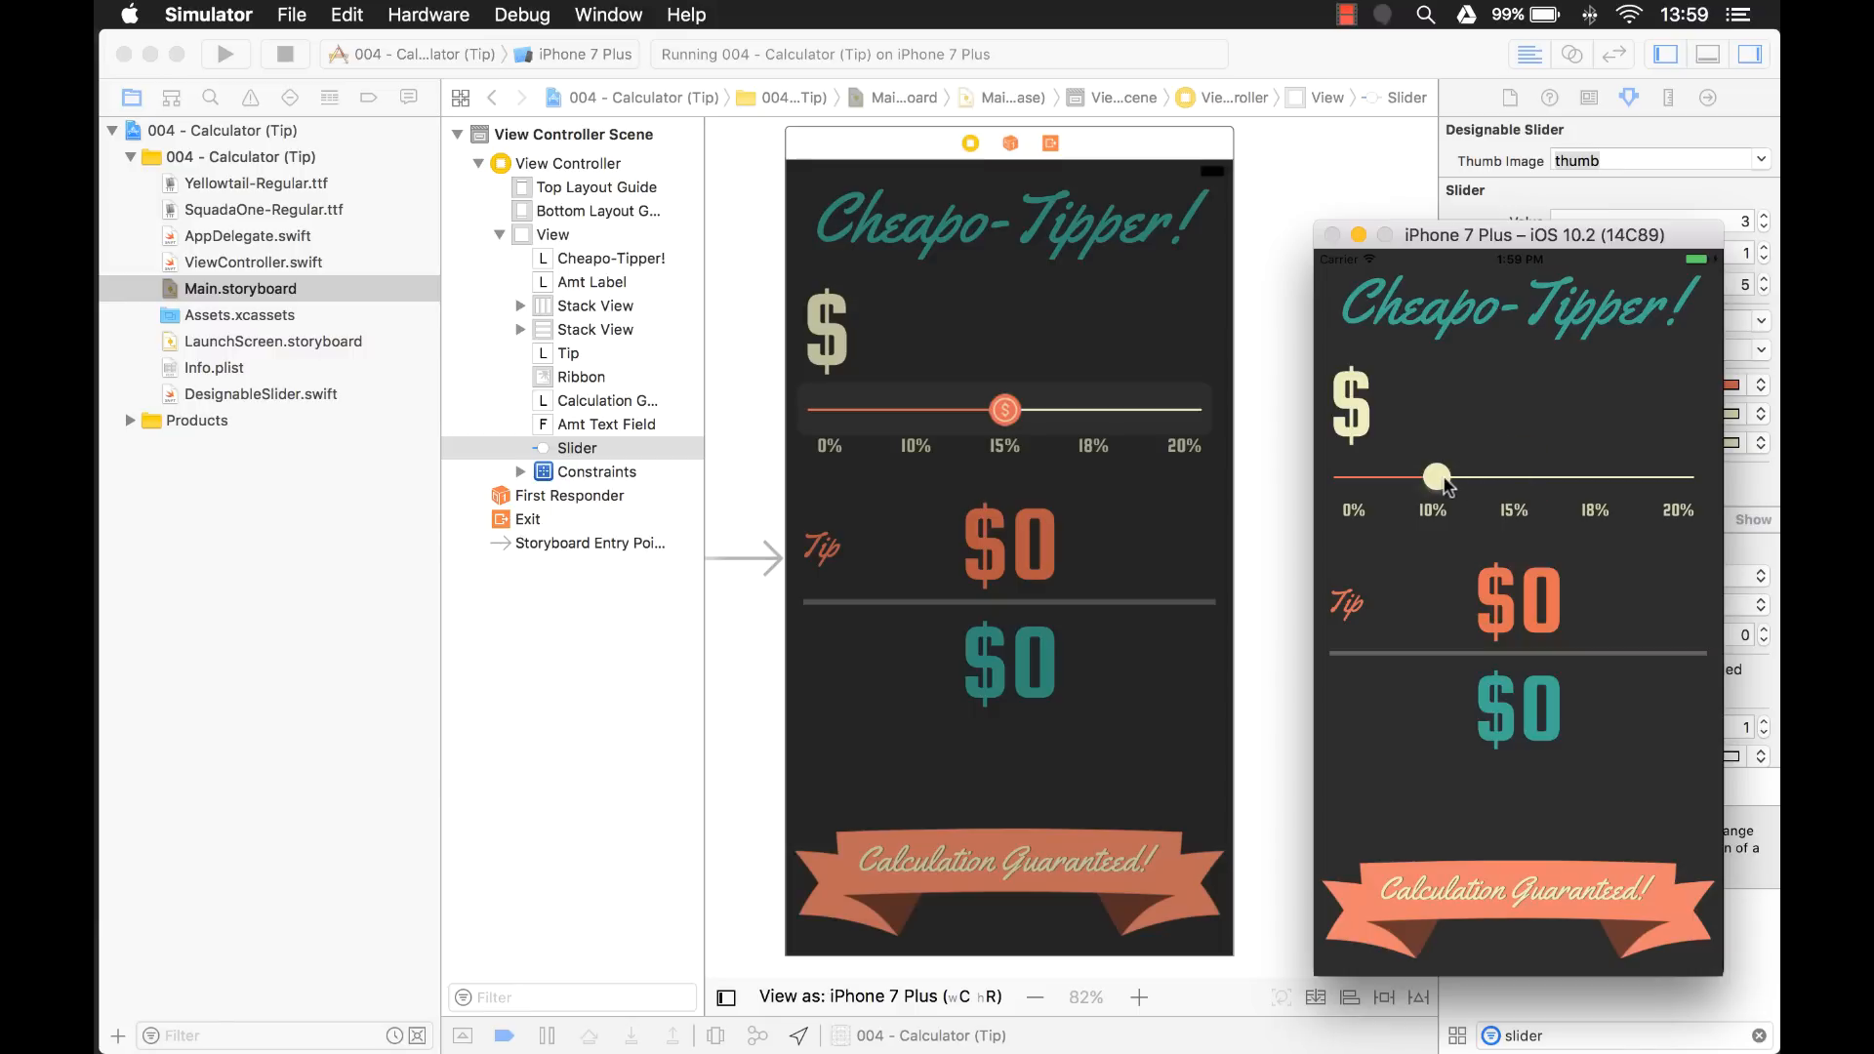
click(1435, 476)
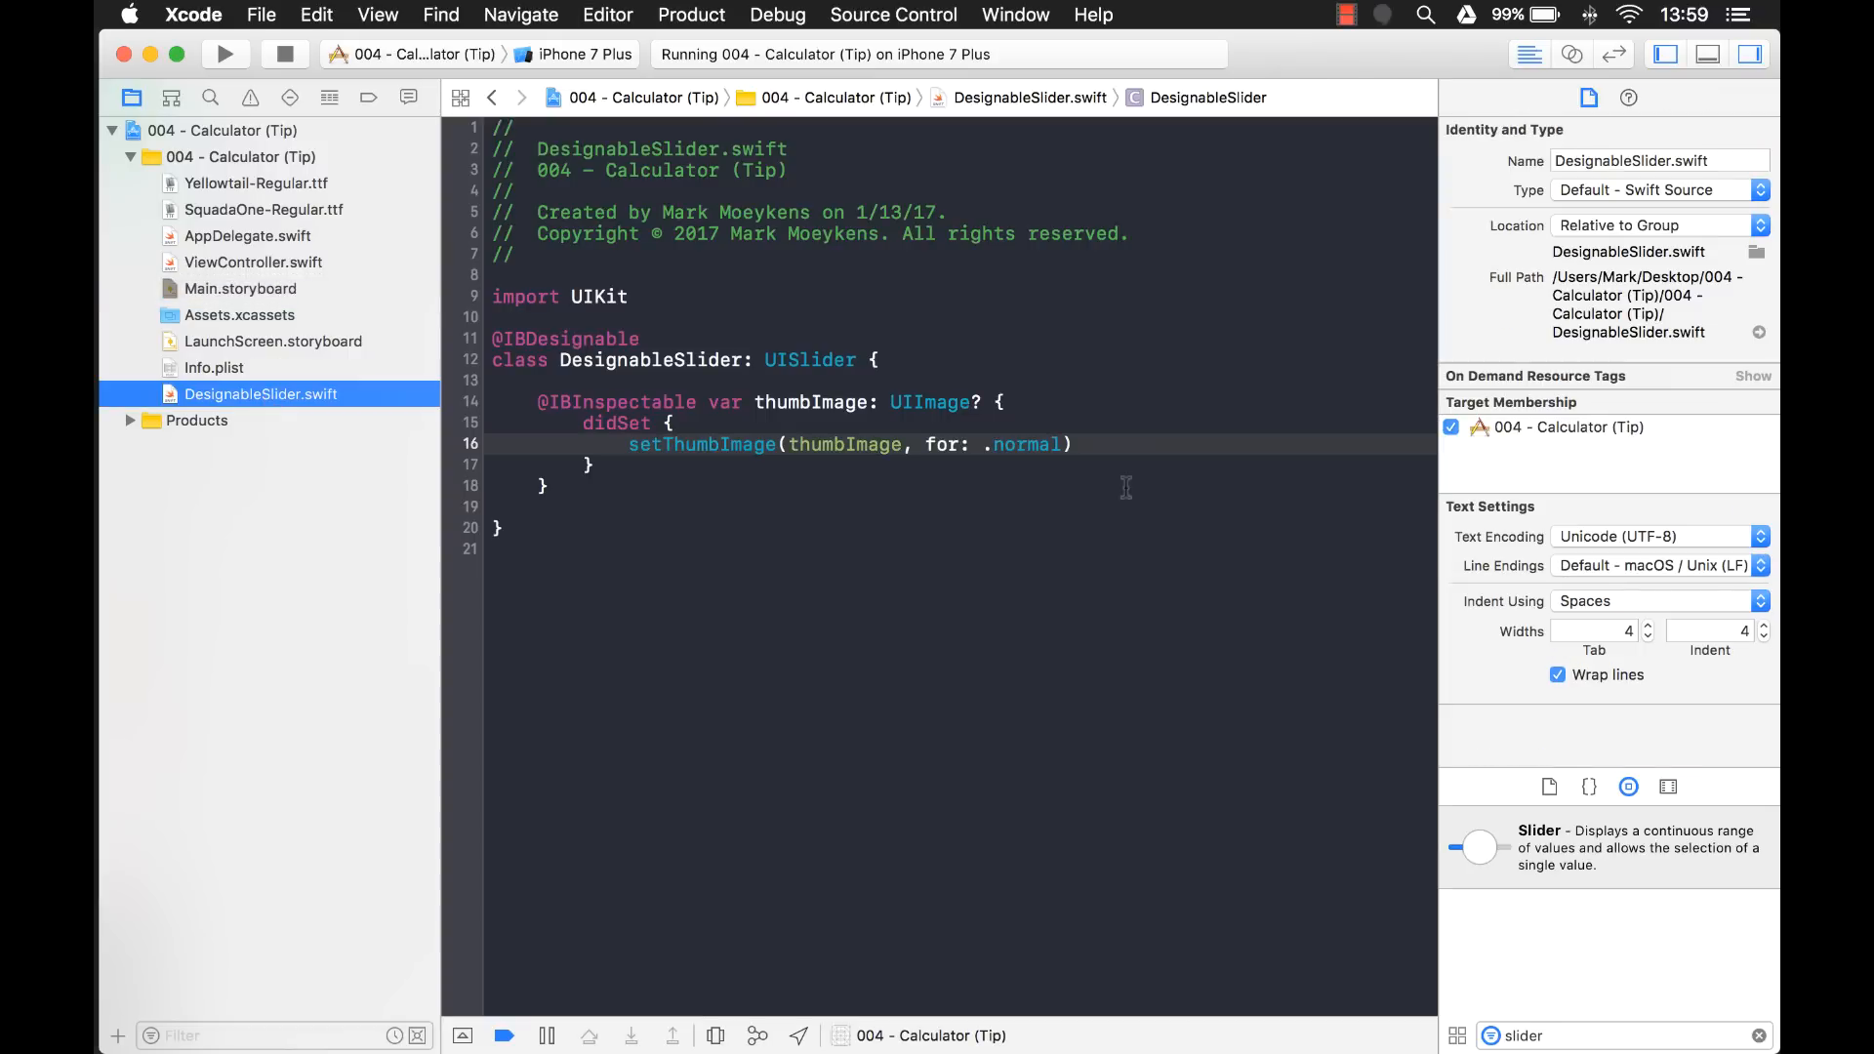
Duplicate the property as thumbHighlightedImage and switch its setThumbImage call to .highlighted.
click(549, 486)
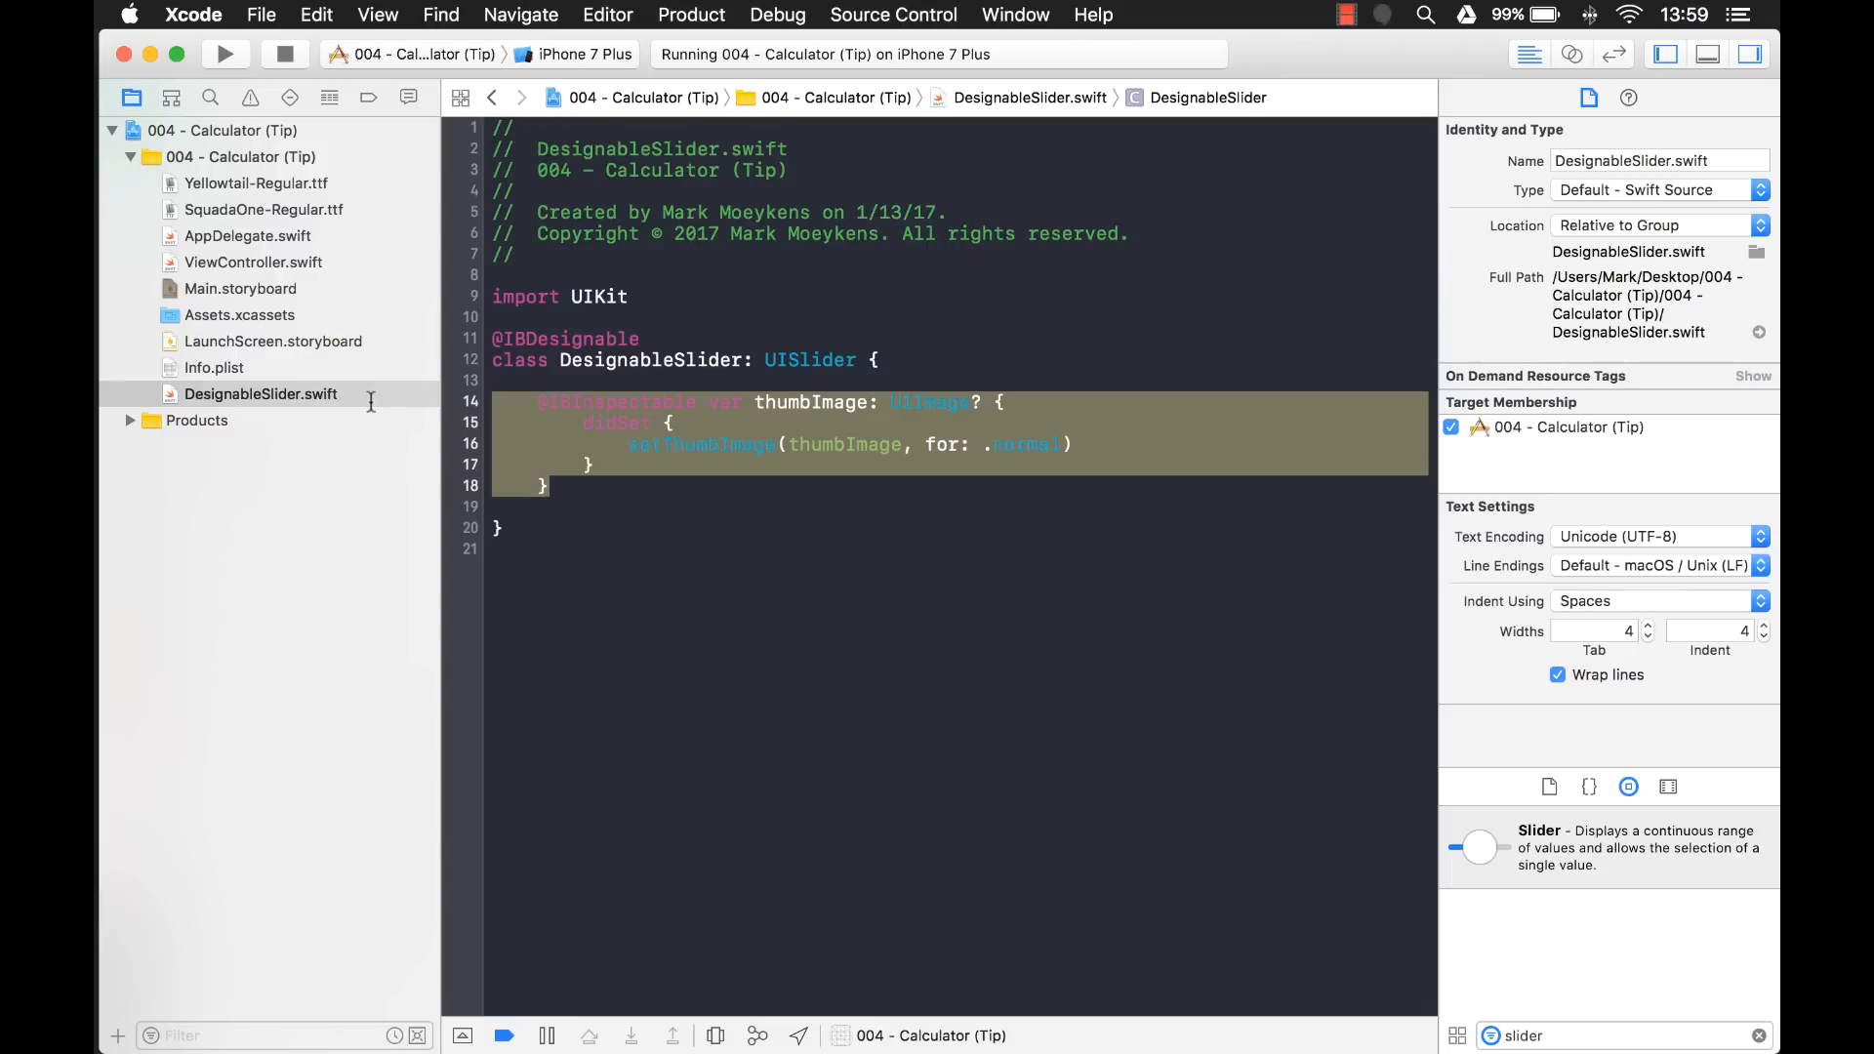
click(550, 486)
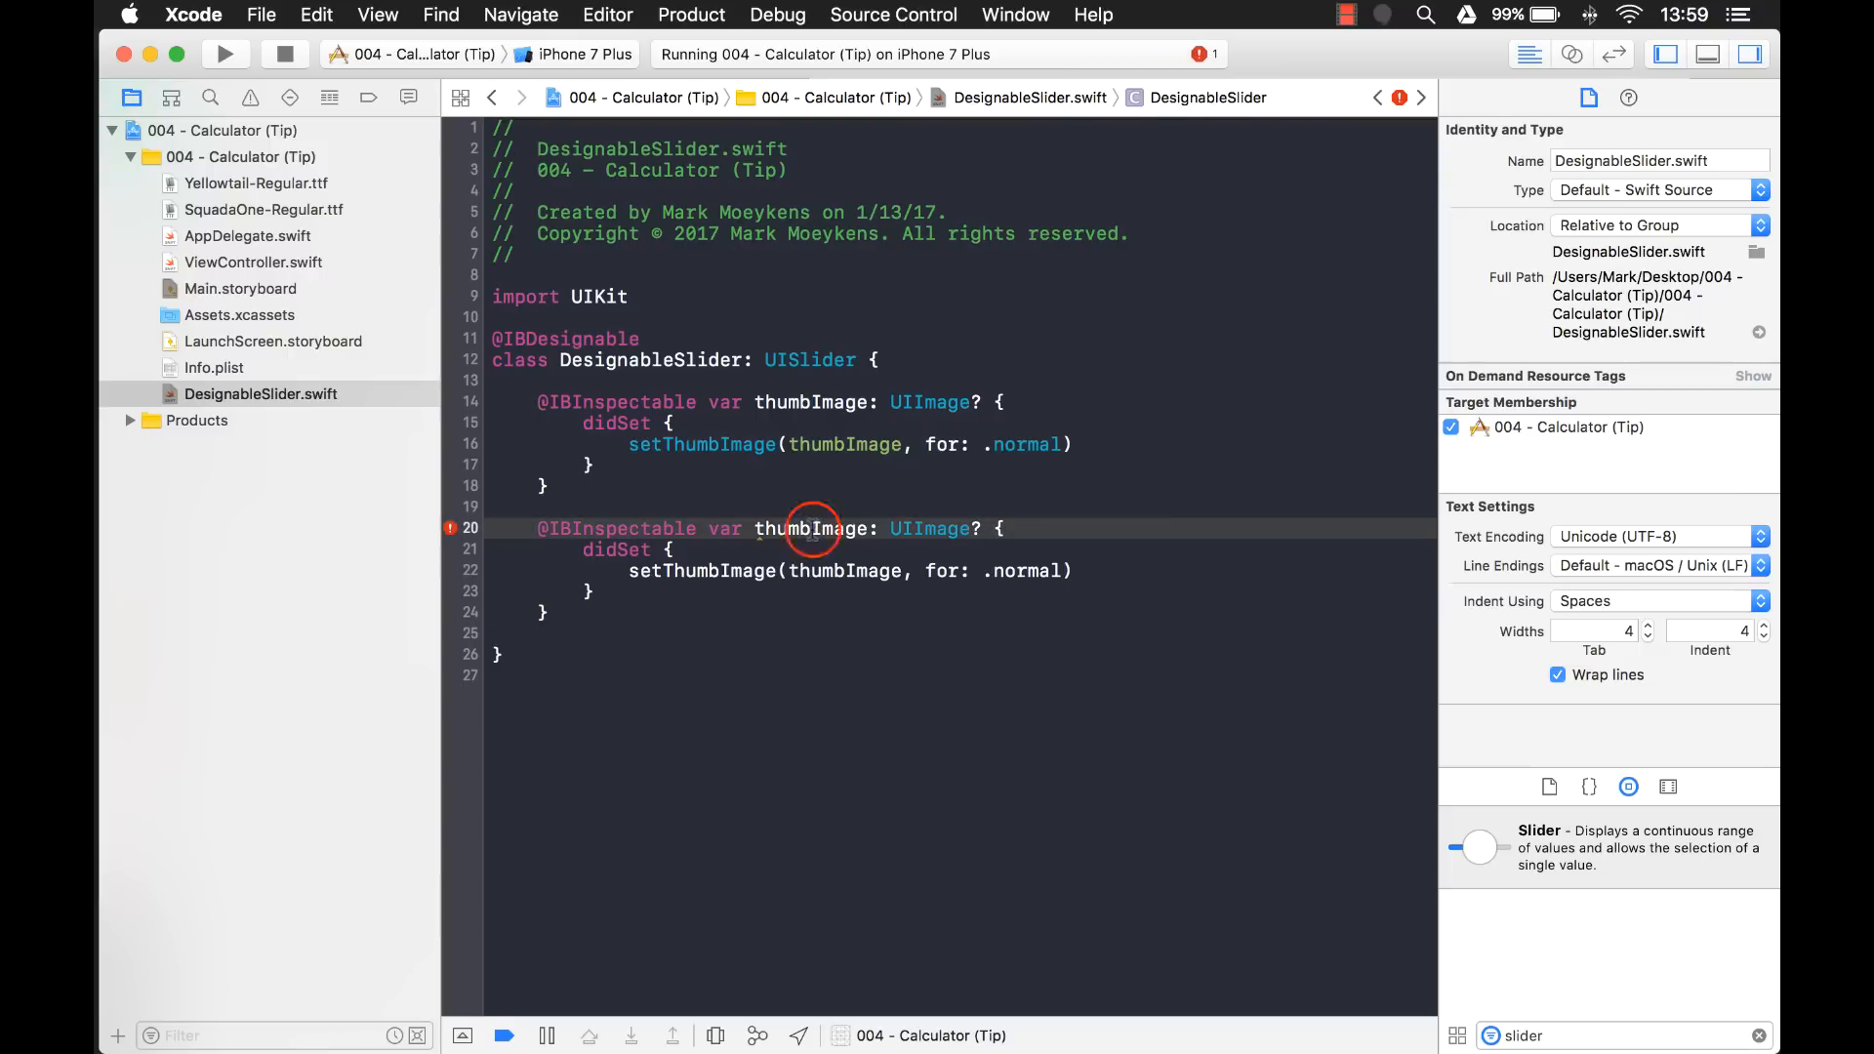
text(High)
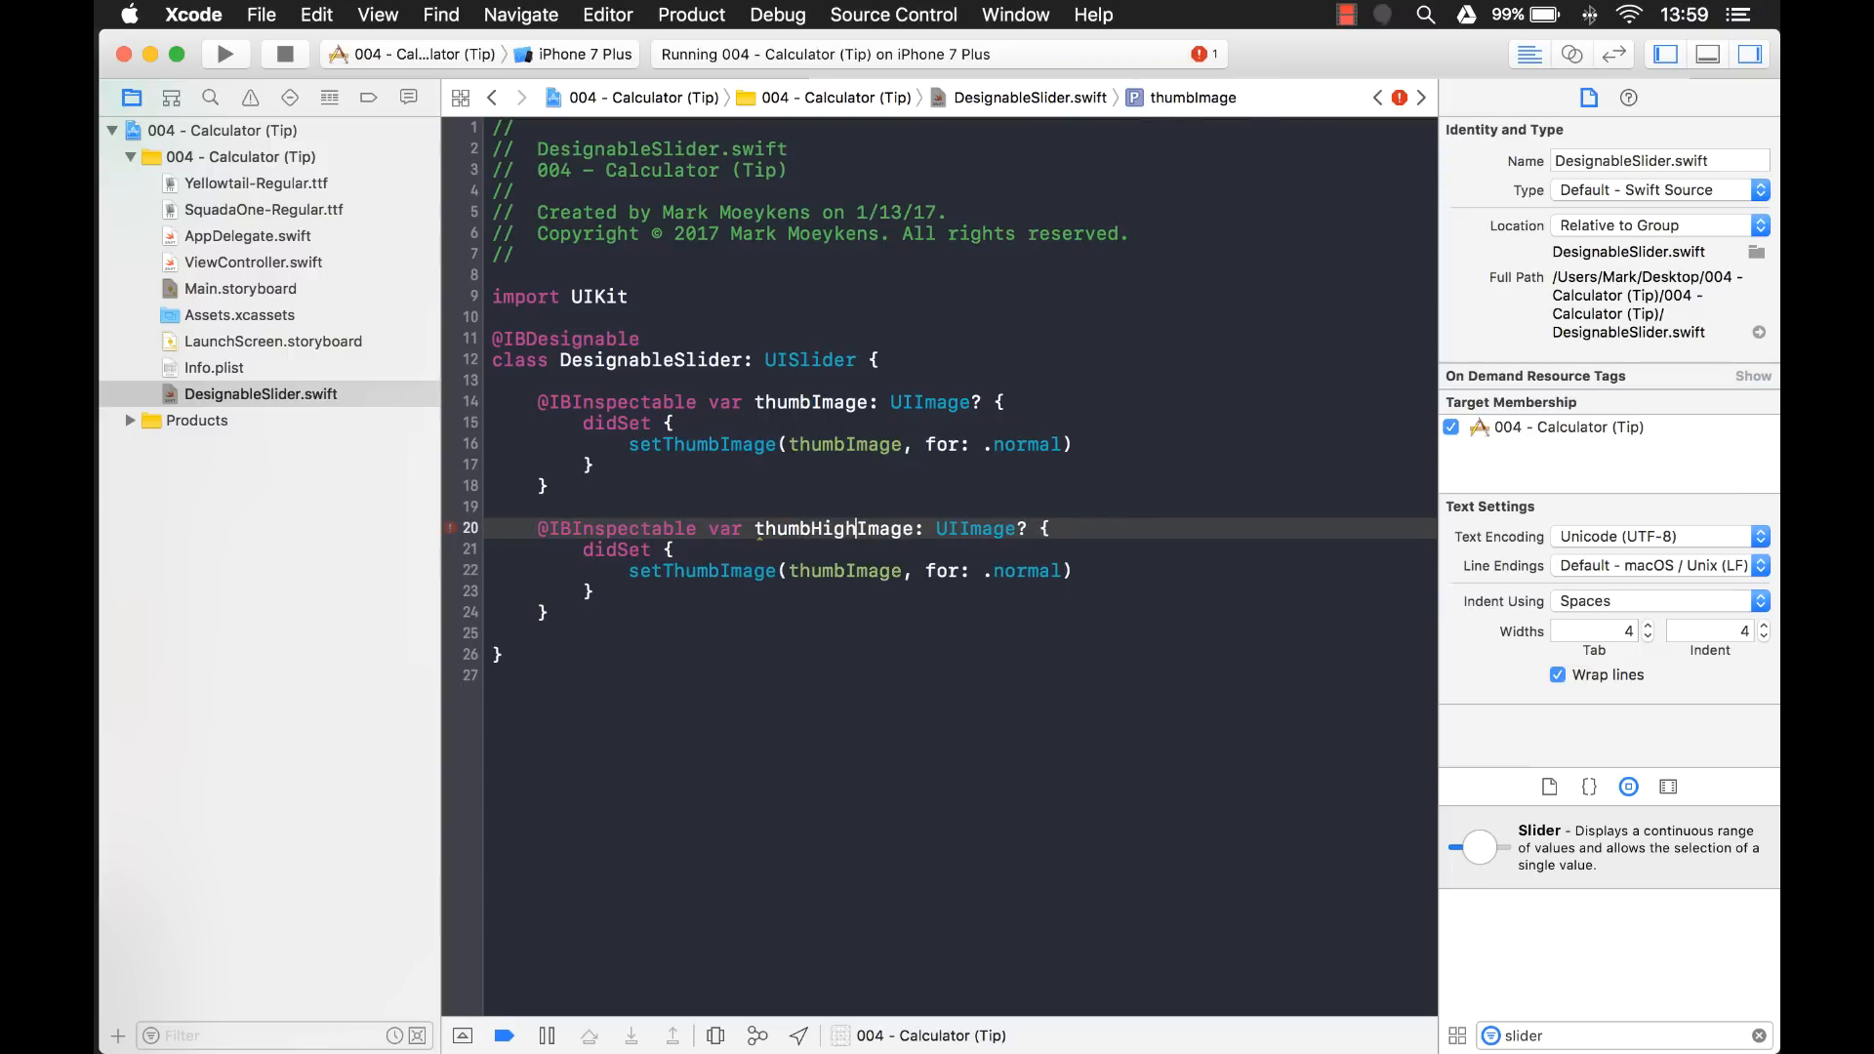
text(lighted)
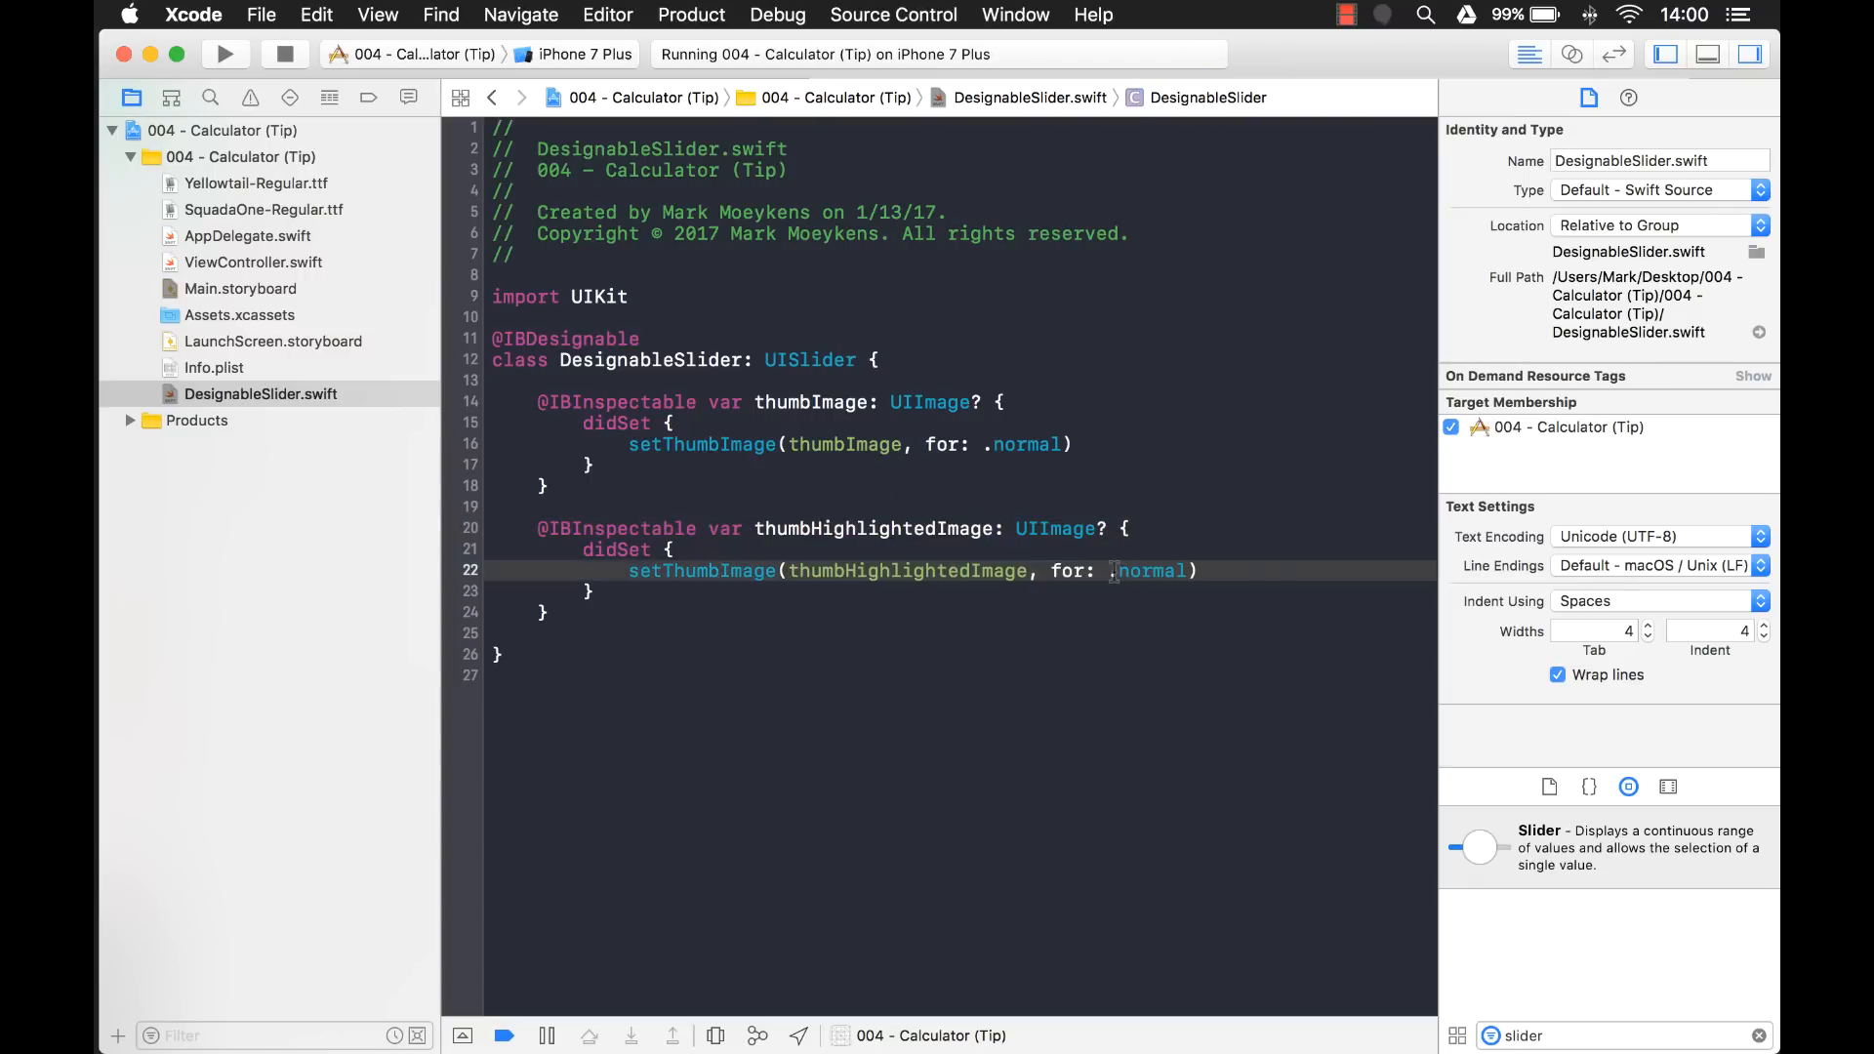
text(hi)
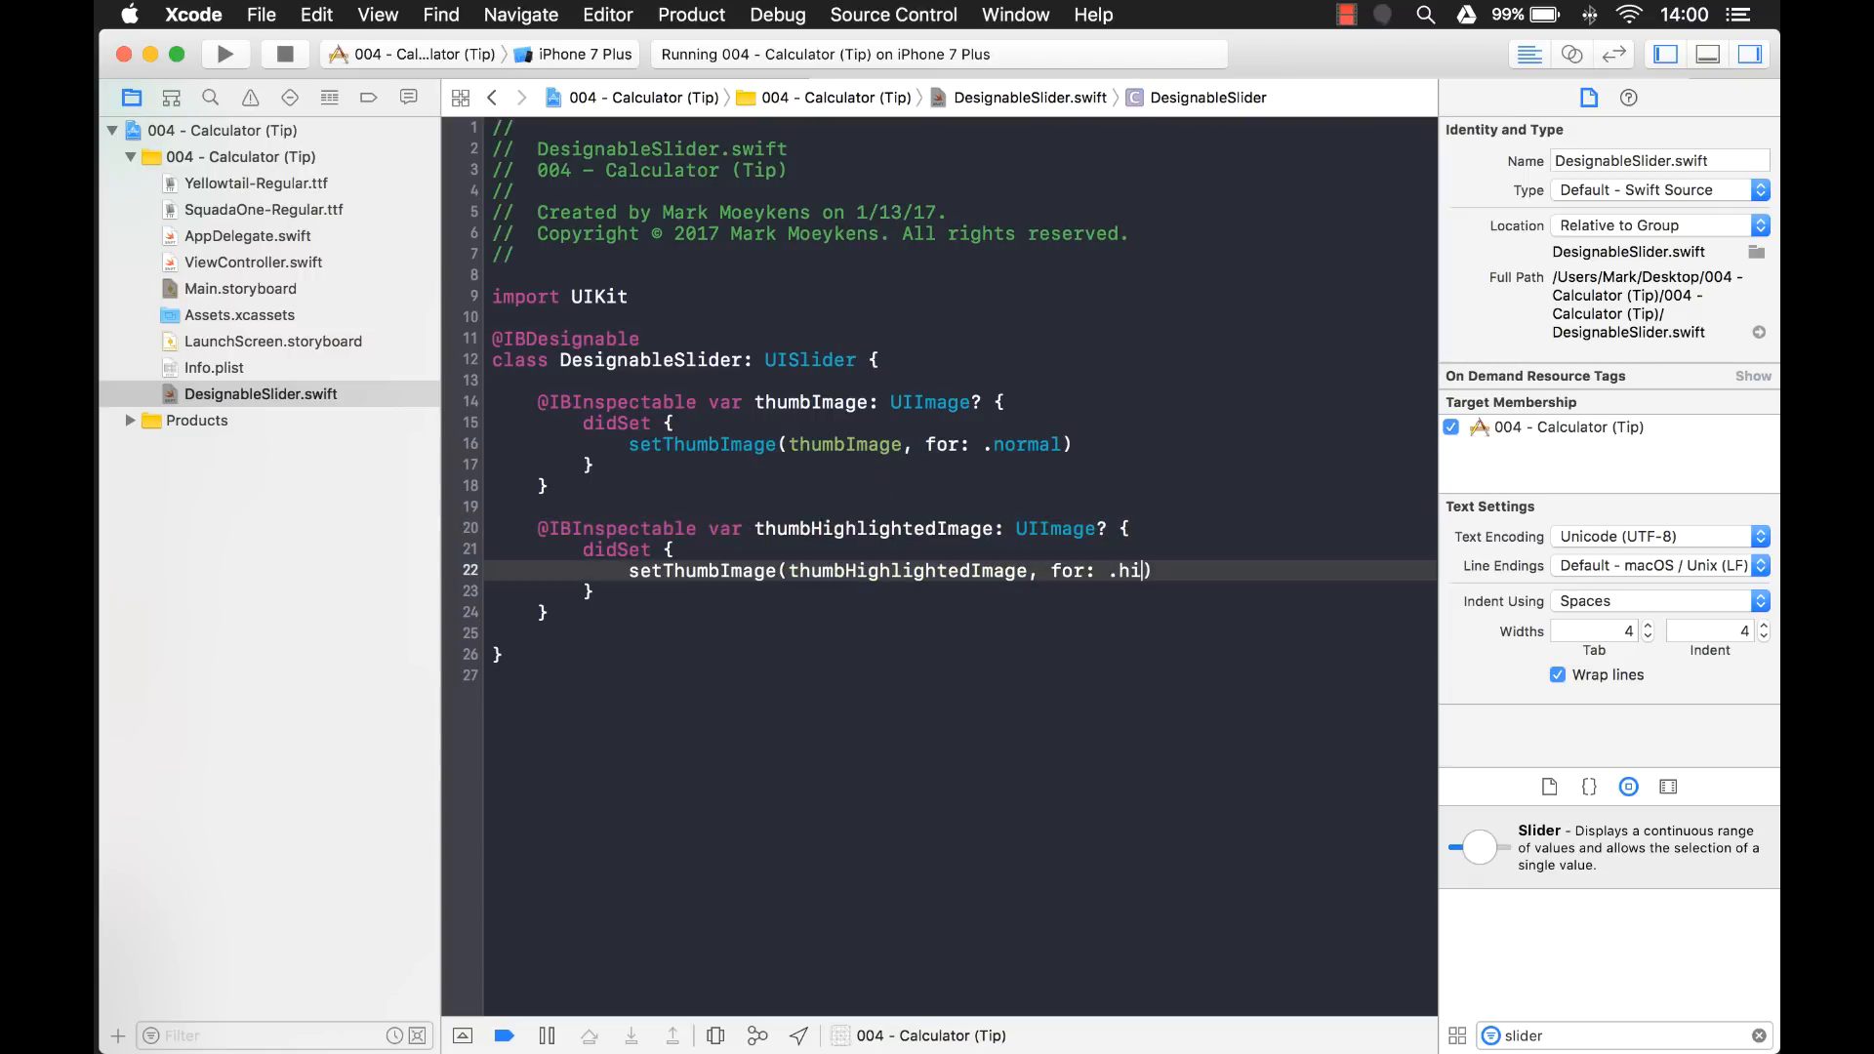
key(Backspace)
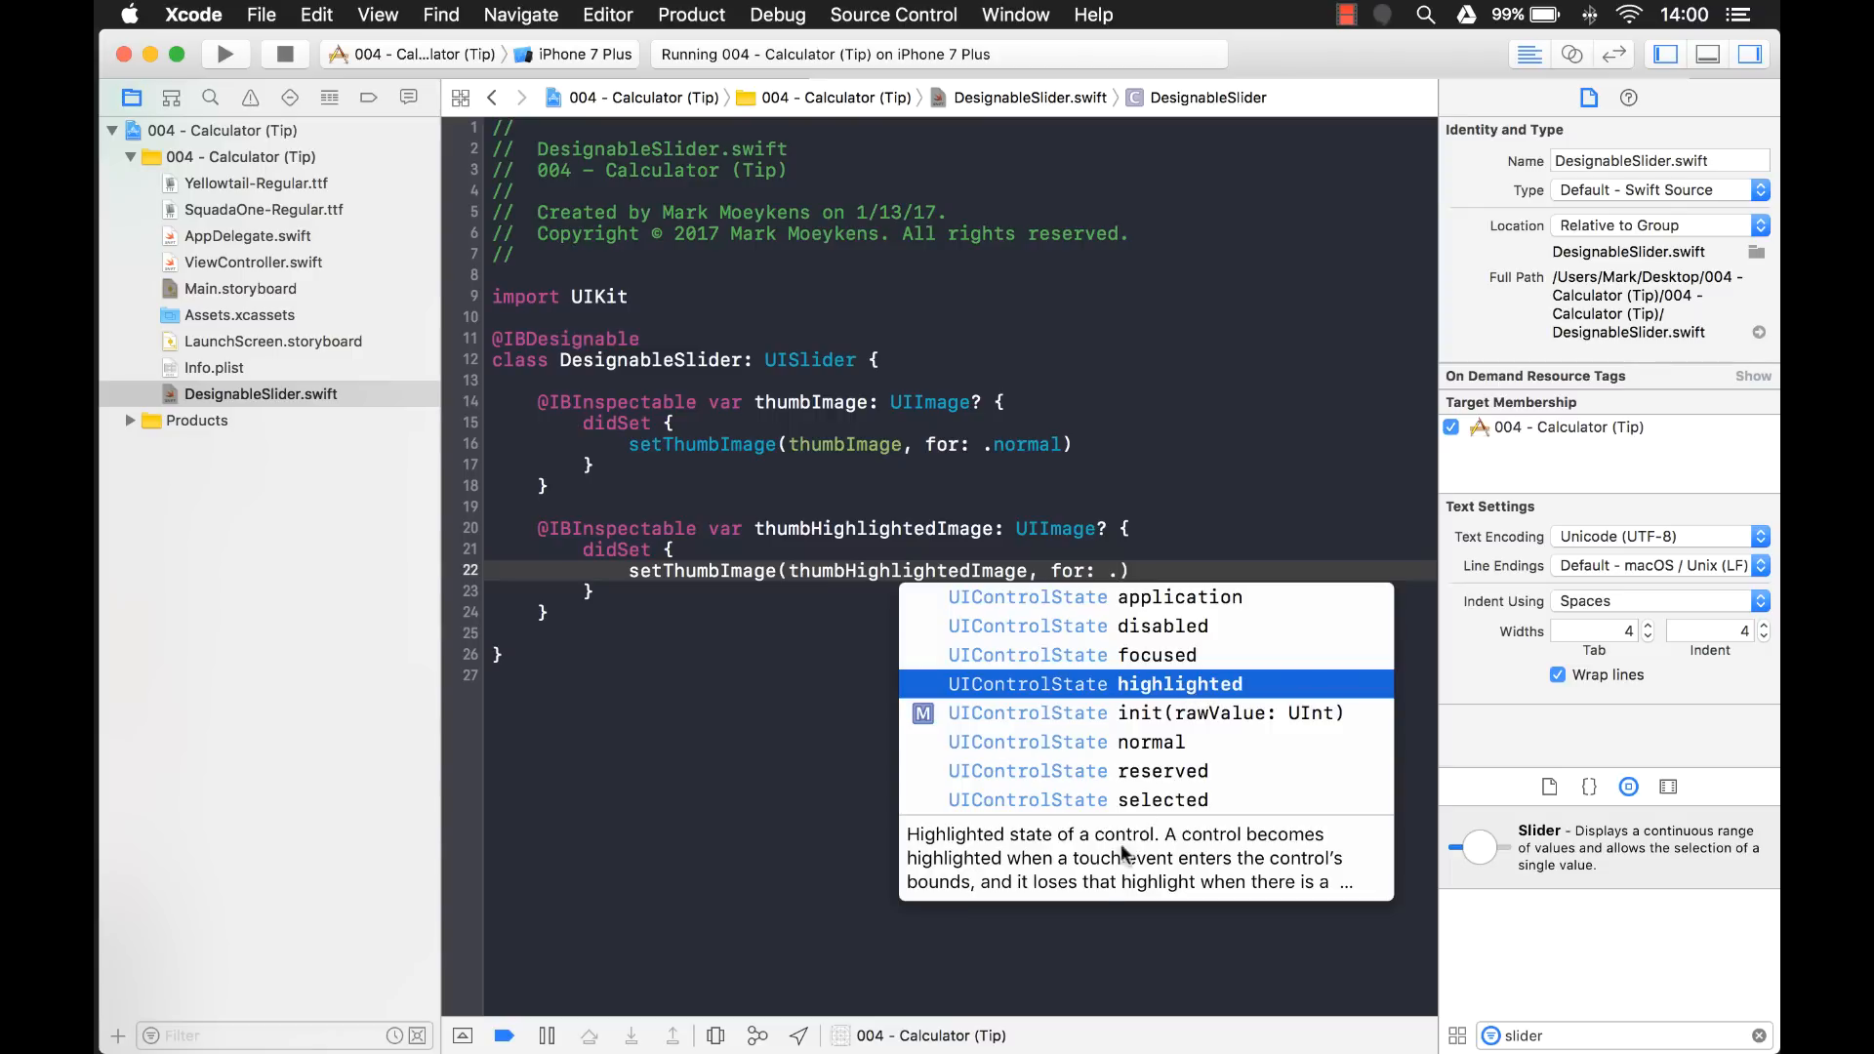
mouse_move(1146, 869)
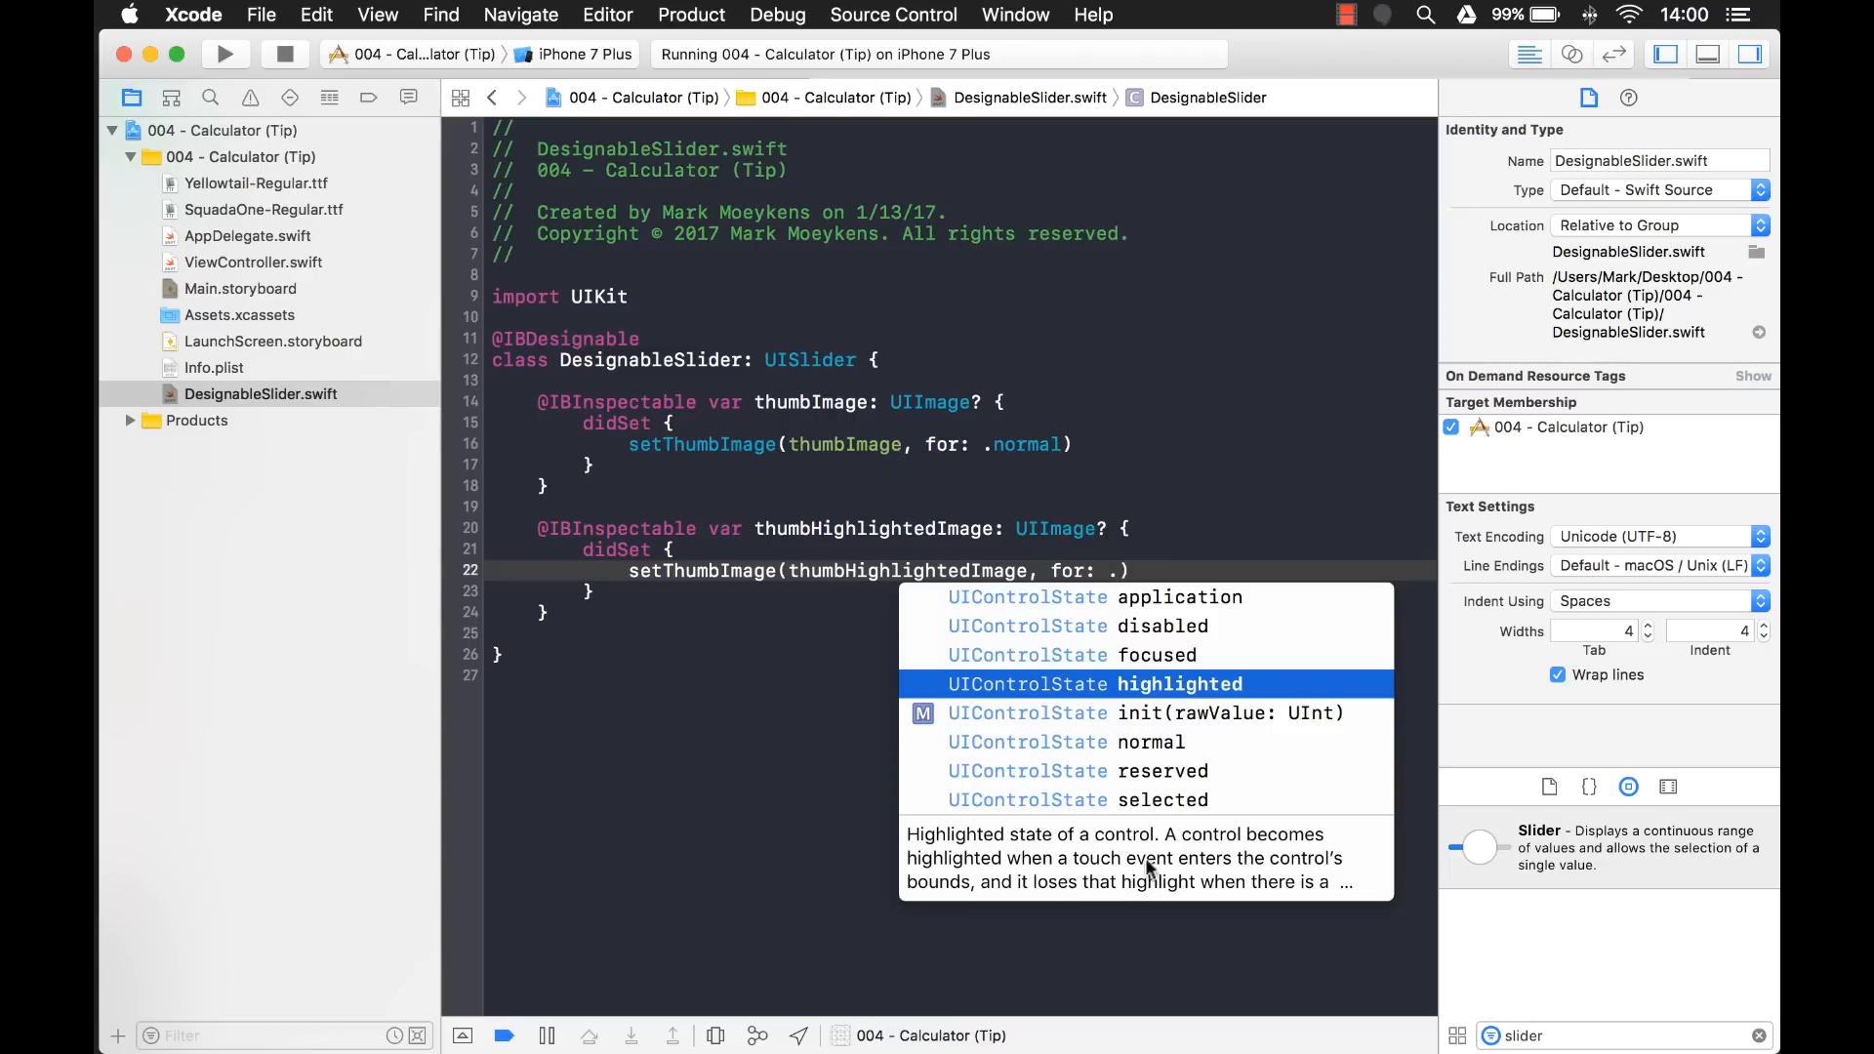
mouse_move(1181, 874)
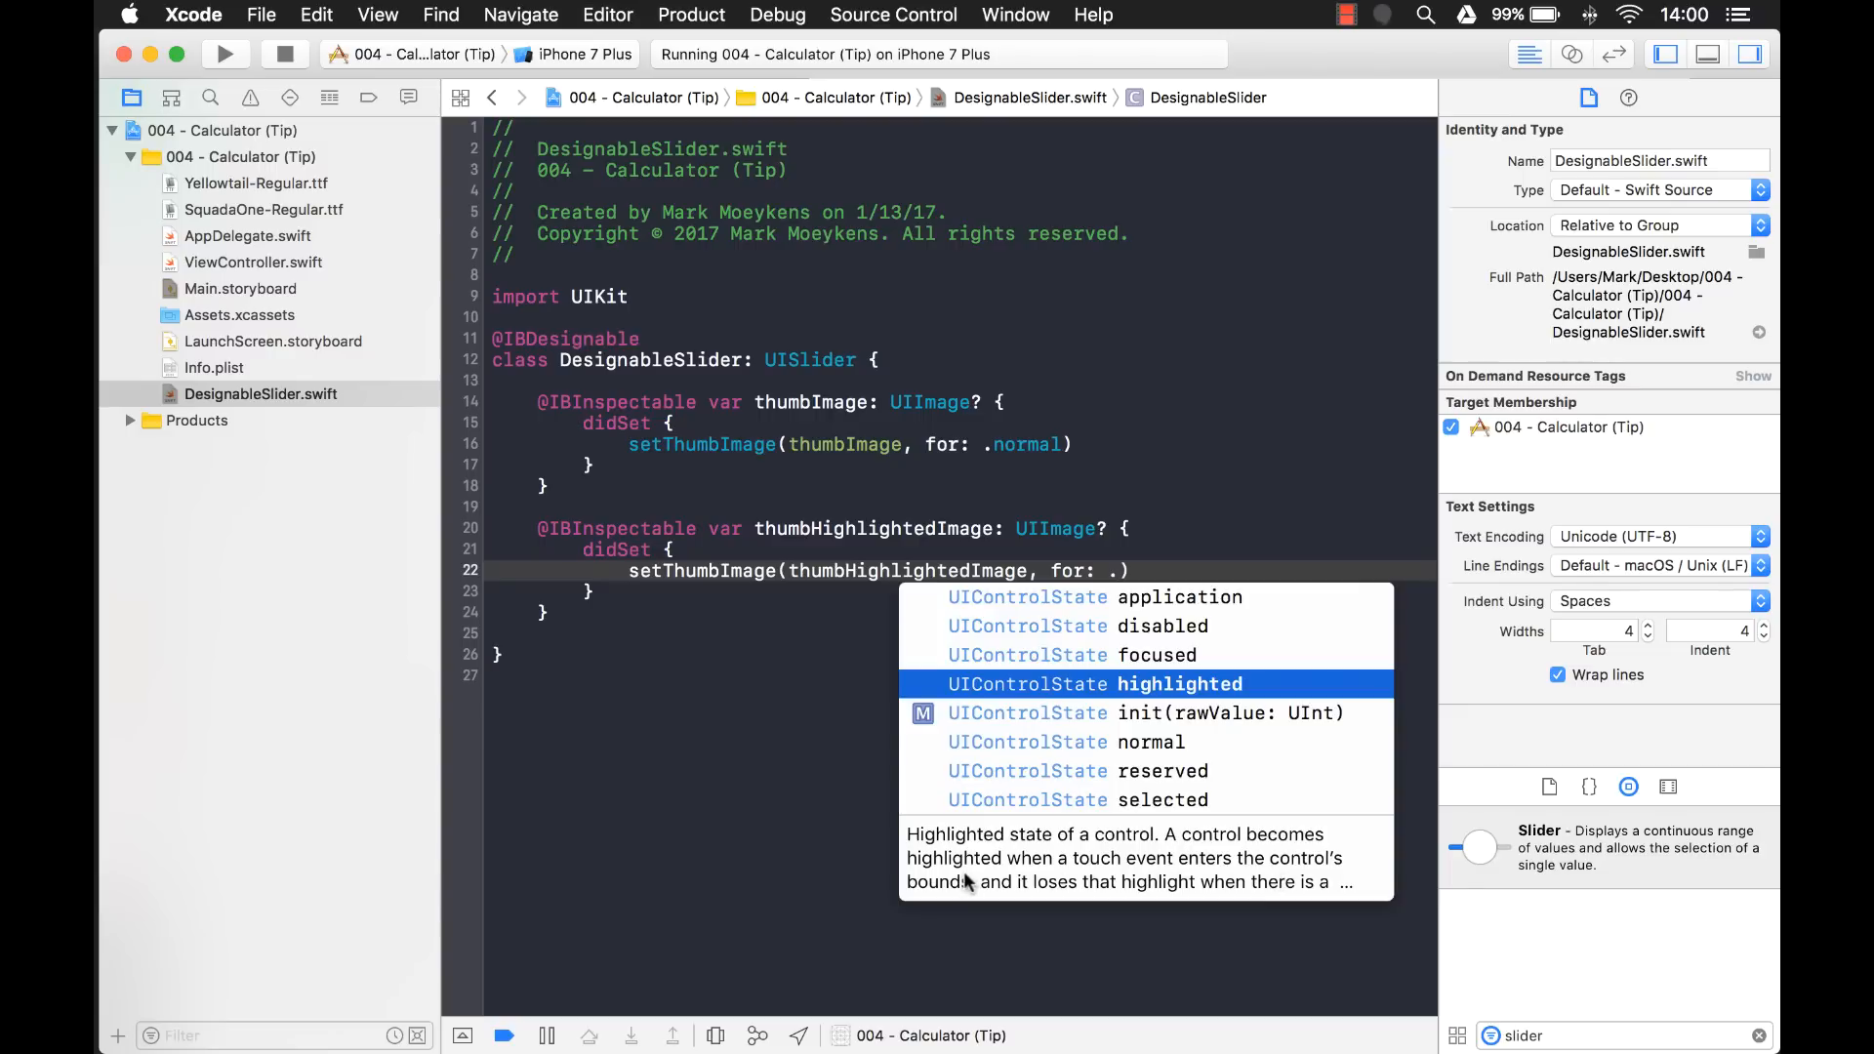
mouse_move(1156, 693)
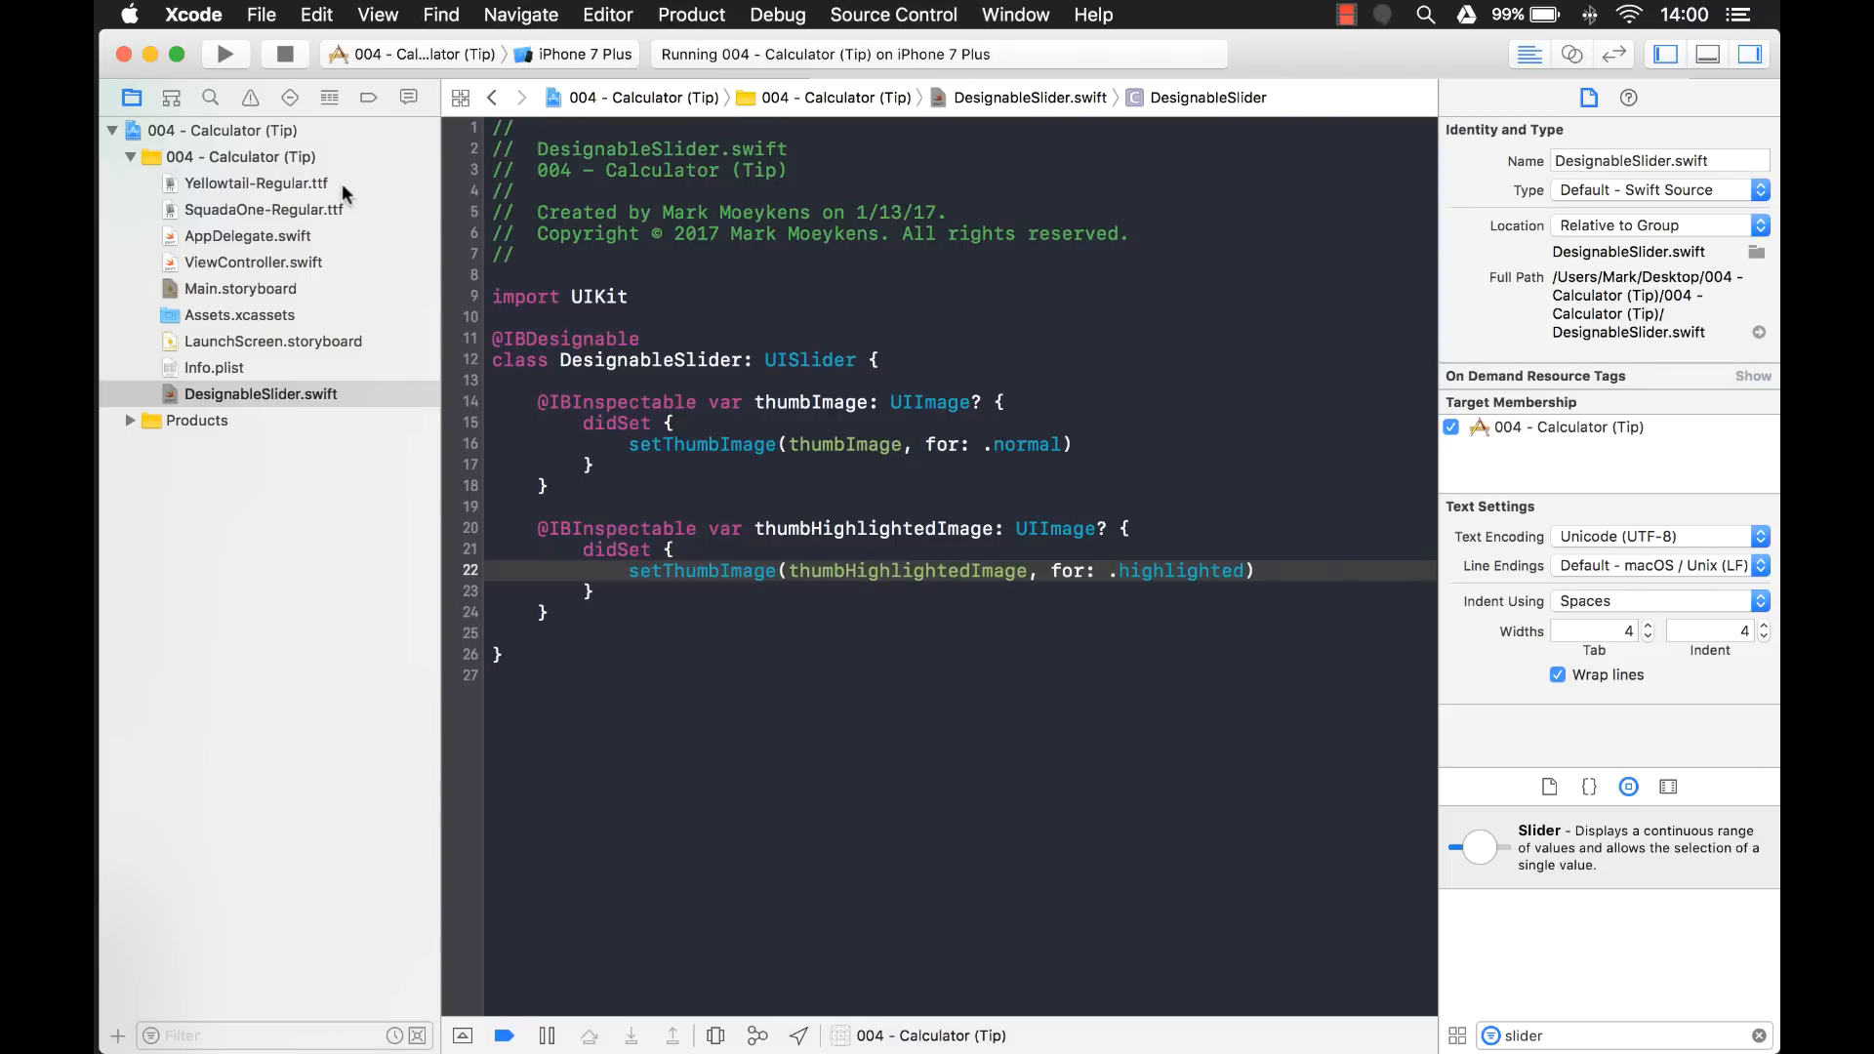
mouse_move(252, 236)
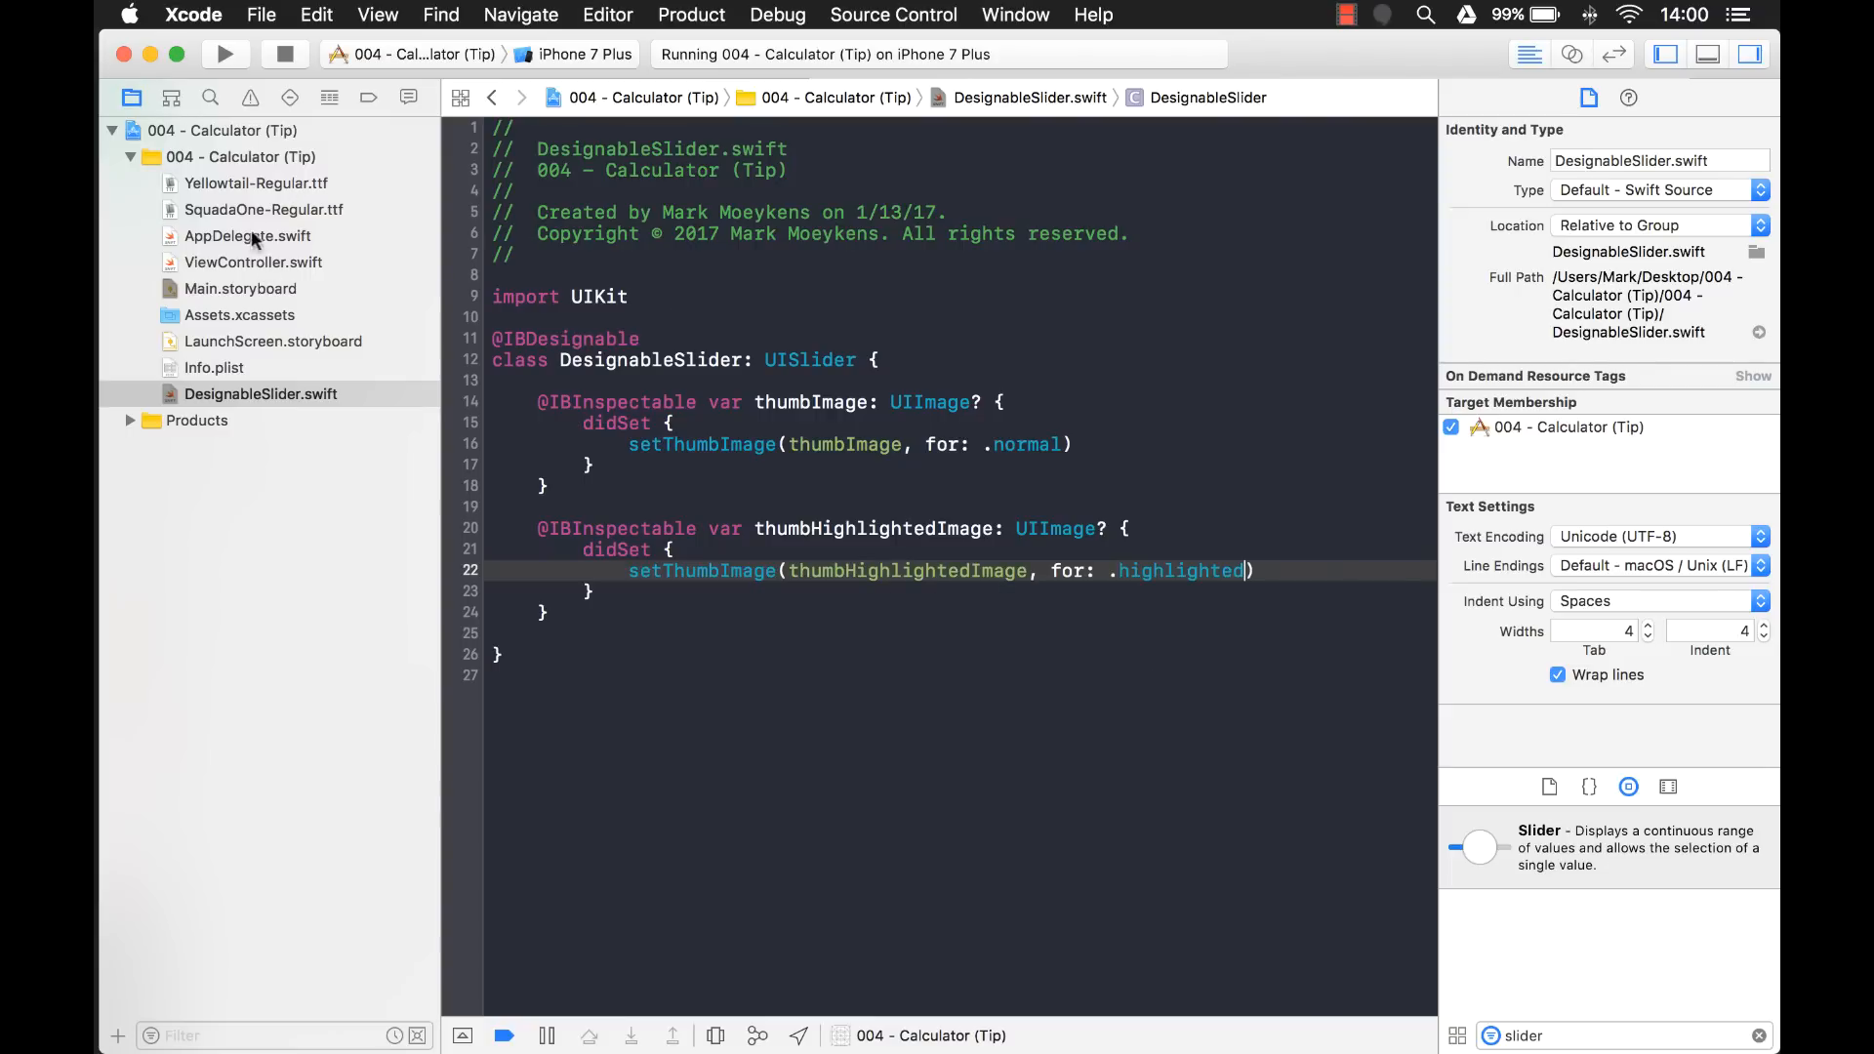
Set the slider's Thumb Highlighted Image to the highlighted asset and rerun the app.
click(238, 289)
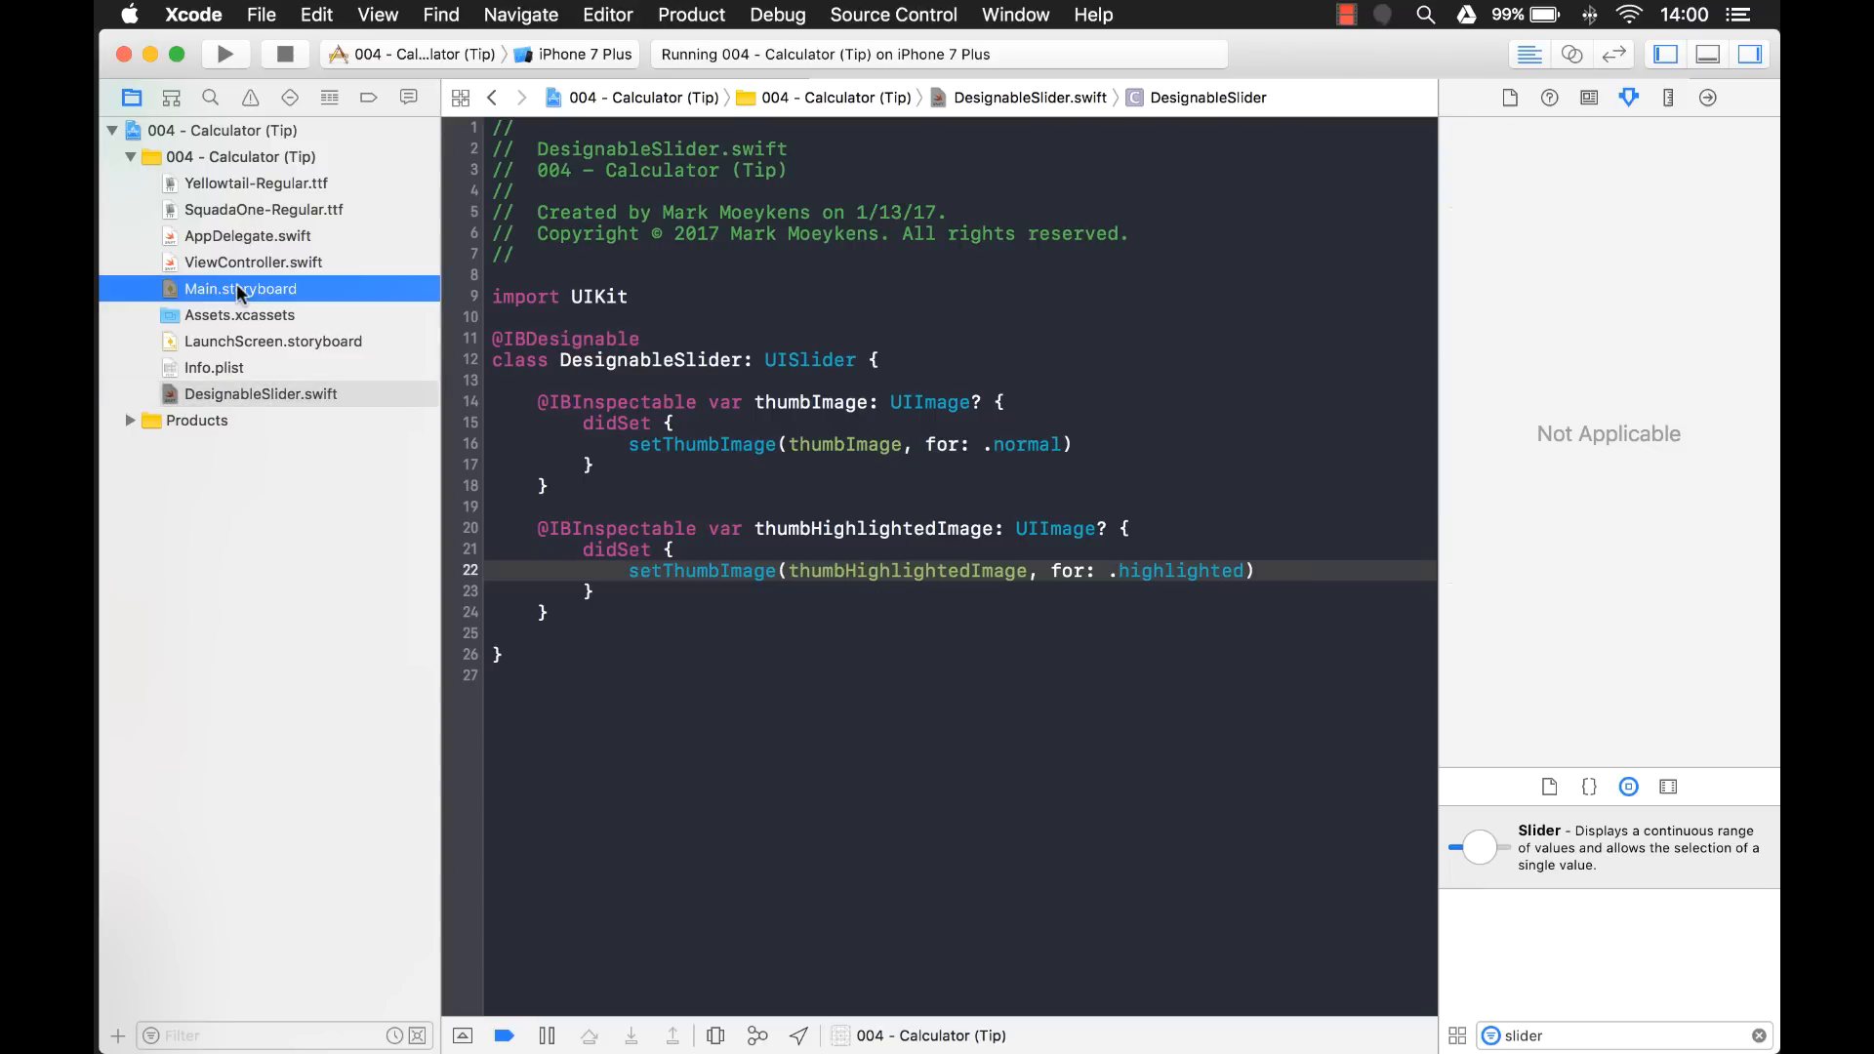
click(240, 289)
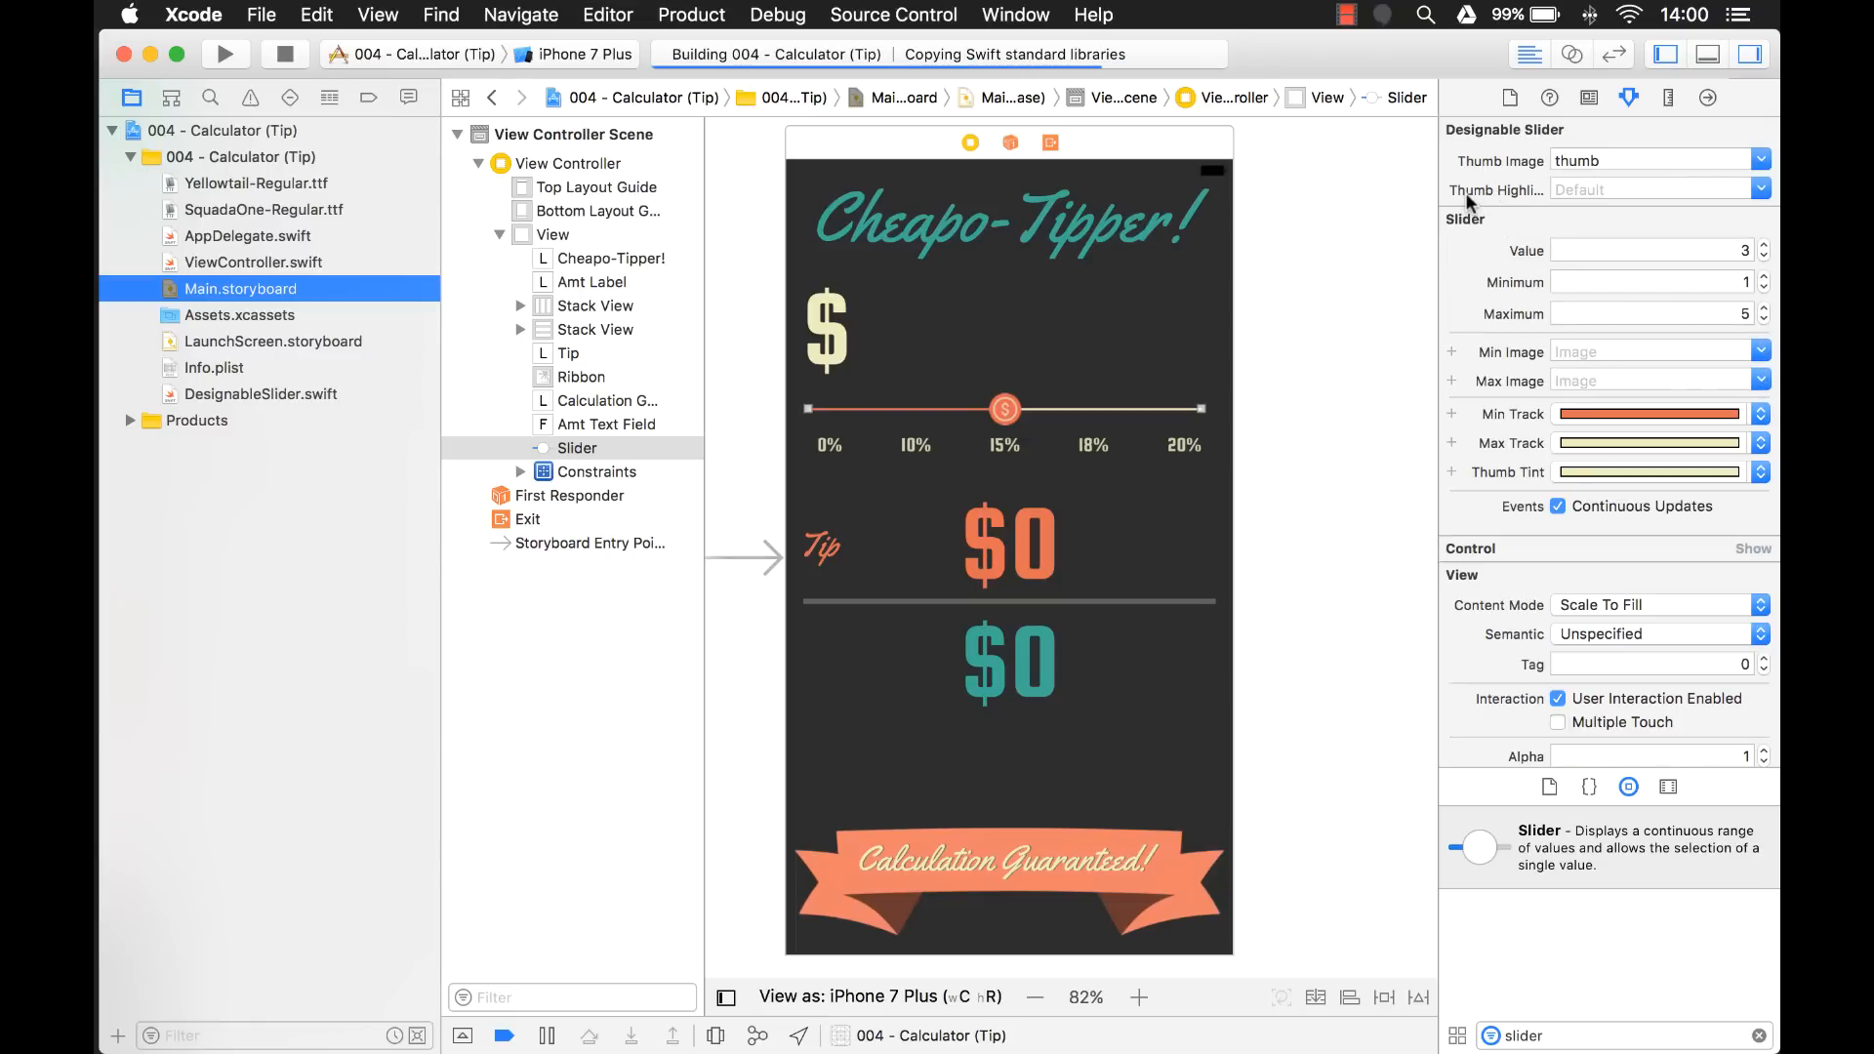
click(225, 55)
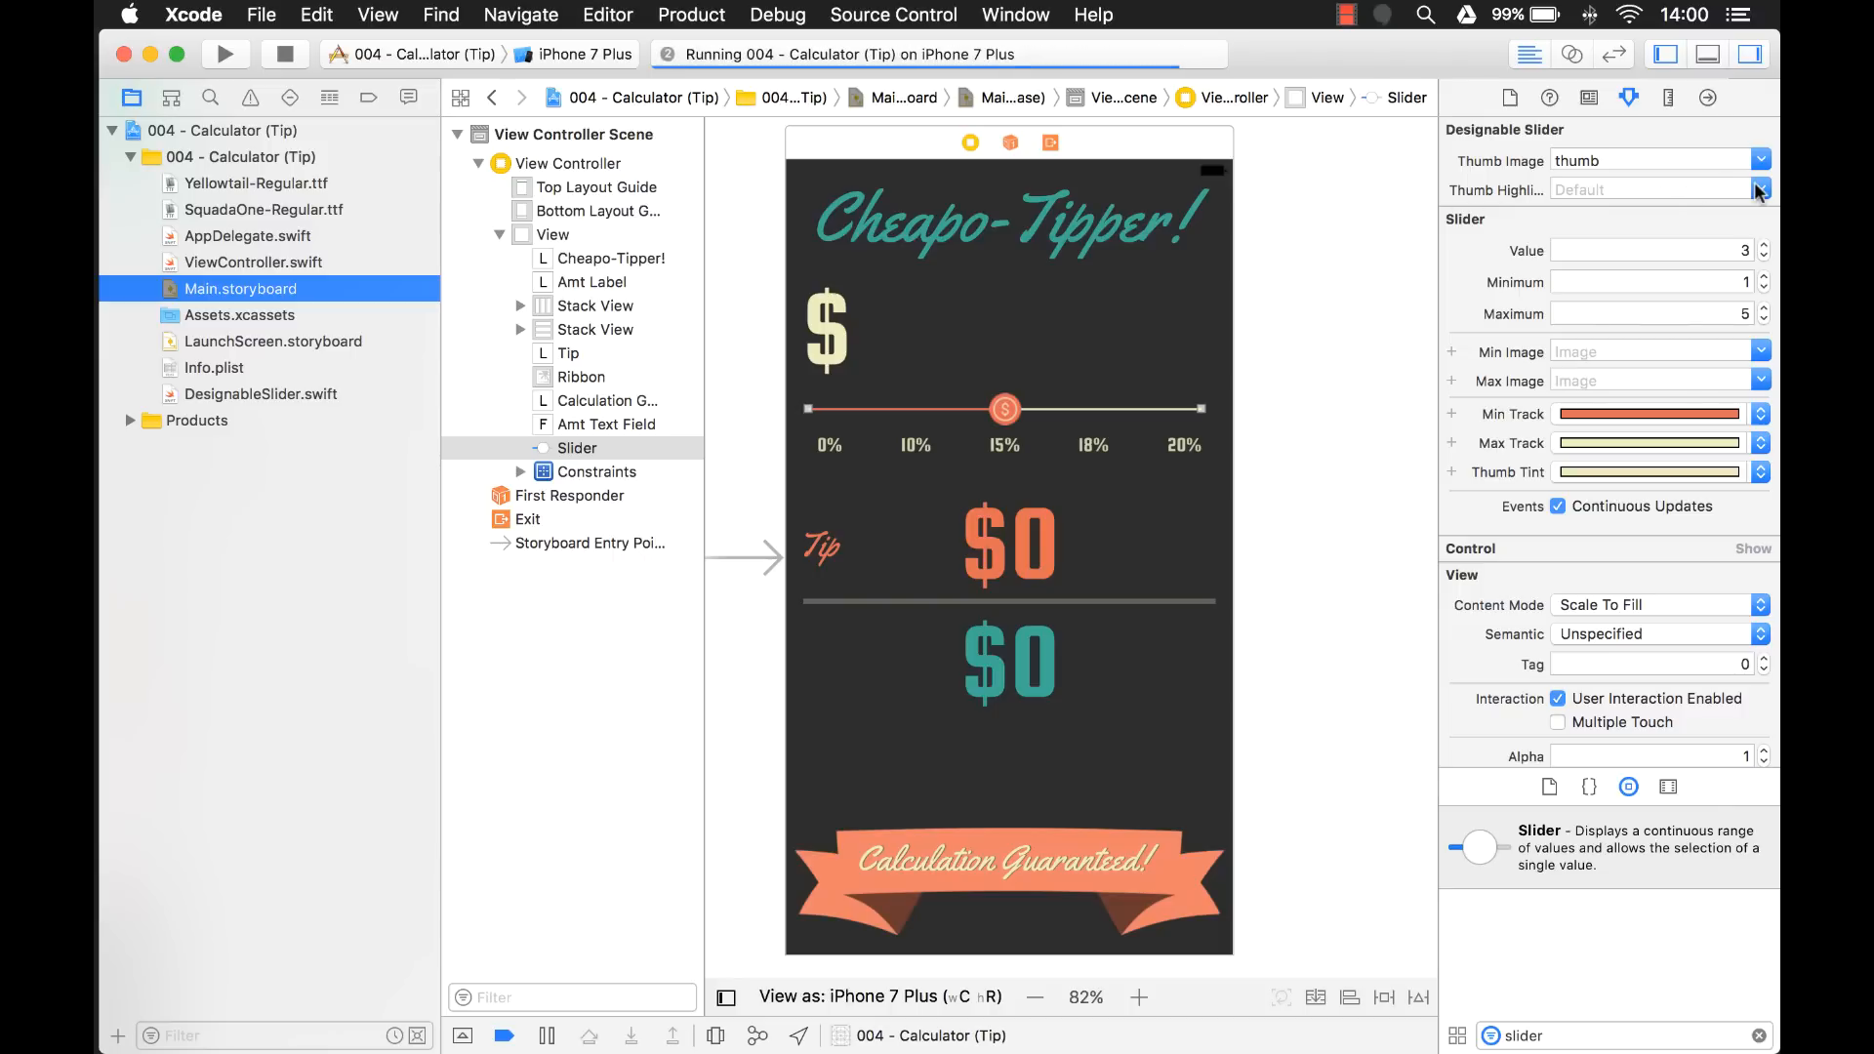
click(1759, 189)
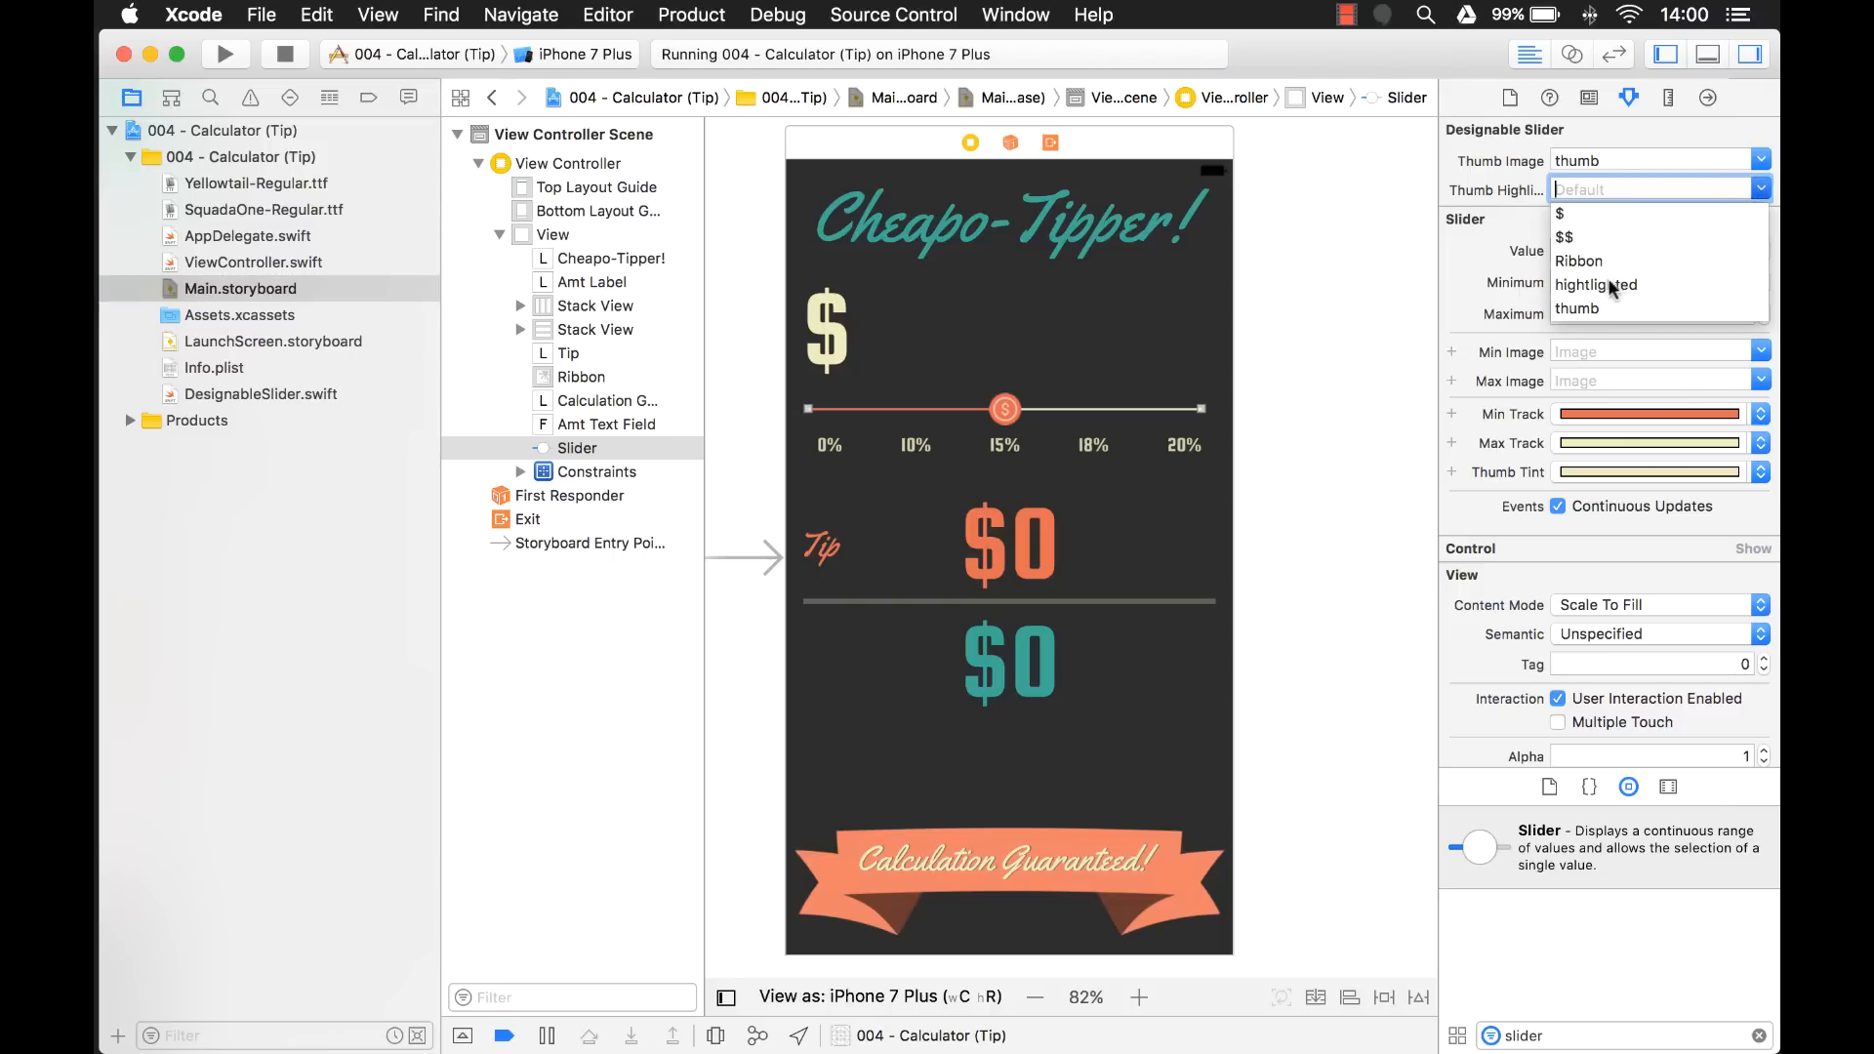
click(1597, 285)
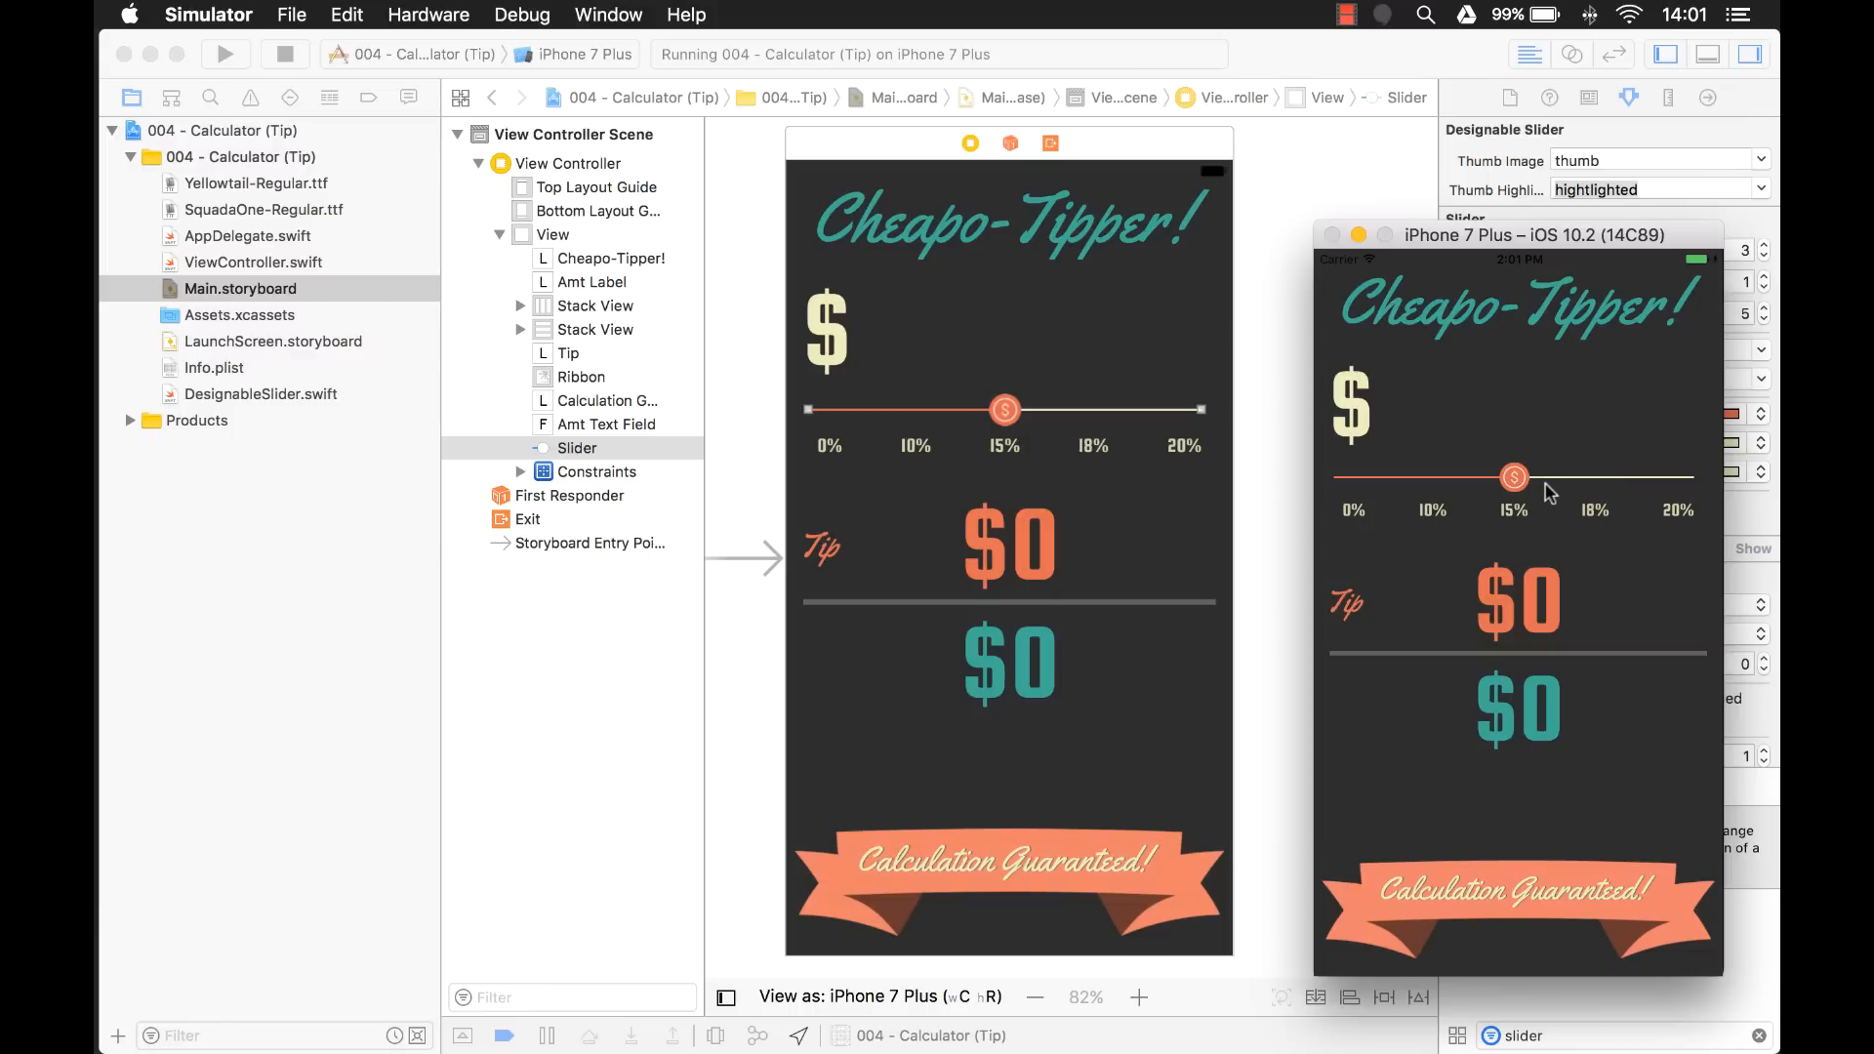
mouse_move(1542, 496)
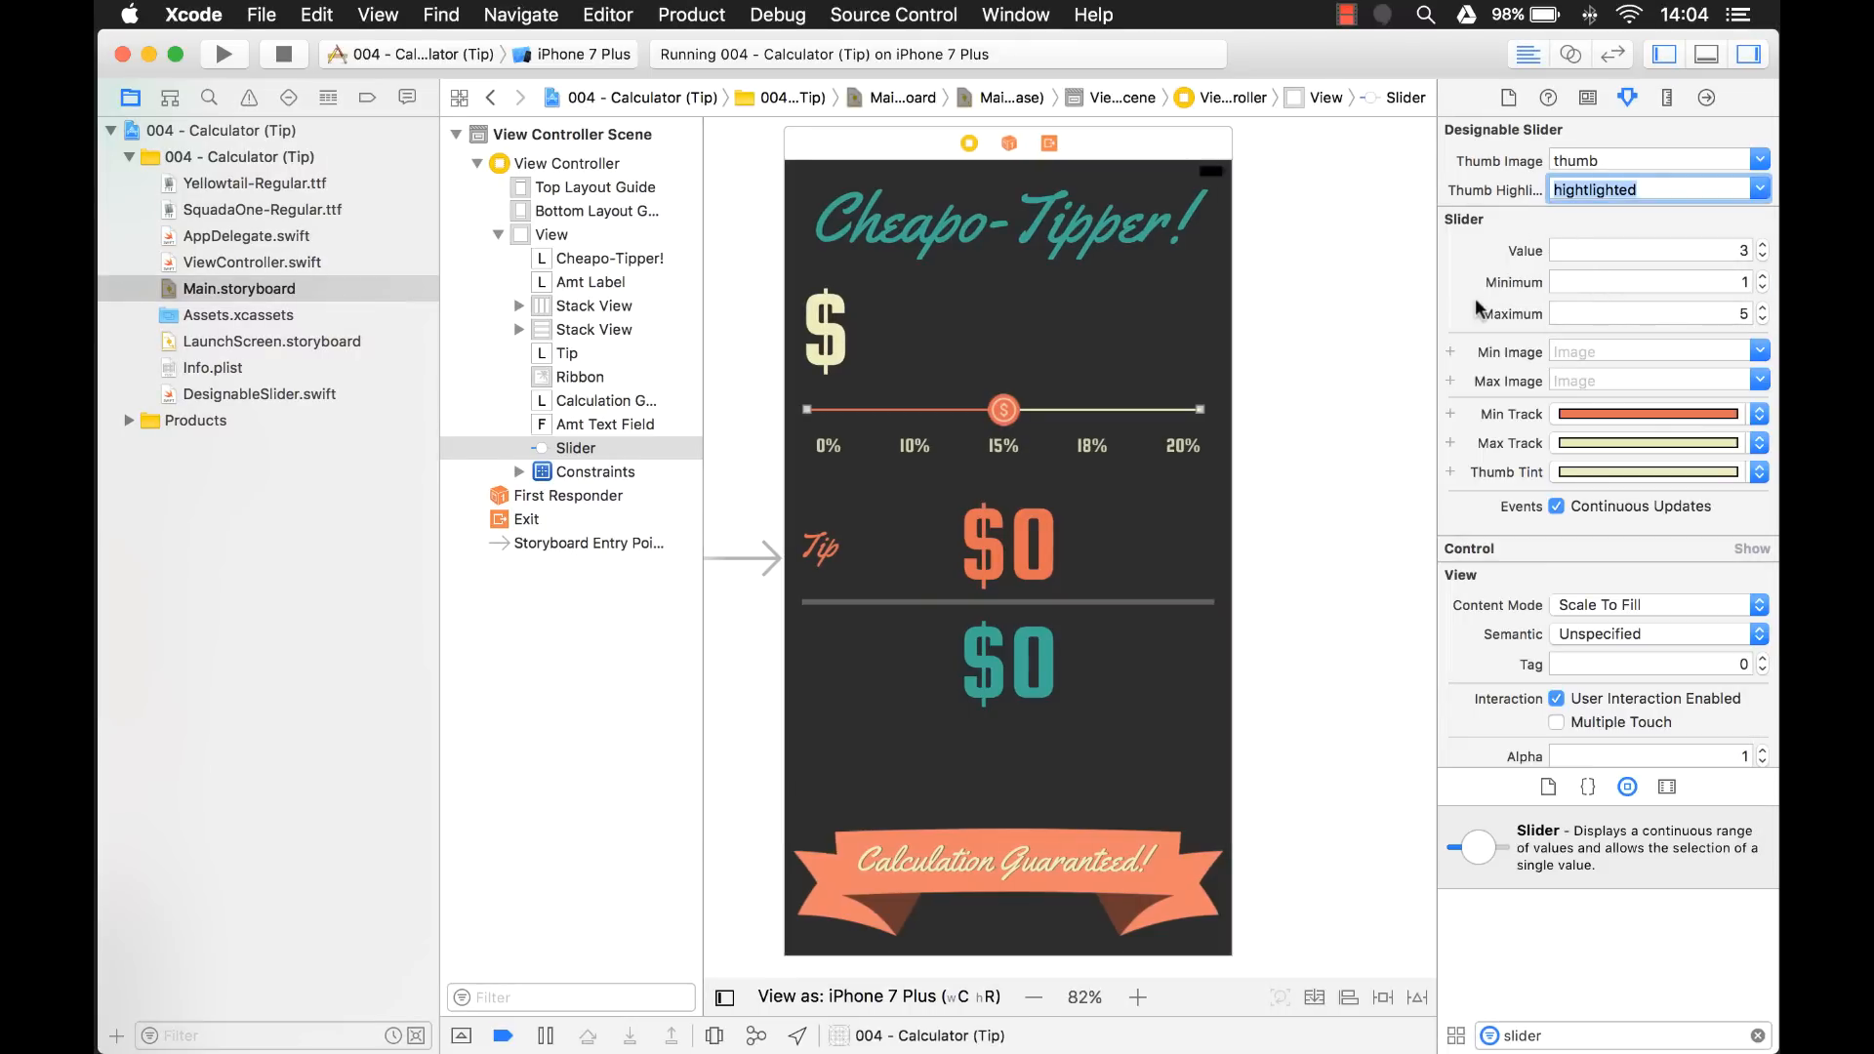
mouse_move(1476, 316)
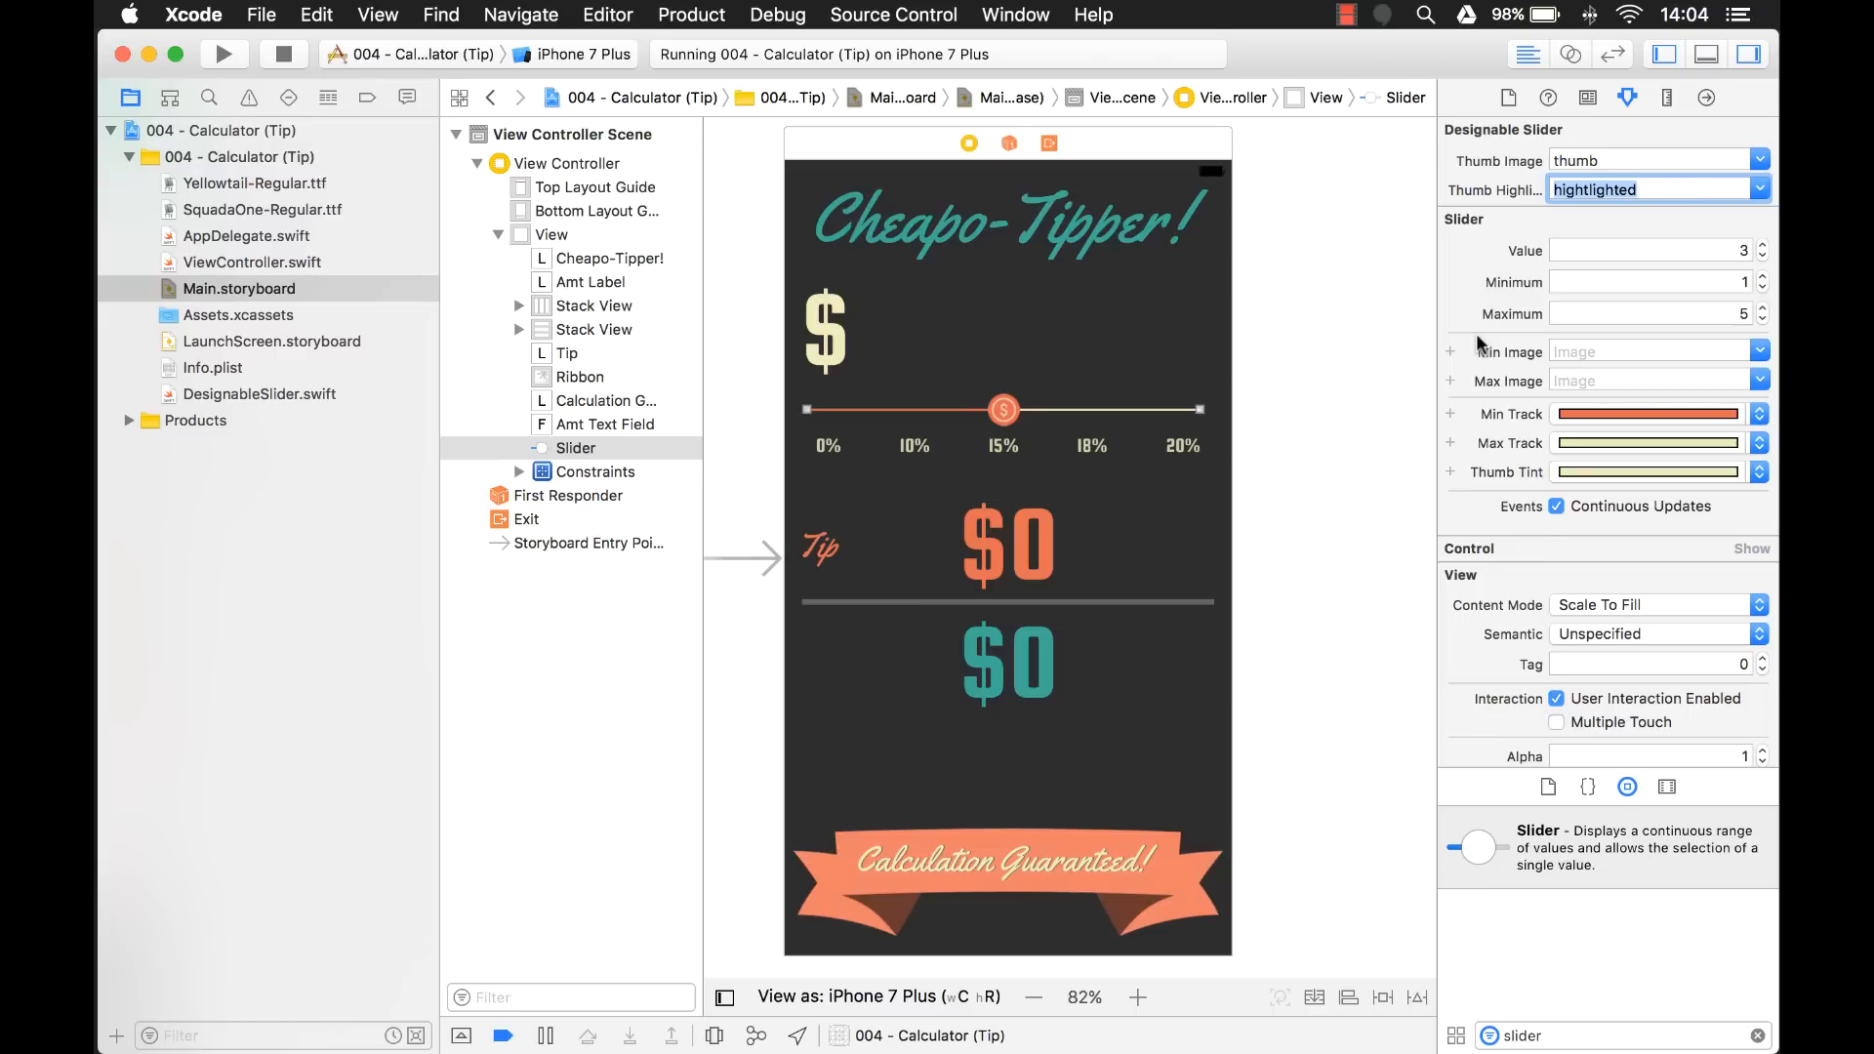
mouse_move(1447, 381)
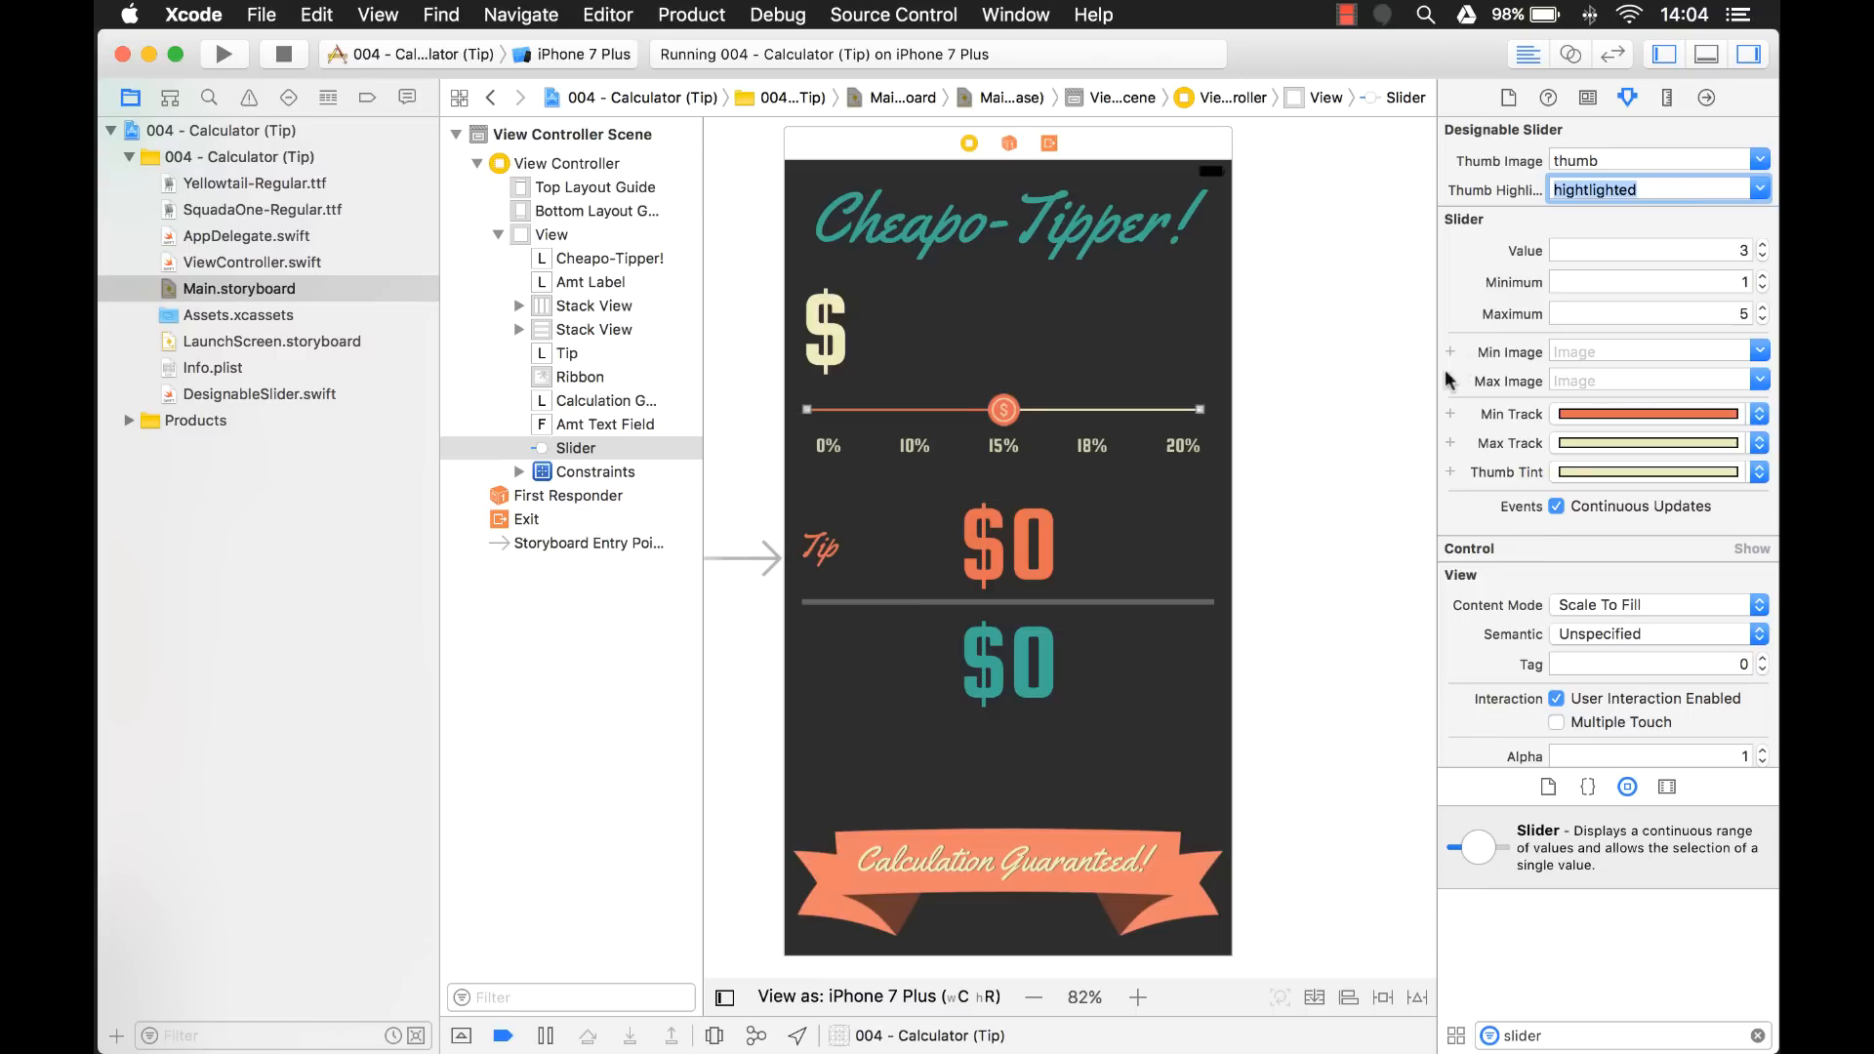
mouse_move(838, 443)
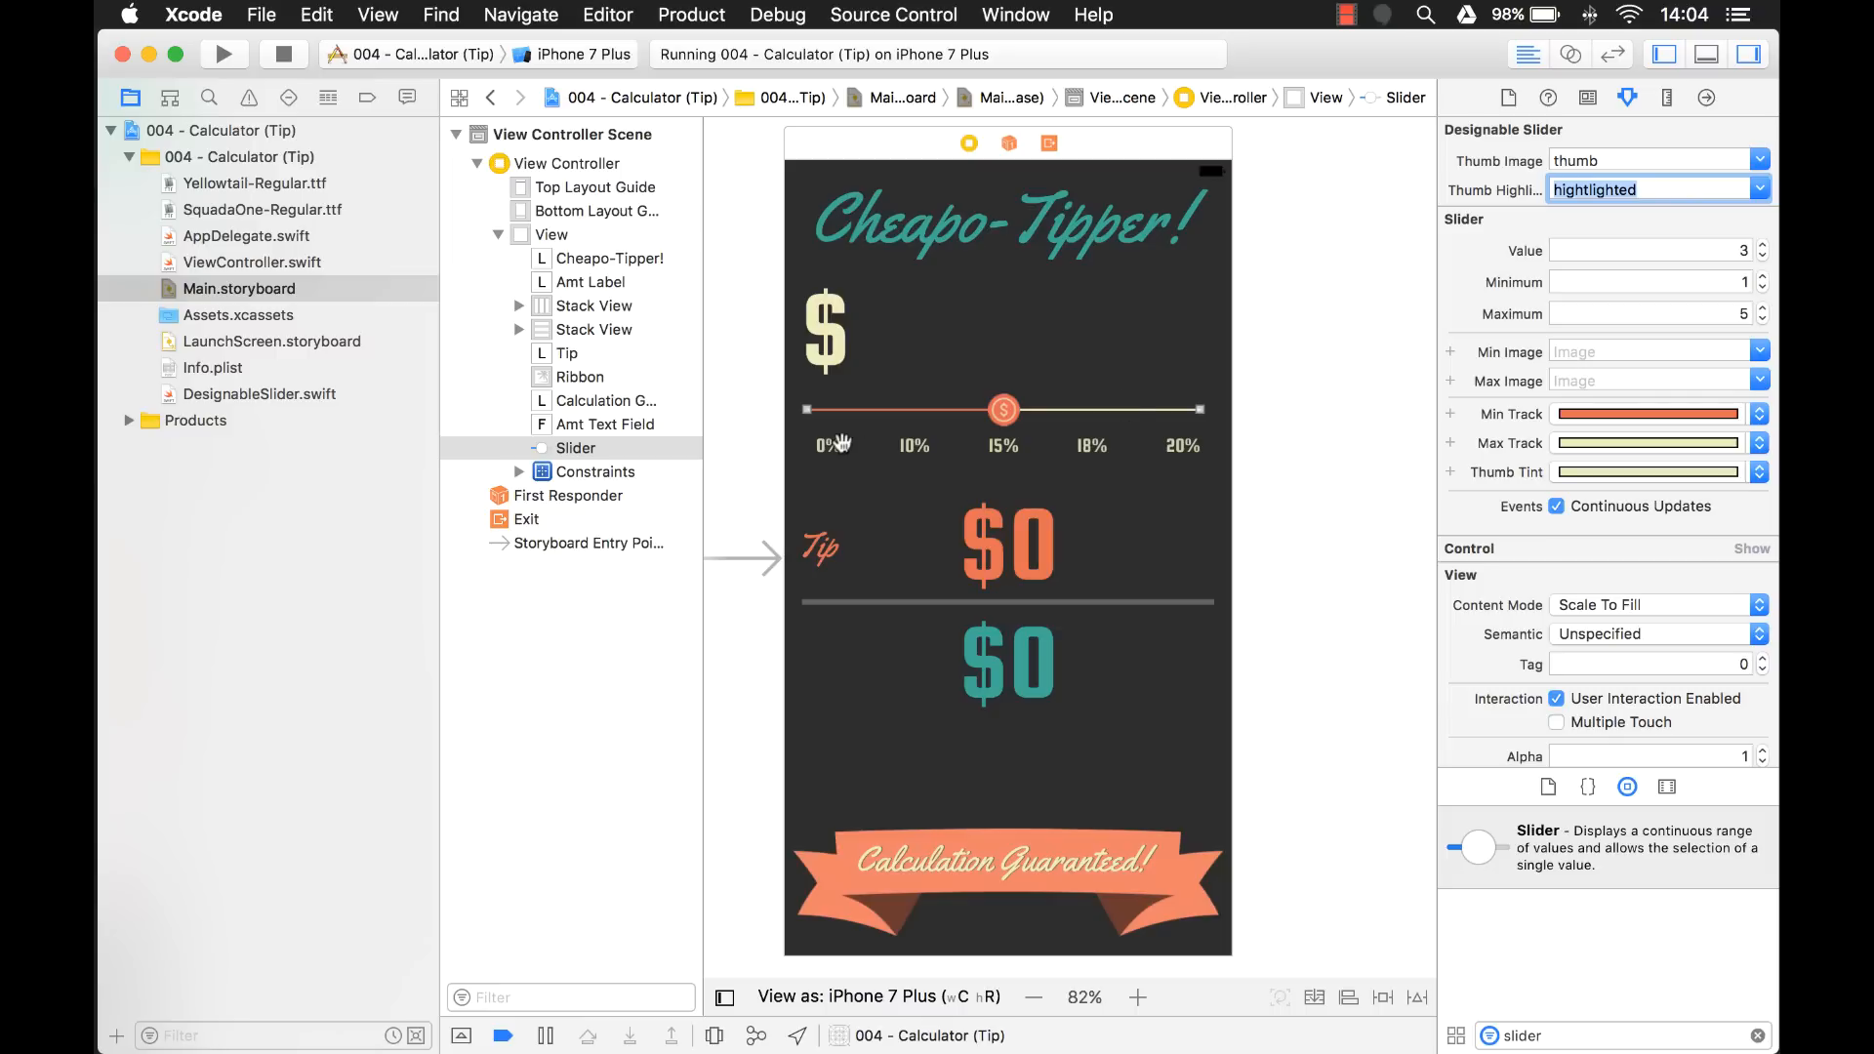
mouse_move(821, 408)
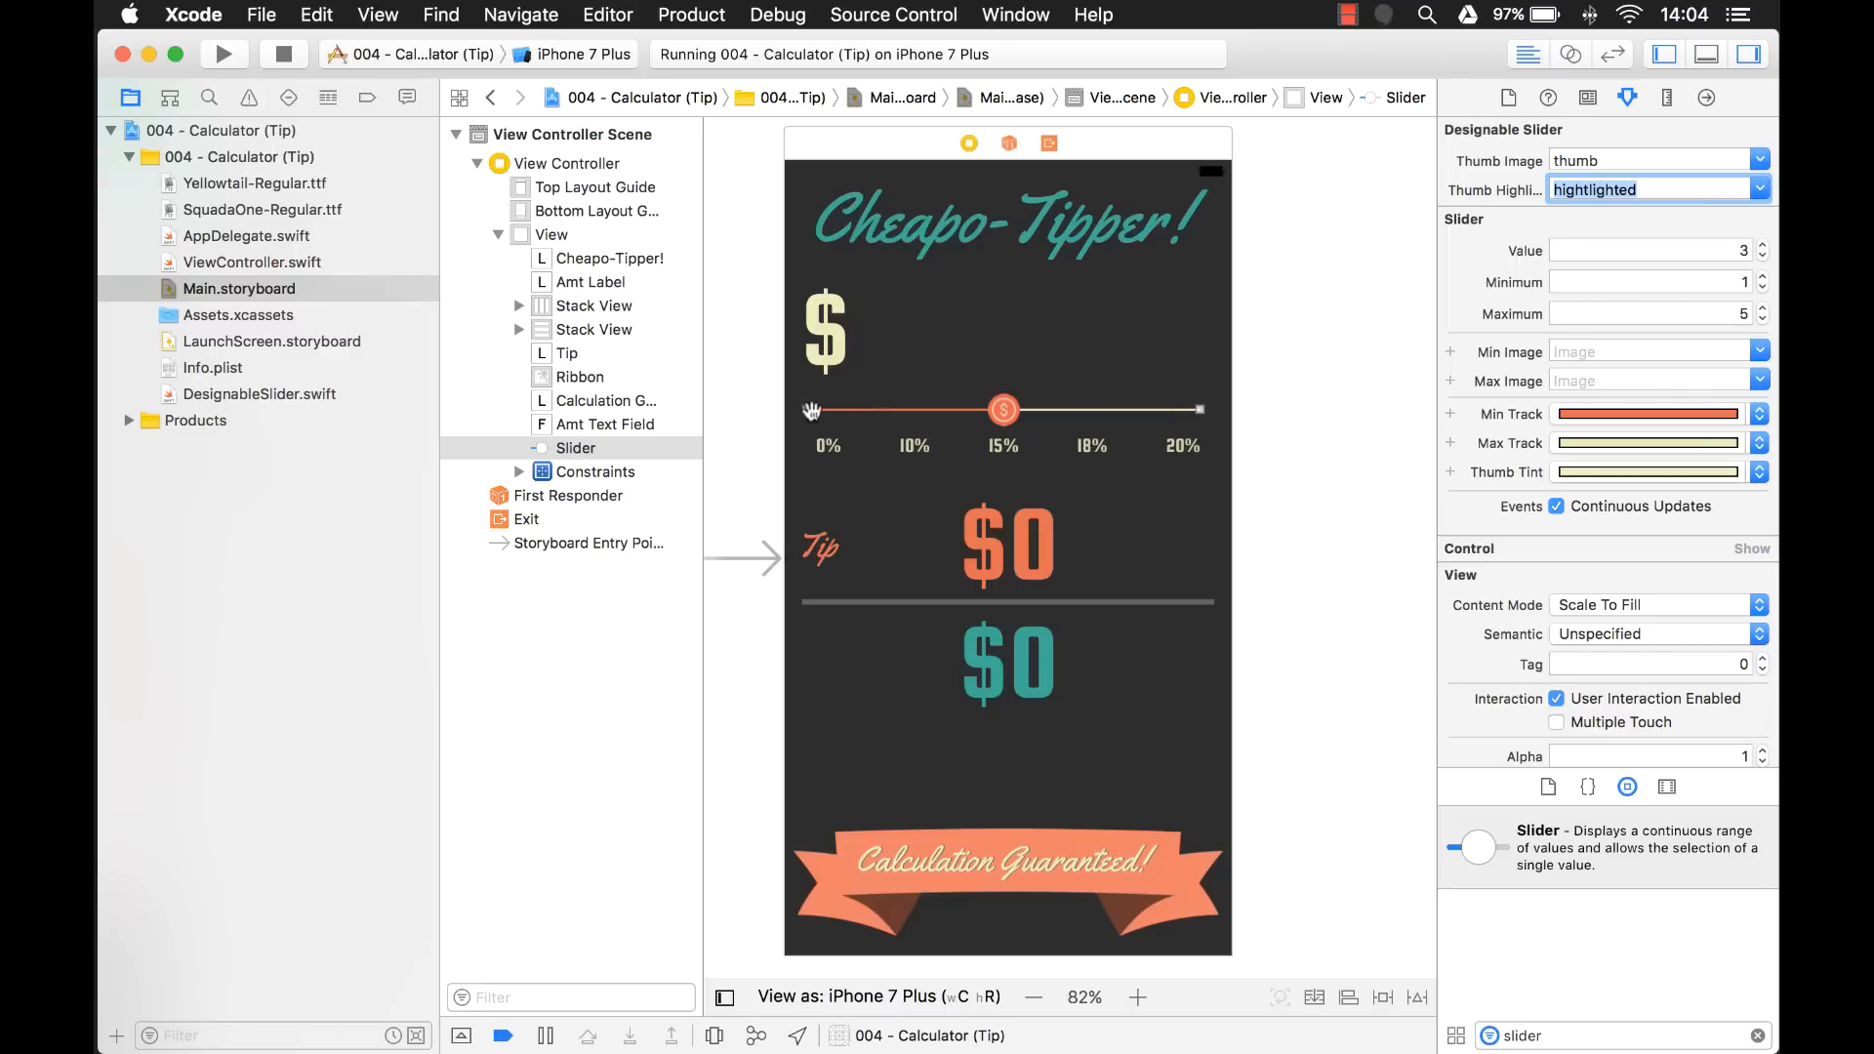
mouse_move(1198, 409)
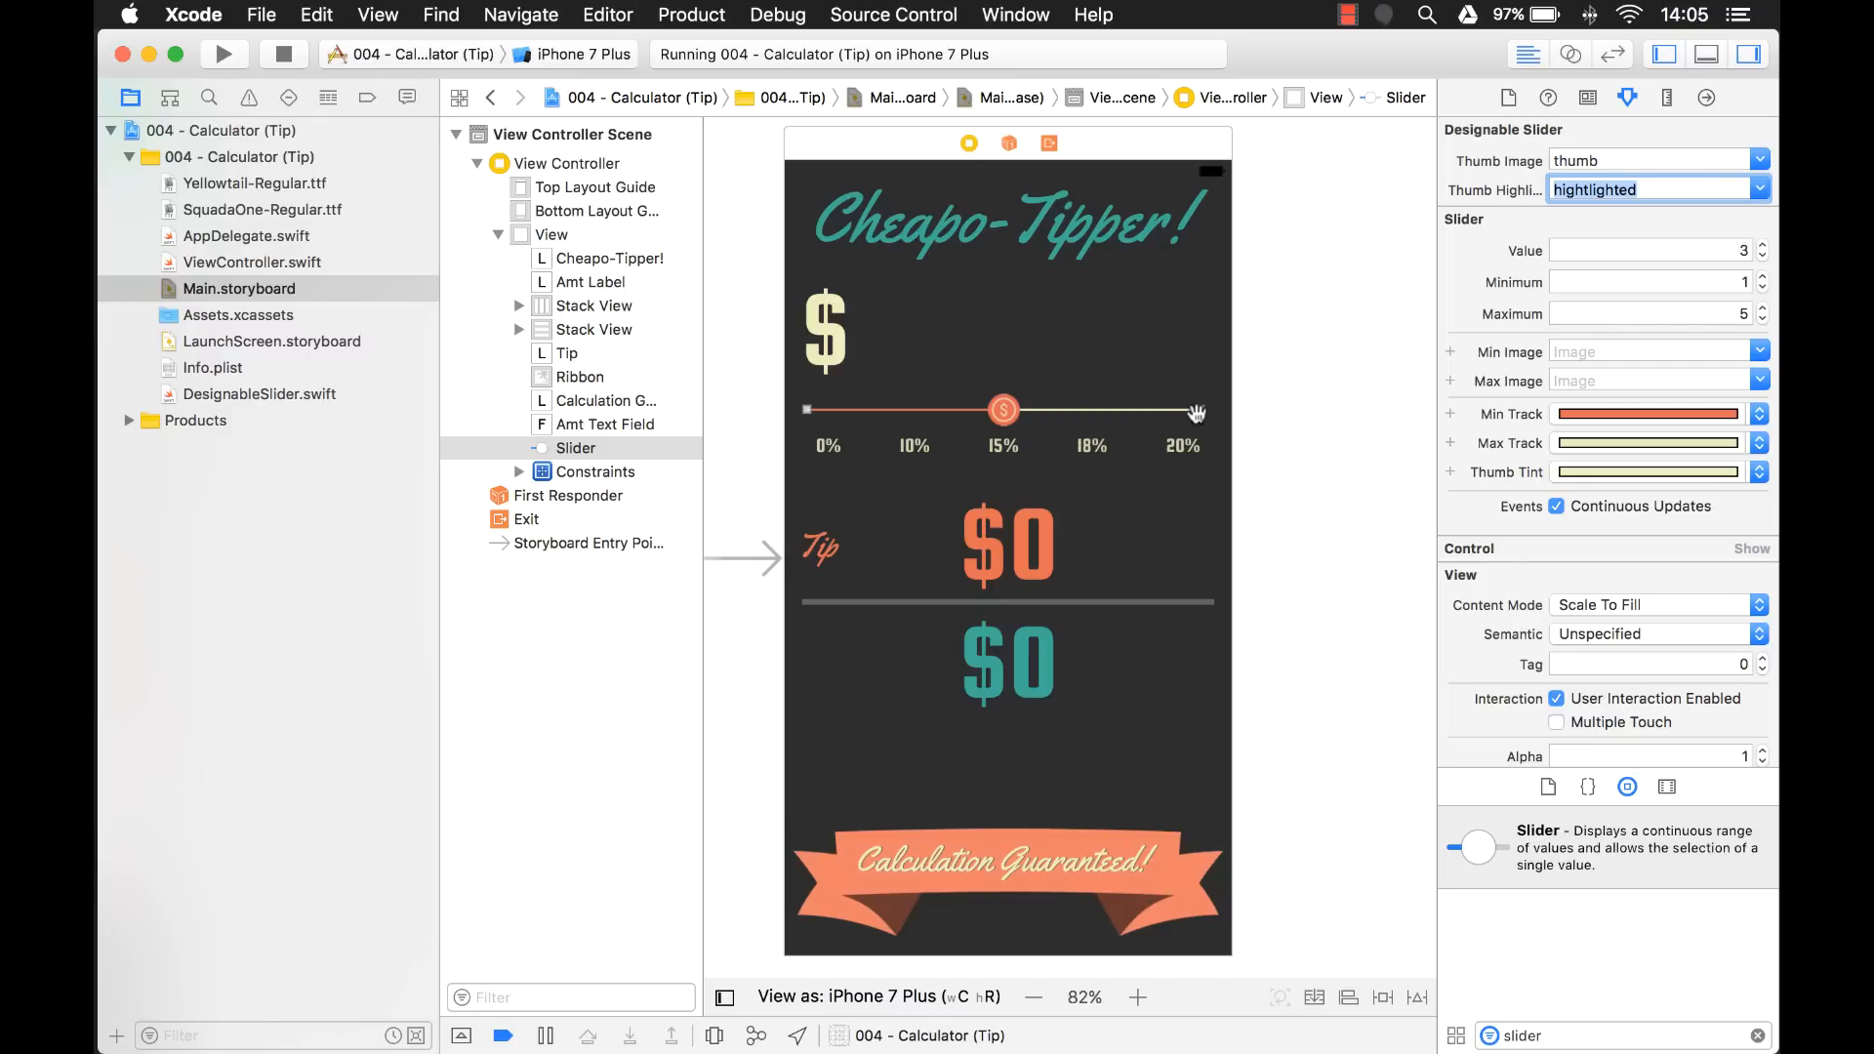
mouse_move(1456, 424)
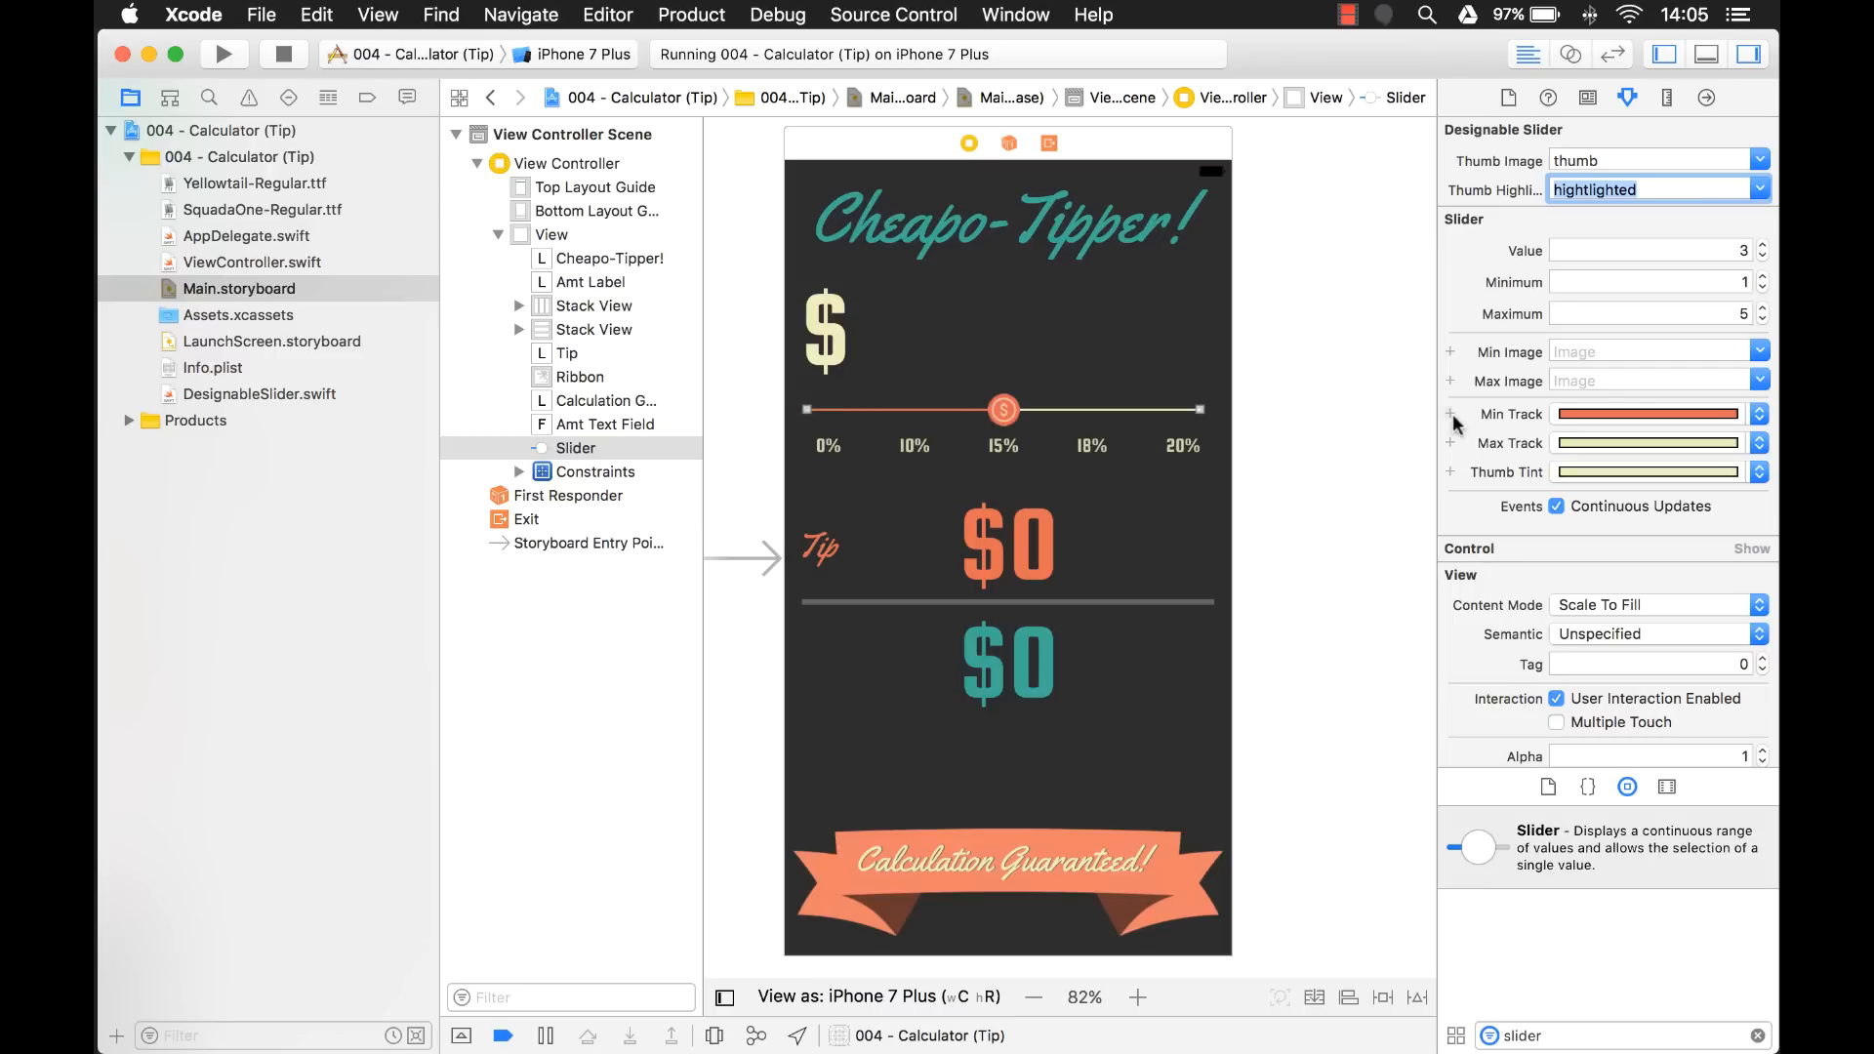
mouse_move(1604, 381)
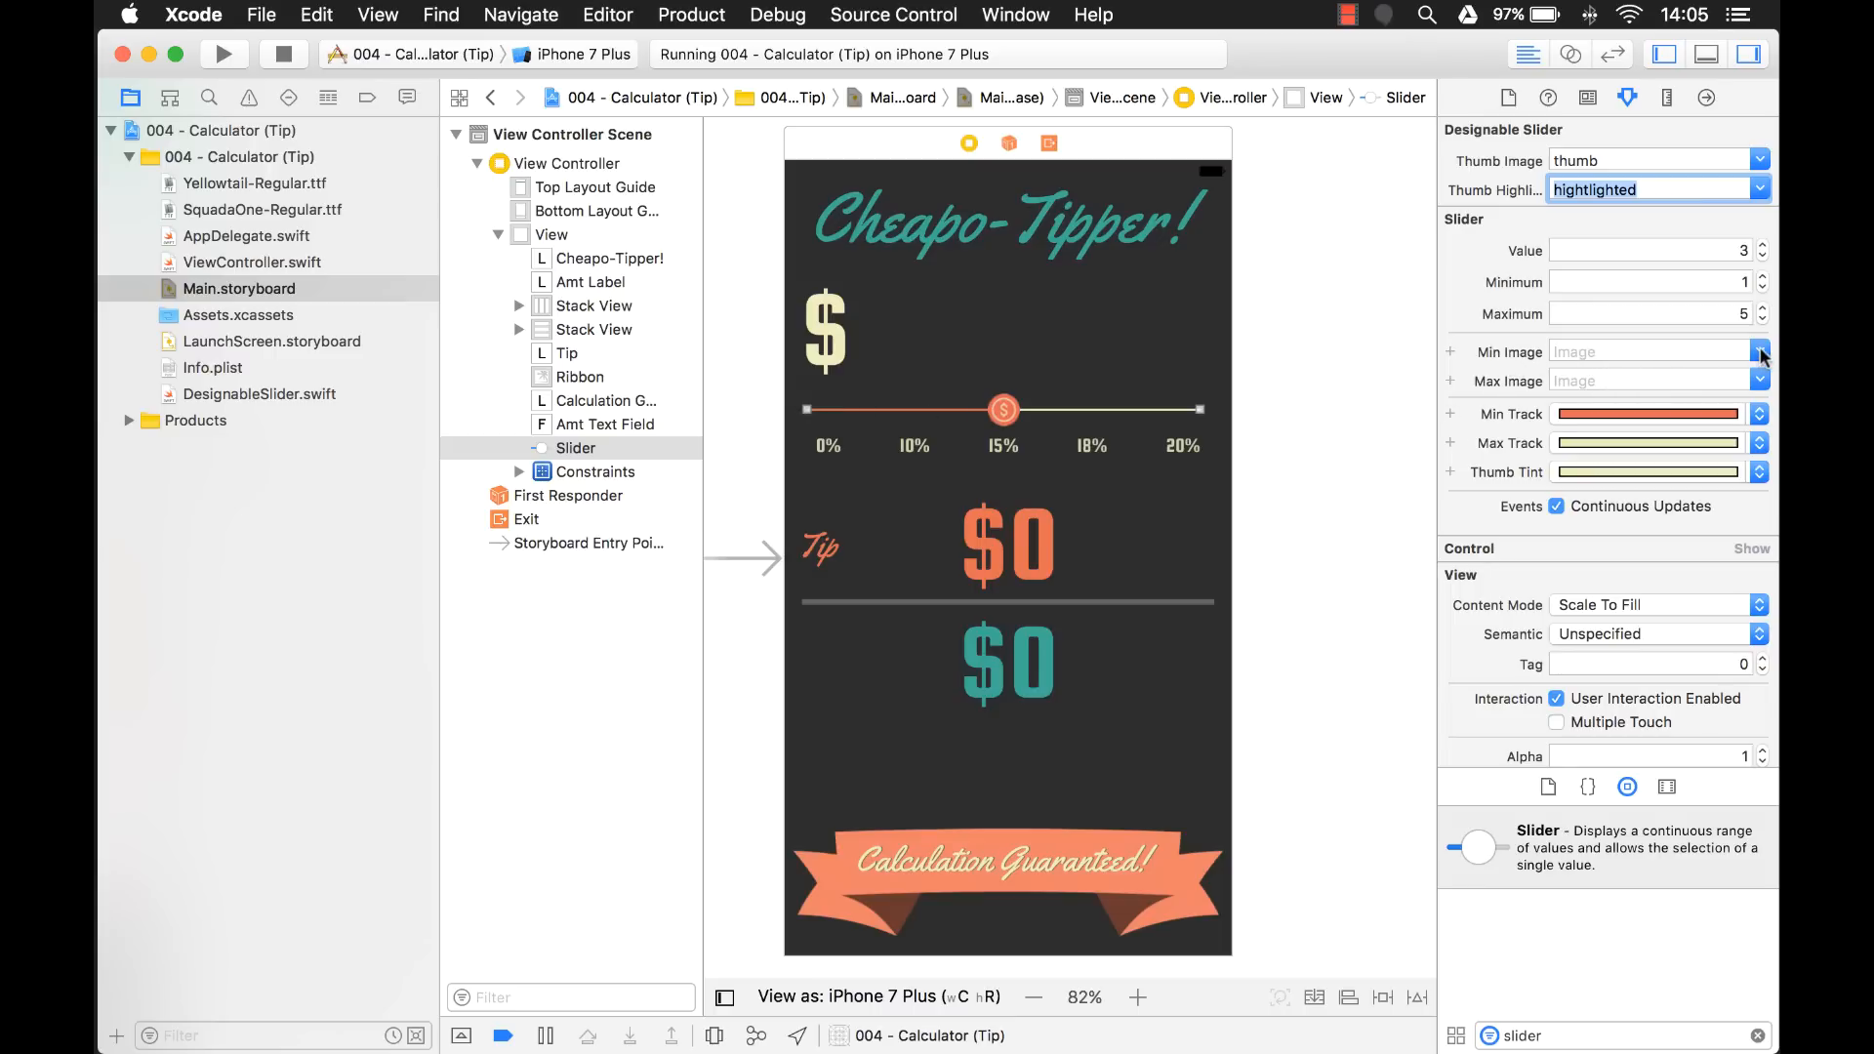
Set the slider's Min Image to $ and Max Image to $$, then reselect the slider.
click(1758, 351)
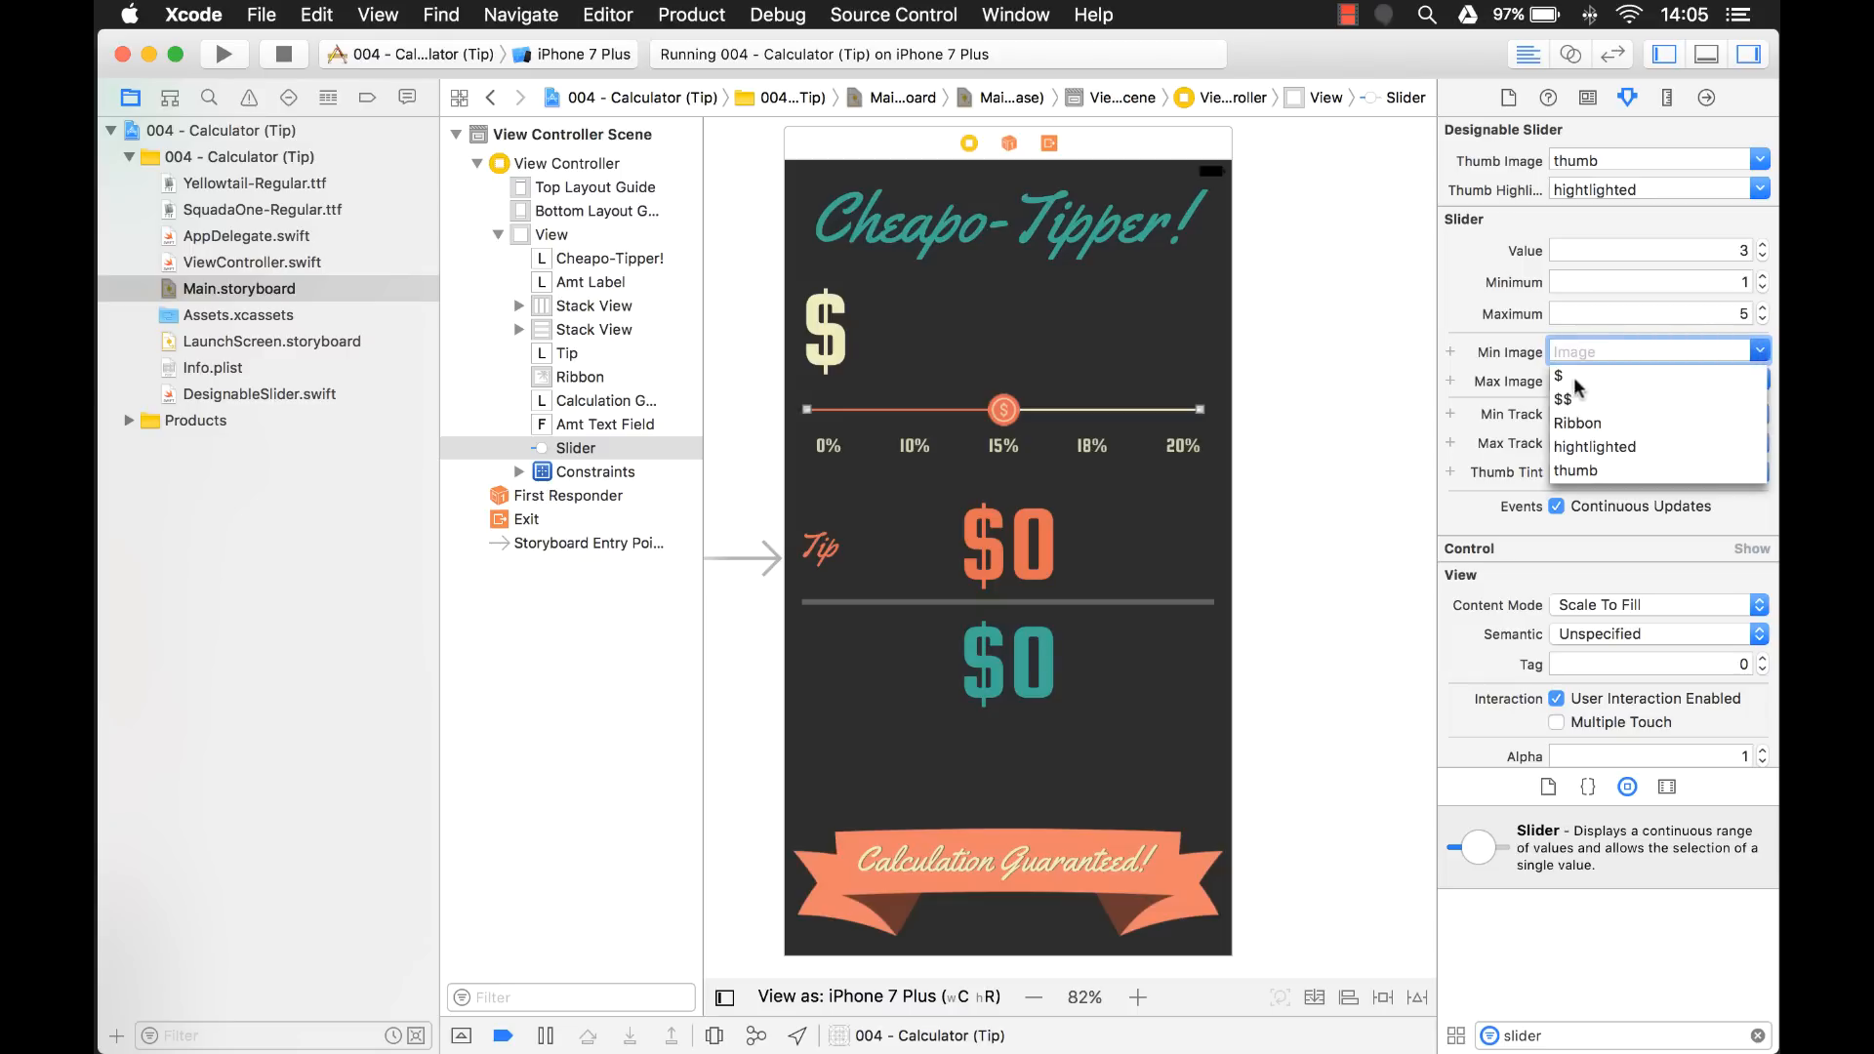
click(1559, 377)
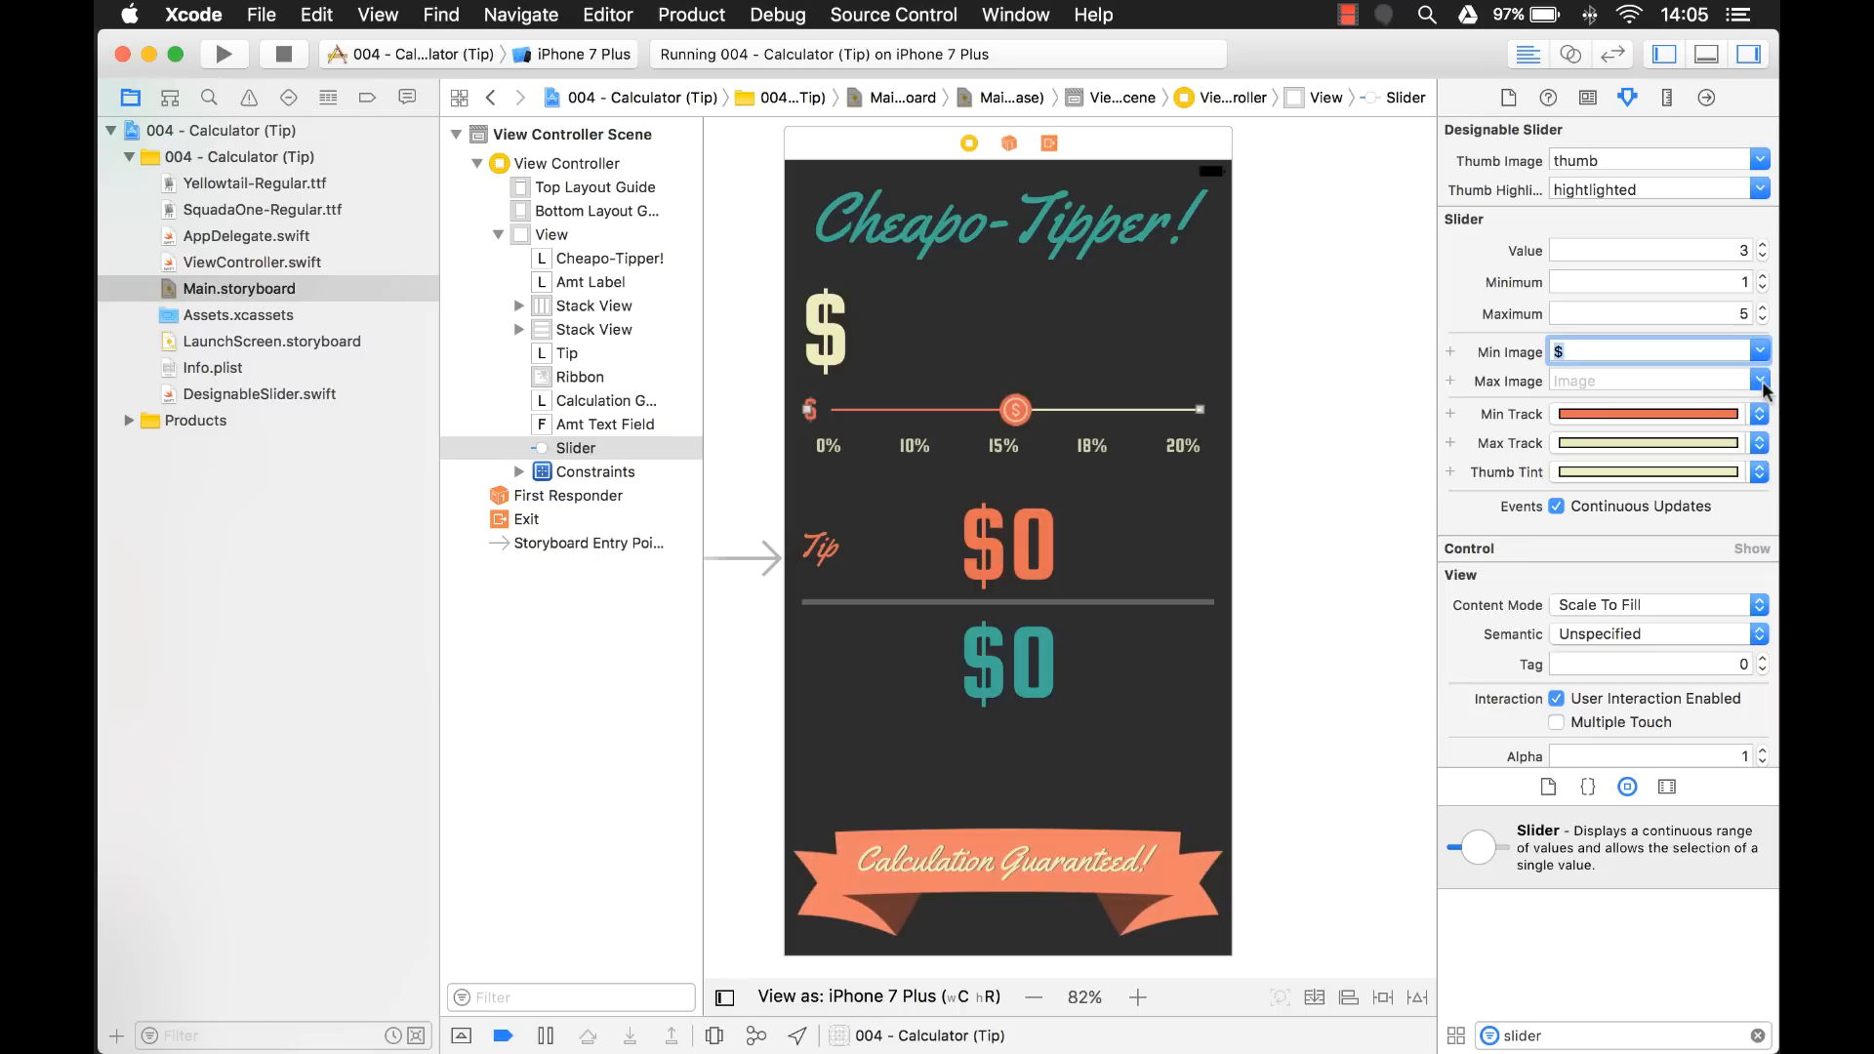
click(1759, 381)
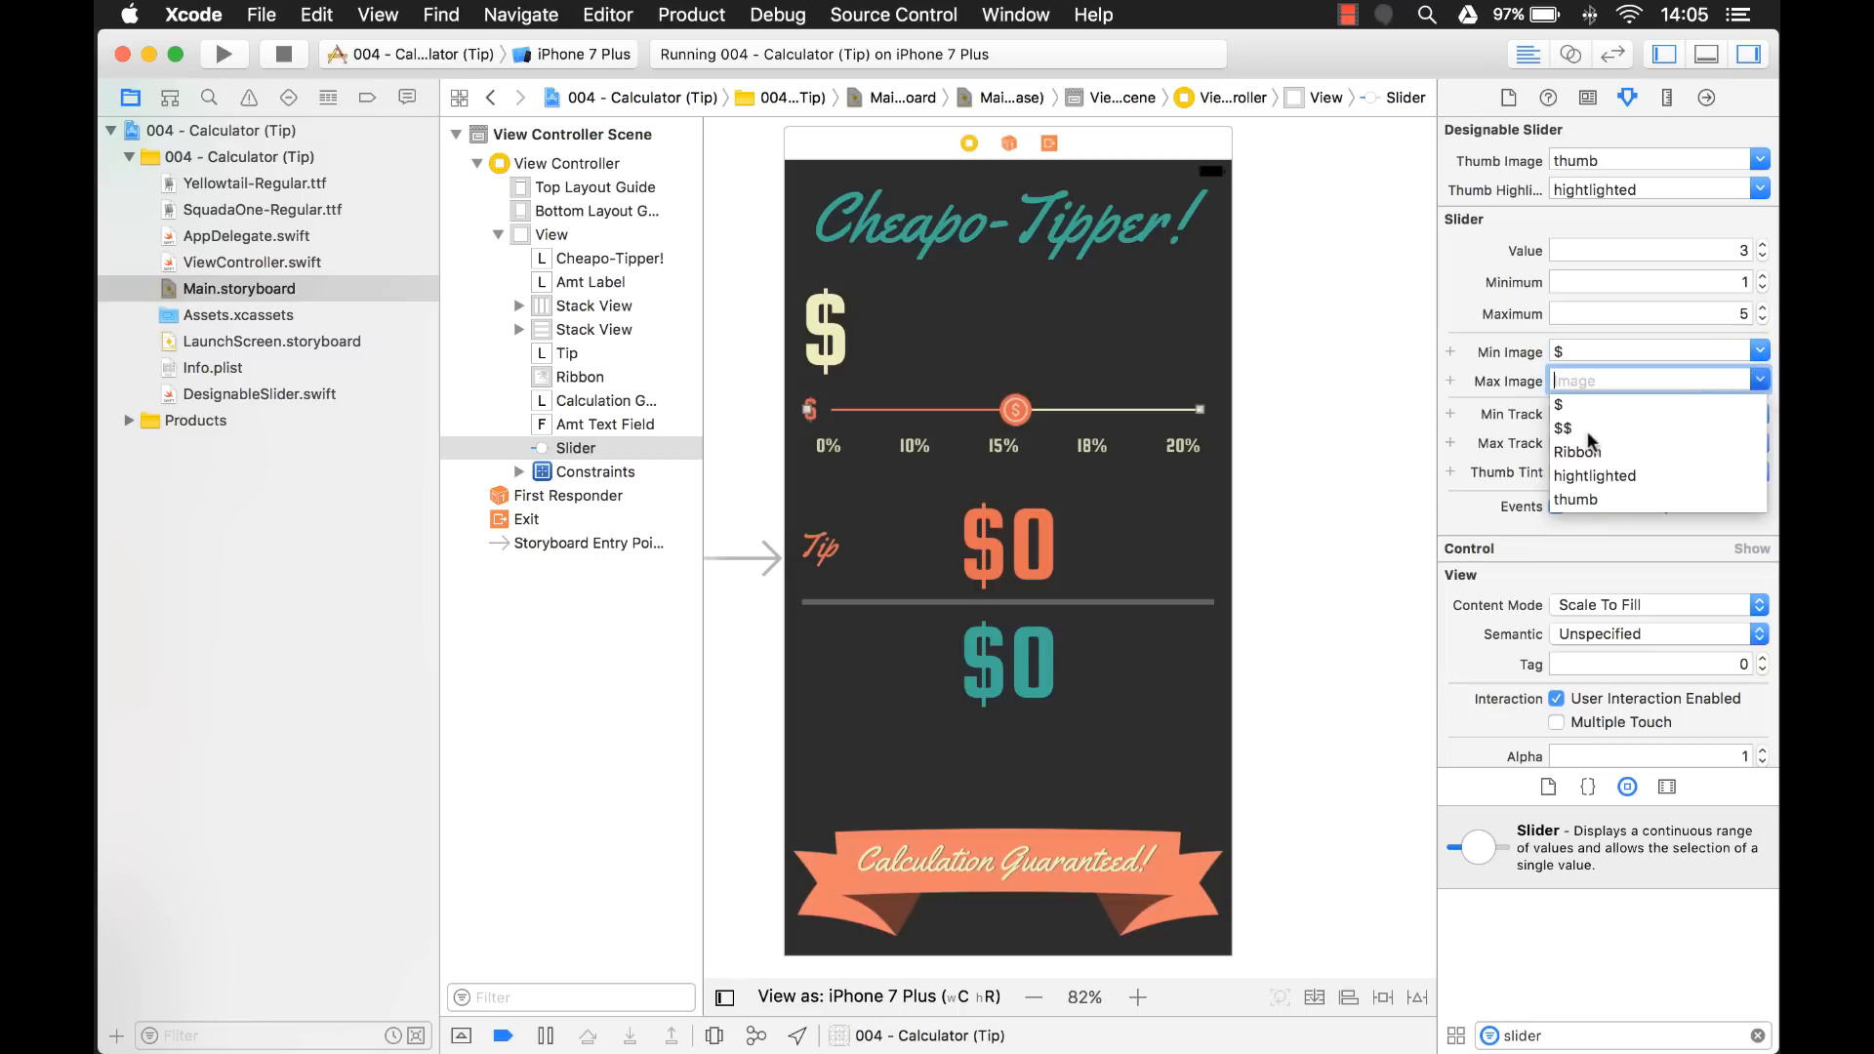
click(1563, 428)
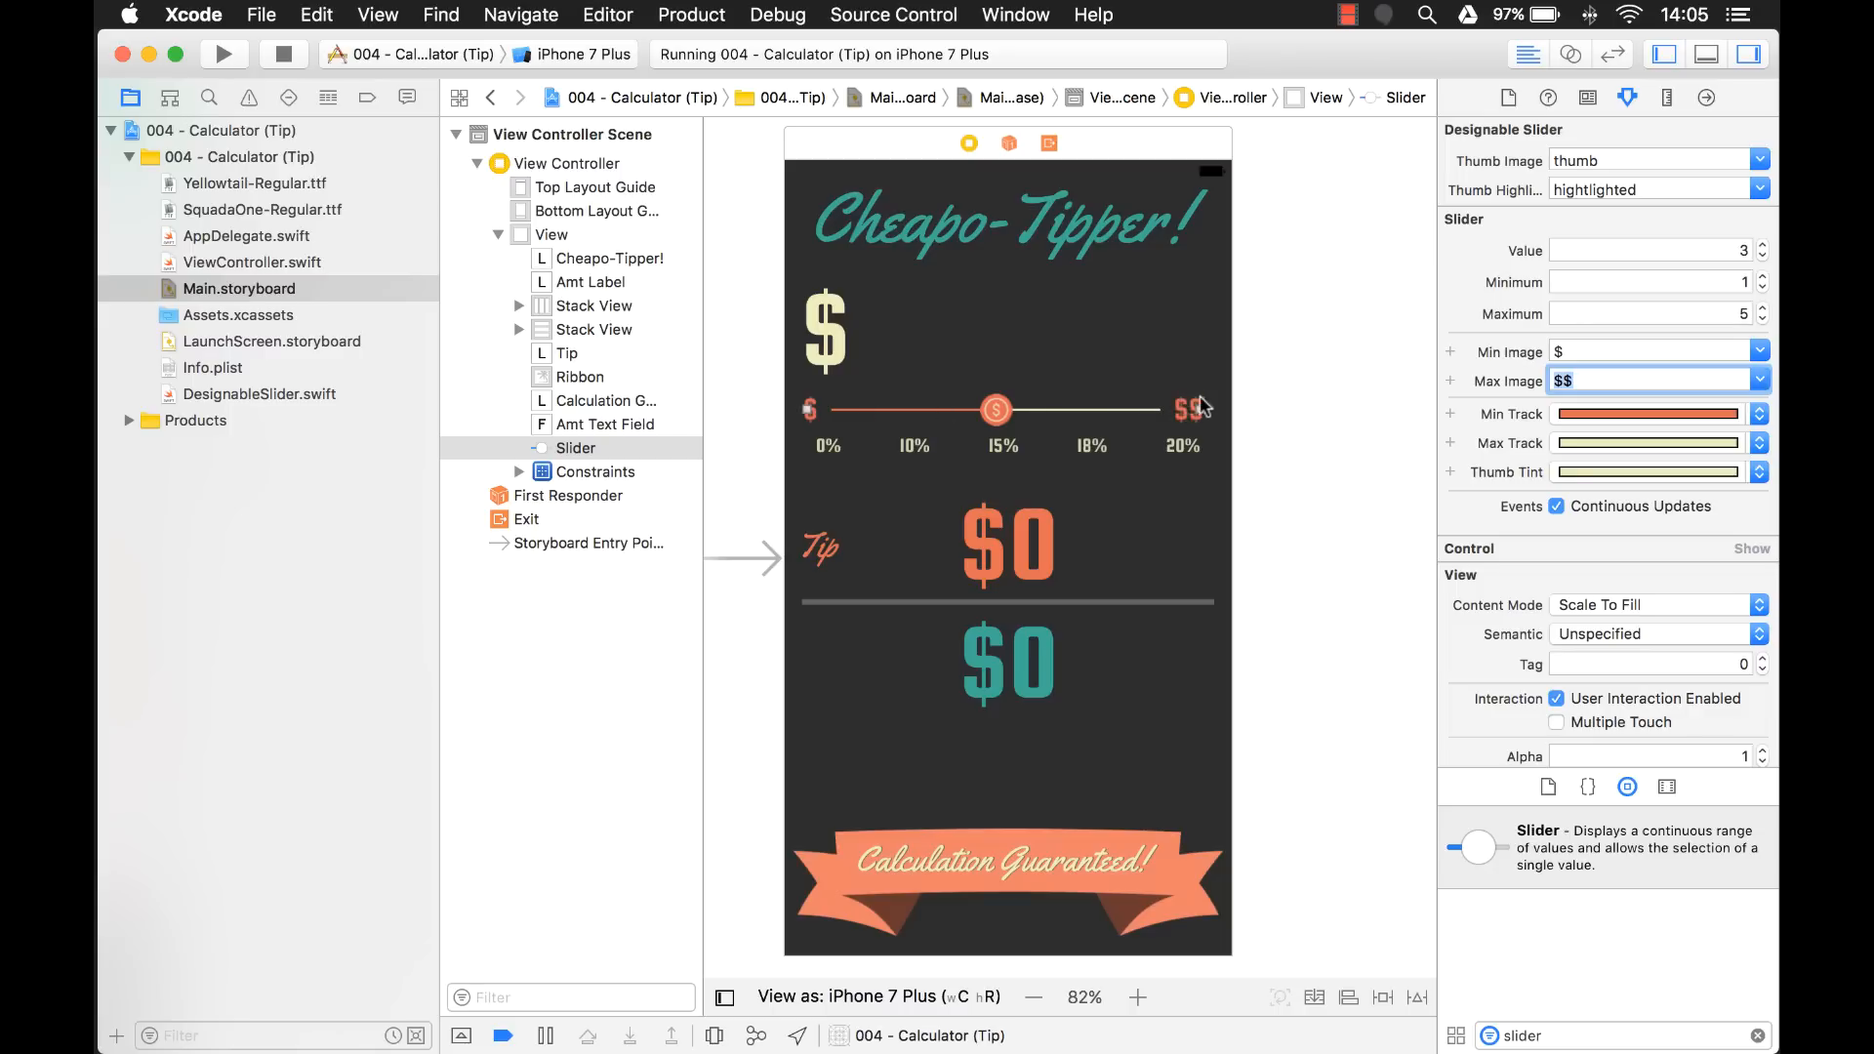
mouse_move(812, 410)
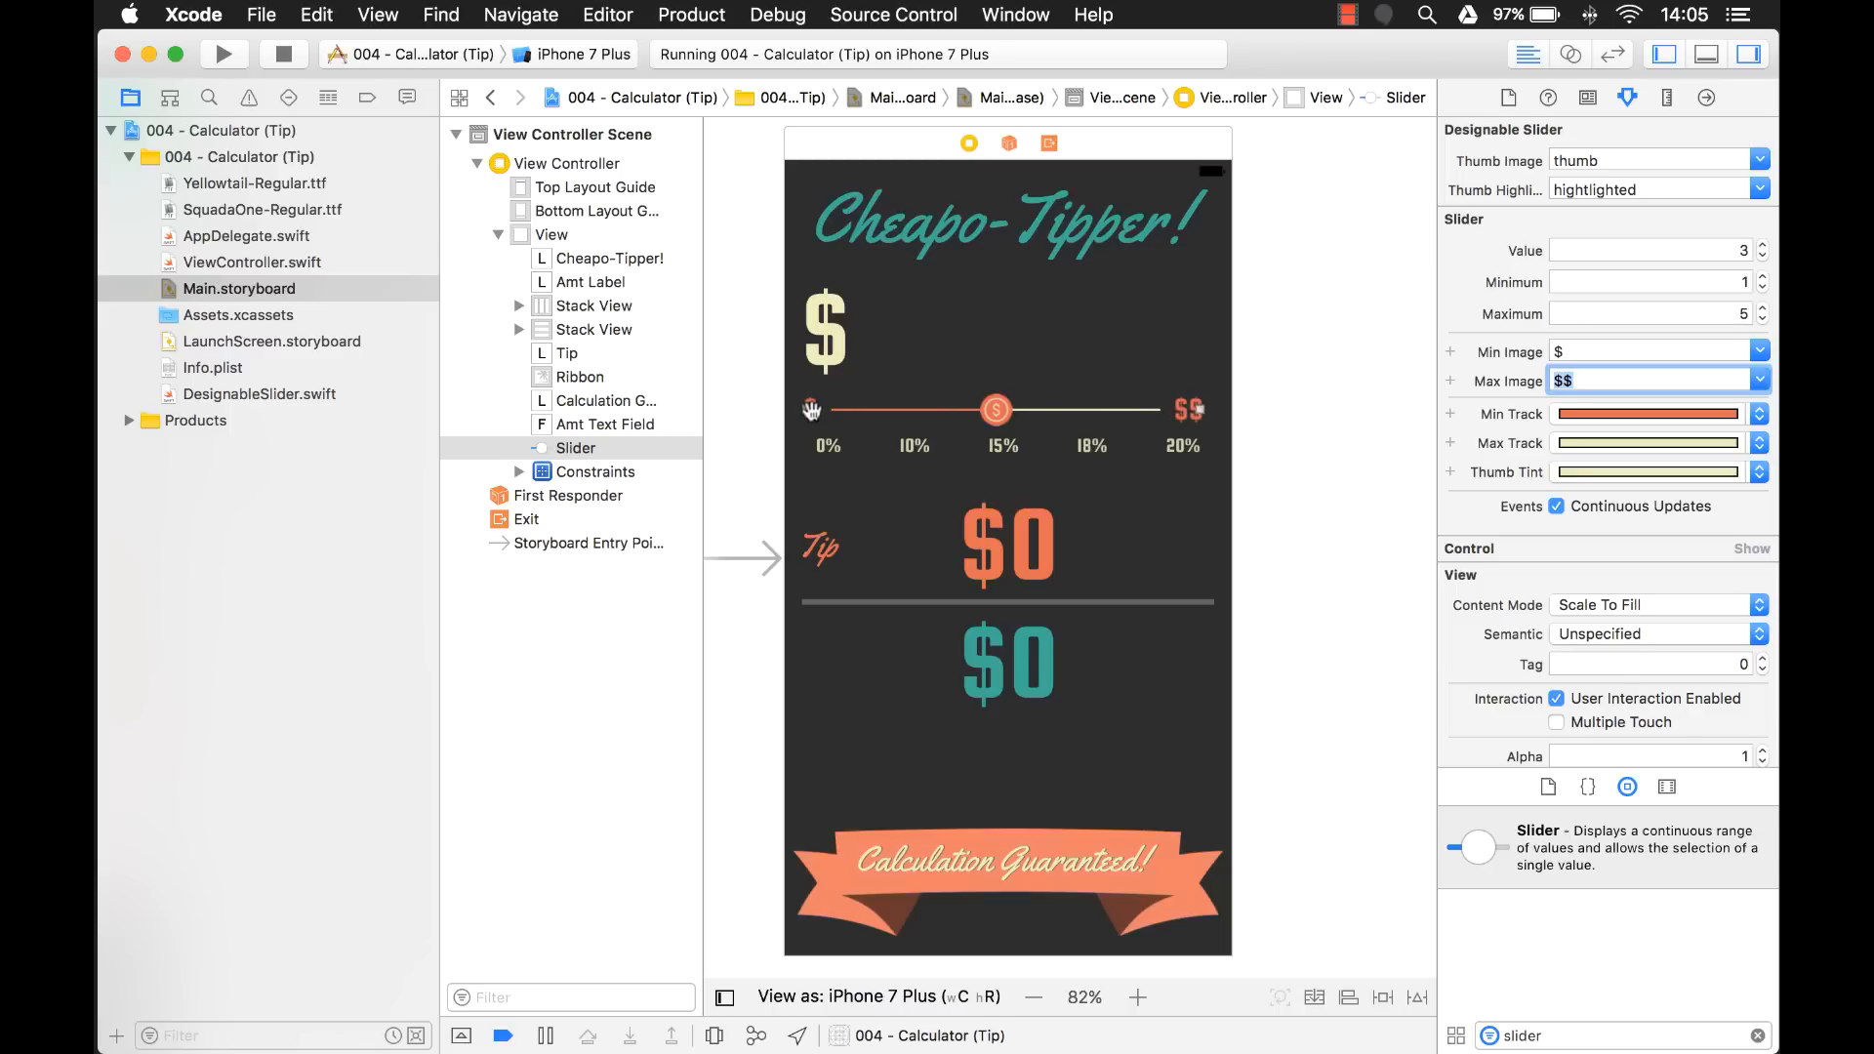
mouse_move(939, 501)
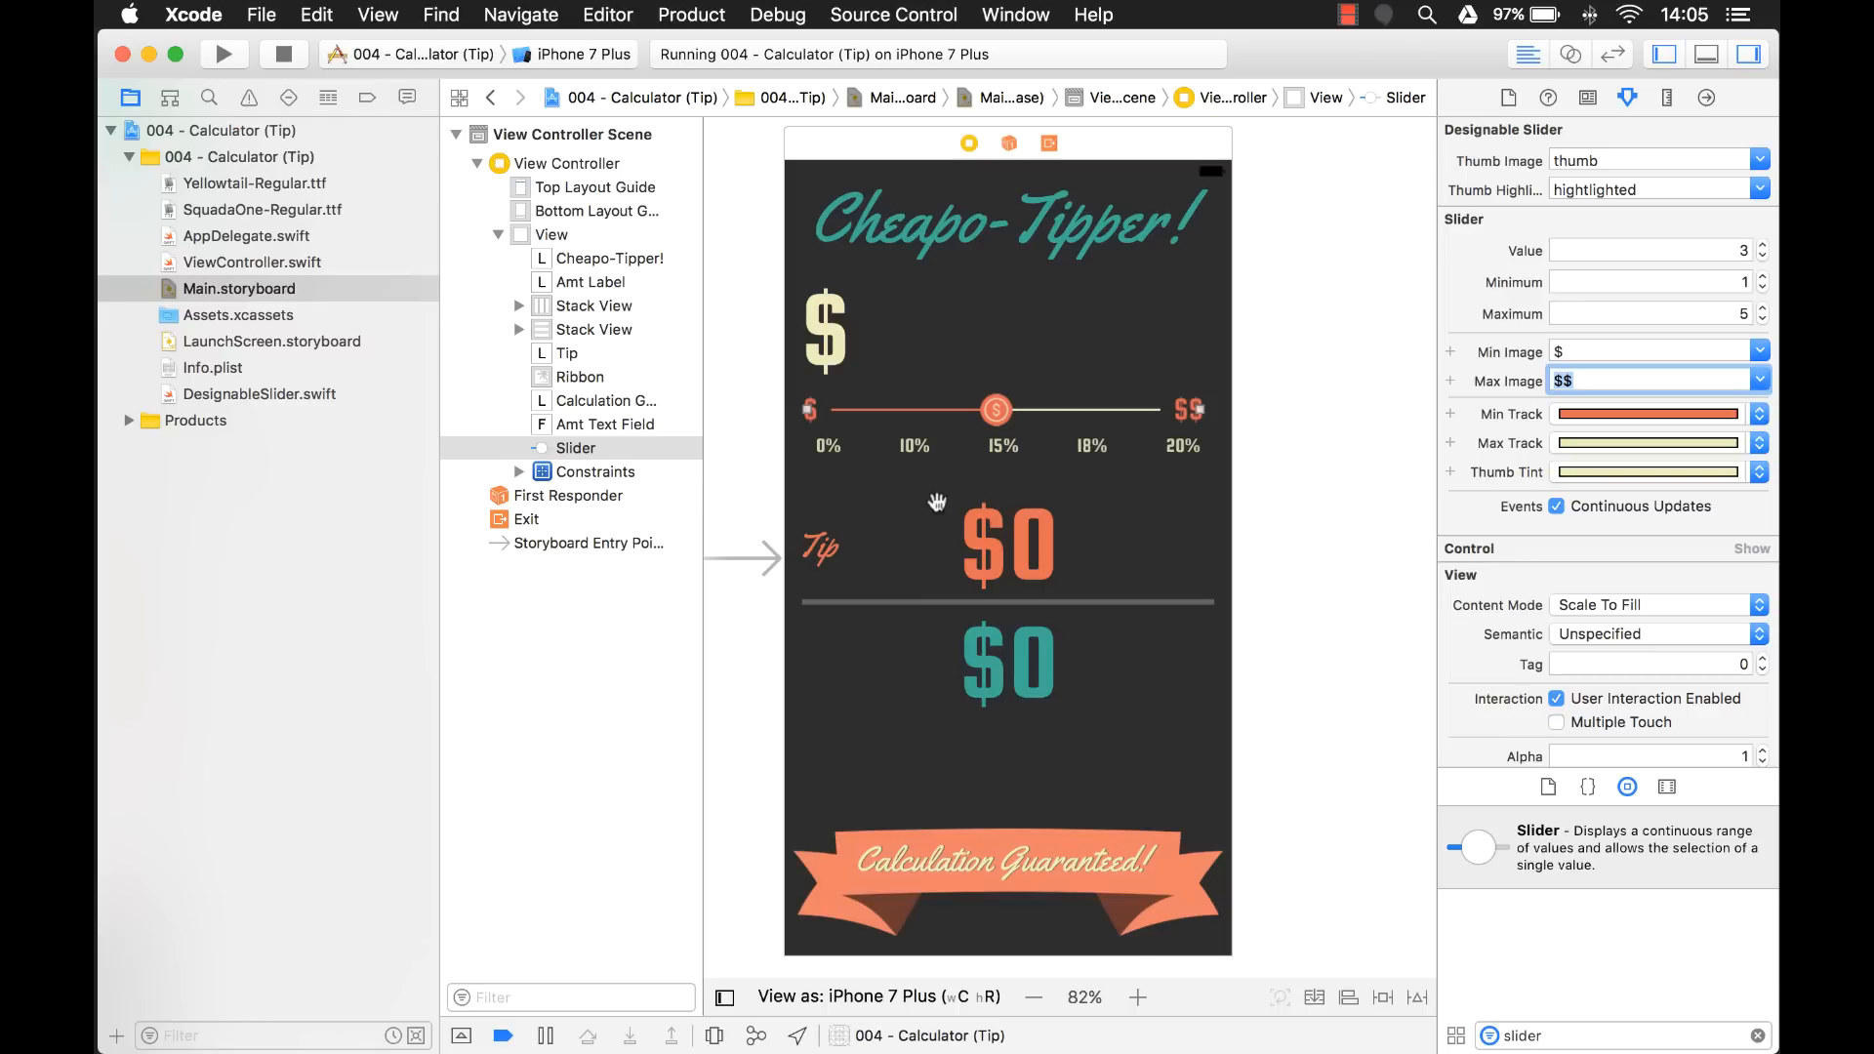
mouse_move(874, 435)
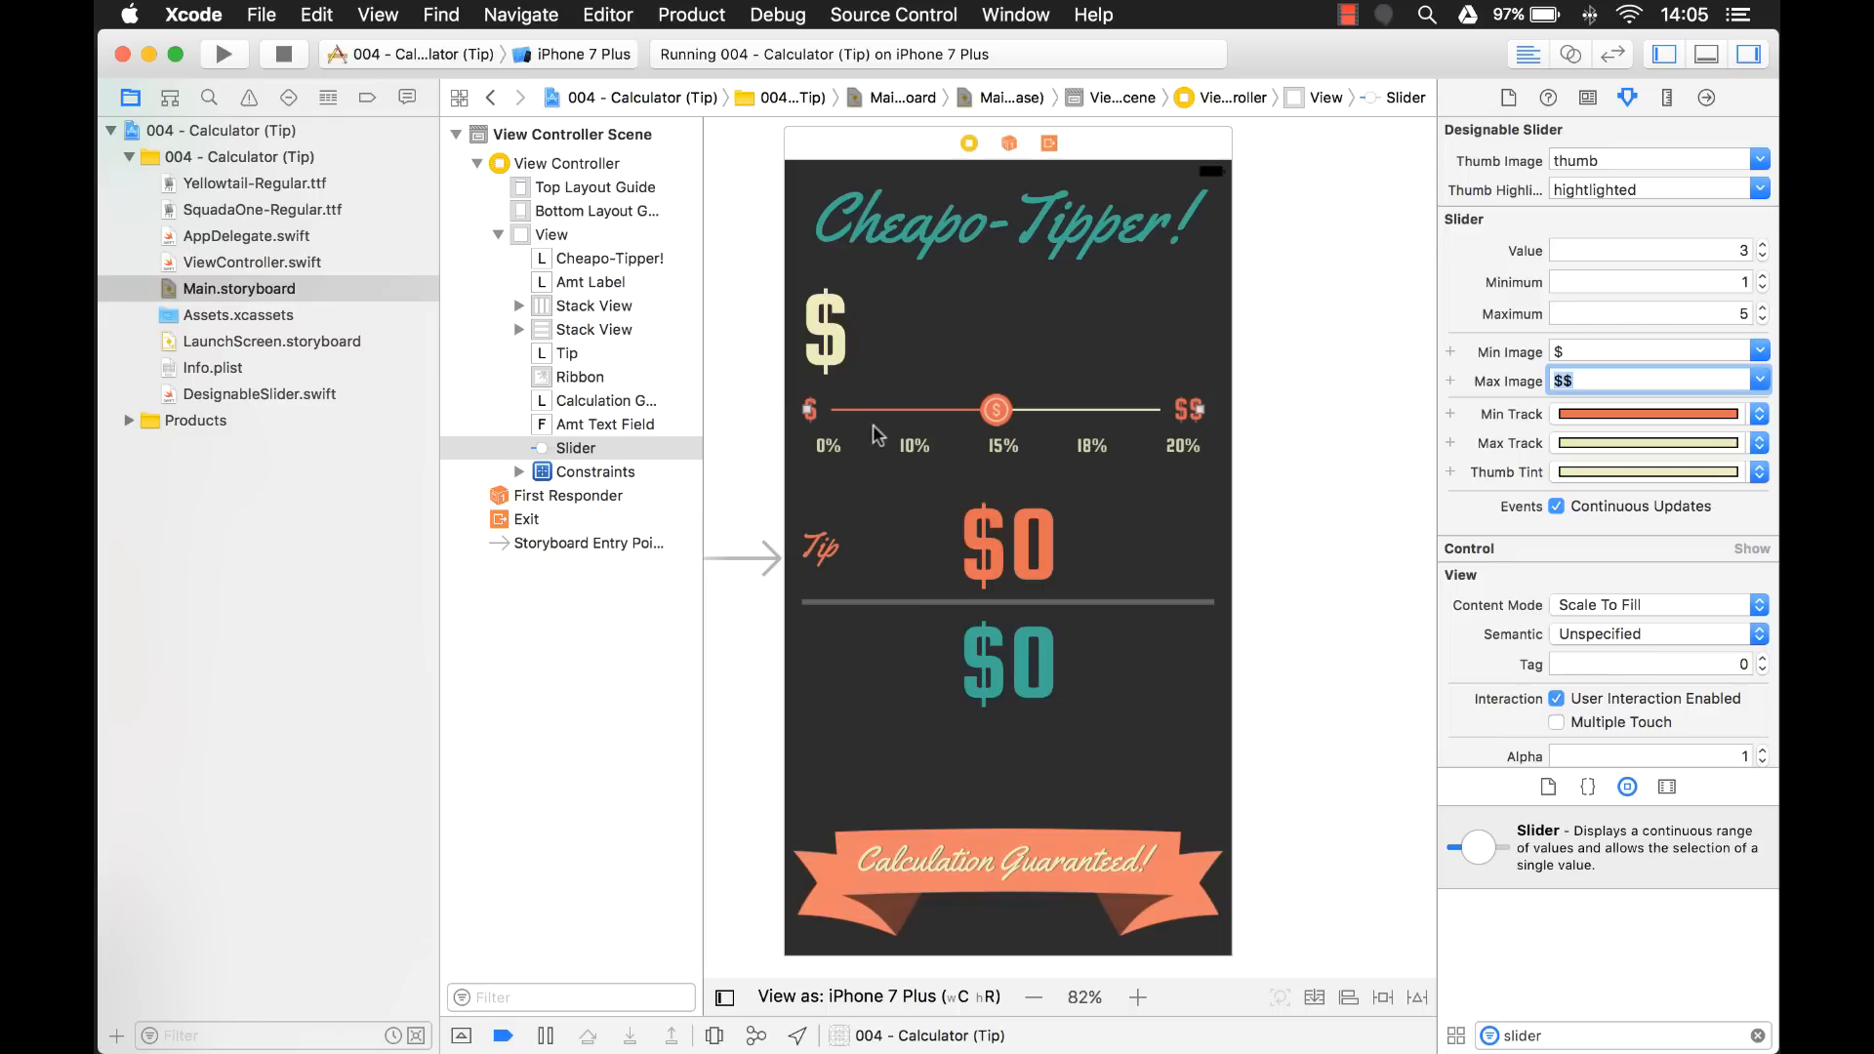
click(594, 306)
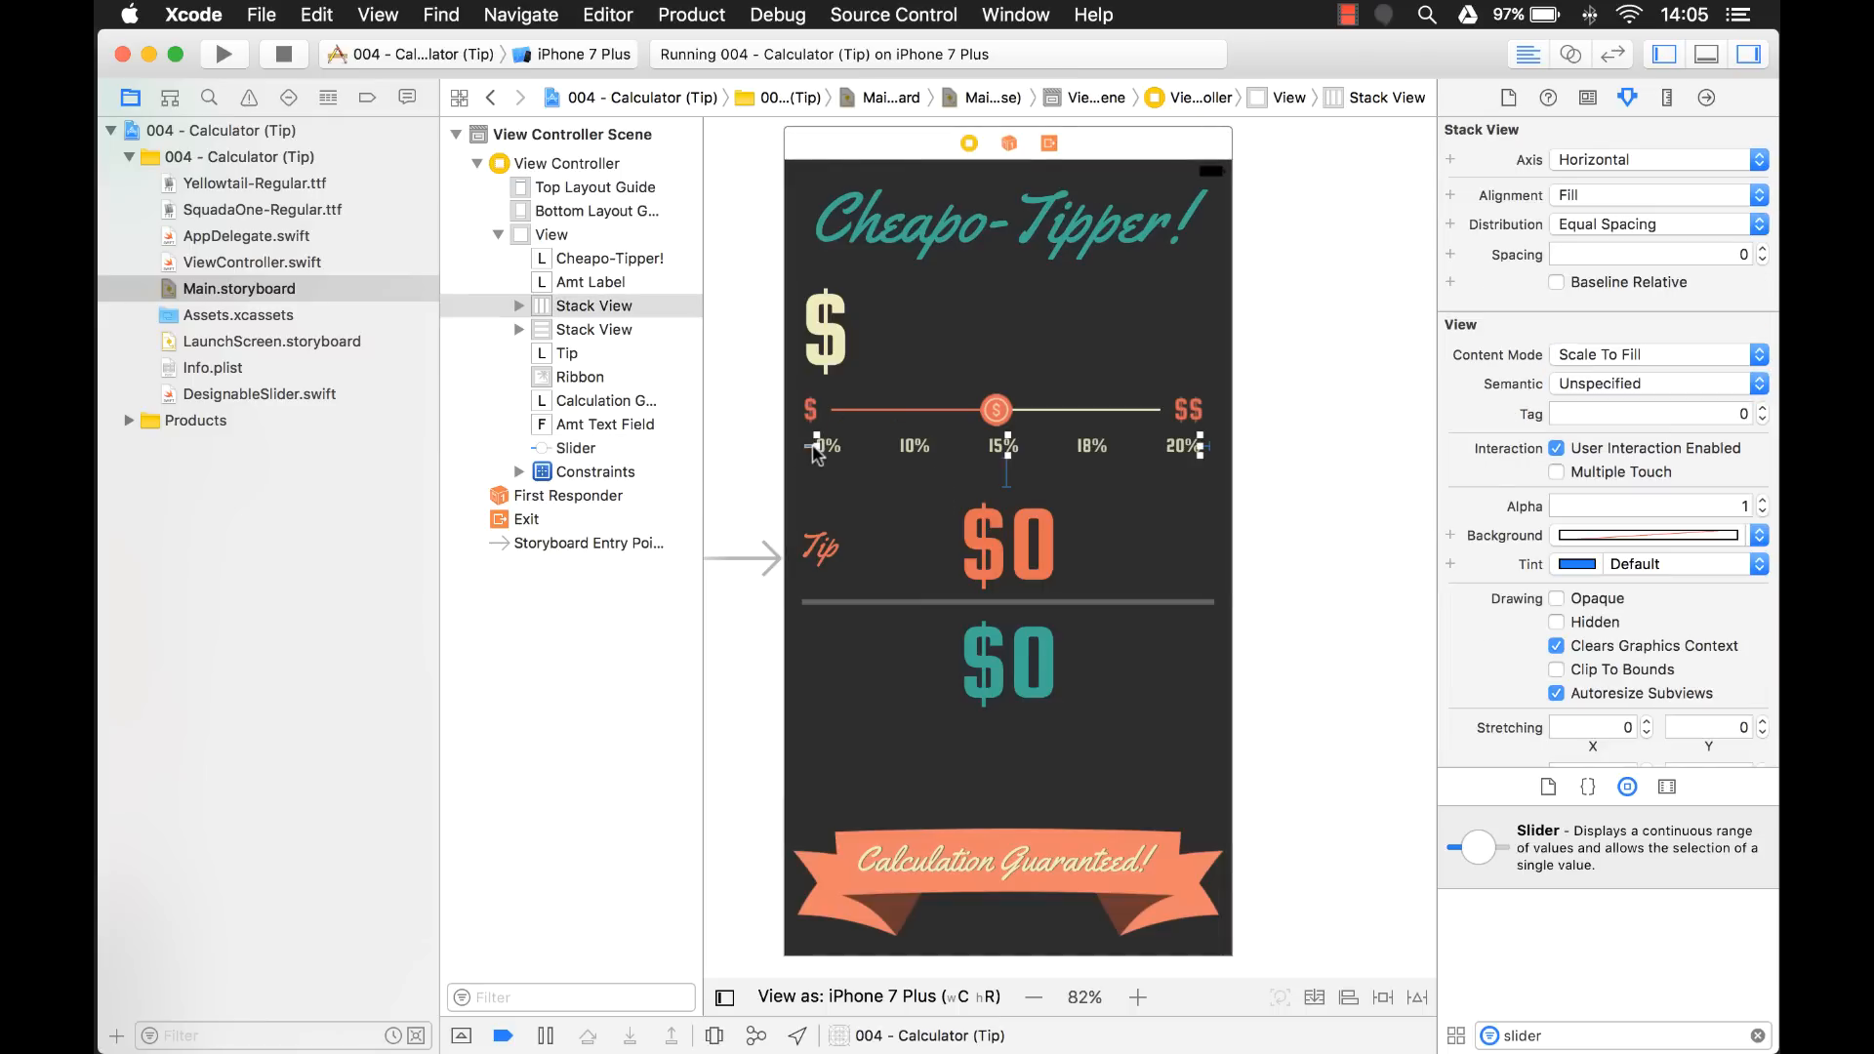
mouse_move(837, 423)
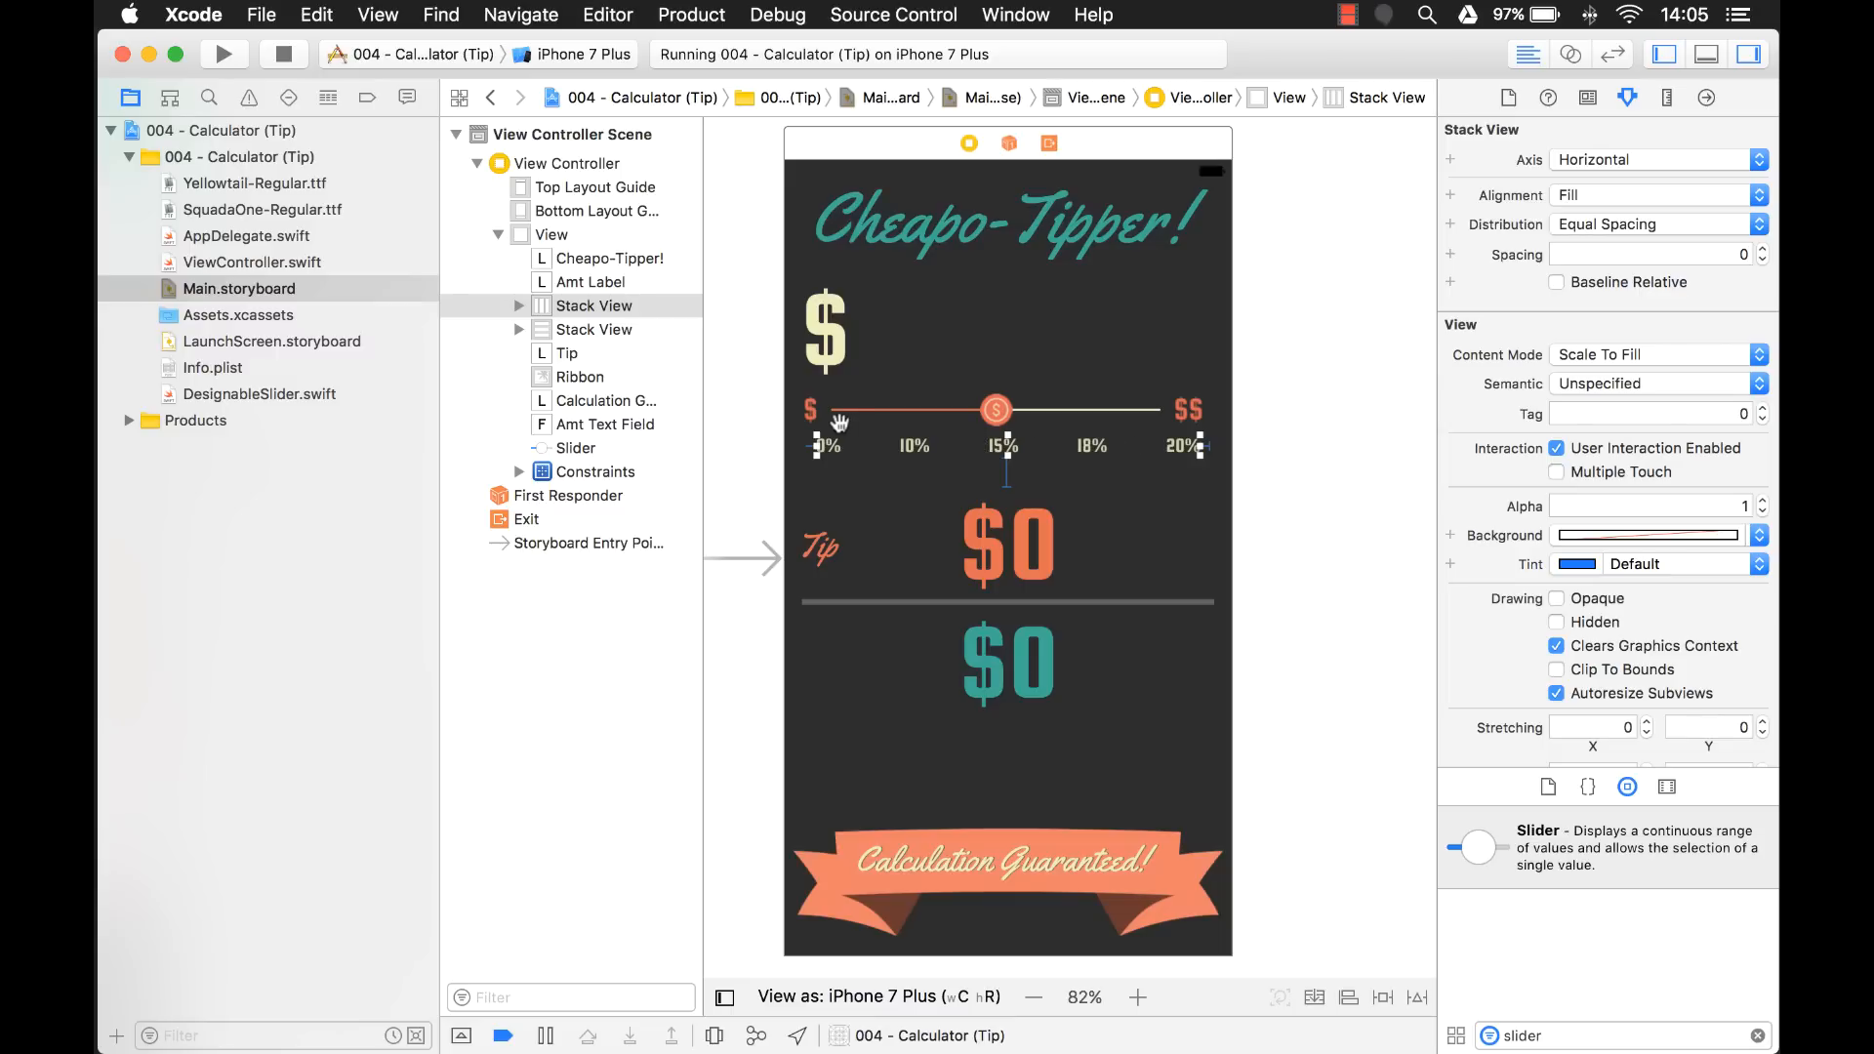
mouse_move(879, 416)
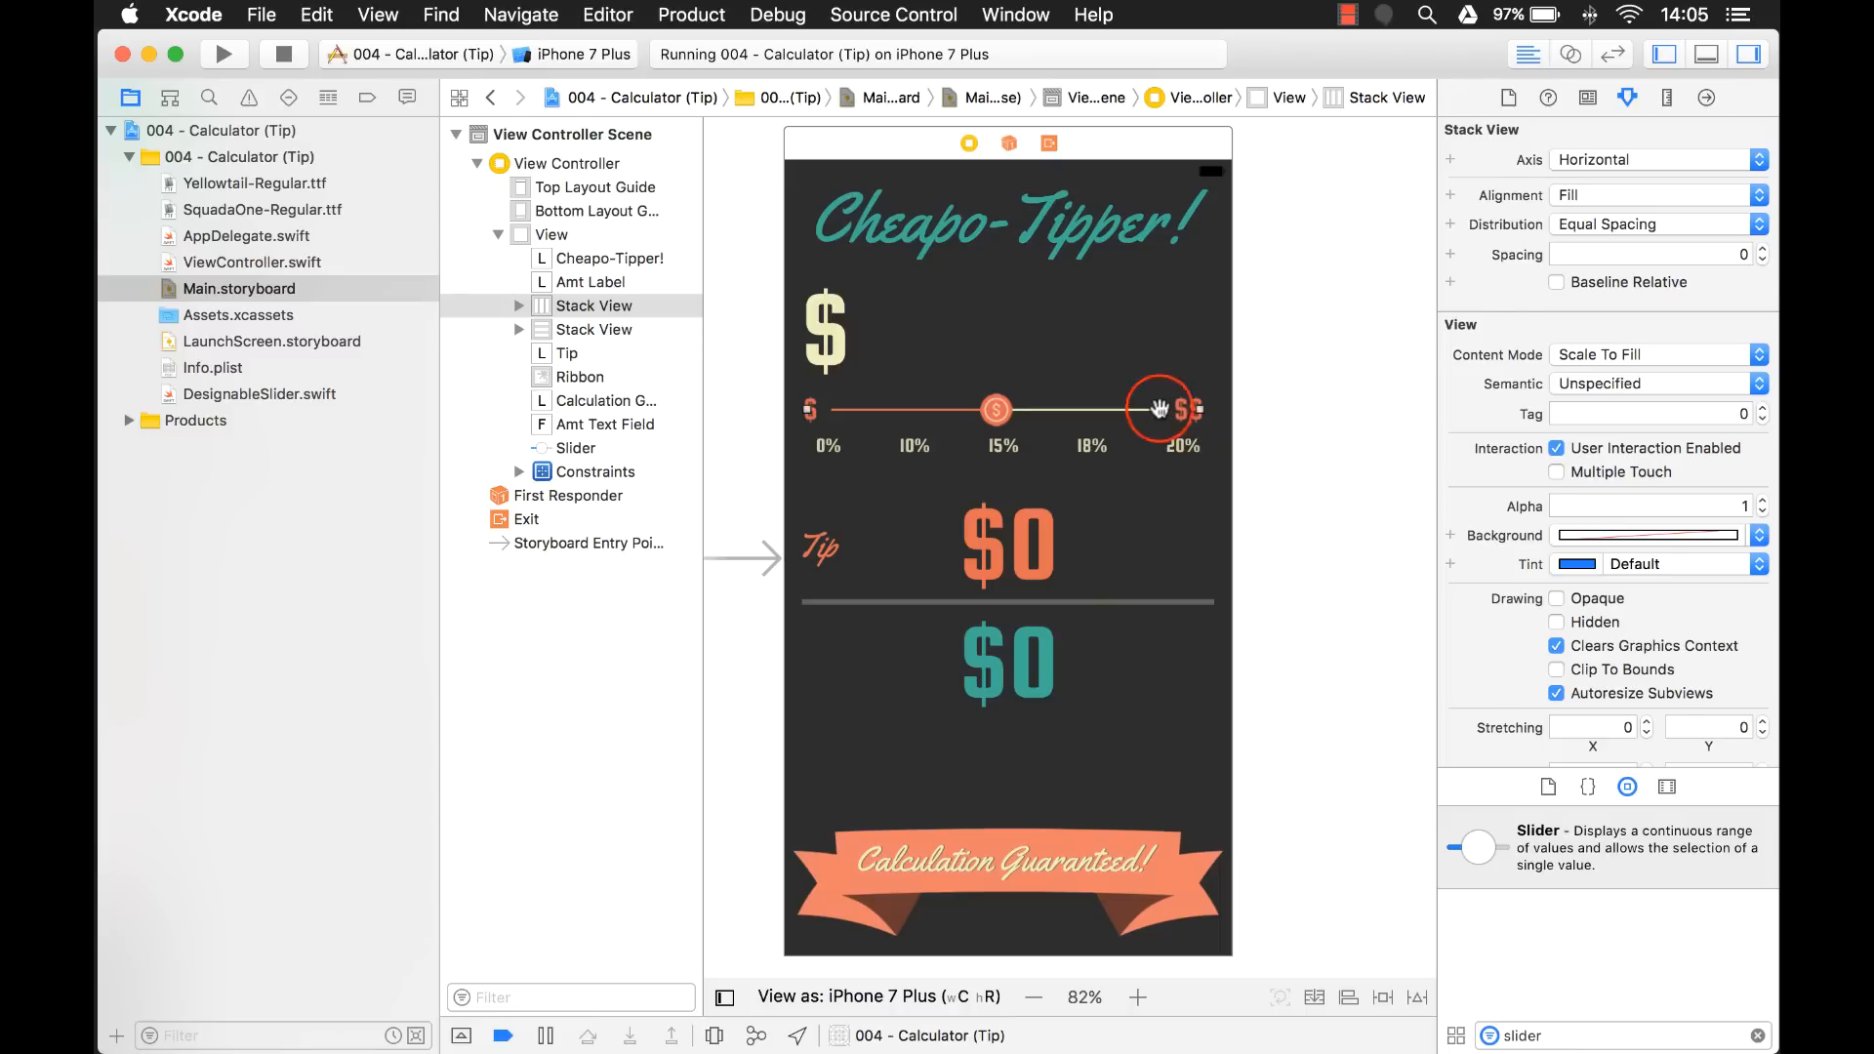
click(576, 447)
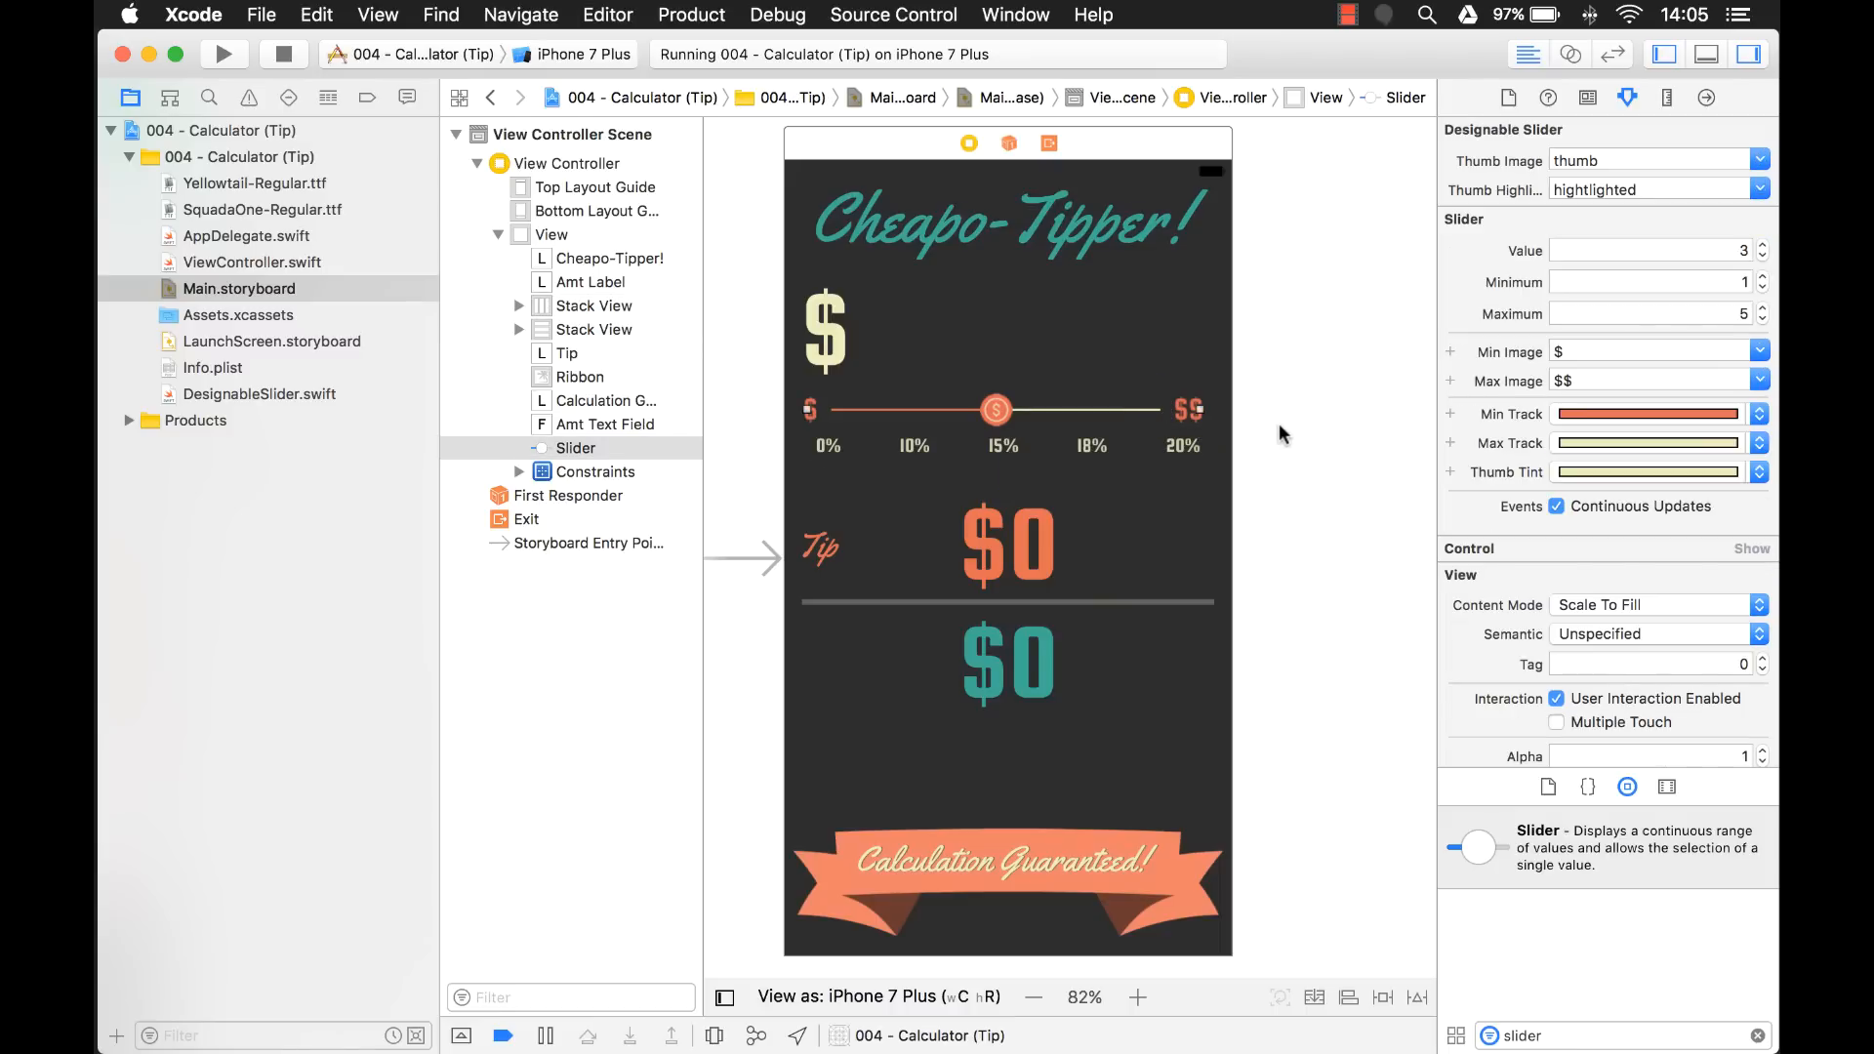
mouse_move(1212, 449)
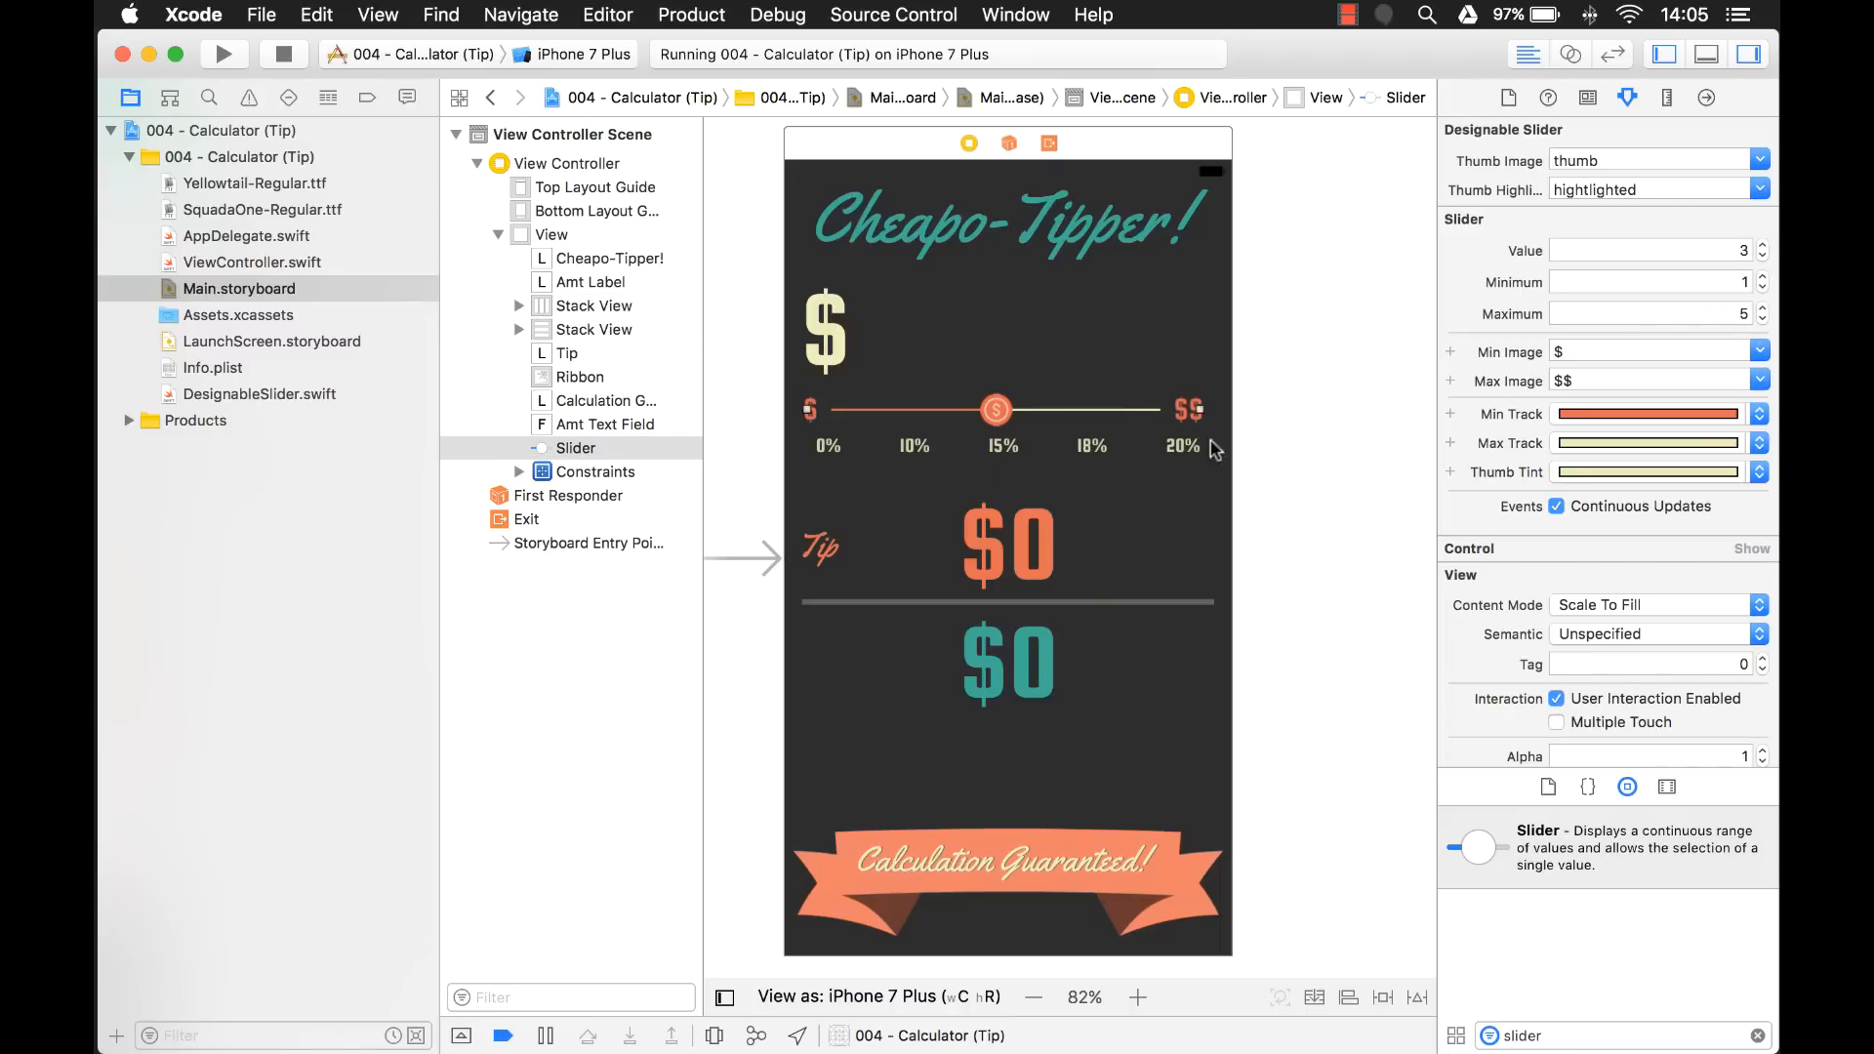
mouse_move(861, 445)
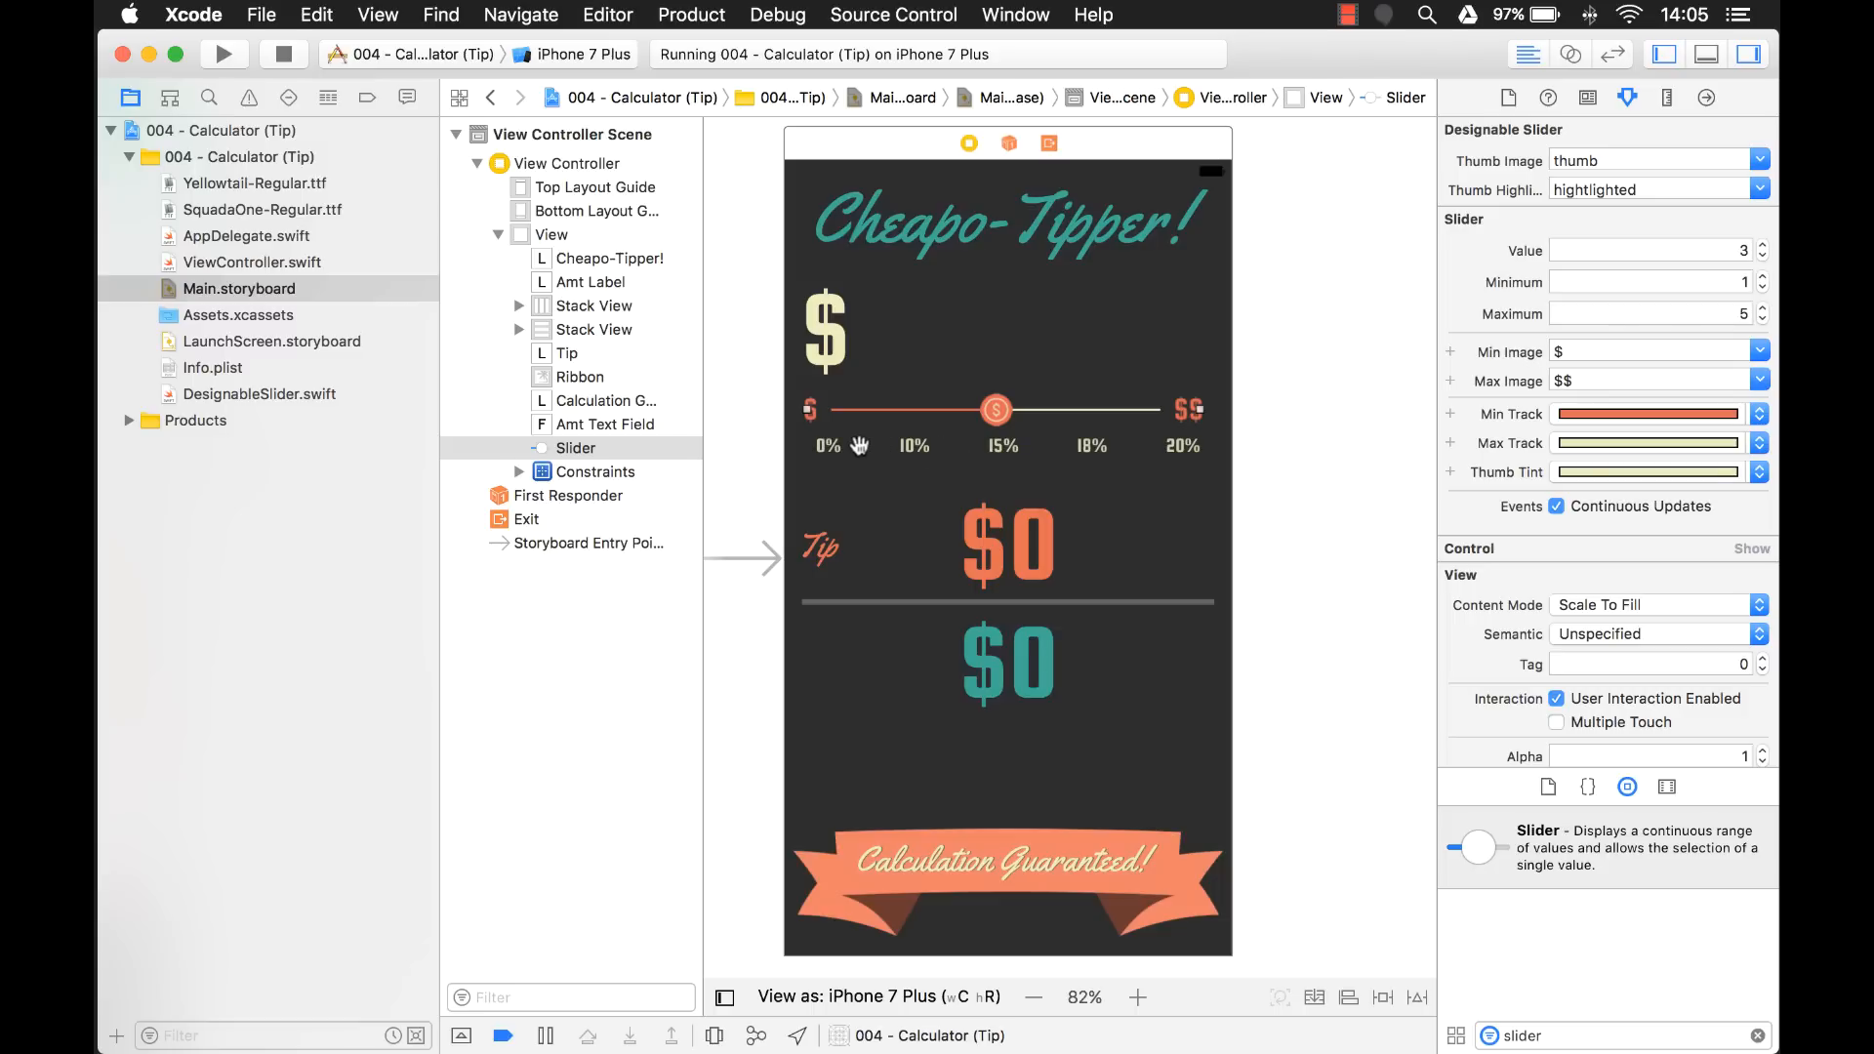
mouse_move(1252, 455)
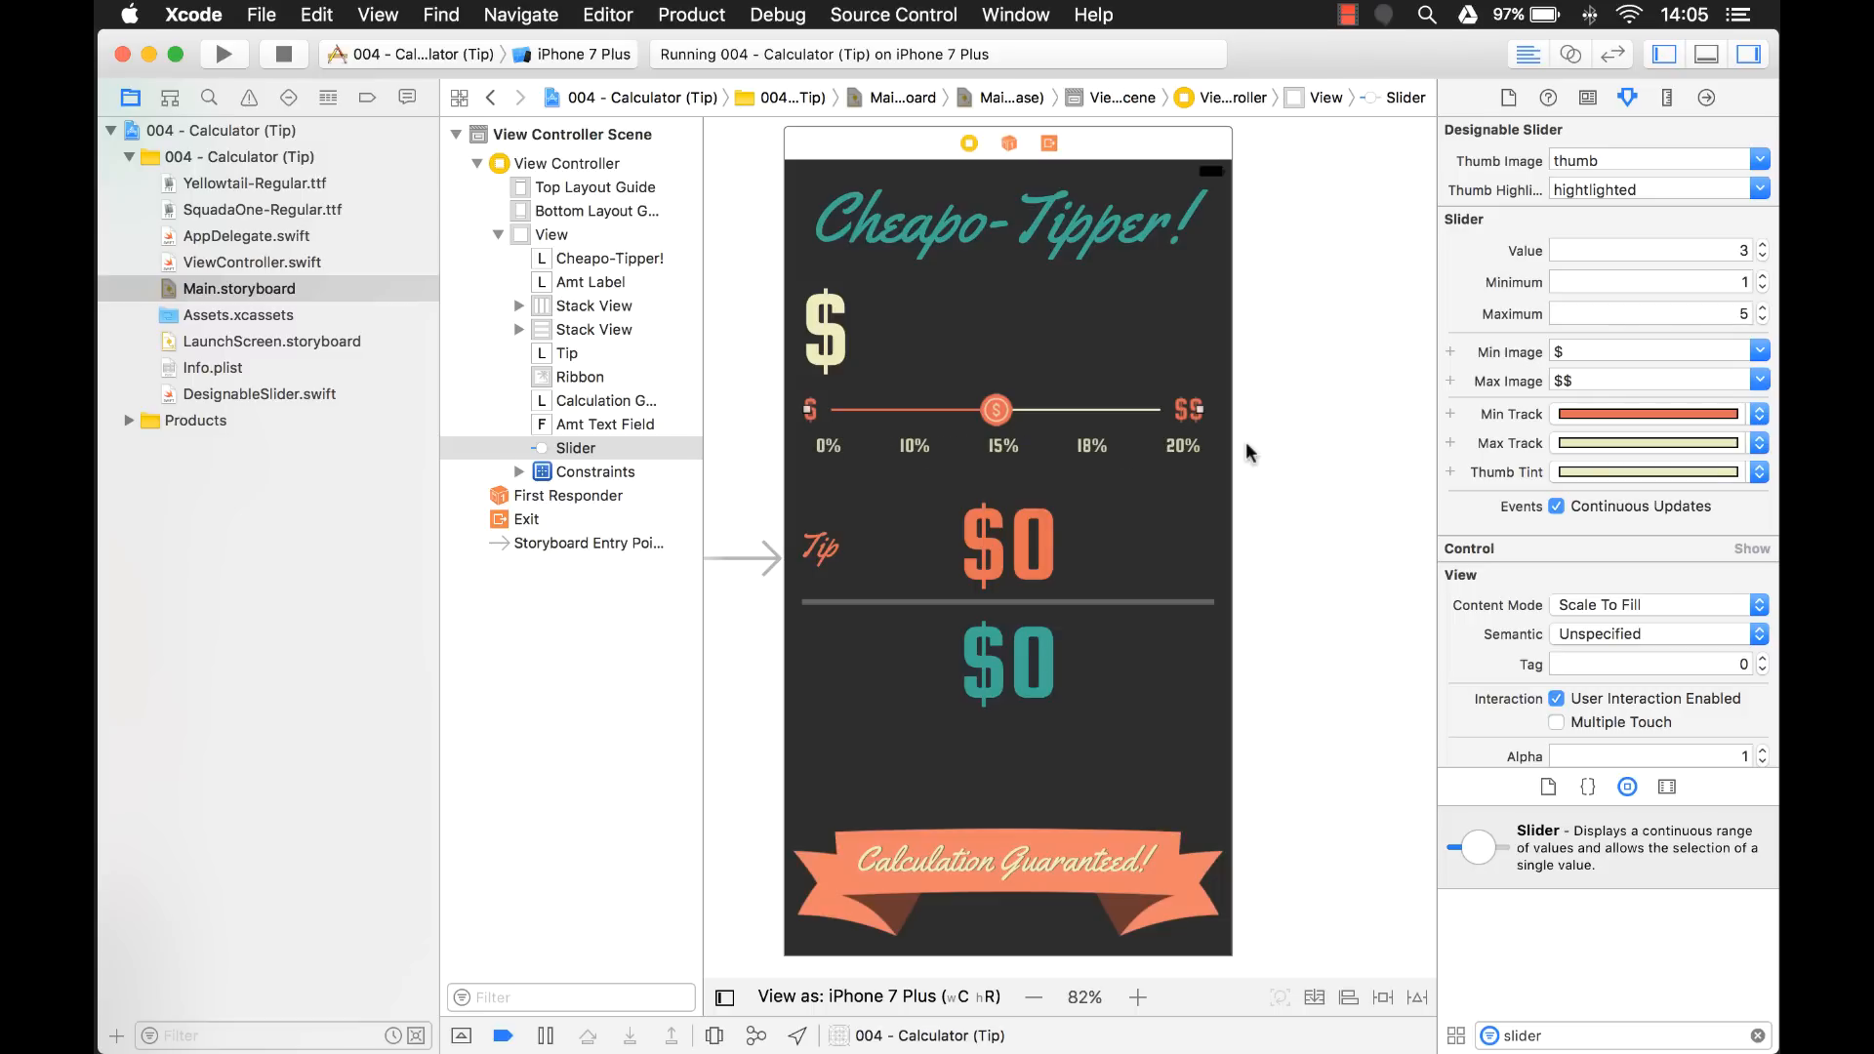
mouse_move(1031, 448)
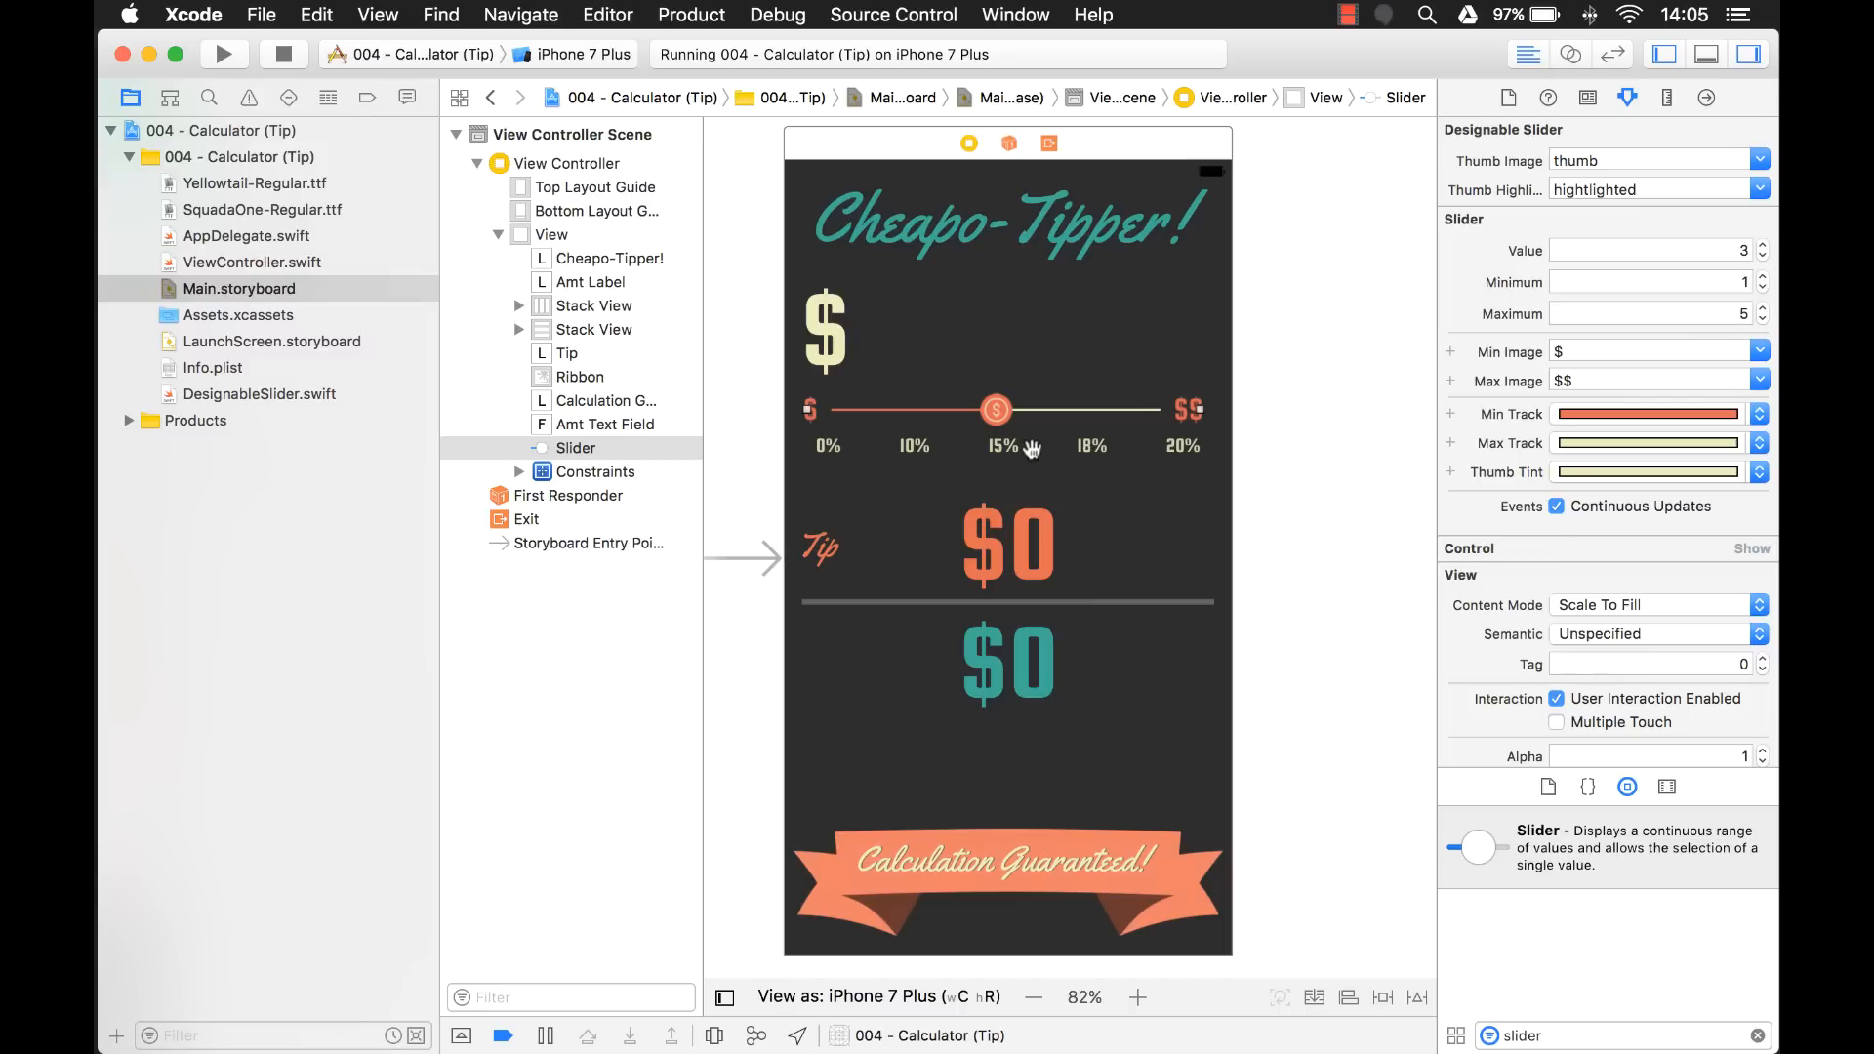
mouse_move(1099, 439)
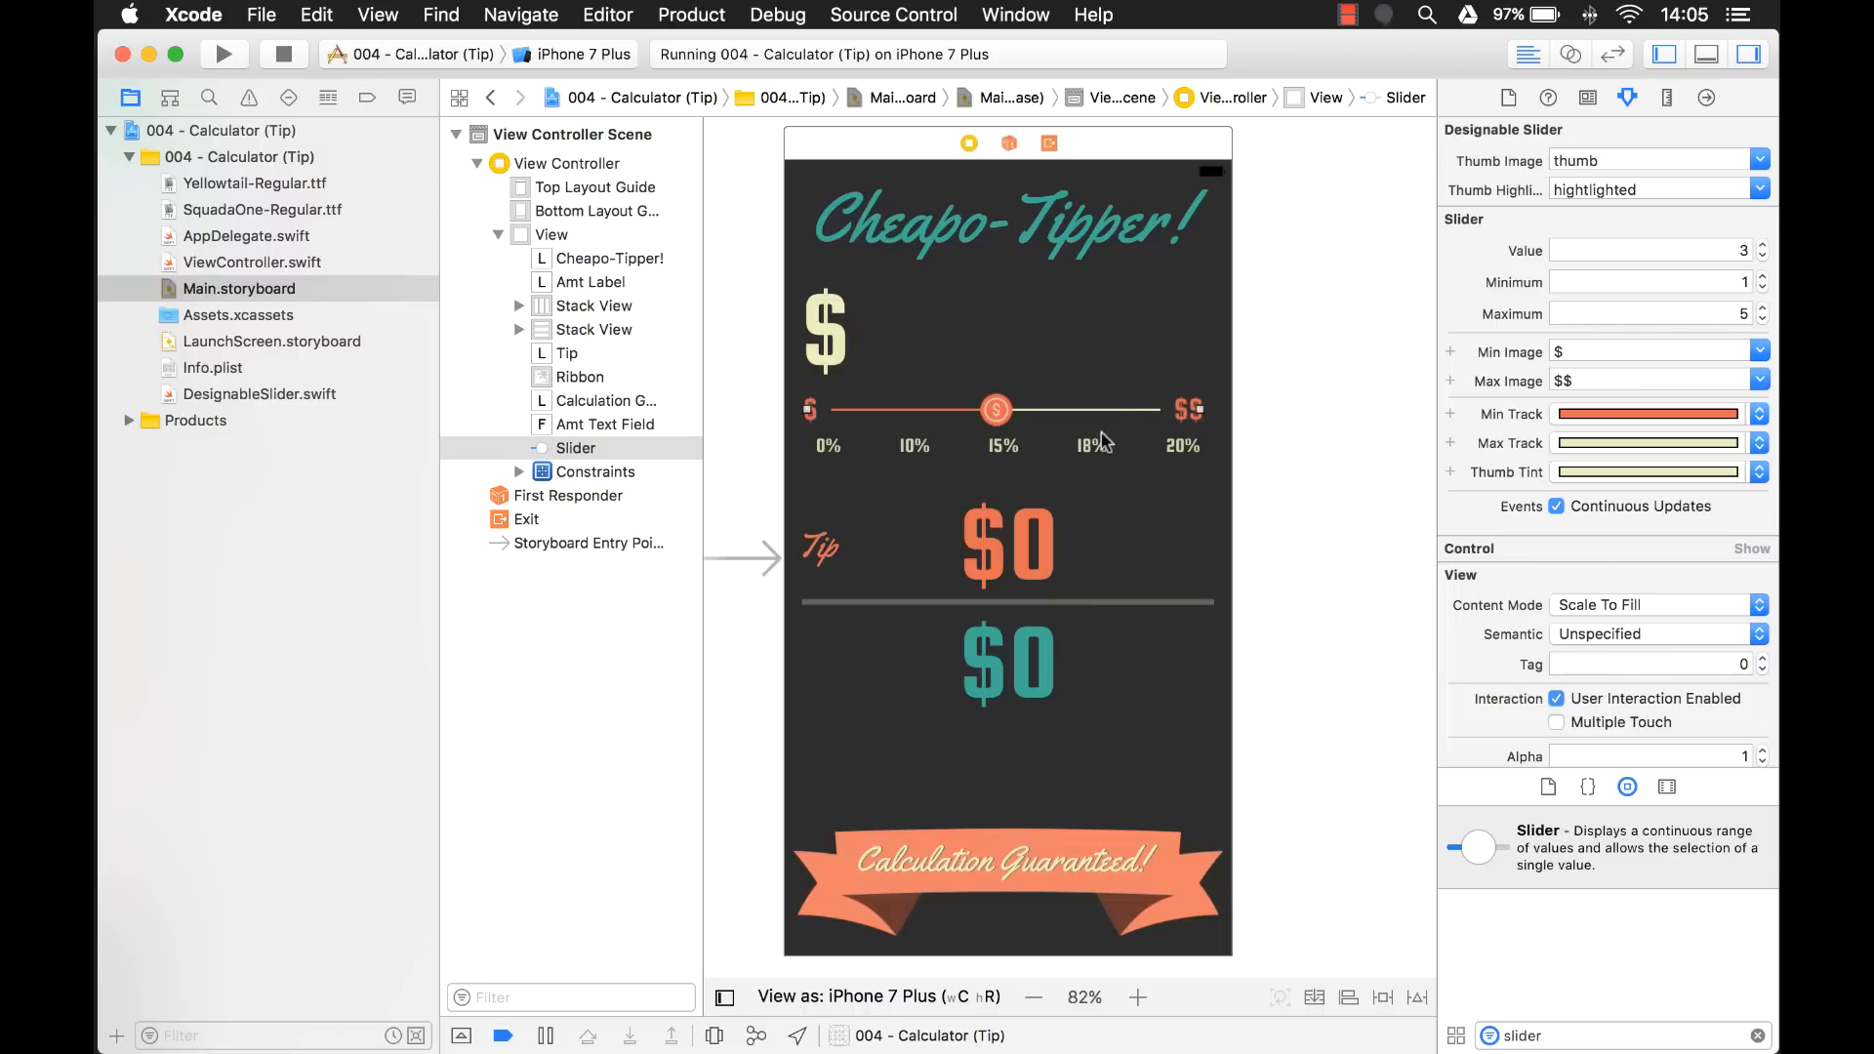
mouse_move(818, 414)
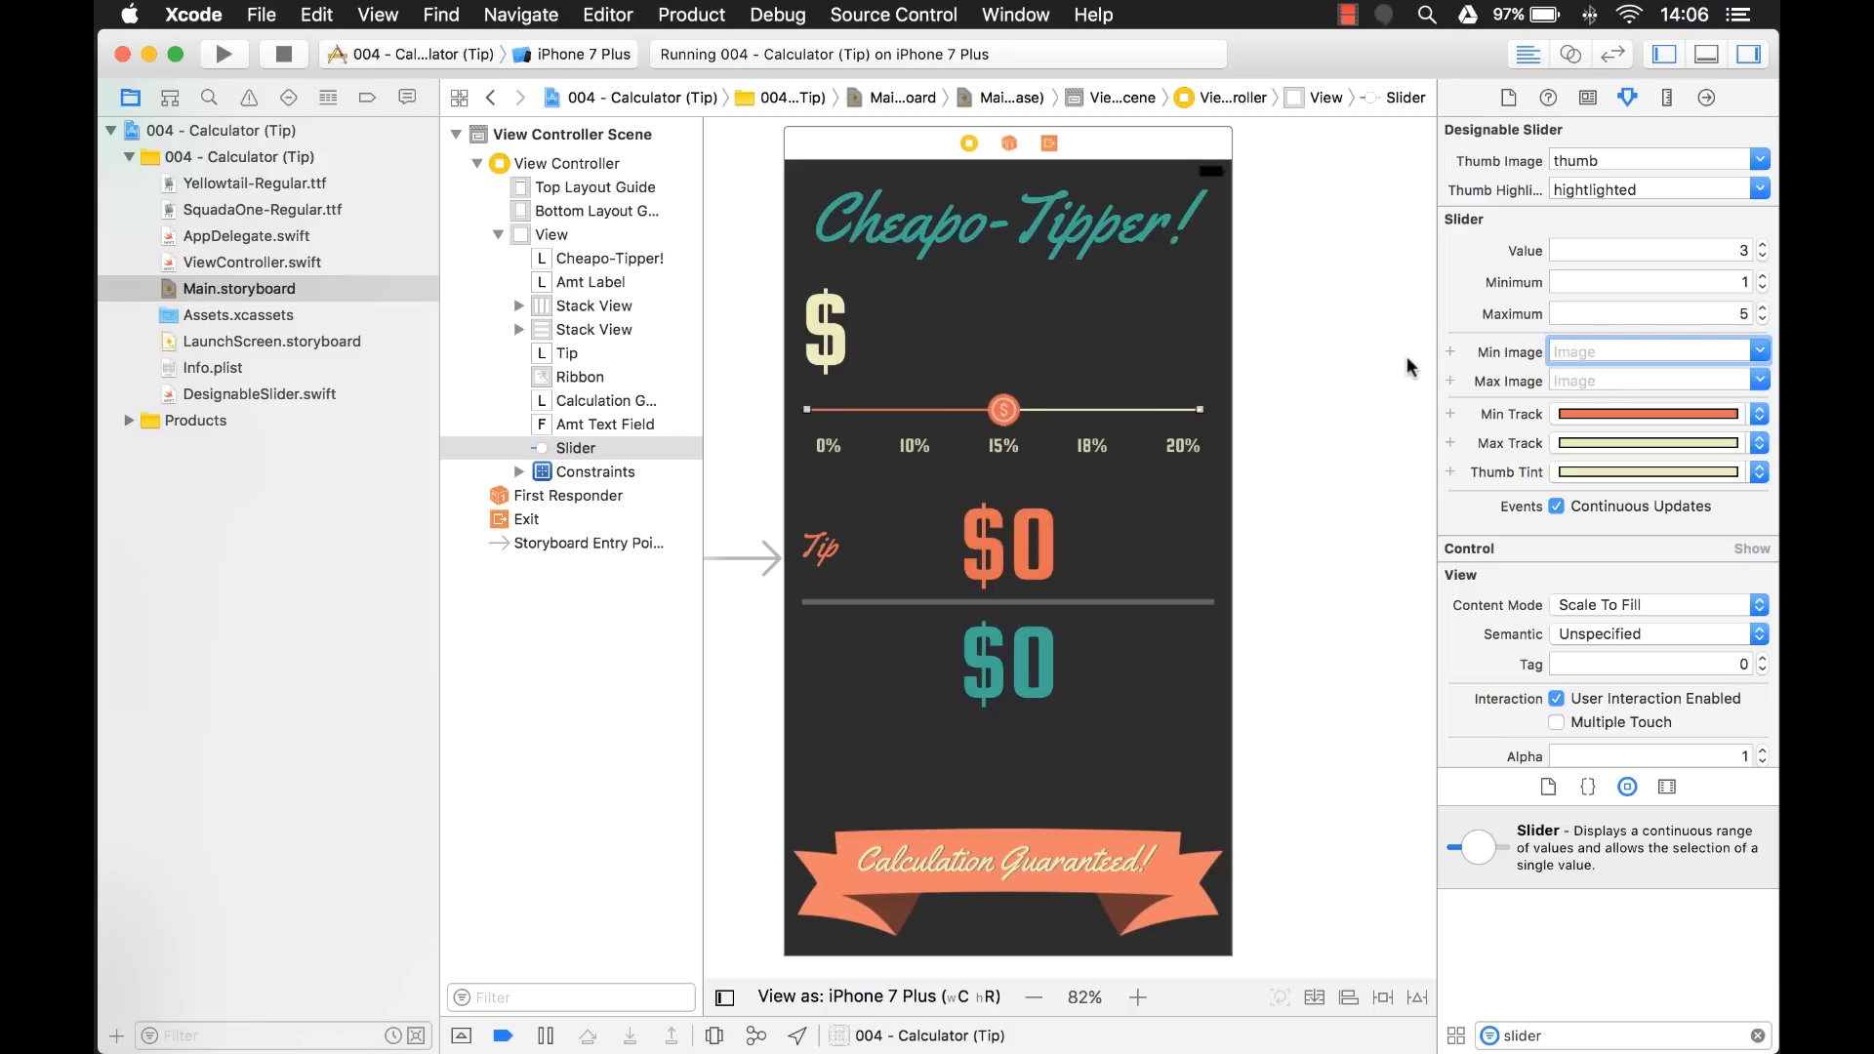
Clear the Min Image and Max Image fields so no $ icons remain.
click(1650, 351)
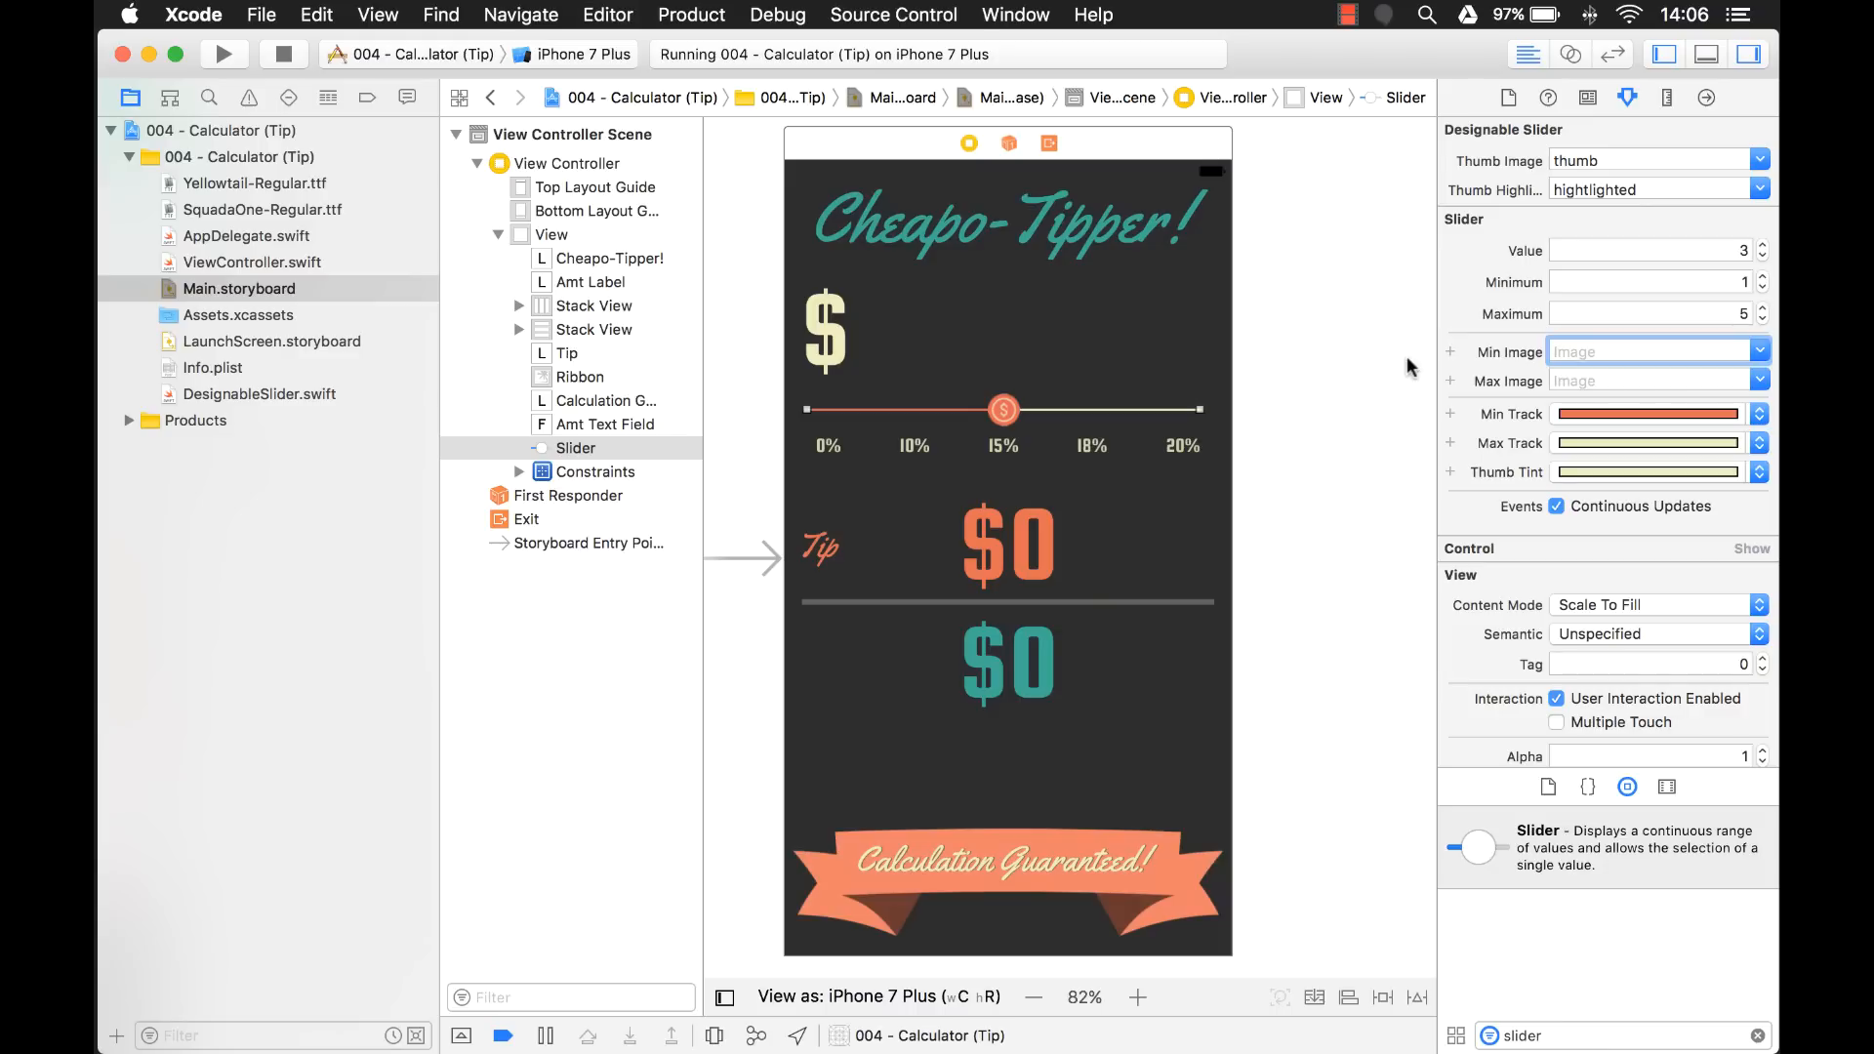
click(1649, 351)
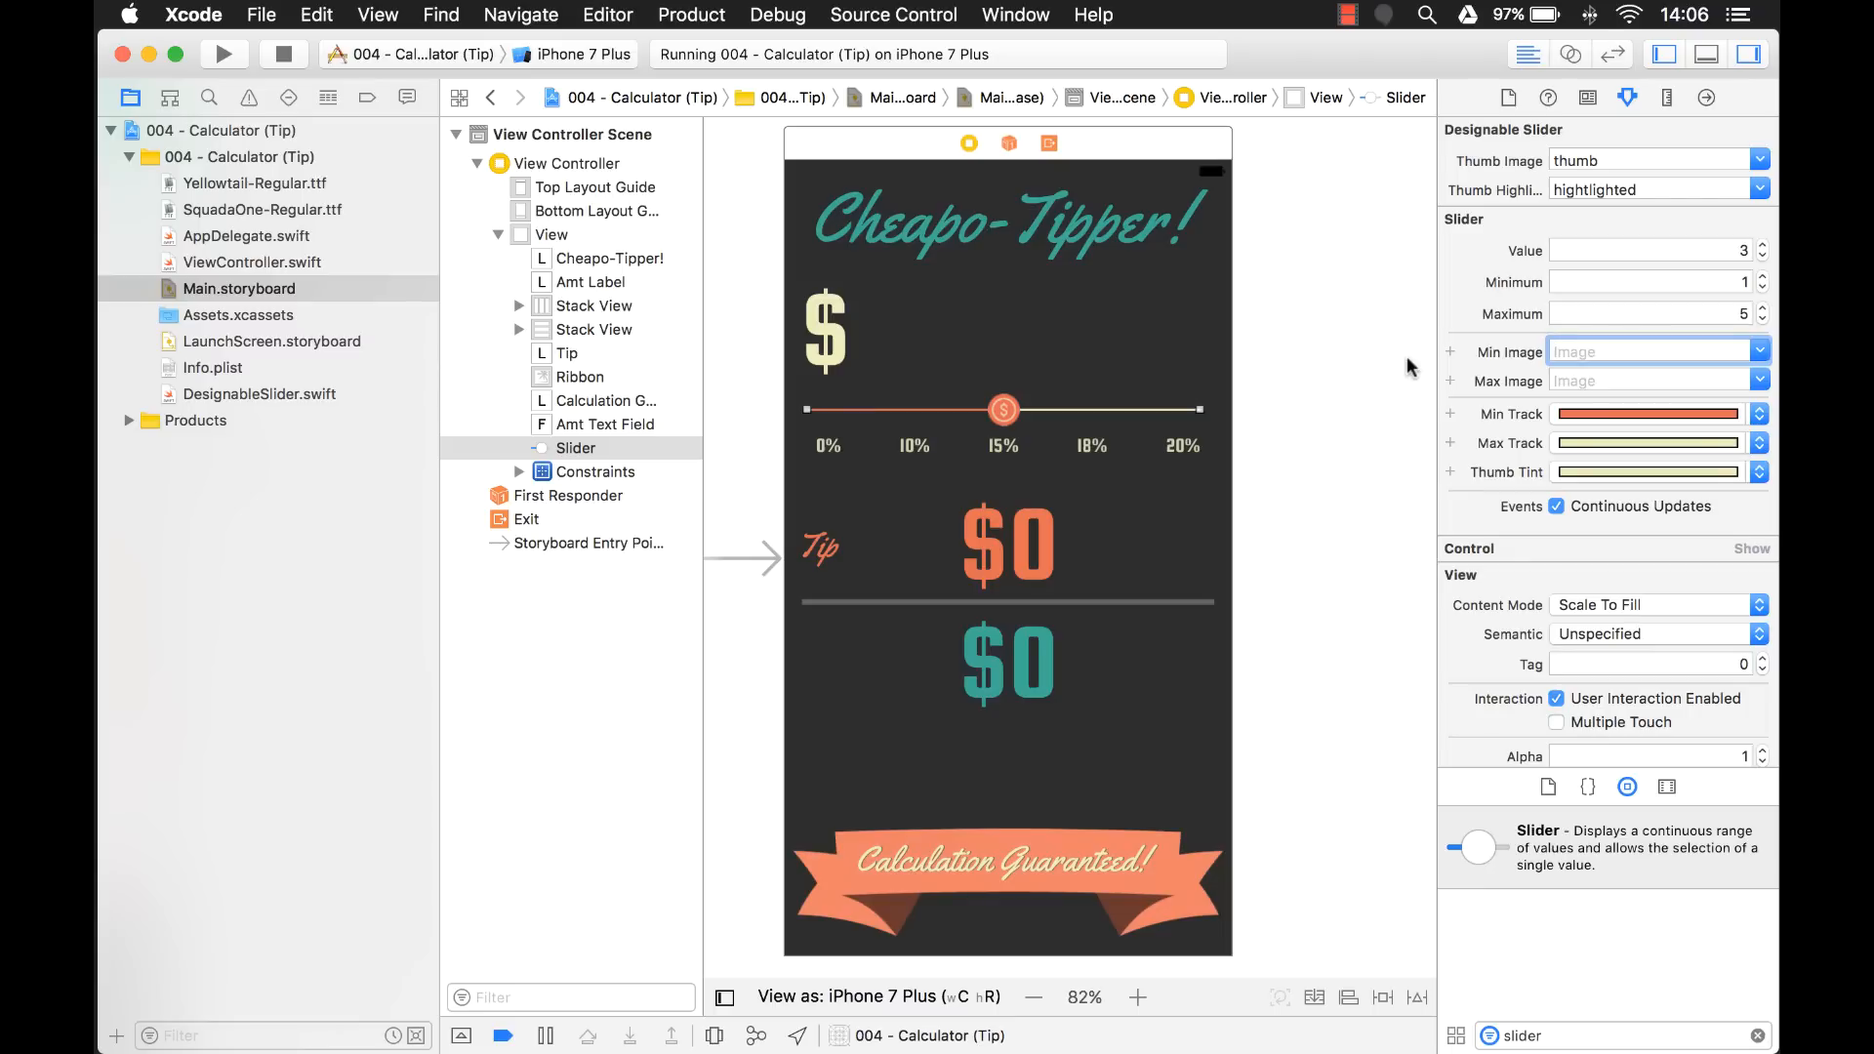
click(1649, 351)
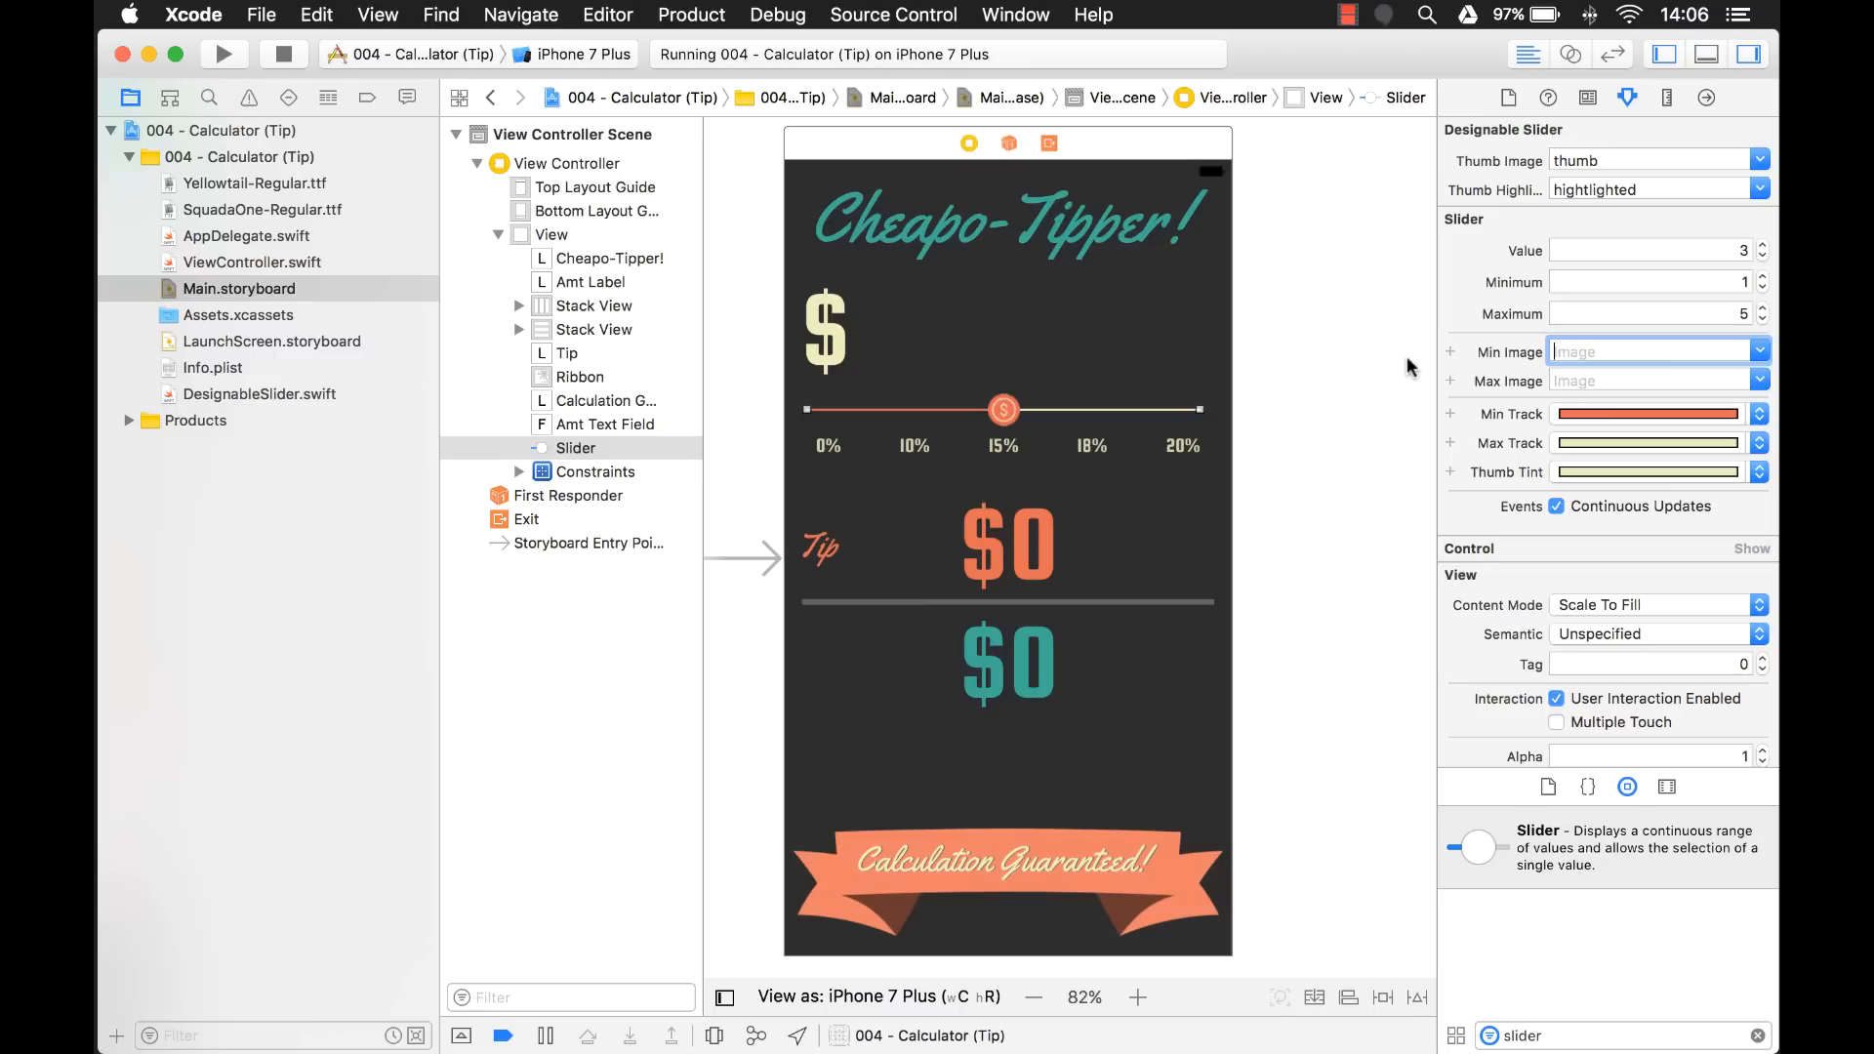